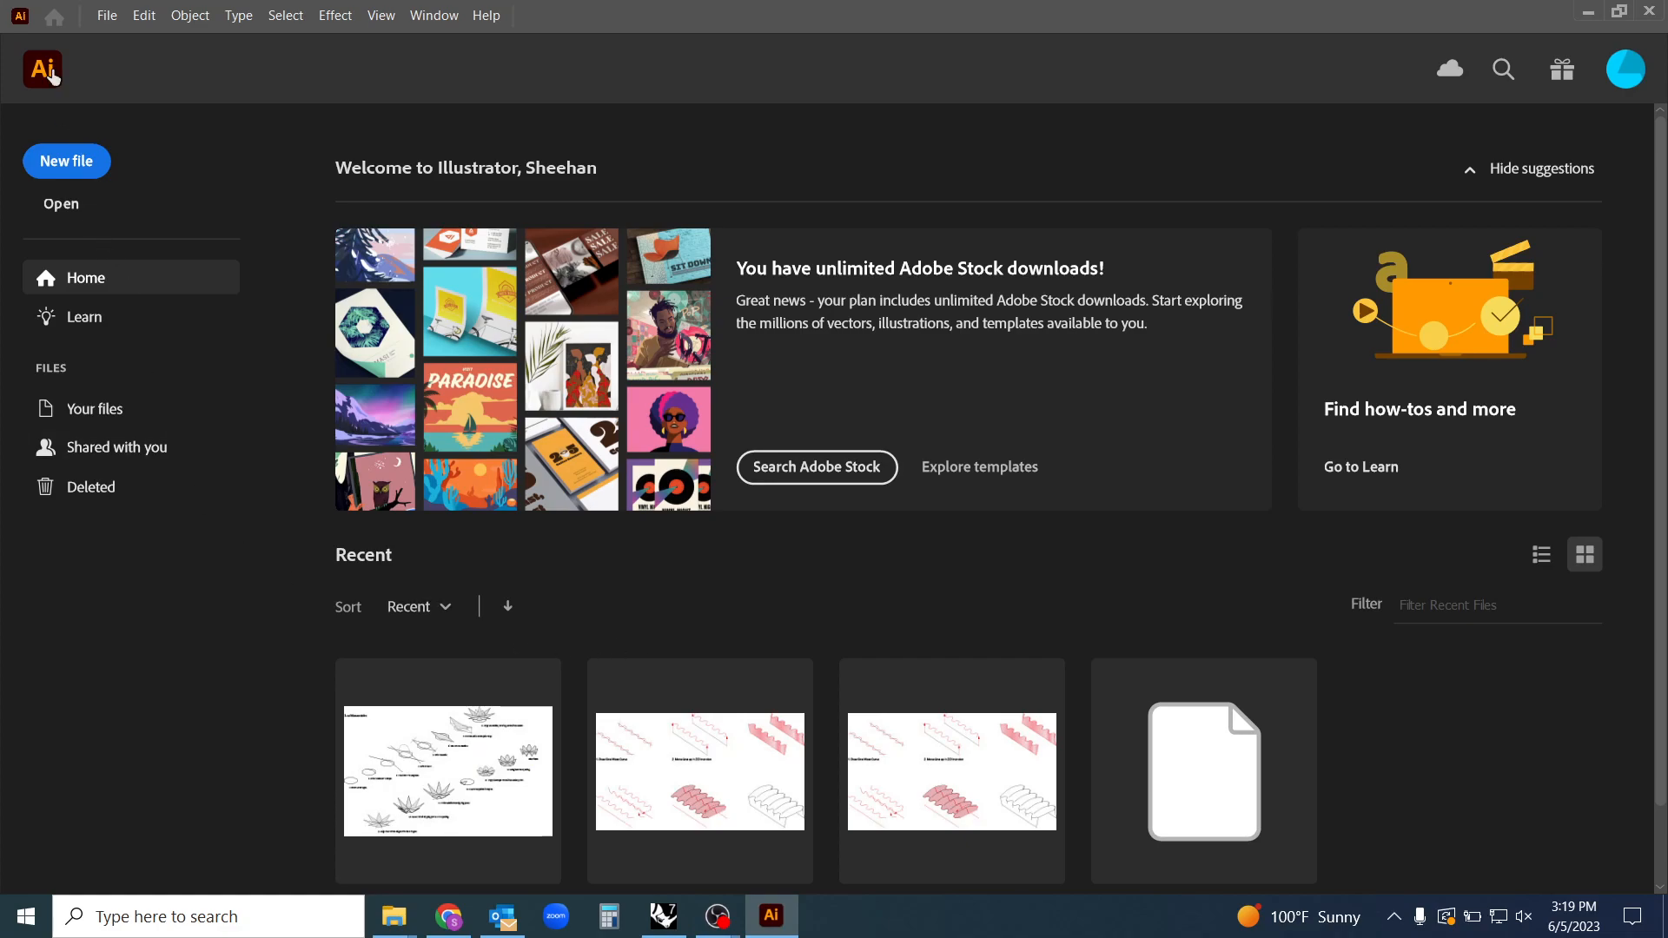
mouse_move(77, 167)
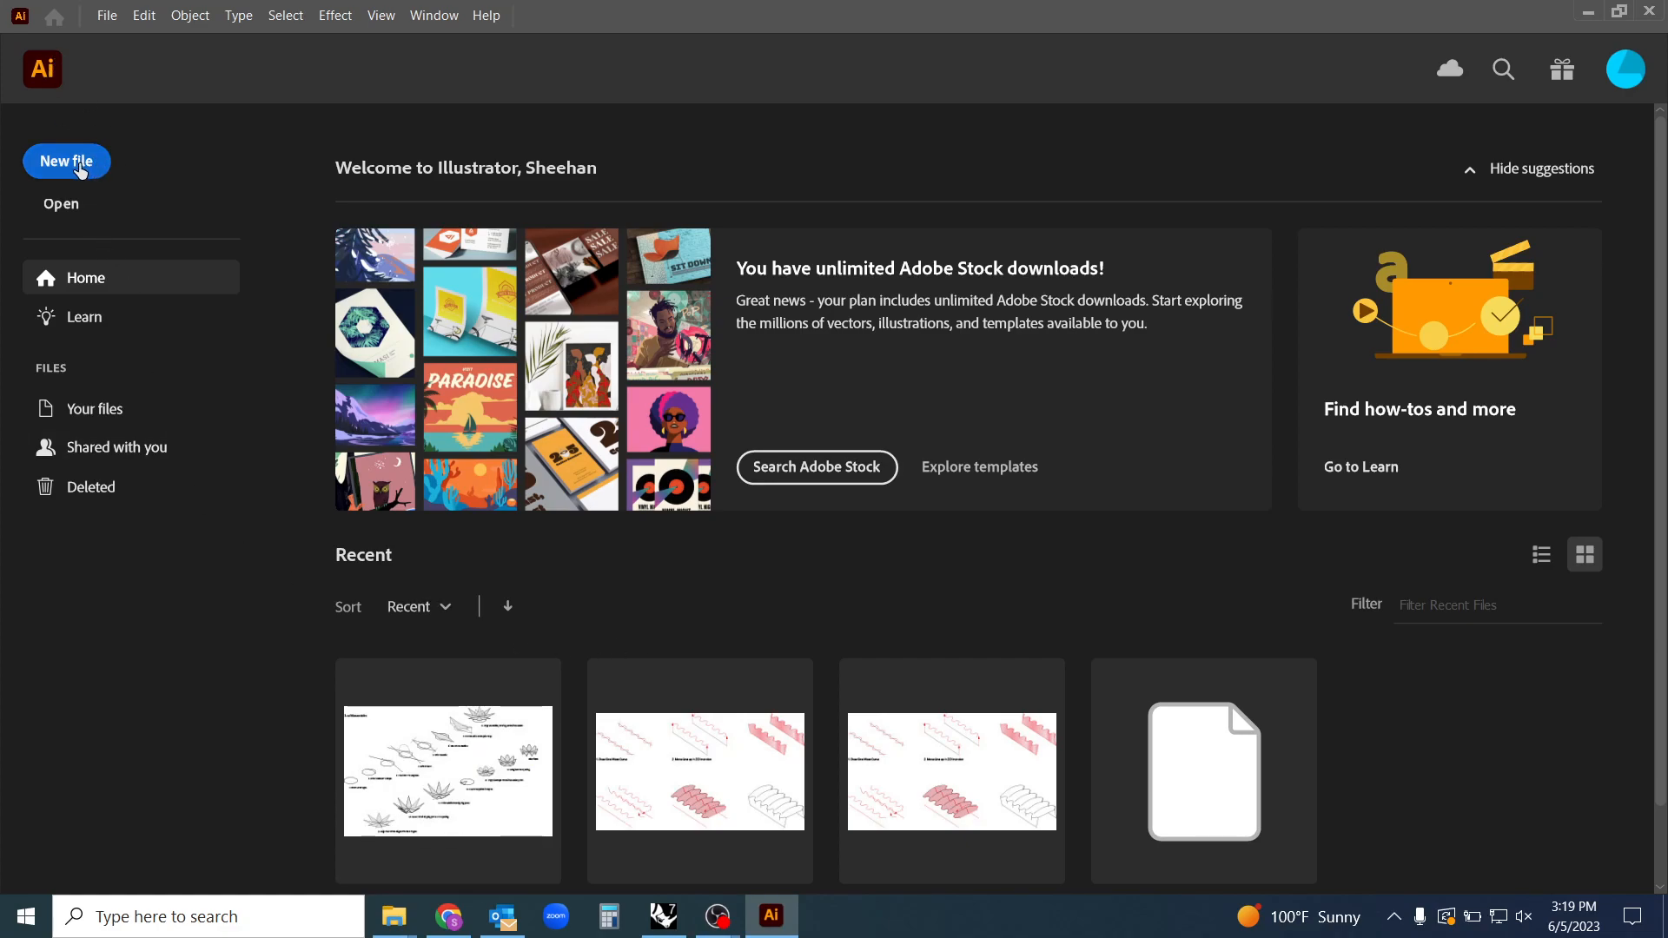
Start a new document from the File menu
left_click(107, 14)
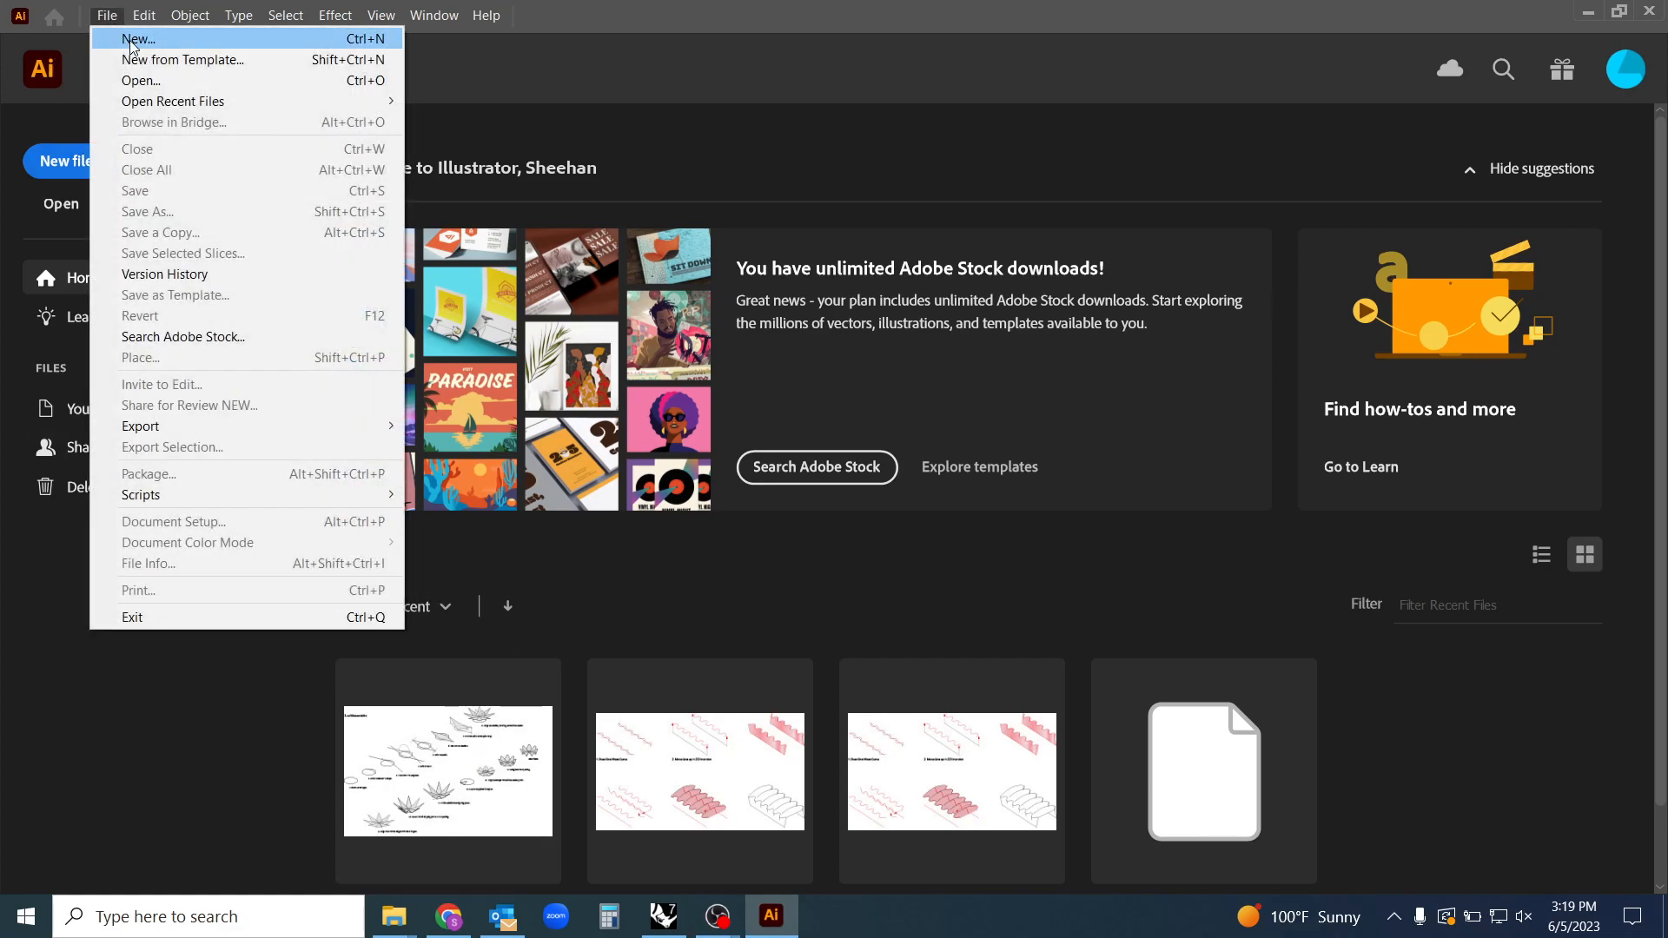
left_click(143, 39)
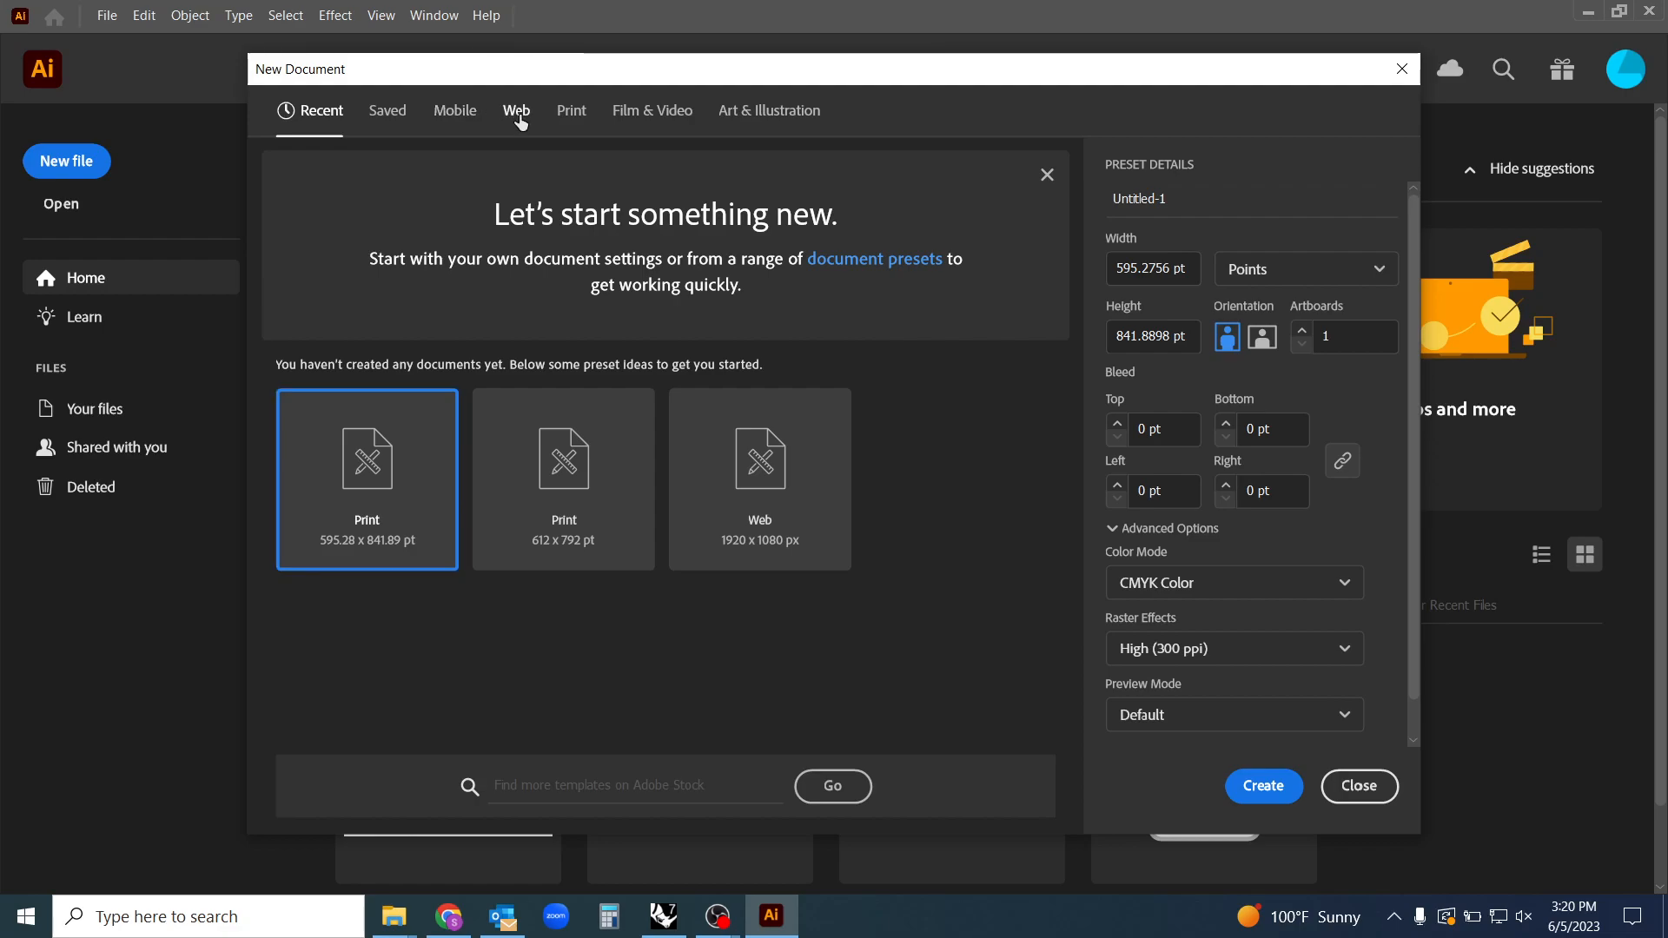
Choose the Tabloid print preset in inches with landscape orientation, 17 × 11 in
left_click(516, 110)
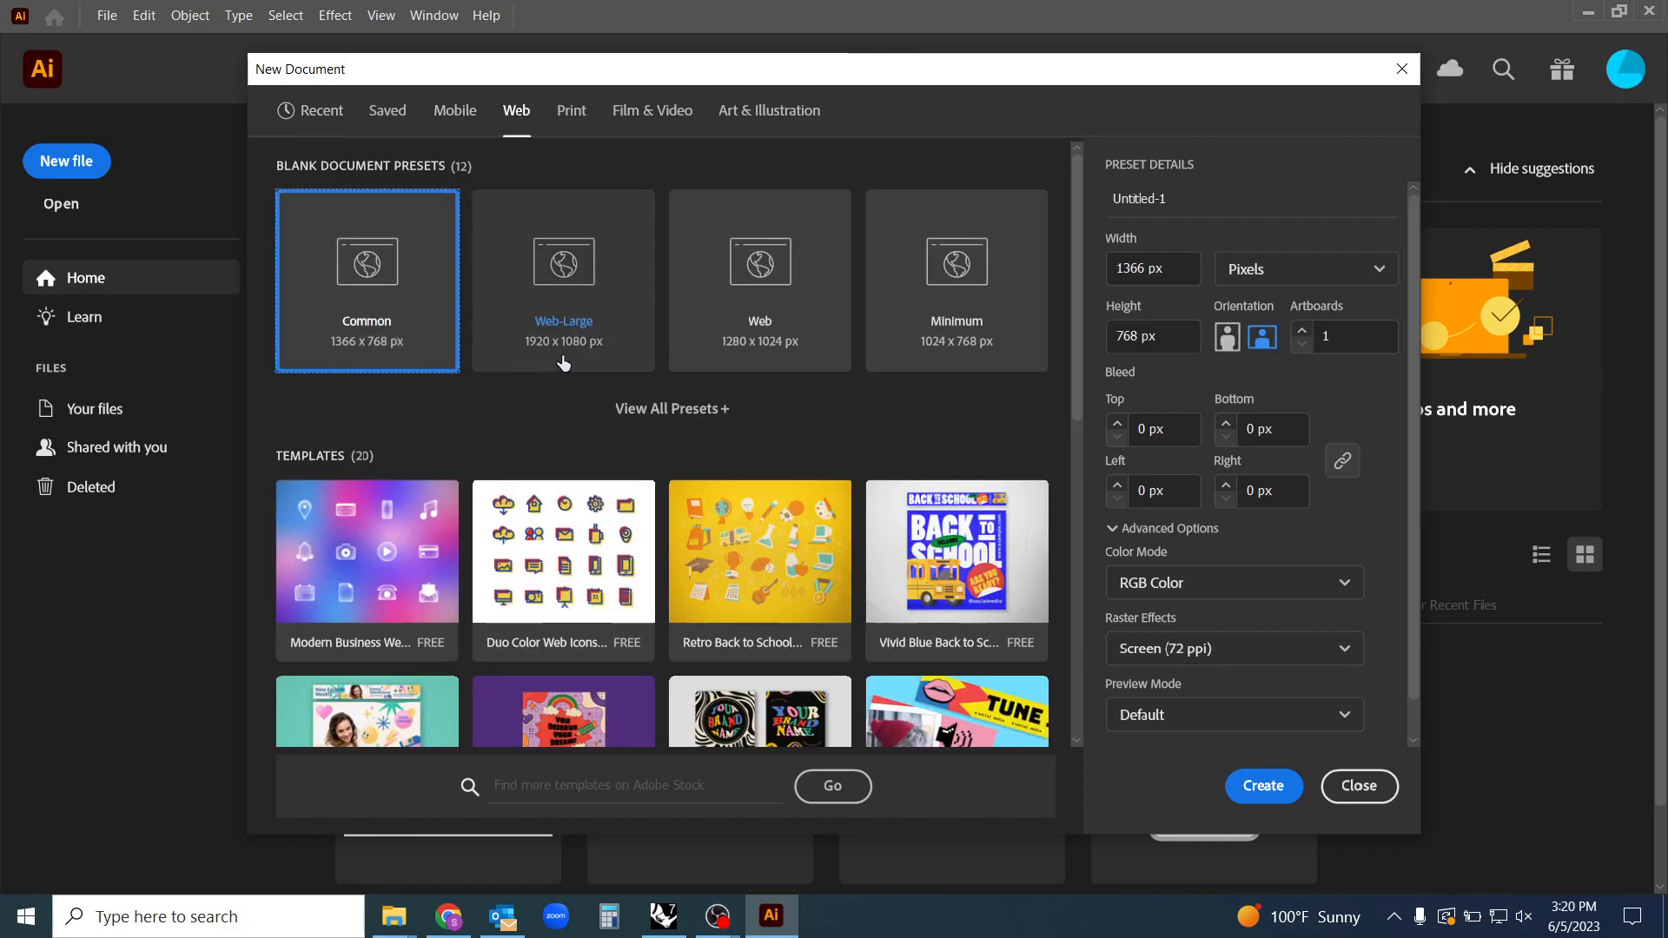
left_click(570, 110)
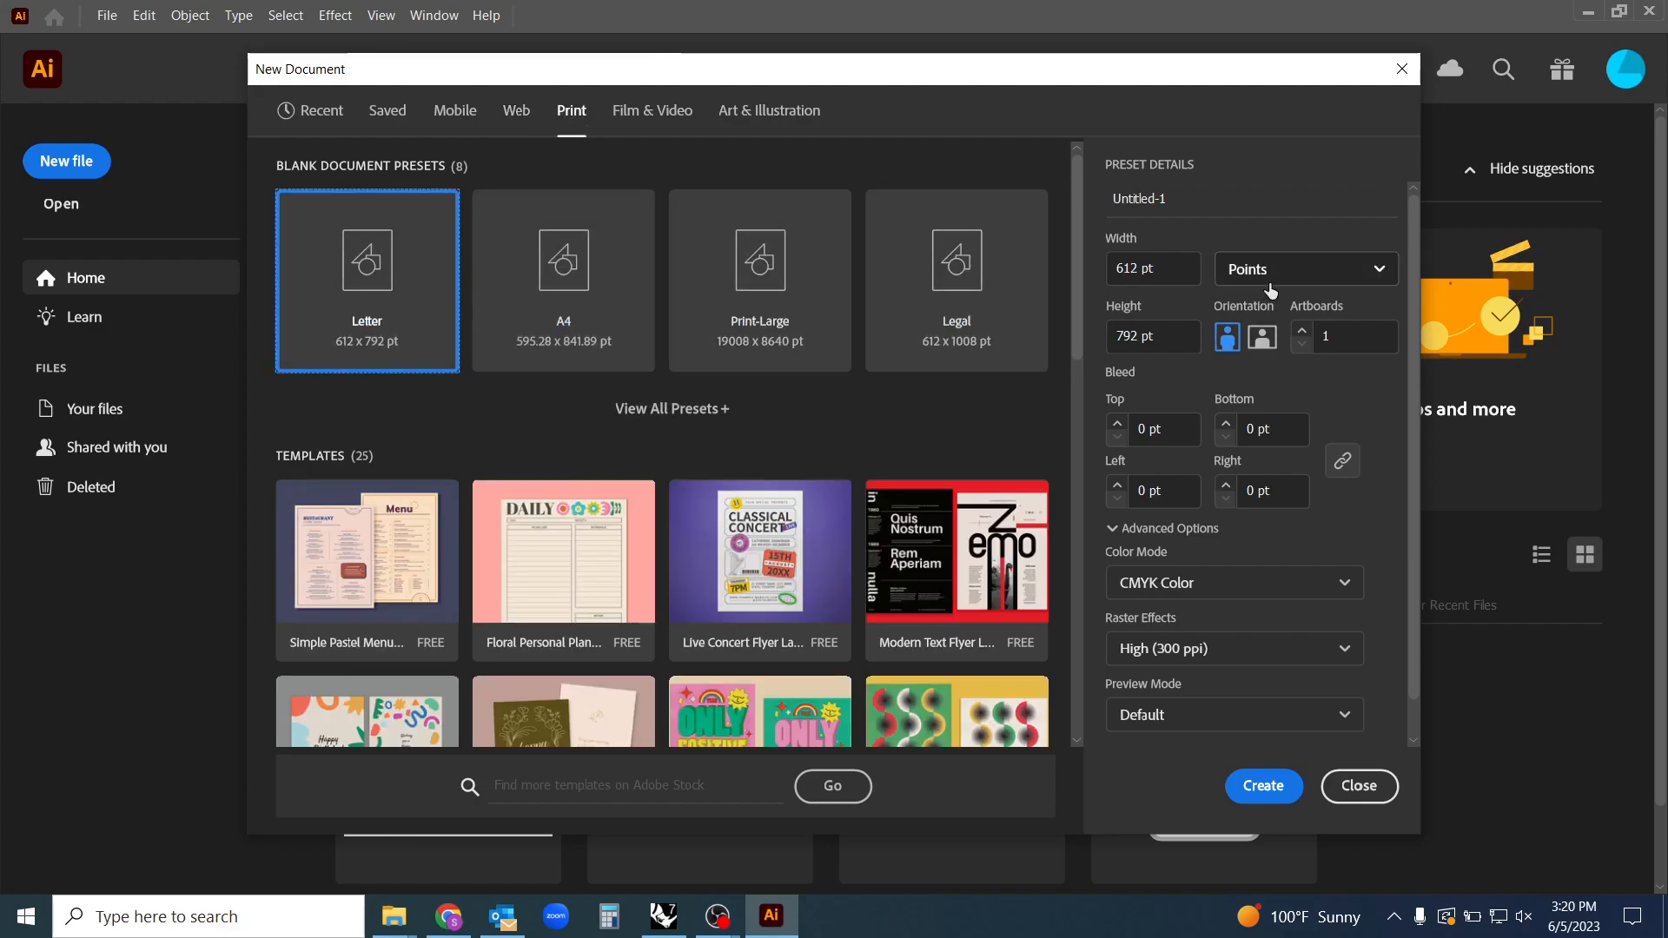
left_click(1306, 268)
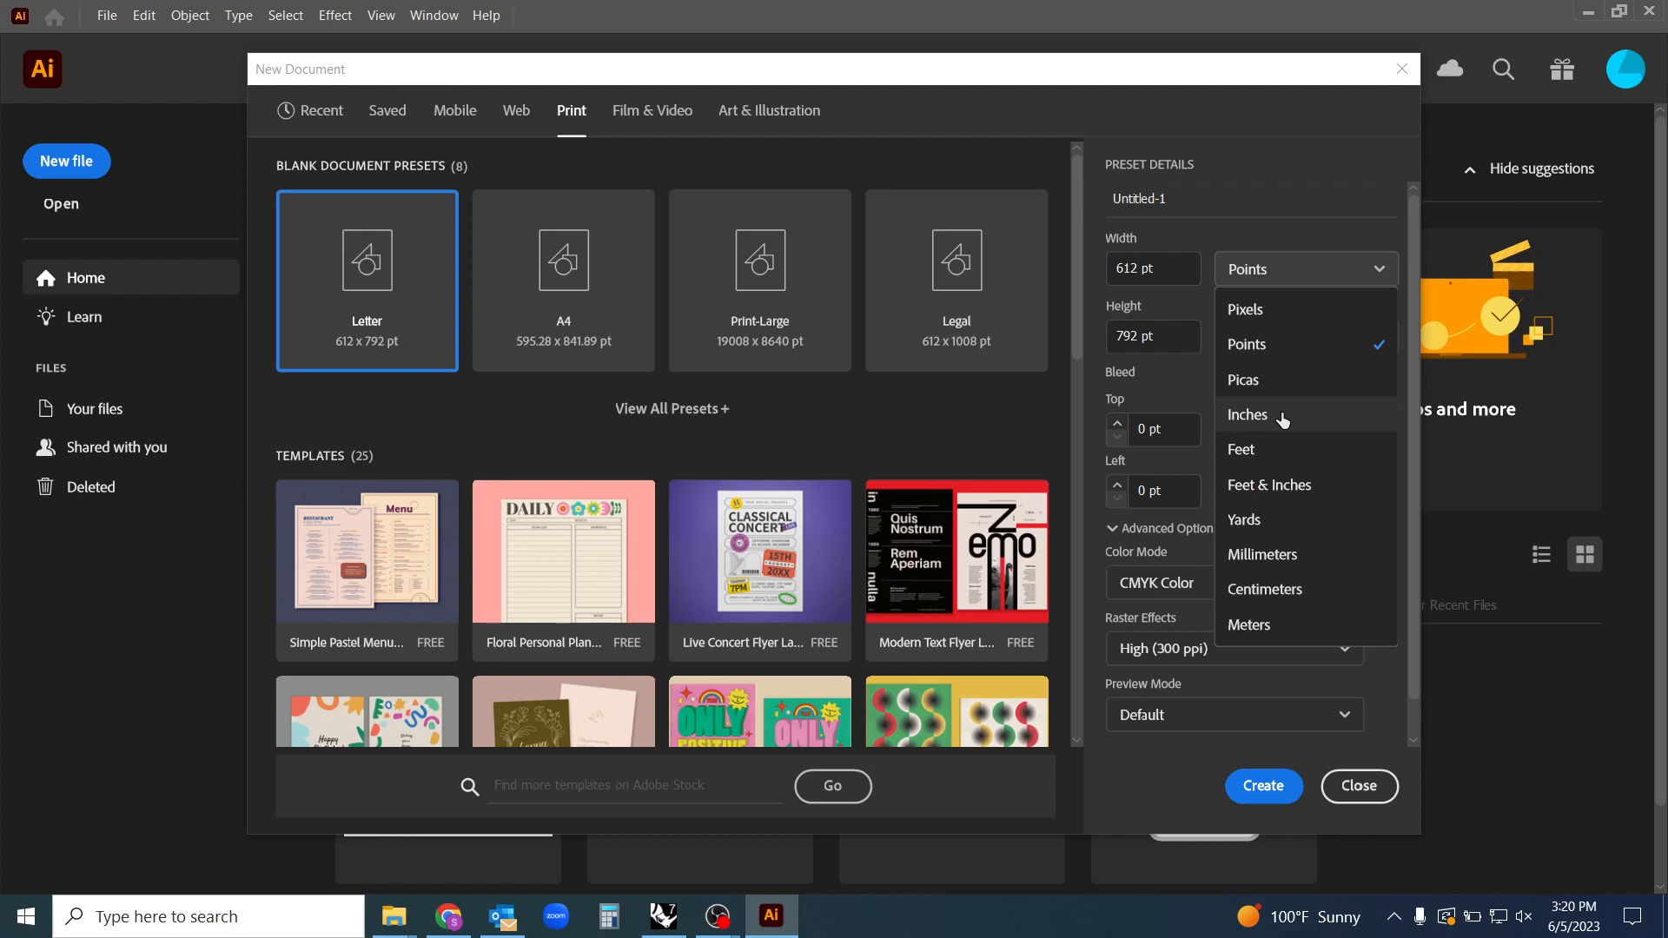
left_click(1247, 414)
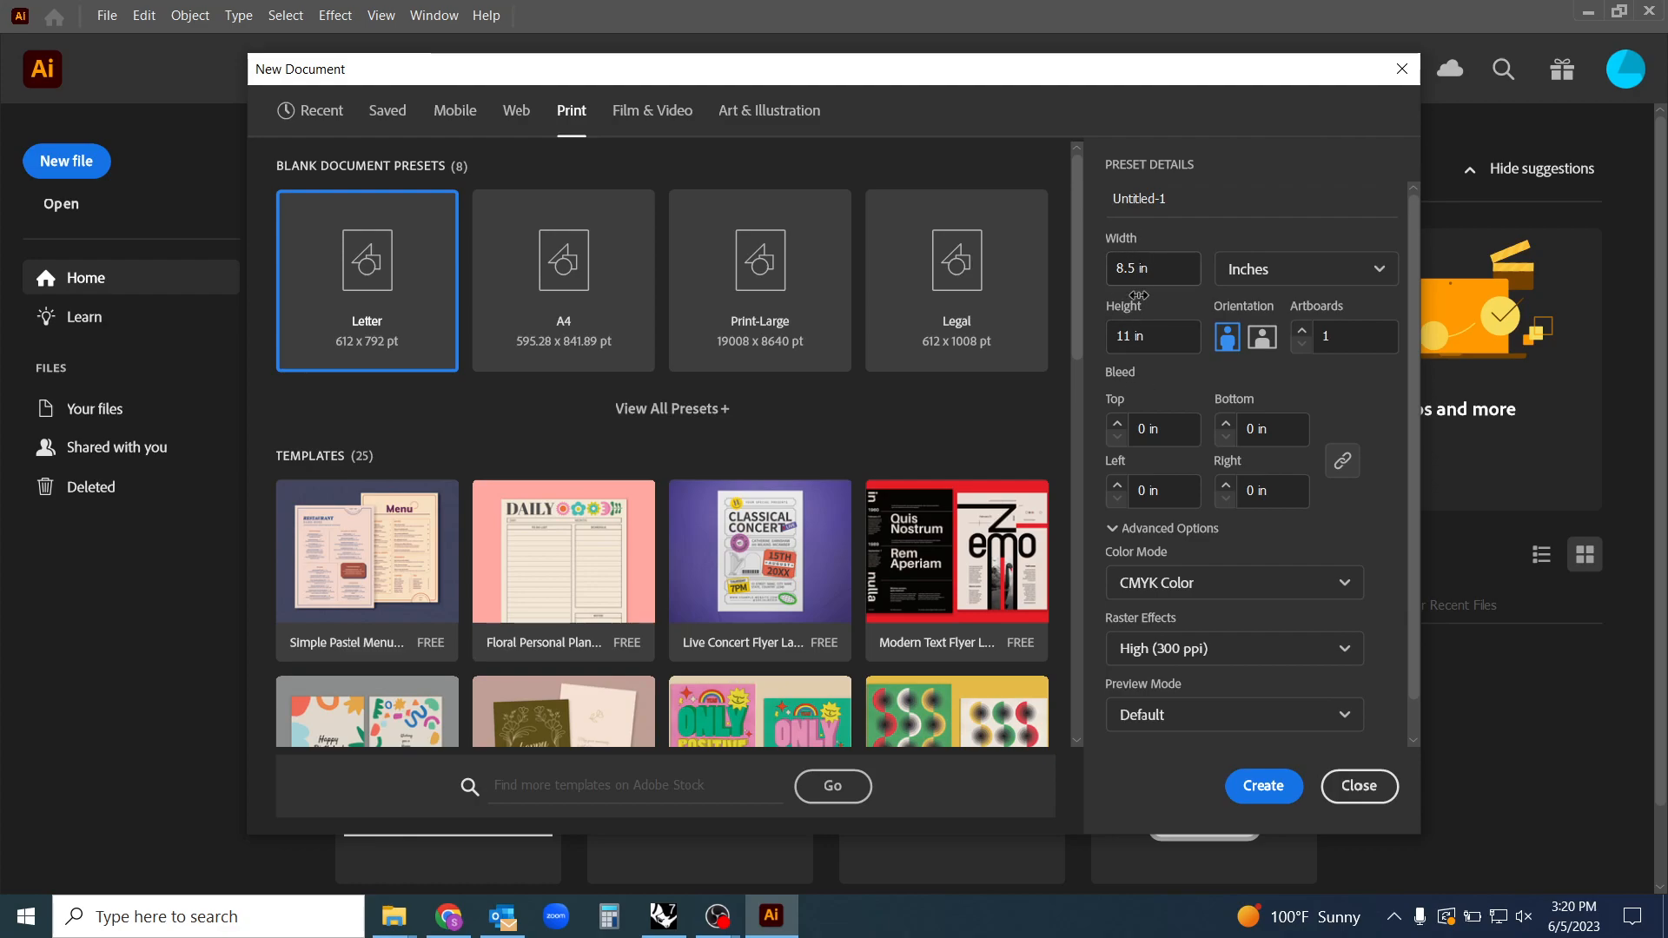
mouse_move(1413, 431)
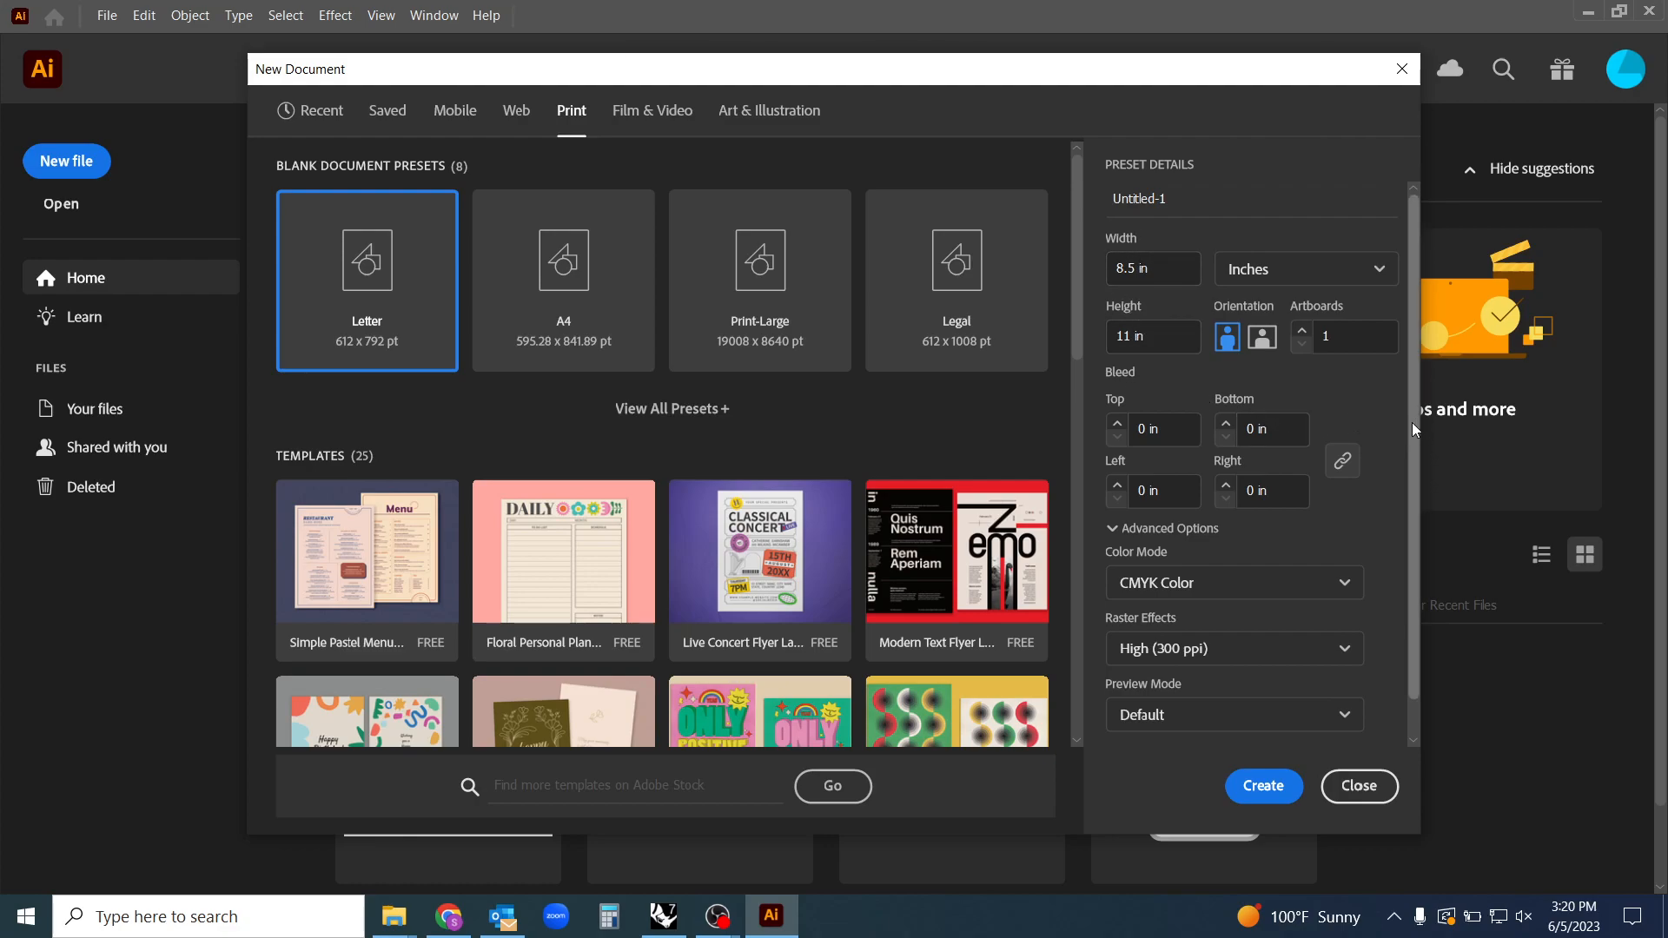
mouse_move(1408, 419)
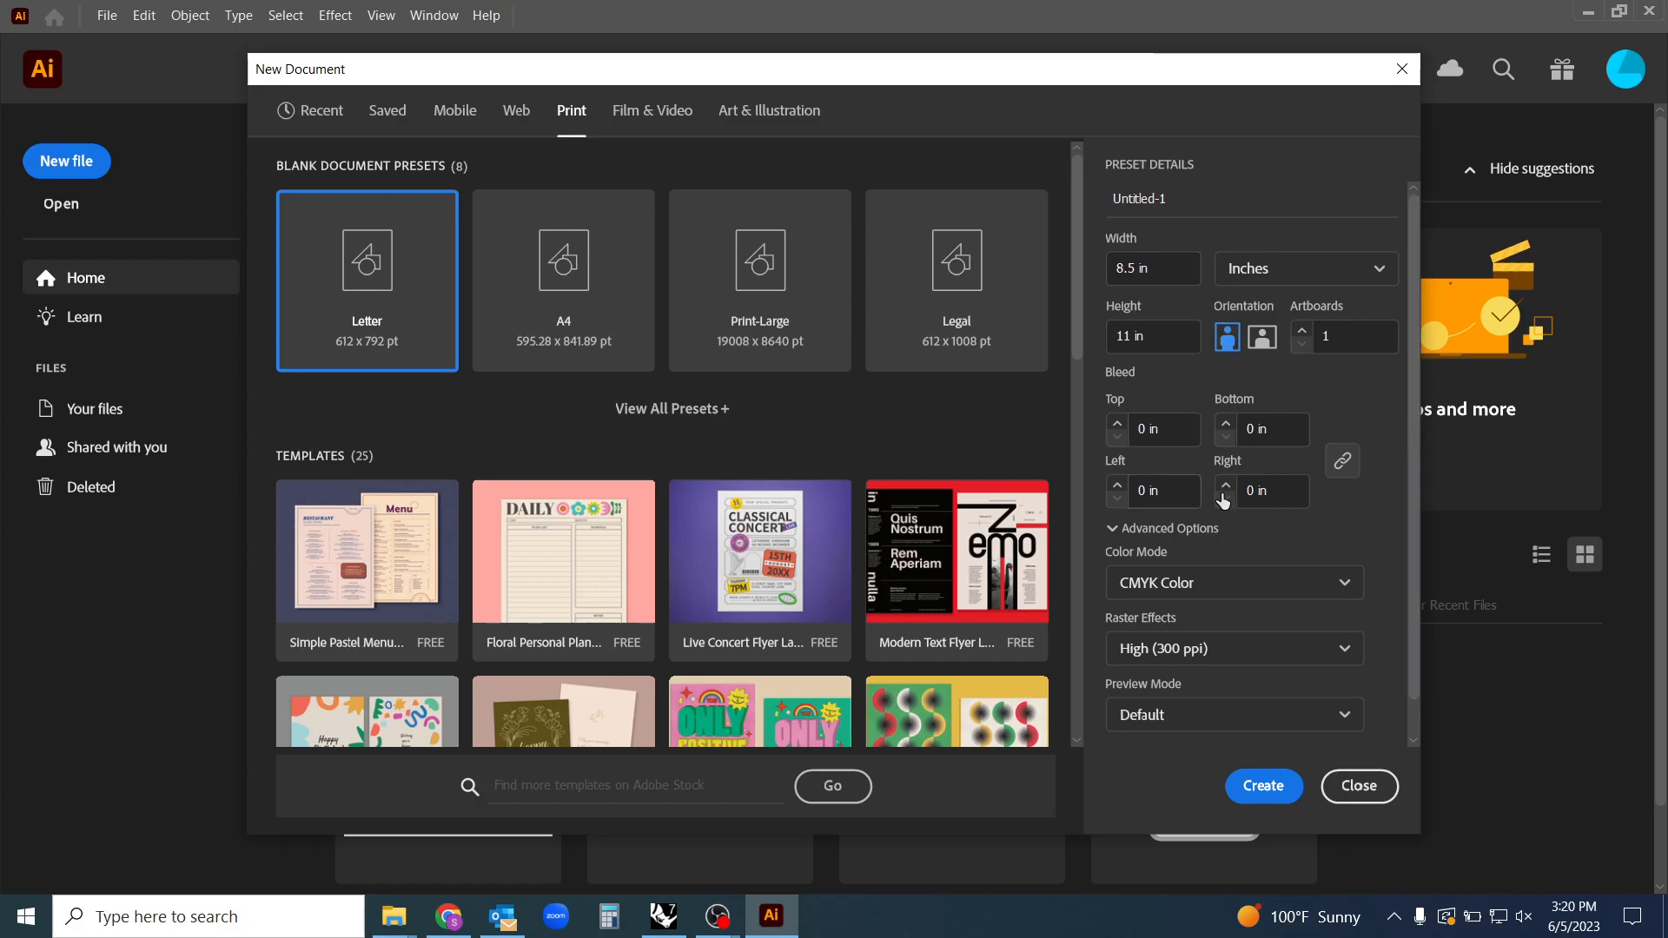
mouse_move(1373, 450)
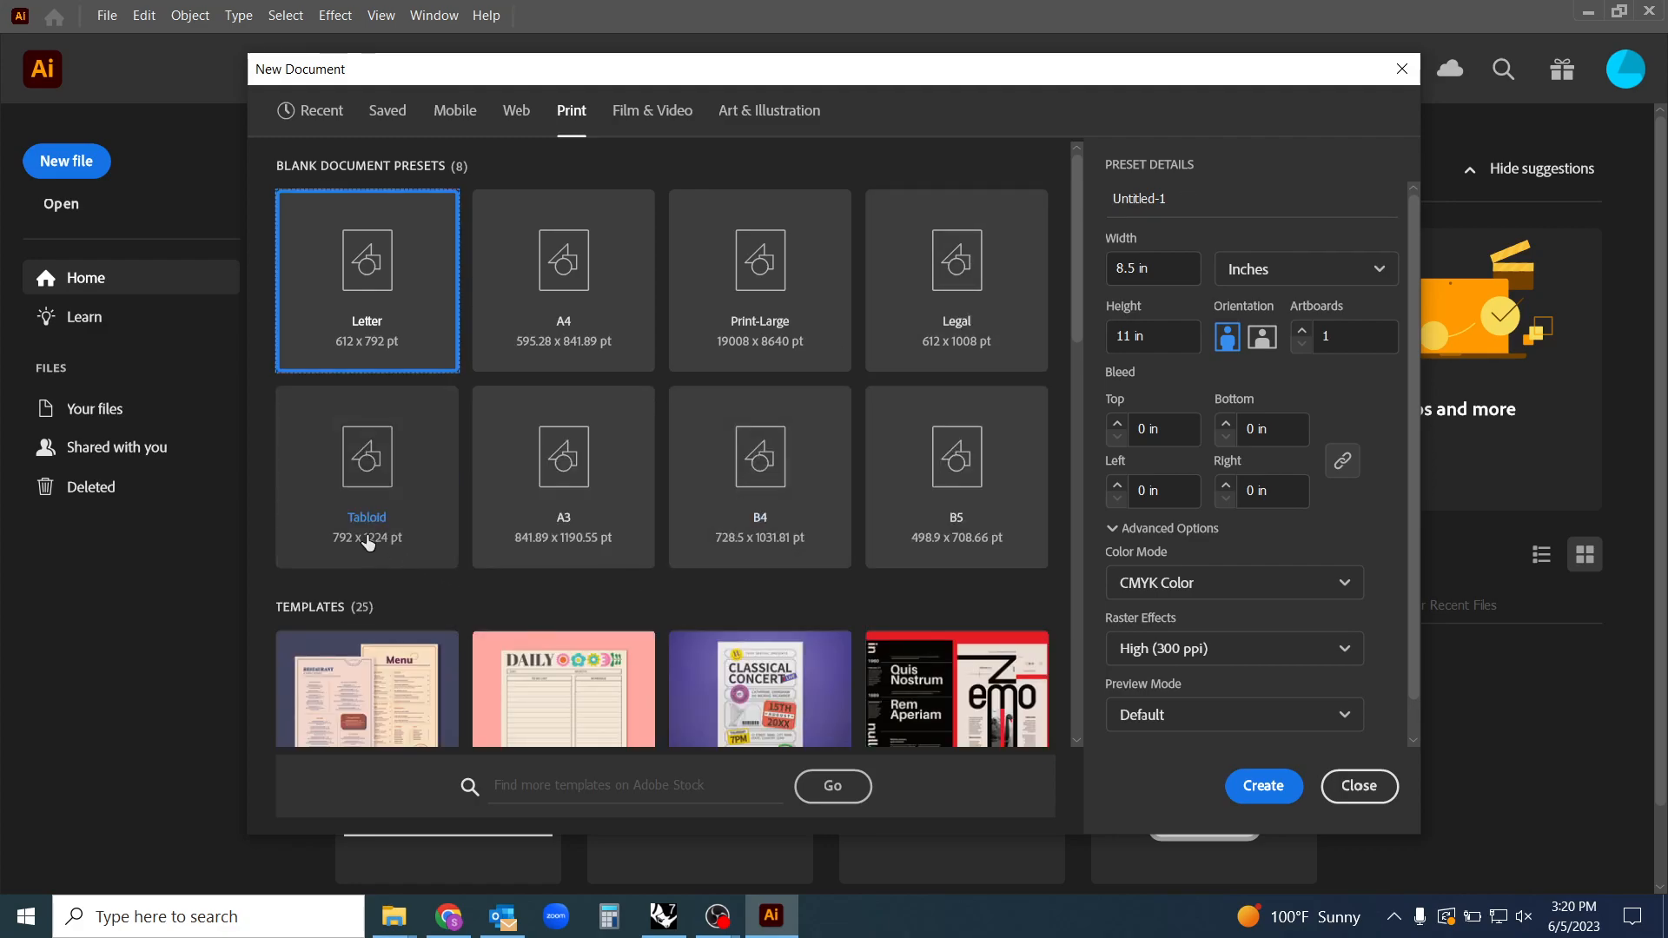
mouse_move(359, 314)
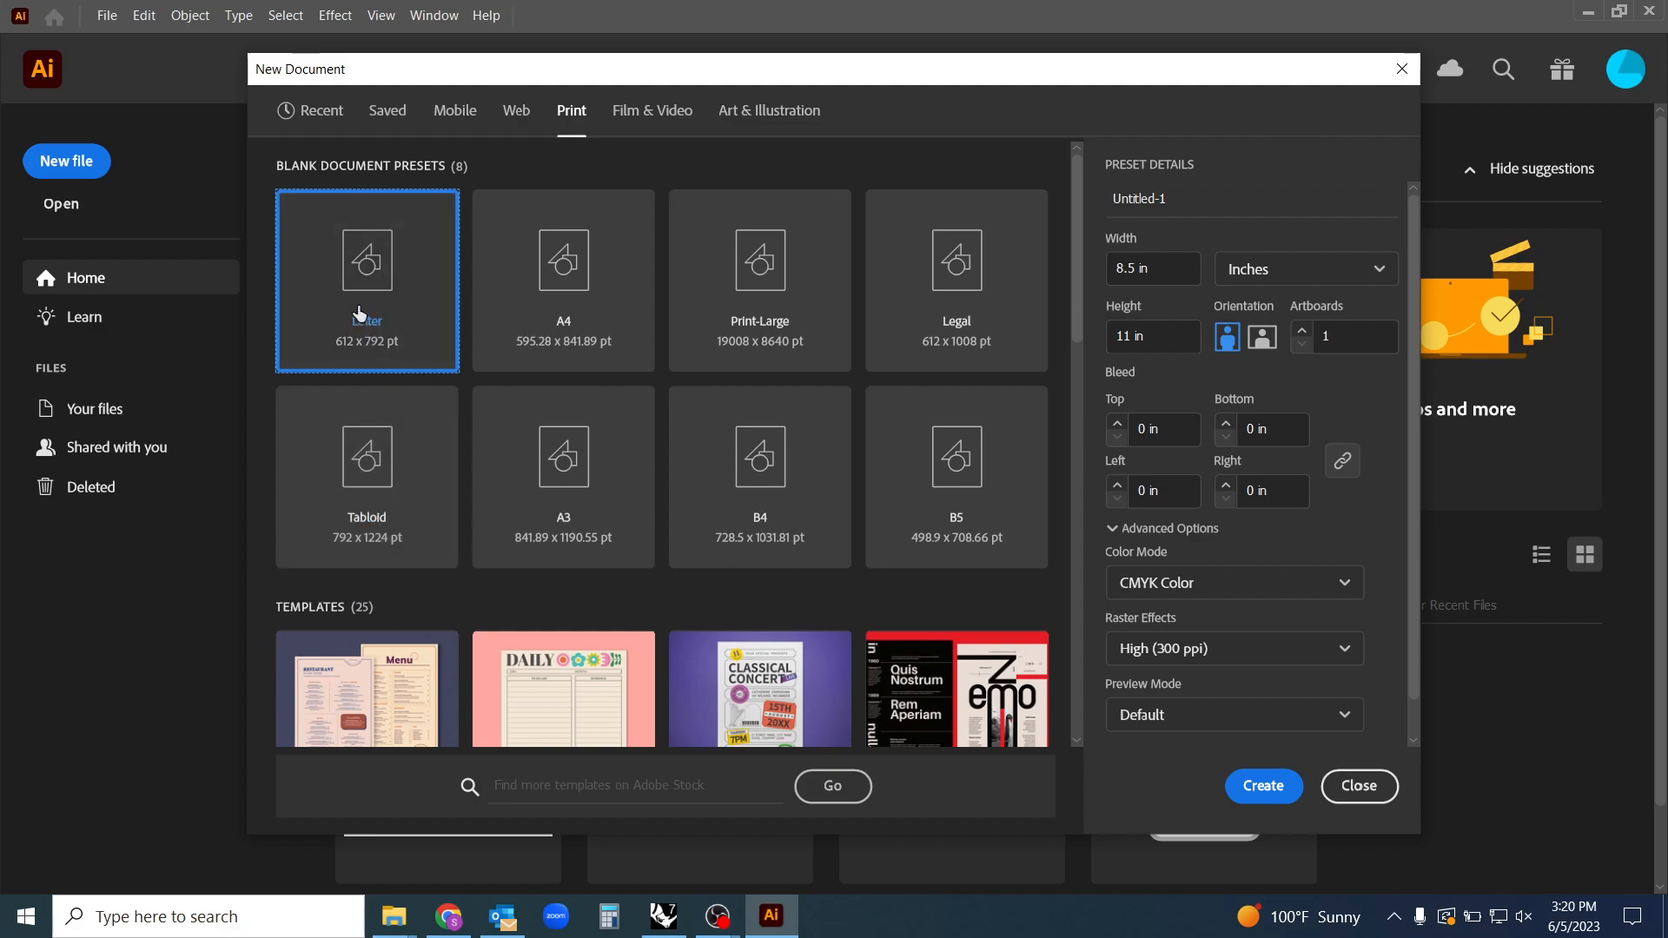
left_click(367, 476)
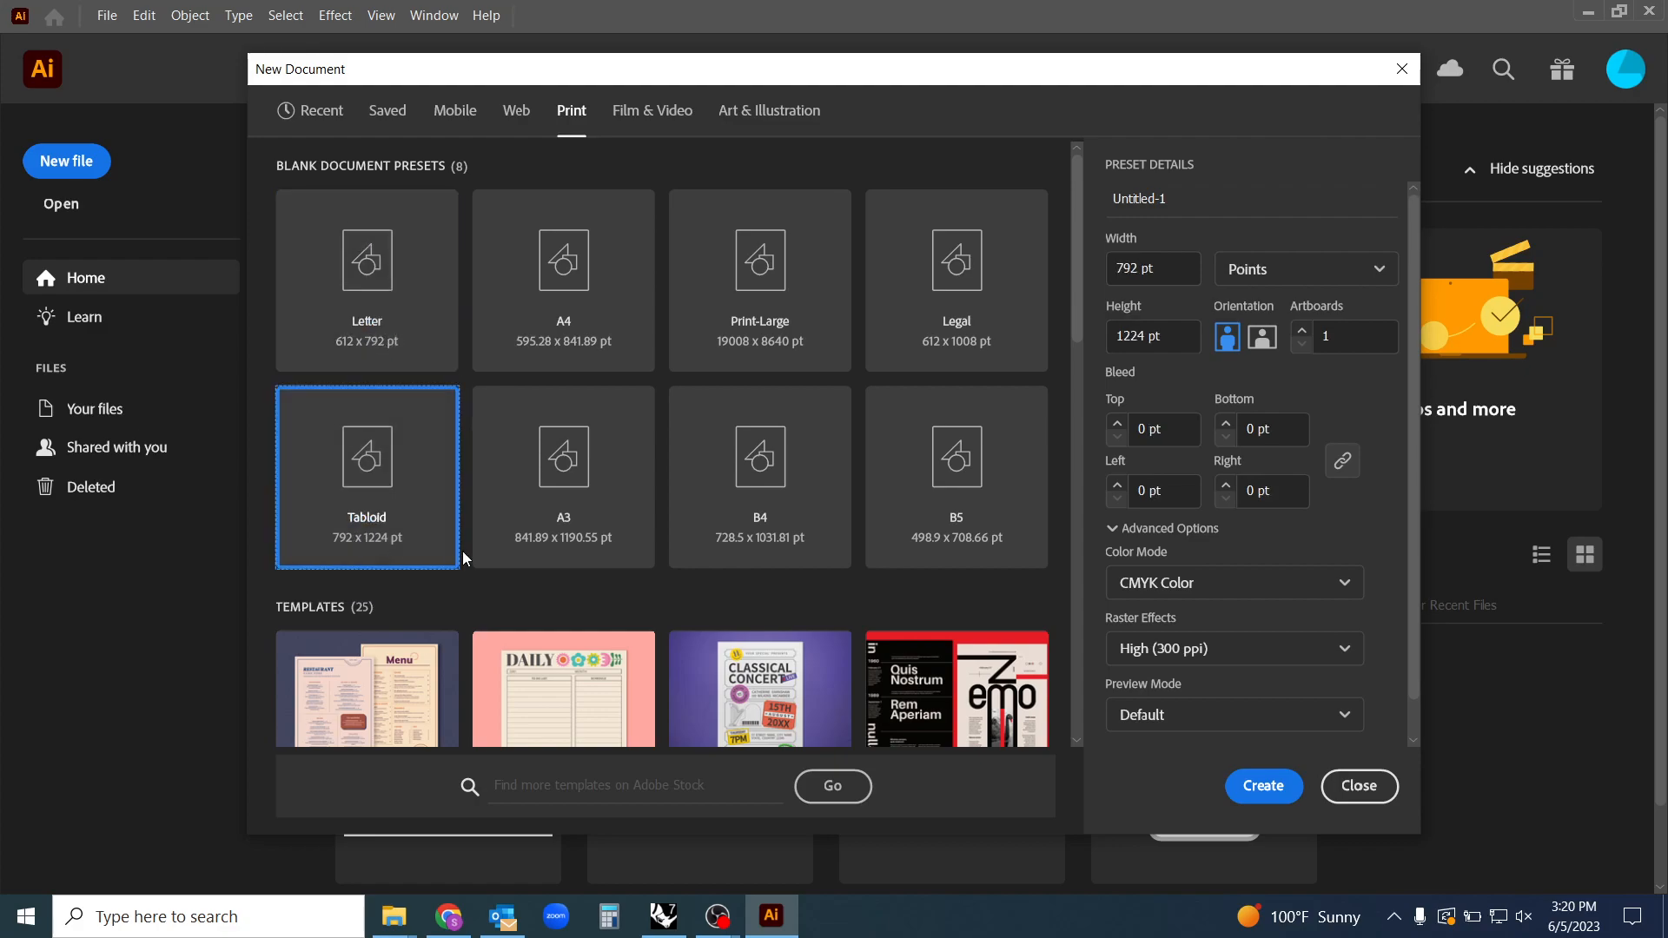
mouse_move(1227, 295)
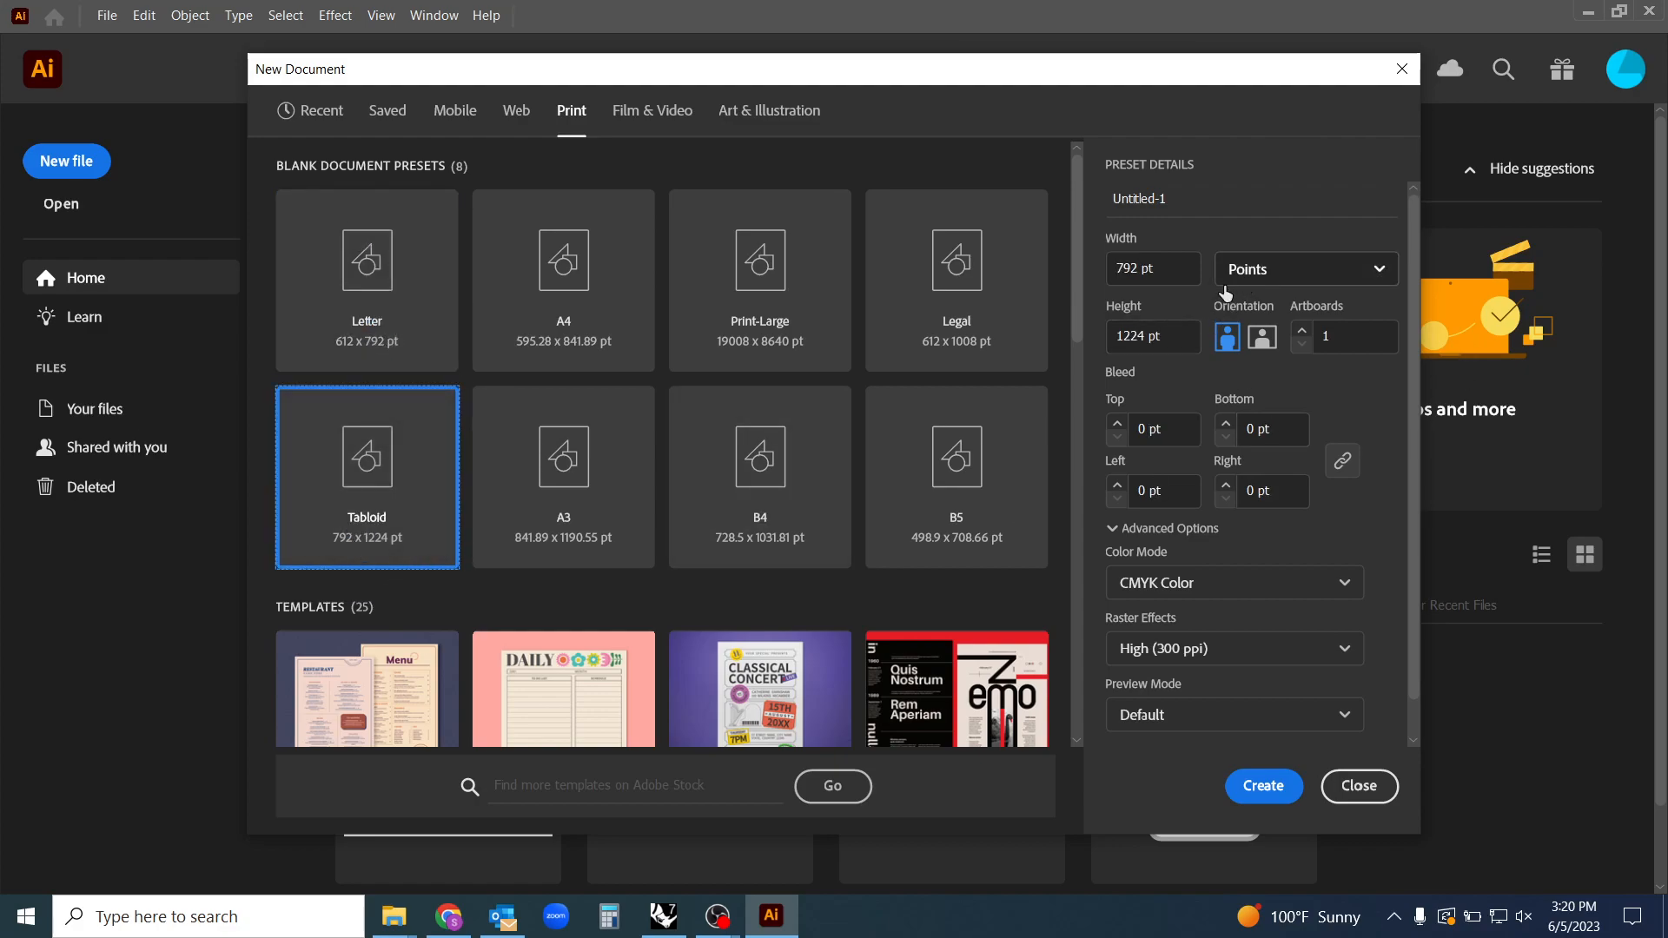
left_click(1306, 269)
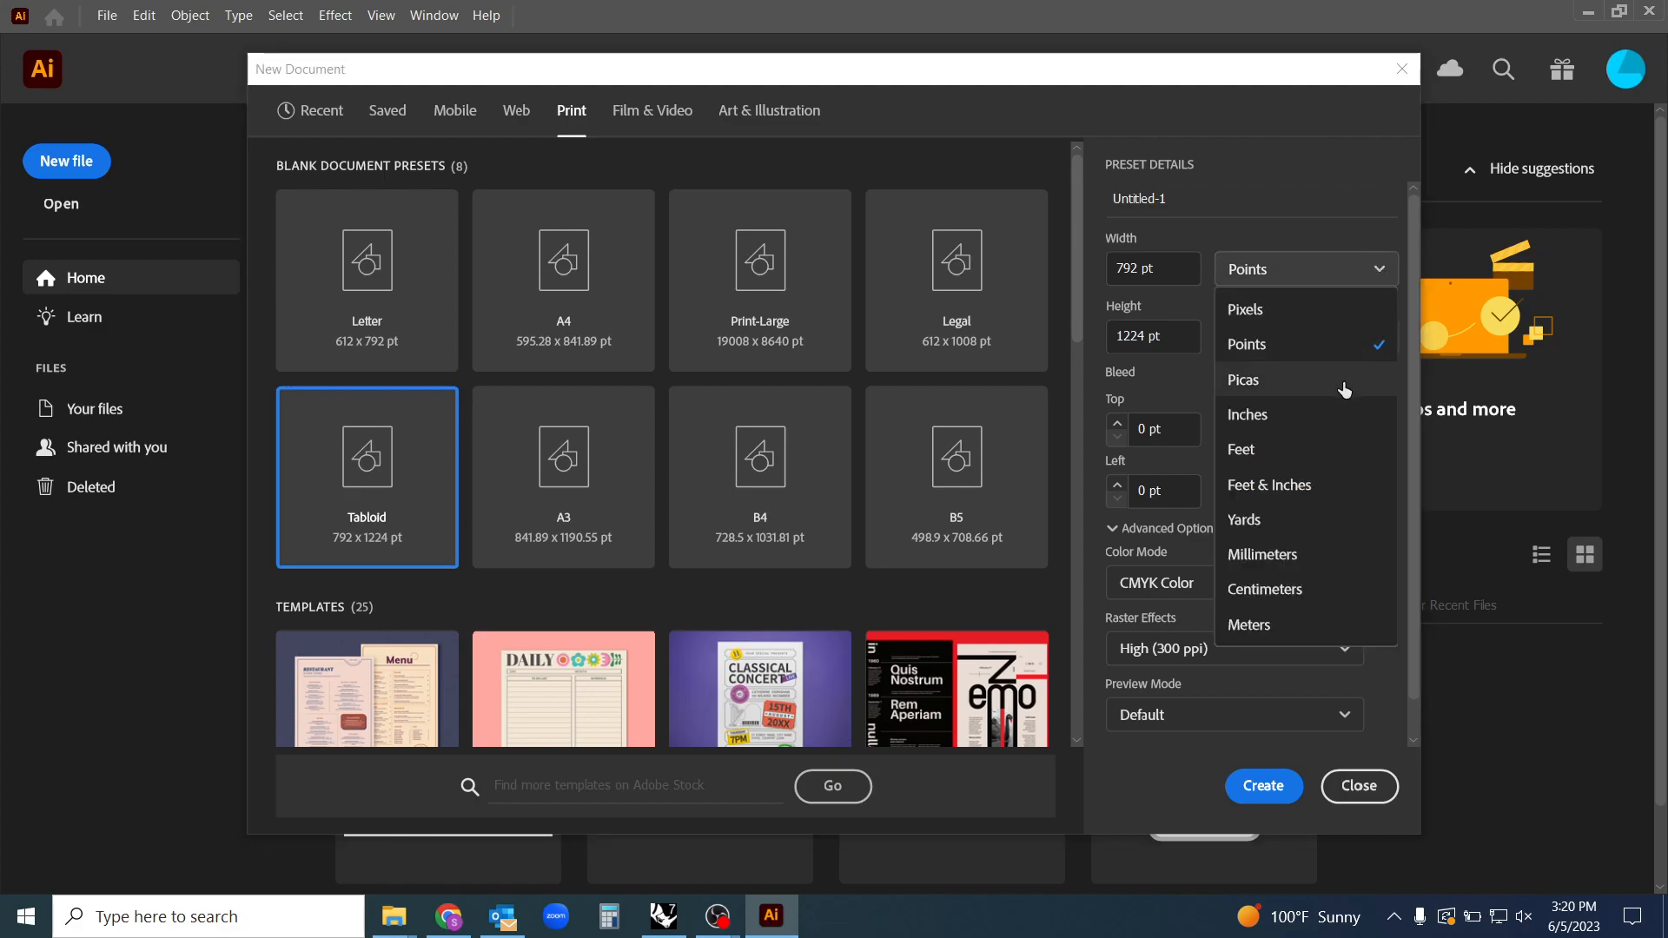
left_click(1248, 415)
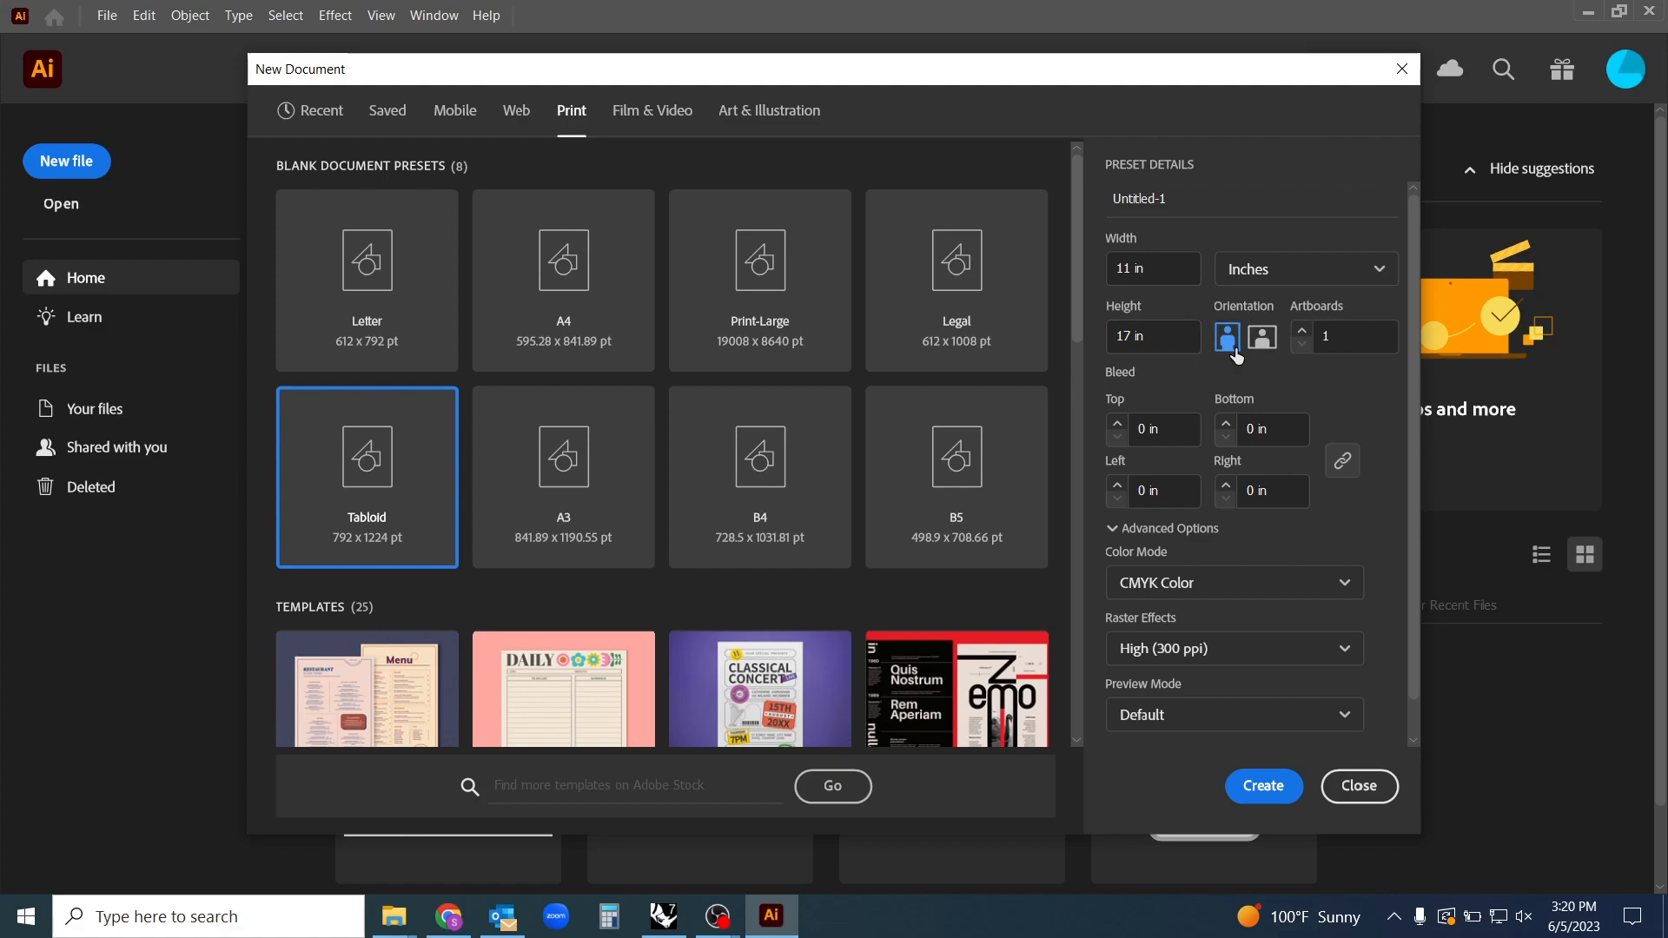
left_click(1262, 337)
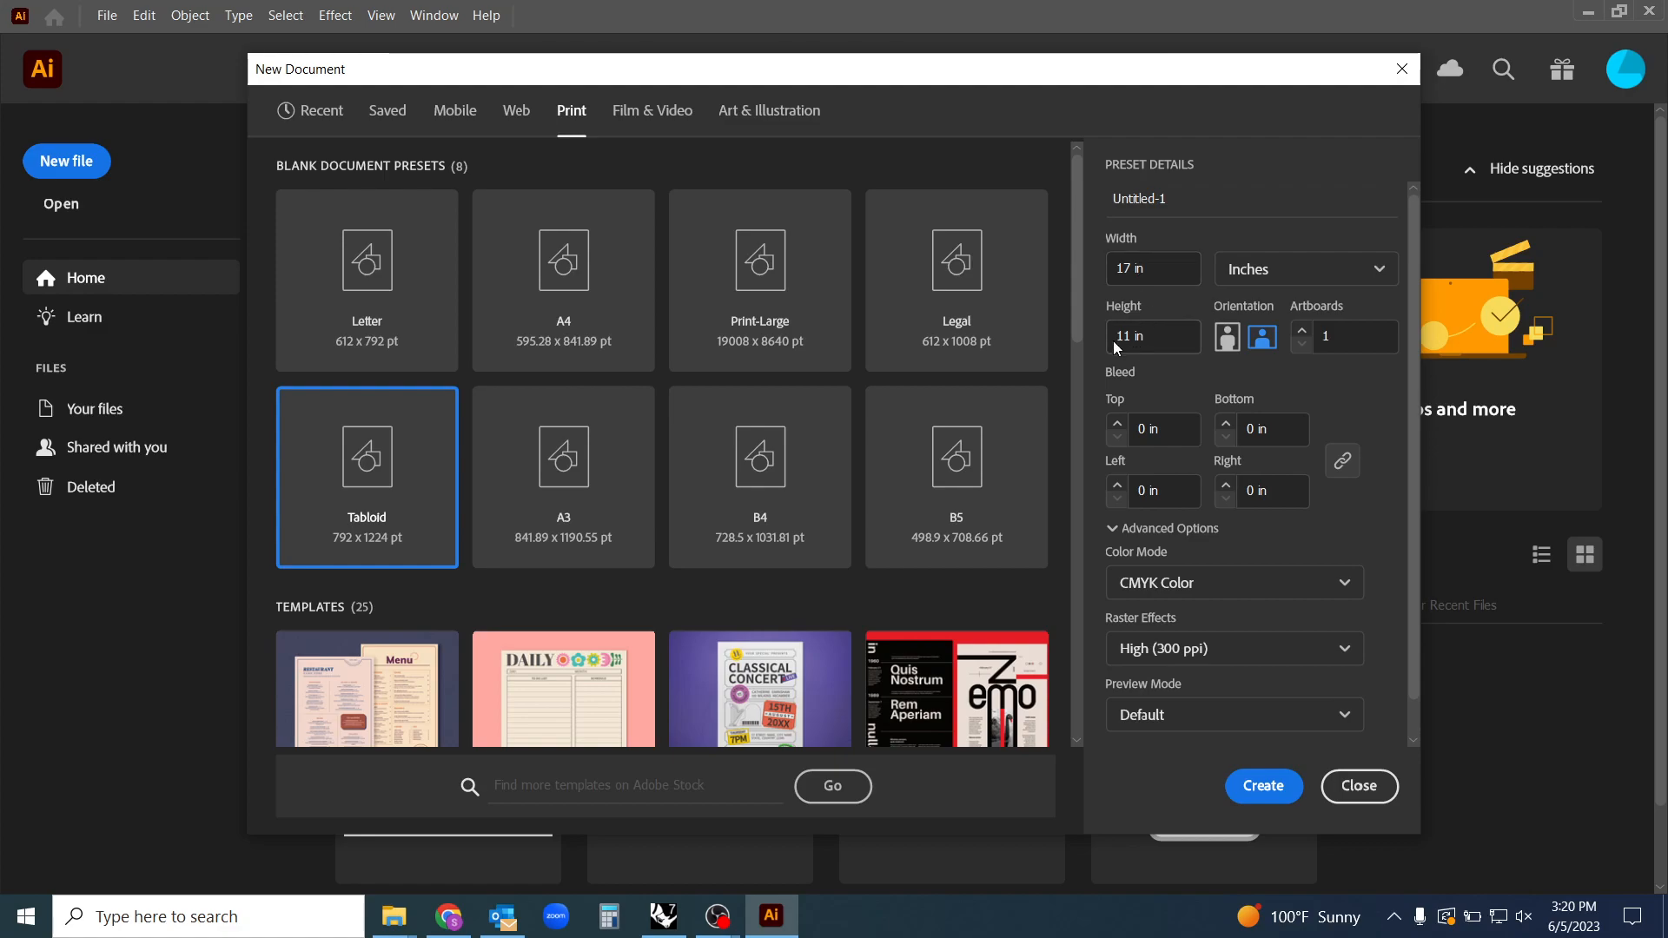
mouse_move(1264, 788)
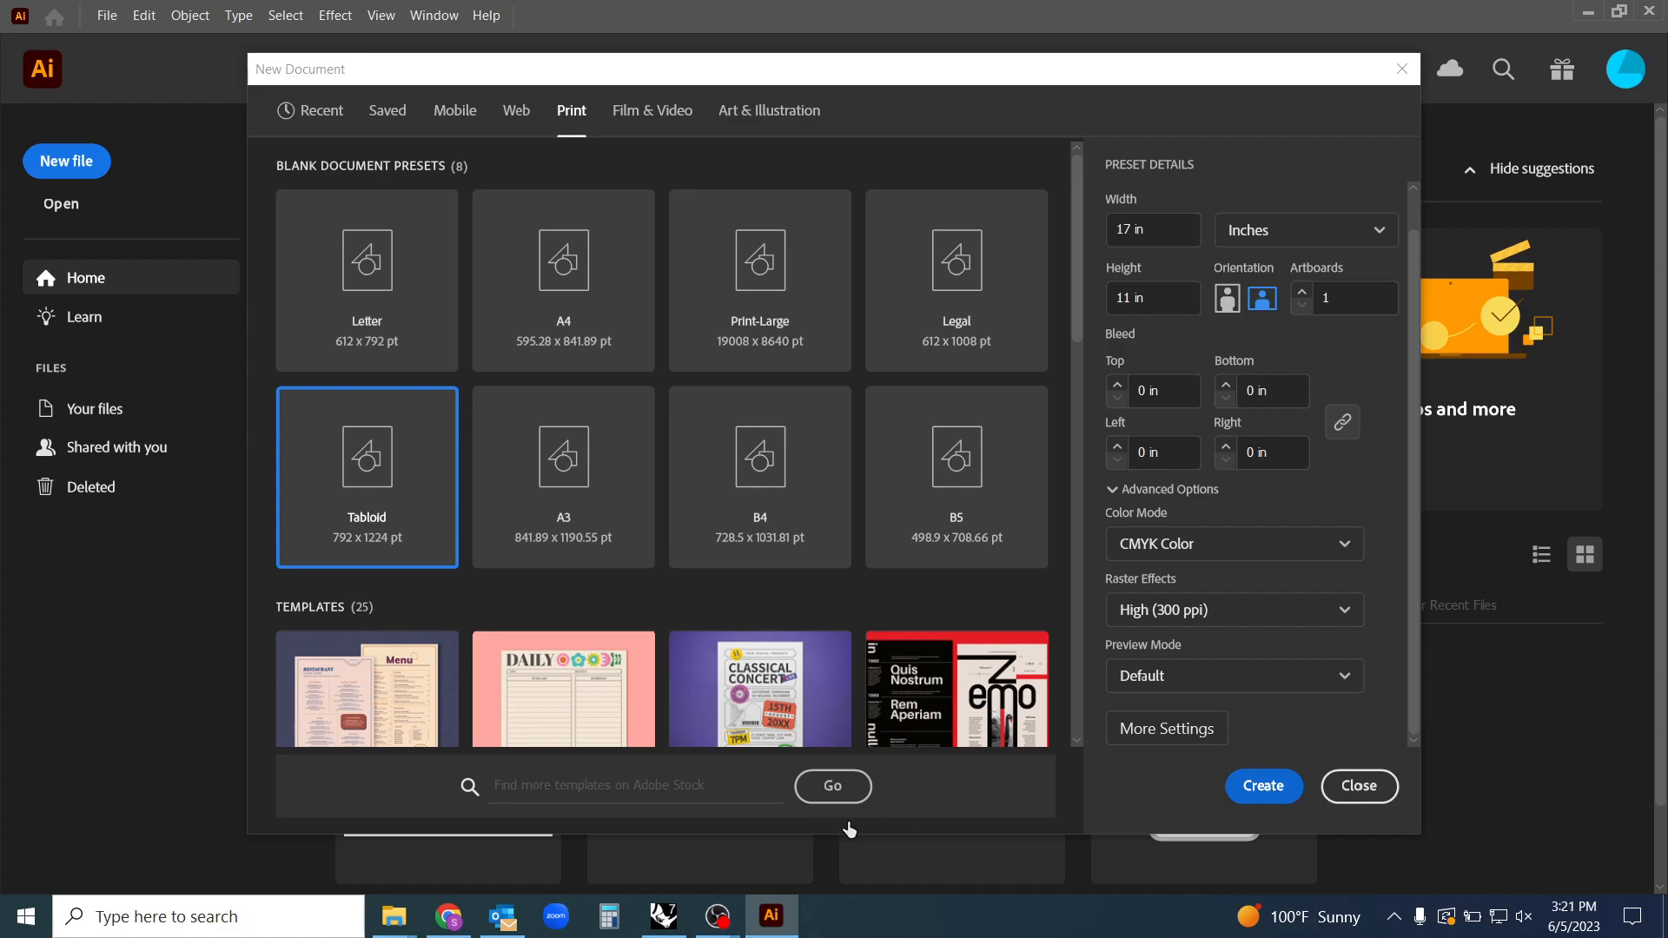
Create the blank Tabloid document and switch the workspace to Essentials Classic
left_click(1263, 786)
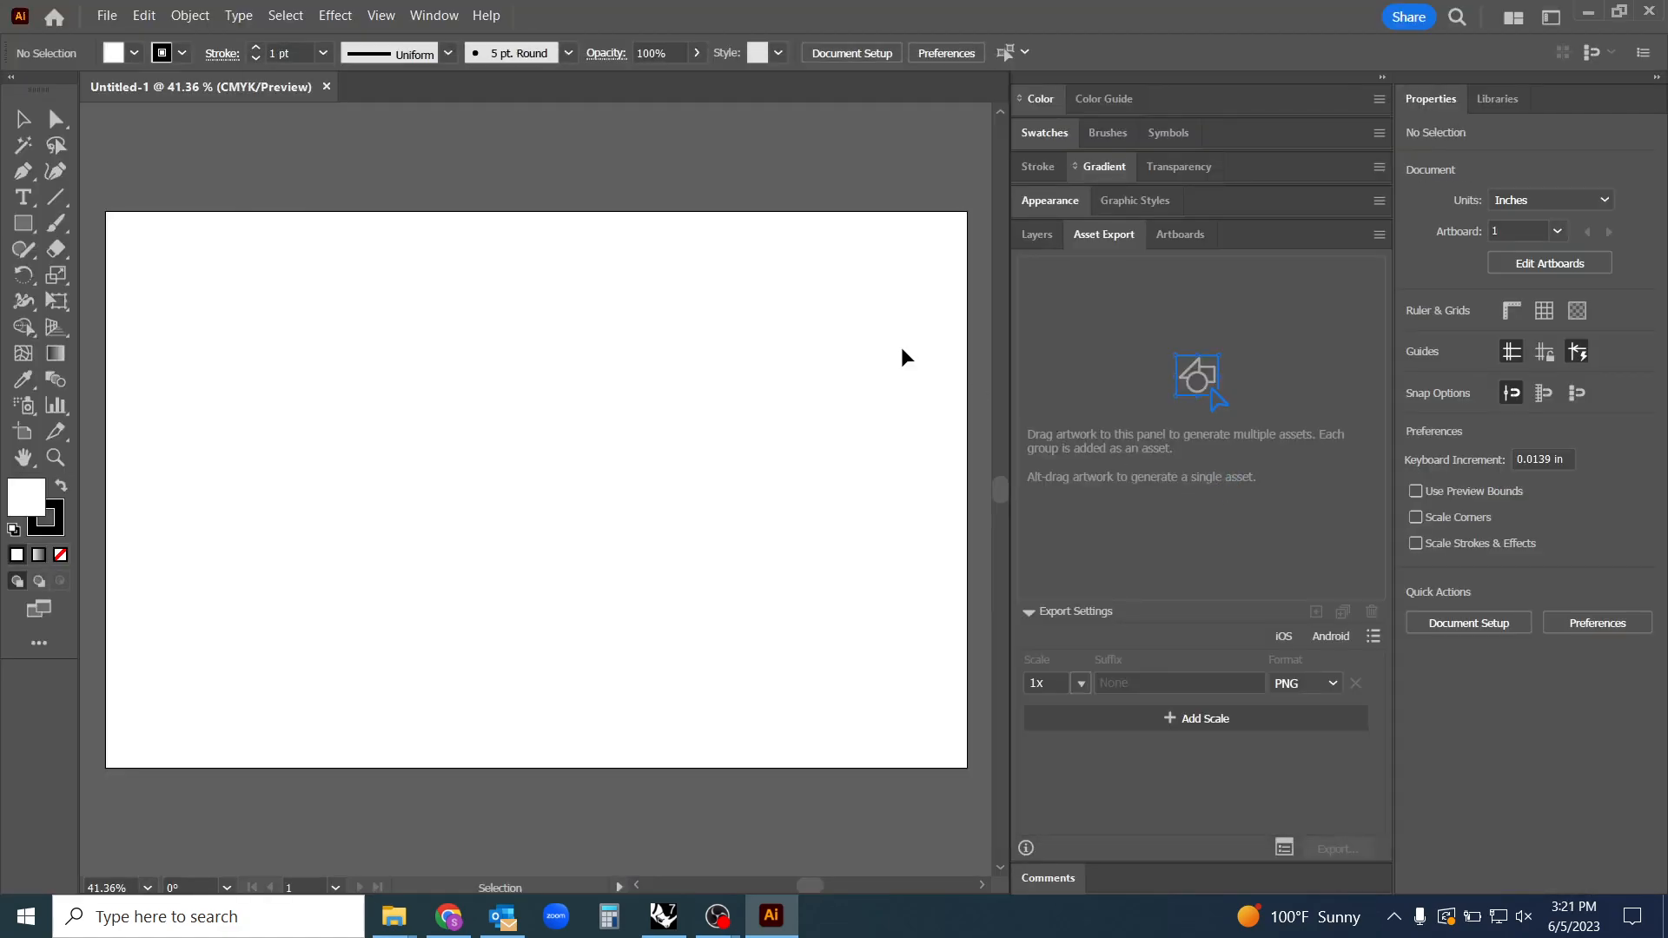
mouse_move(746, 398)
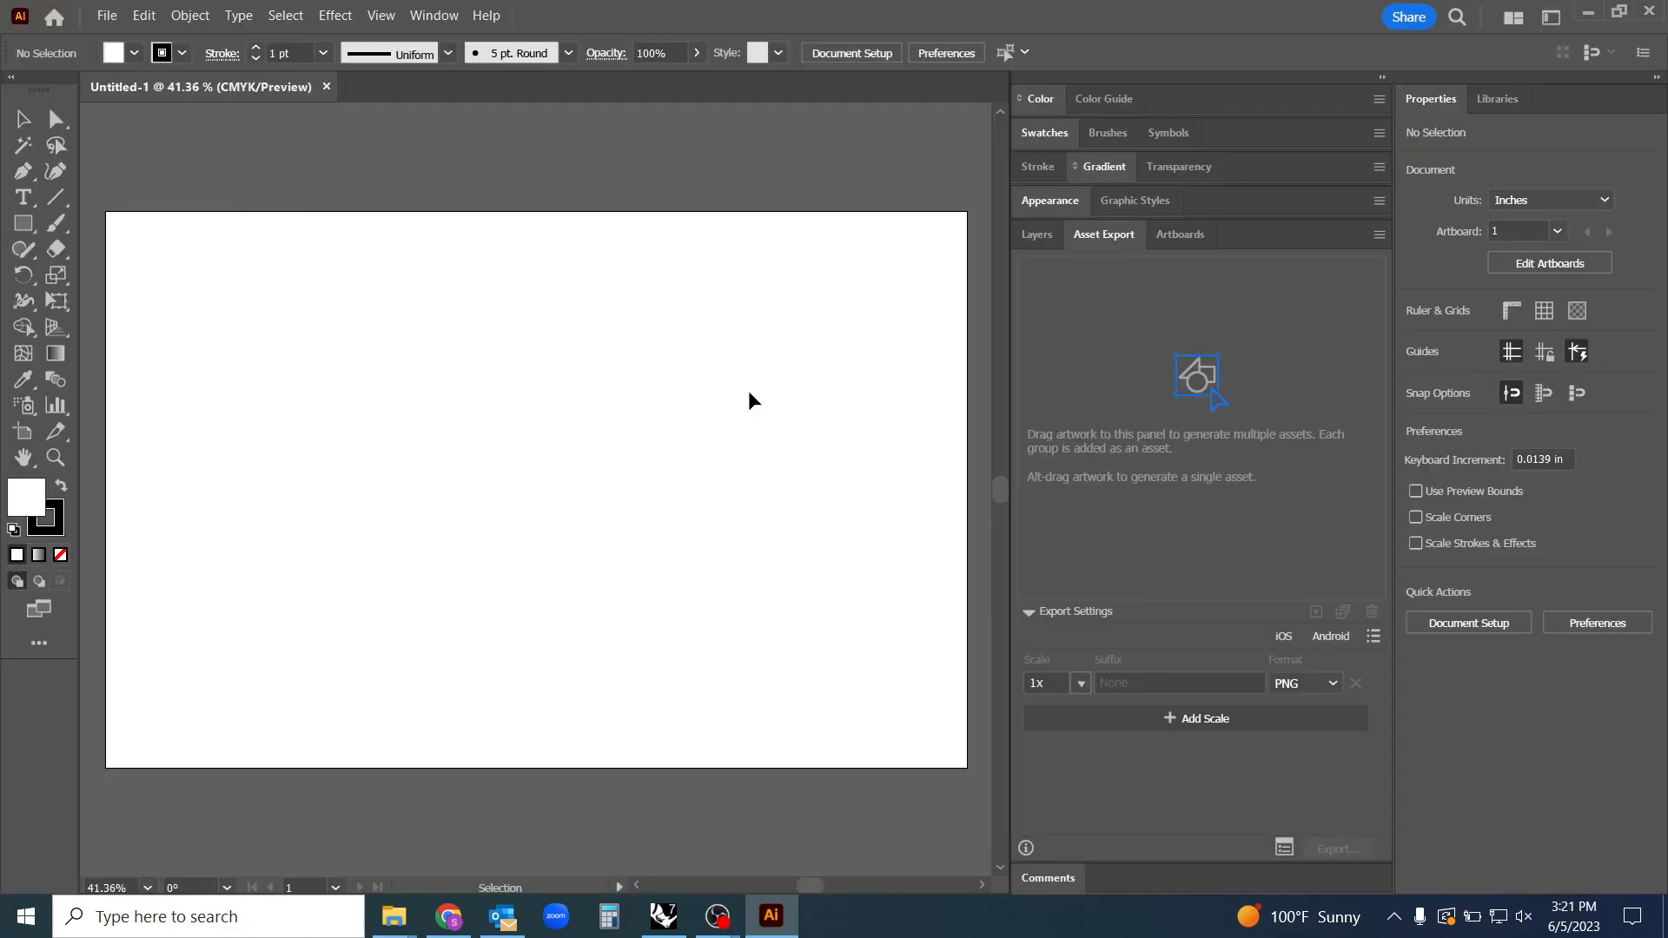
mouse_move(976, 151)
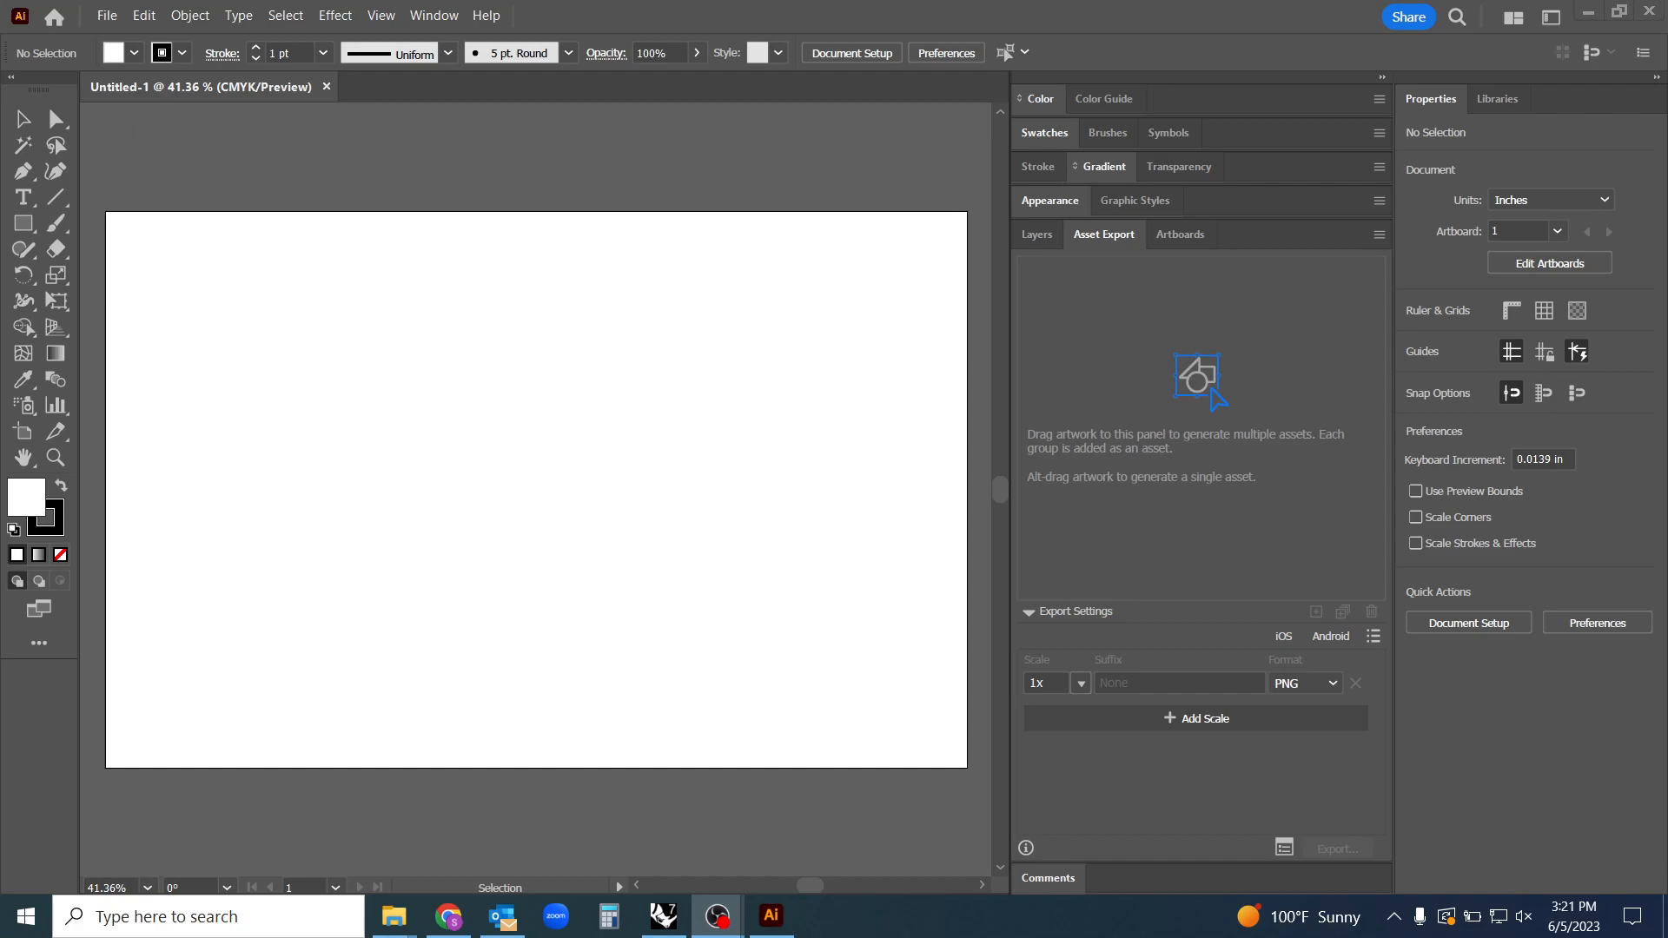
mouse_move(1436, 296)
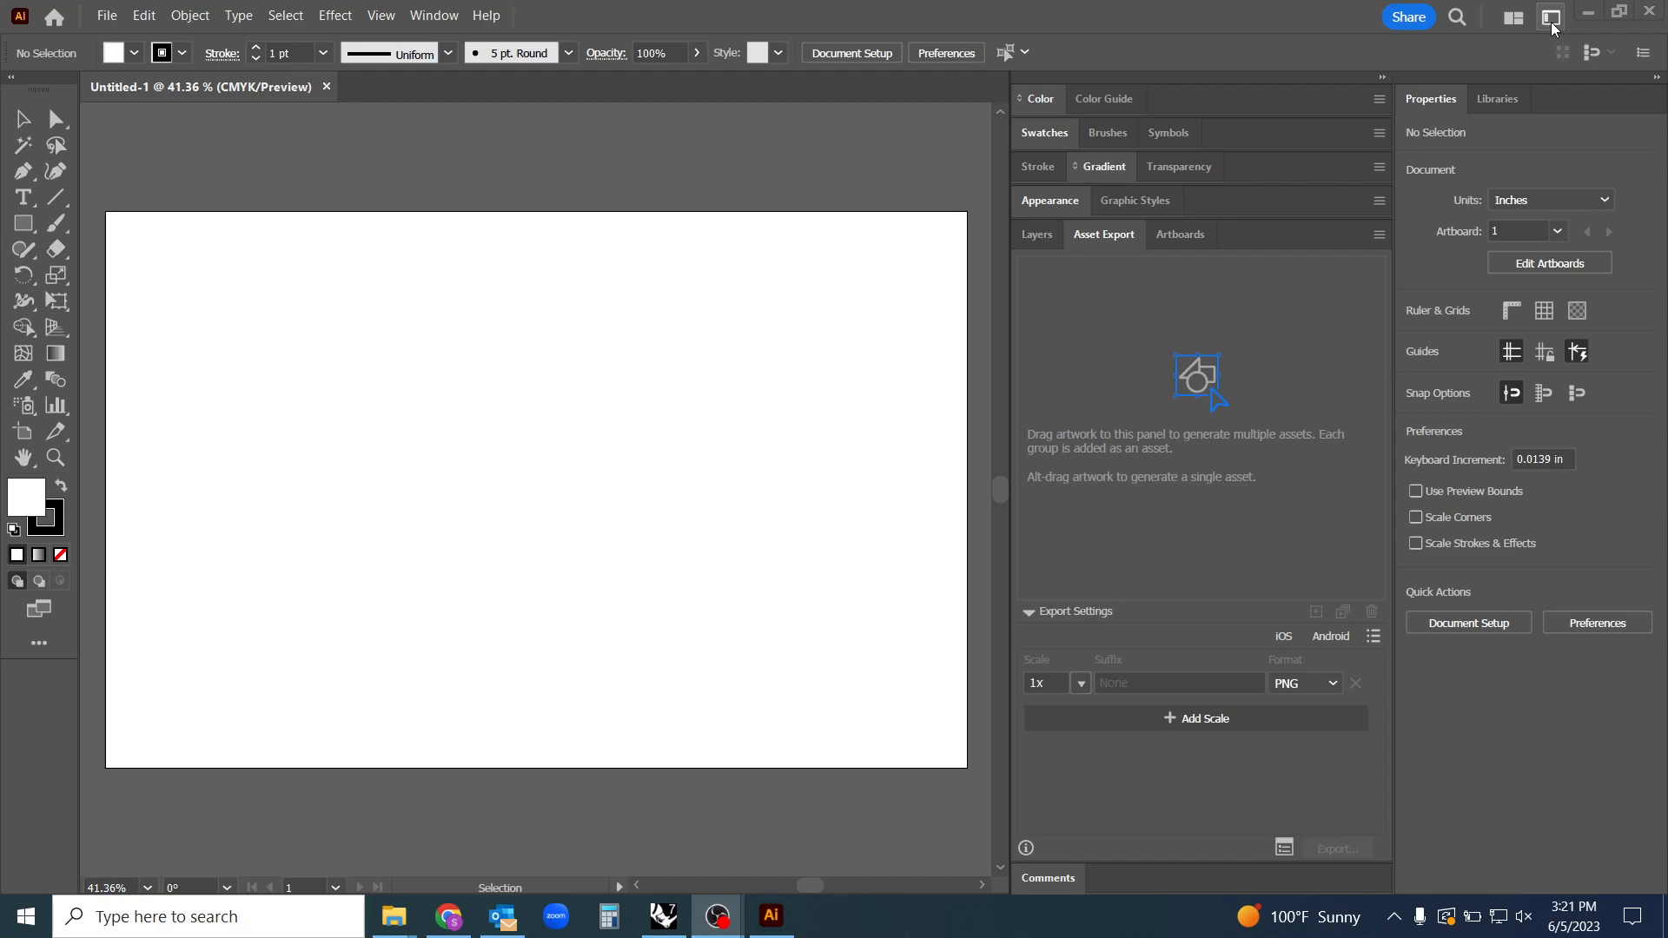
left_click(1545, 17)
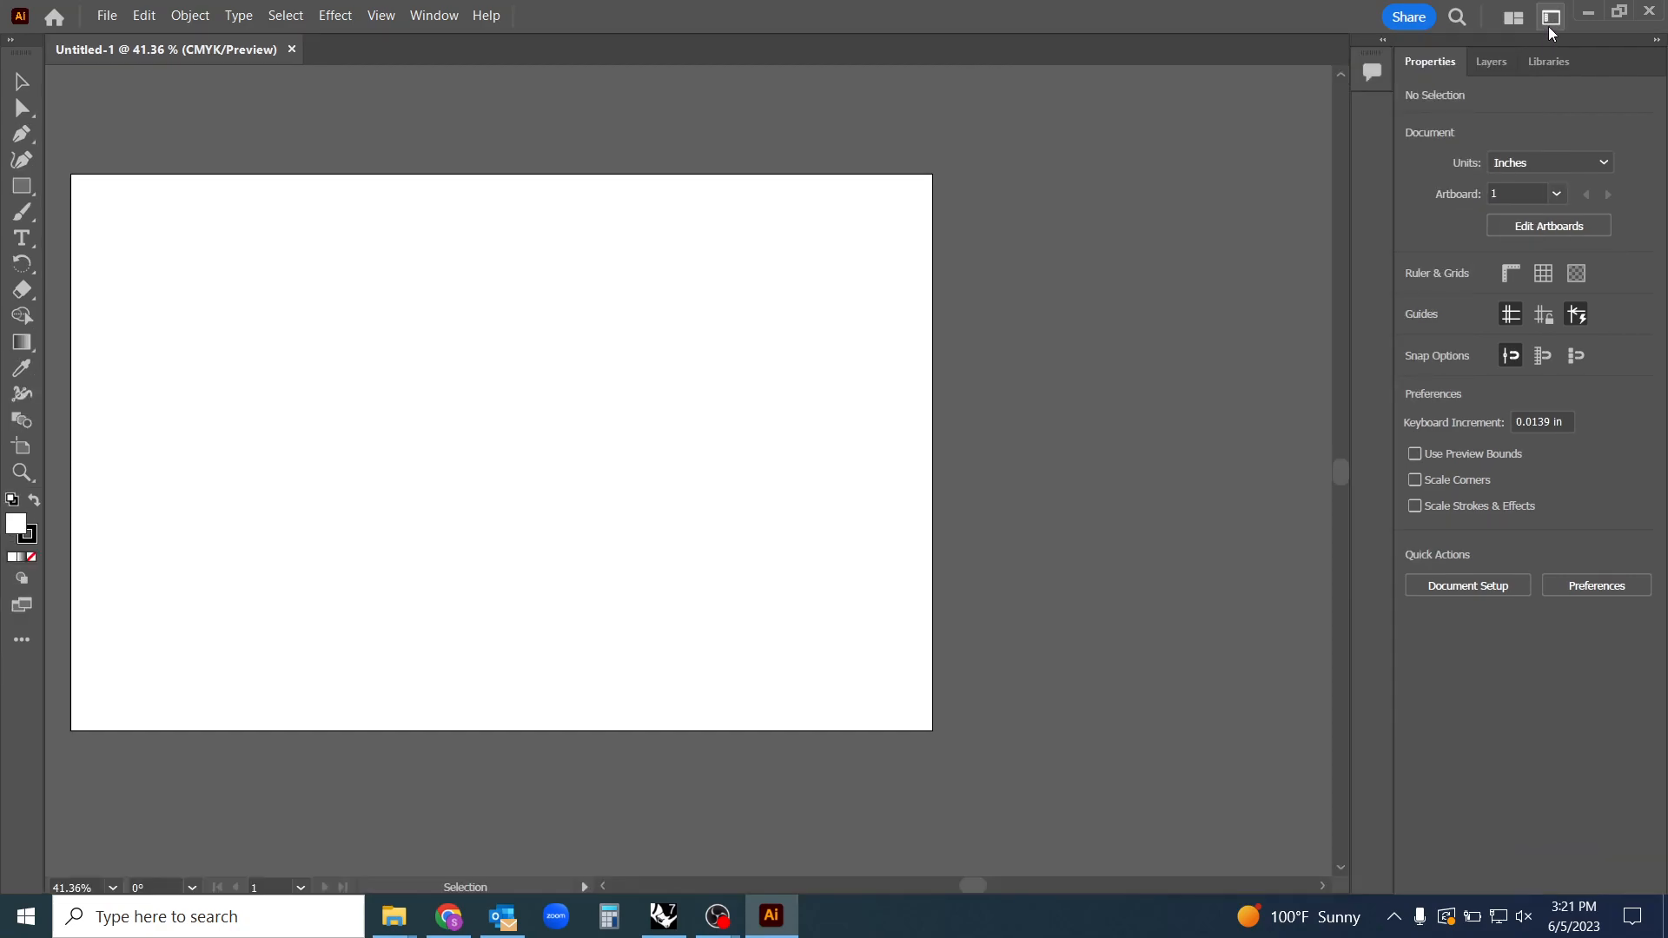
left_click(1552, 18)
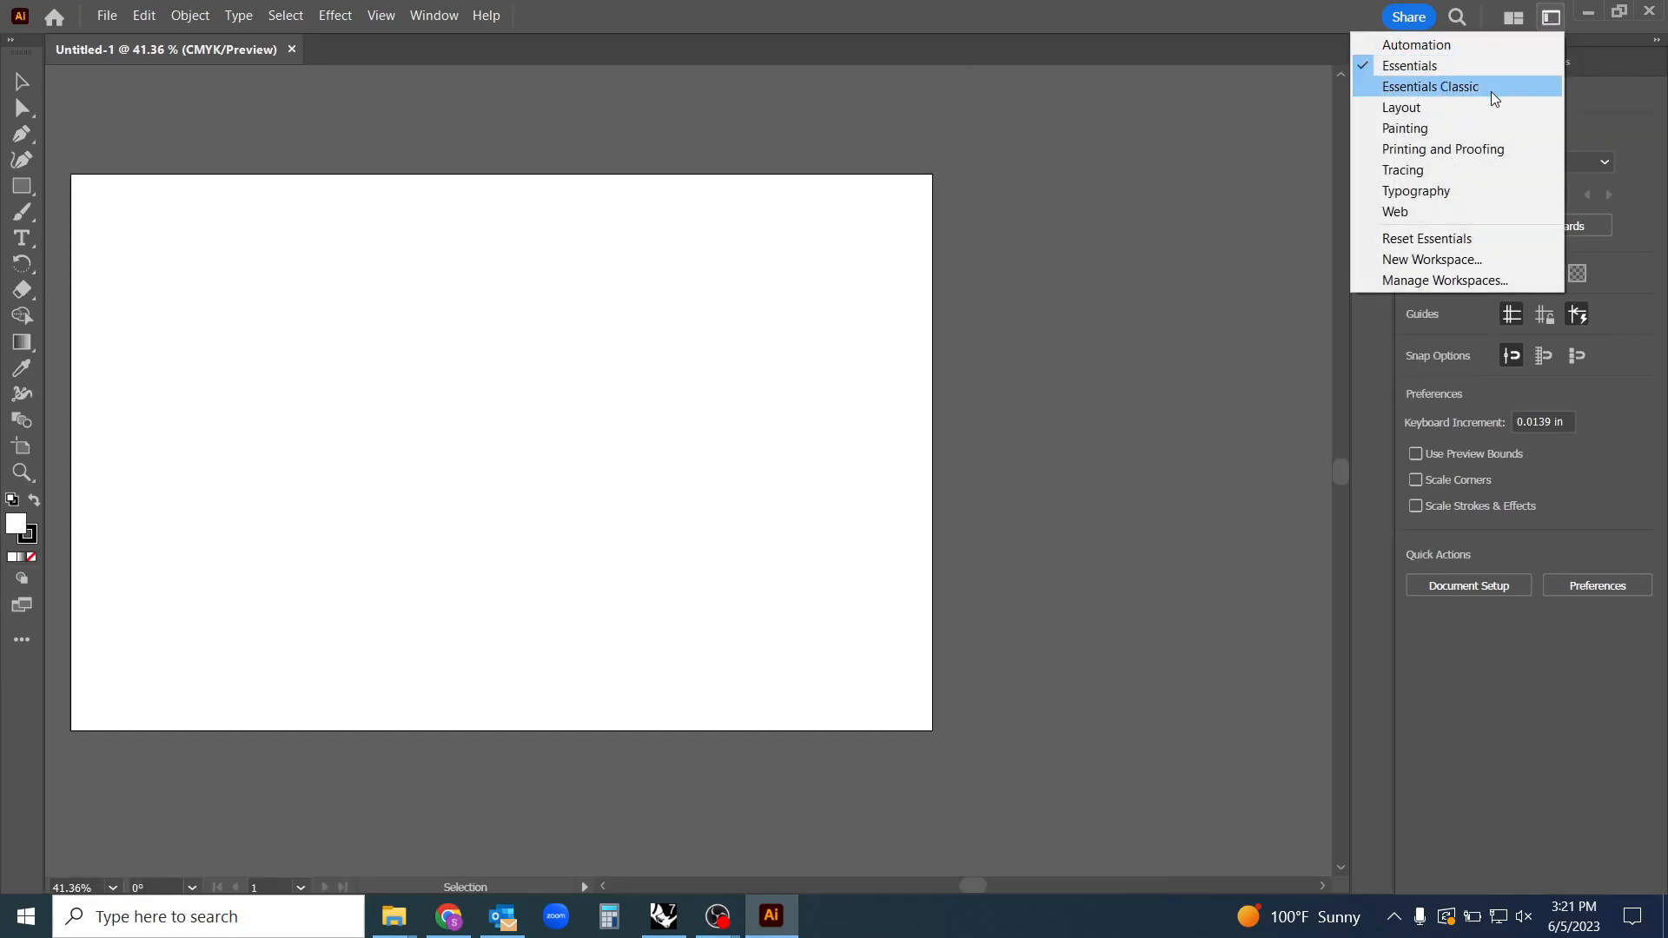
left_click(1431, 86)
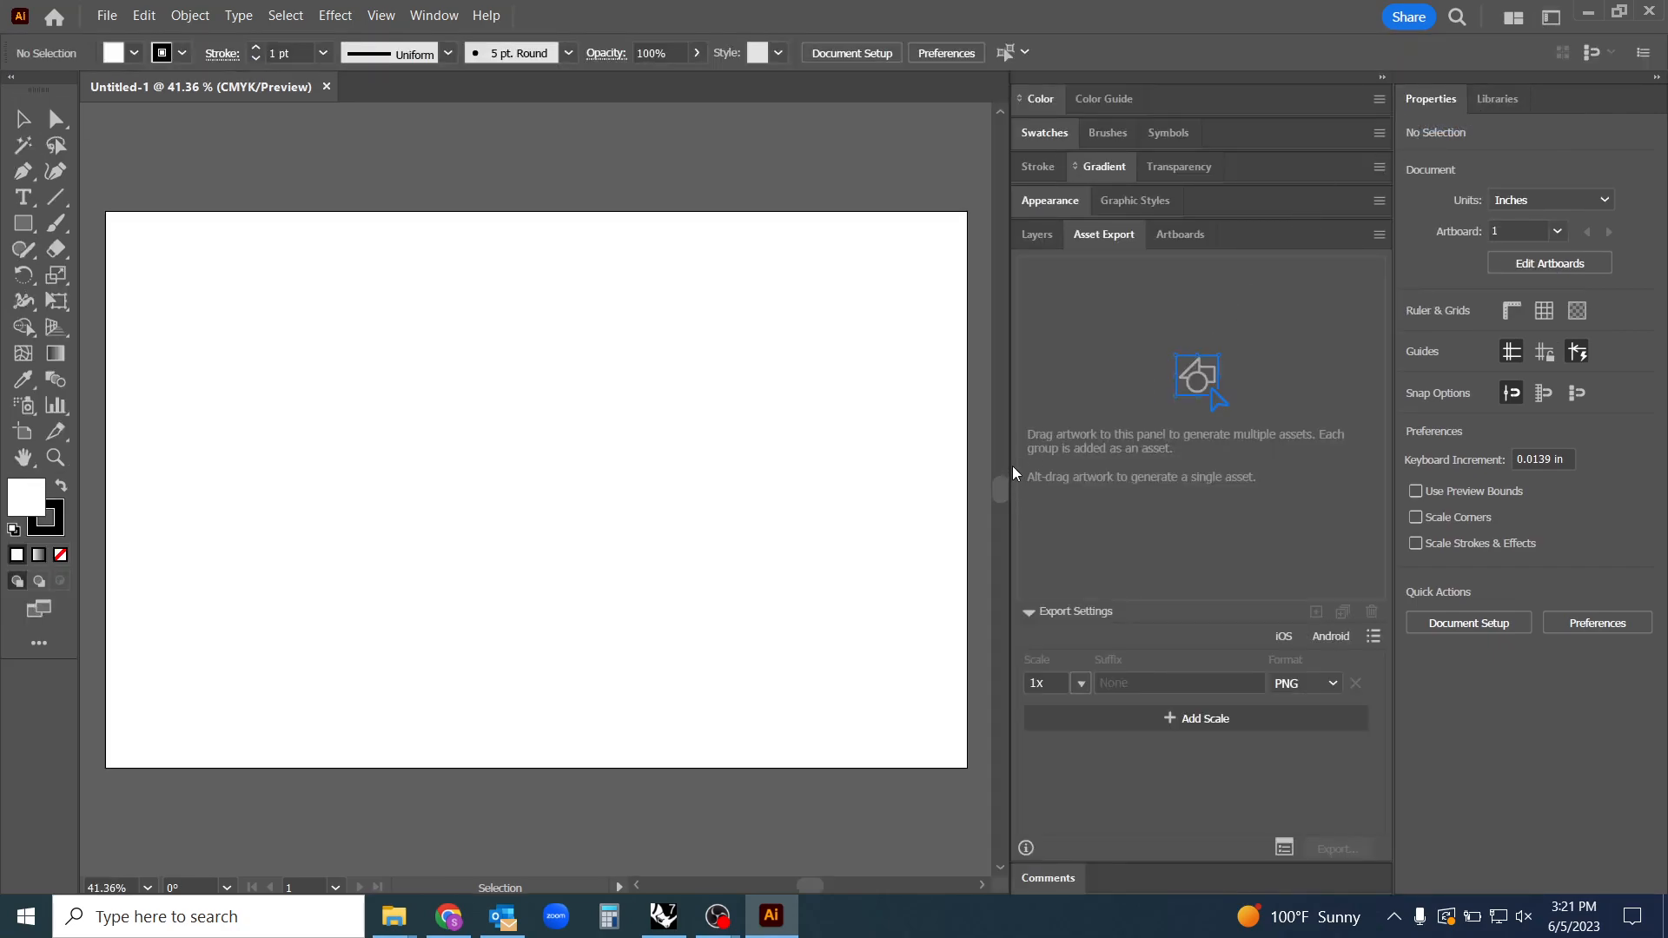
mouse_move(1013, 481)
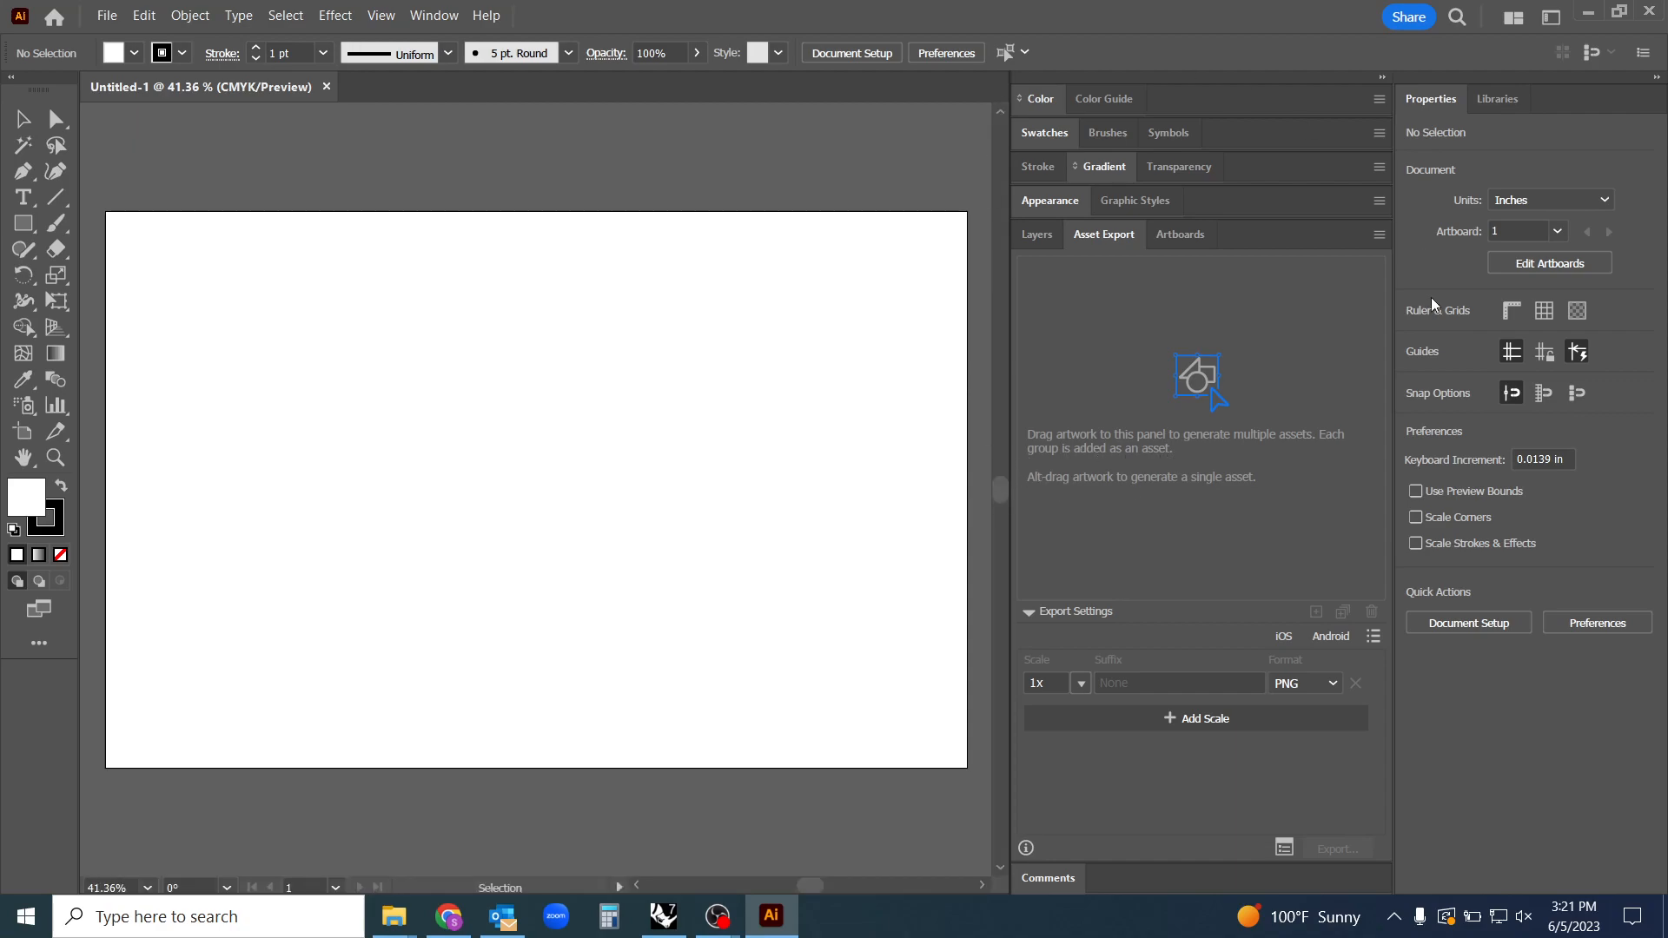
mouse_move(278, 513)
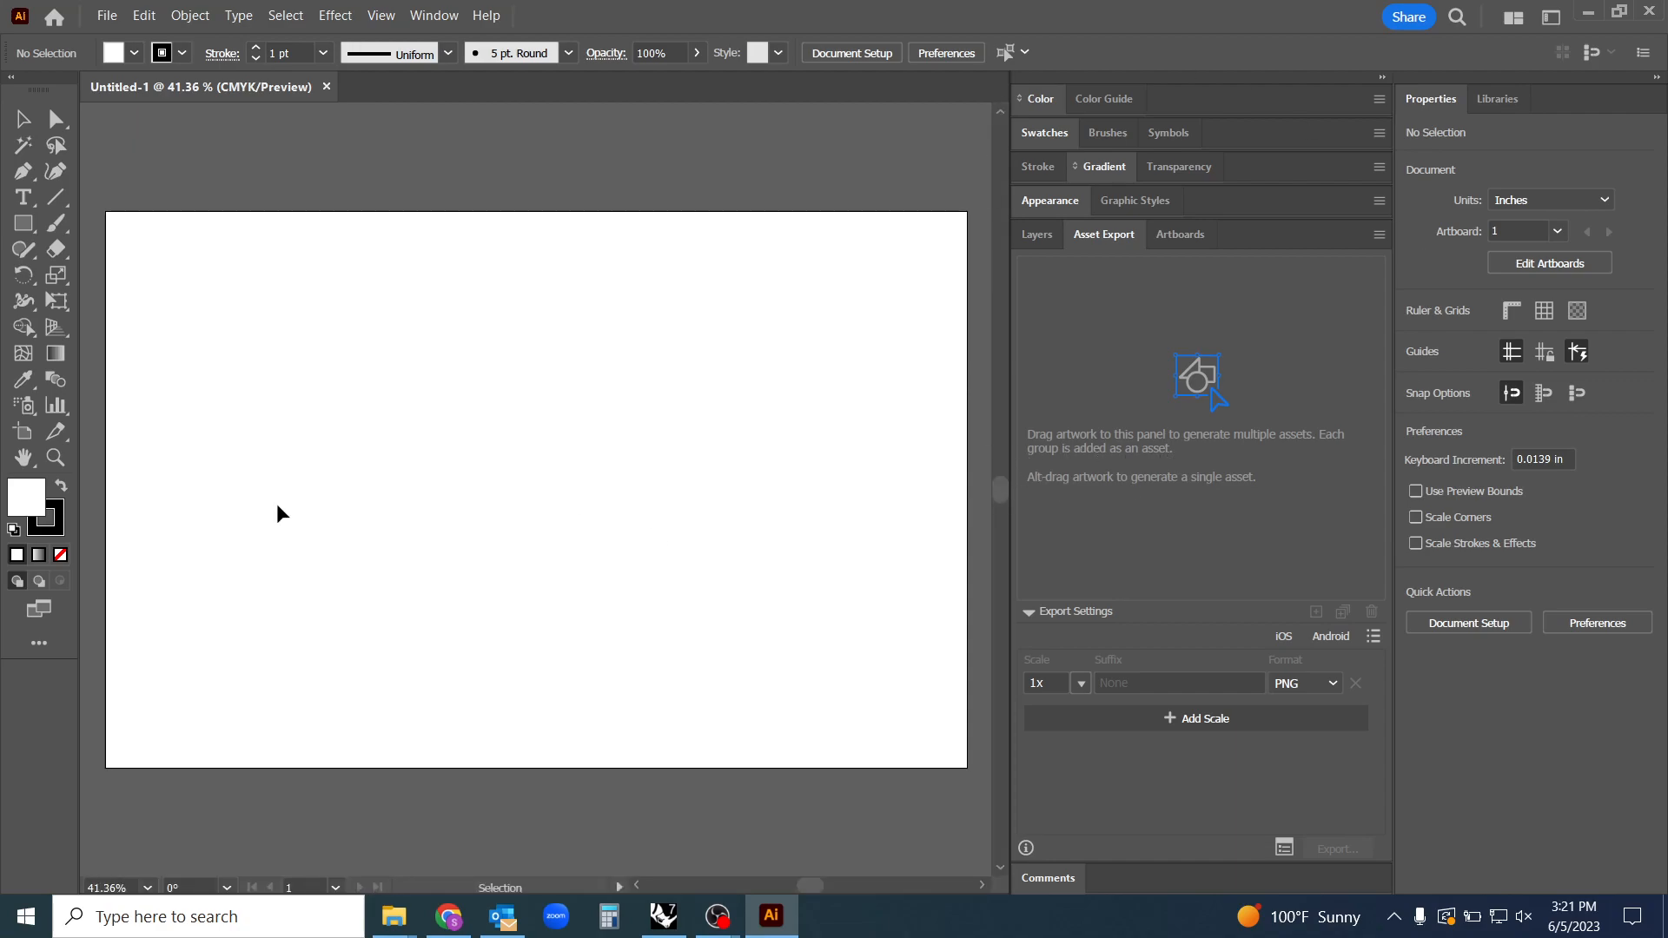
mouse_move(1255, 504)
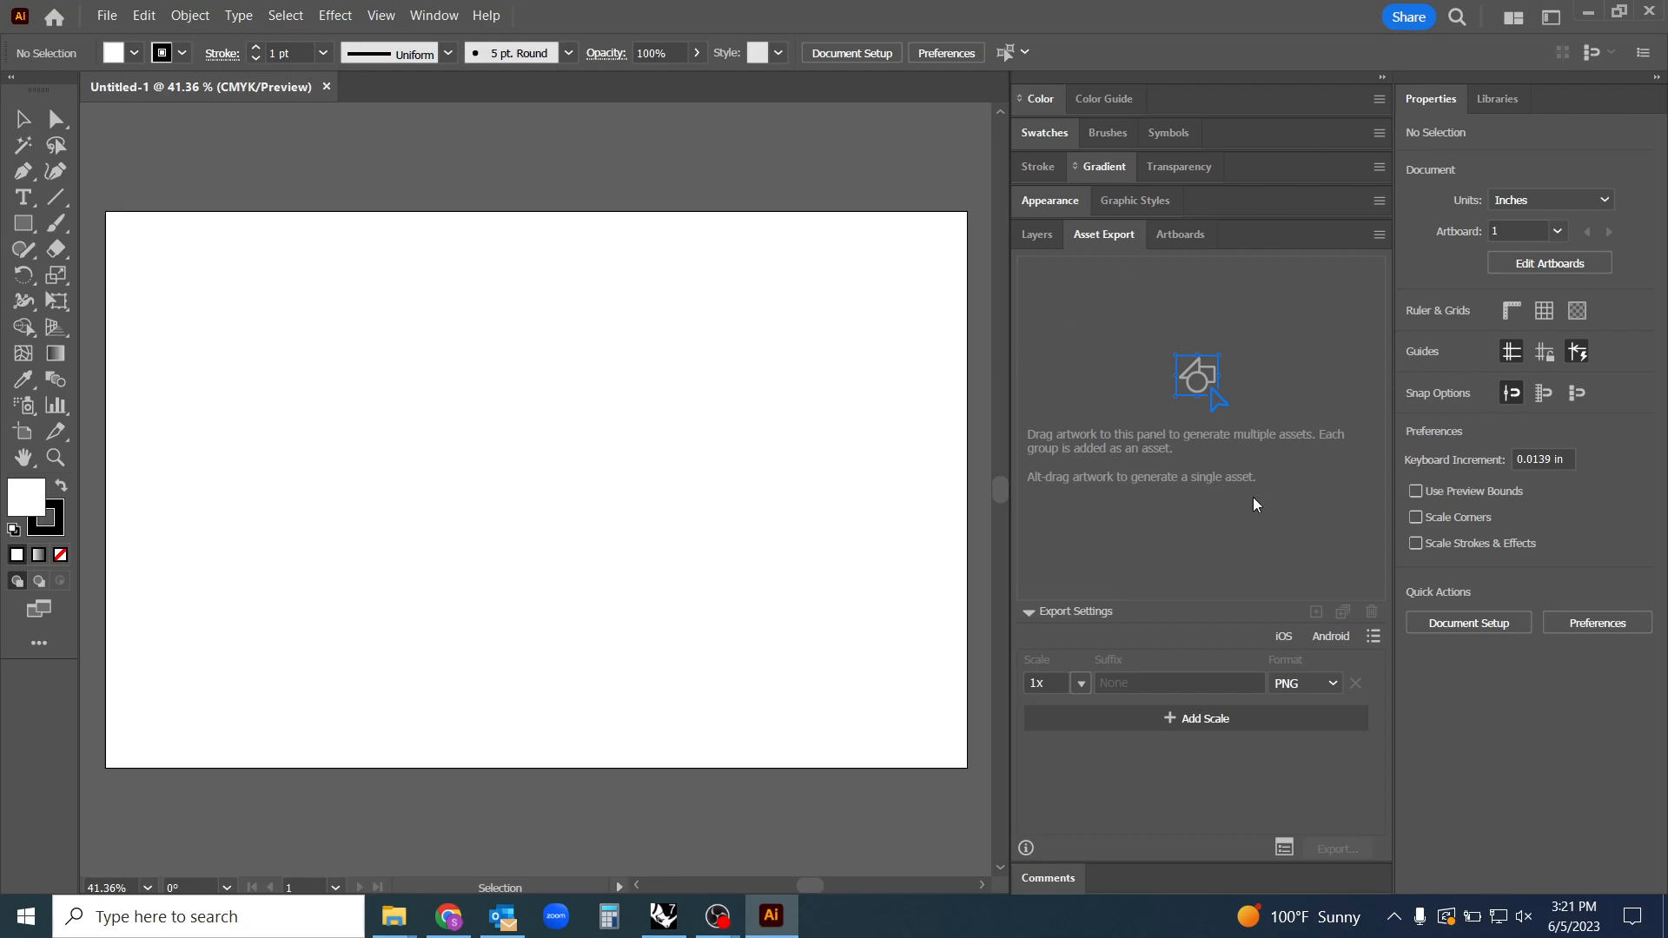
mouse_move(6, 126)
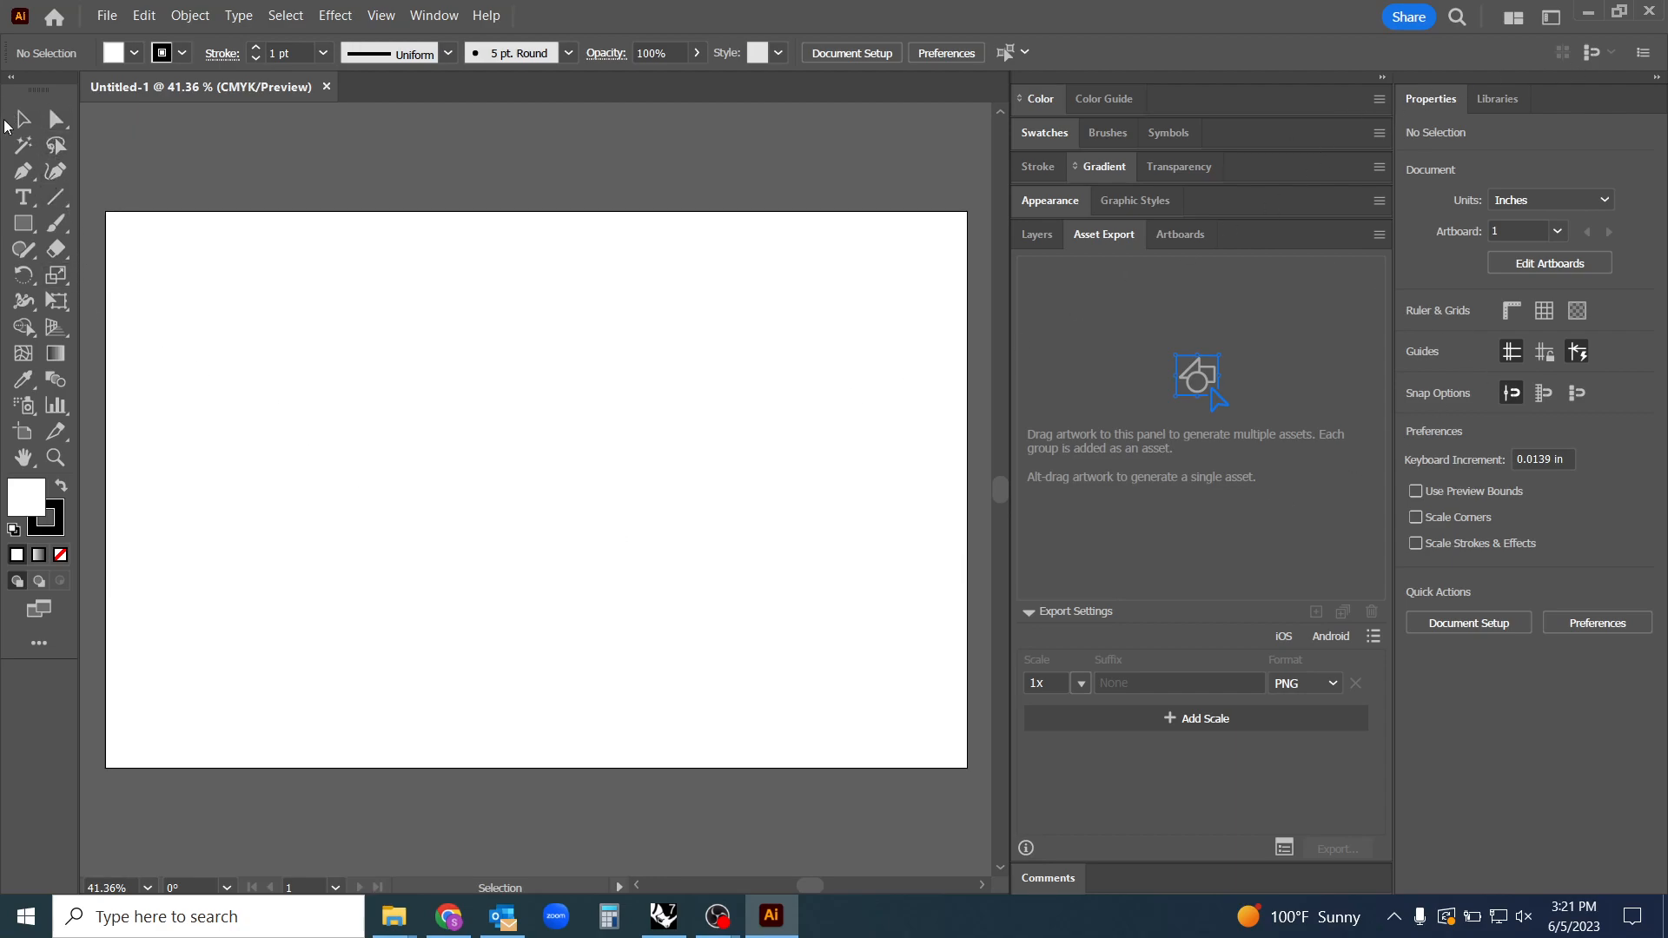
mouse_move(1056, 64)
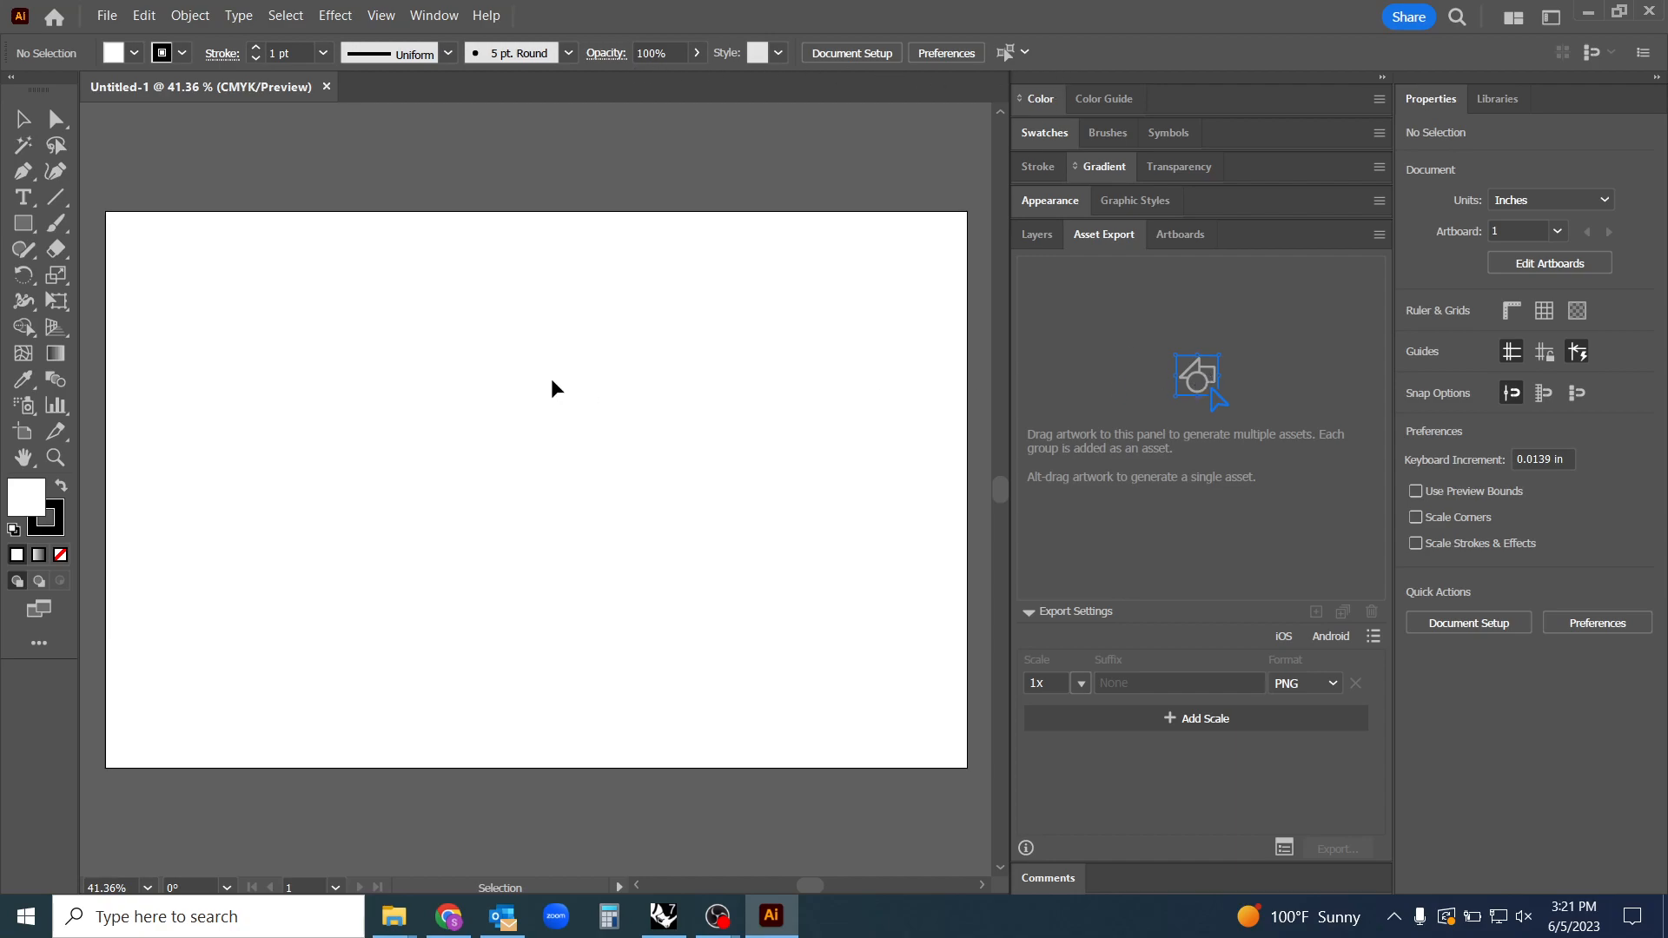
mouse_move(394, 918)
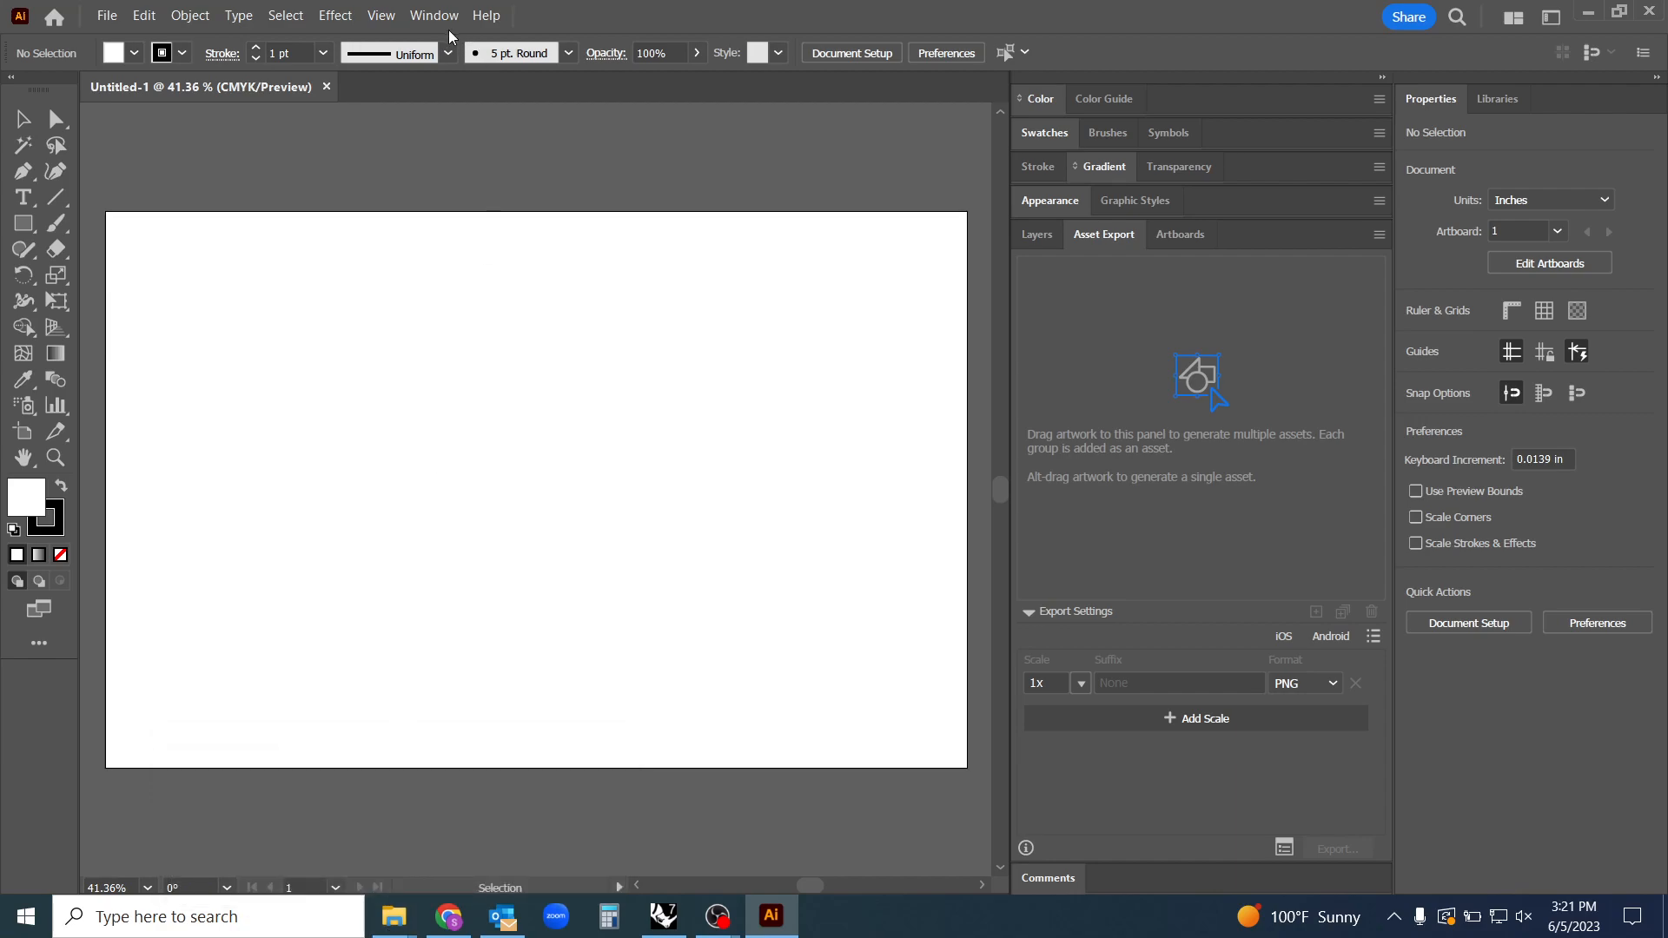
left_click(433, 14)
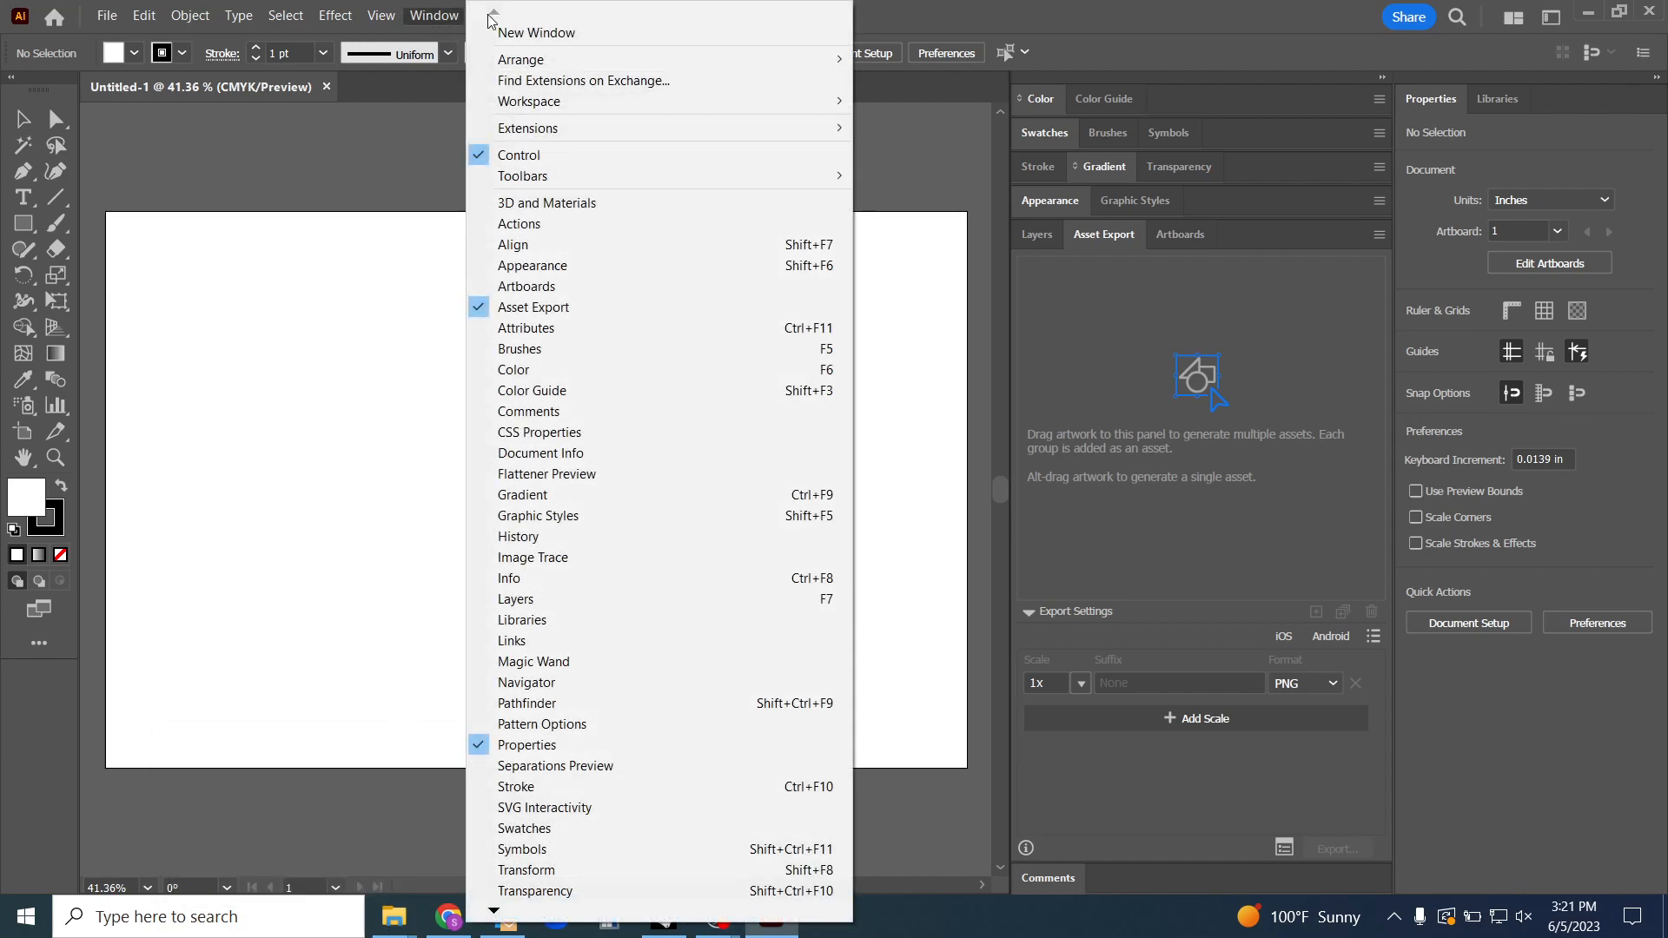
mouse_move(532, 612)
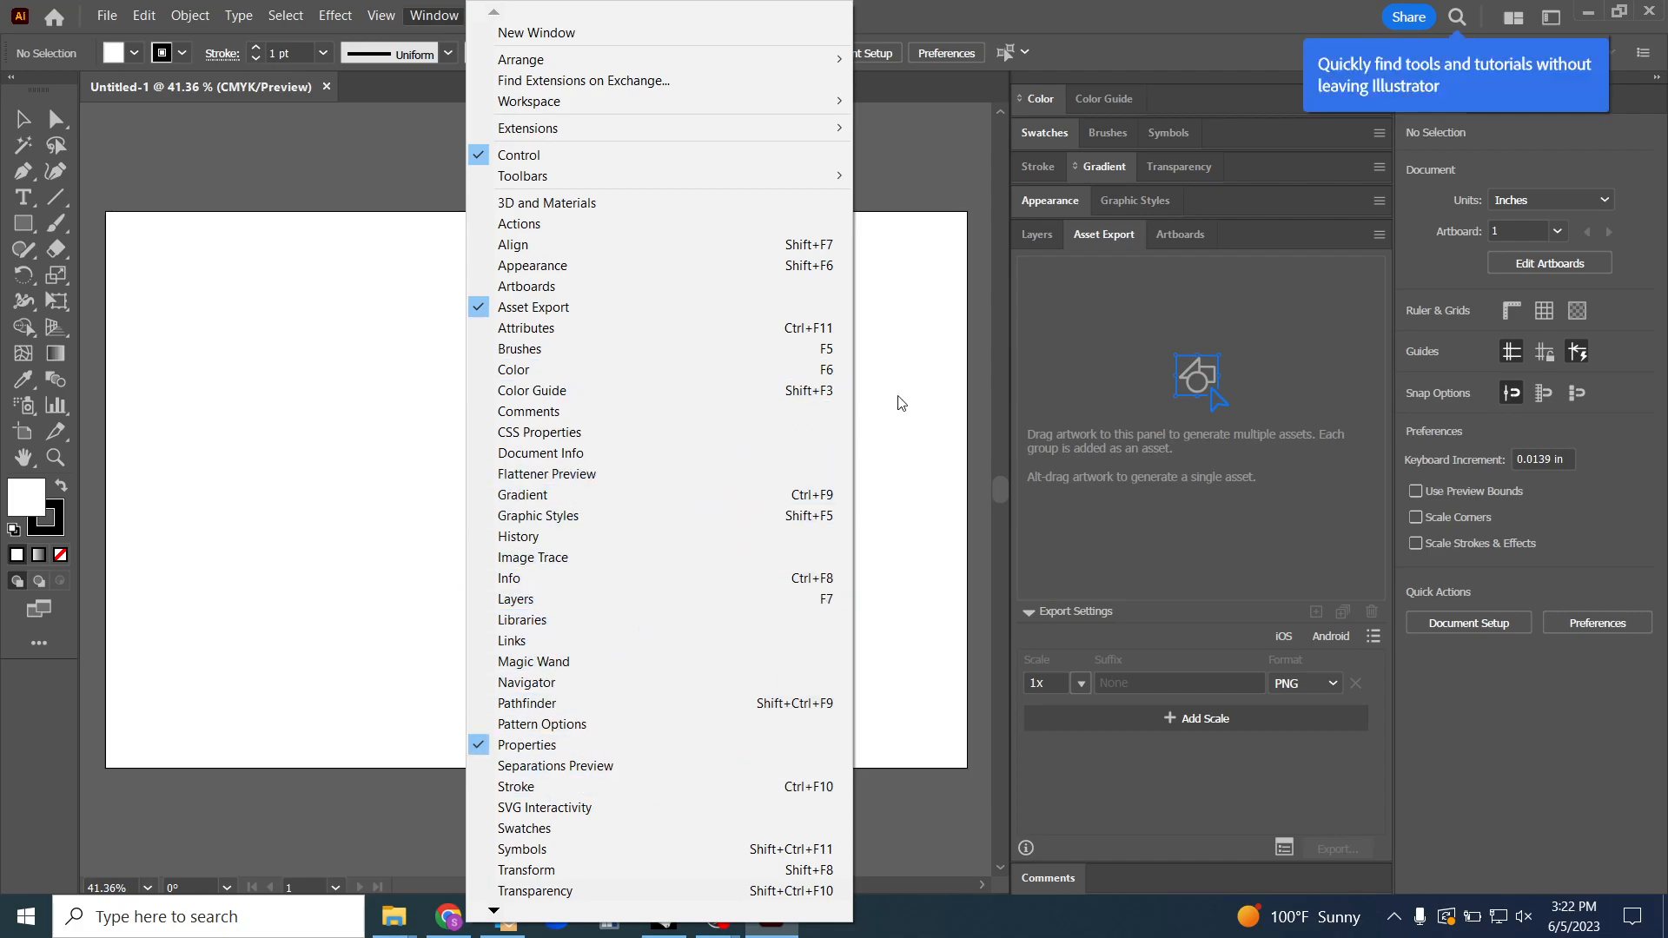
mouse_move(627, 443)
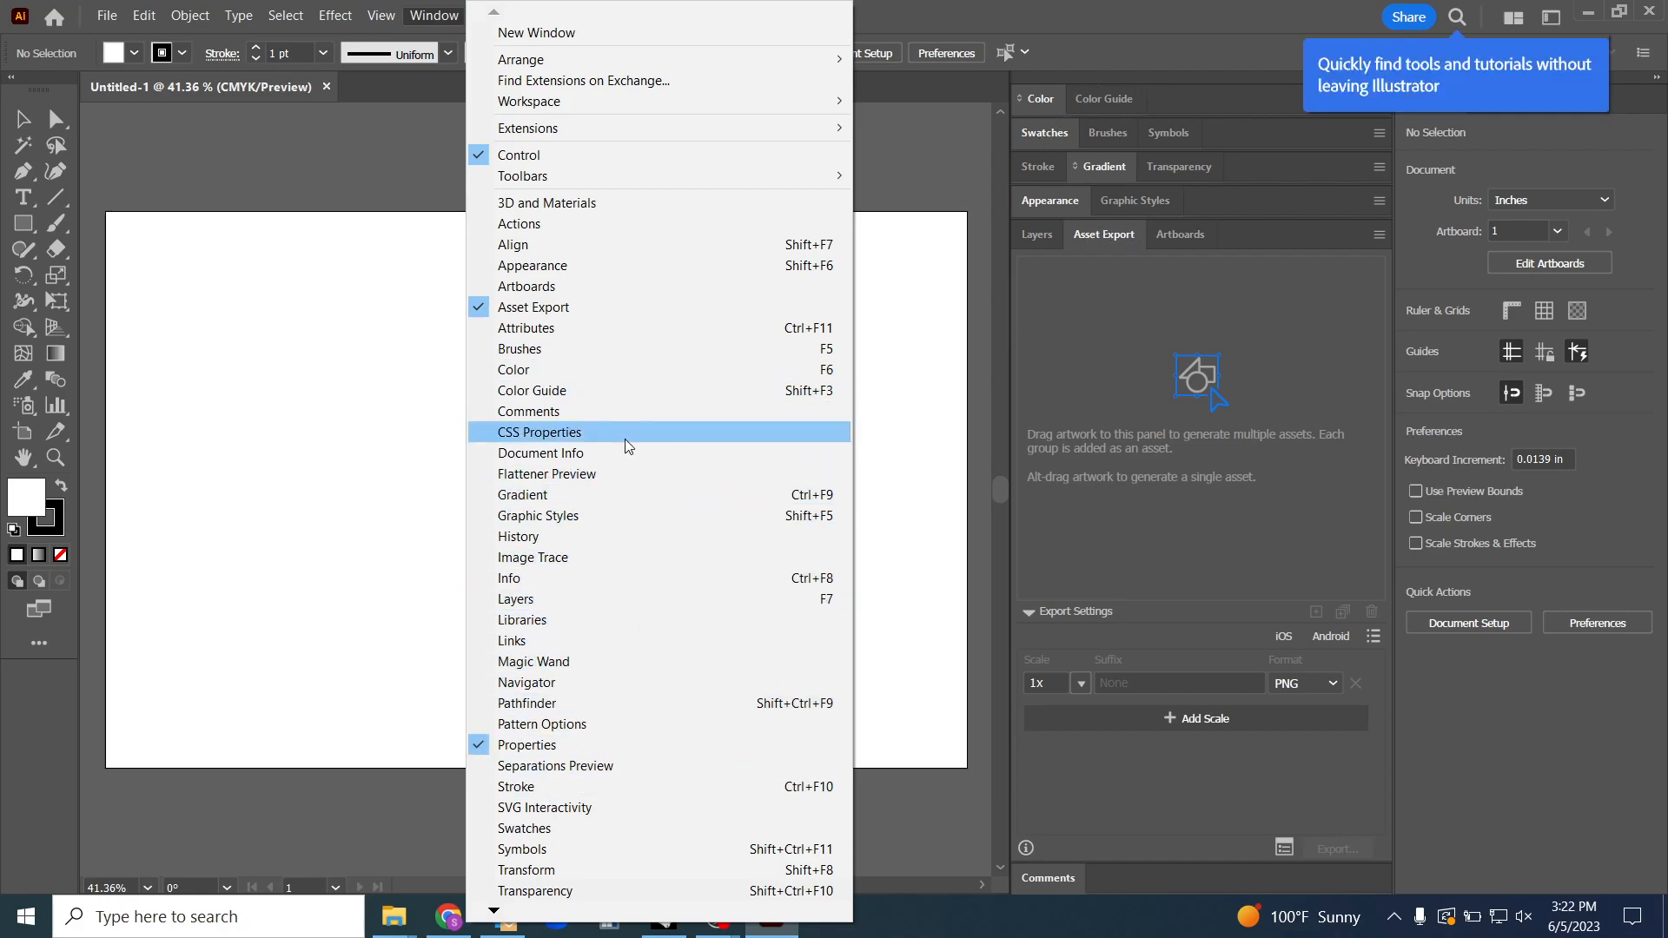
mouse_move(559, 537)
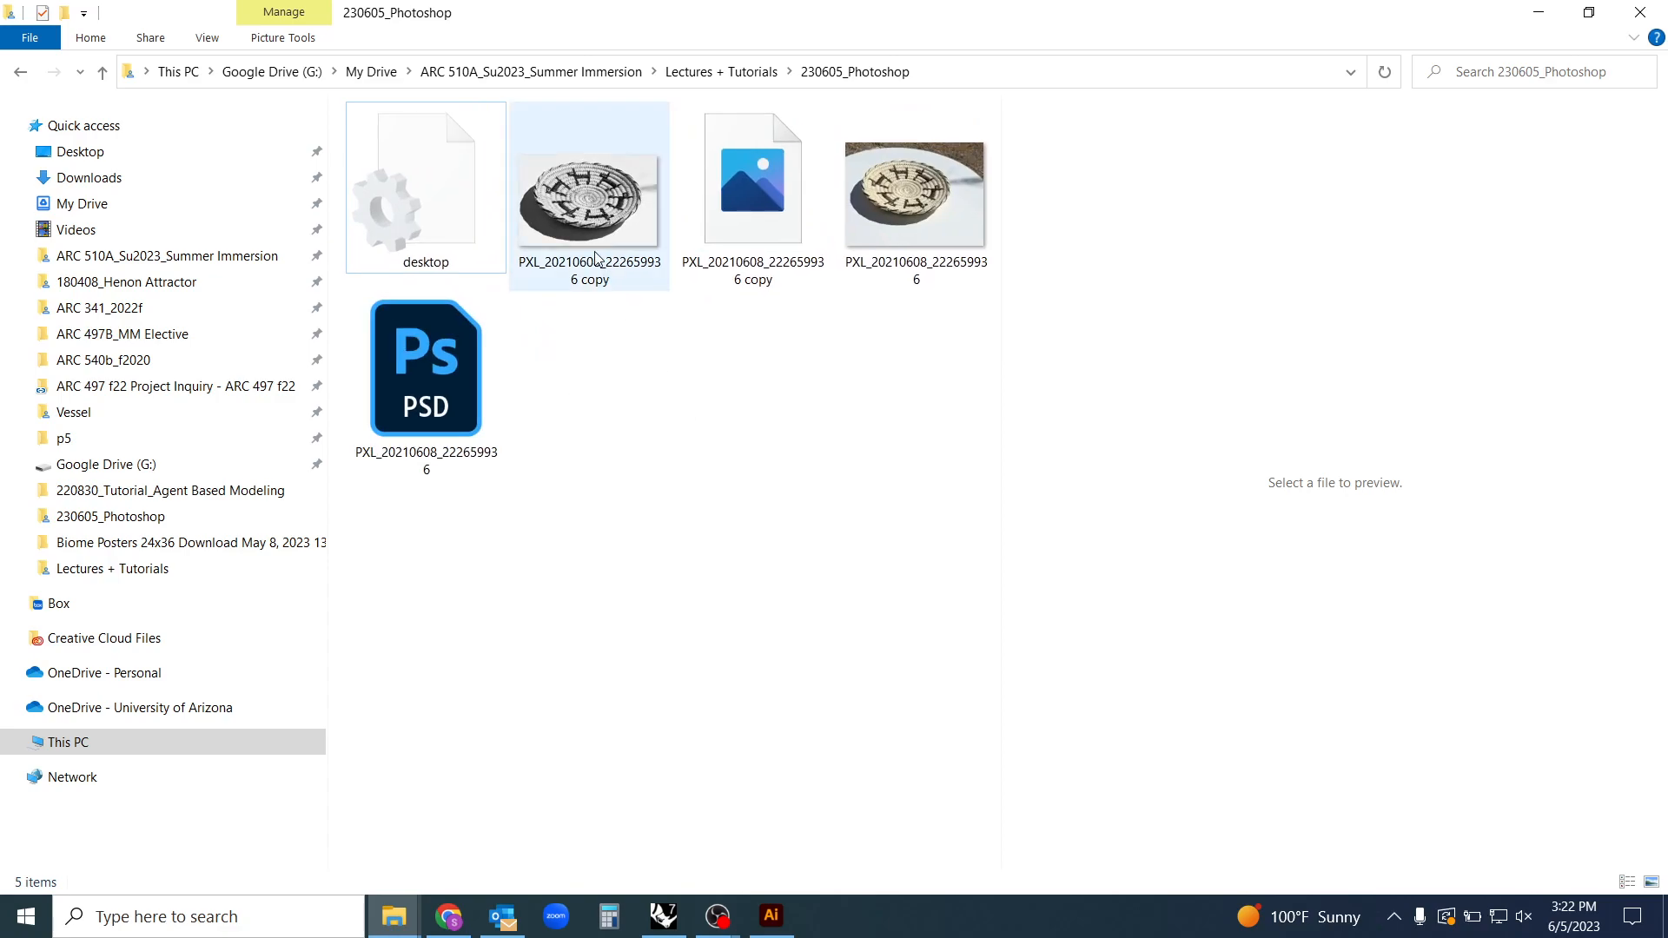
Drag the cutout basket copy image from 230605_Photoshop onto the Illustrator artboard
left_click(752, 178)
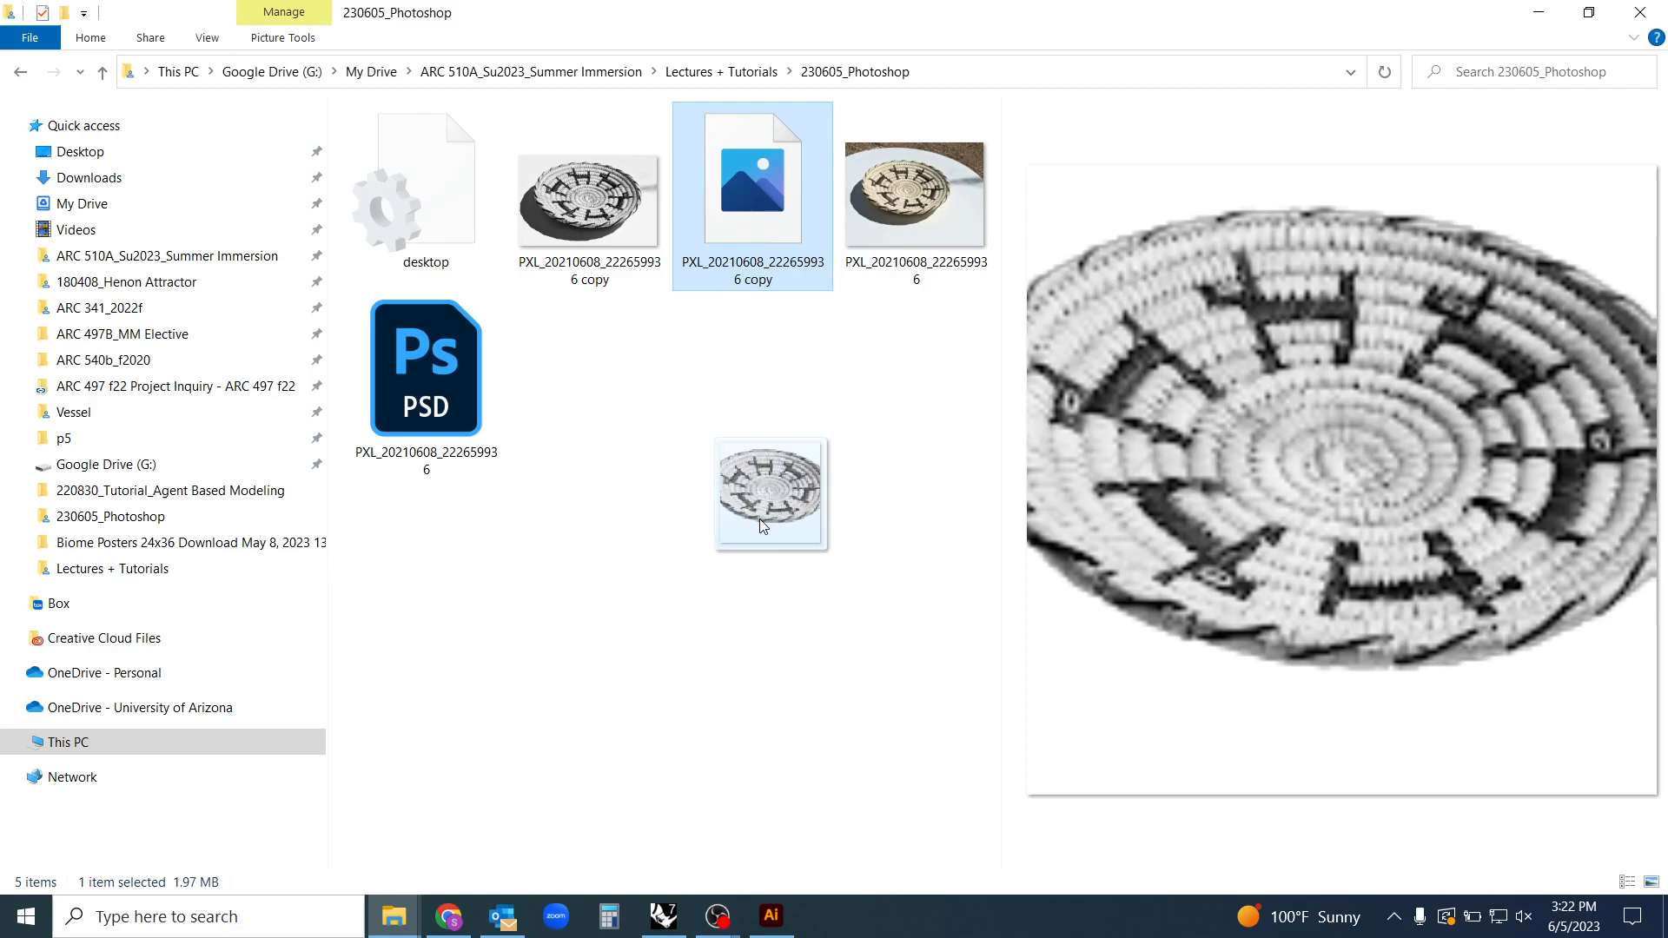
left_click(771, 914)
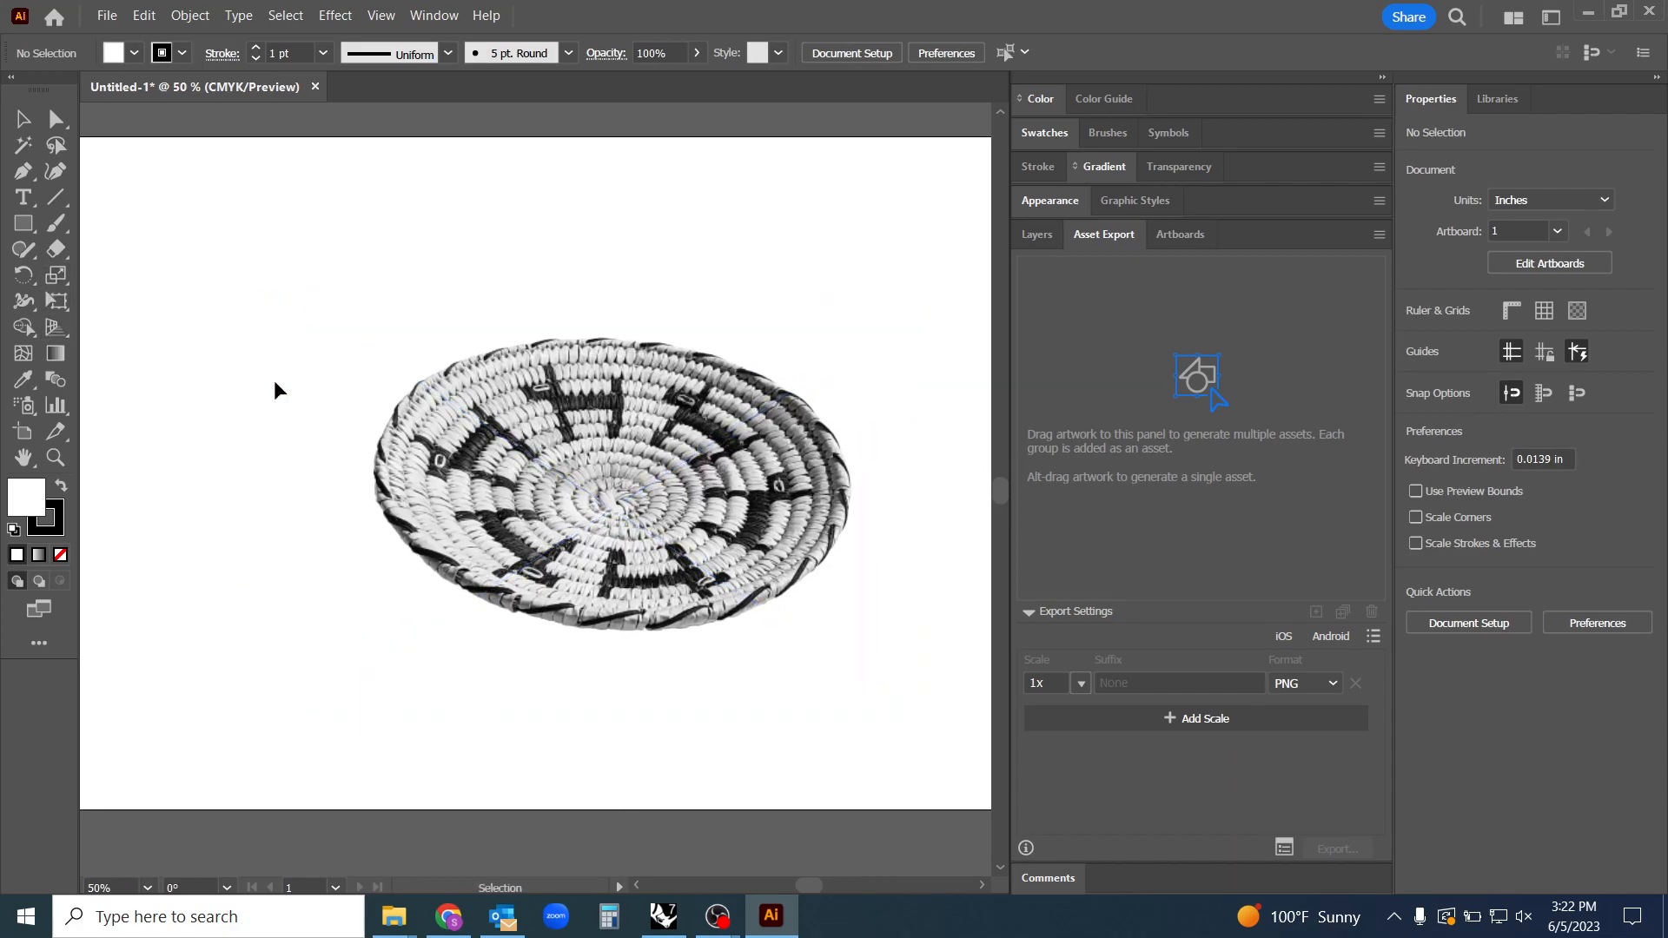
mouse_move(23, 222)
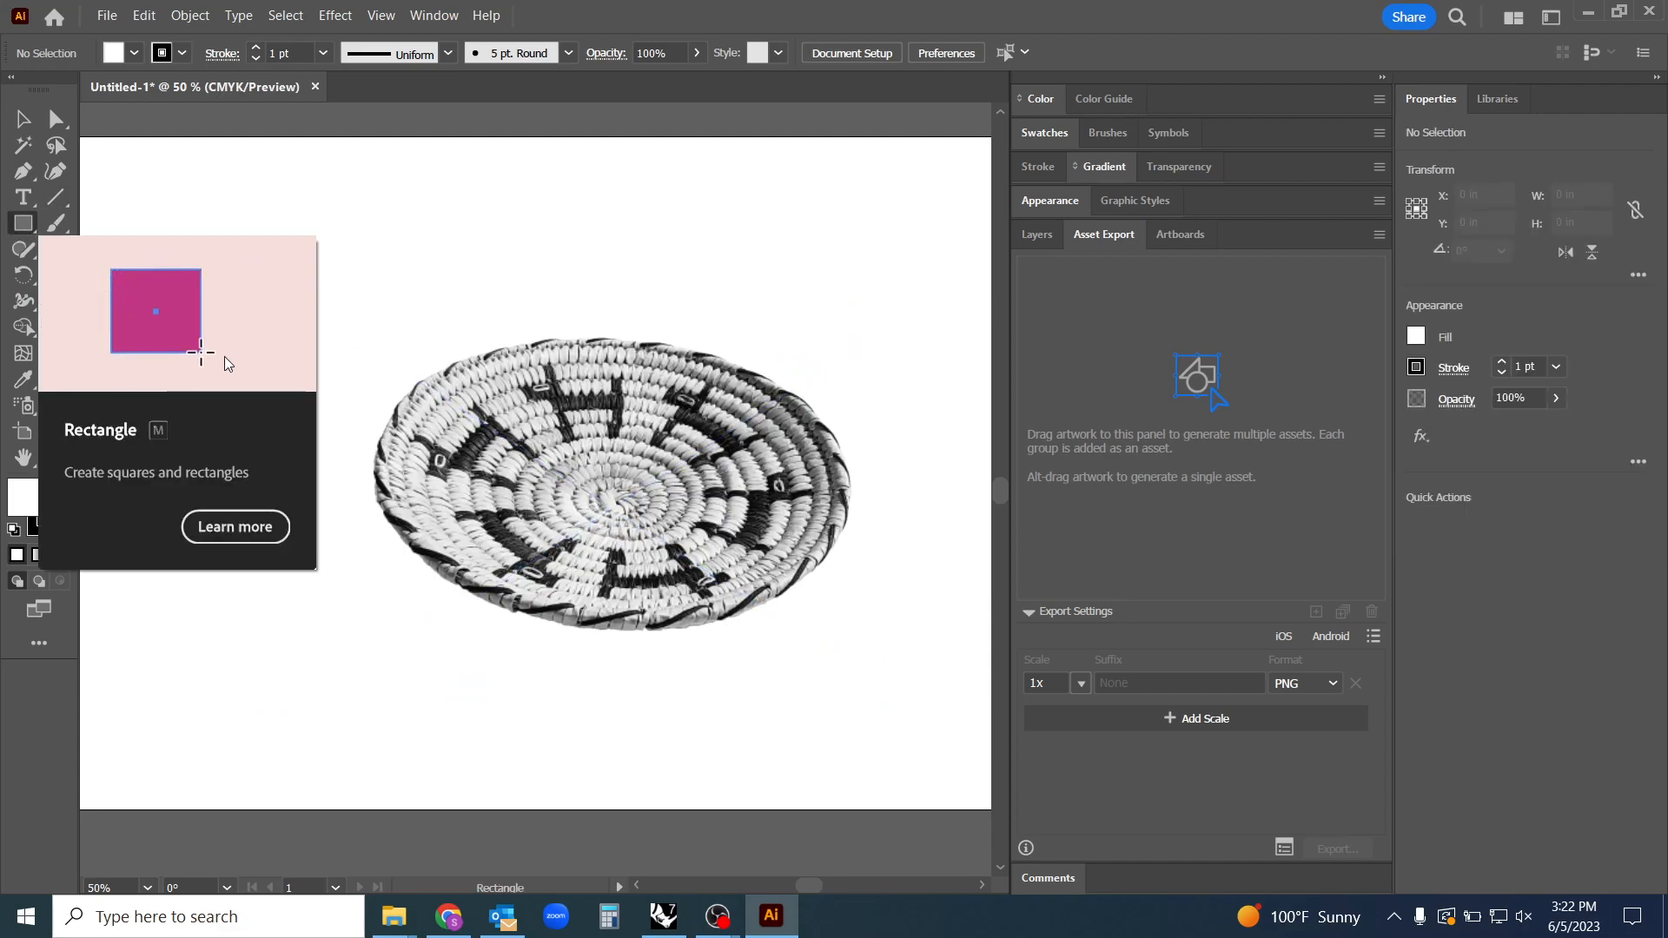
left_click_drag(199, 224, 584, 516)
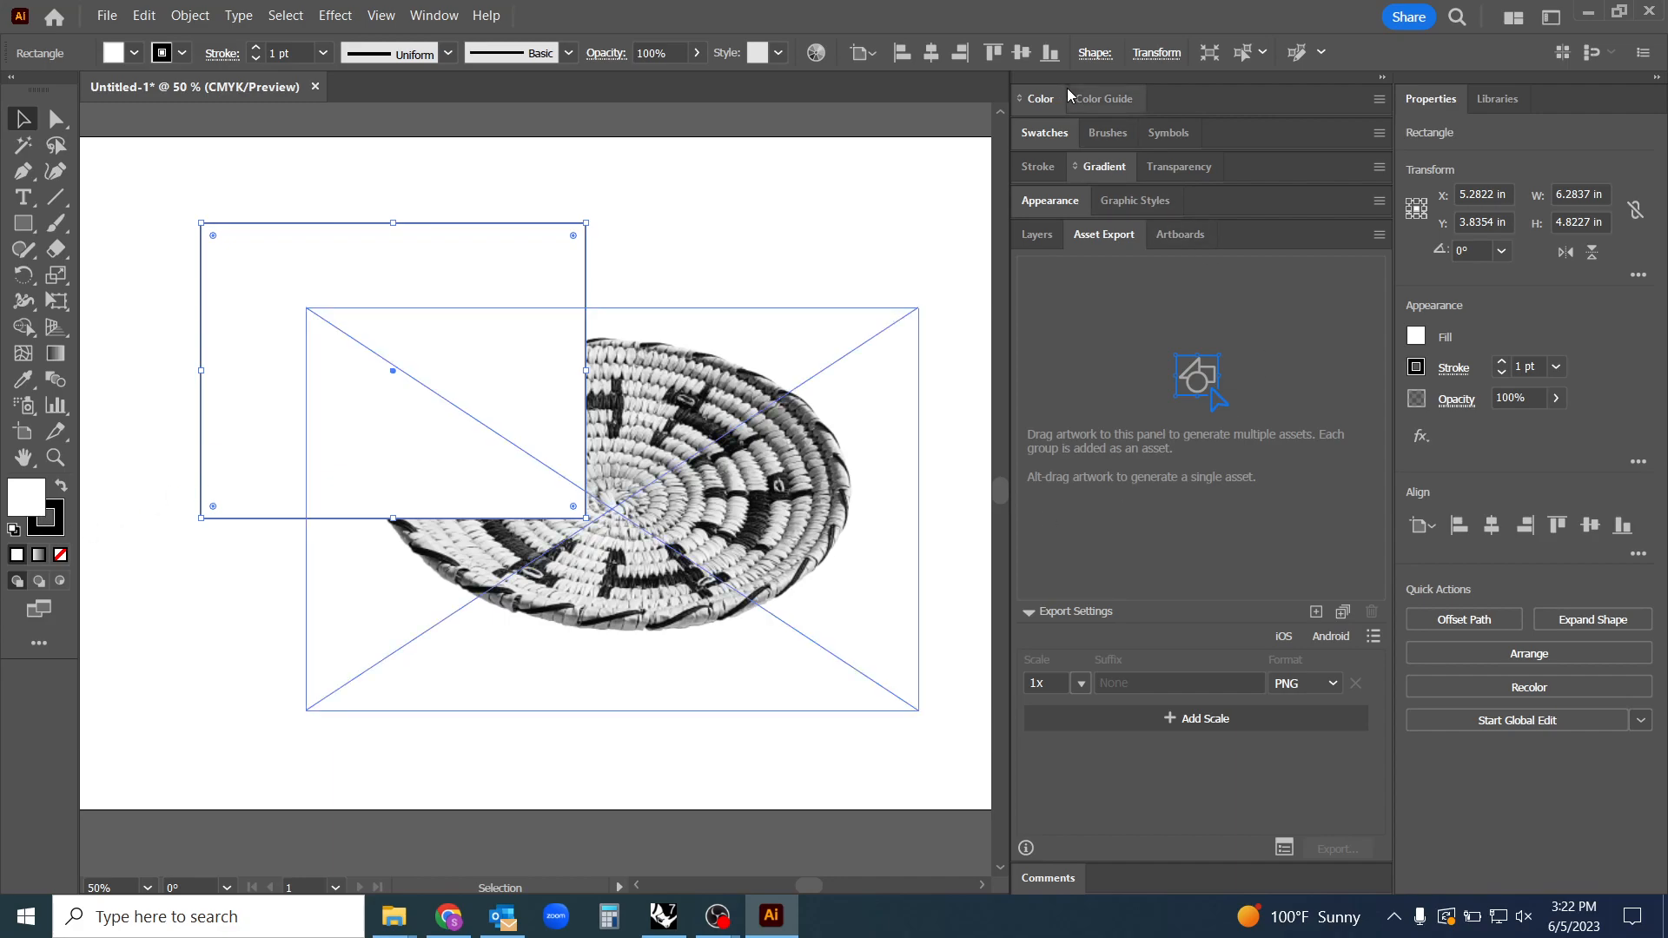
left_click(1039, 98)
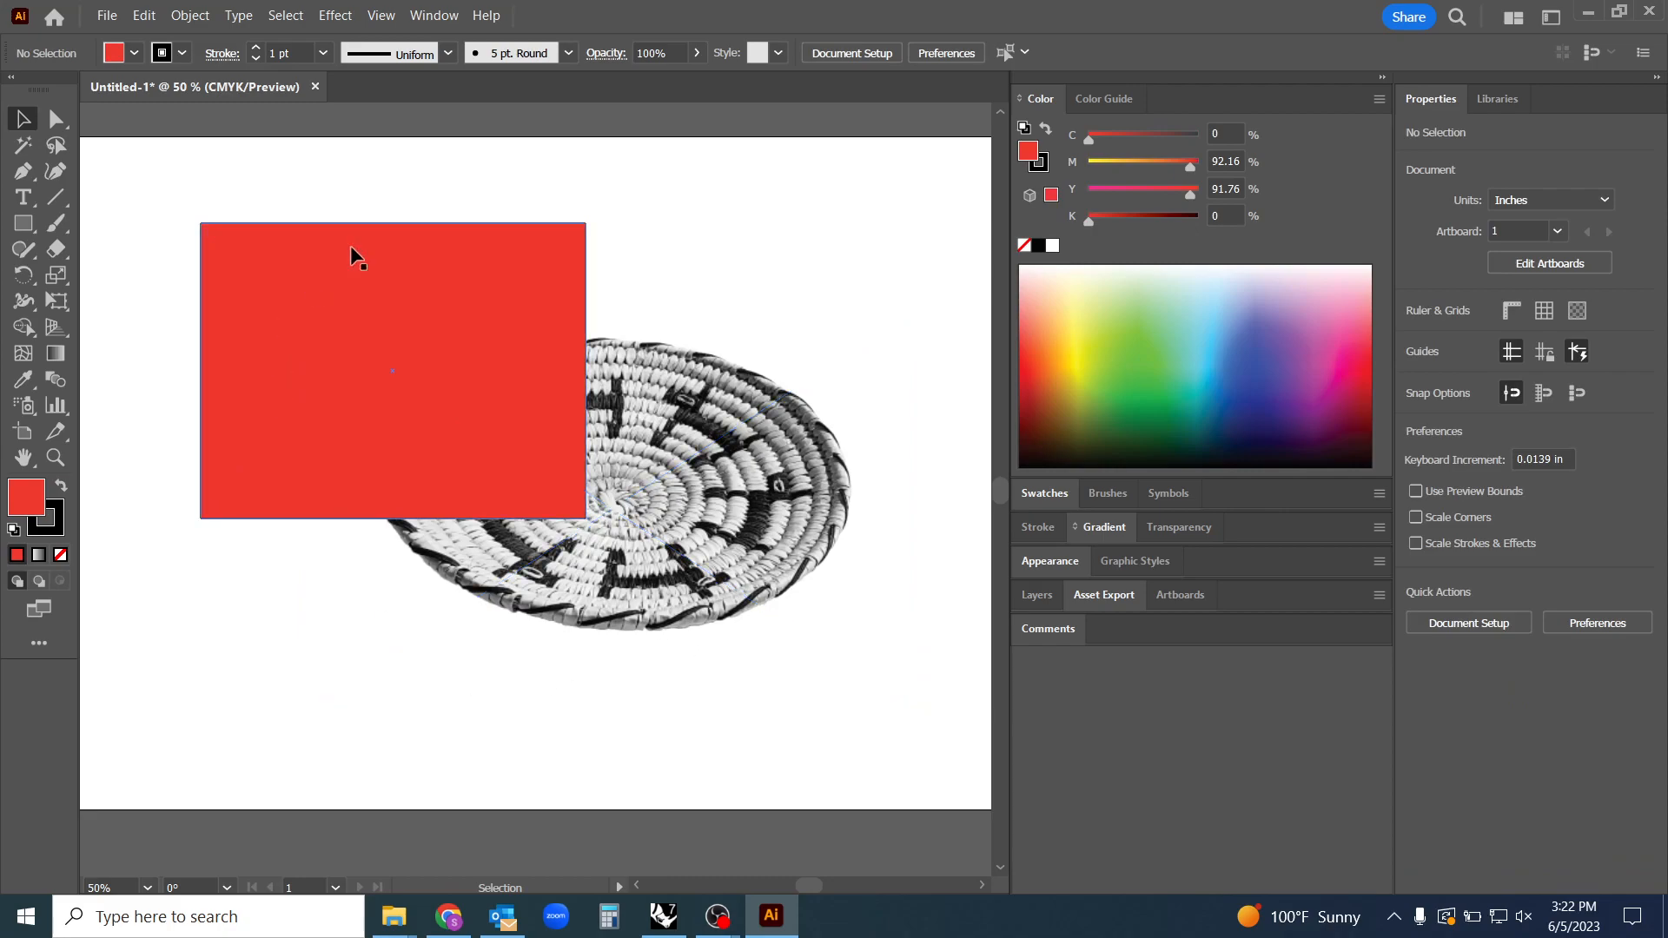
mouse_move(684, 302)
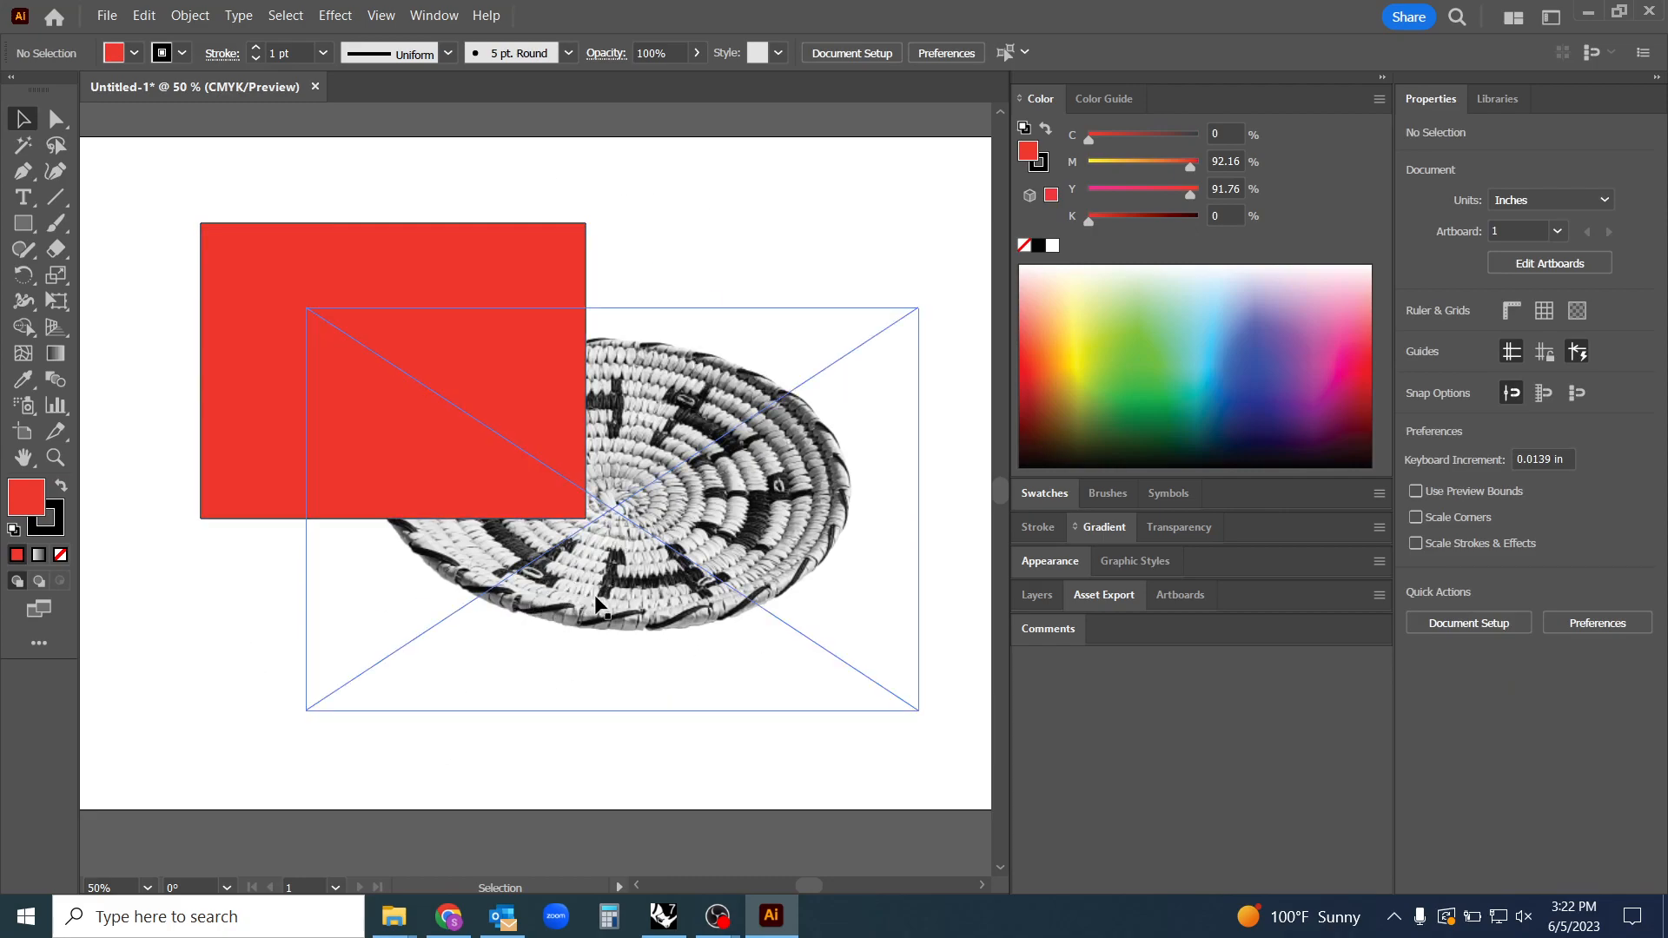
mouse_move(552, 608)
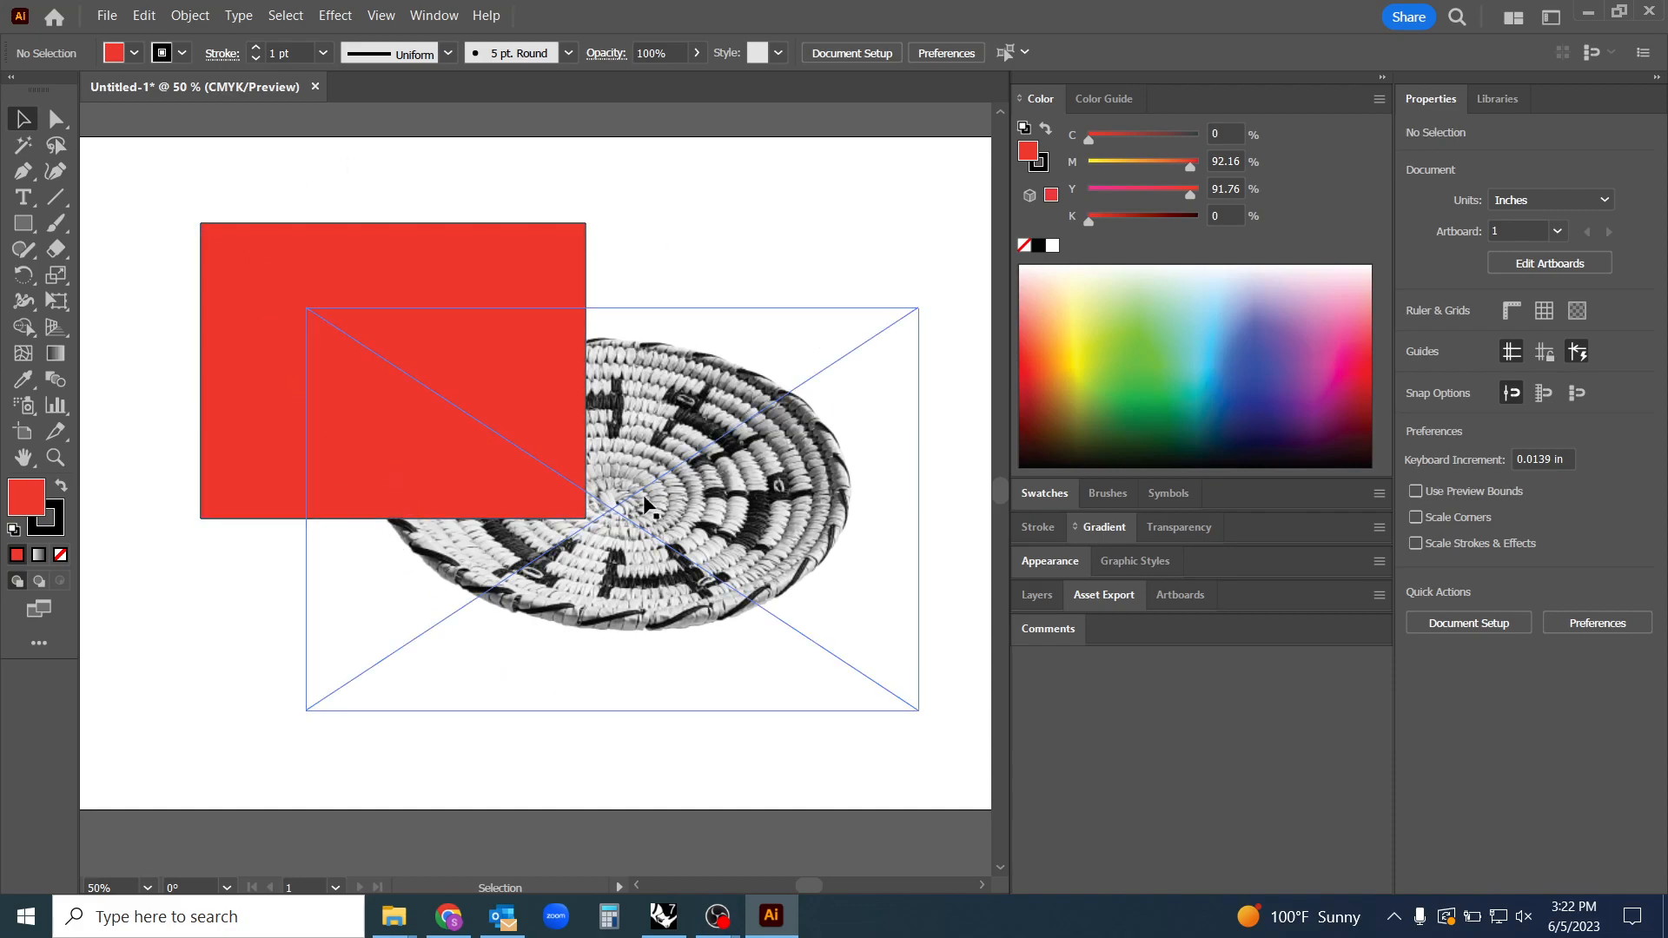
mouse_move(721, 443)
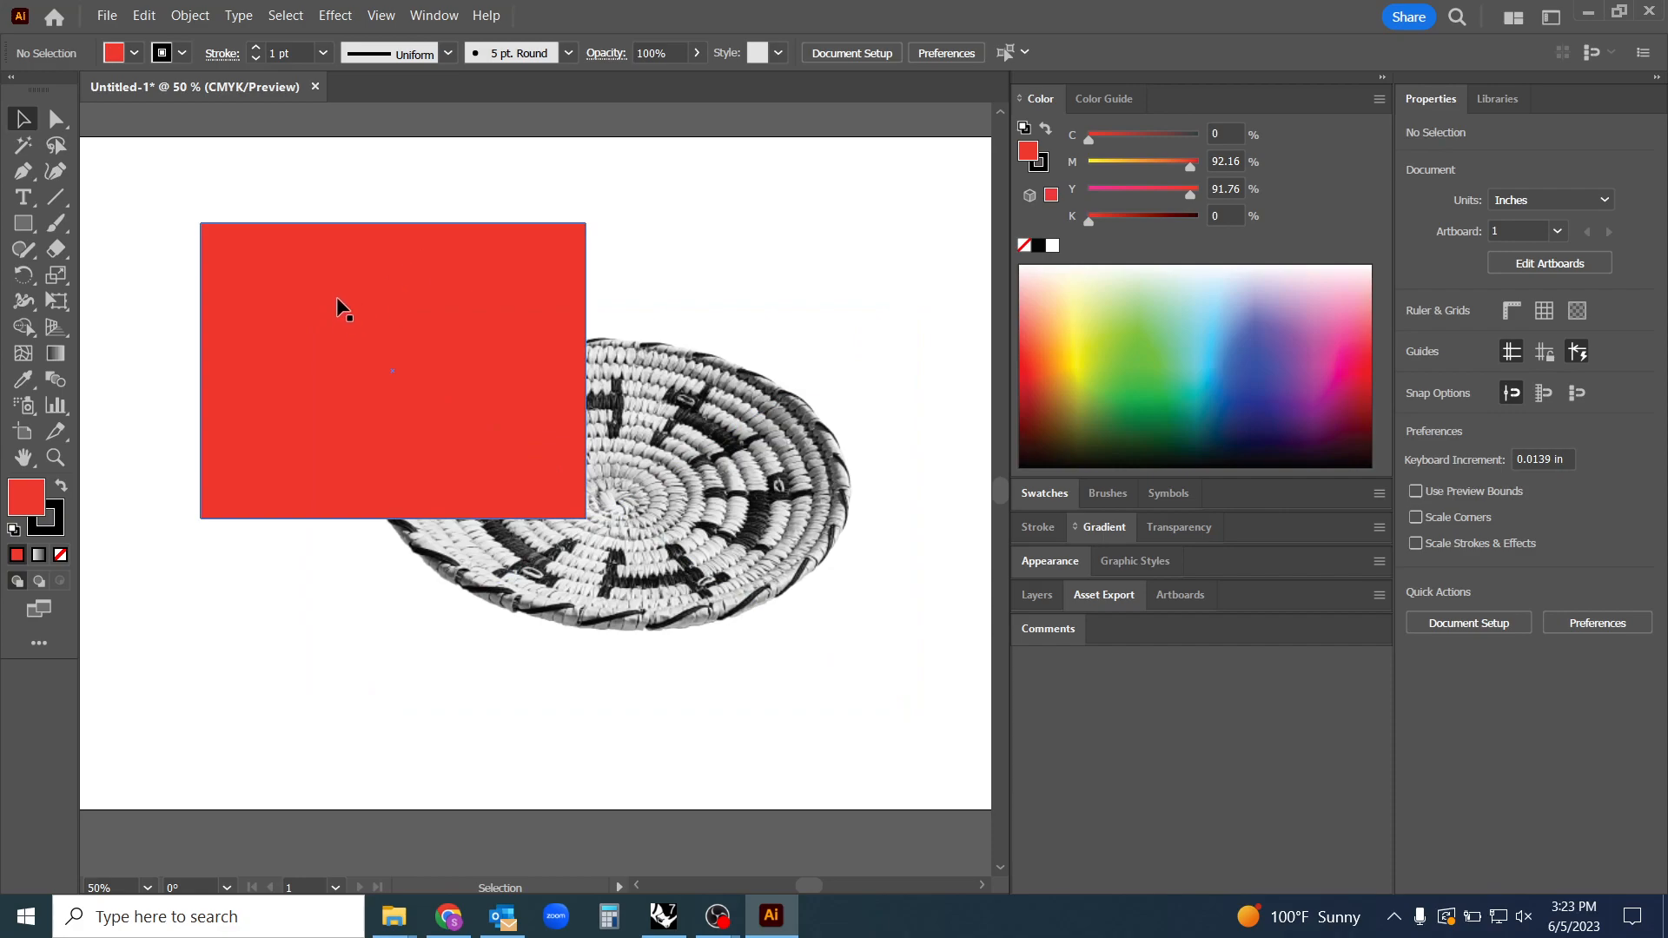
mouse_move(338, 314)
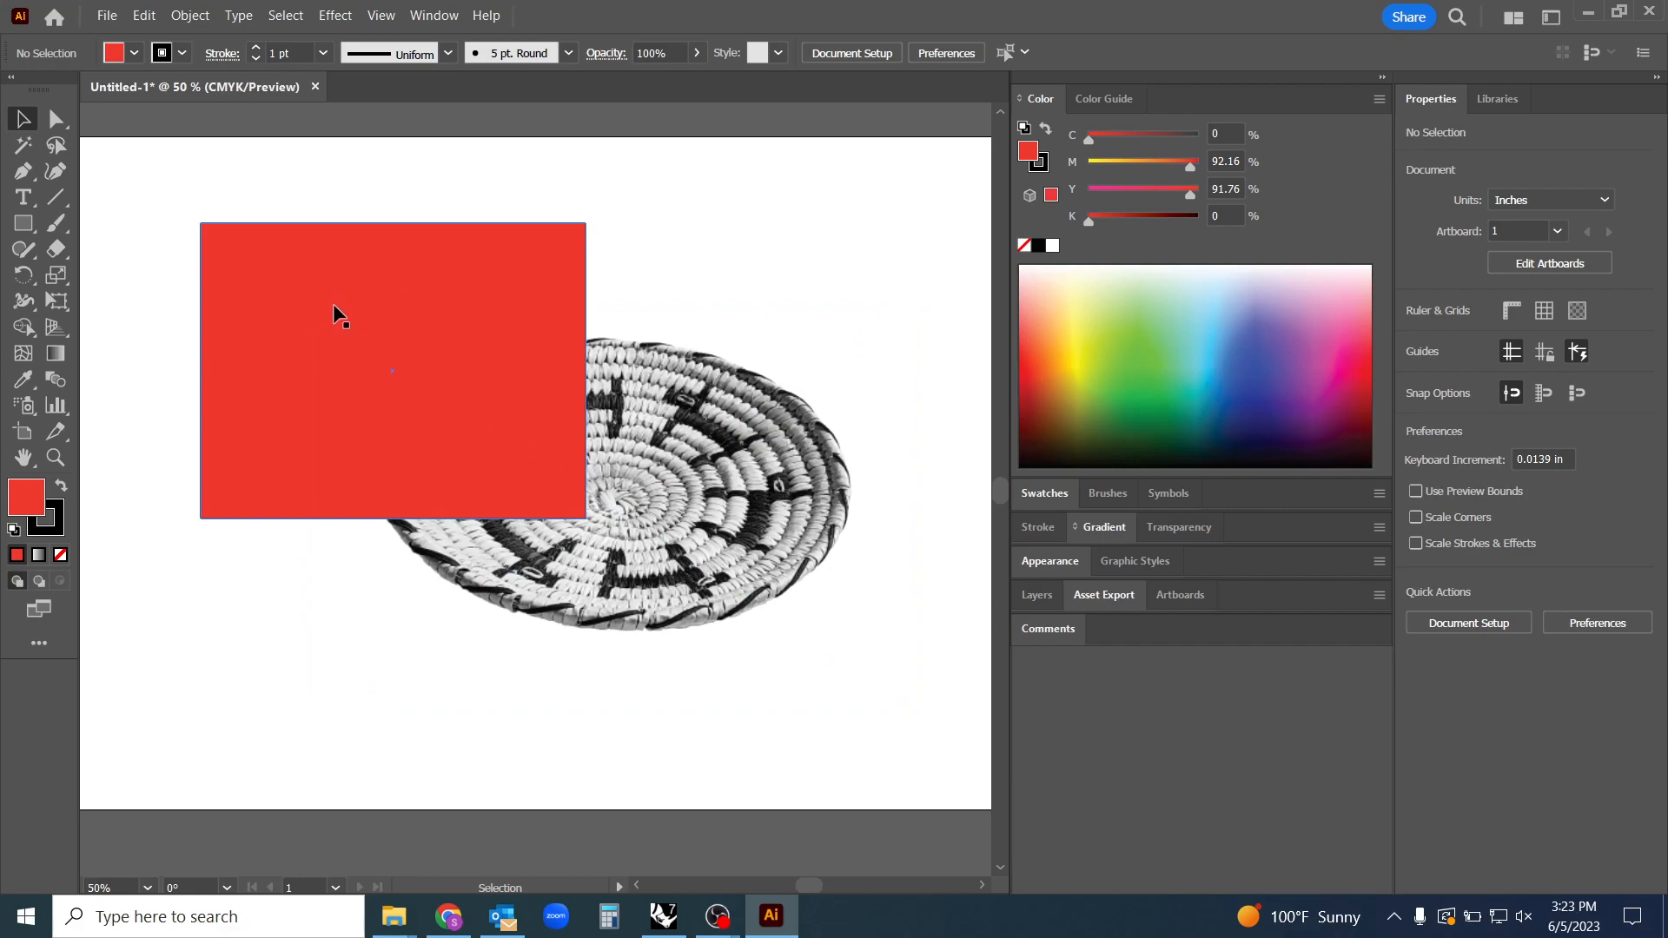
left_click(393, 371)
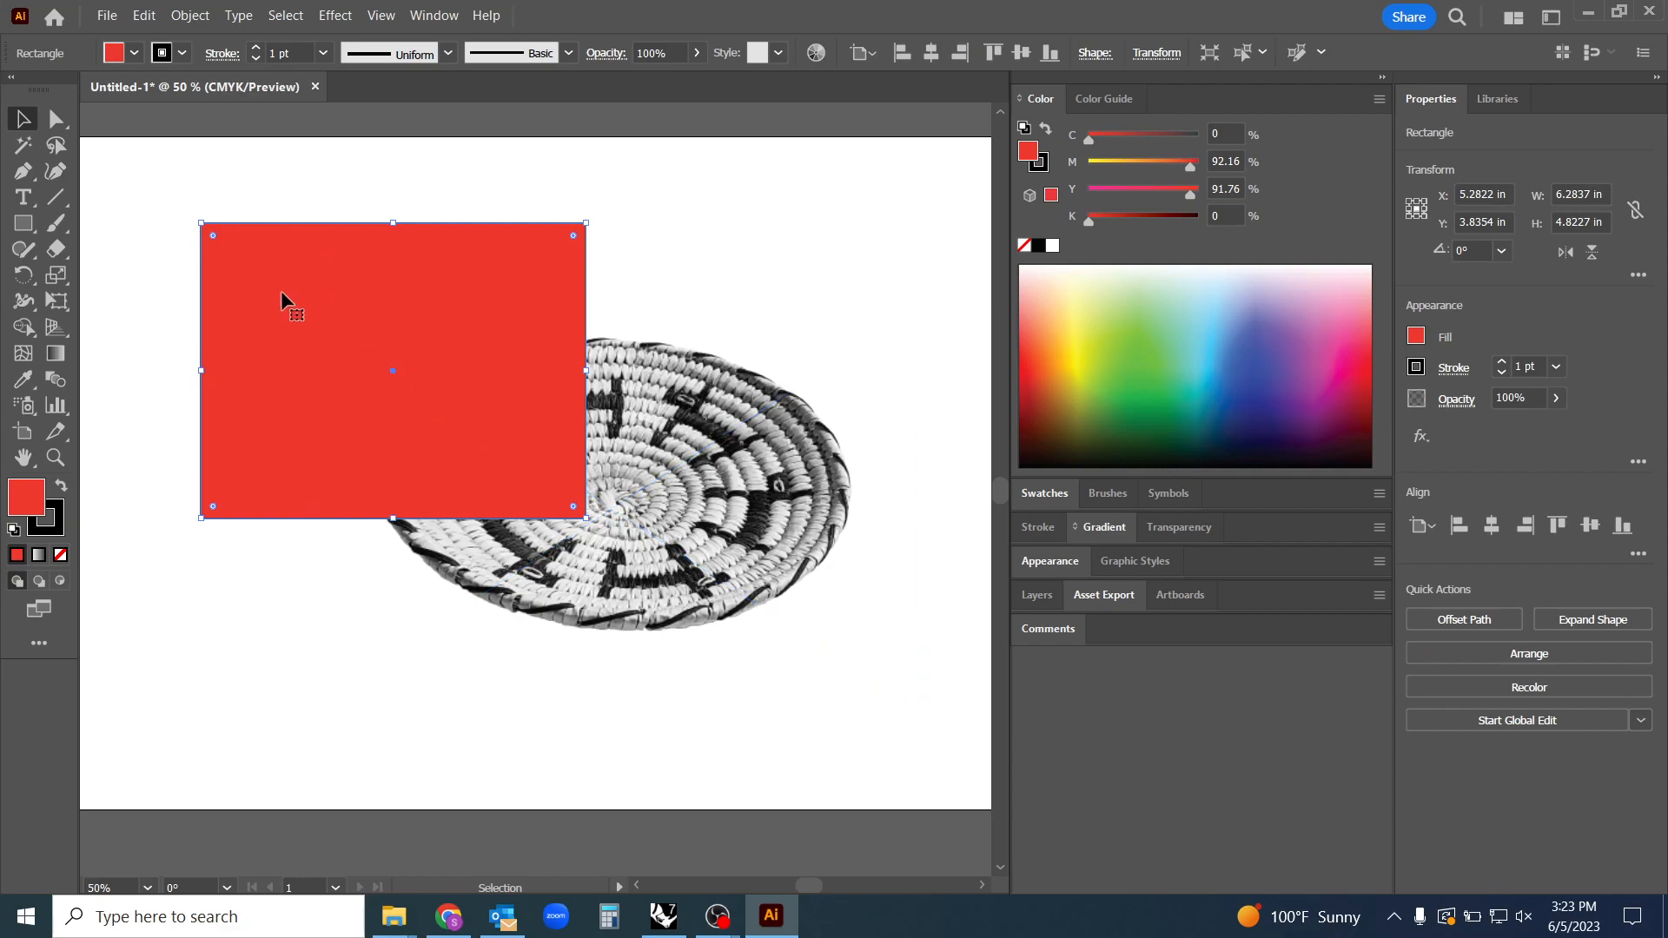
mouse_move(269, 222)
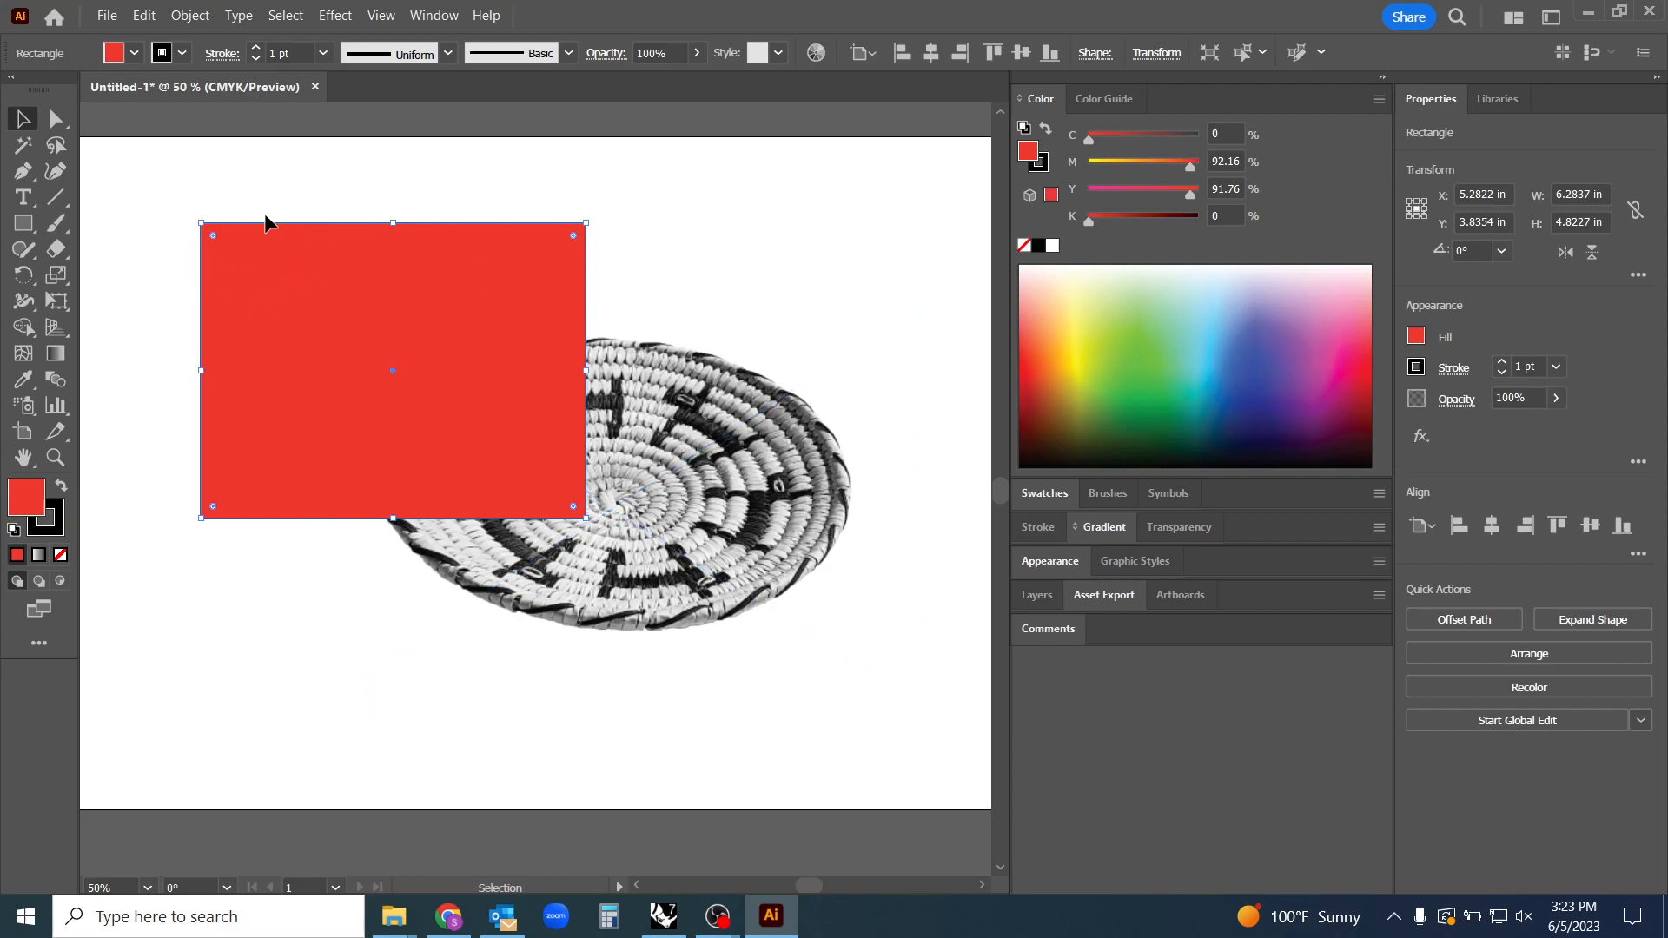
right_click(725, 557)
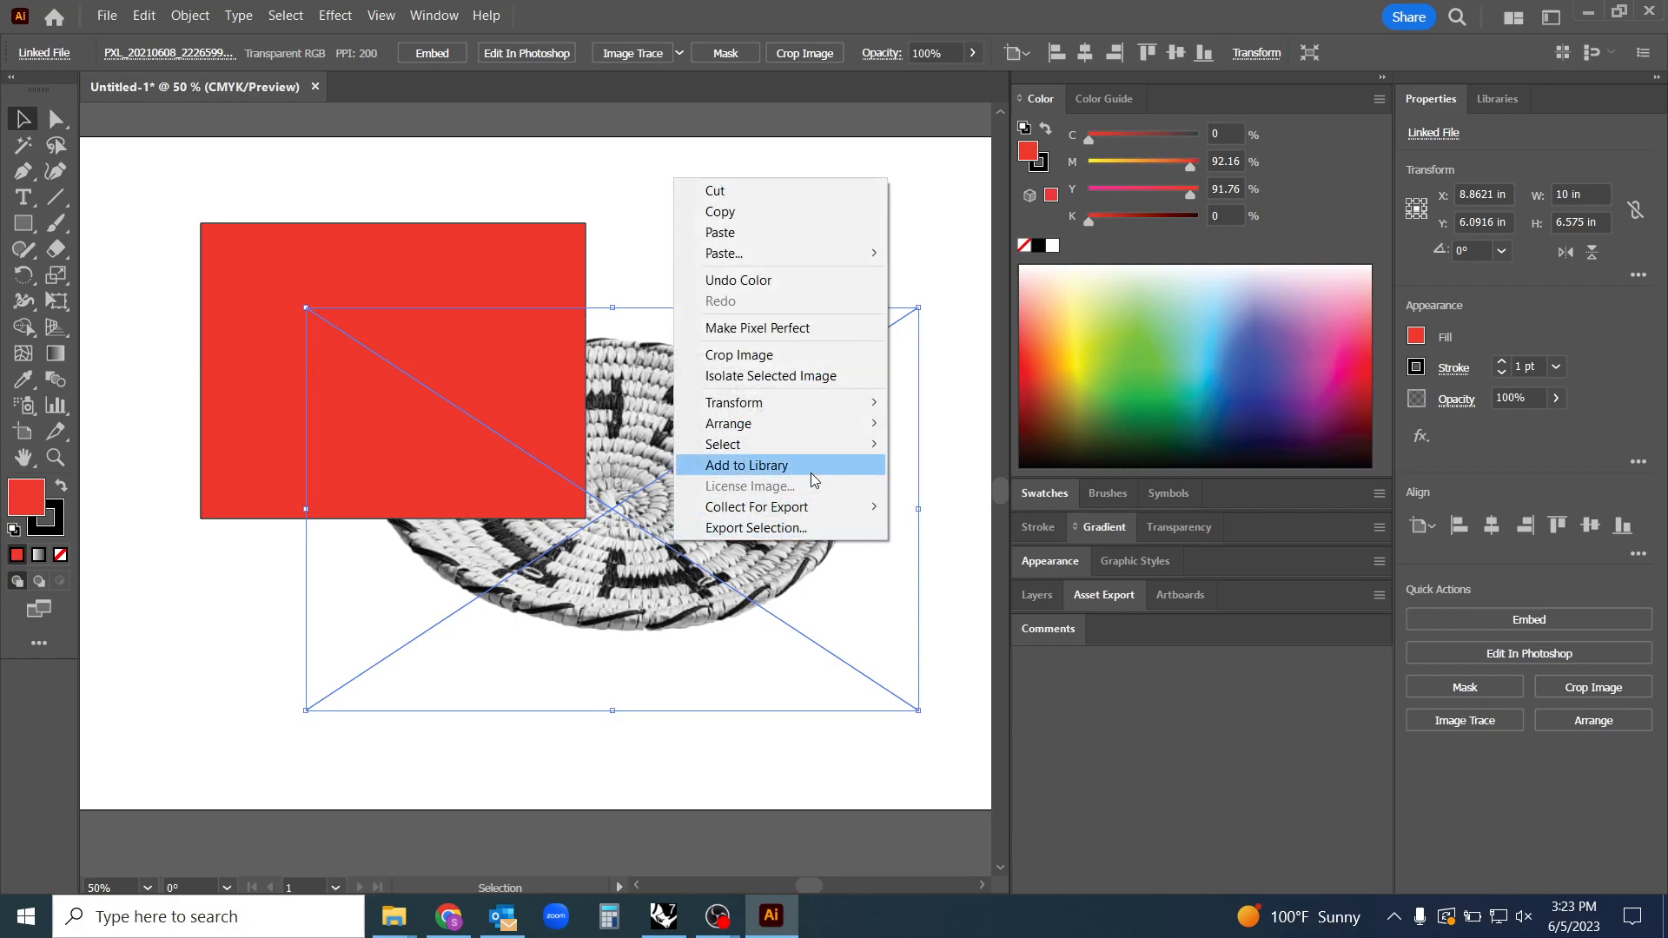
mouse_move(728, 423)
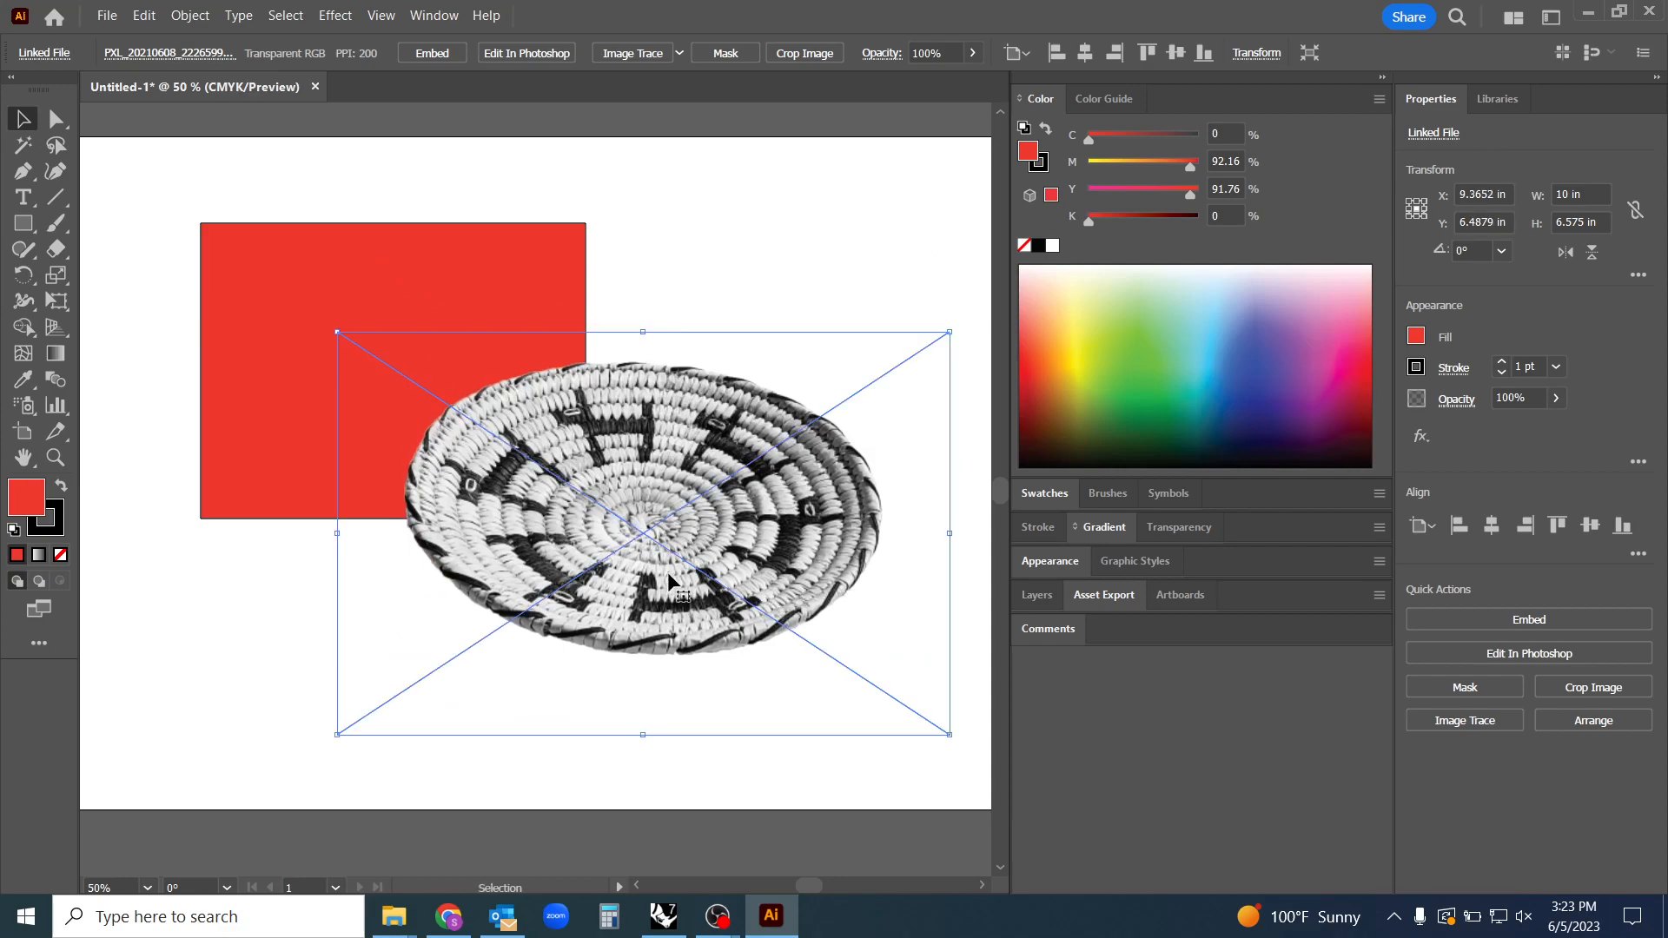
left_click(394, 304)
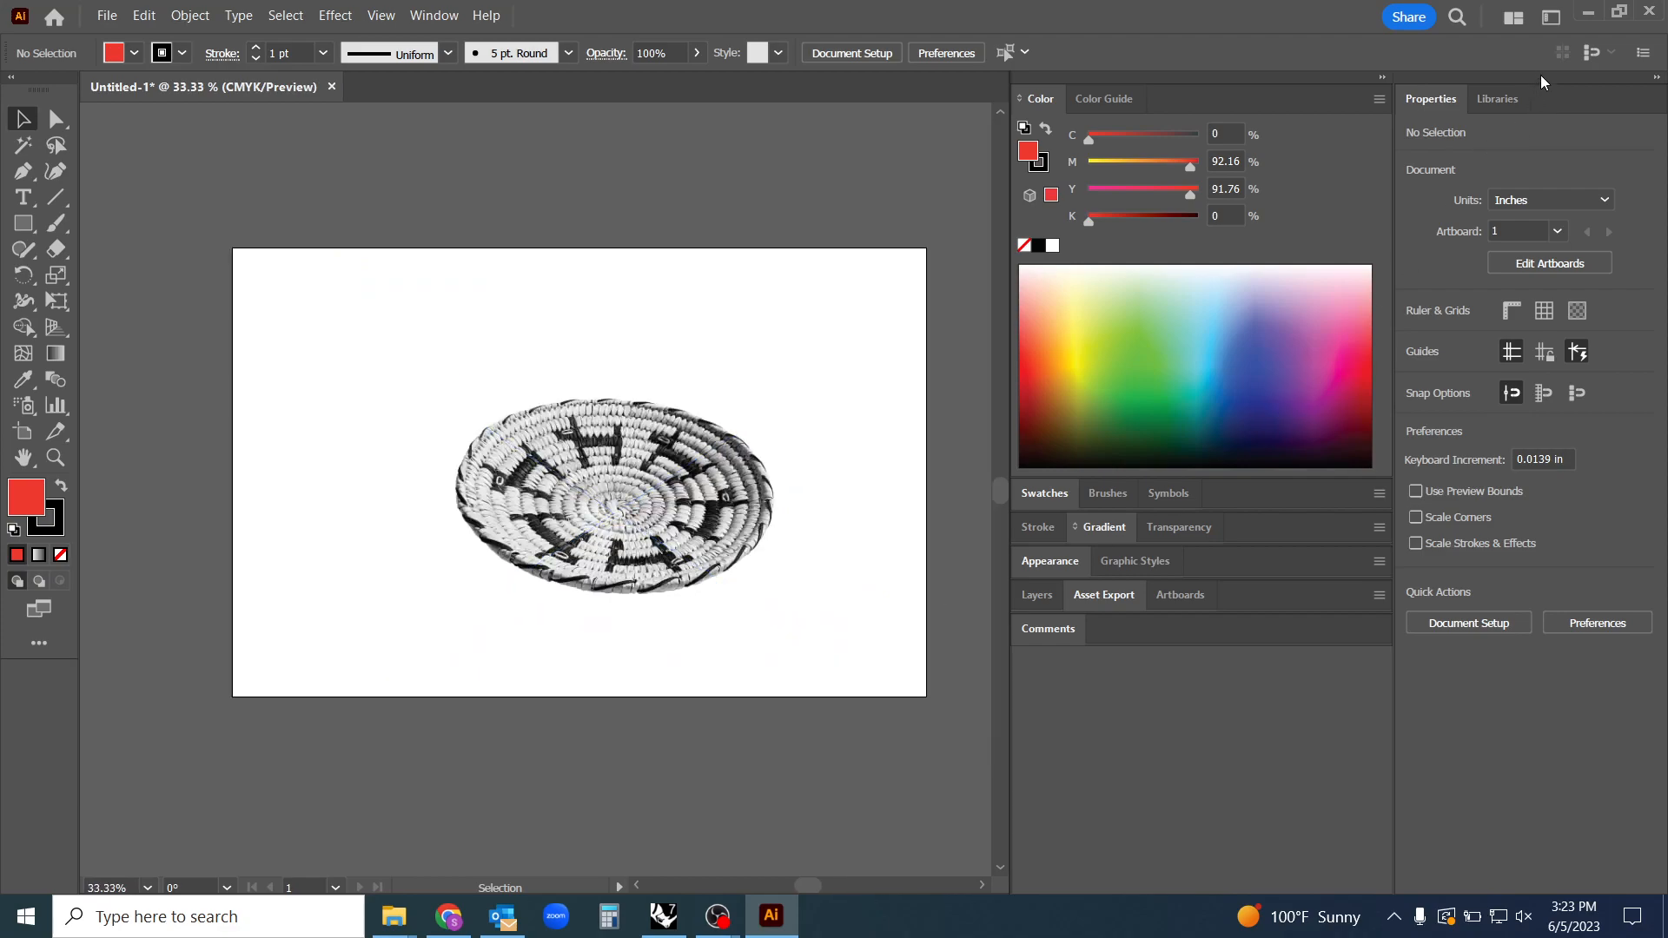
Close the Properties panel, zoom in and out, and open the View menu
left_click(1656, 77)
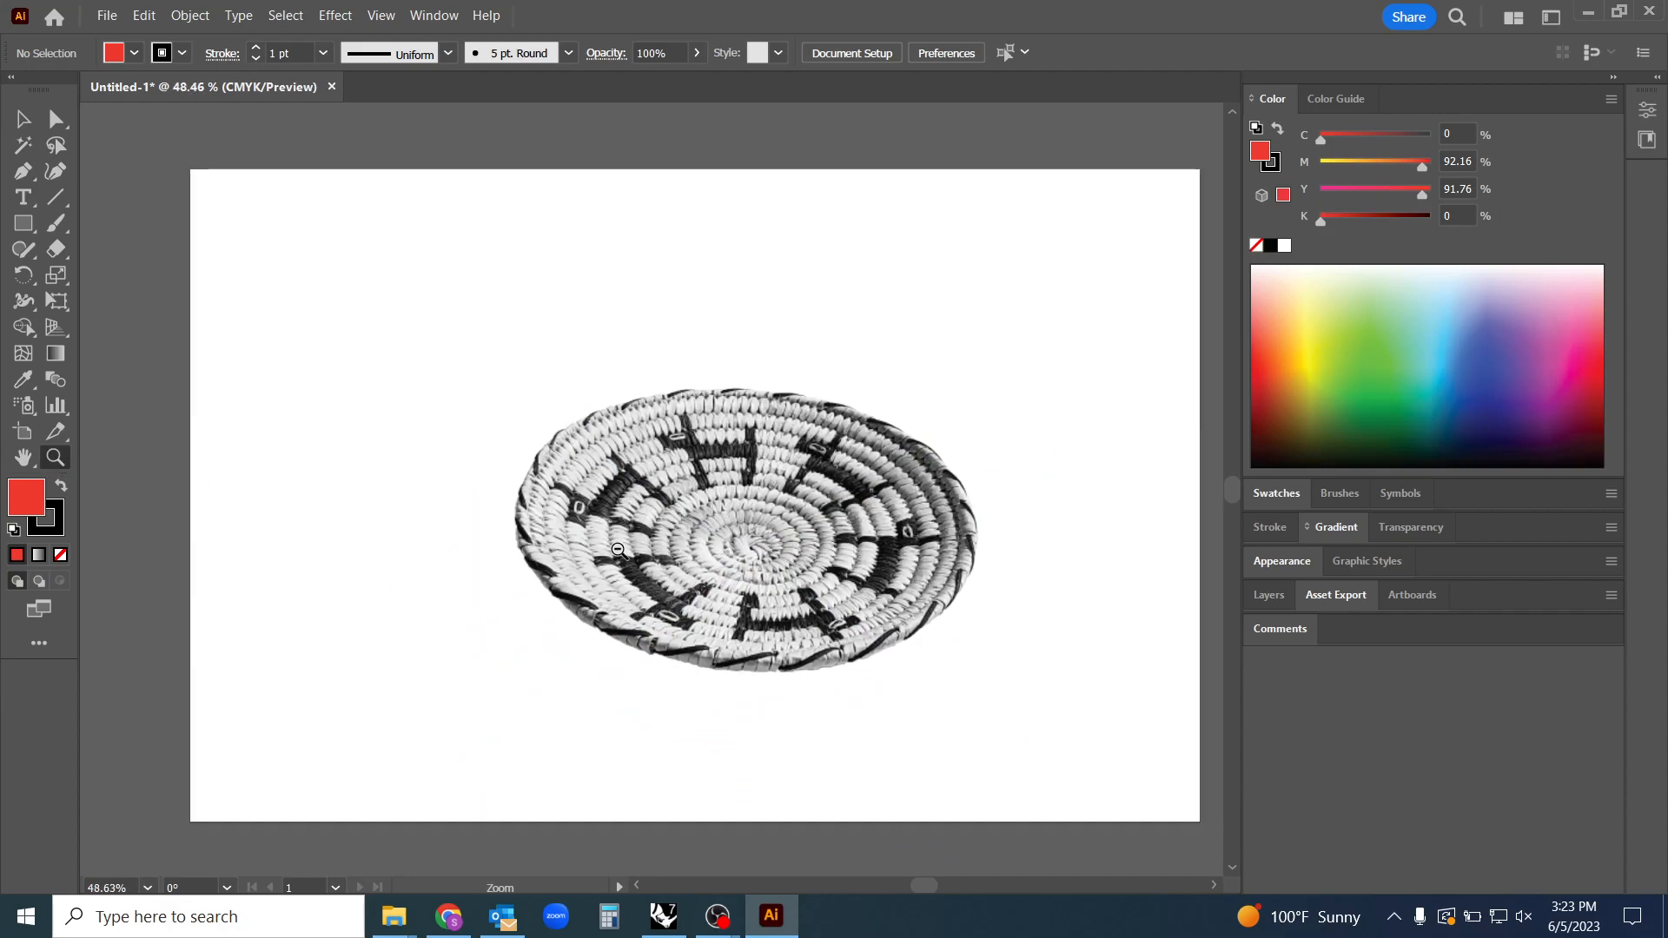
left_click(615, 551)
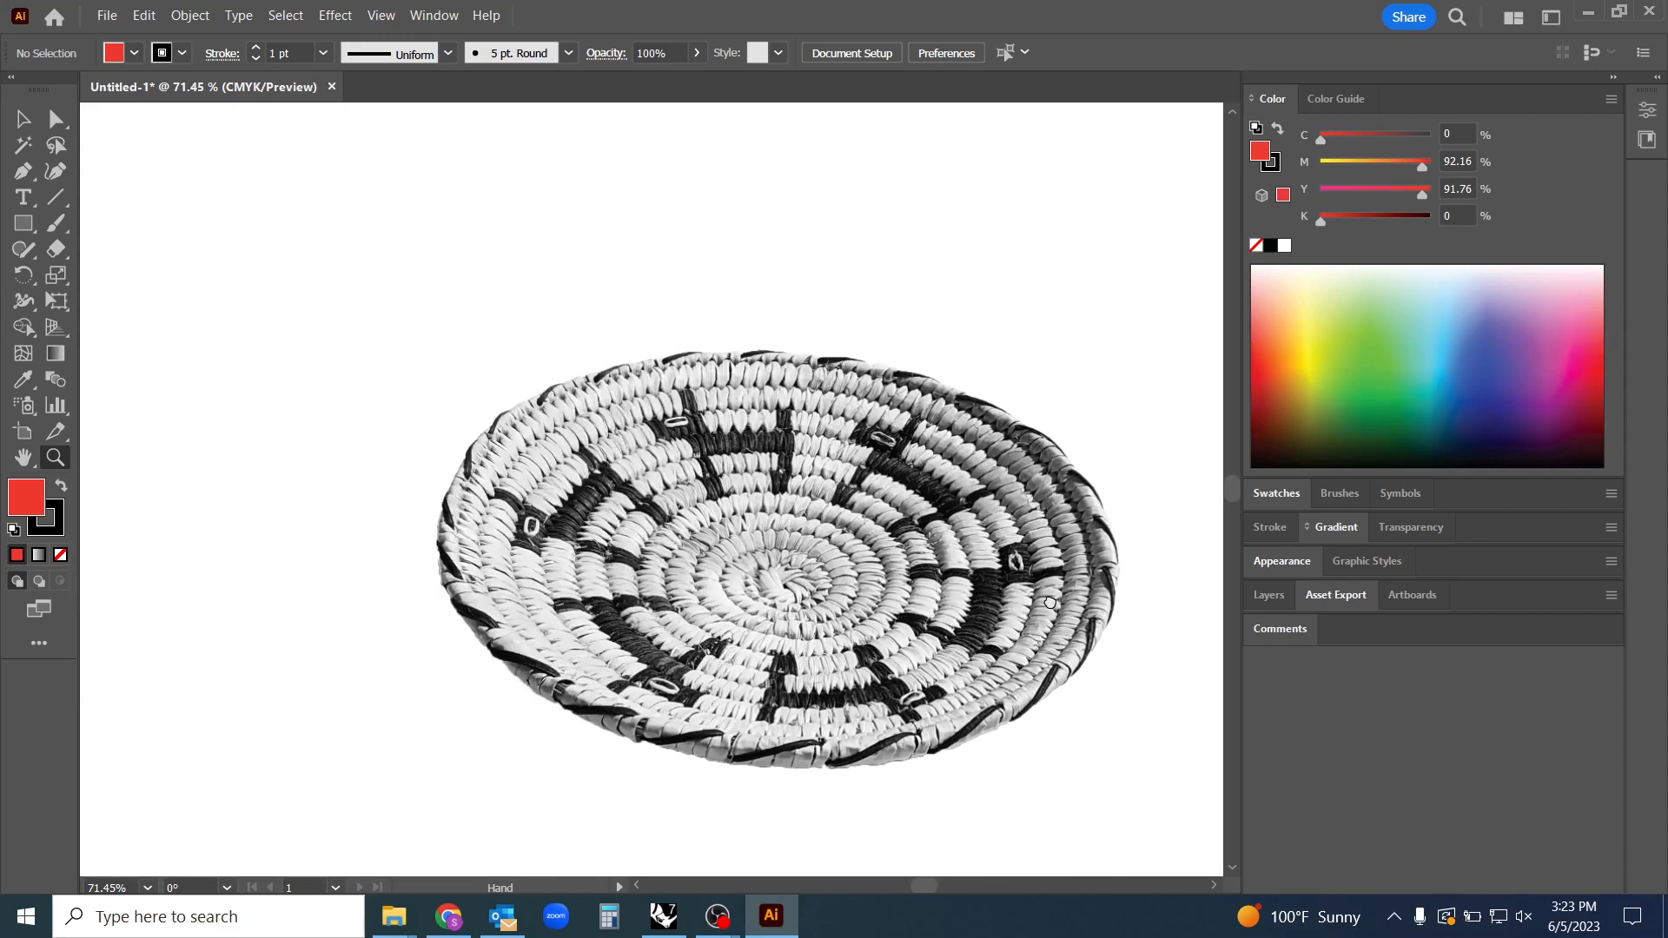
left_click(361, 404)
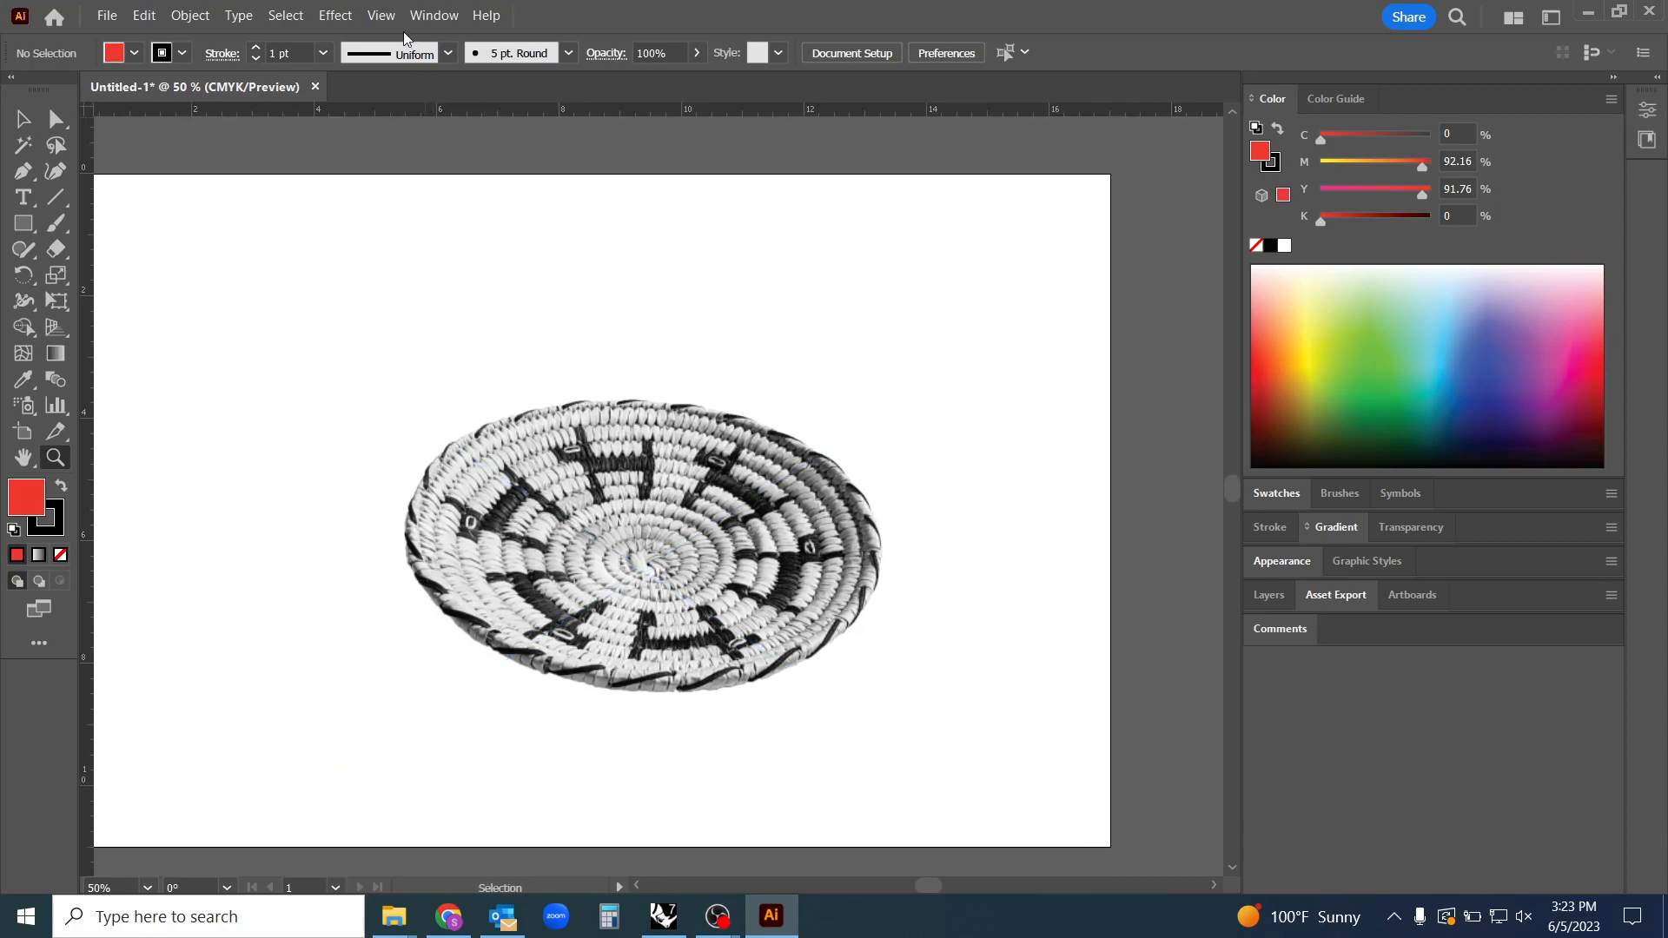
left_click(381, 15)
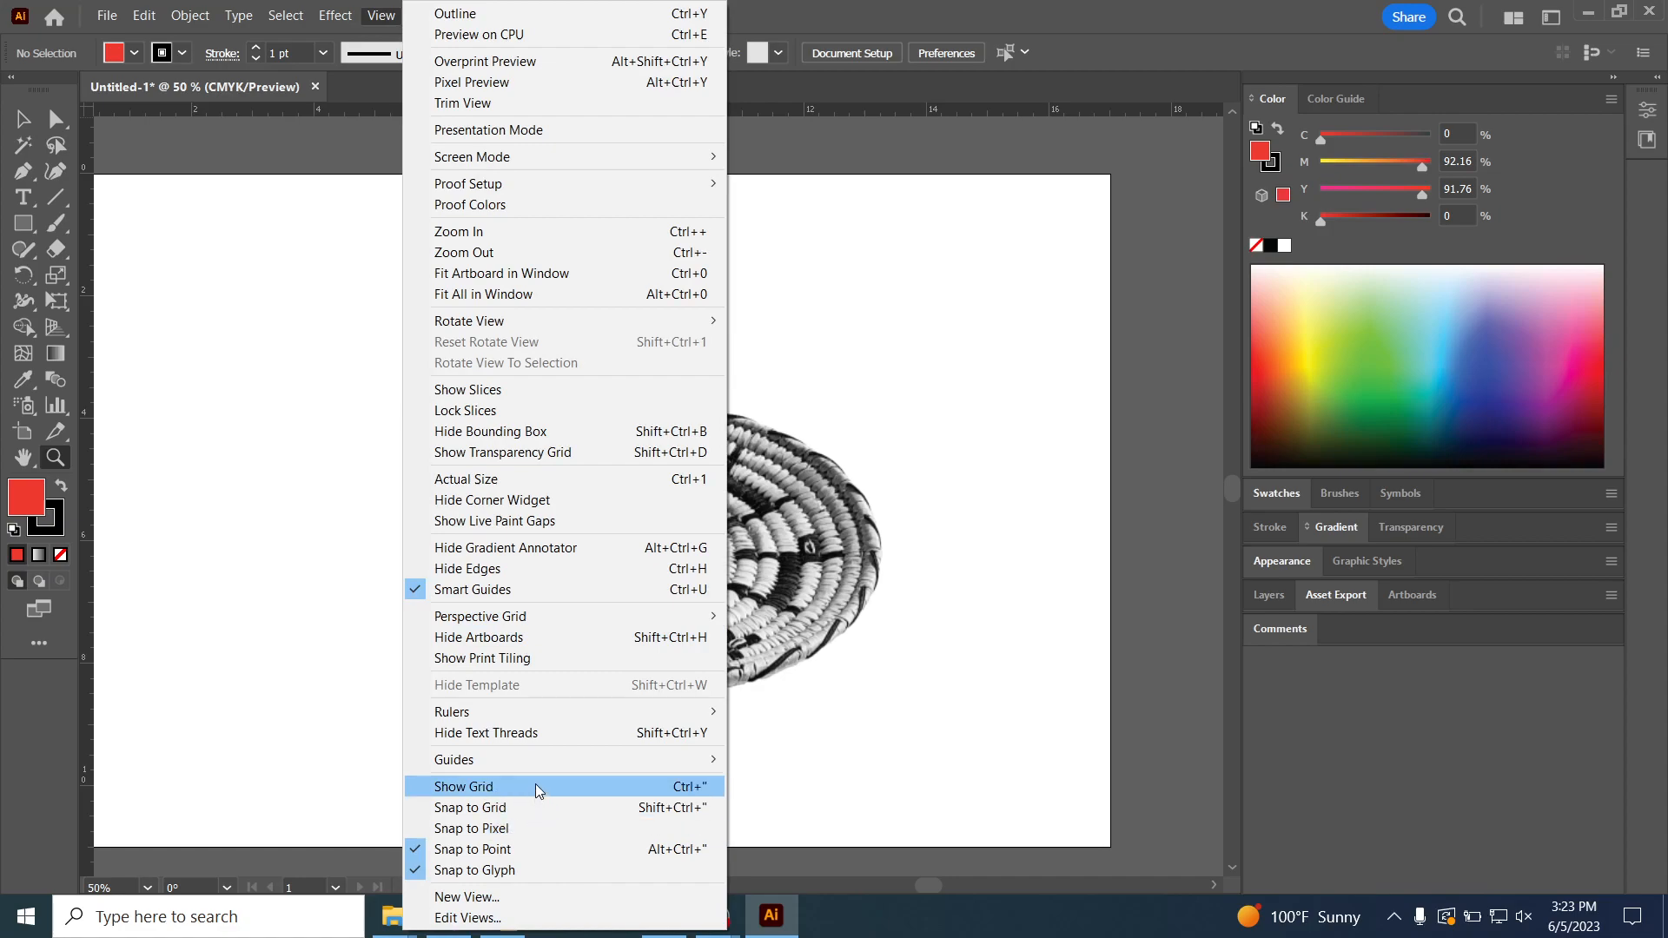
mouse_move(454, 759)
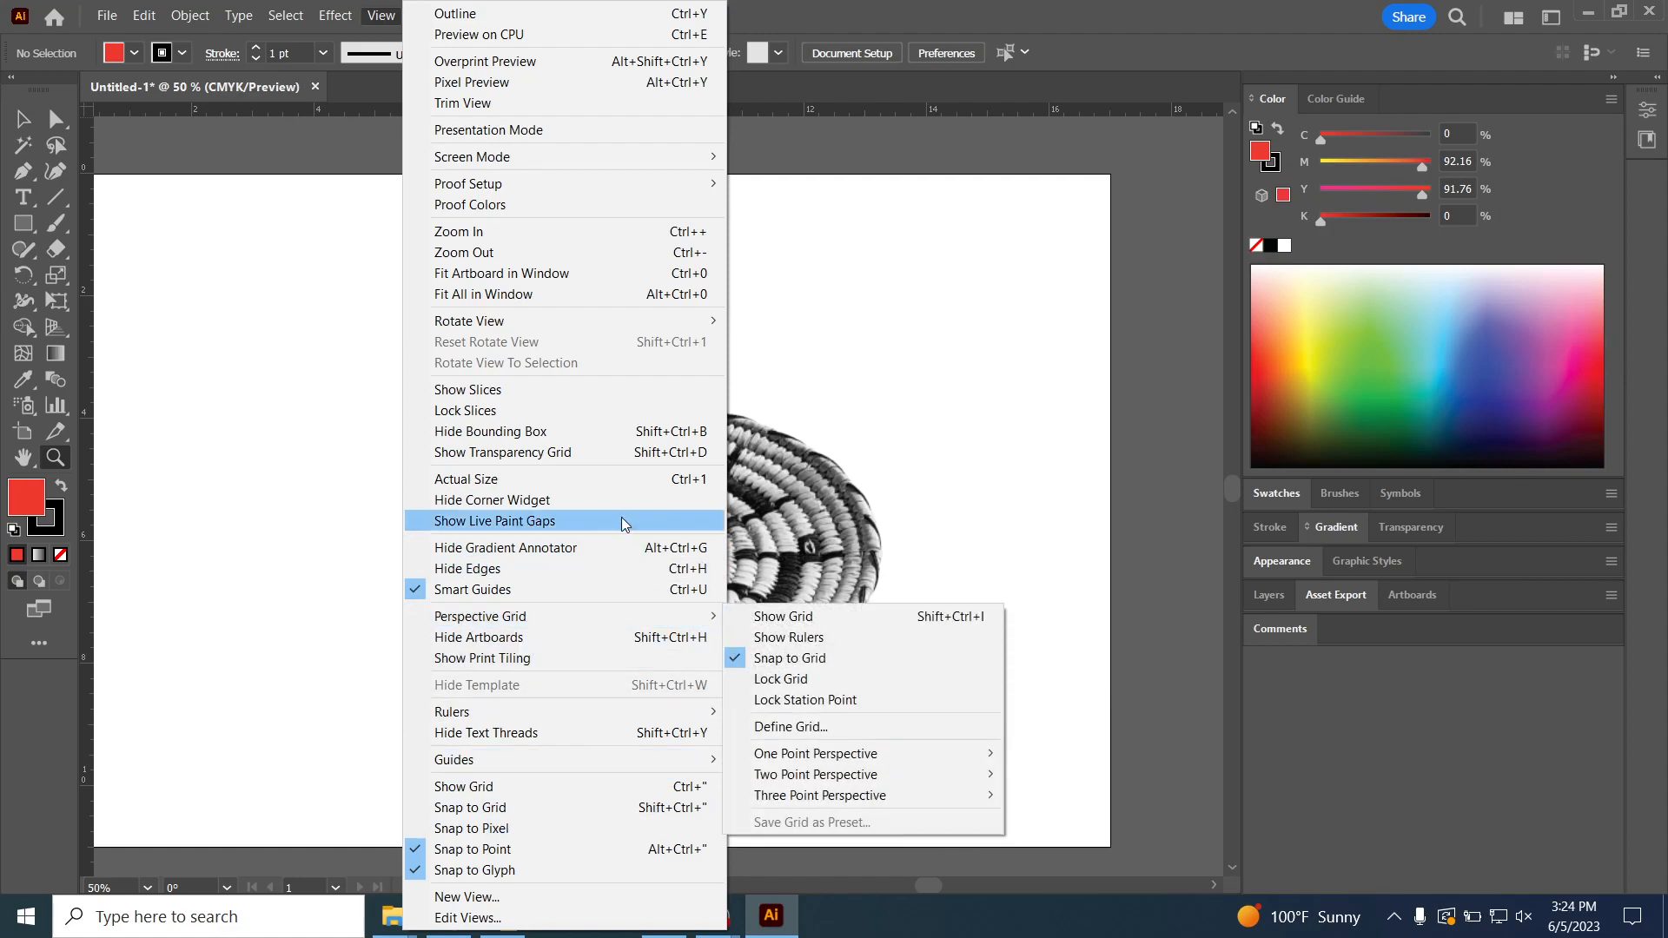
mouse_move(657, 165)
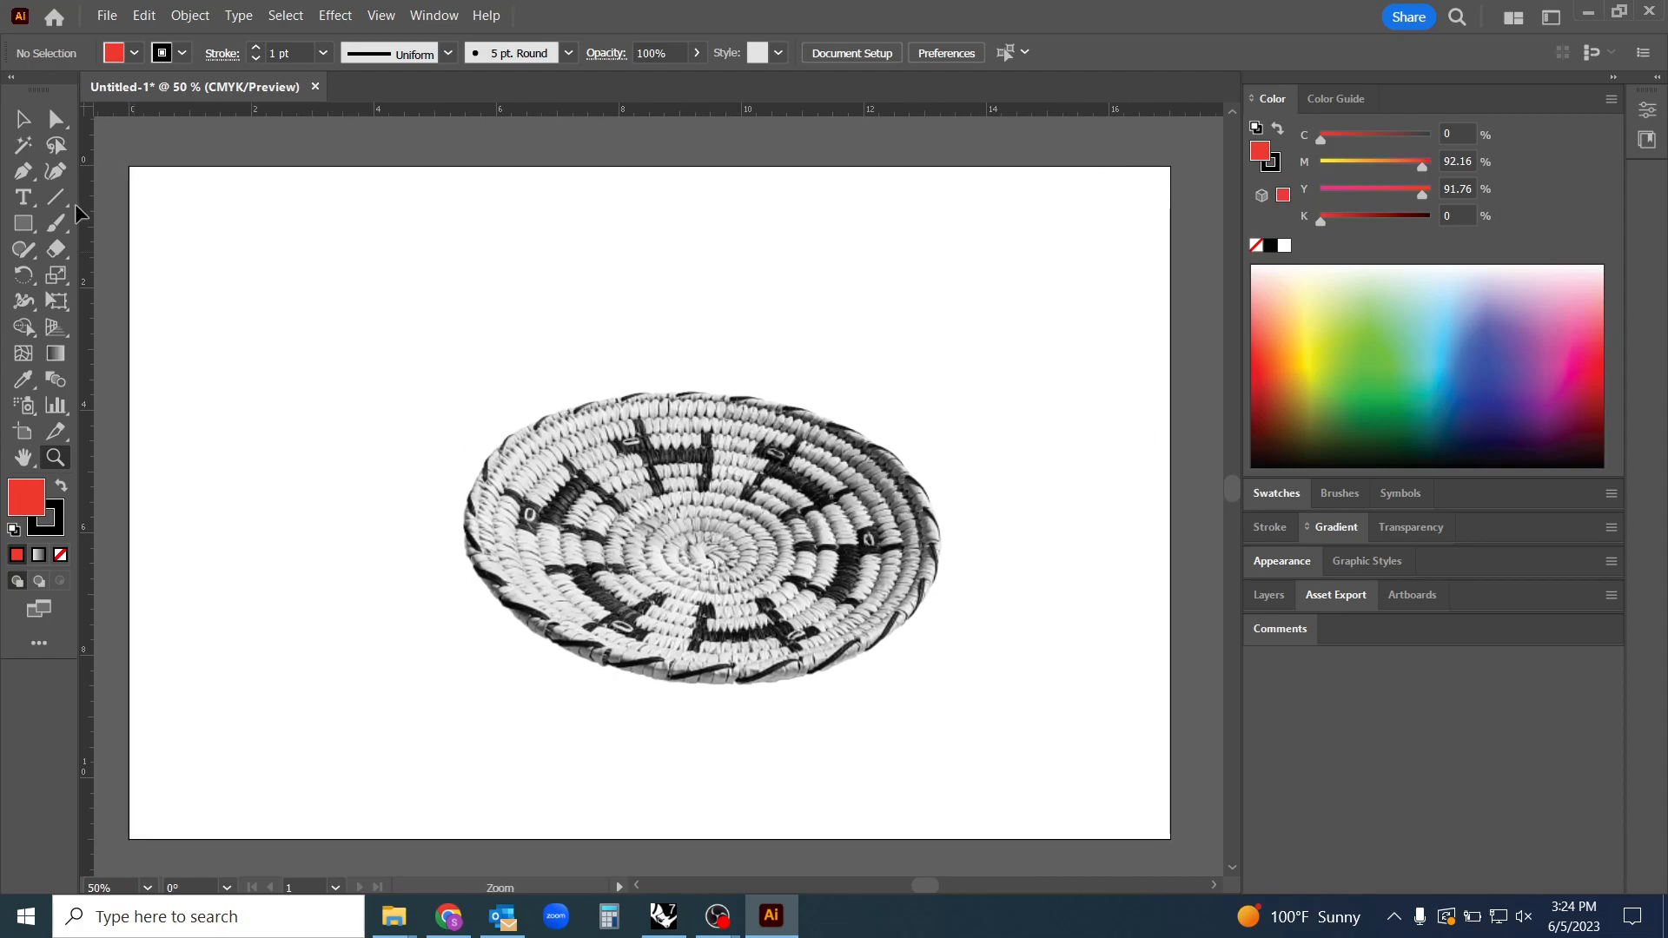
Move the basket photo up and left on the artboard, then deselect it
left_click(19, 118)
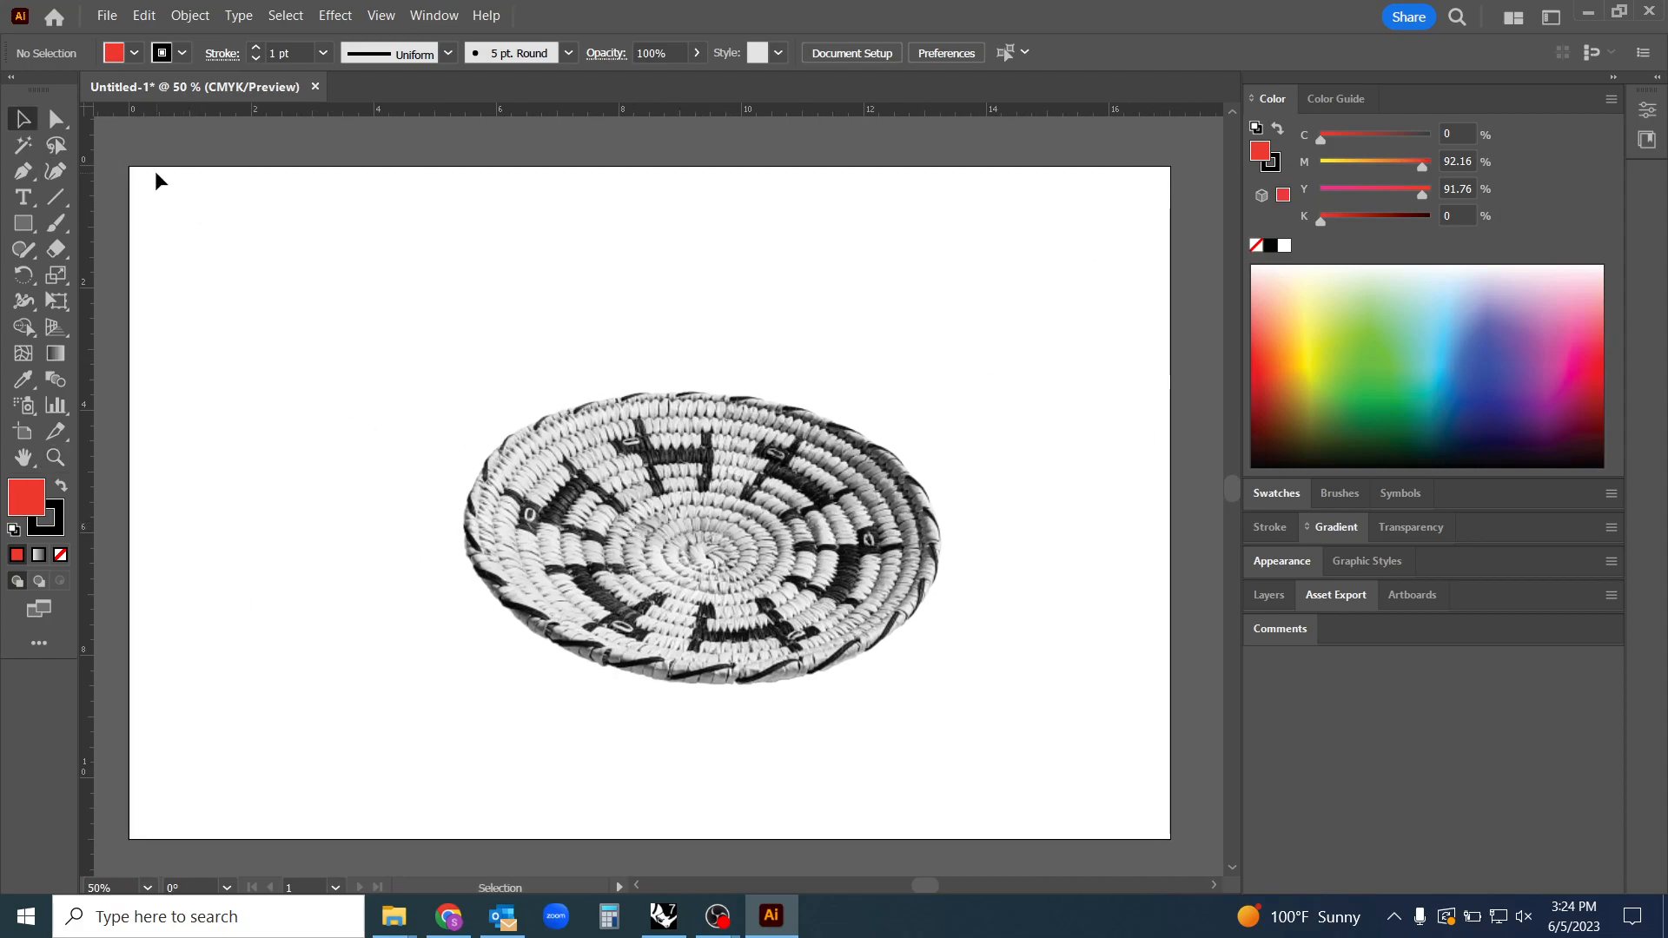
mouse_move(510, 515)
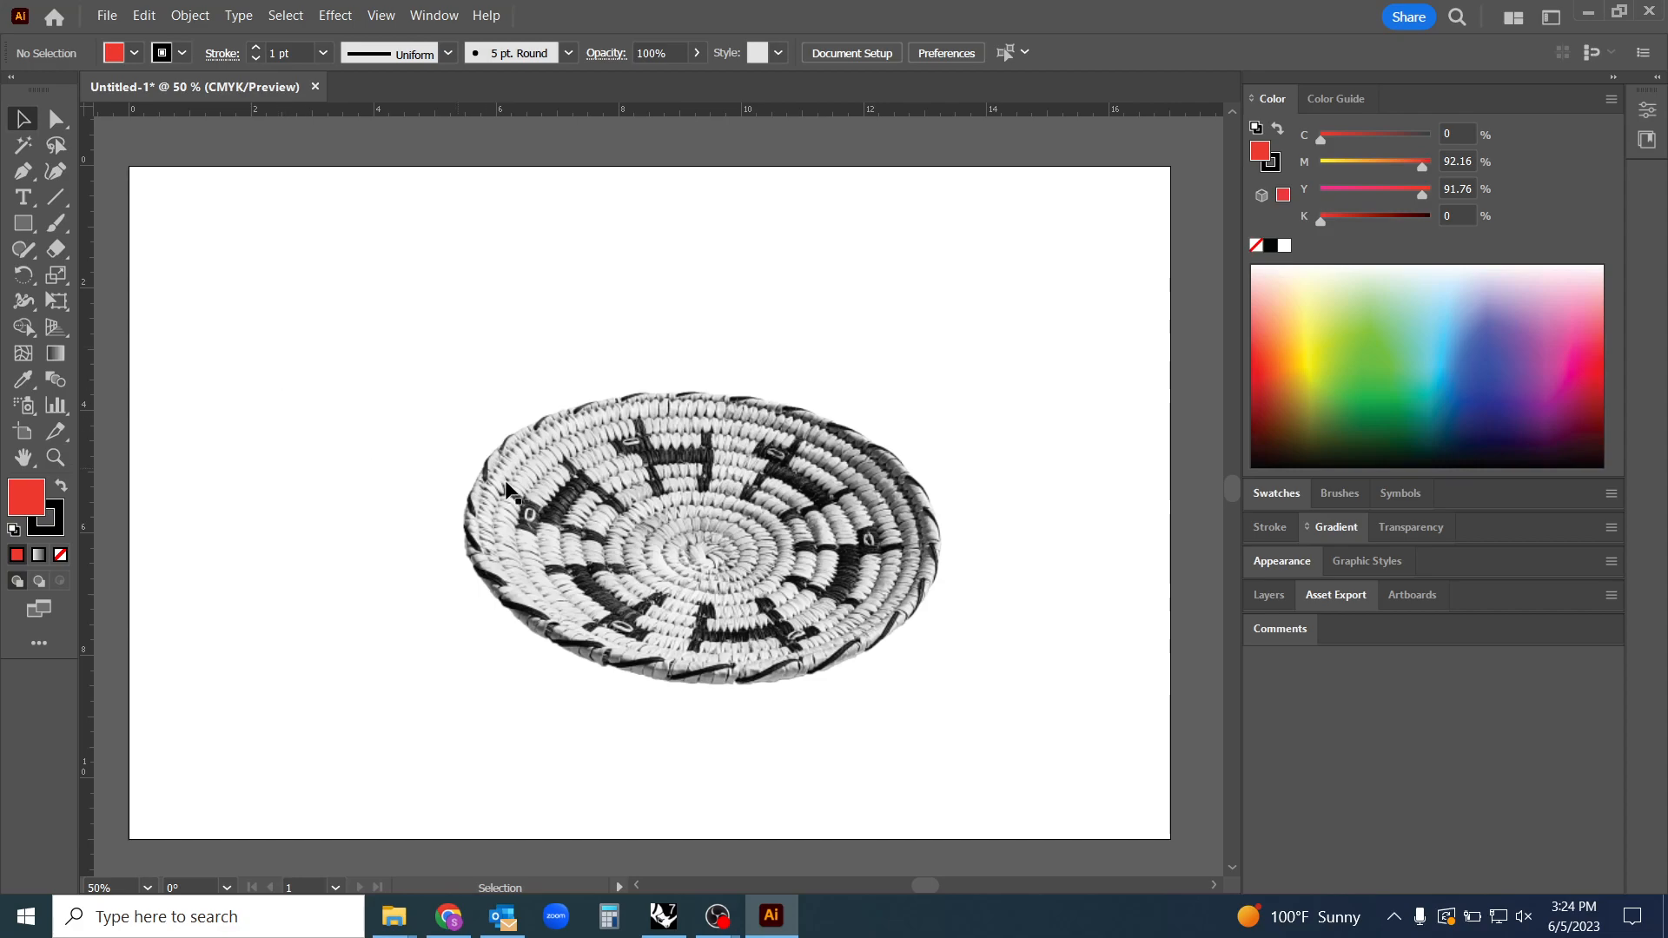
left_click_drag(701, 548, 660, 484)
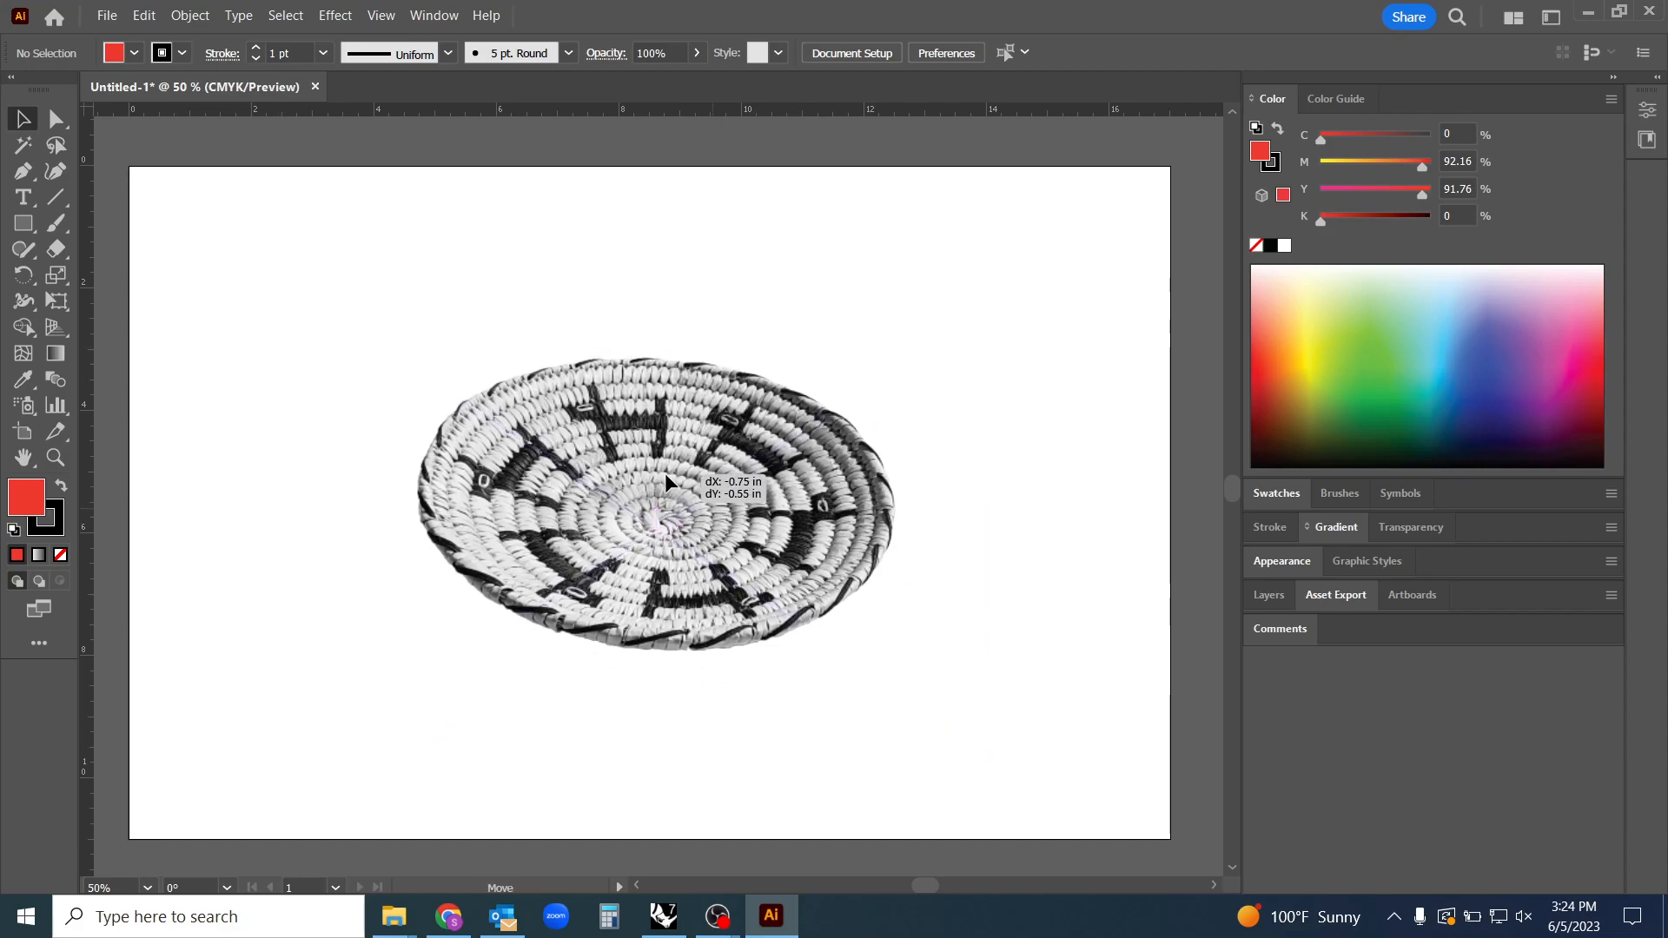
left_click(673, 532)
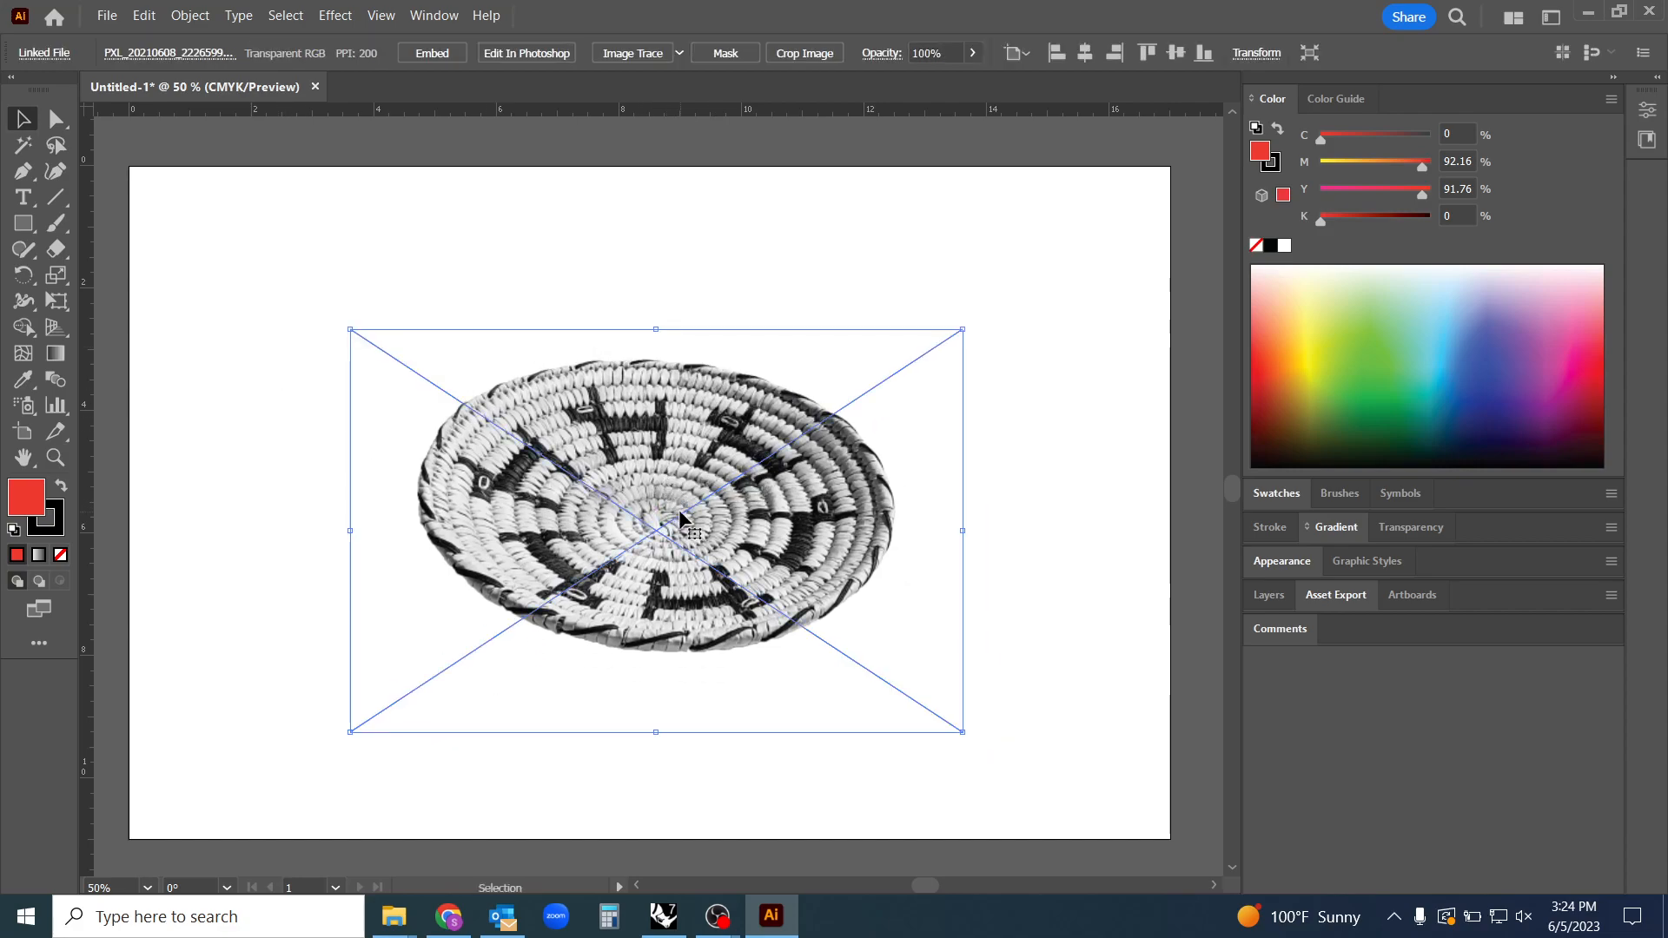
left_click_drag(687, 522, 672, 495)
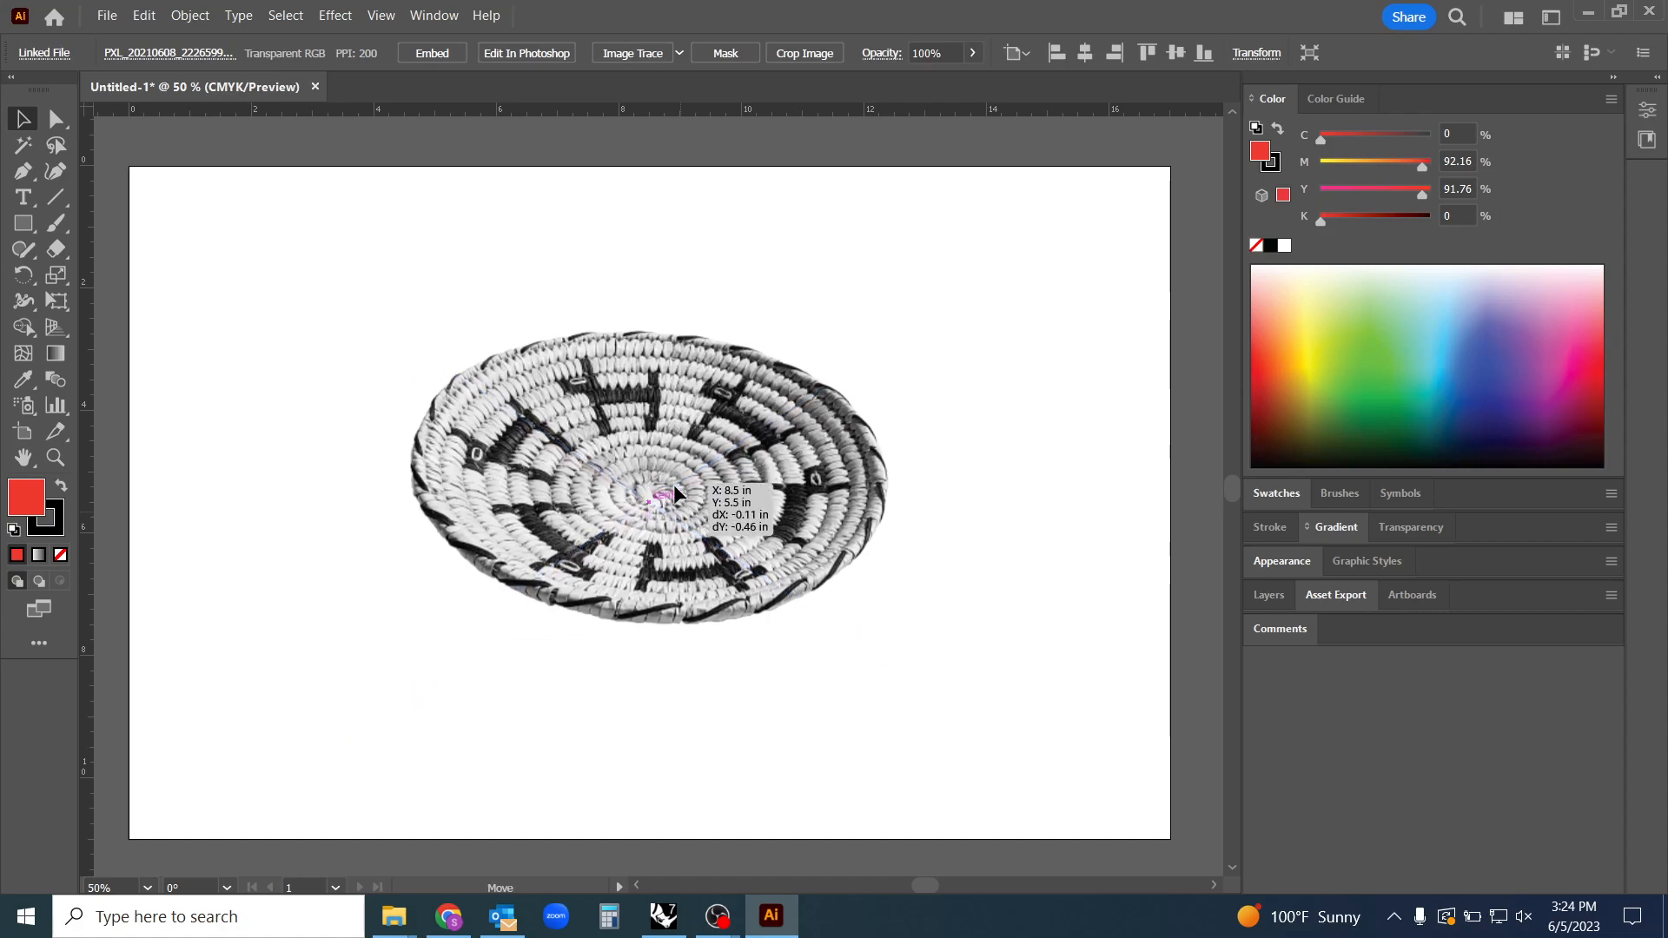
left_click(656, 504)
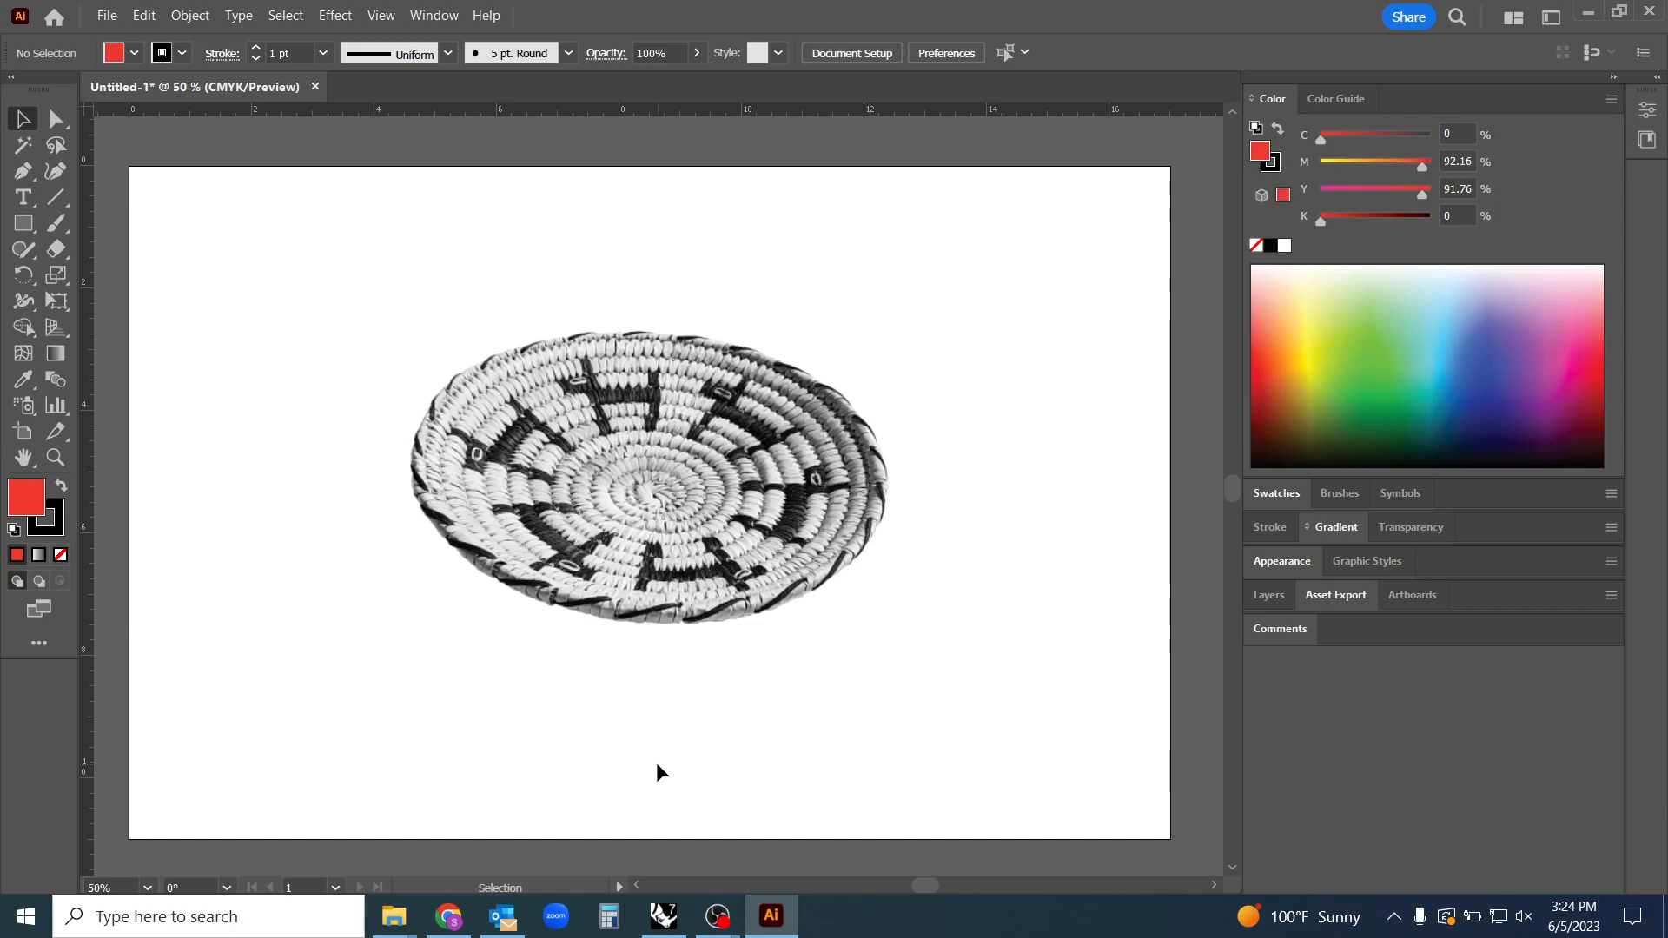
mouse_move(248, 446)
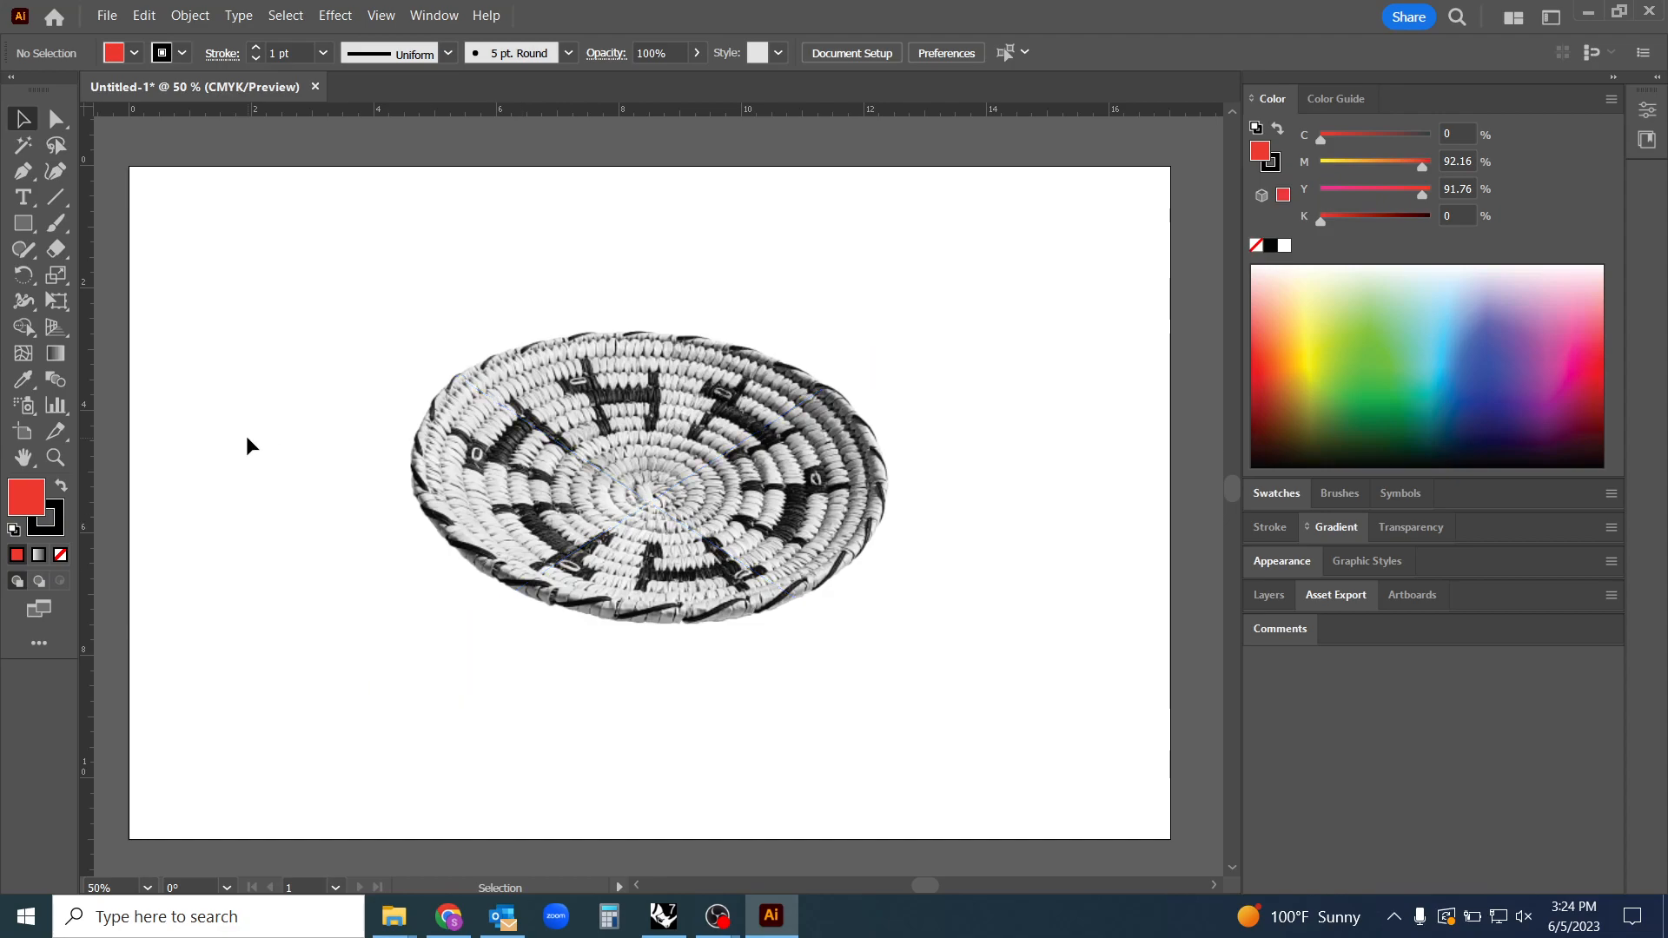
mouse_move(54, 198)
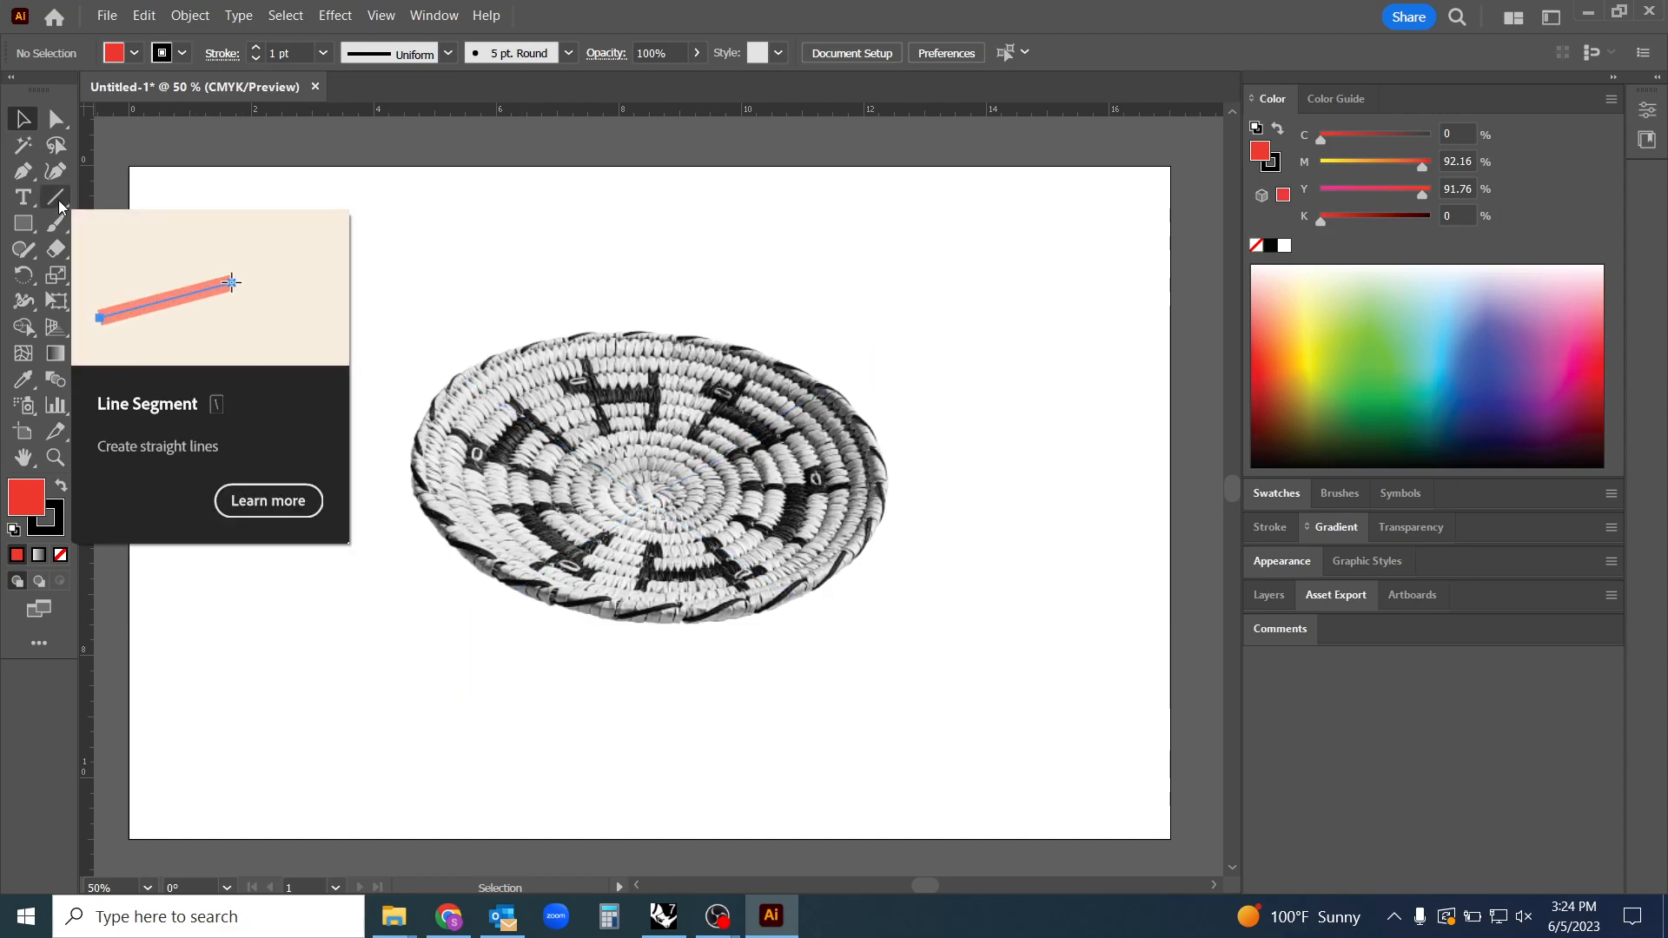
mouse_move(57, 224)
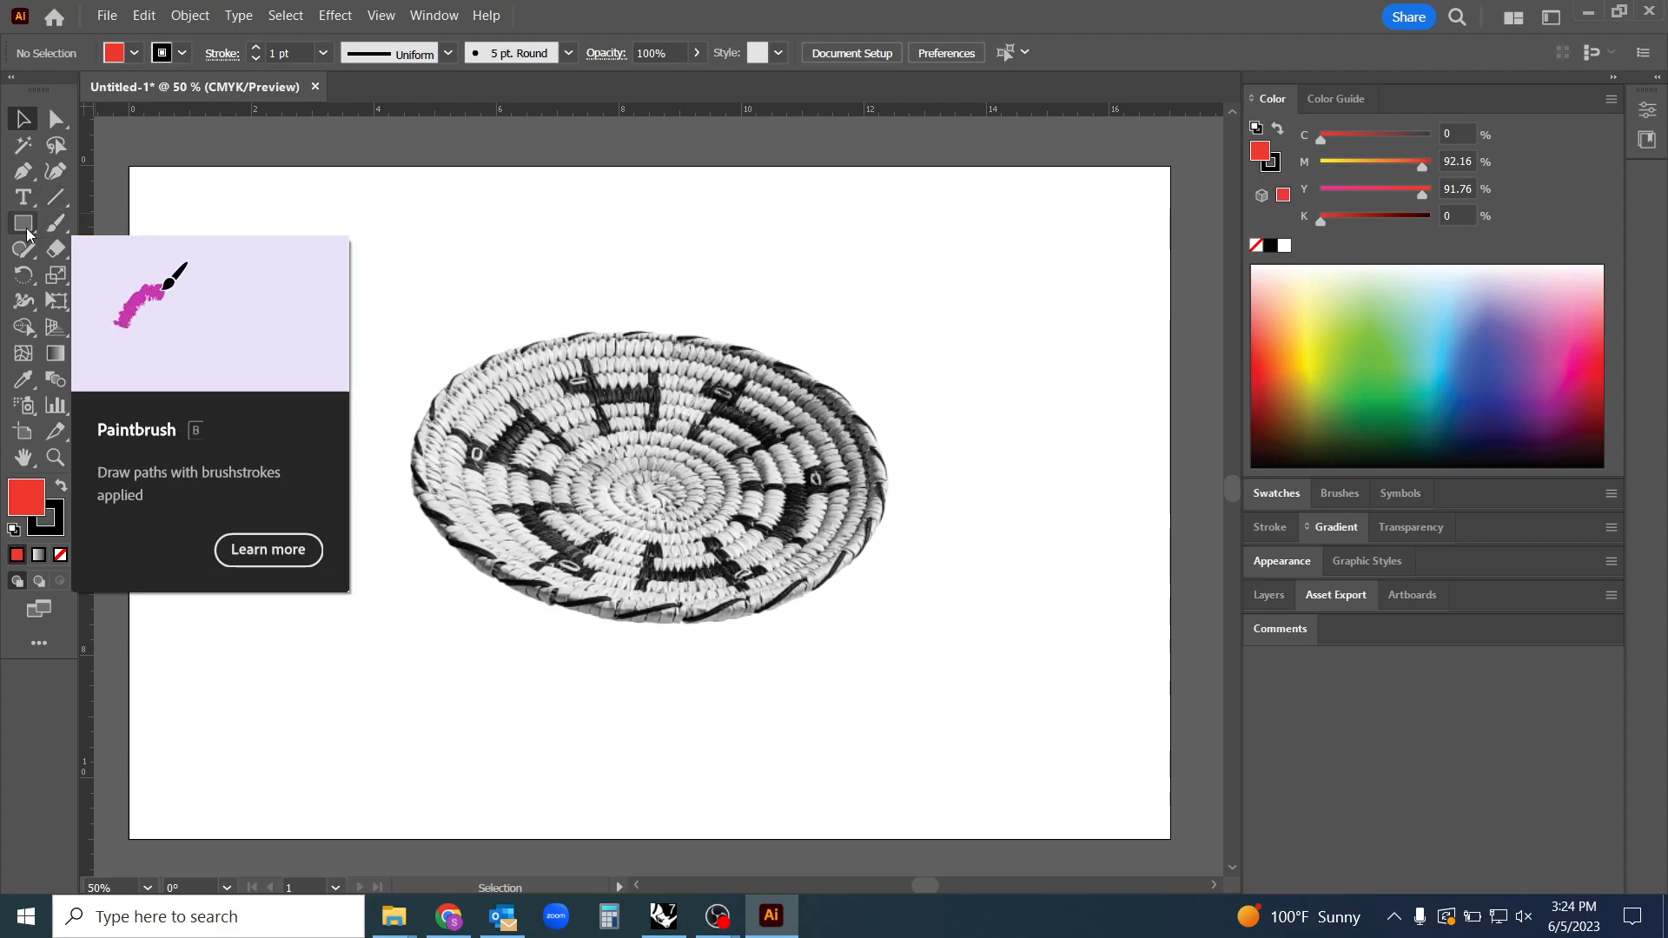
mouse_move(24, 251)
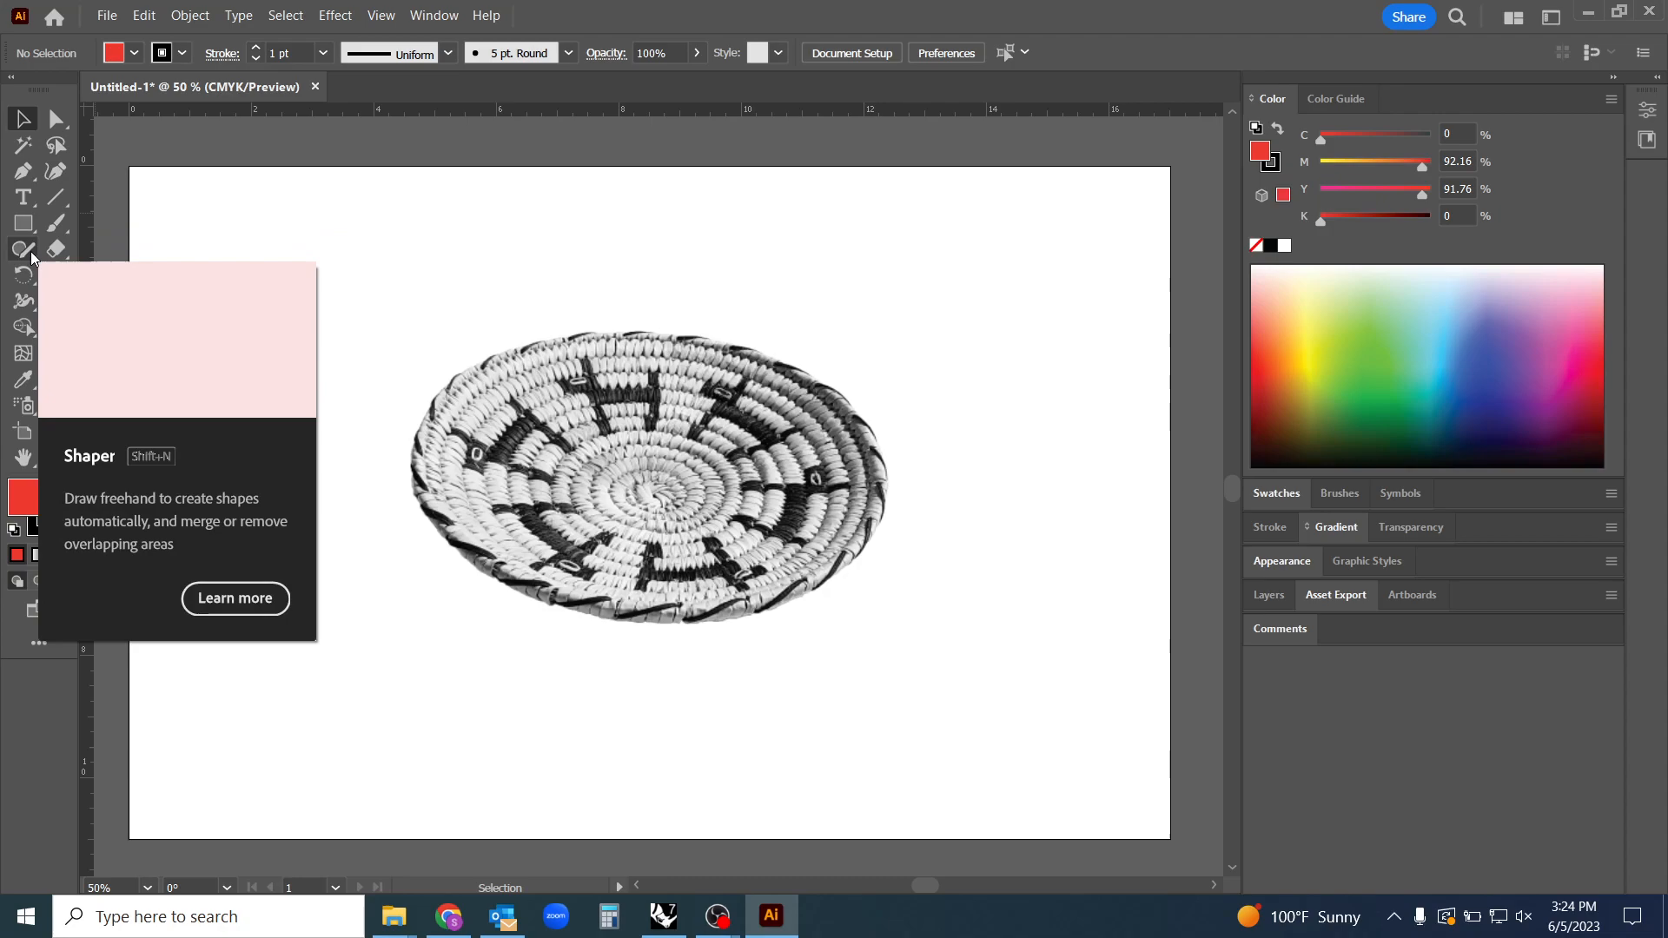
left_click(22, 221)
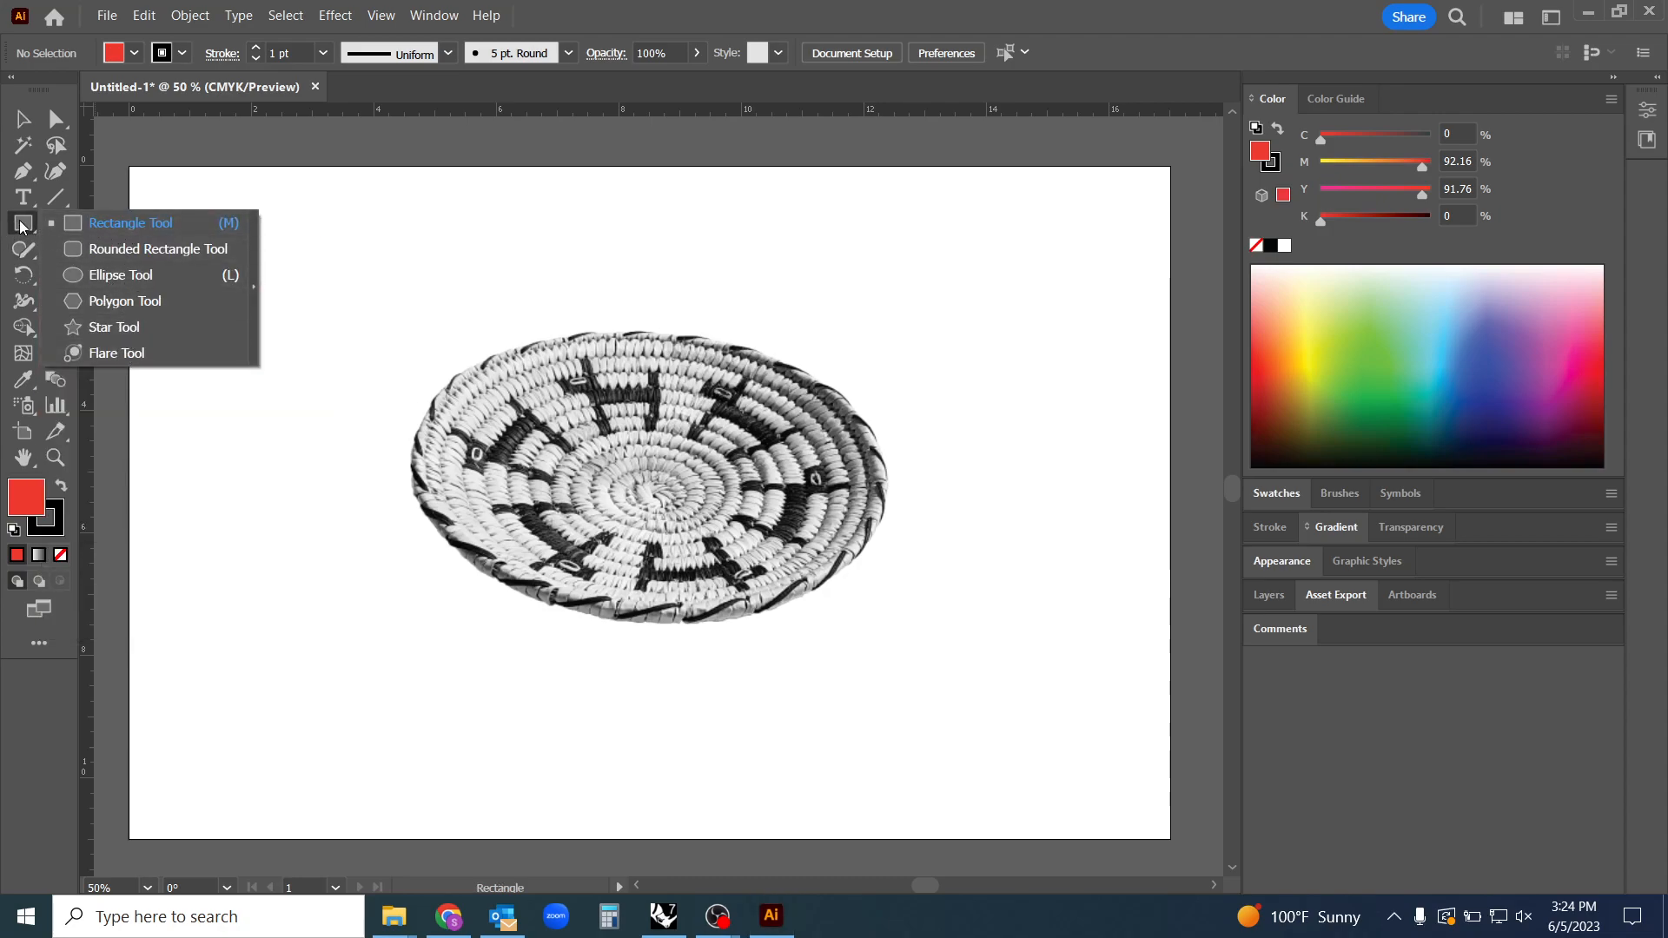
left_click(54, 196)
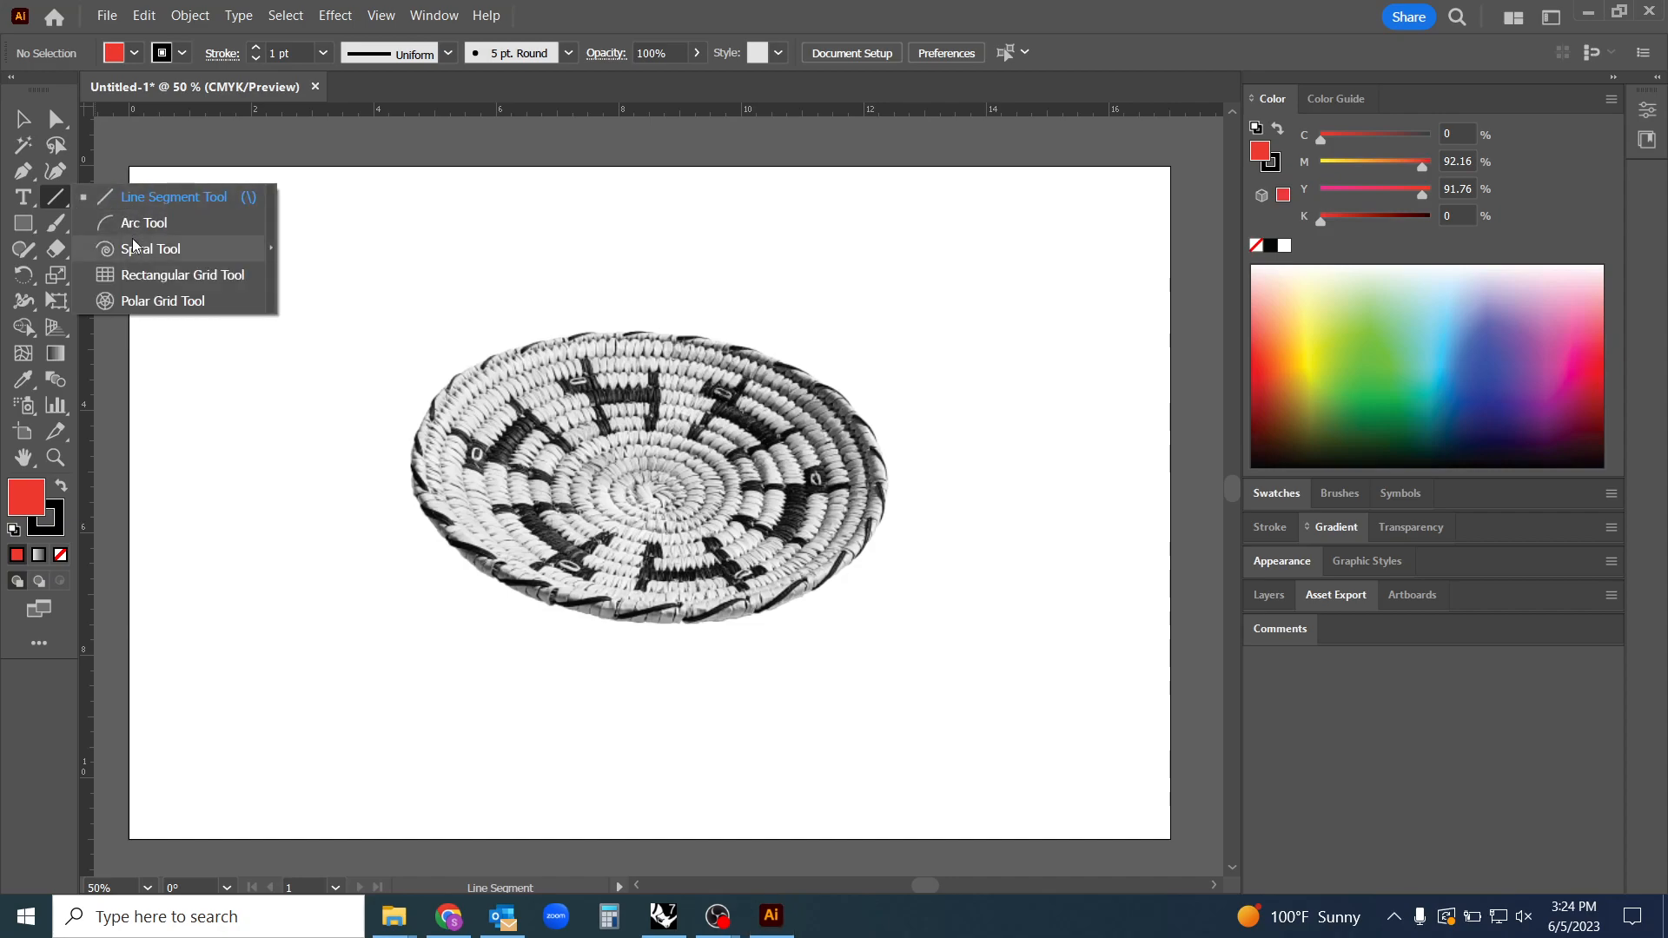
left_click(56, 223)
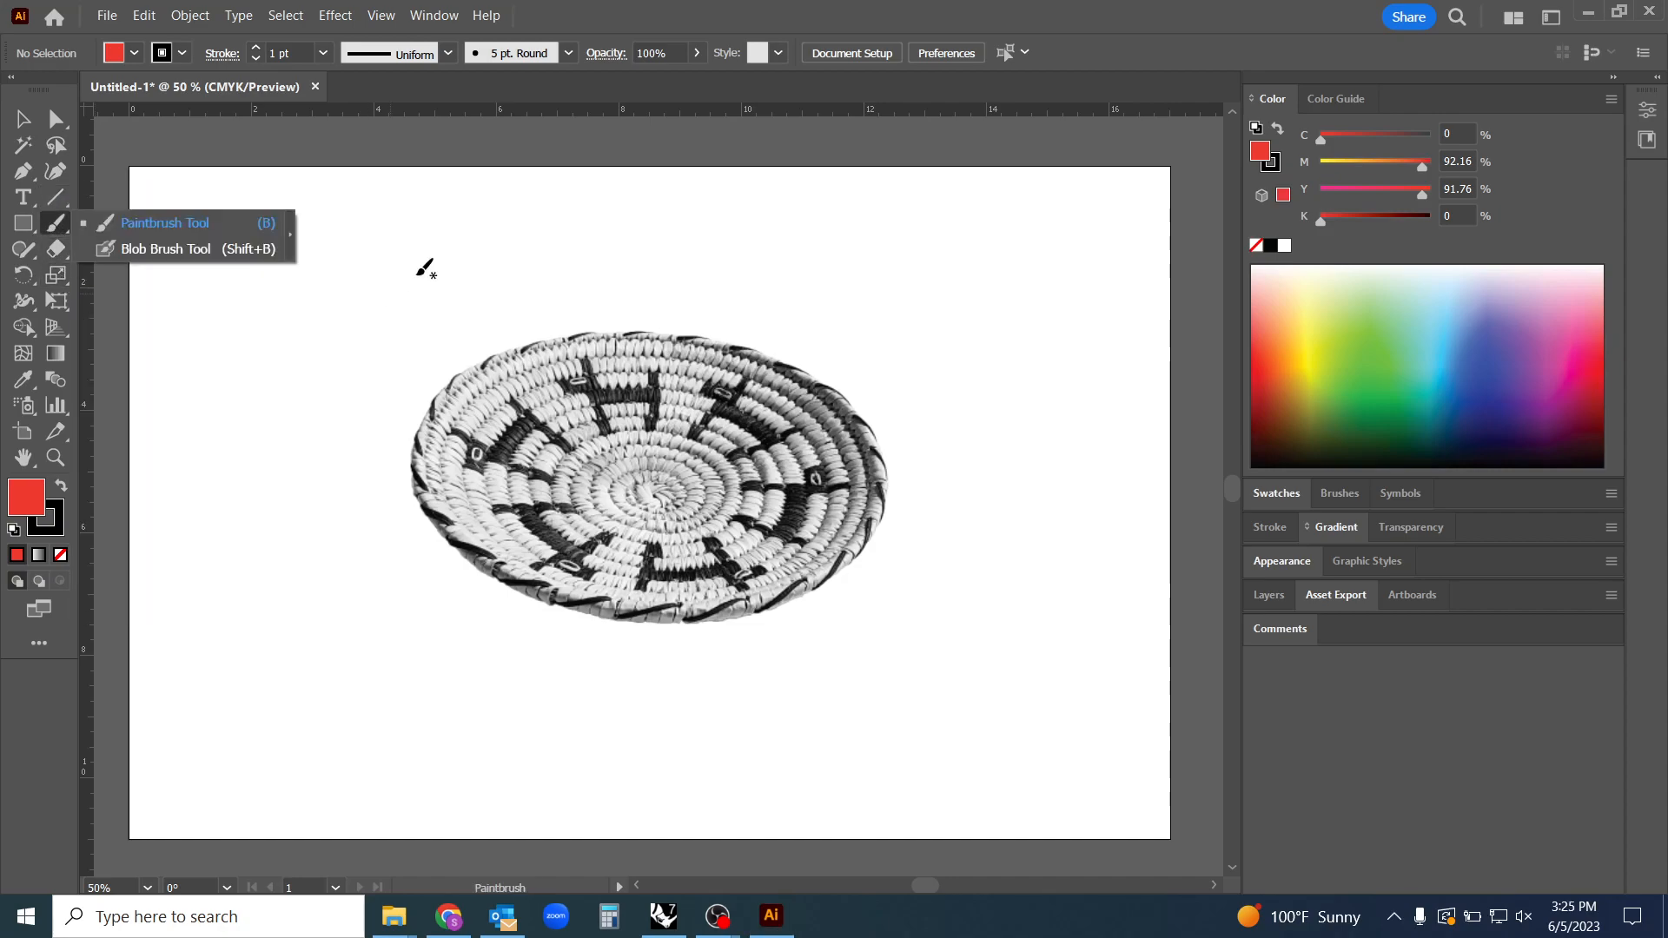
left_click(20, 118)
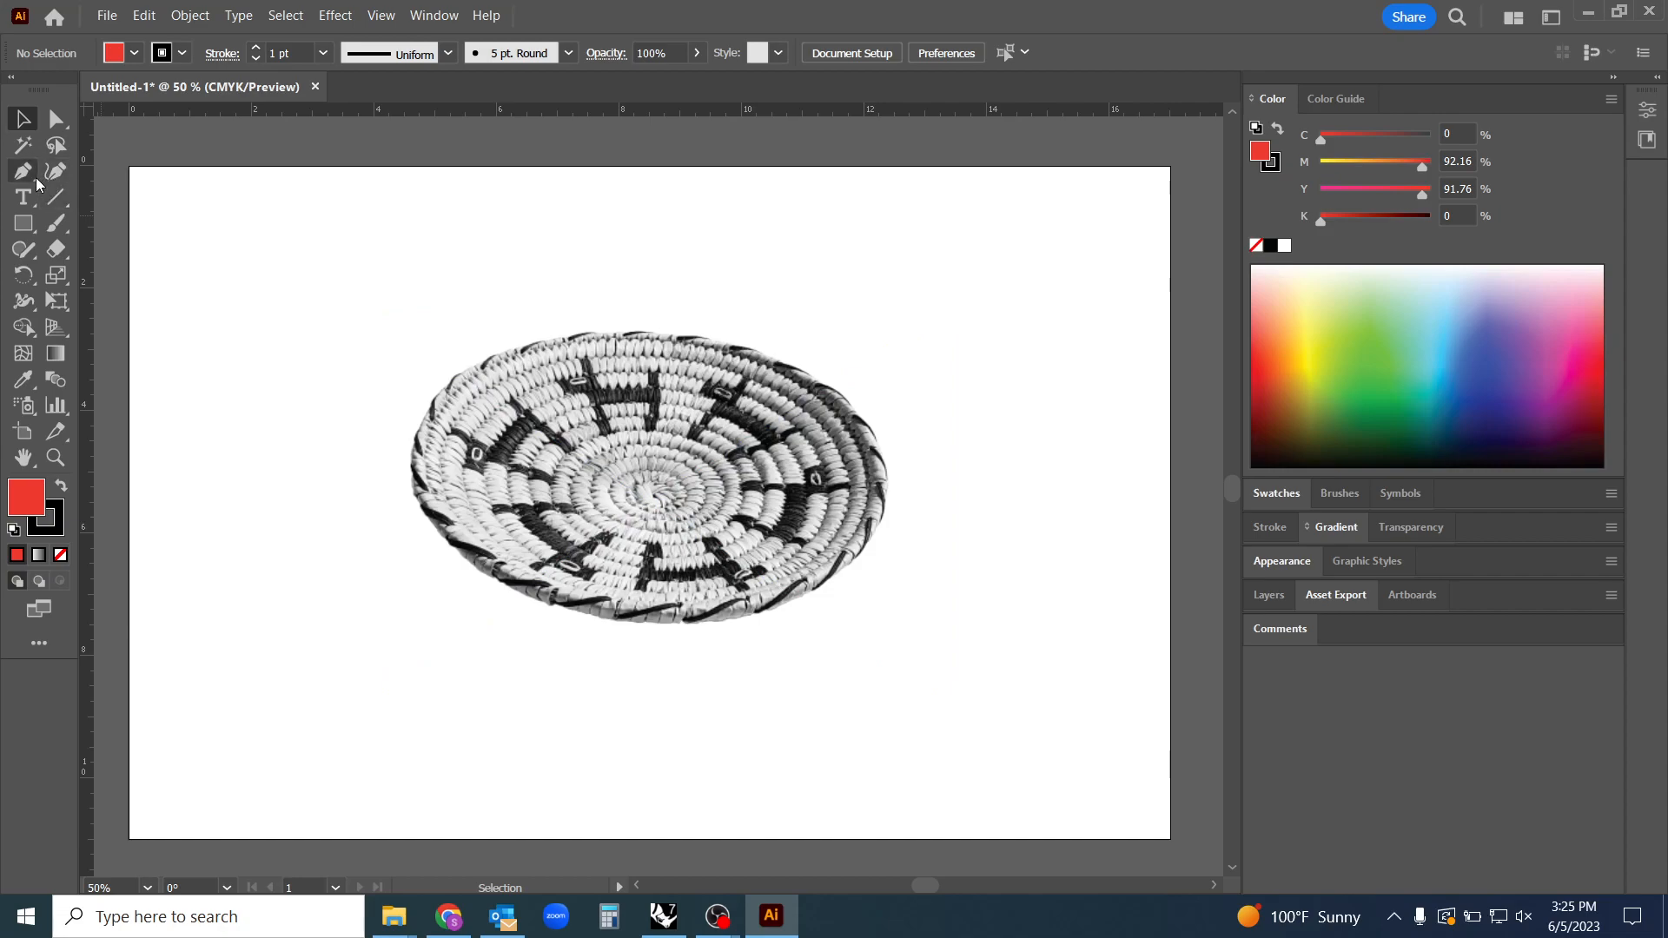
mouse_move(23, 171)
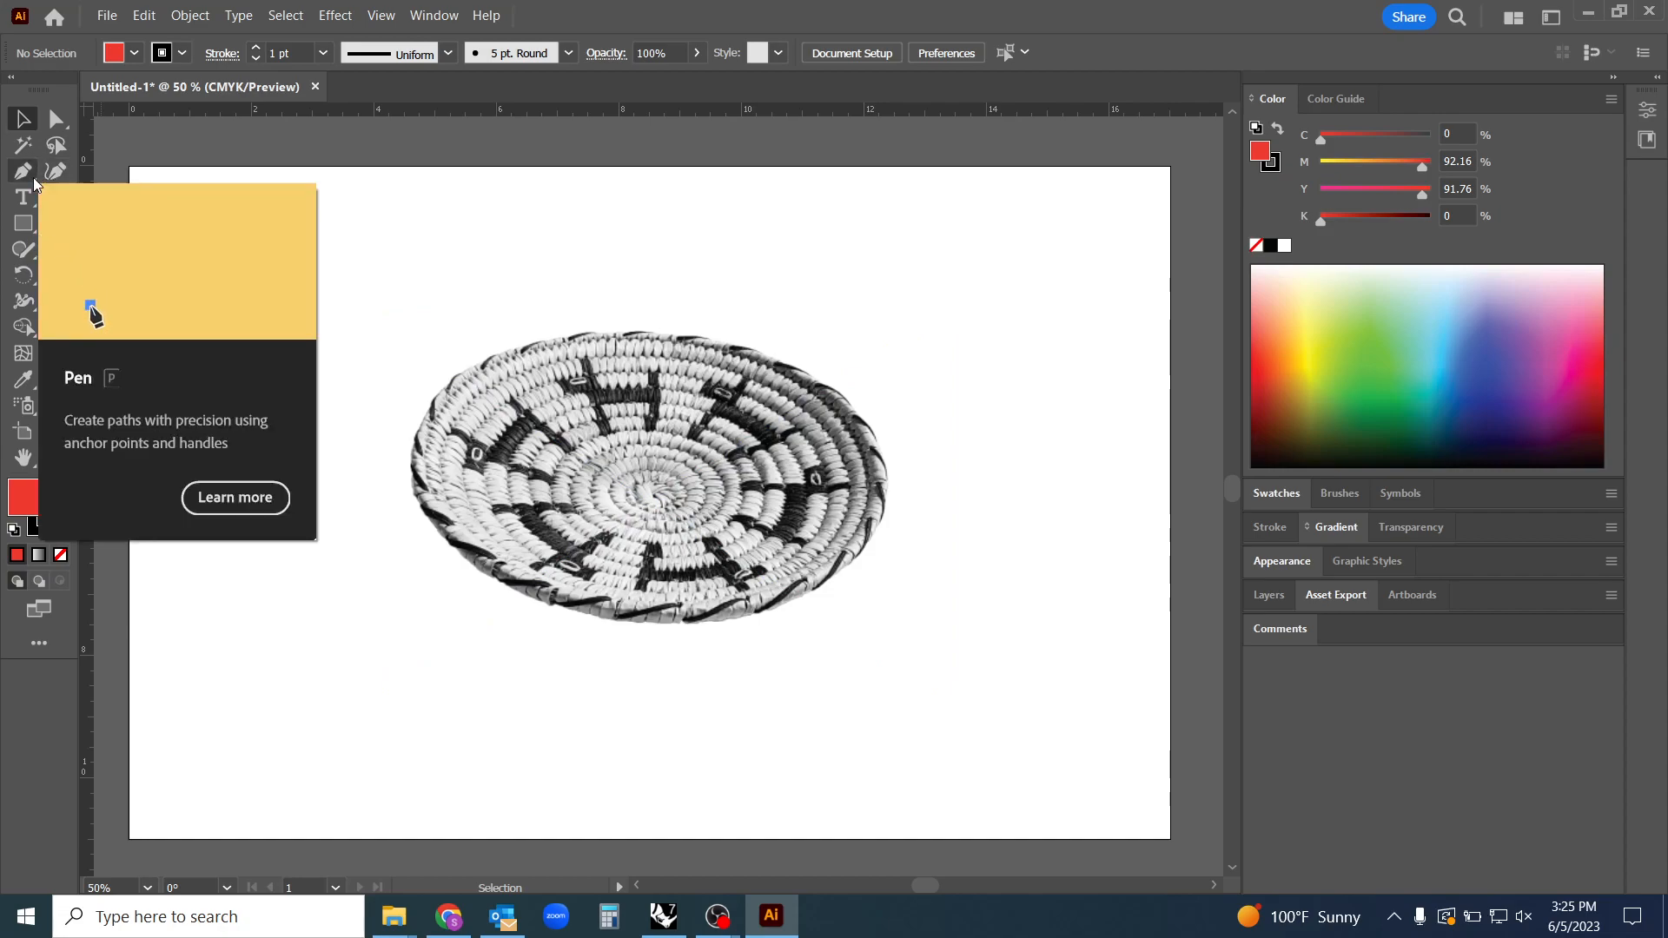
left_click(22, 170)
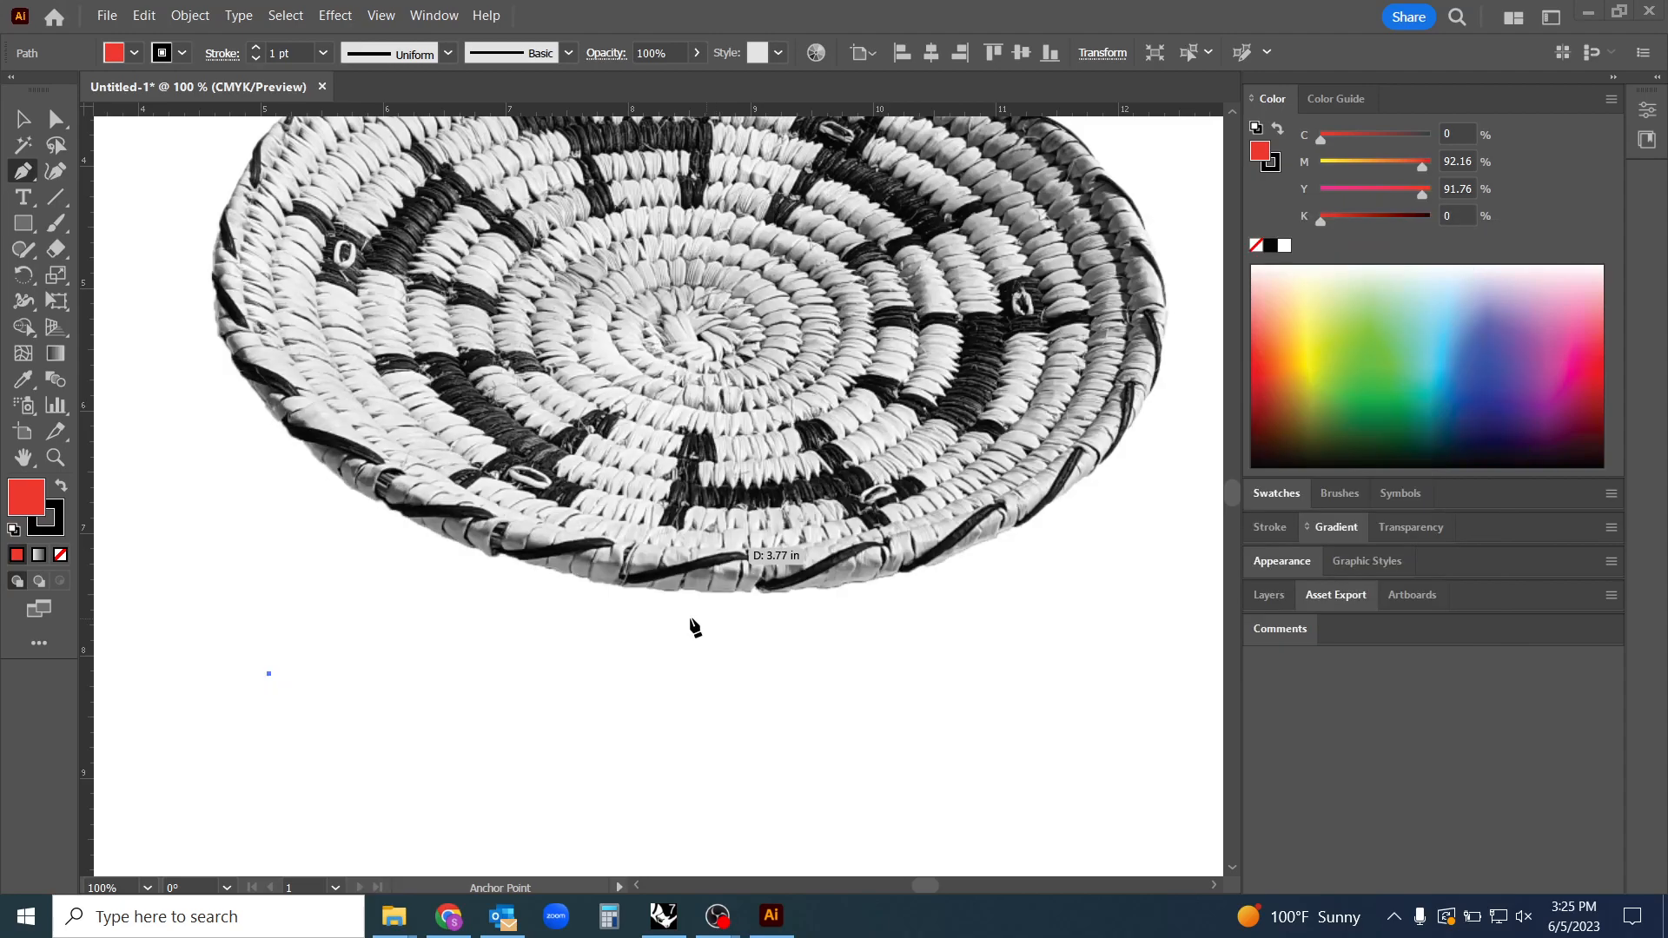
Pen-draw a red angular zigzag path and drag it left of the basket photo
left_click_drag(269, 672, 369, 672)
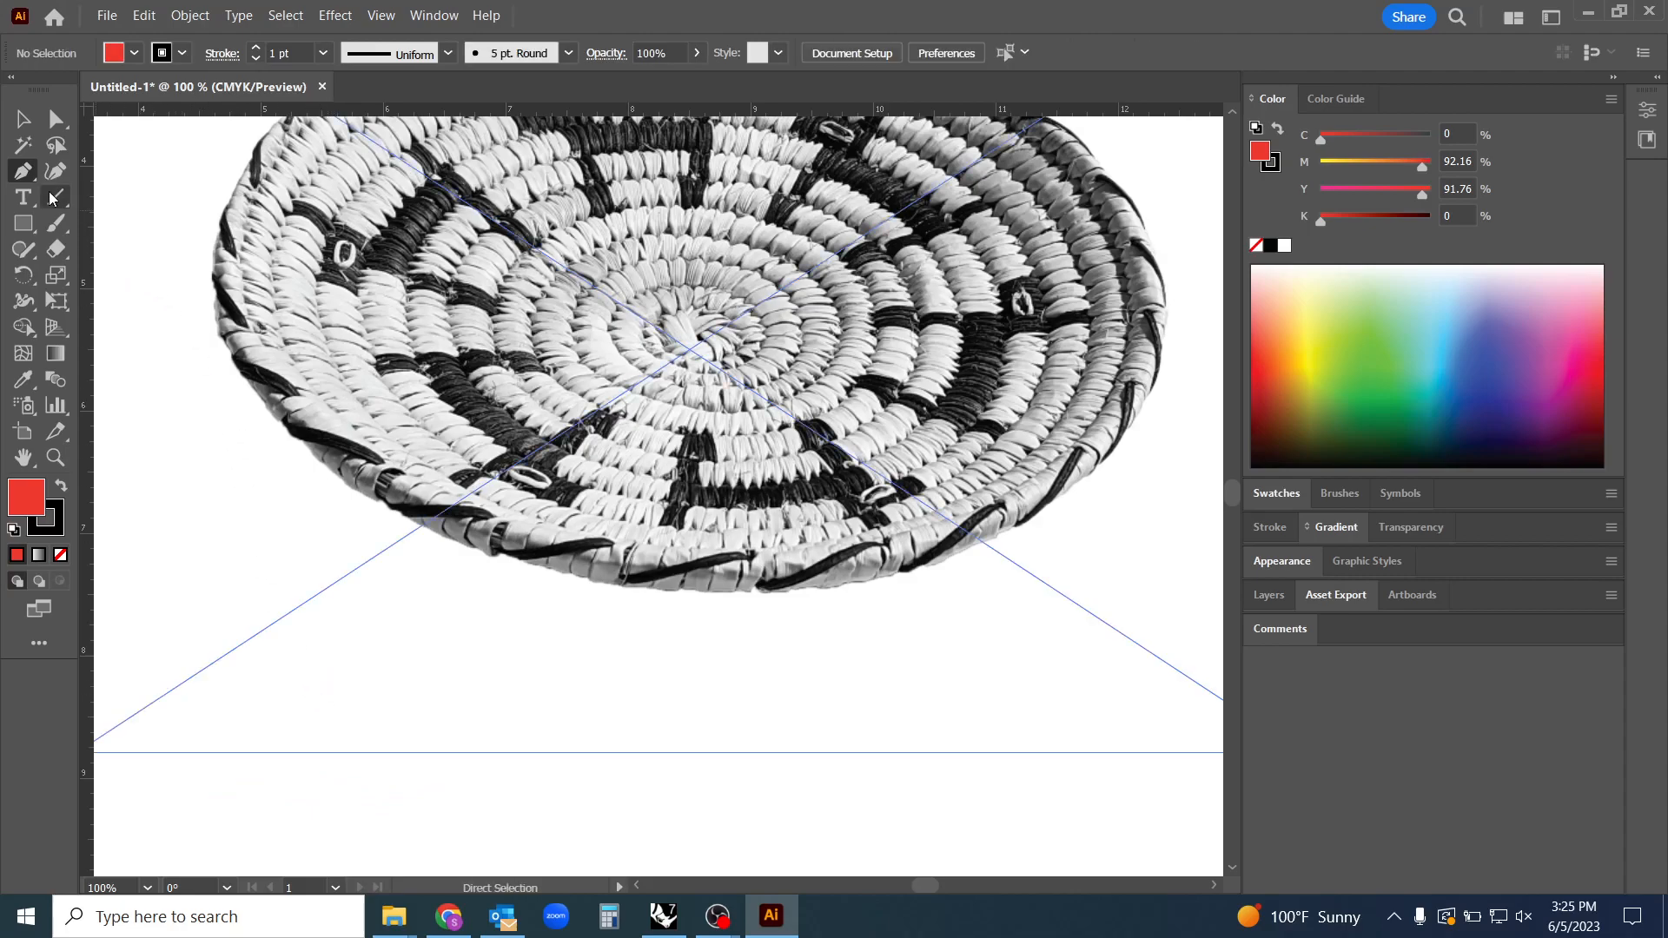
mouse_move(24, 170)
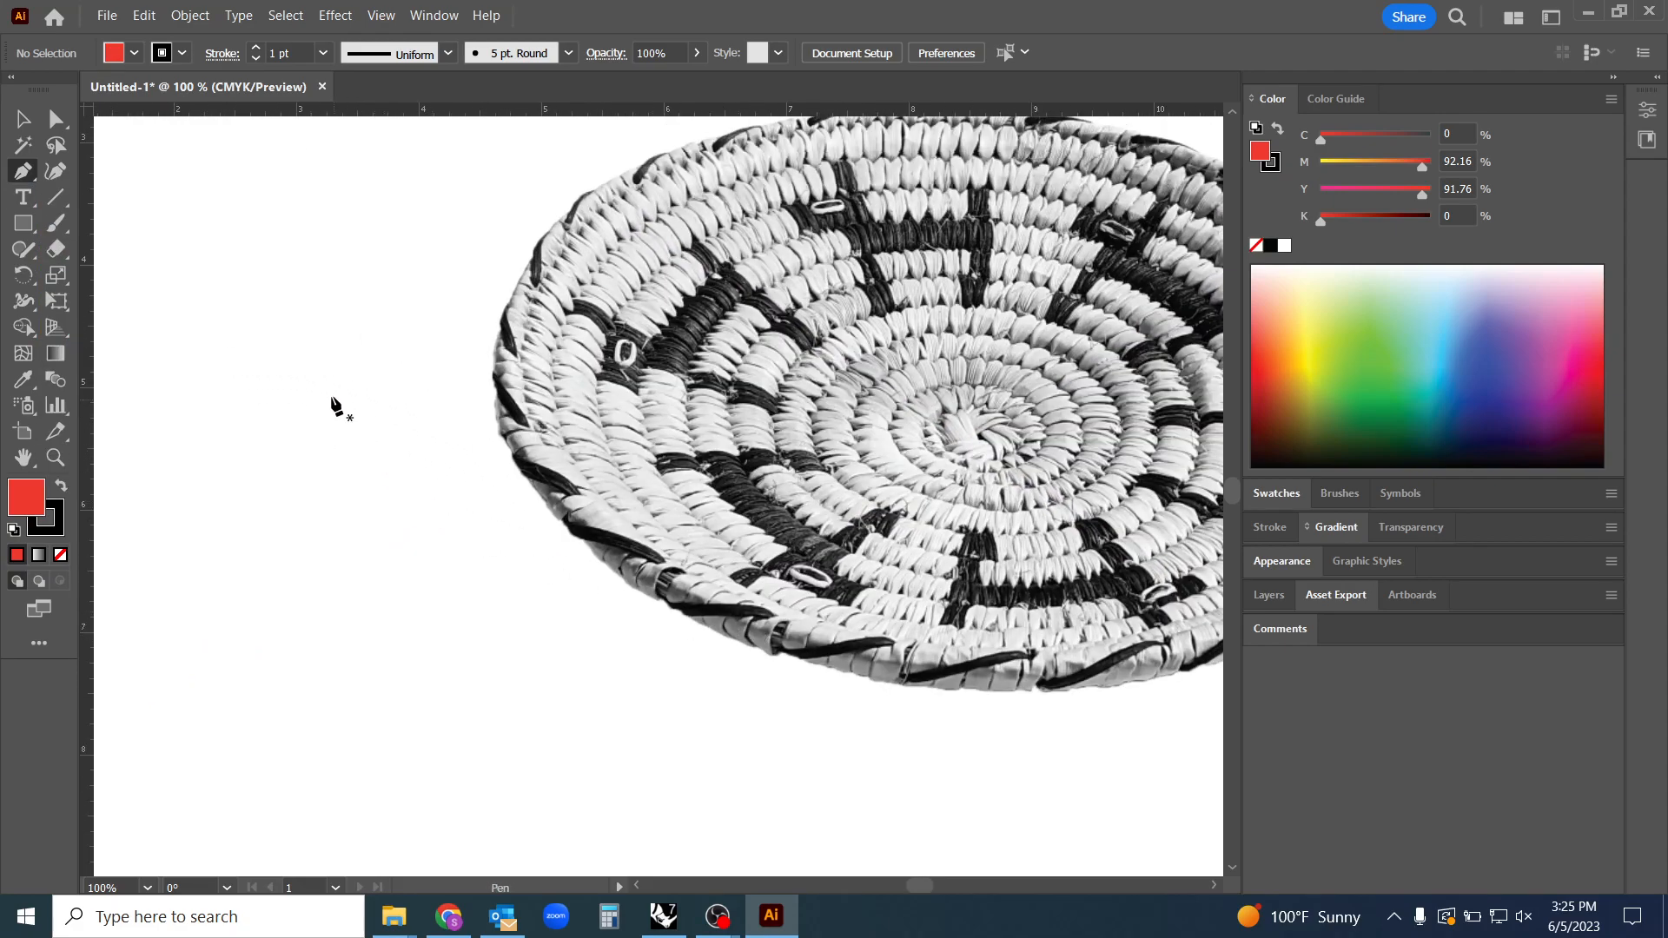
mouse_move(275, 295)
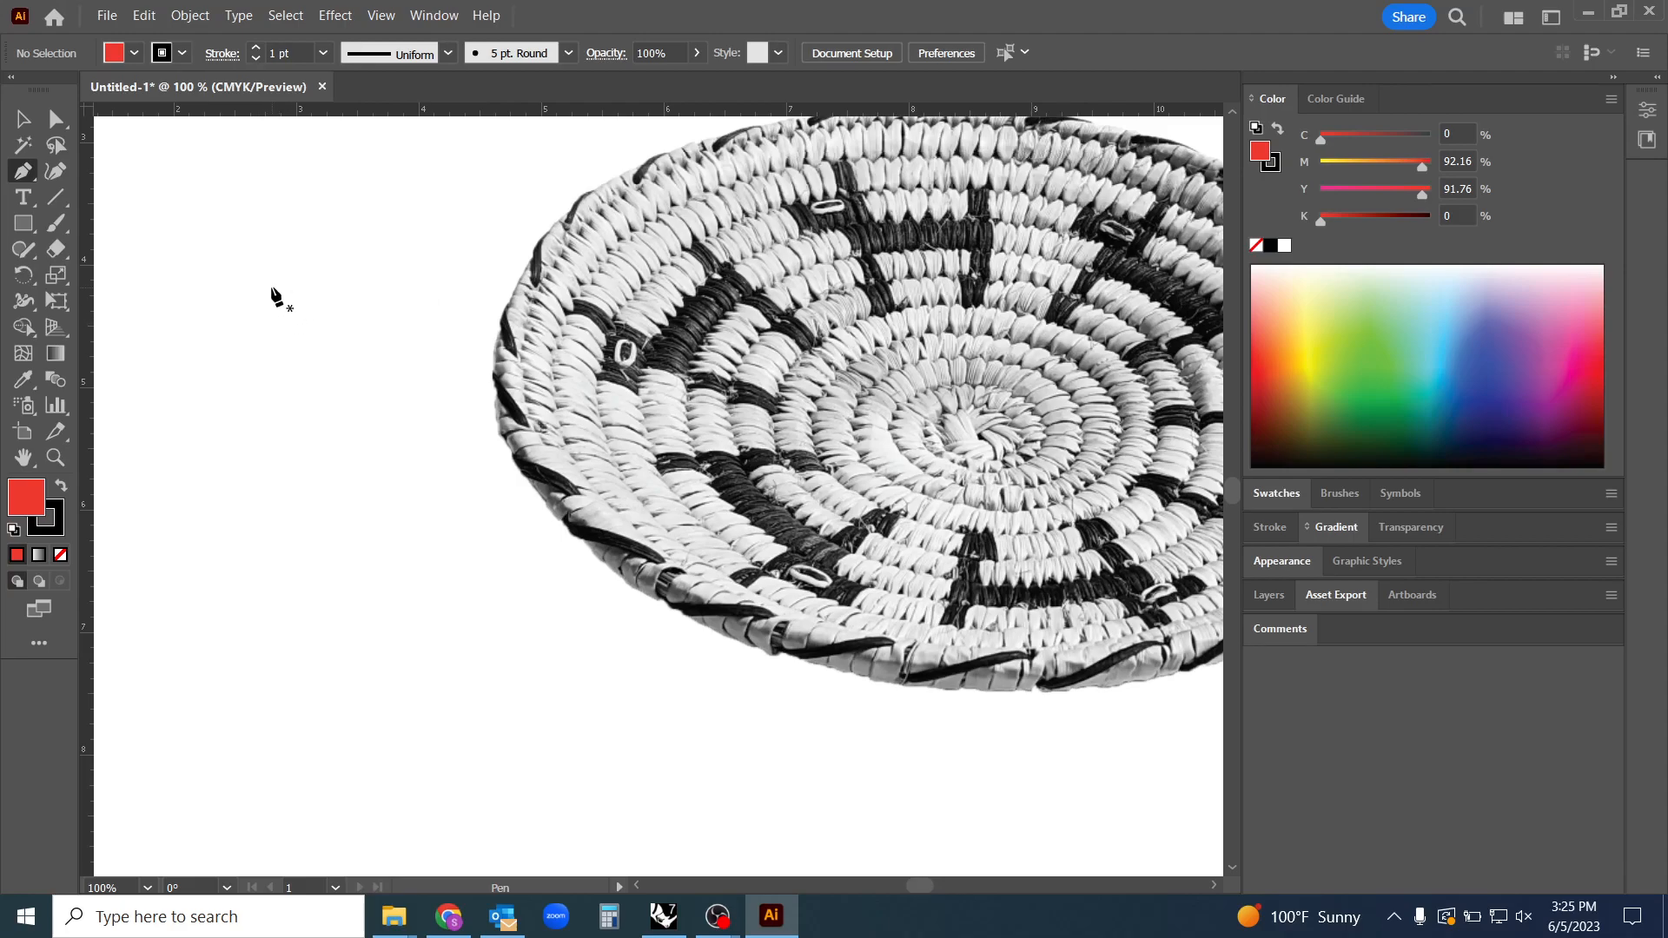
left_click_drag(96, 118, 360, 200)
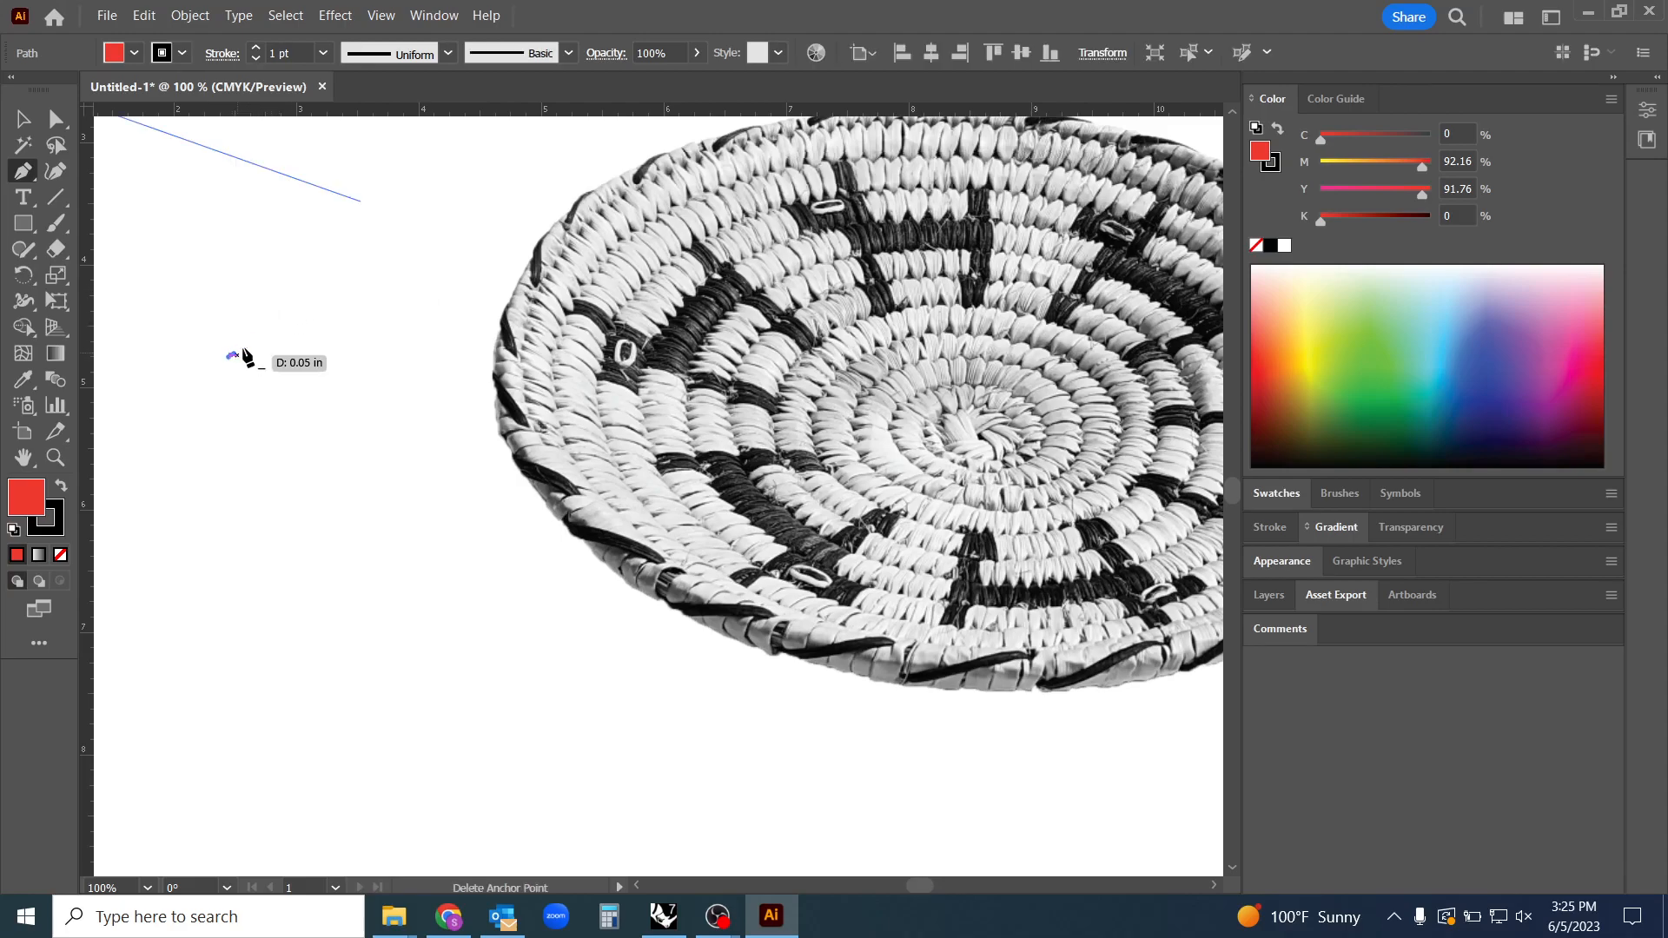
left_click(233, 356)
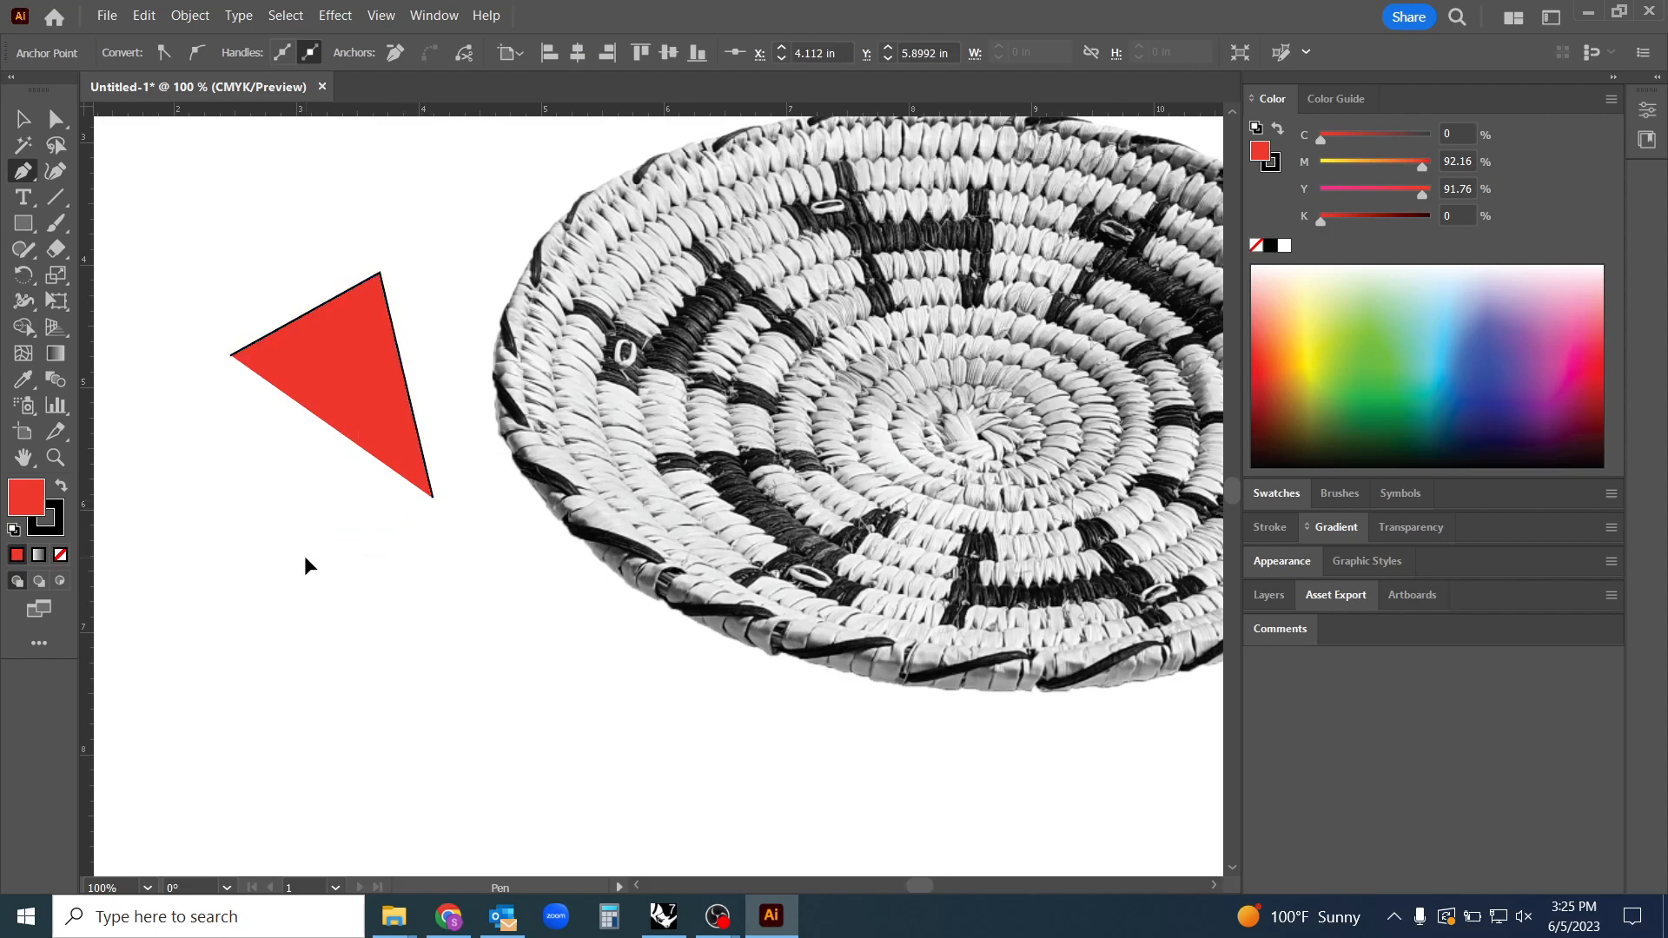
left_click(580, 265)
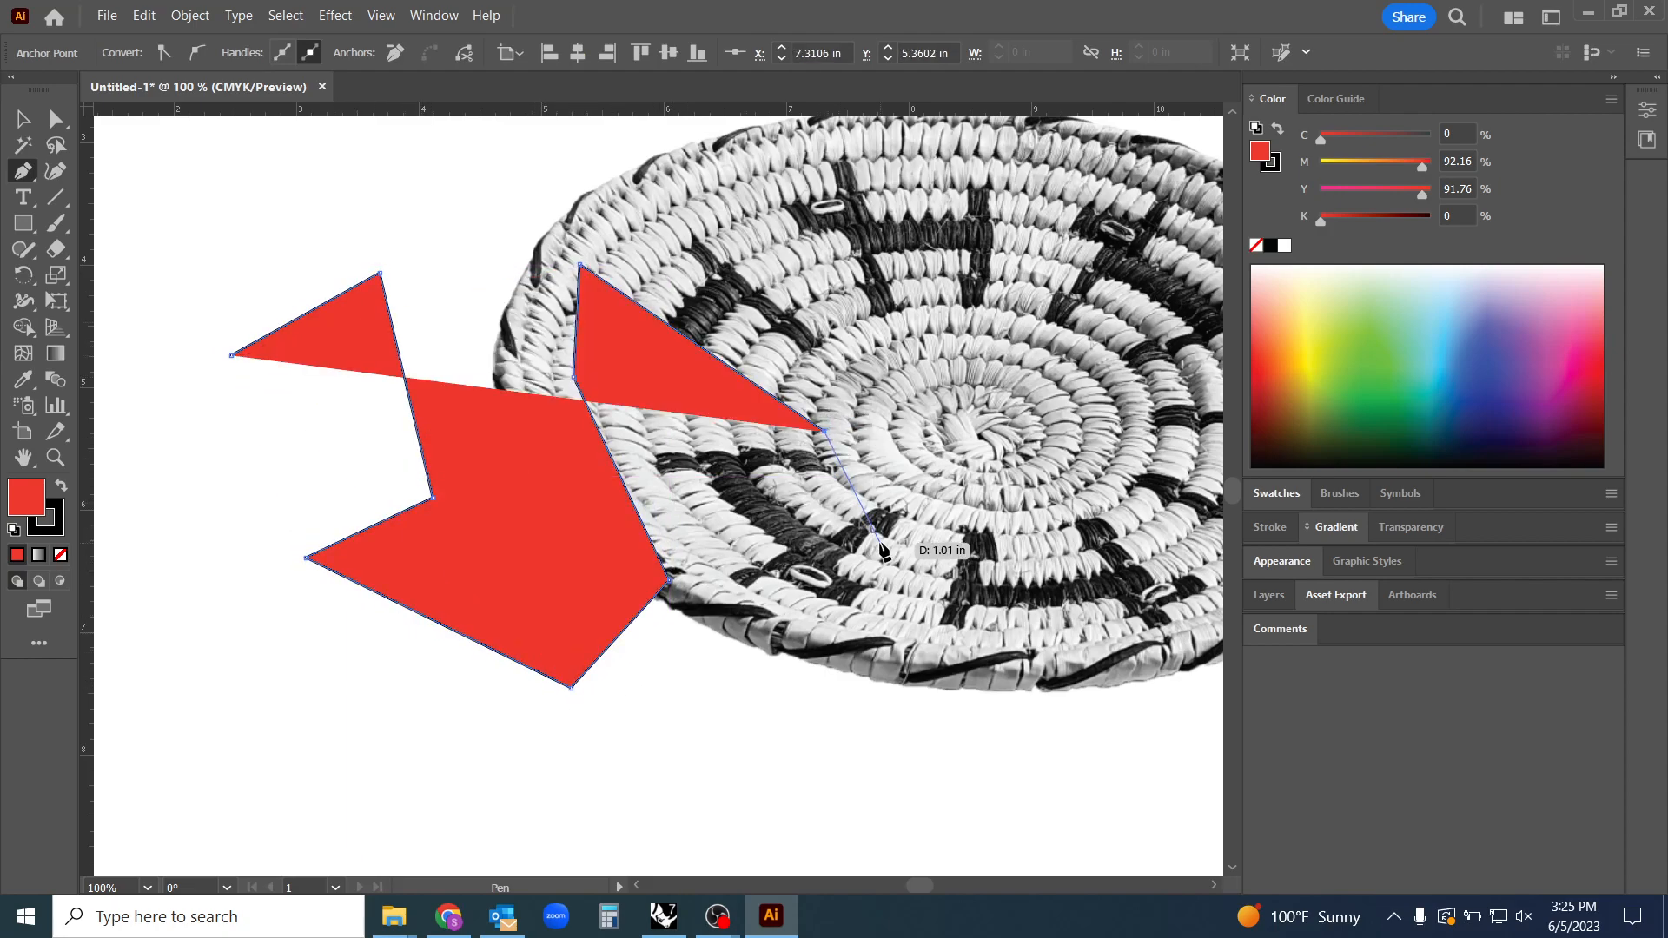
mouse_move(851, 736)
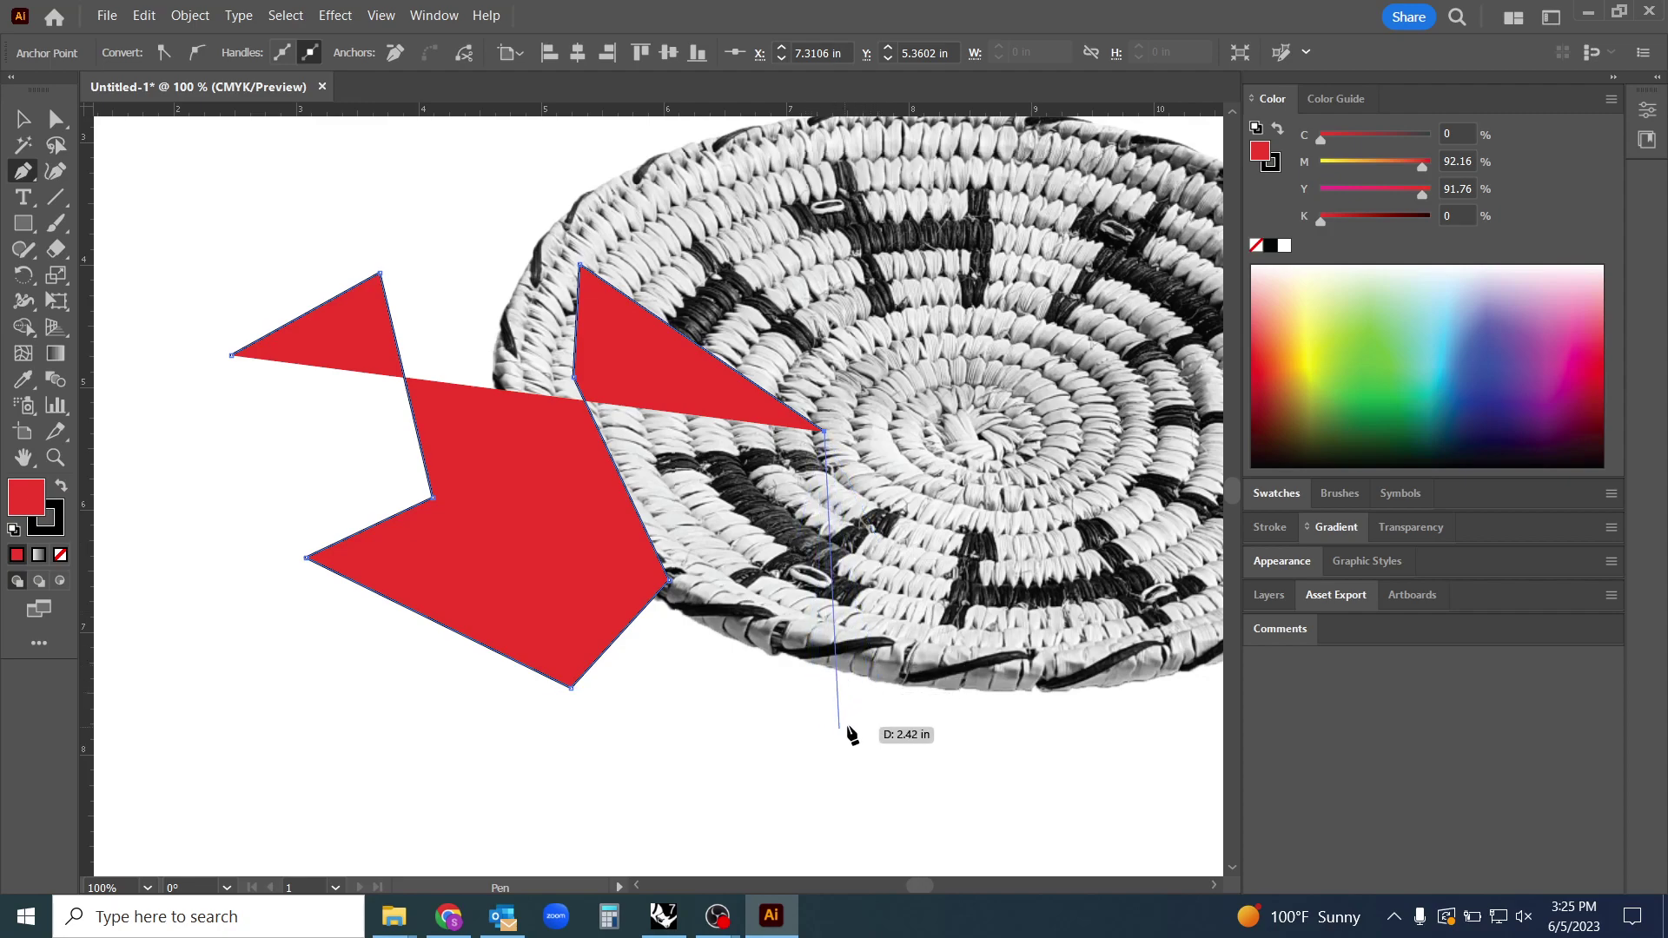
left_click(56, 121)
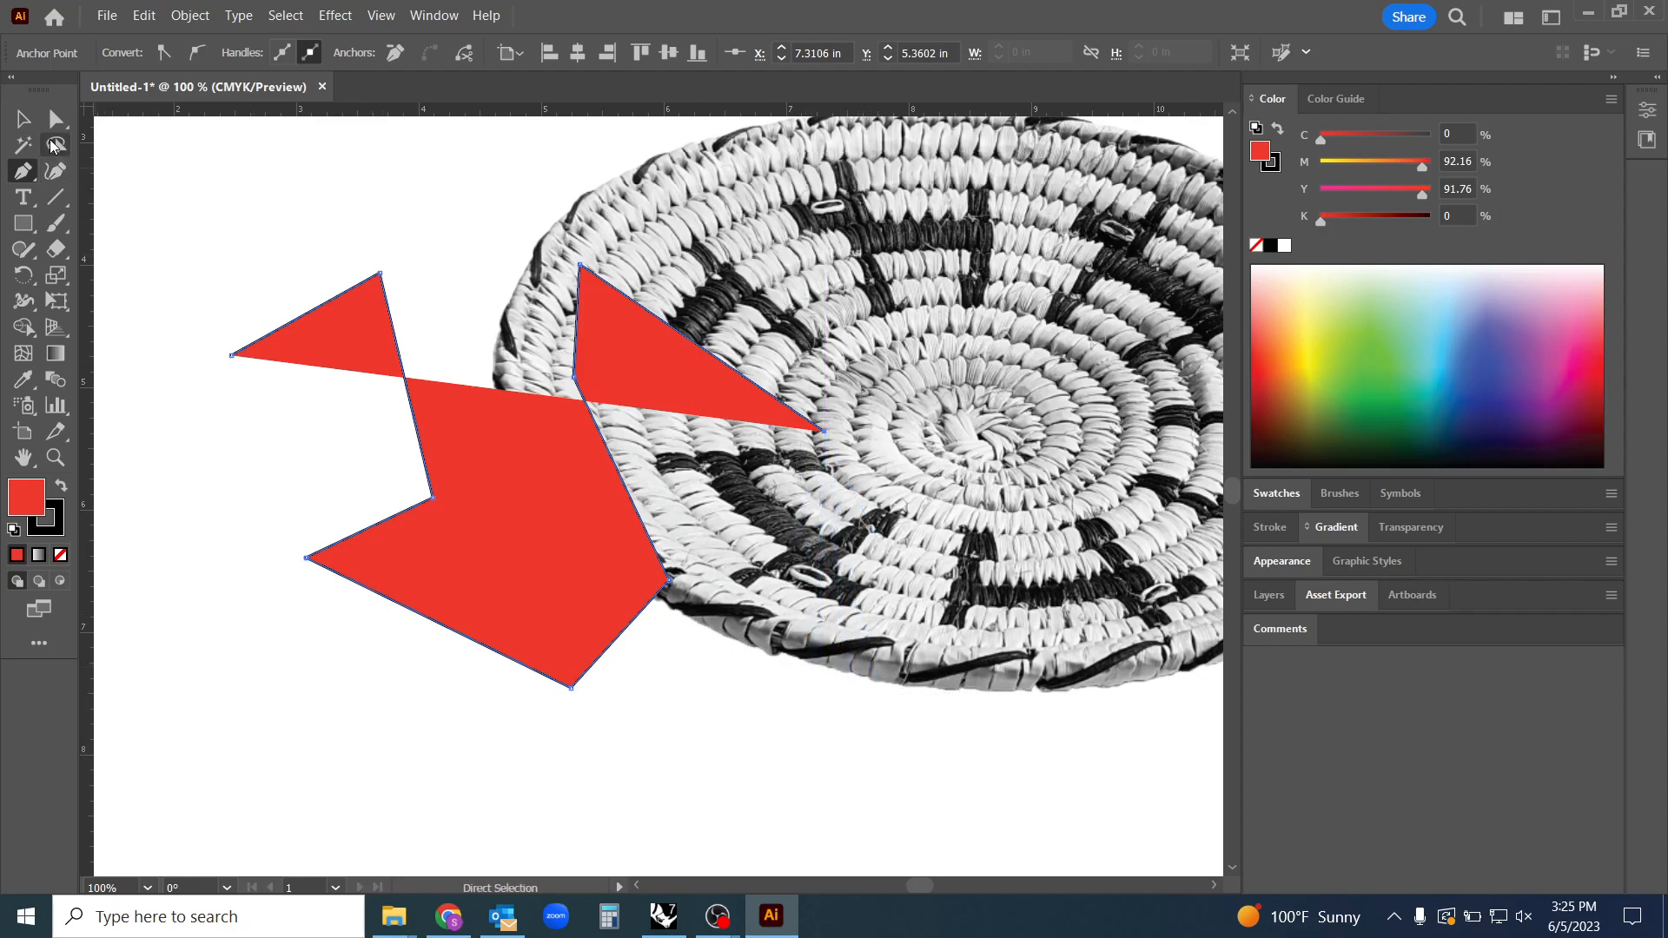
mouse_move(23, 119)
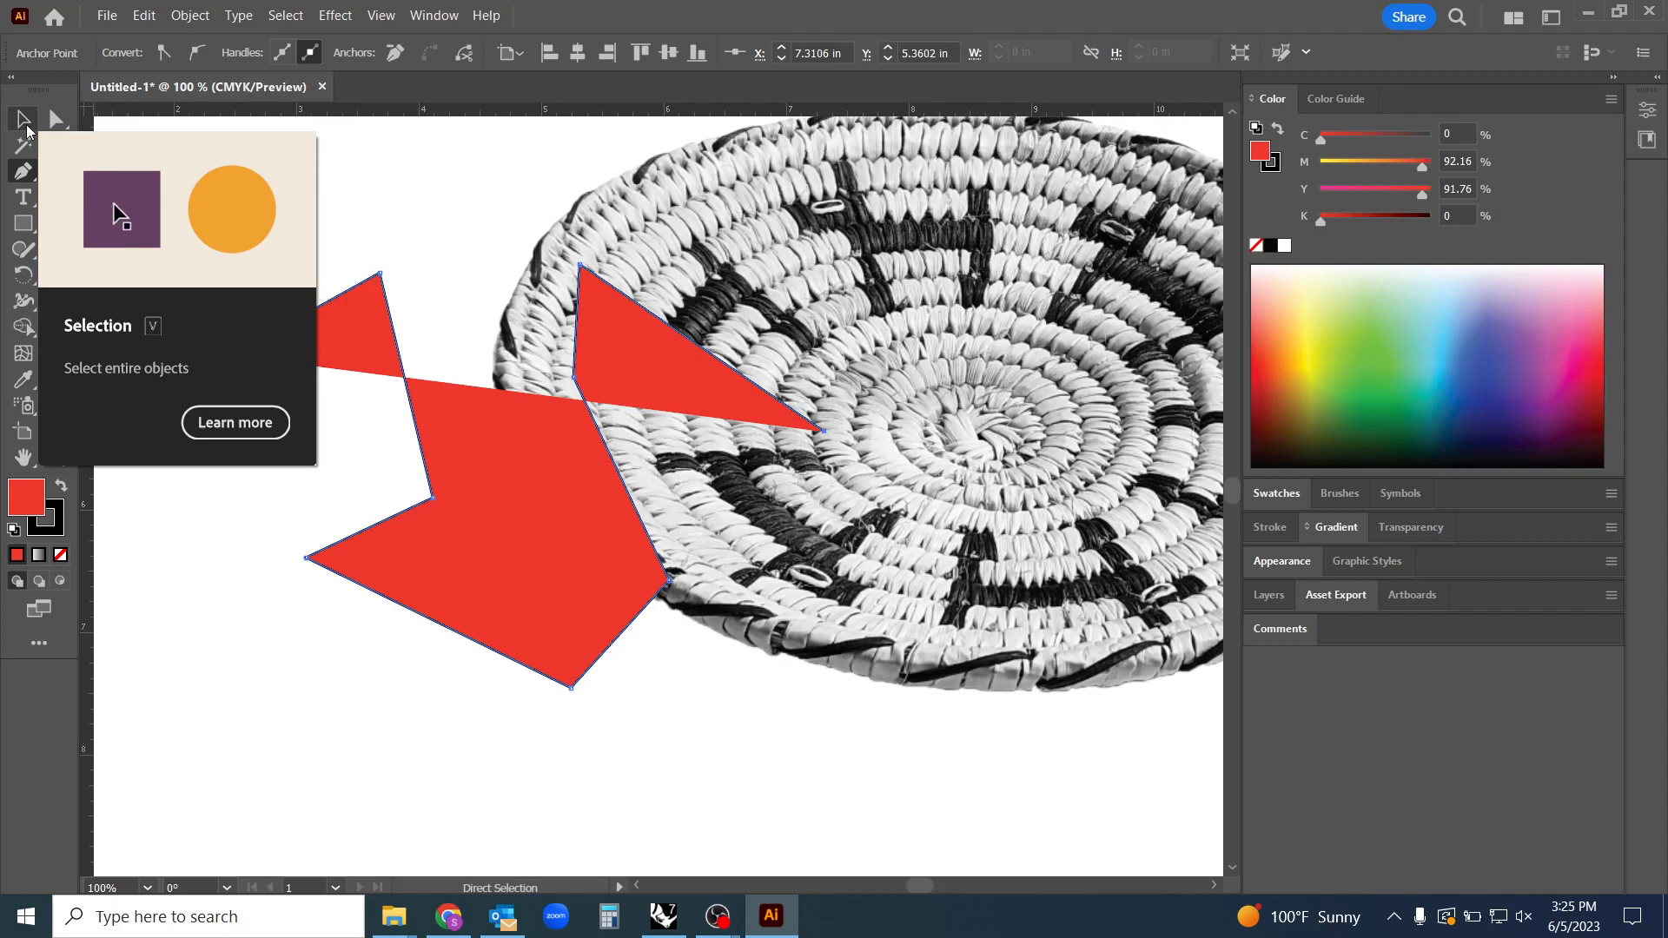
left_click(20, 119)
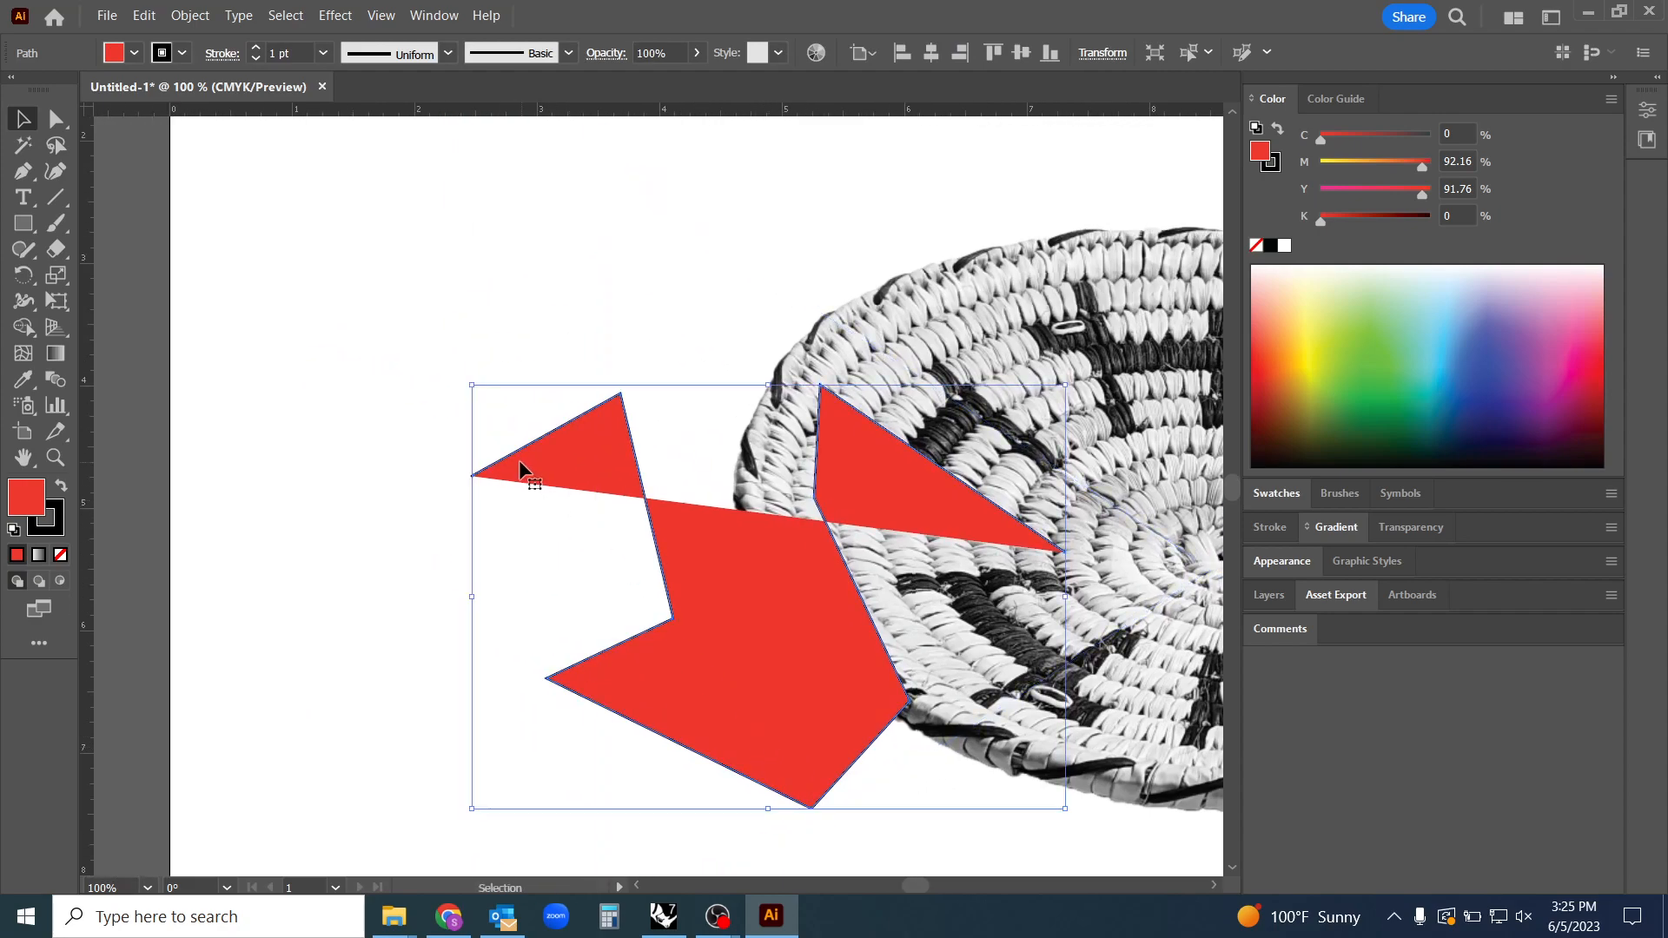
left_click_drag(532, 479, 521, 660)
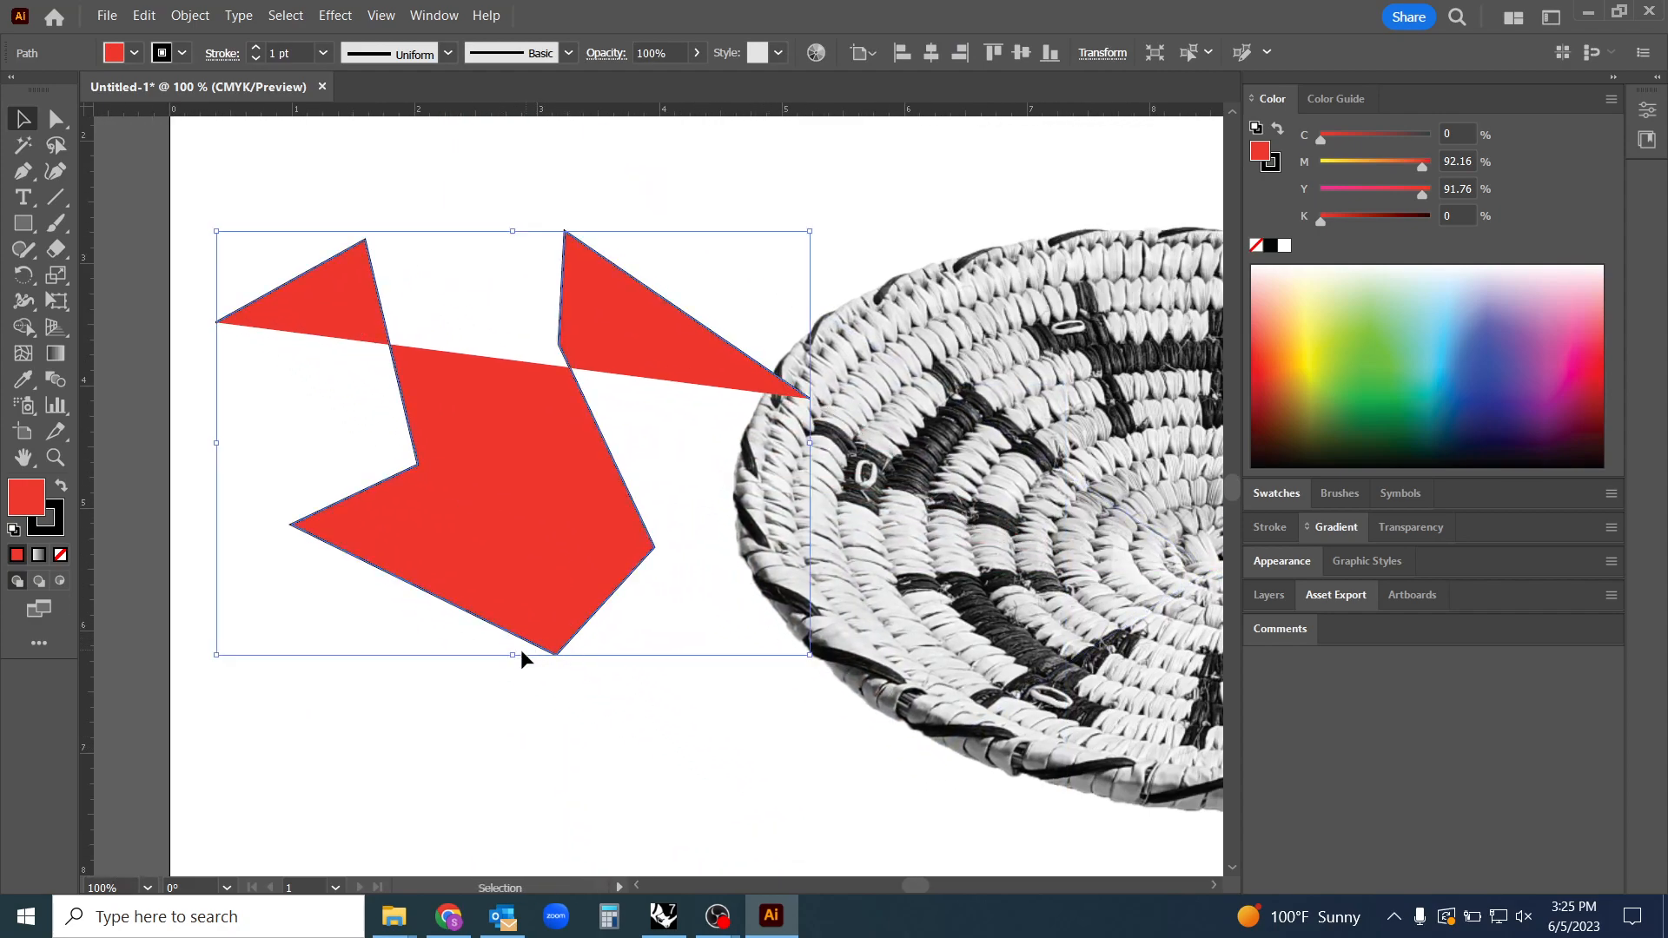
mouse_move(261, 310)
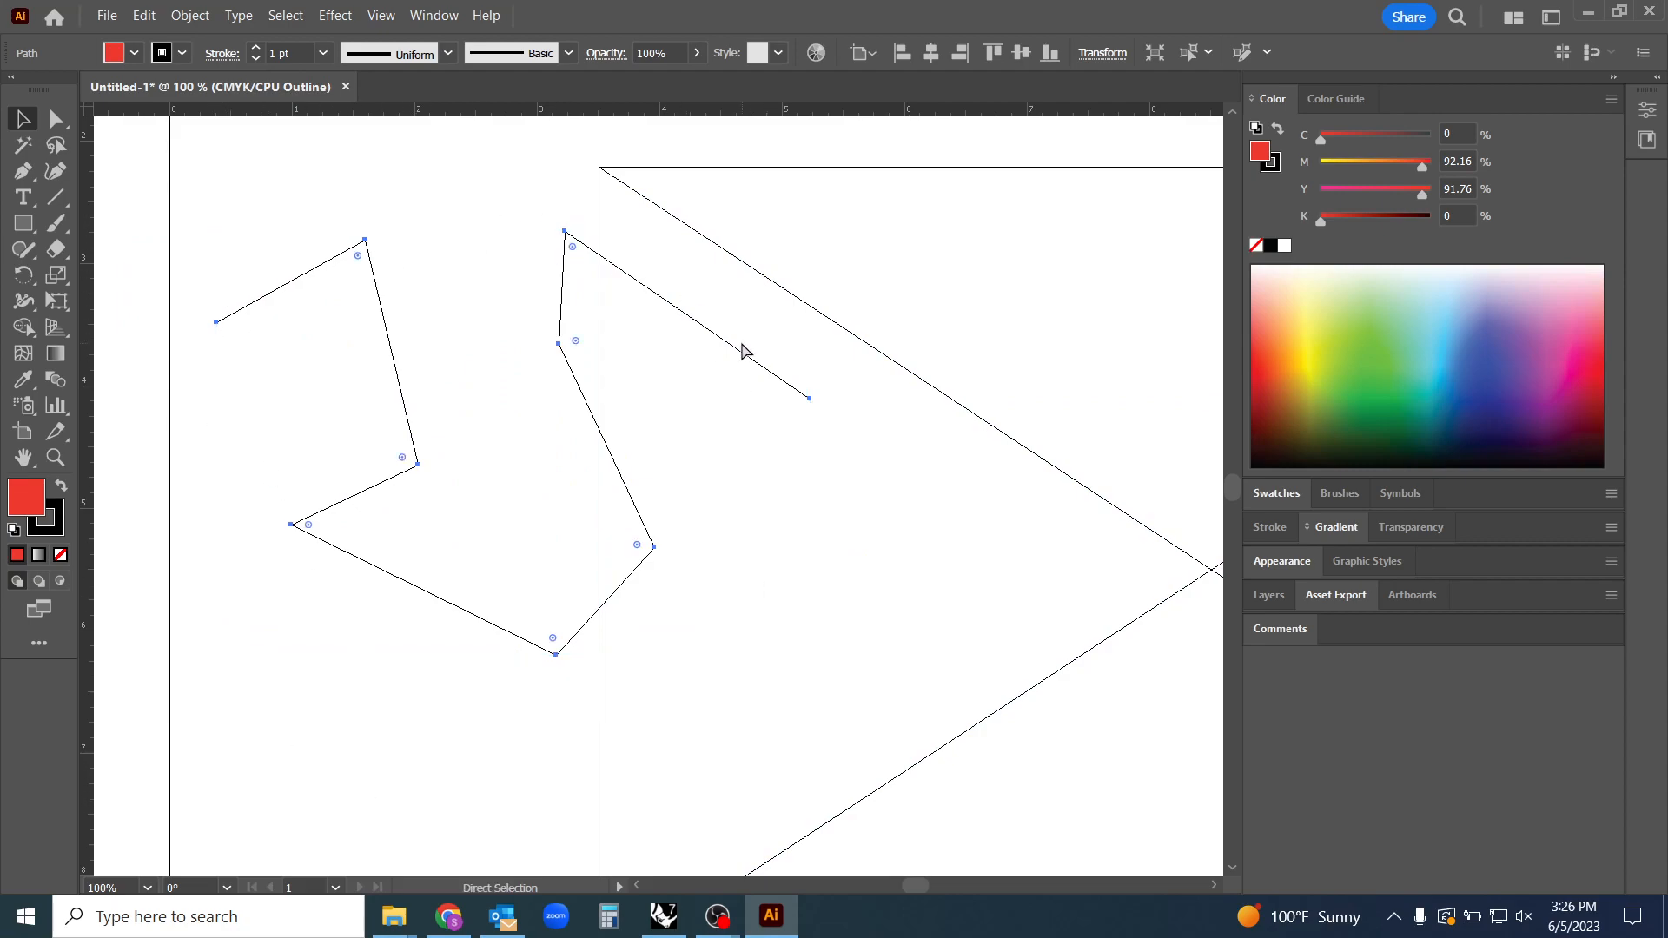
left_click(20, 119)
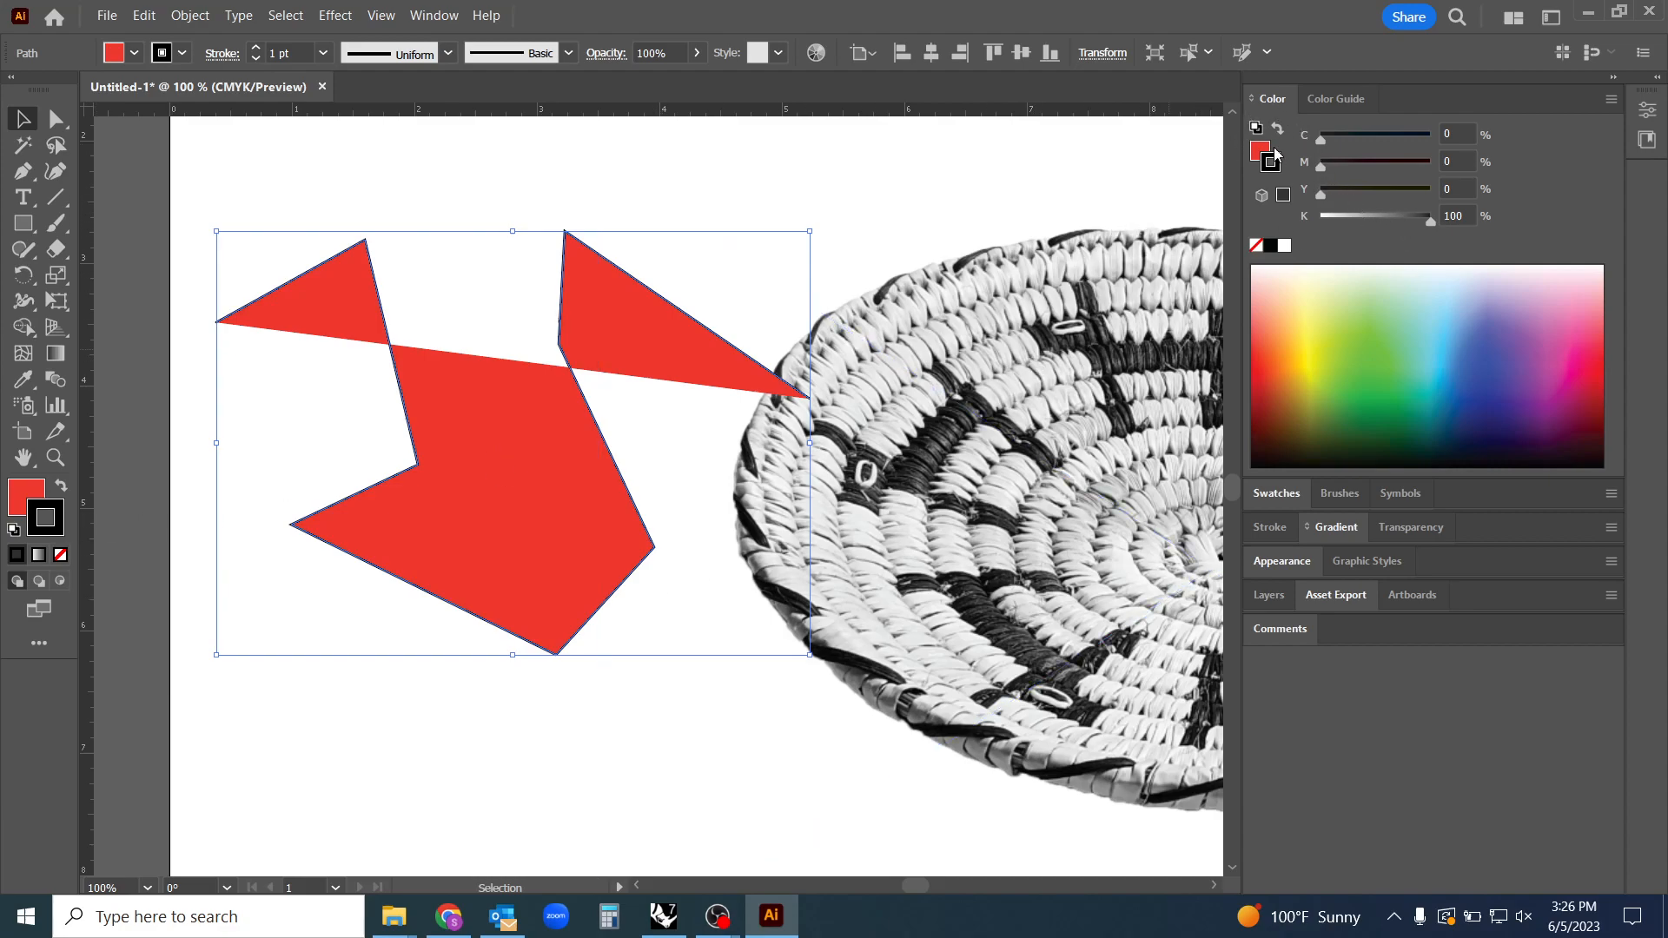
mouse_move(1424, 228)
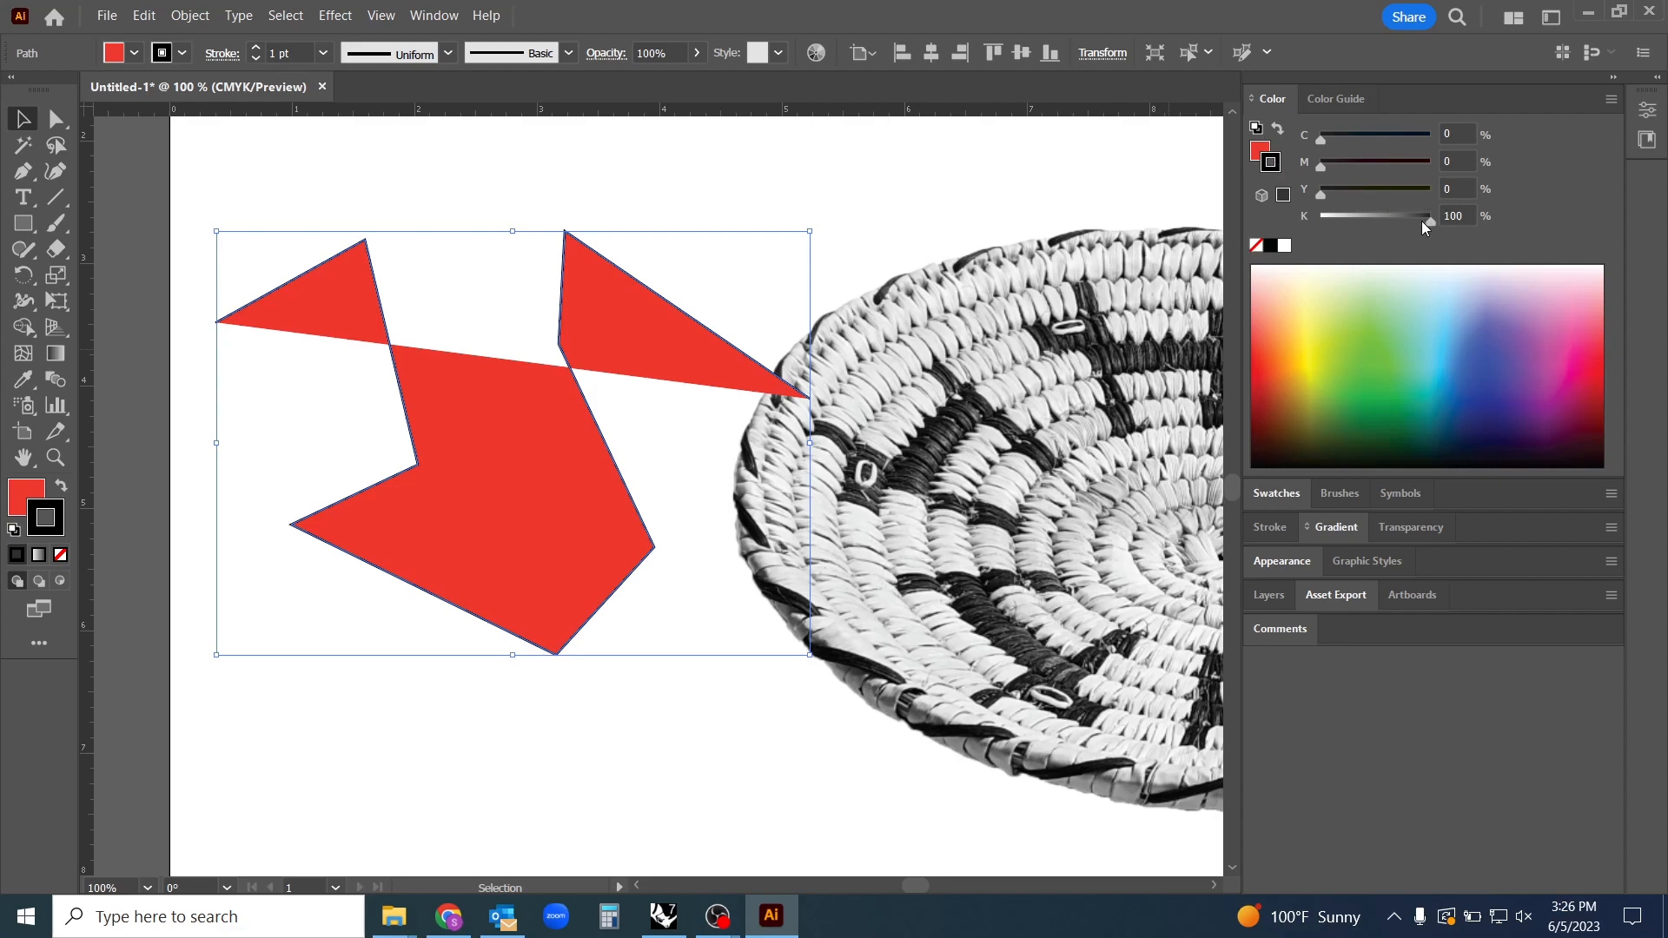
mouse_move(1356, 415)
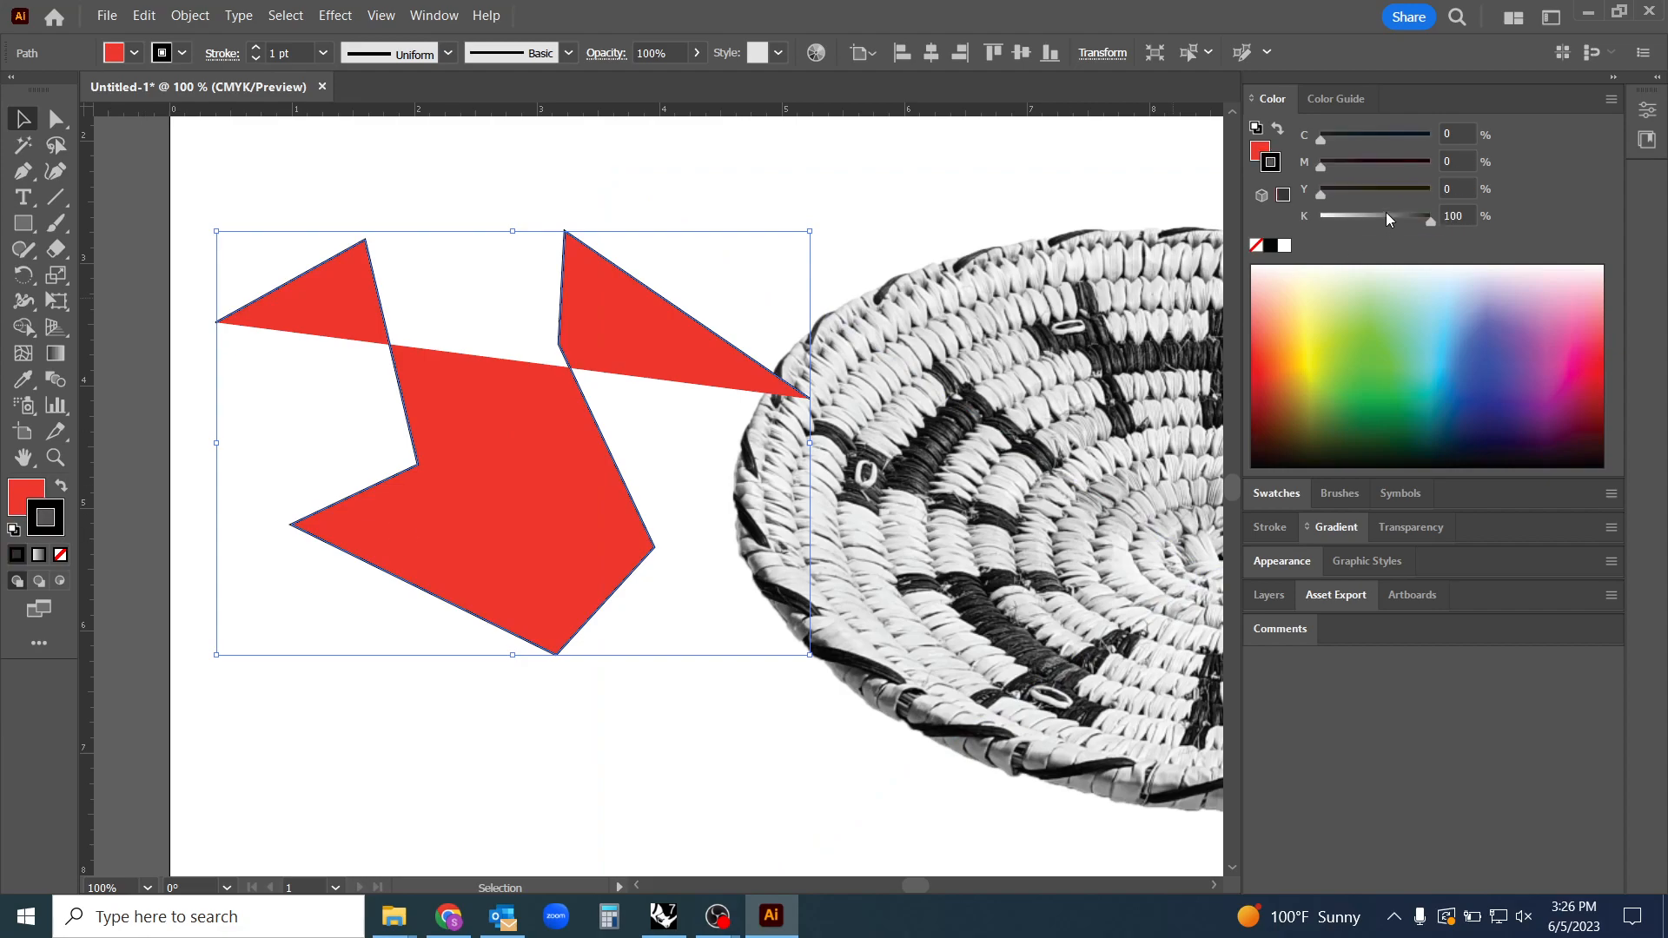
Try green and purple-blue strokes, settling on a light blue outline
left_click(1369, 315)
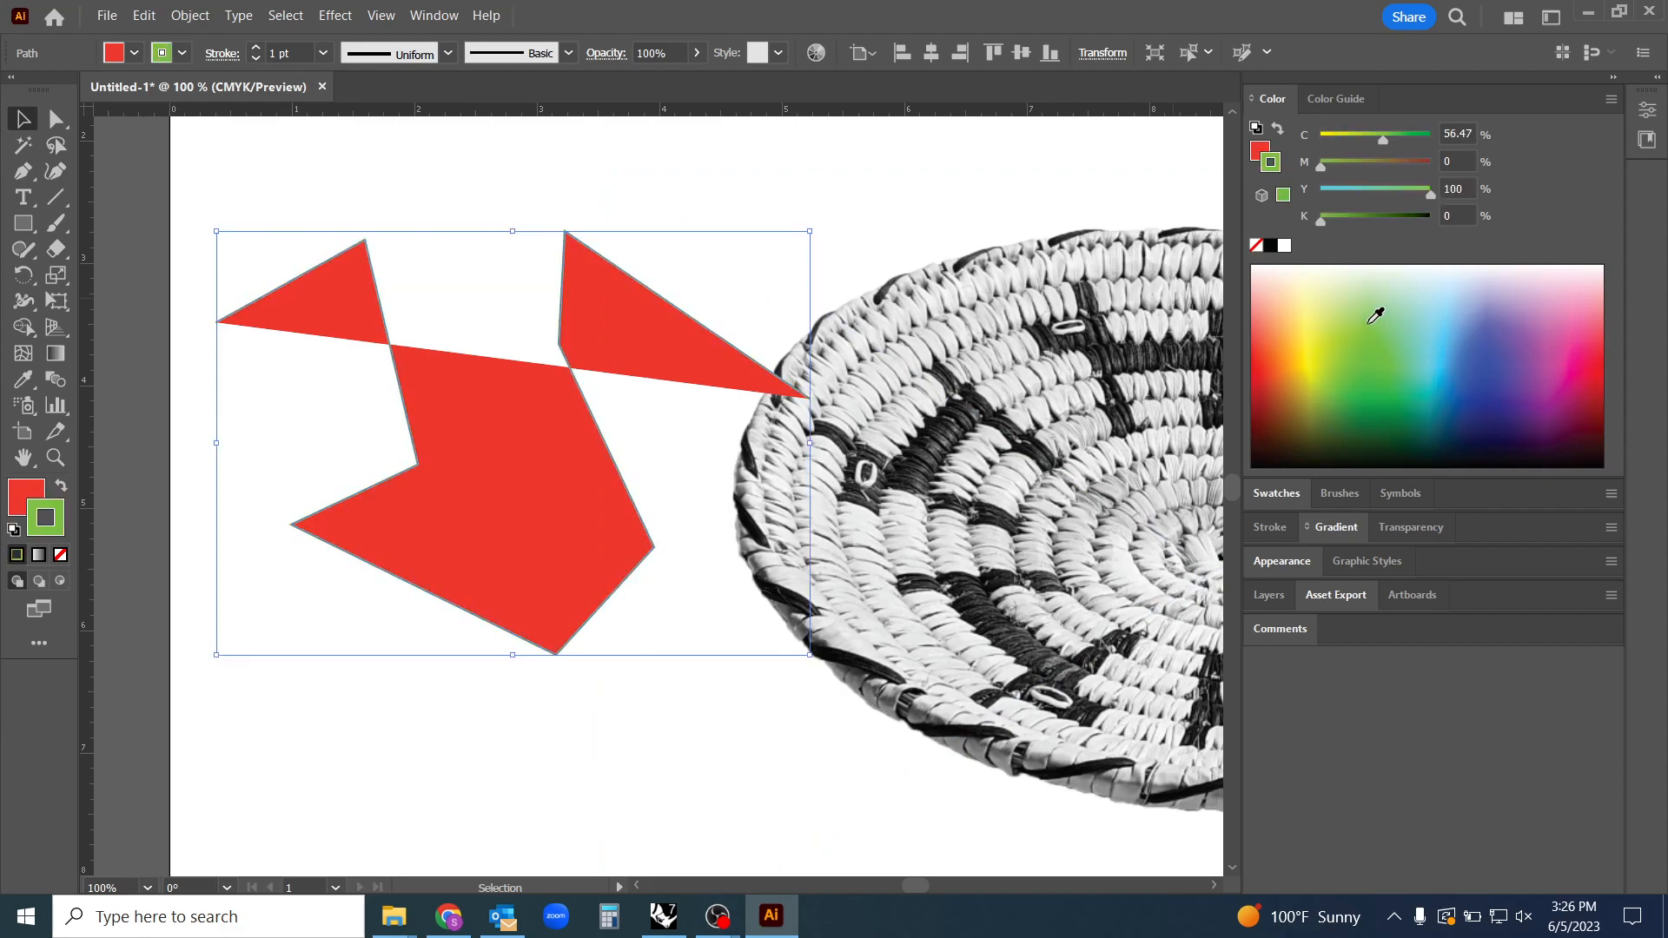
left_click(1553, 357)
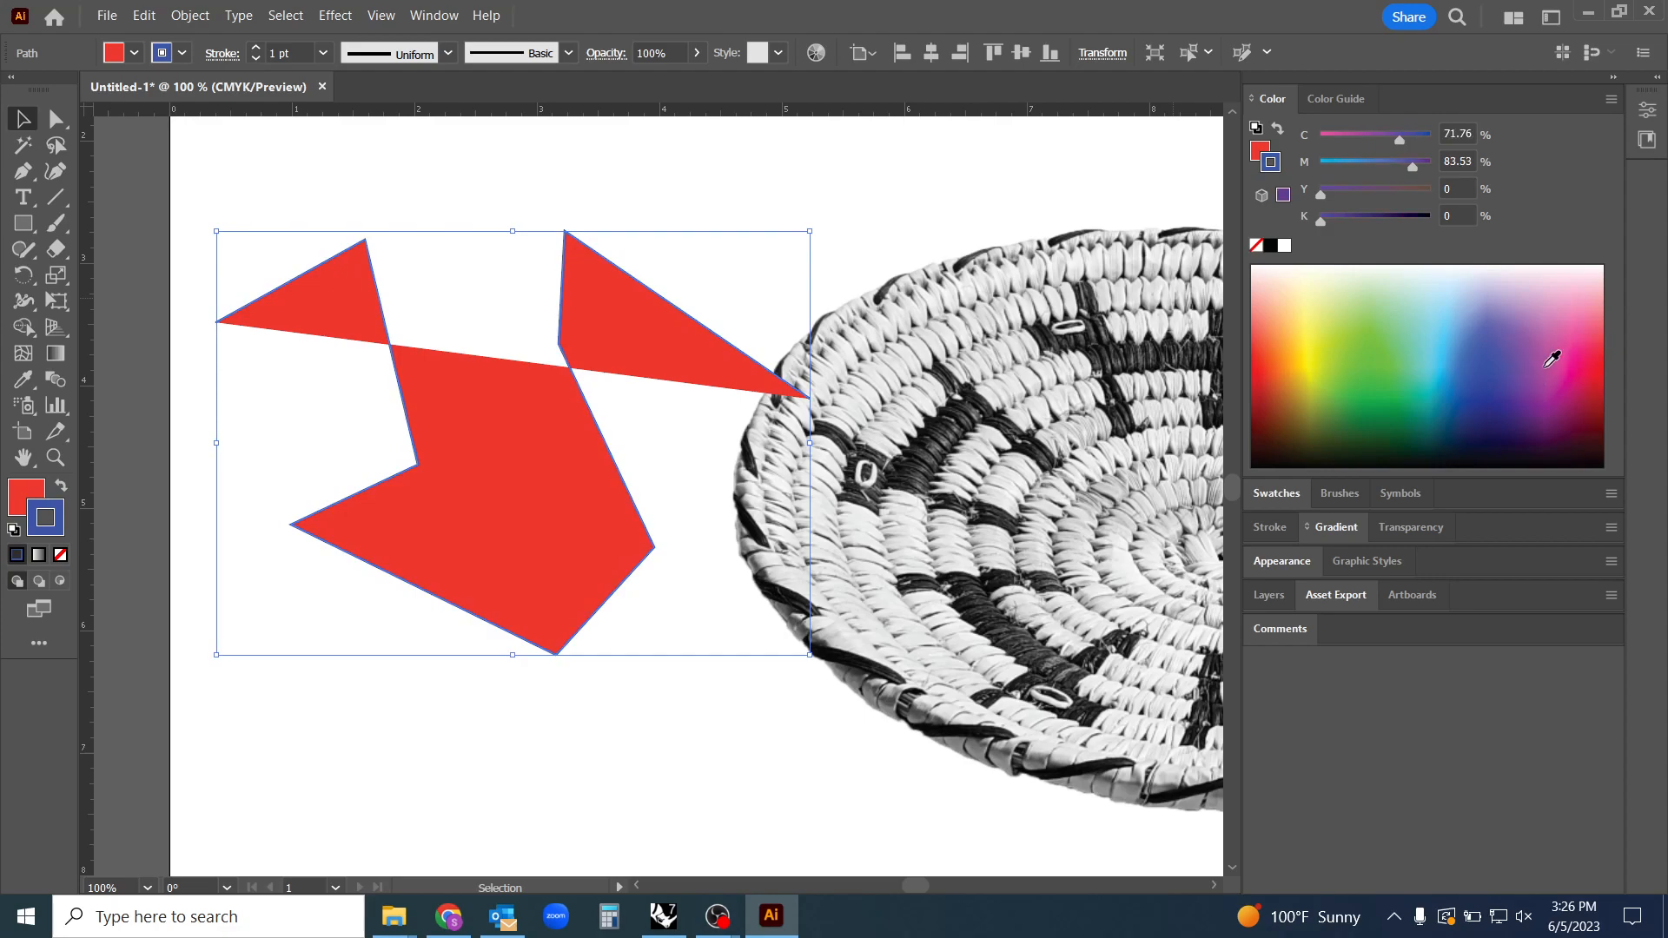
left_click(1380, 376)
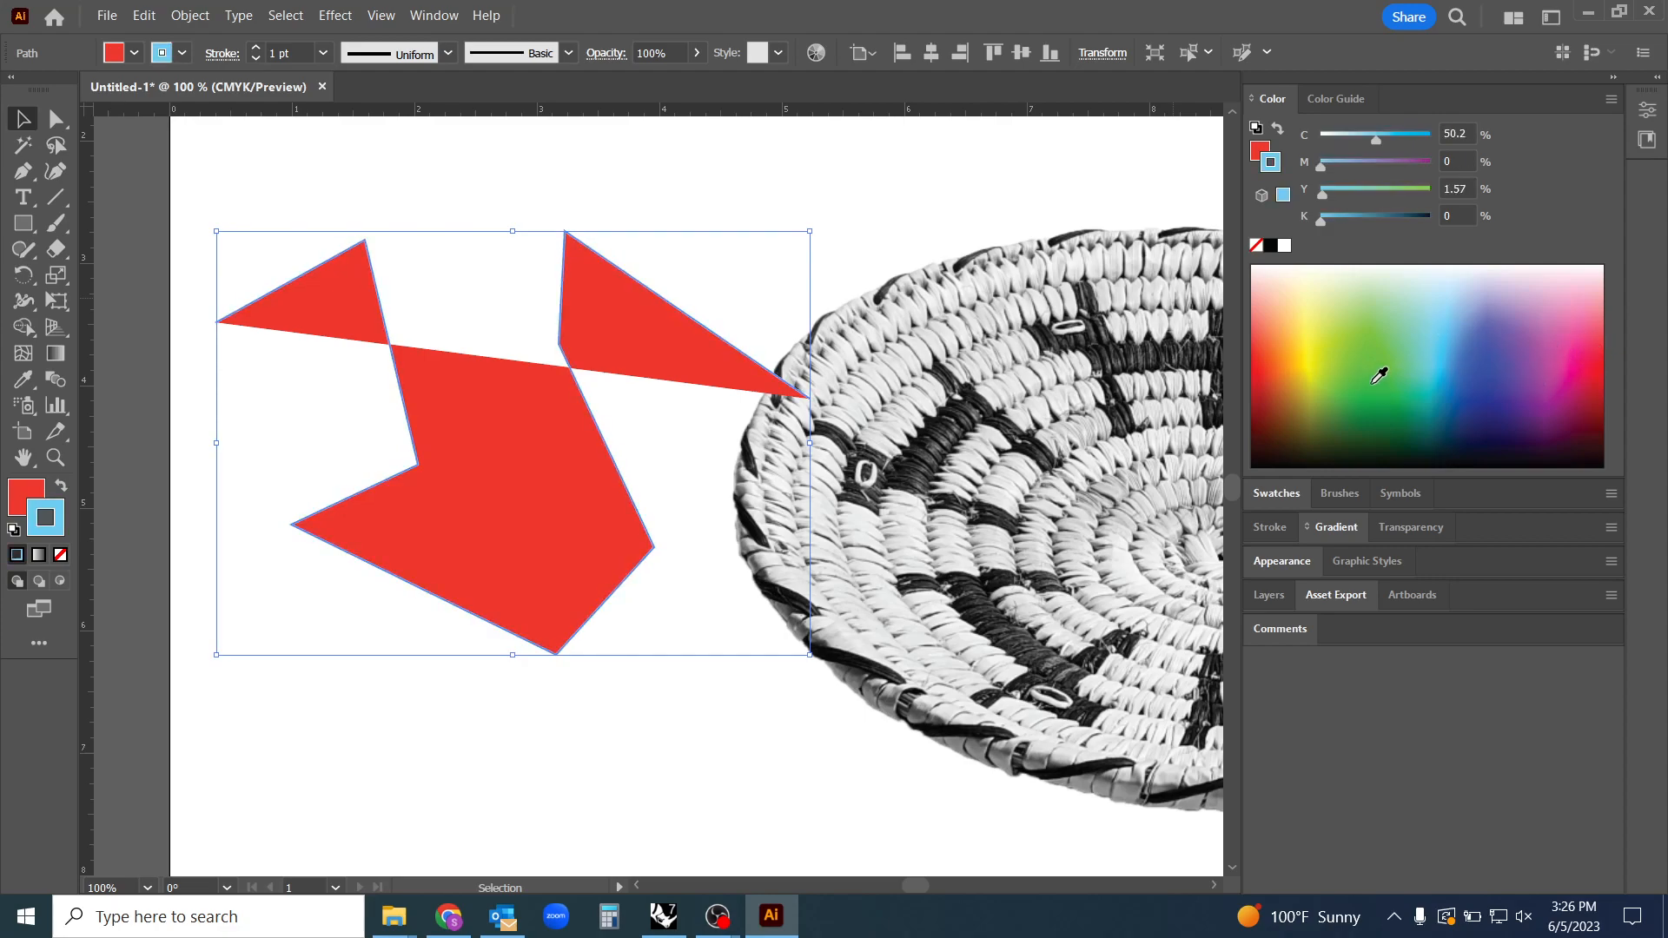
left_click(451, 600)
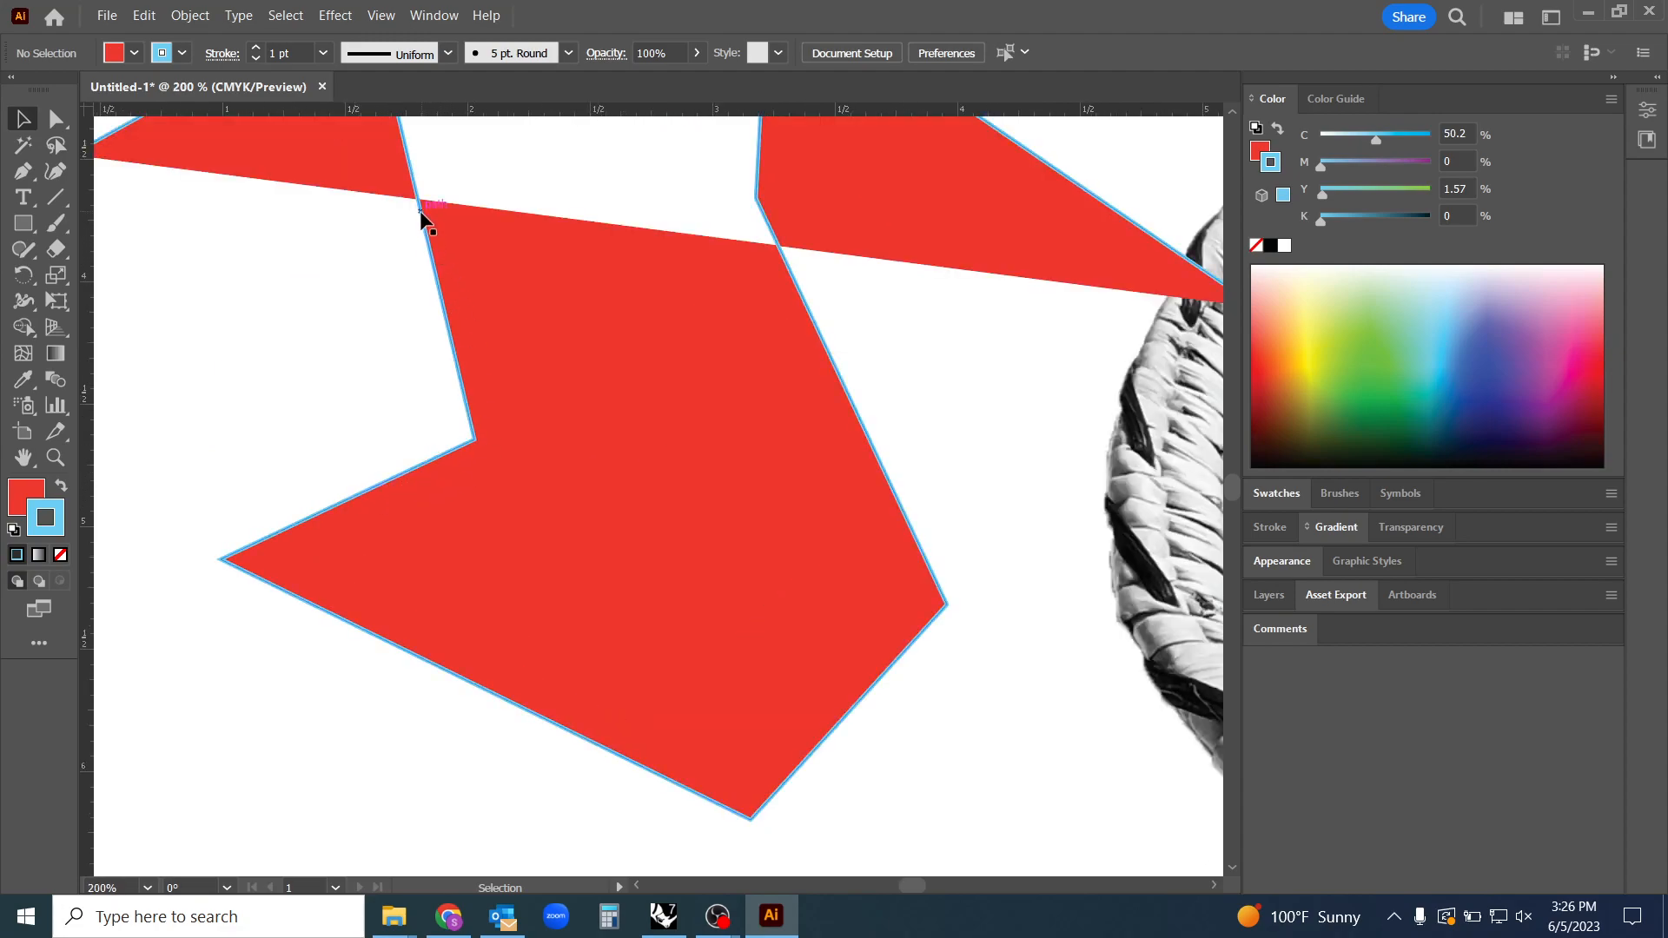
mouse_move(251, 541)
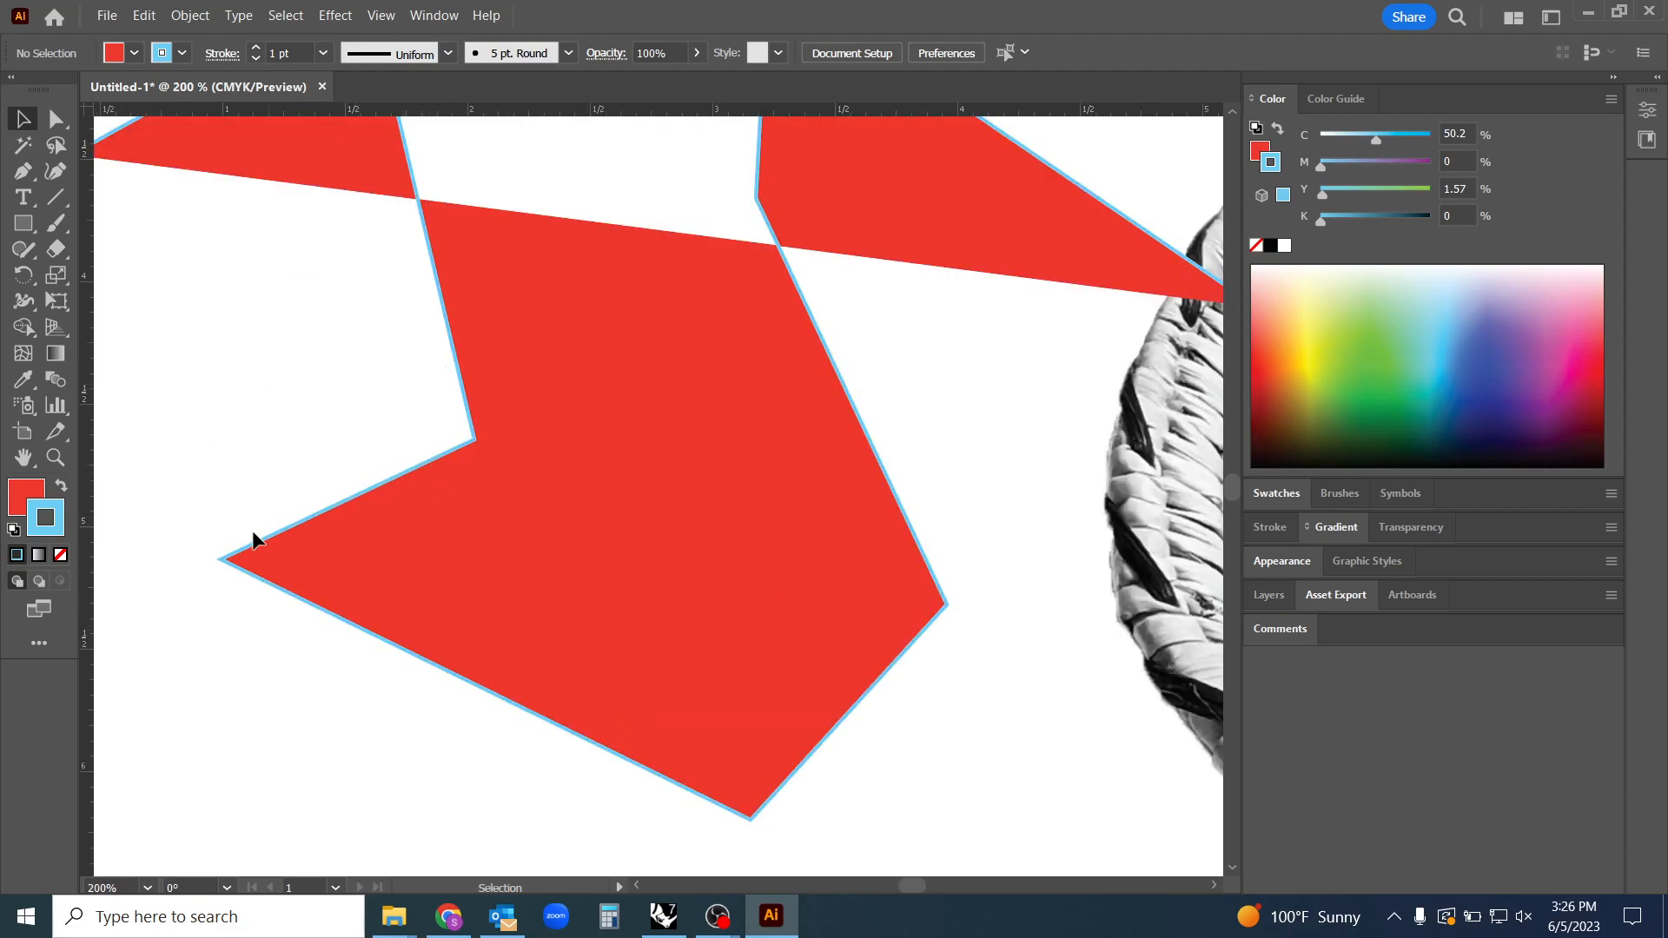
mouse_move(868, 447)
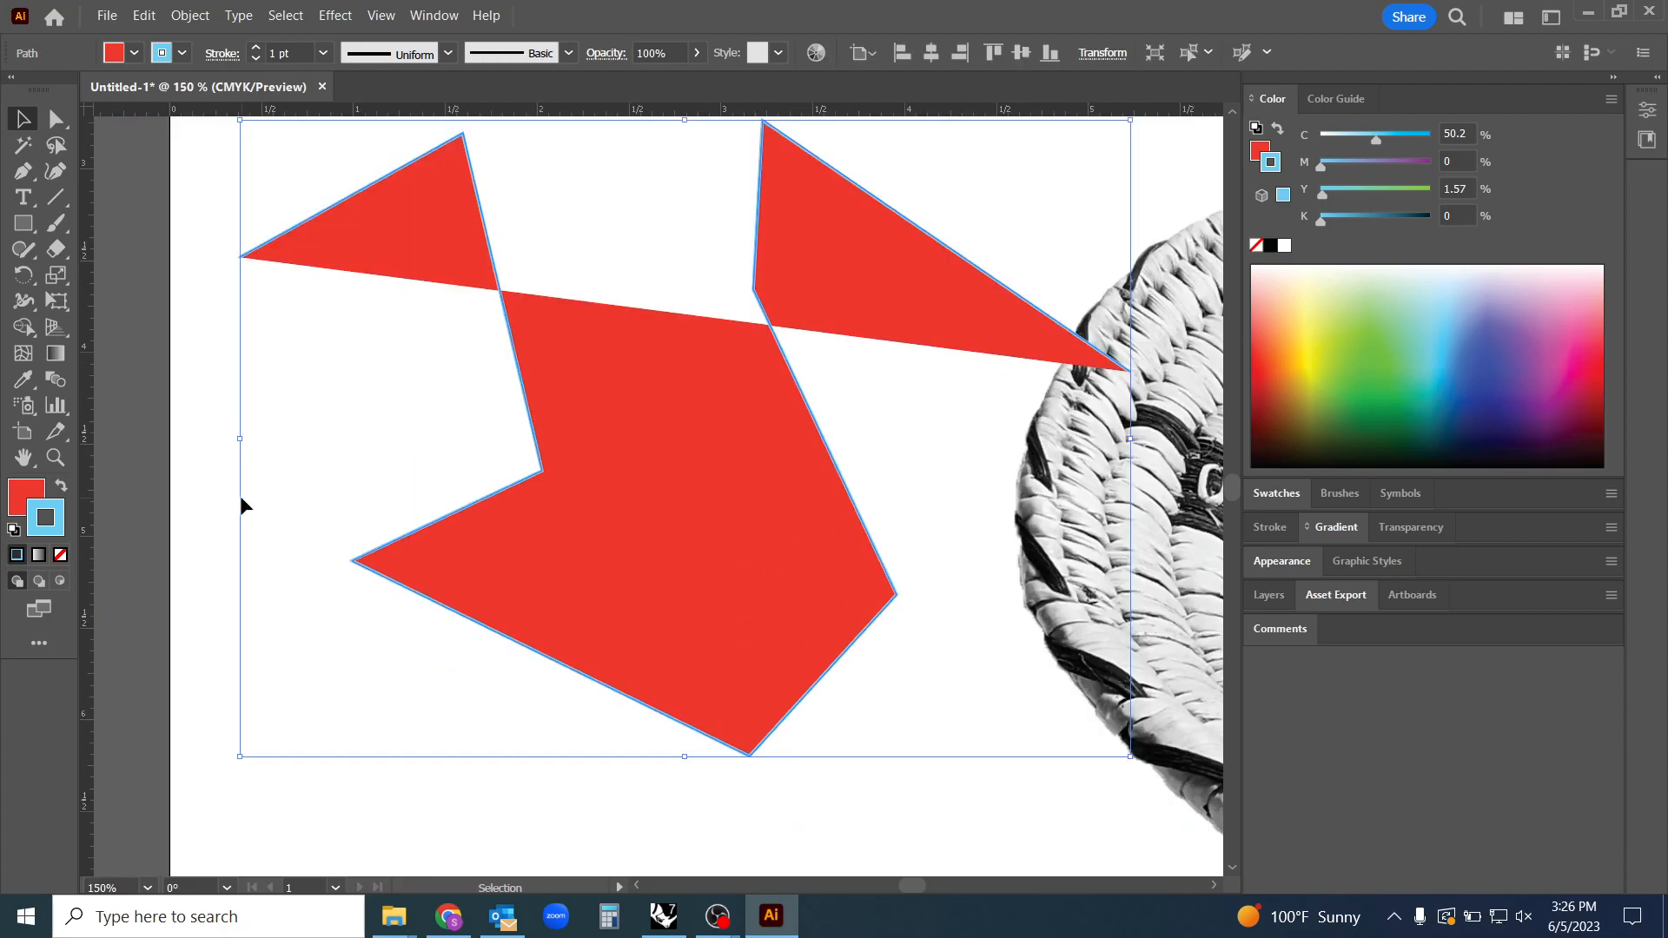
Make the fill active and pick magenta from the Color panel spectrum
left_click(23, 494)
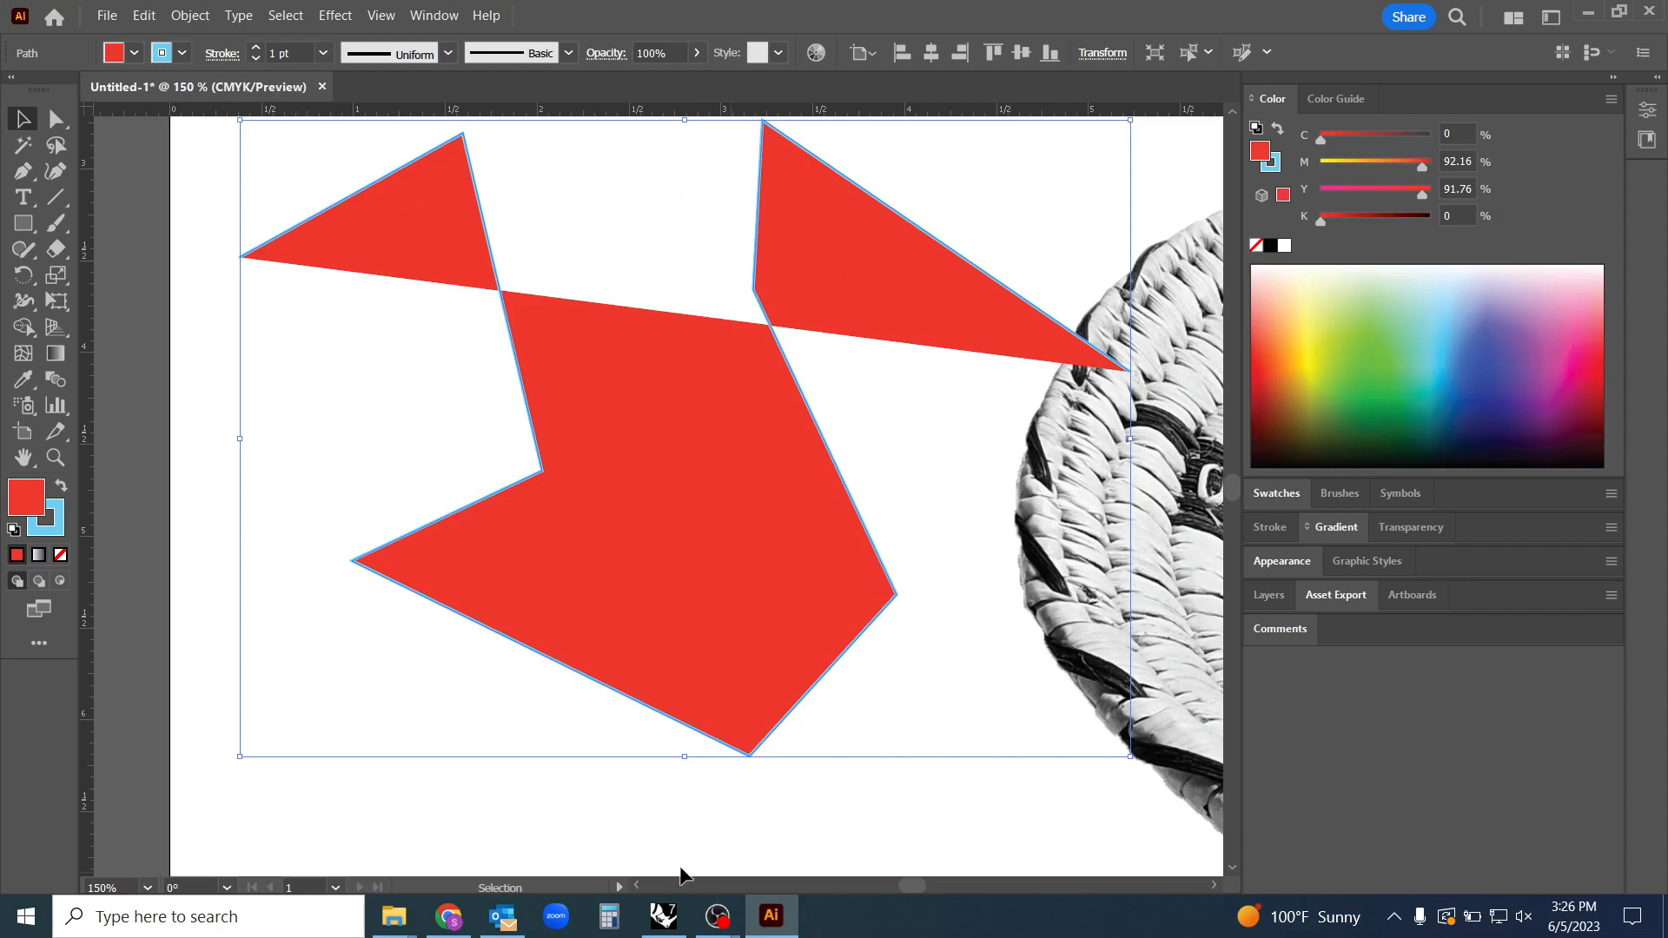
mouse_move(532, 692)
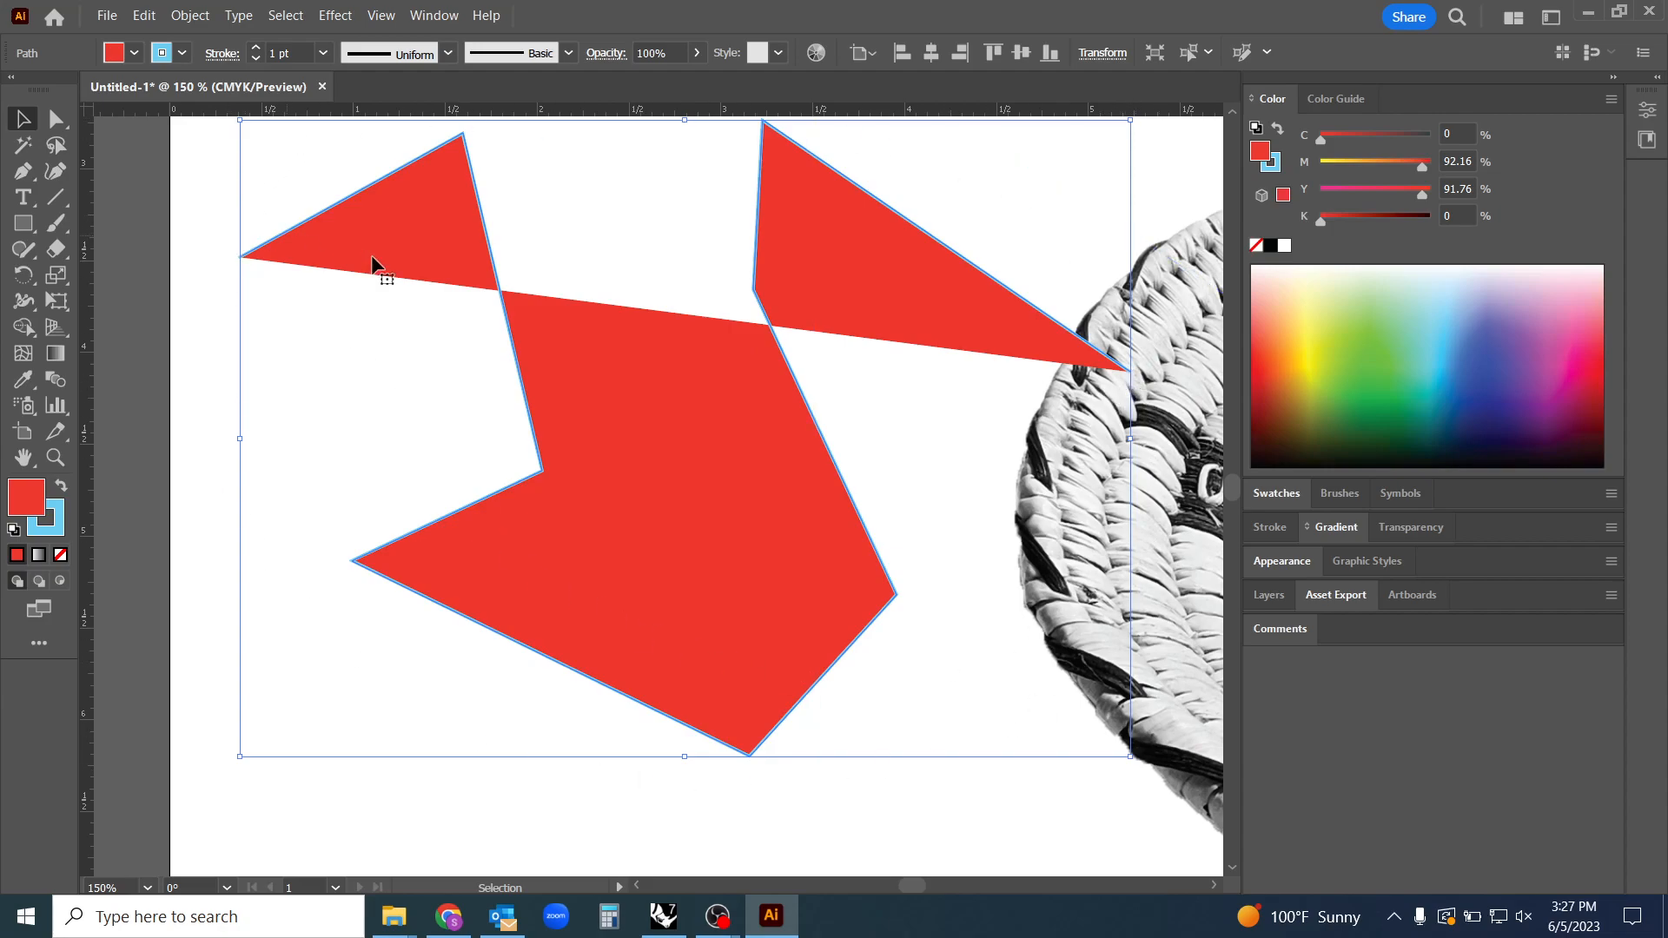
mouse_move(418, 239)
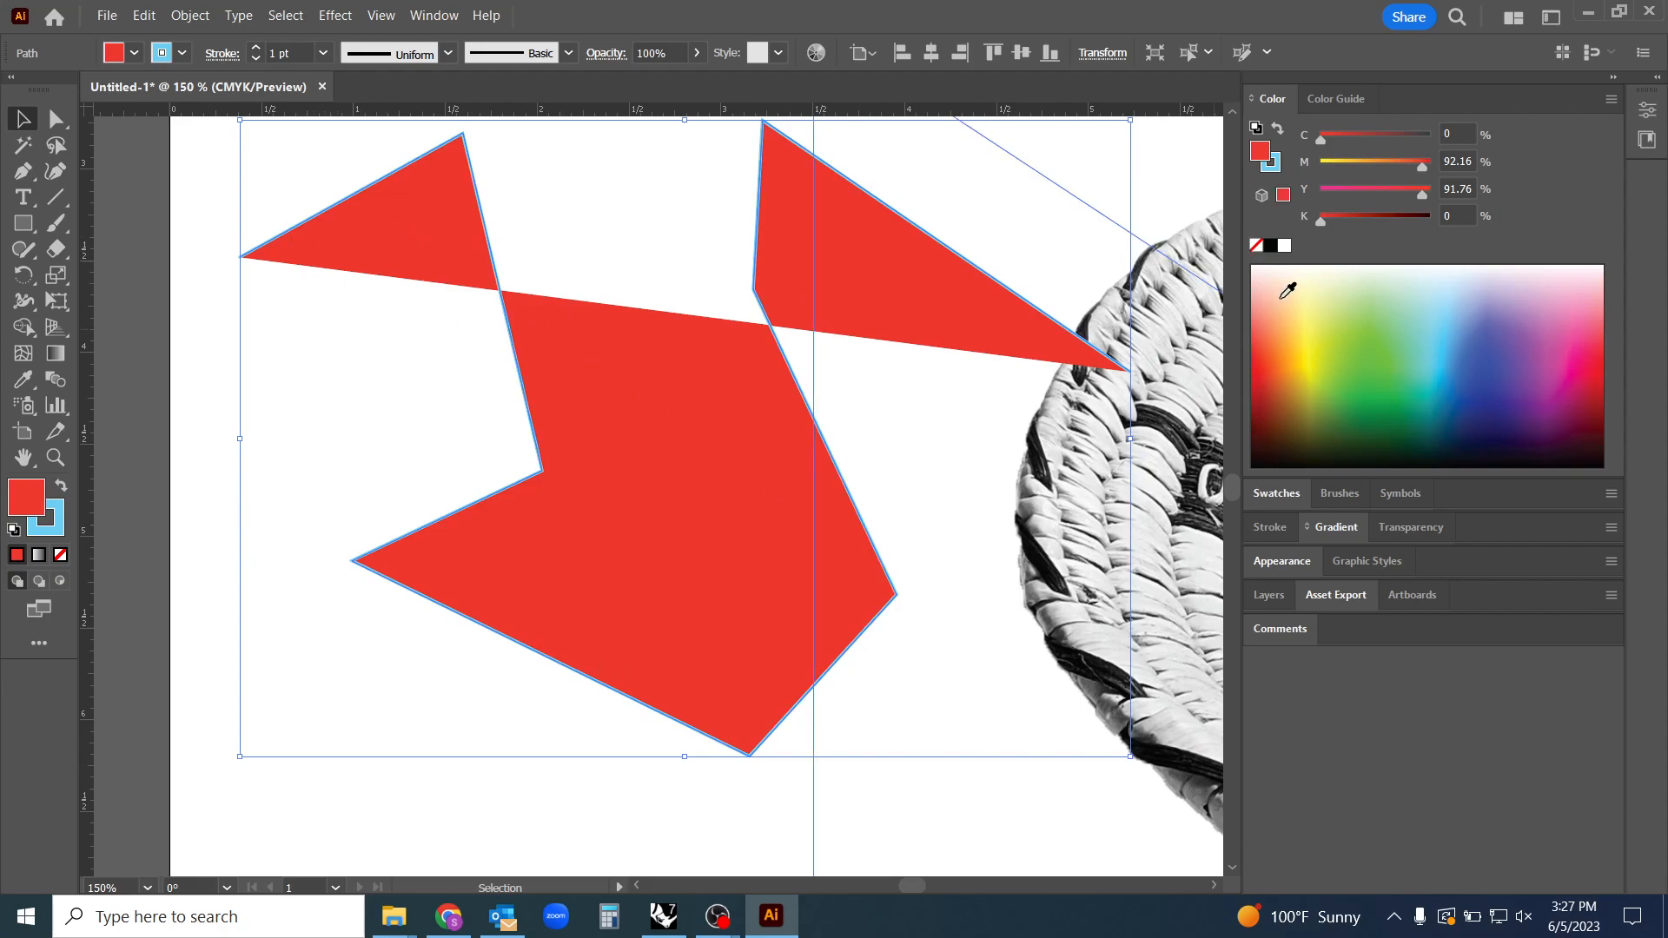
left_click(1507, 332)
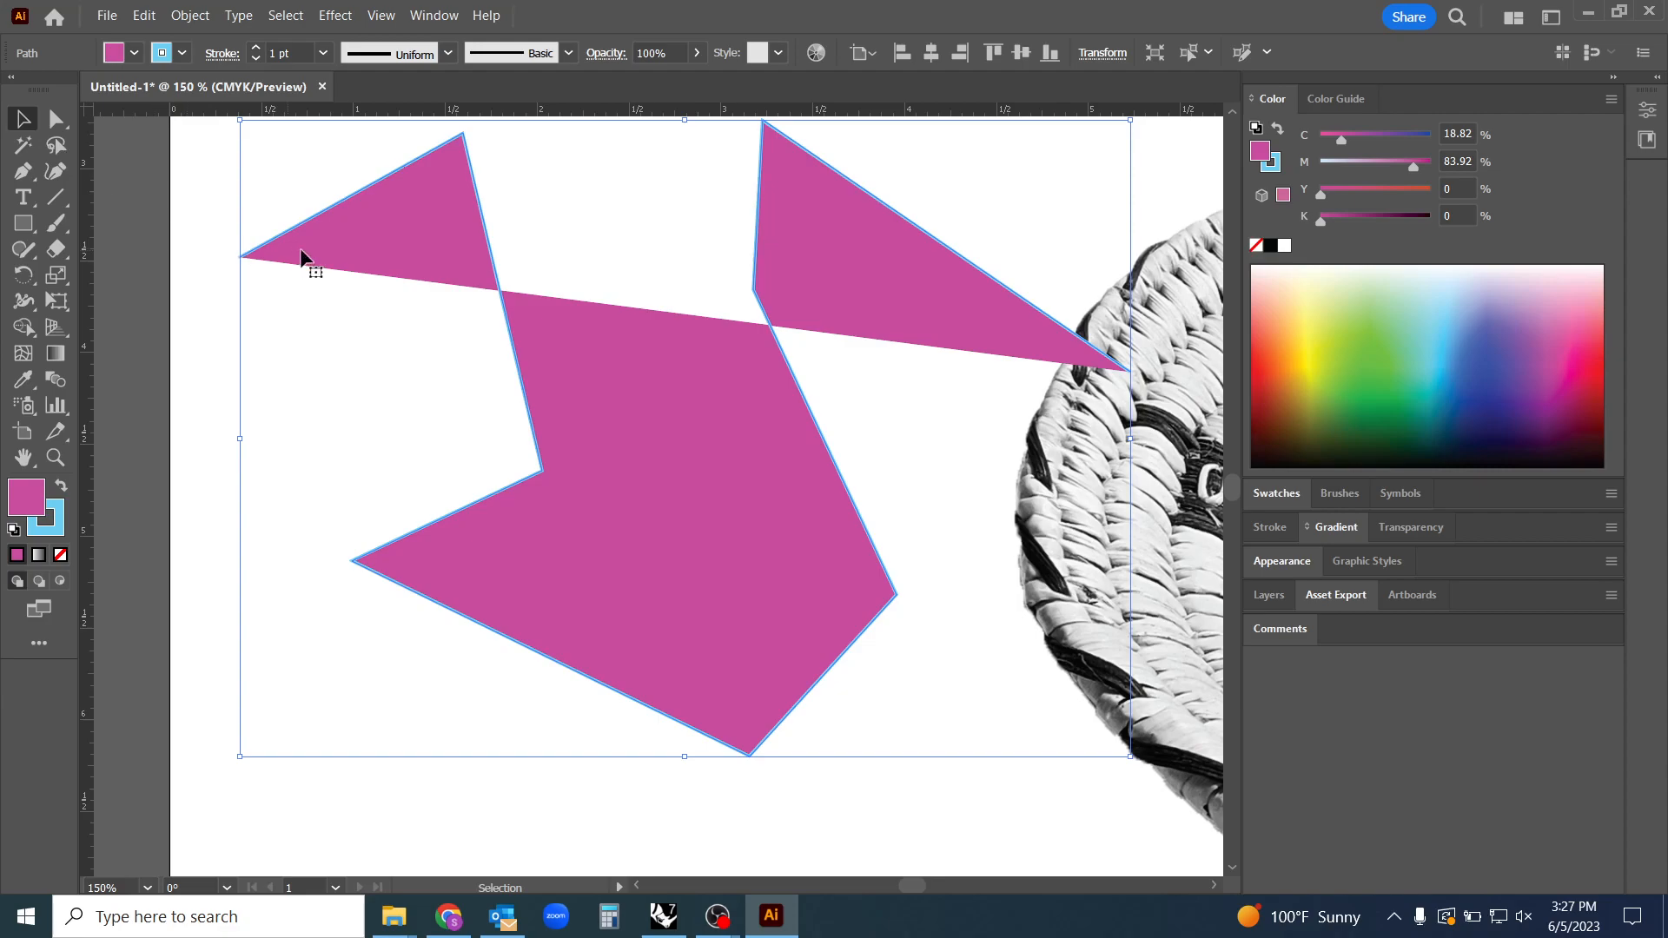
mouse_move(300, 239)
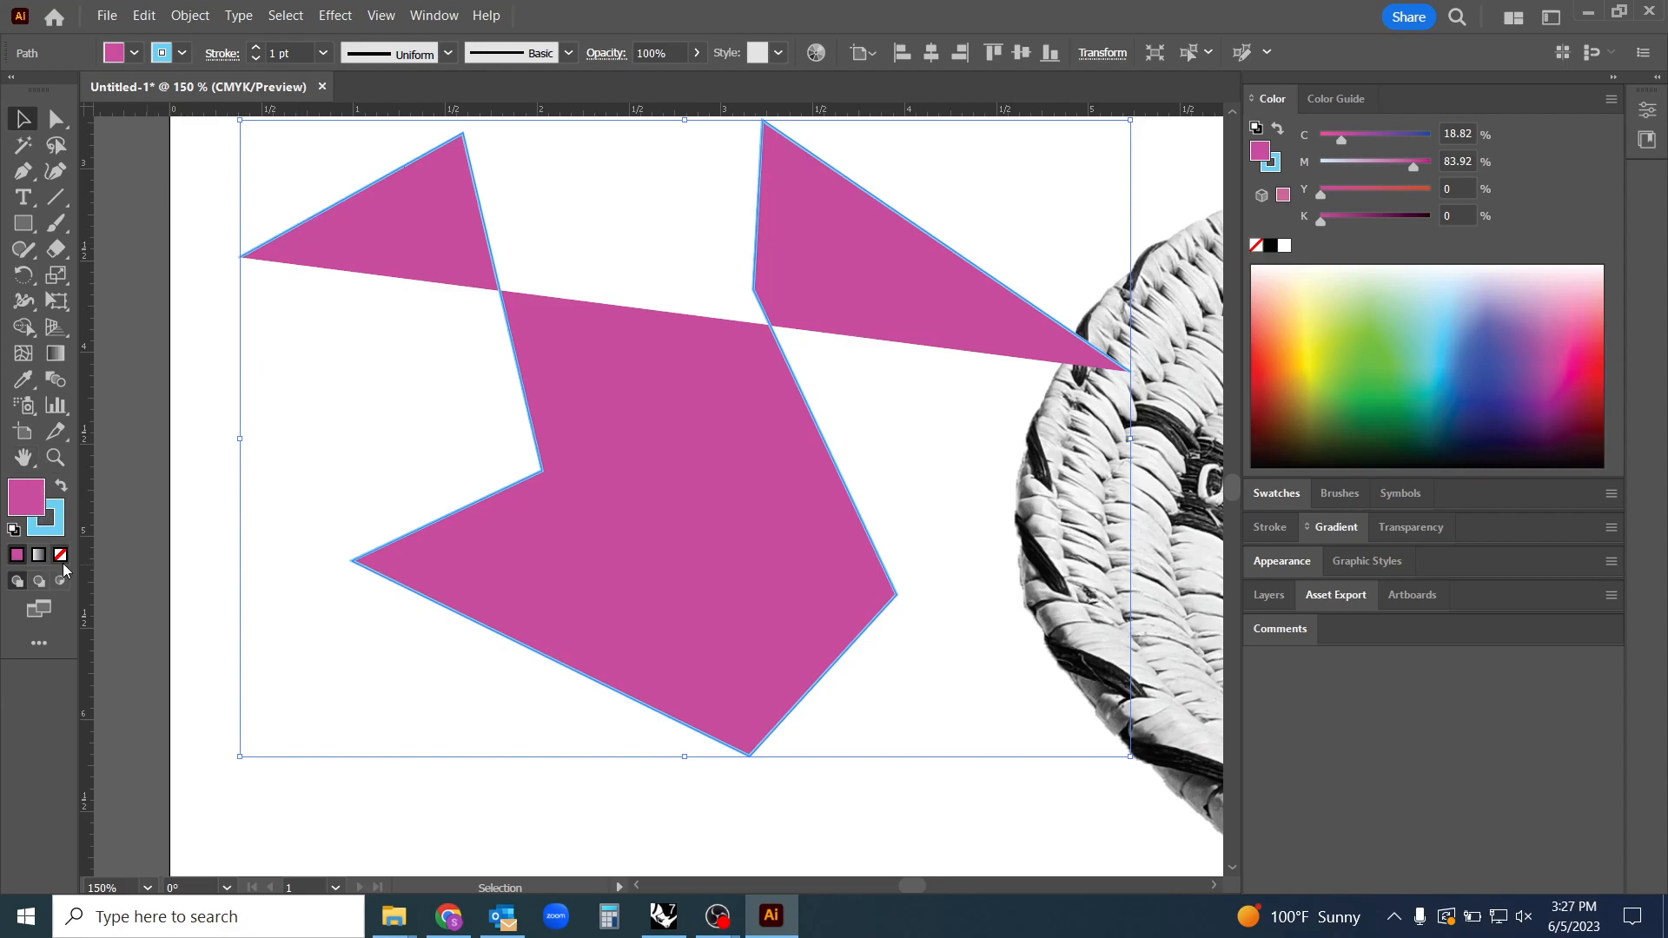
mouse_move(615, 509)
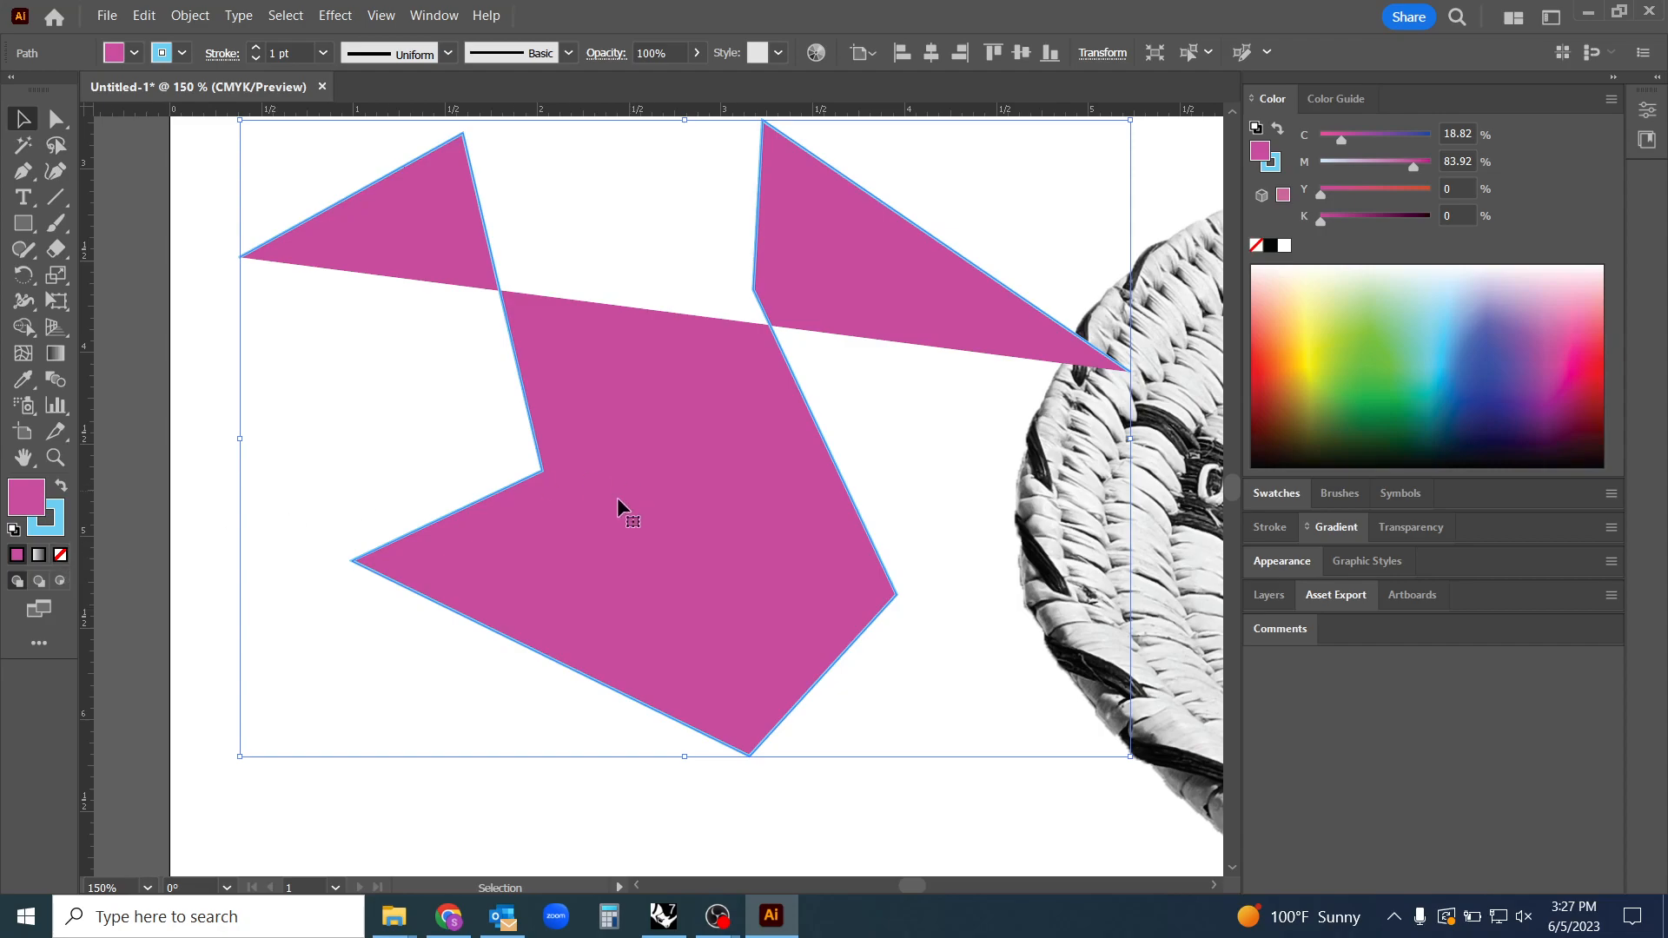
mouse_move(125, 580)
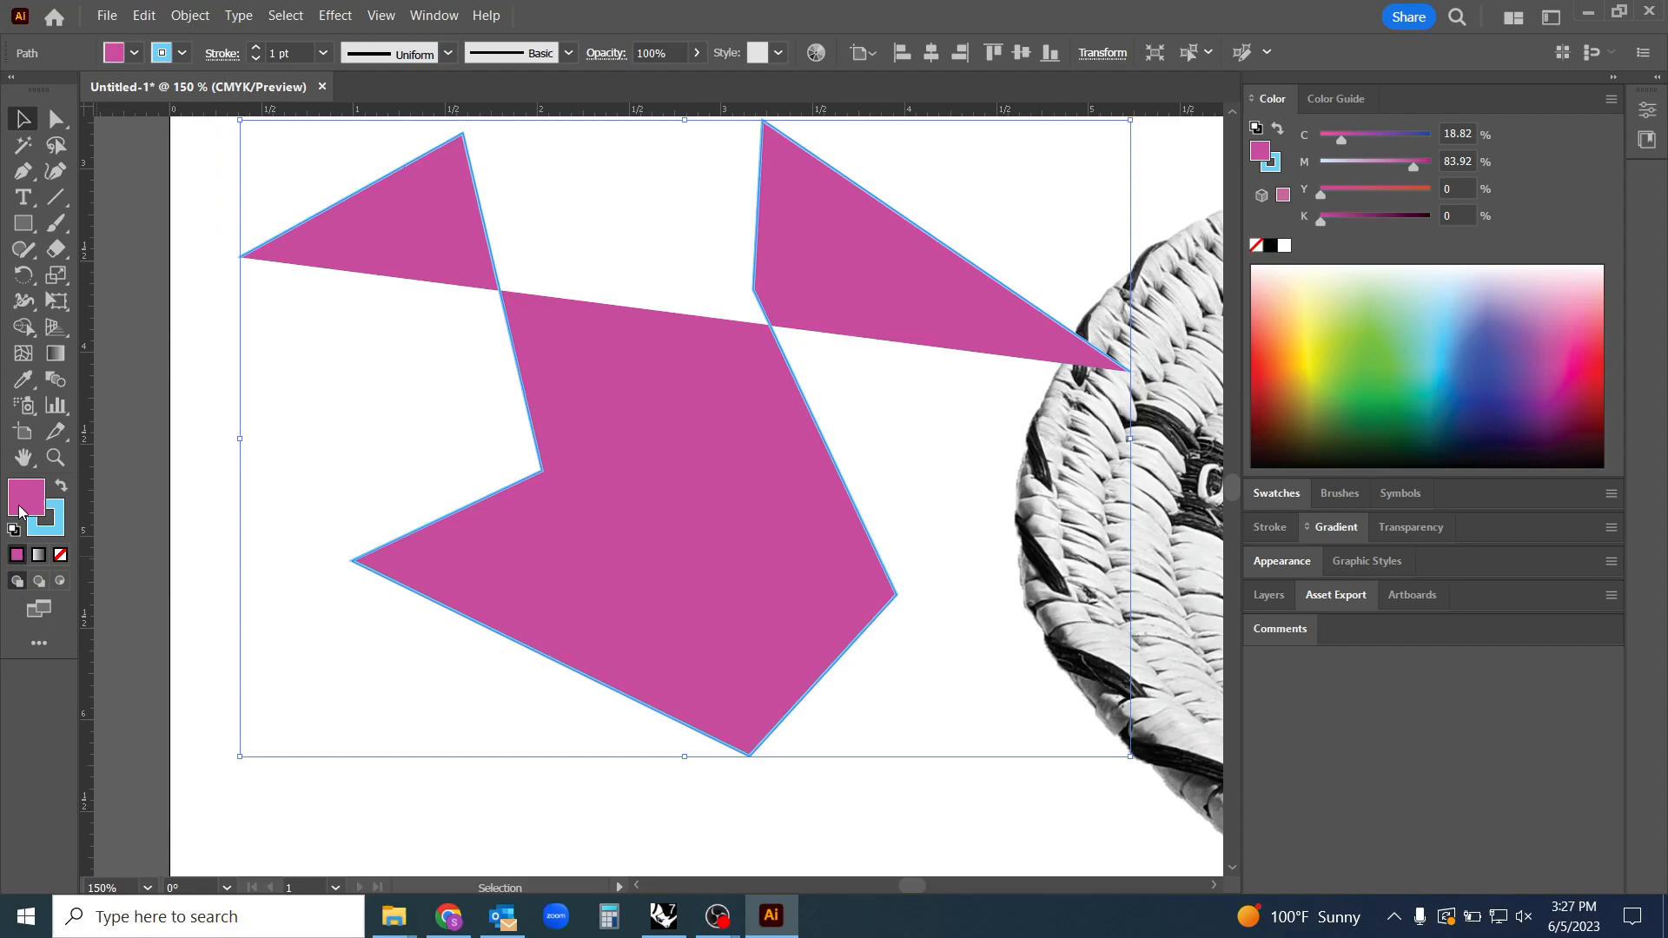
mouse_move(59, 554)
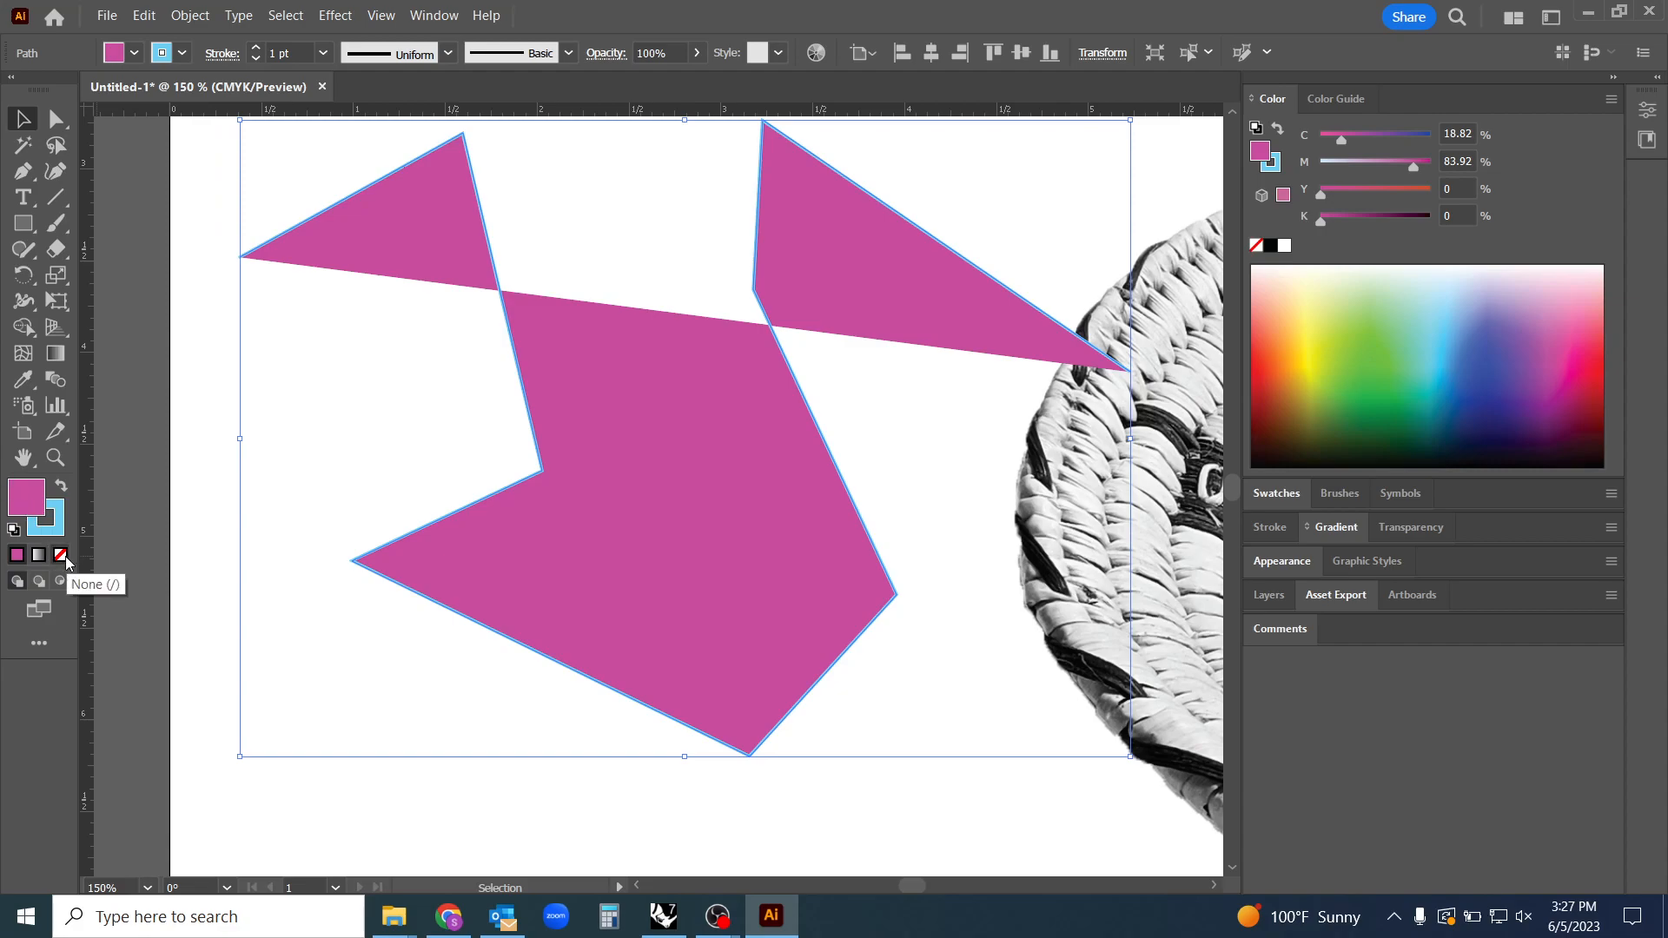
Set the zigzag's fill to None and give it a black stroke
left_click(59, 555)
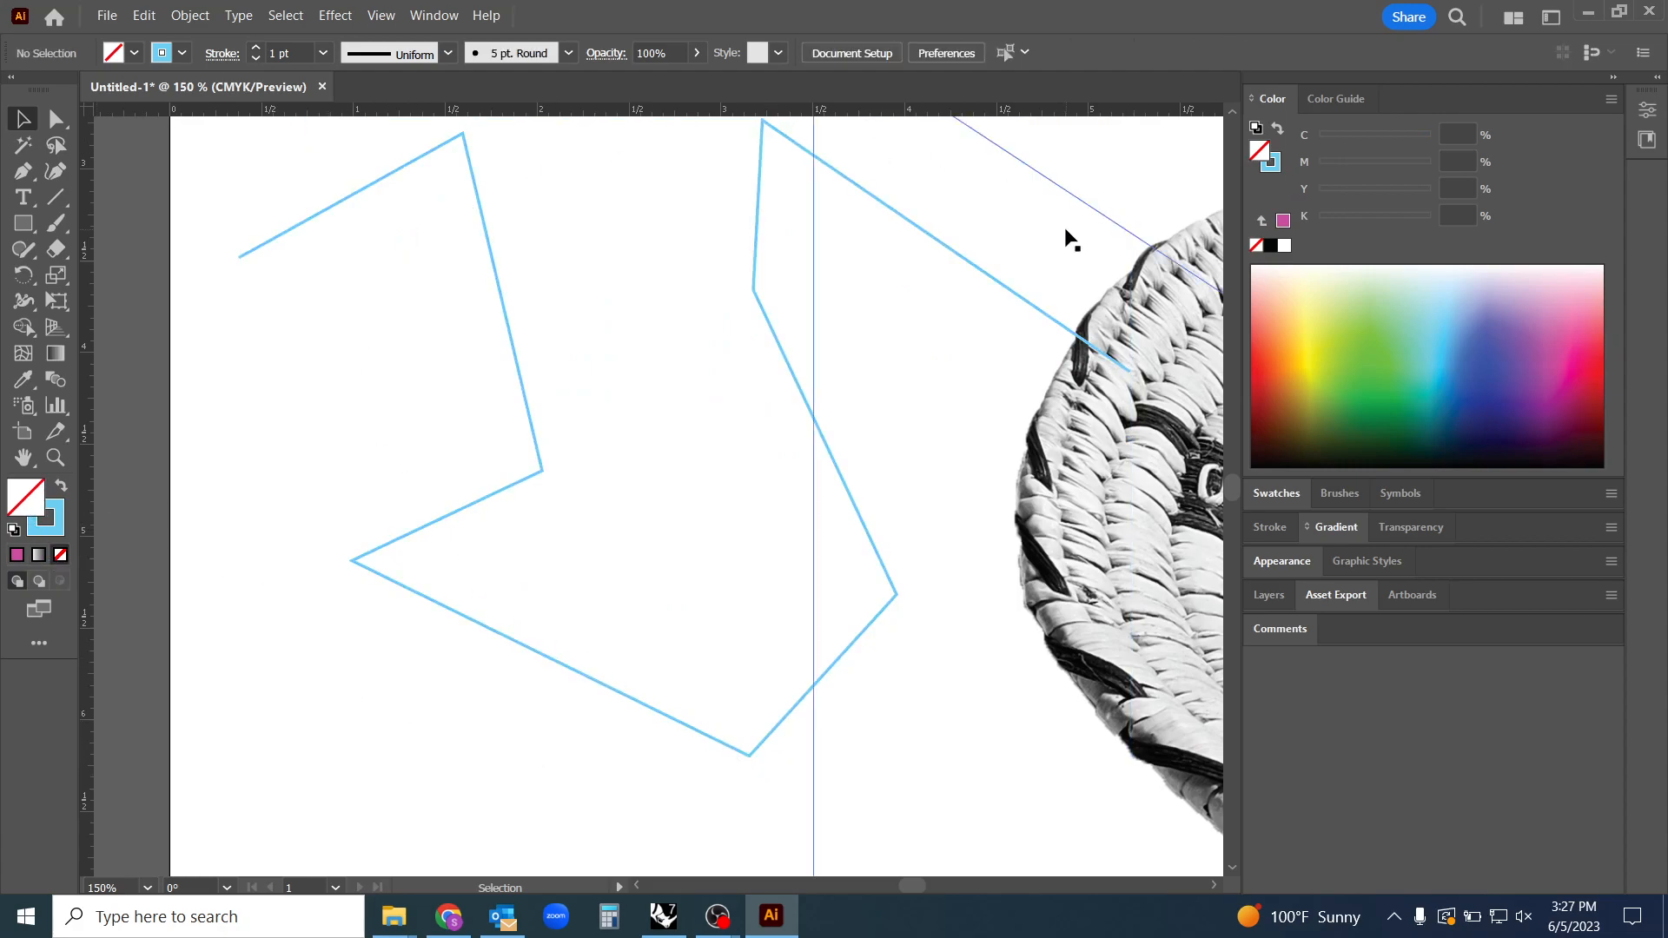
left_click(714, 682)
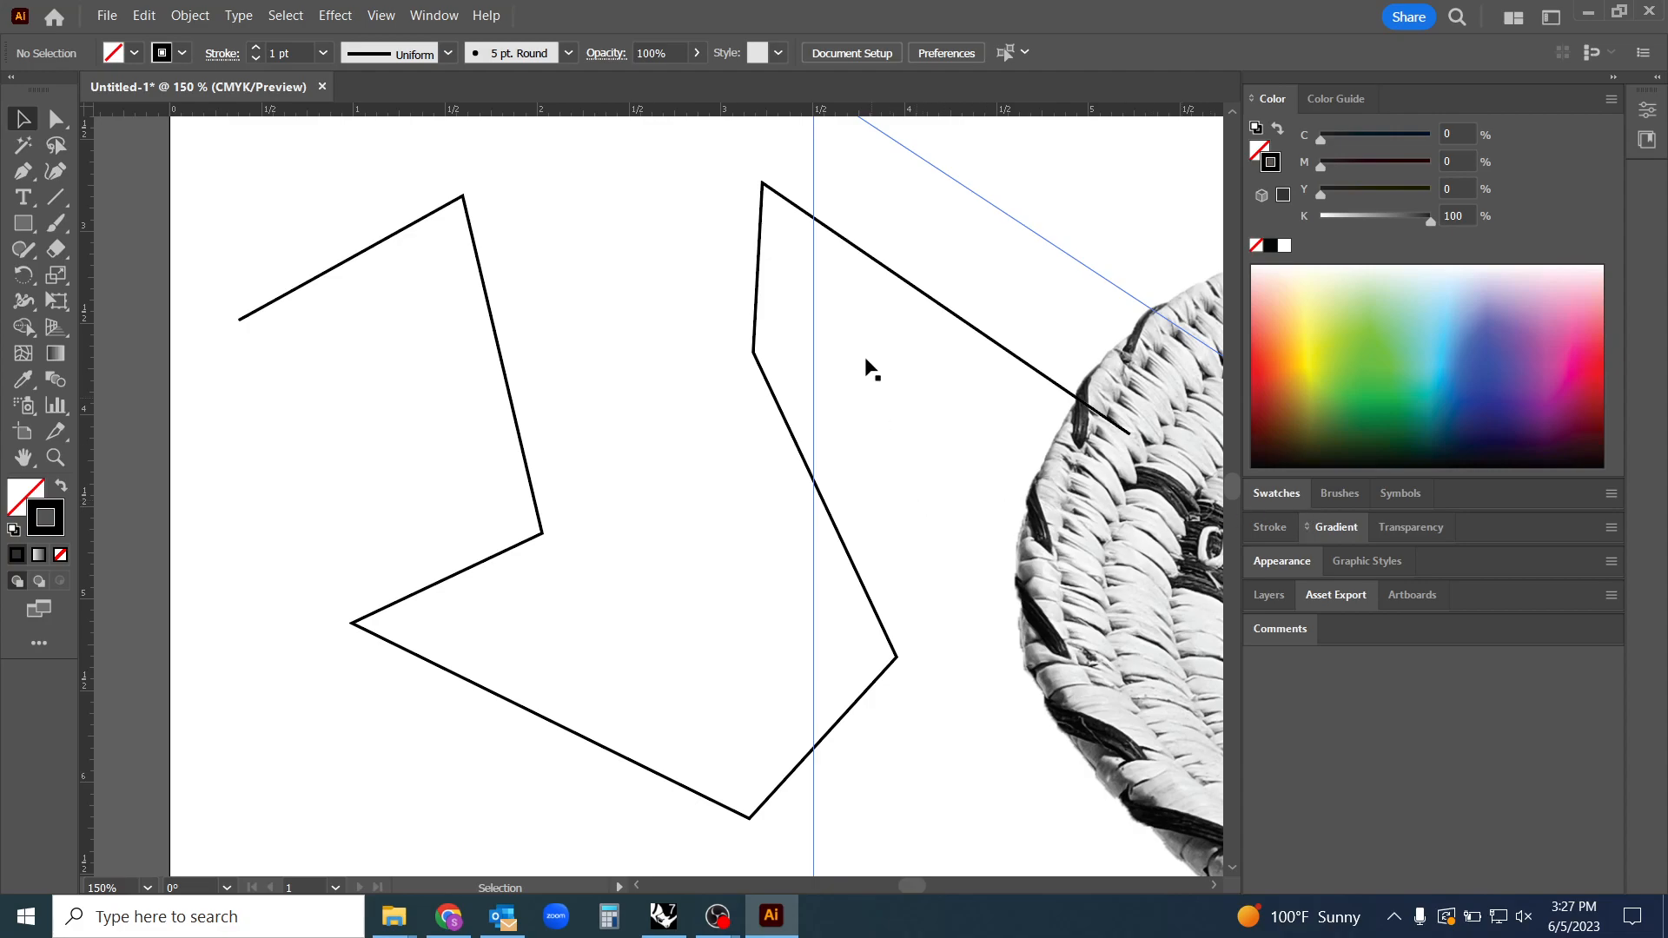
mouse_move(1218, 630)
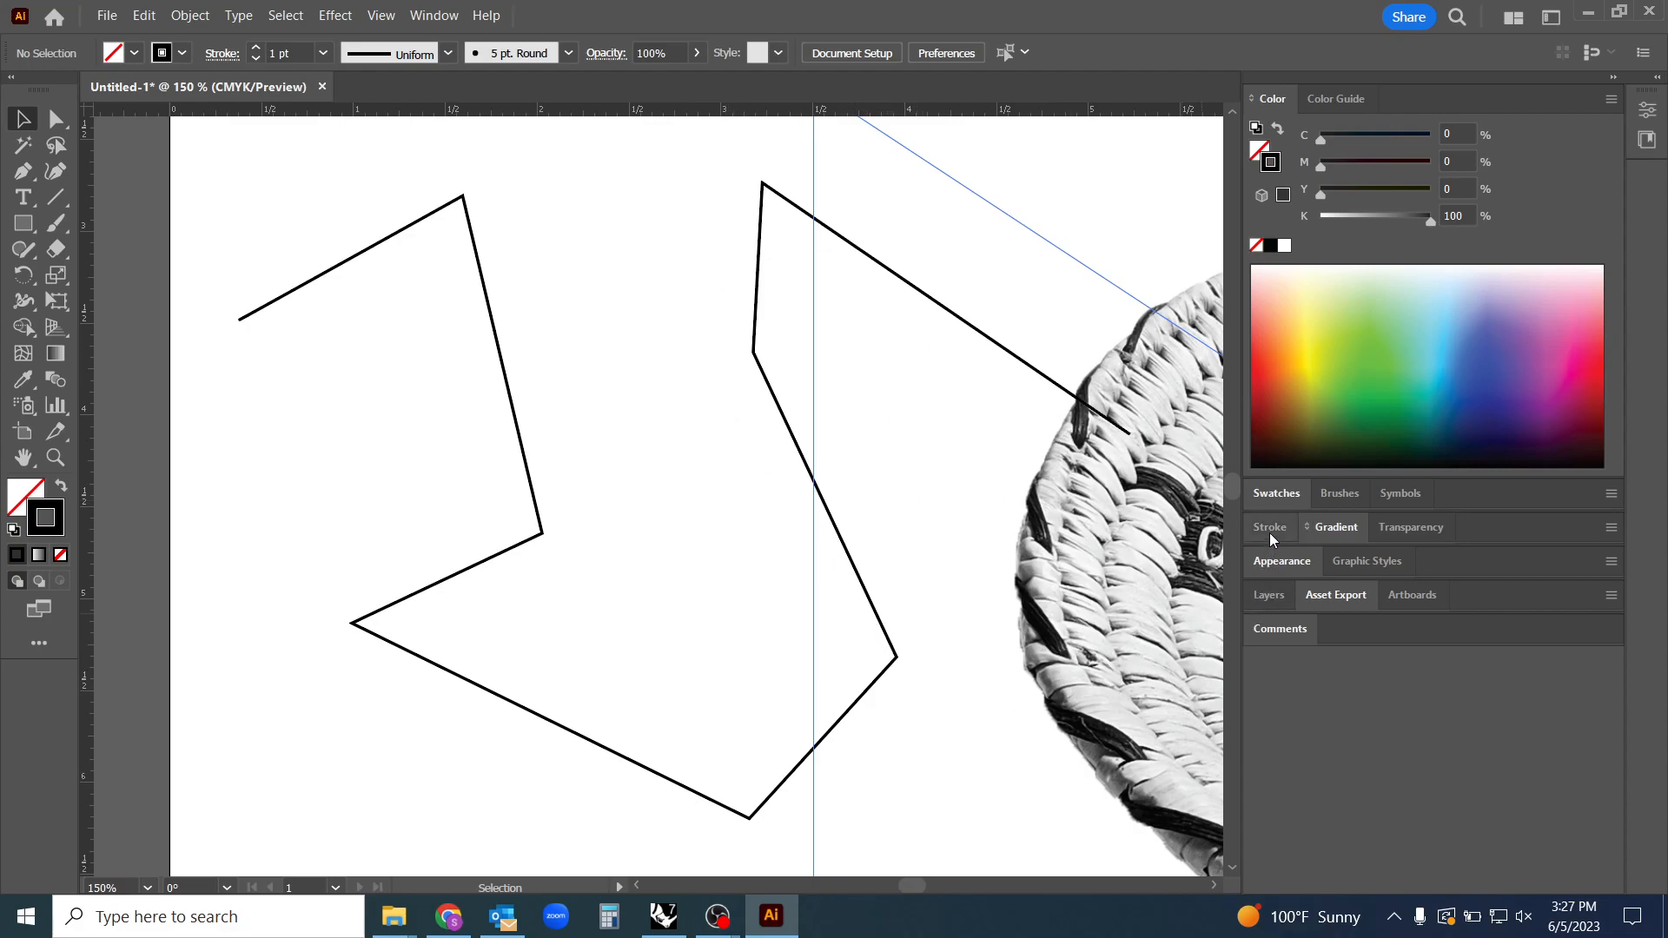
Raise the zigzag line's stroke weight to 4 pt, leaving Dashed Line unchecked
left_click(1270, 526)
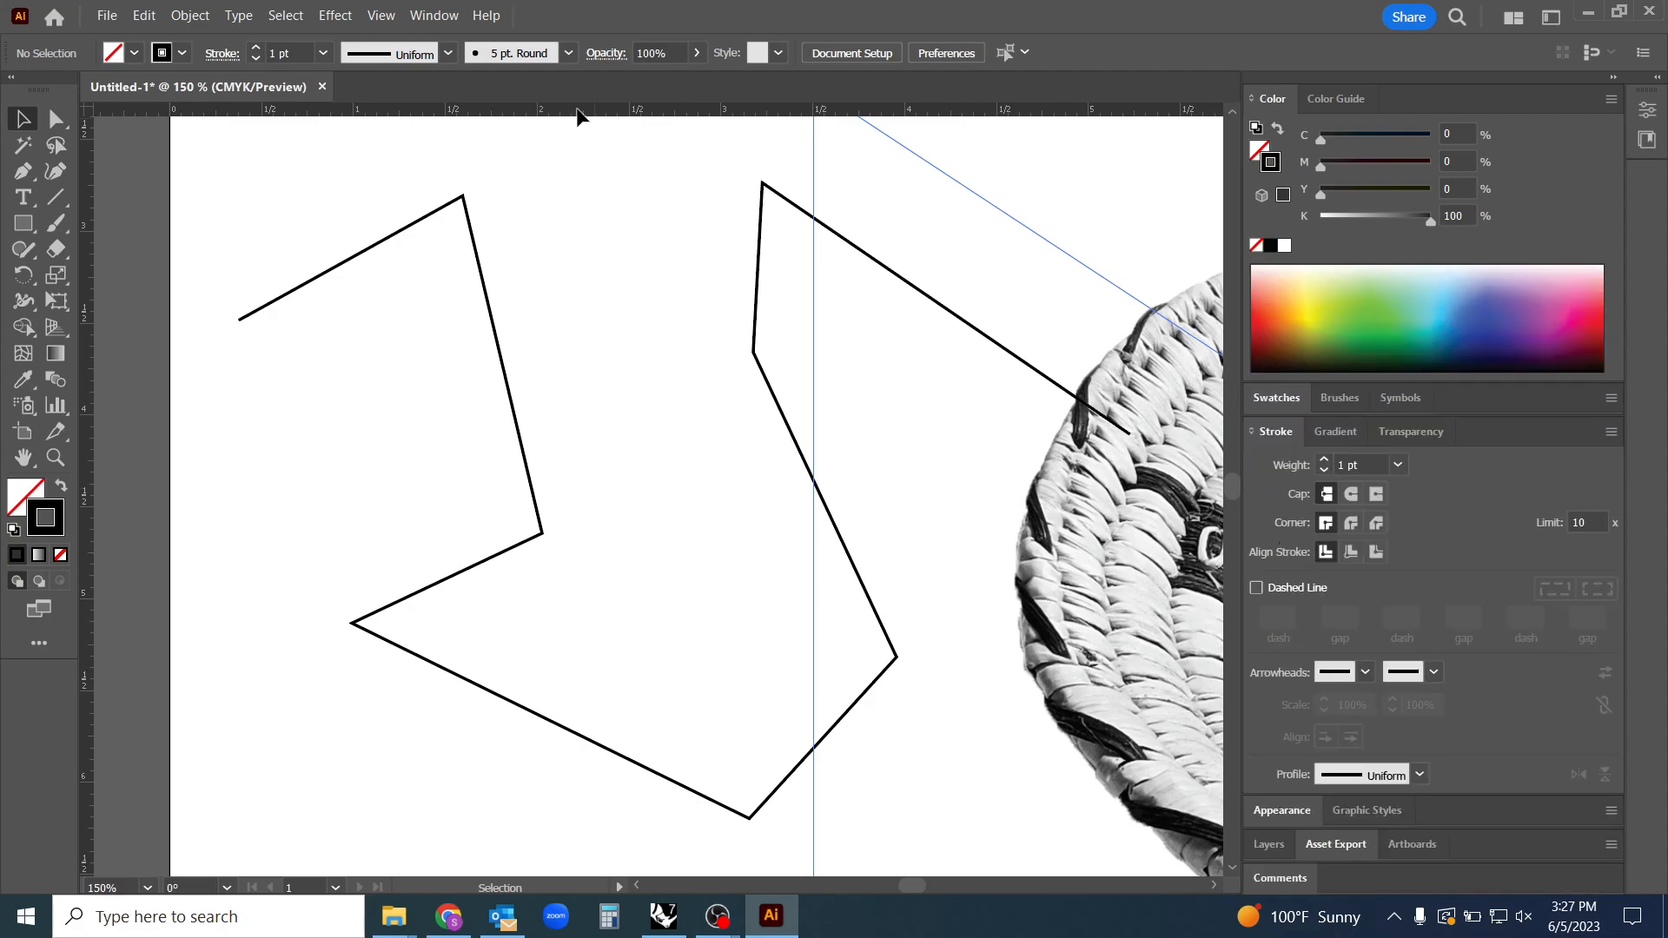
left_click(434, 15)
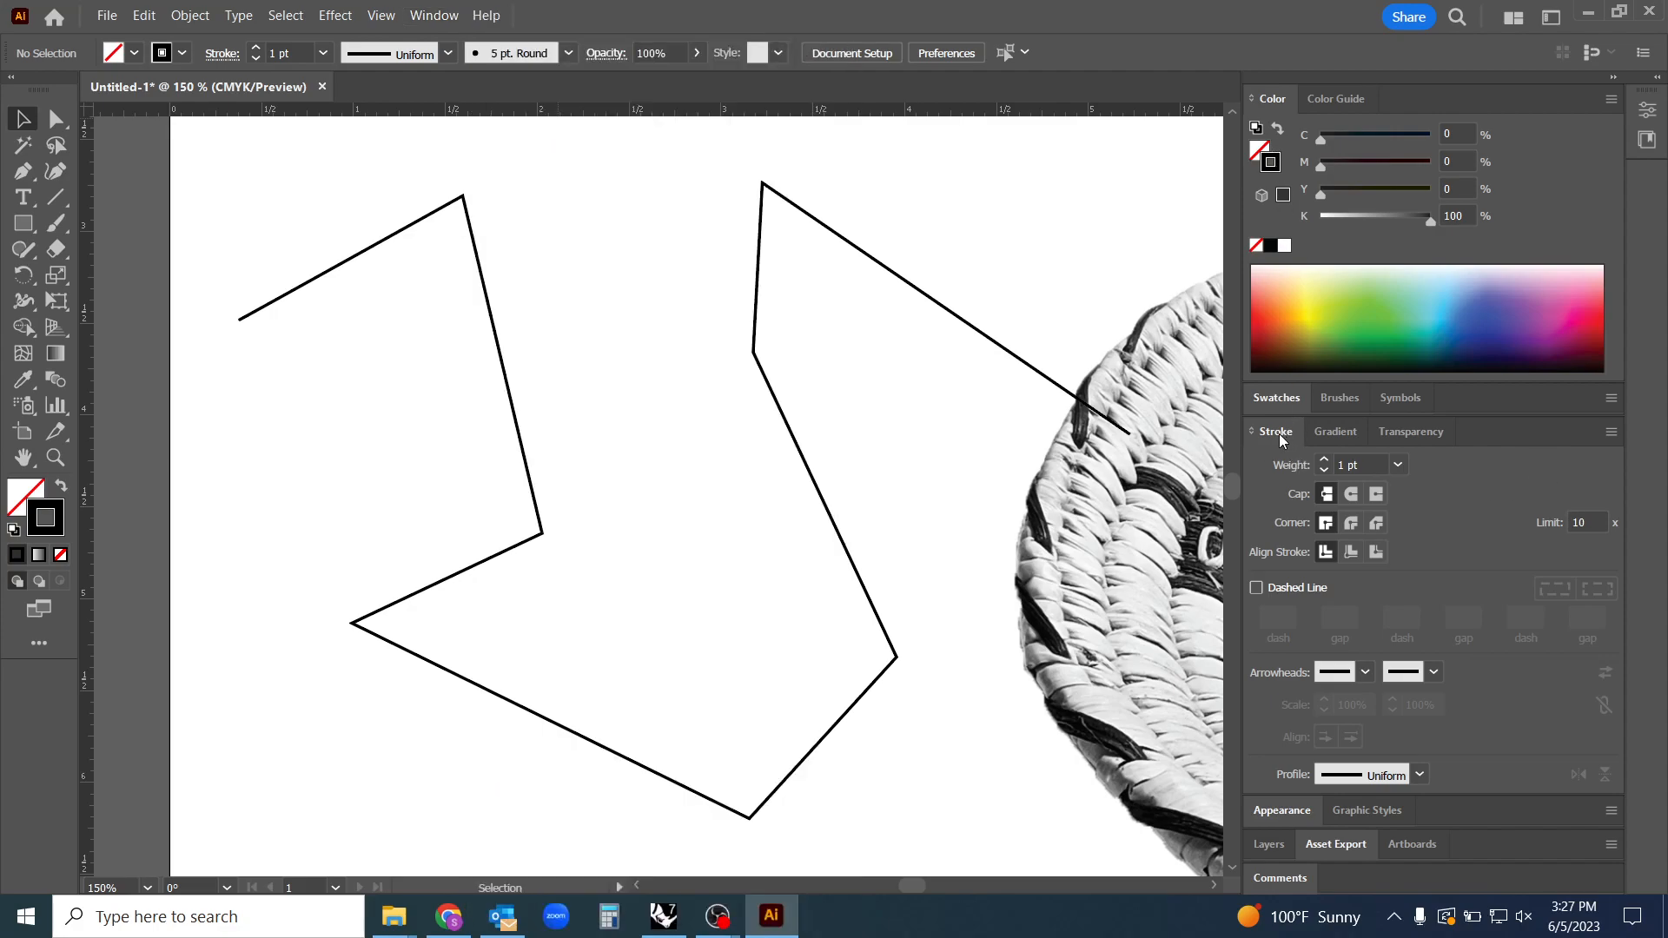
left_click(1274, 431)
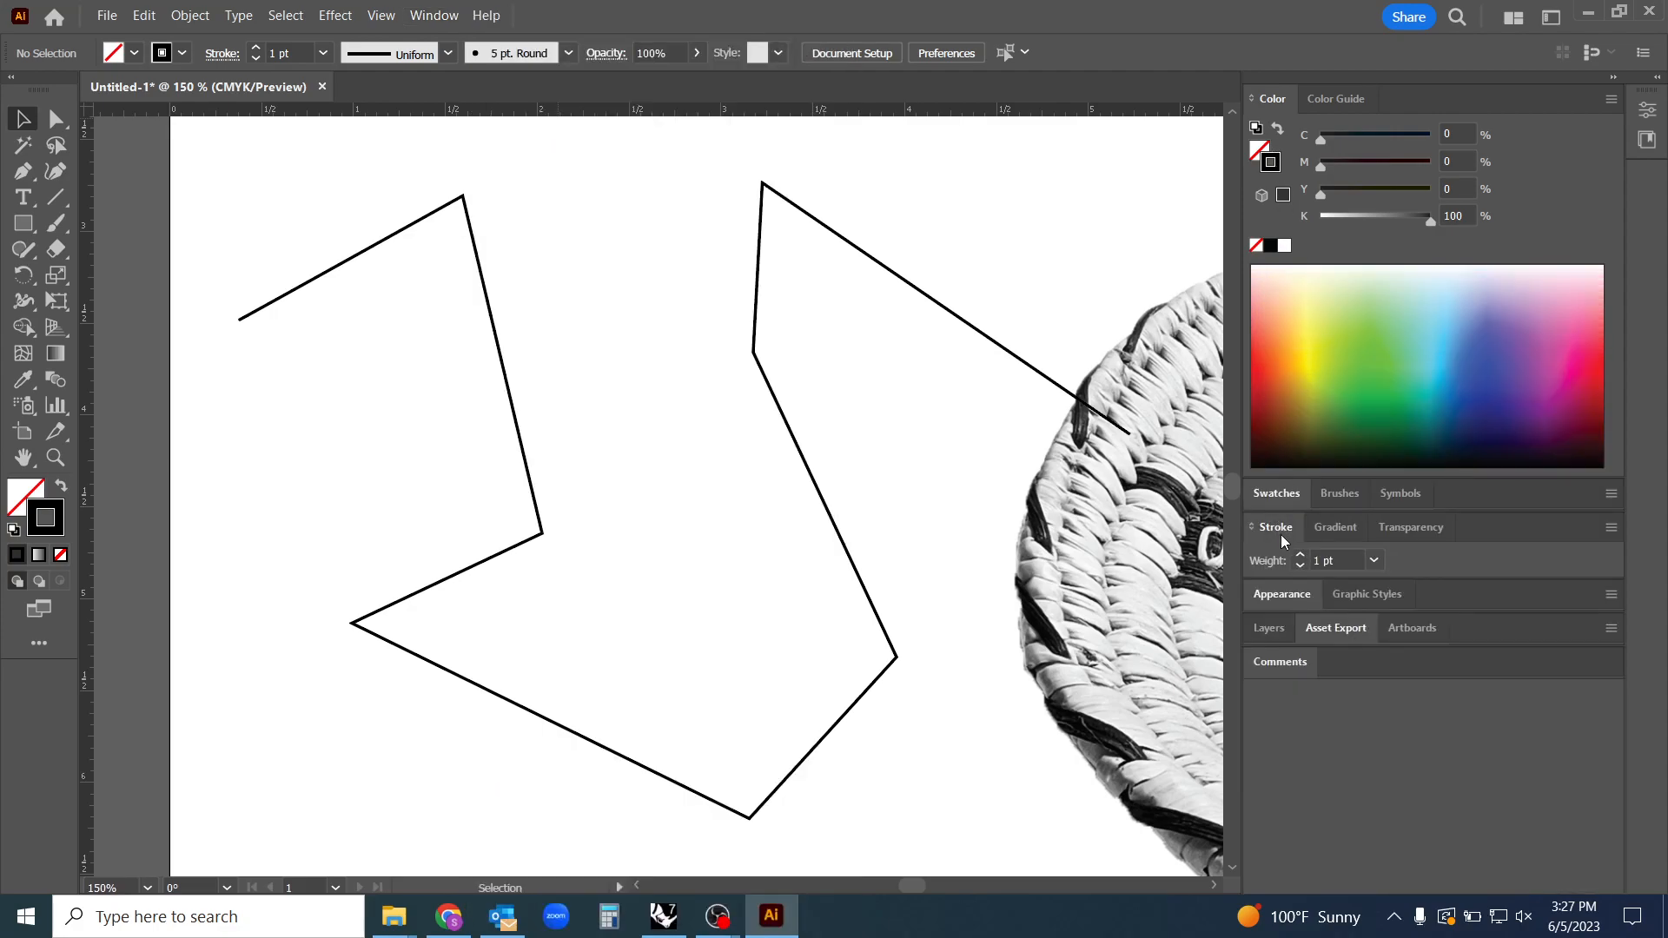
left_click(1275, 526)
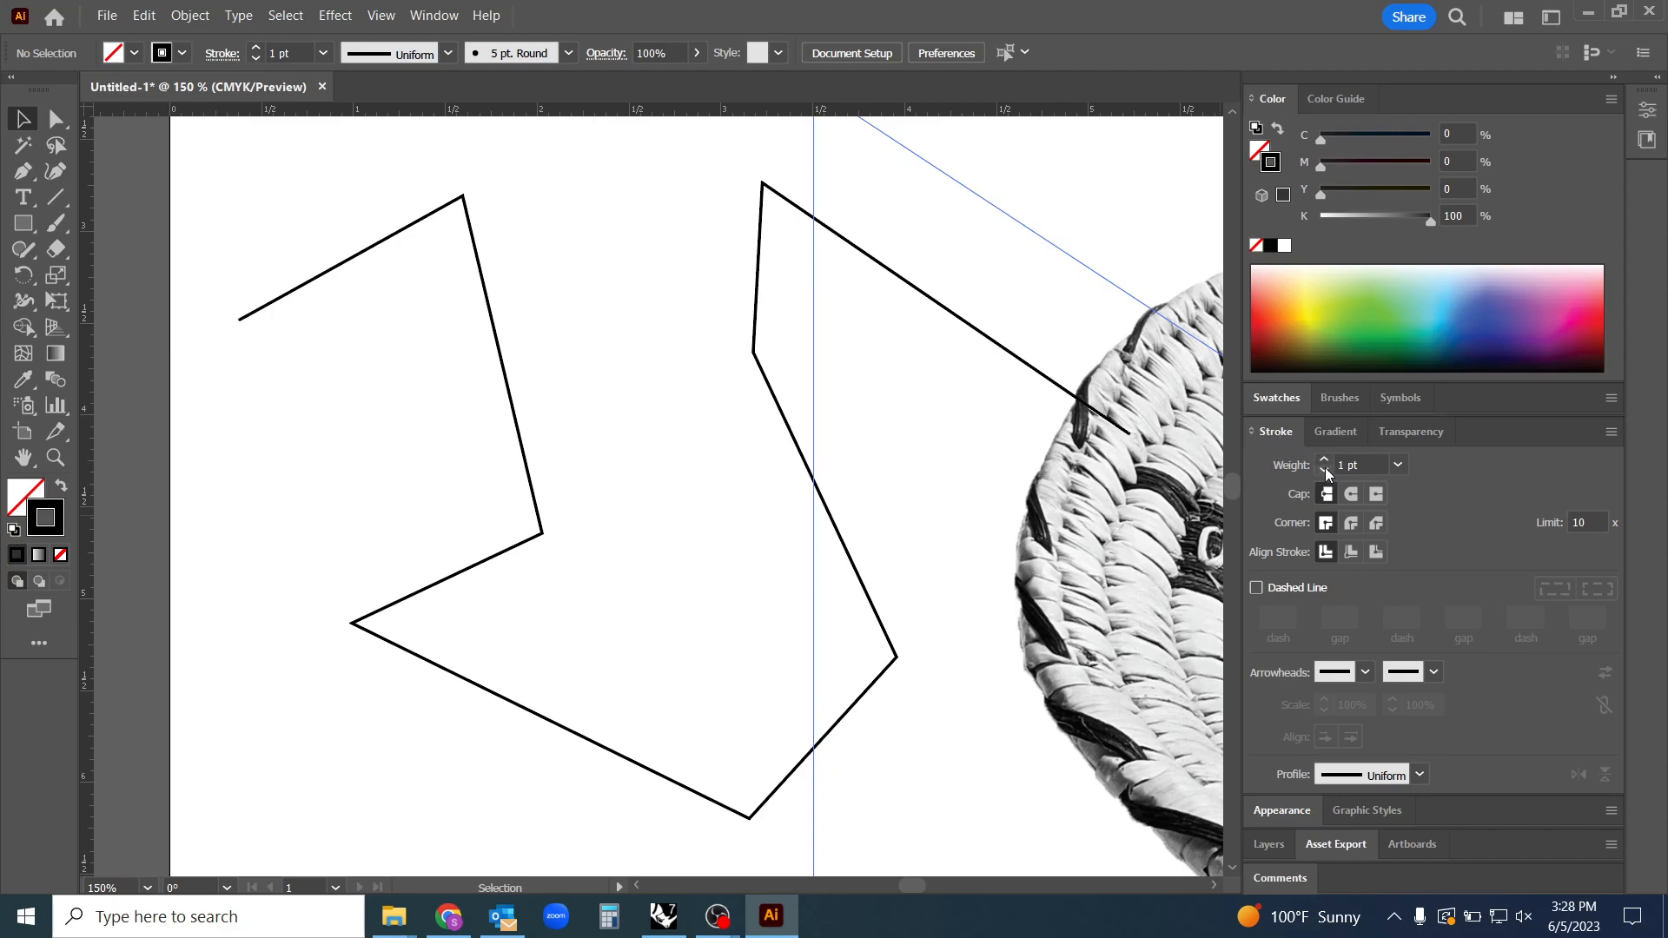
left_click(1323, 459)
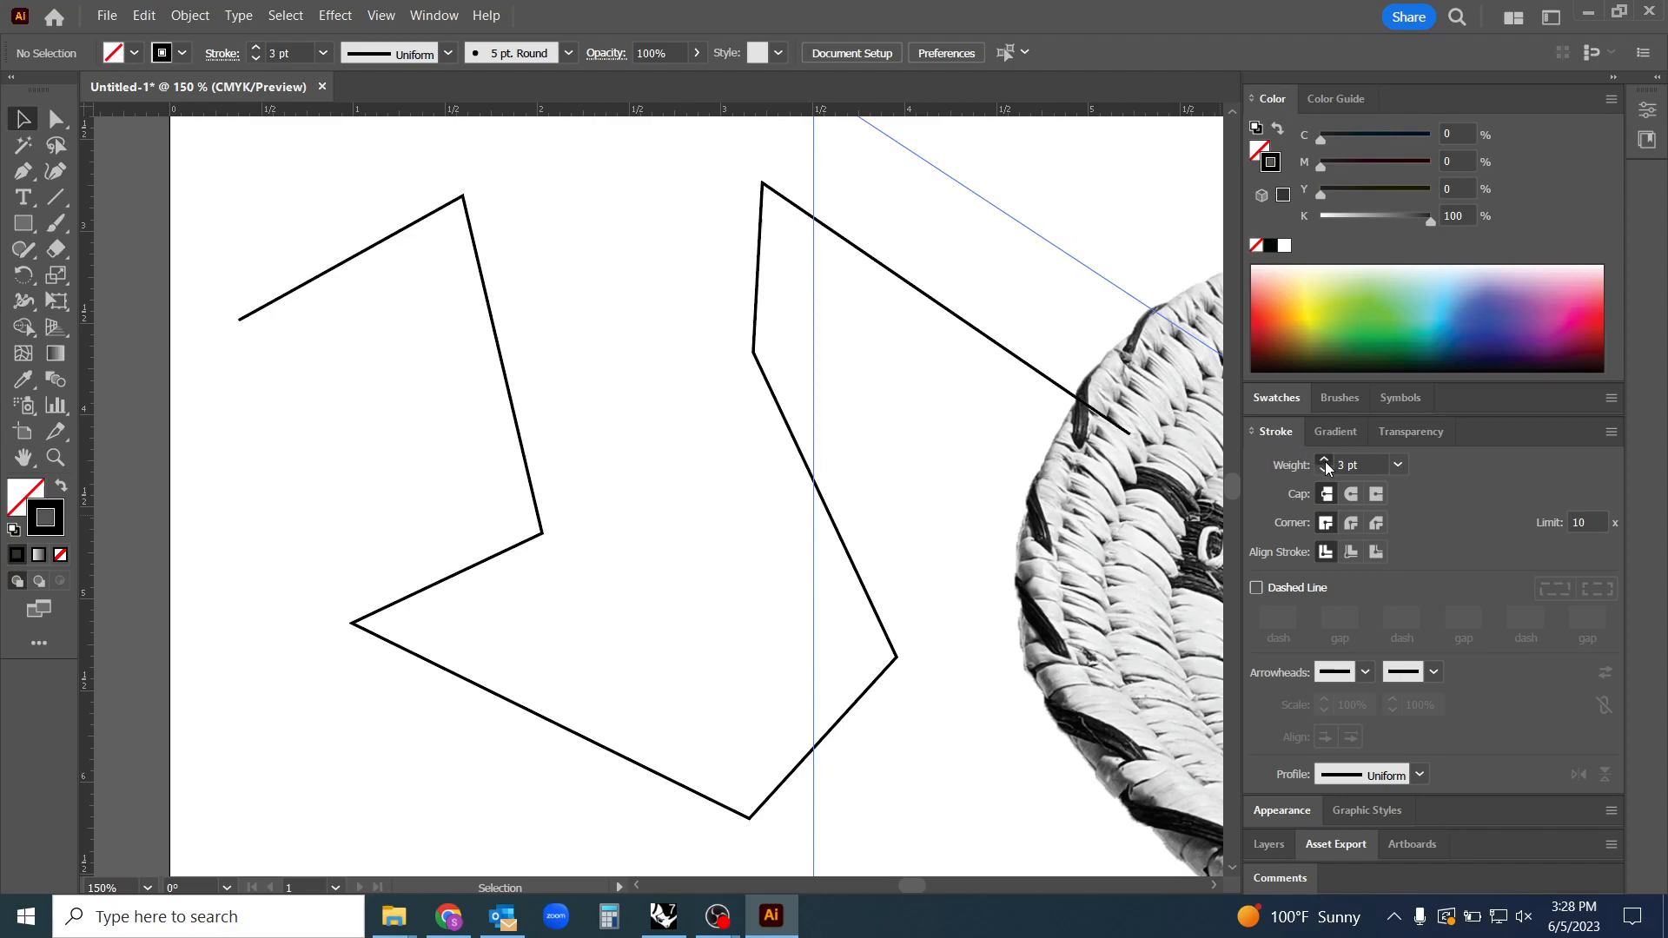
left_click(1323, 459)
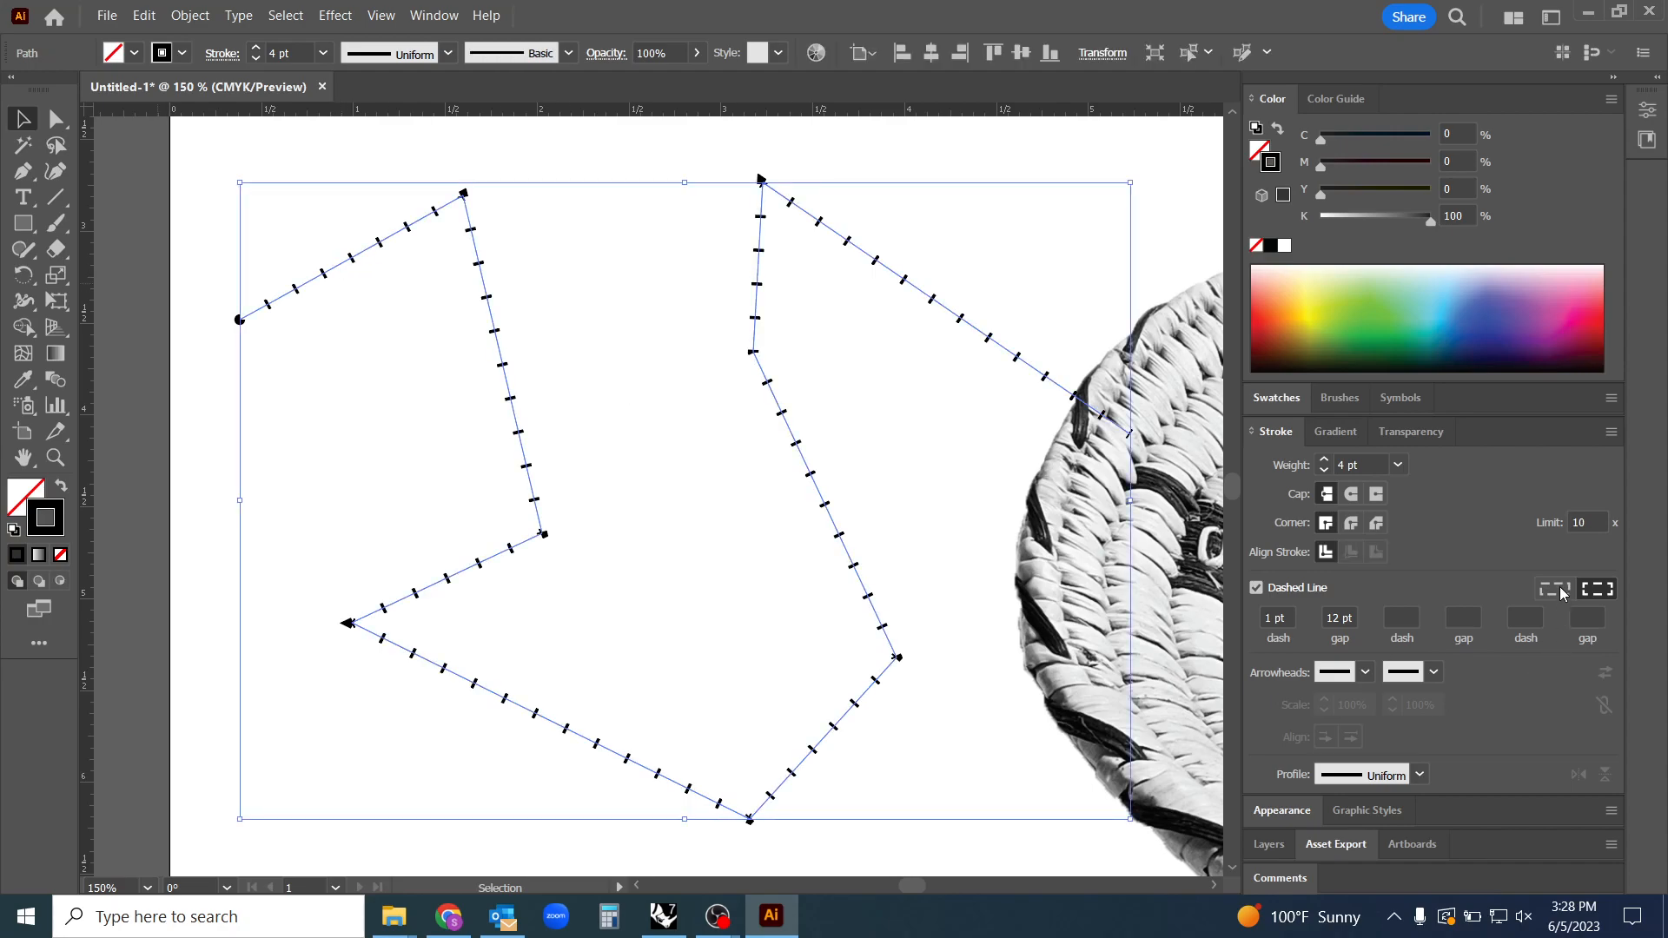
left_click(1256, 588)
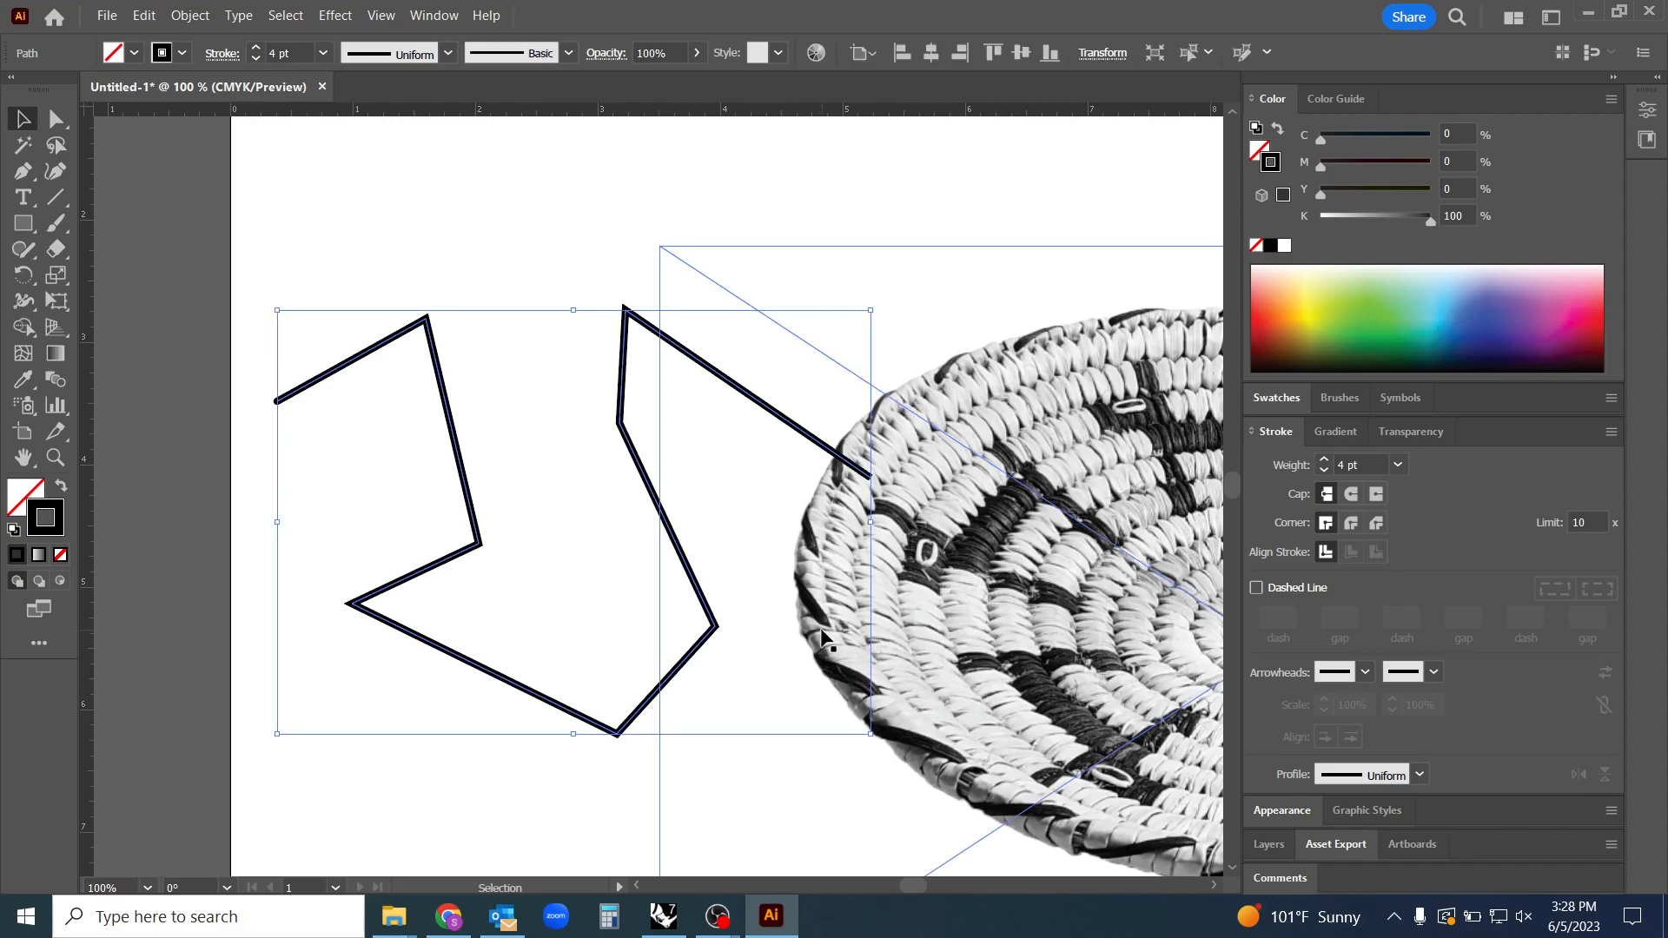
mouse_move(808, 662)
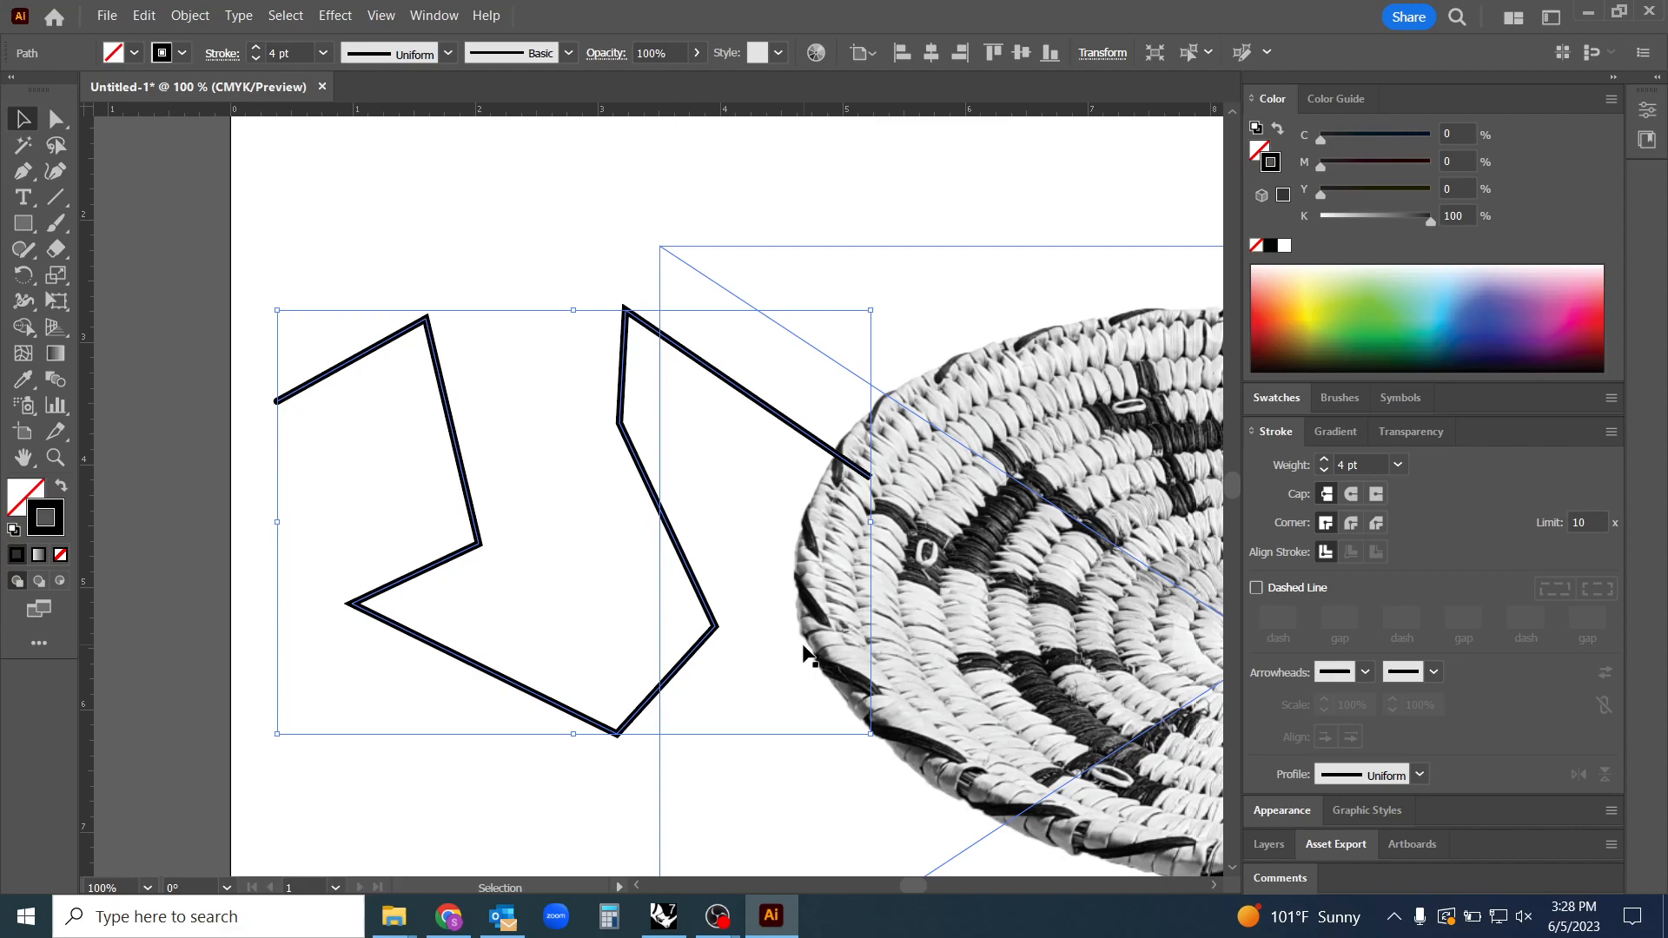
Nudge the zigzag line up-left and lower its opacity to about 48%
left_click_drag(809, 654, 627, 697)
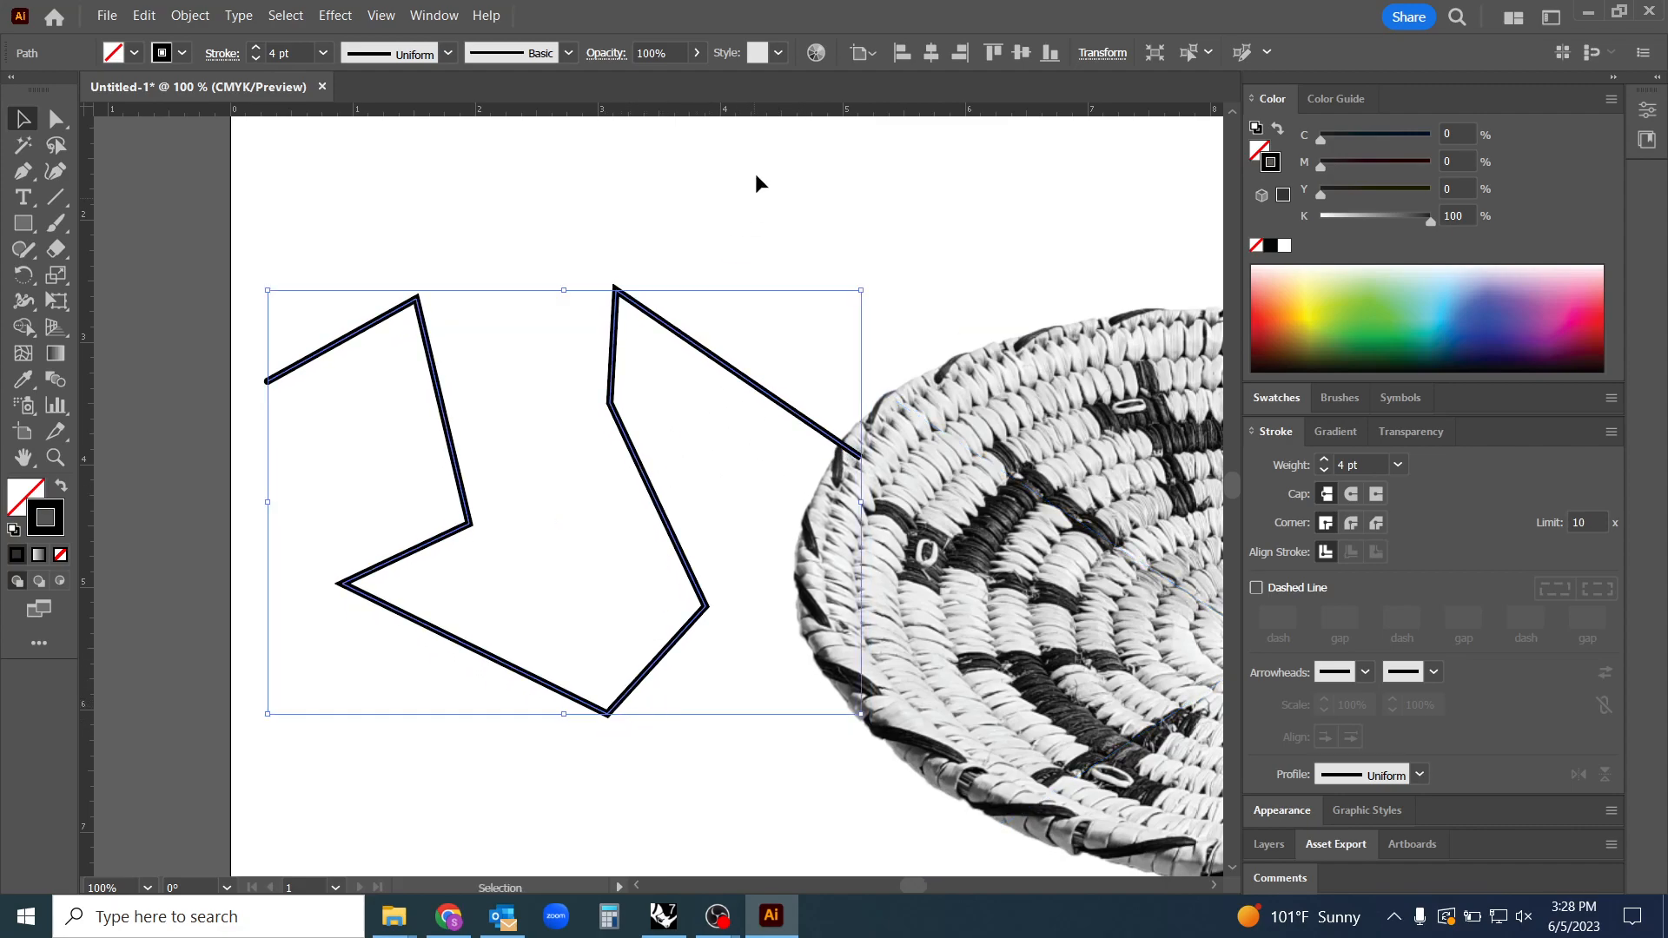
left_click(698, 53)
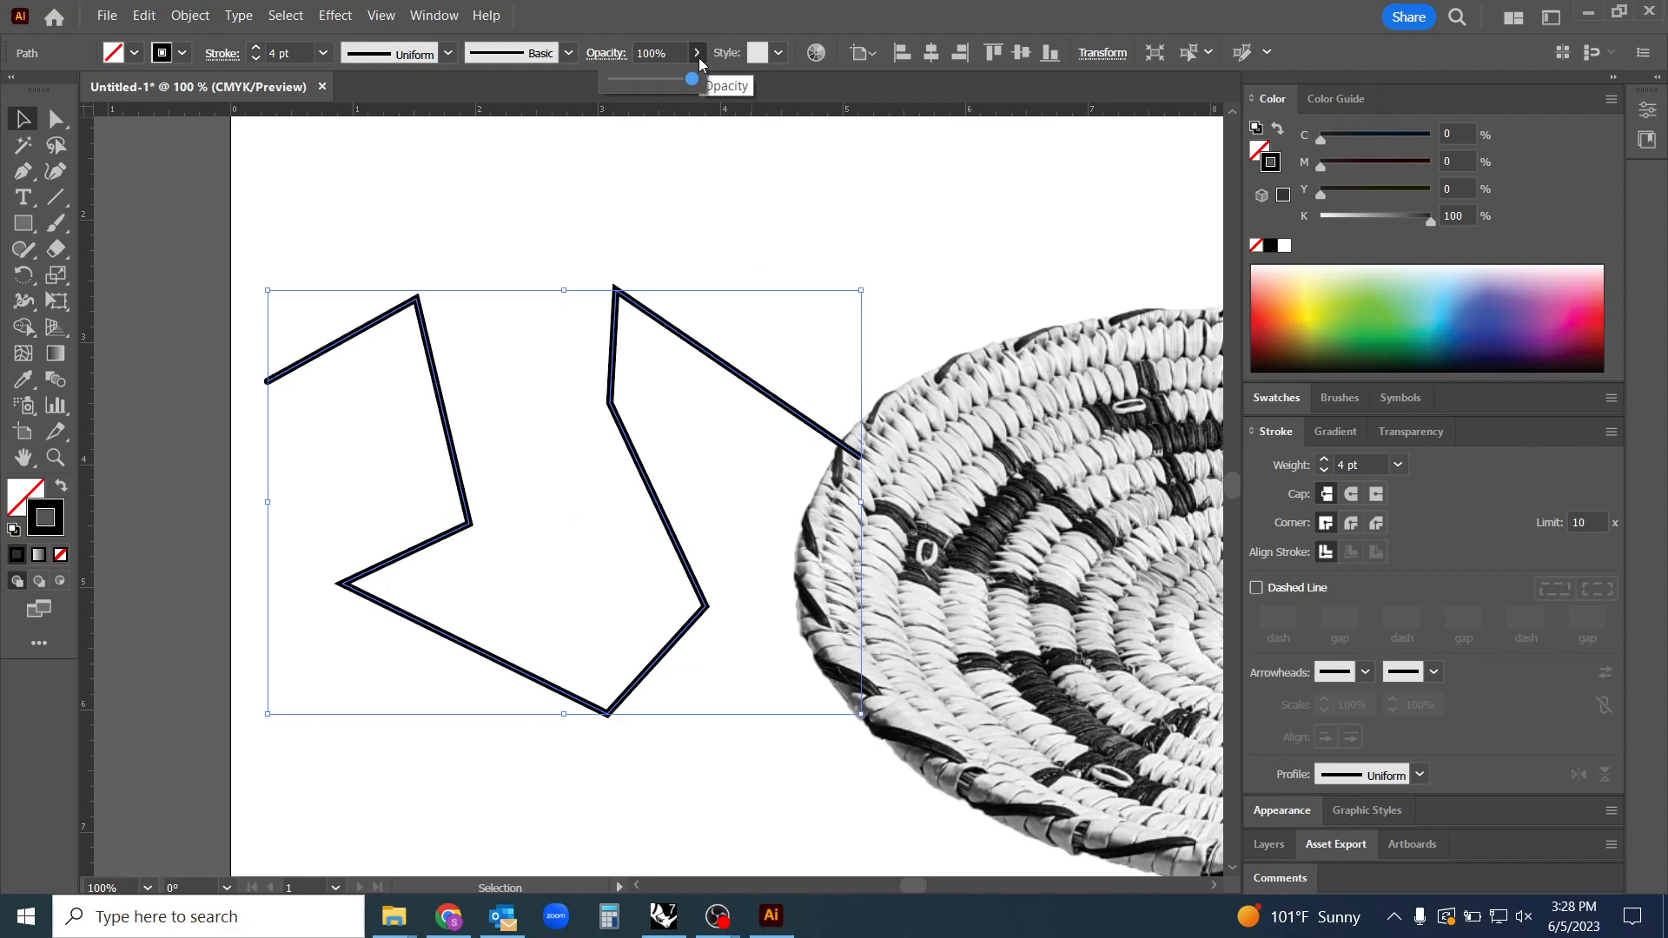
mouse_move(613, 64)
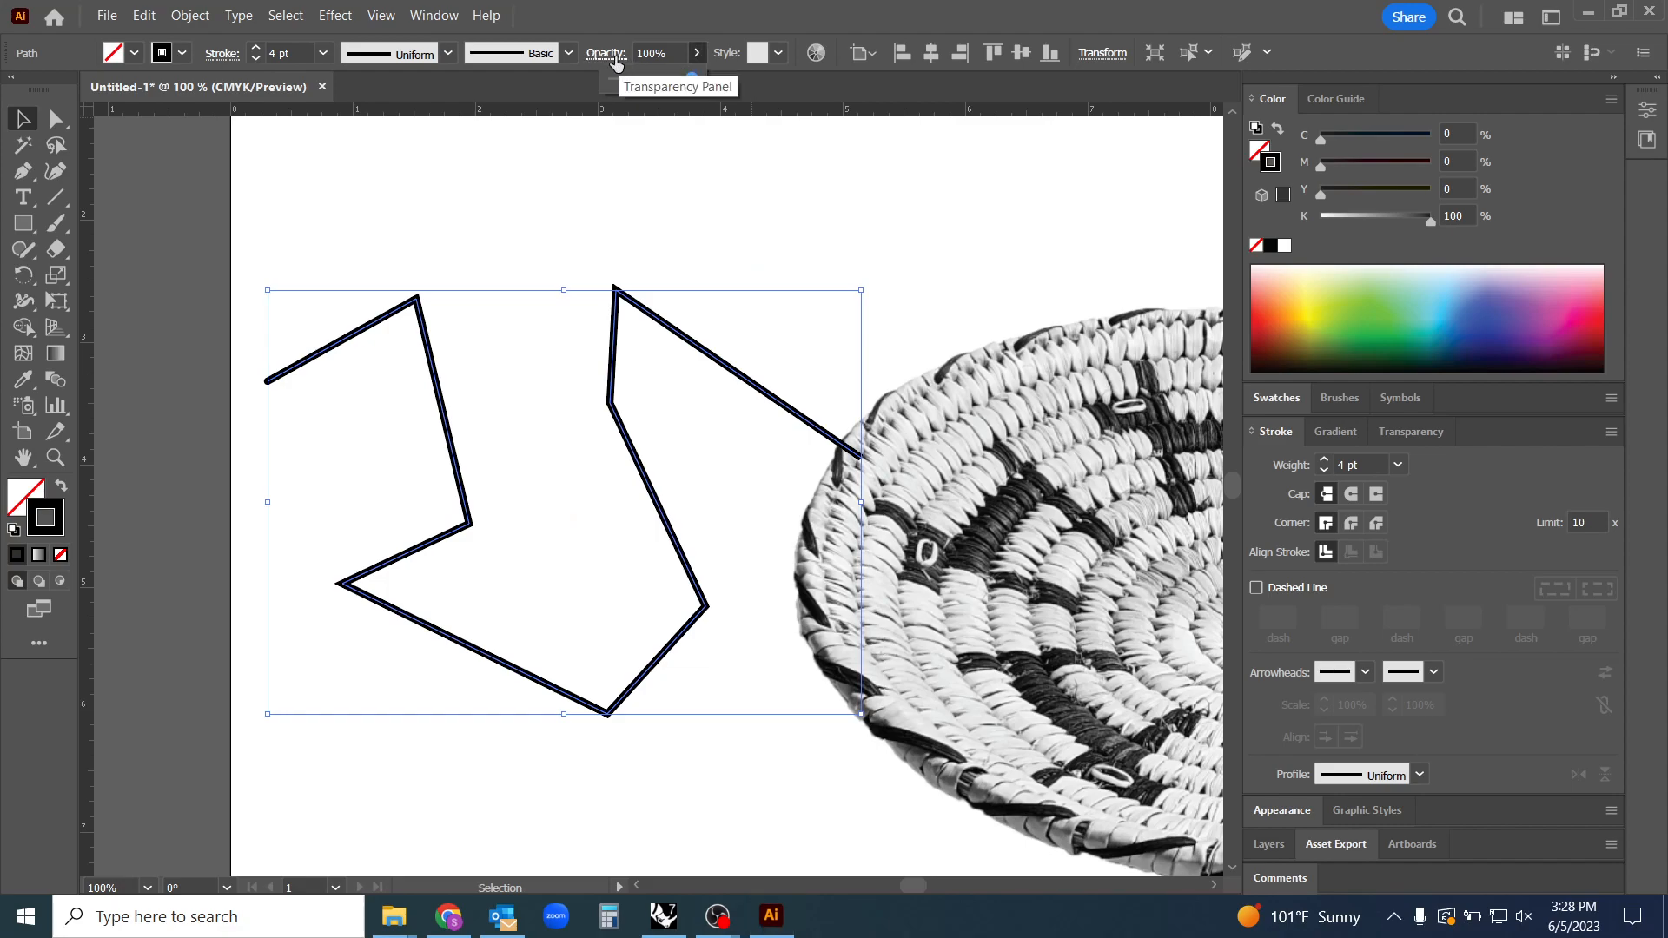
mouse_move(611, 65)
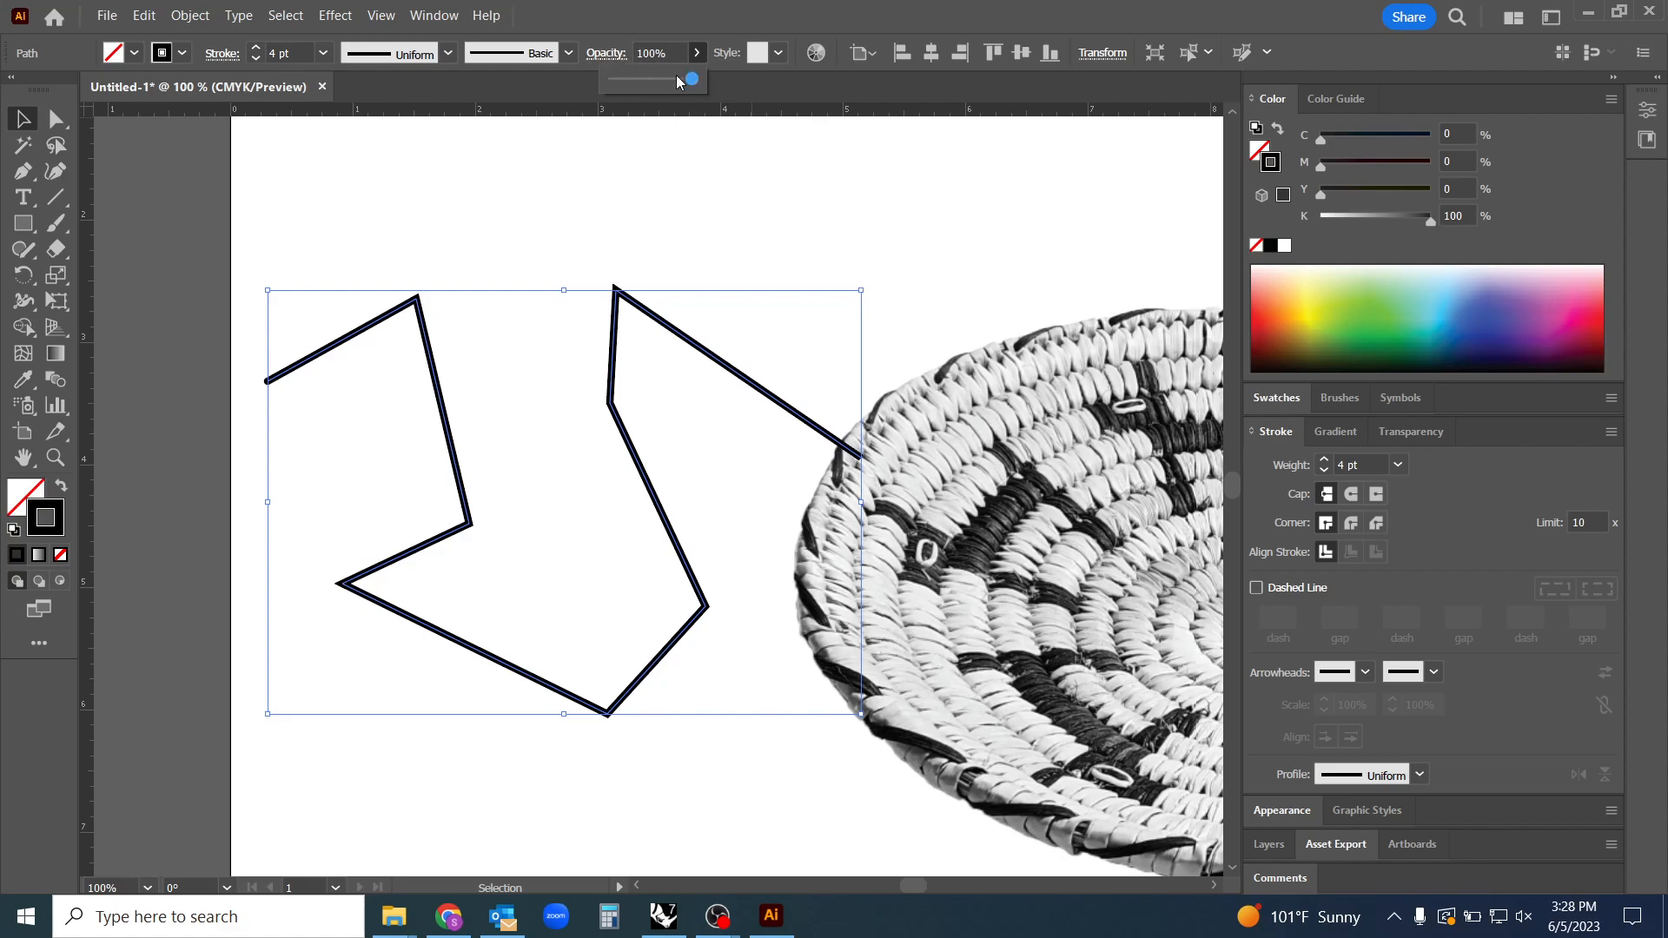
left_click_drag(688, 79, 653, 79)
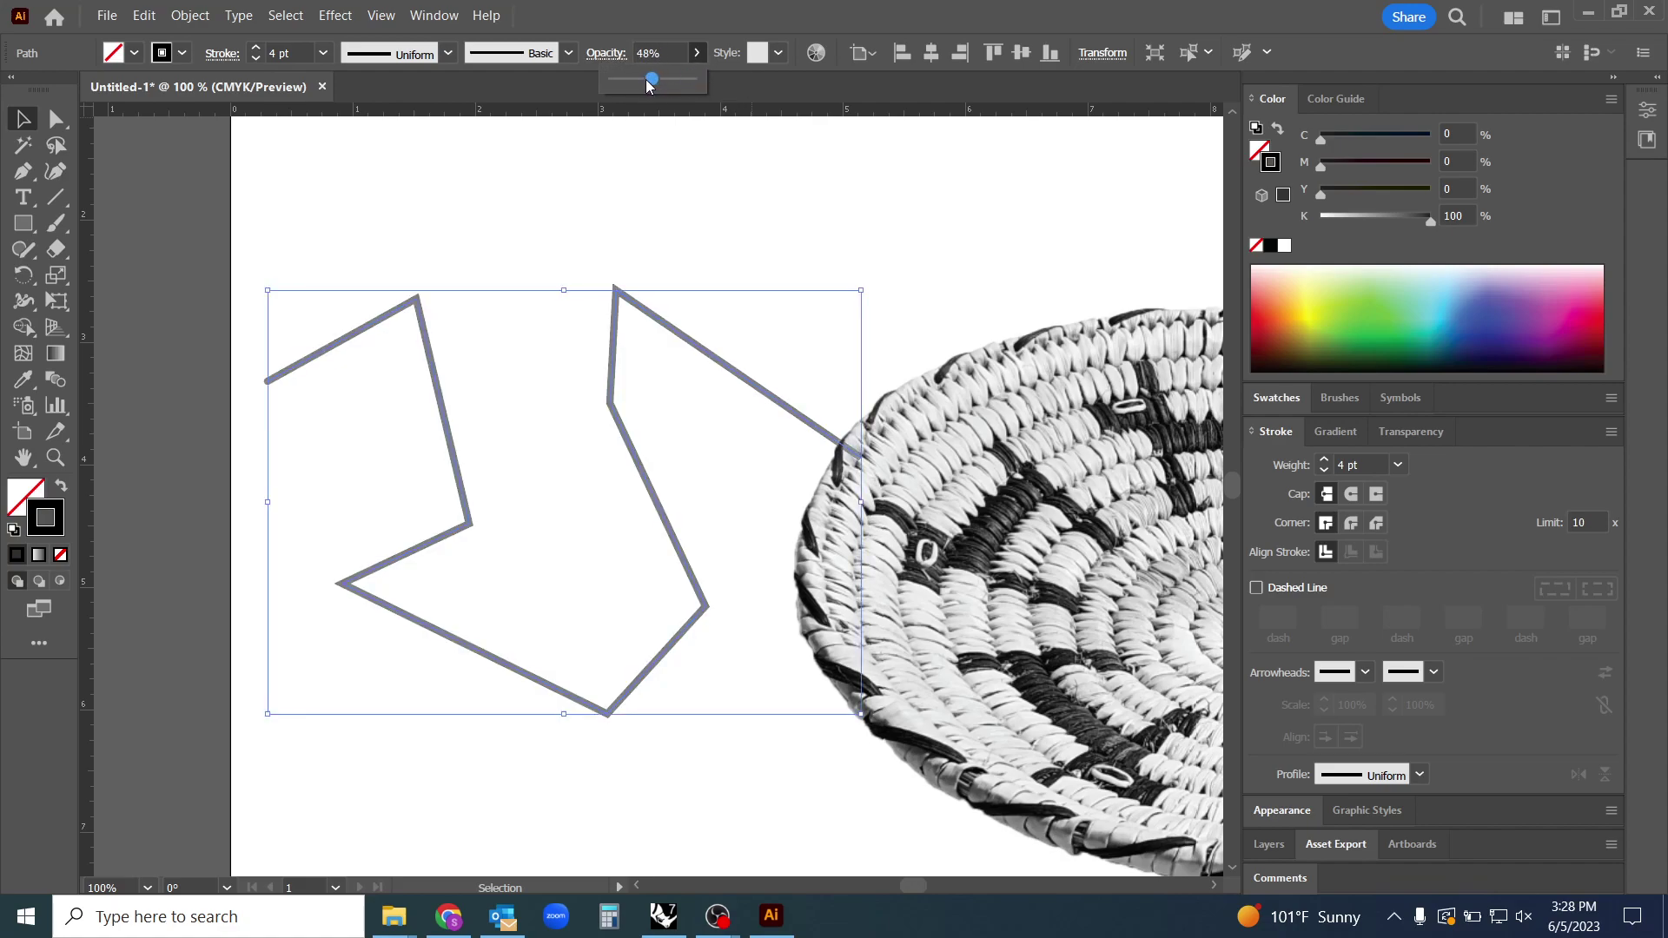
left_click_drag(653, 80, 660, 79)
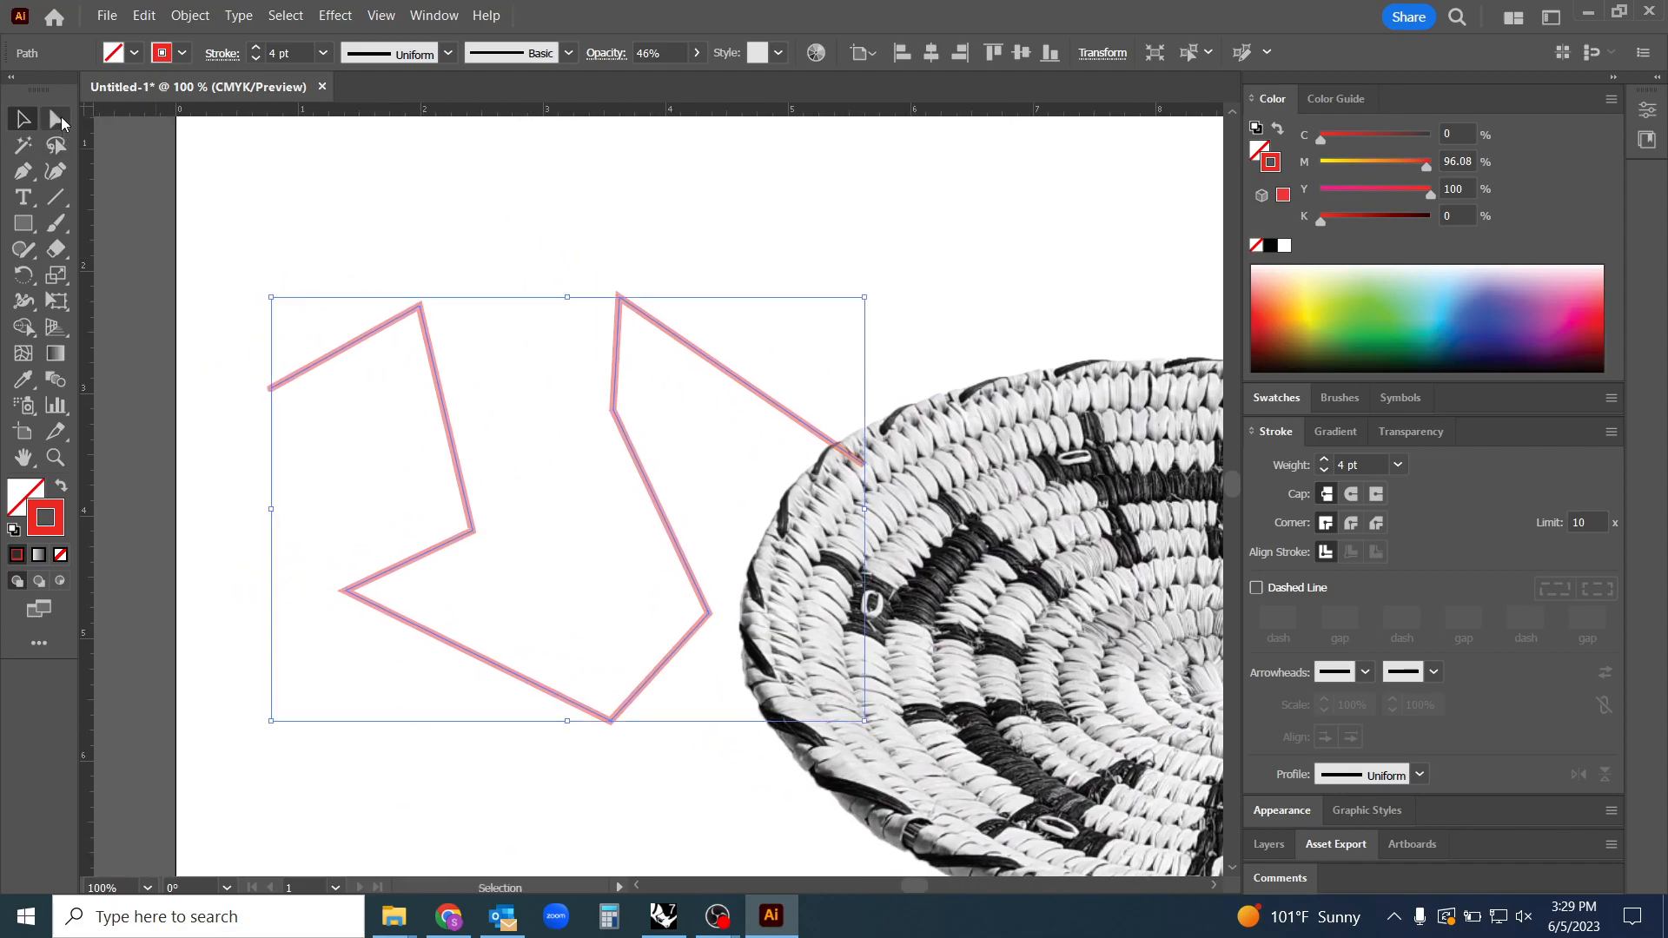
mouse_move(20, 119)
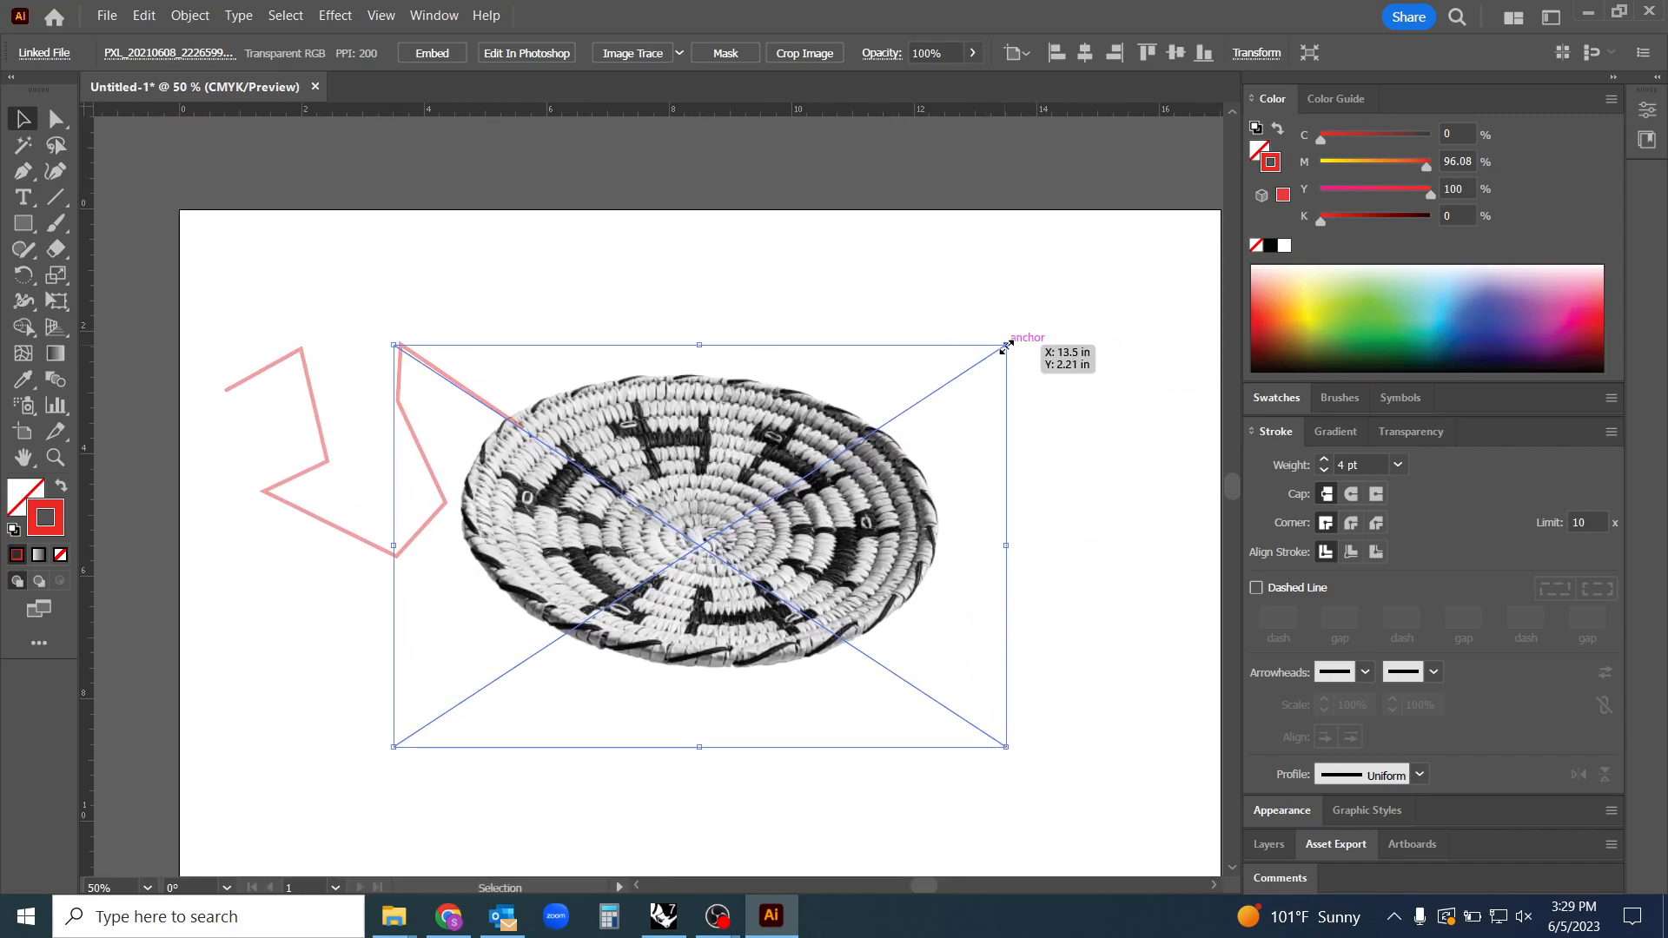
Rescale the basket photo larger and move the zigzag line to the artboard's left
left_click_drag(1004, 345, 1148, 446)
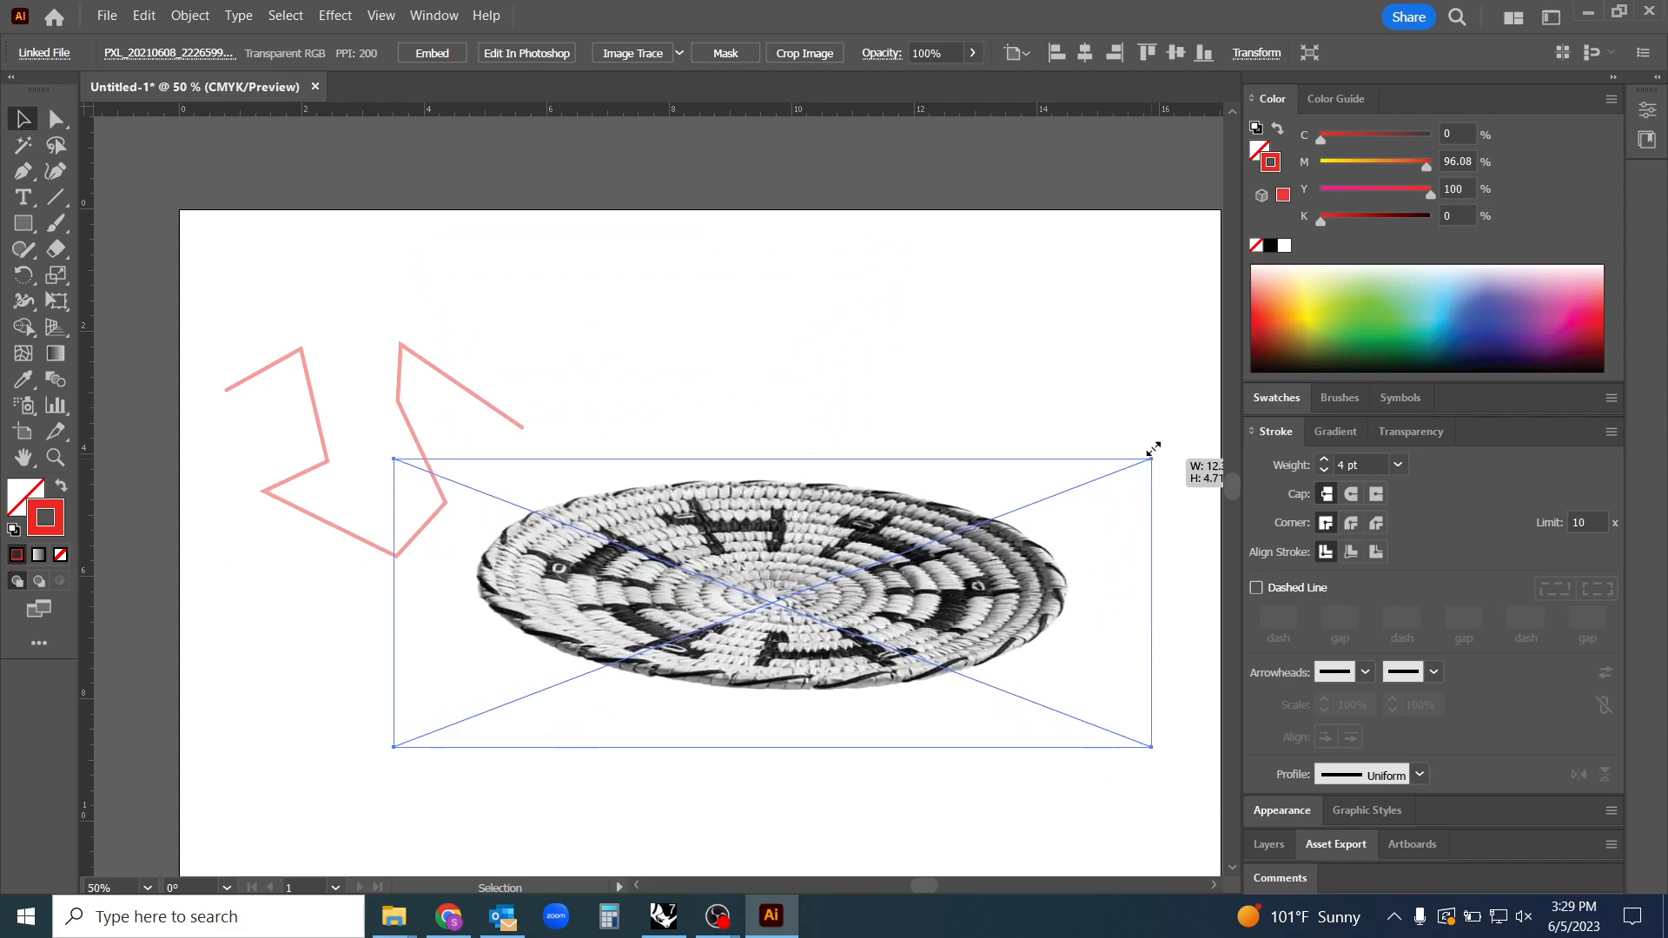
left_click_drag(1149, 460, 1000, 345)
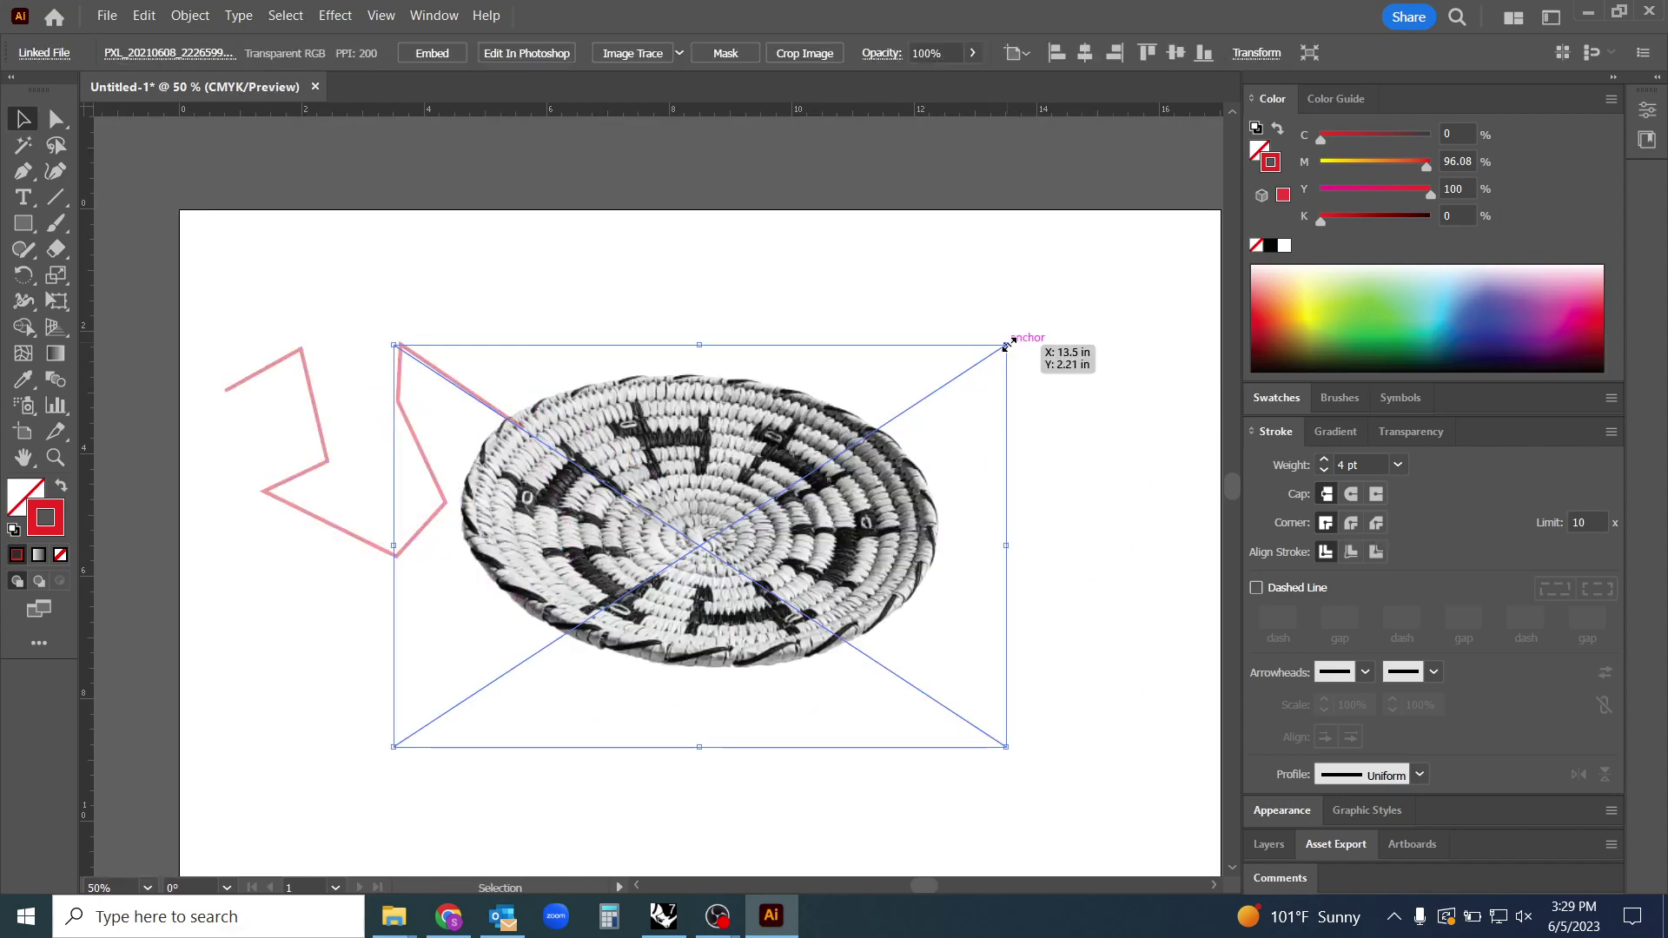
left_click_drag(1004, 345, 746, 521)
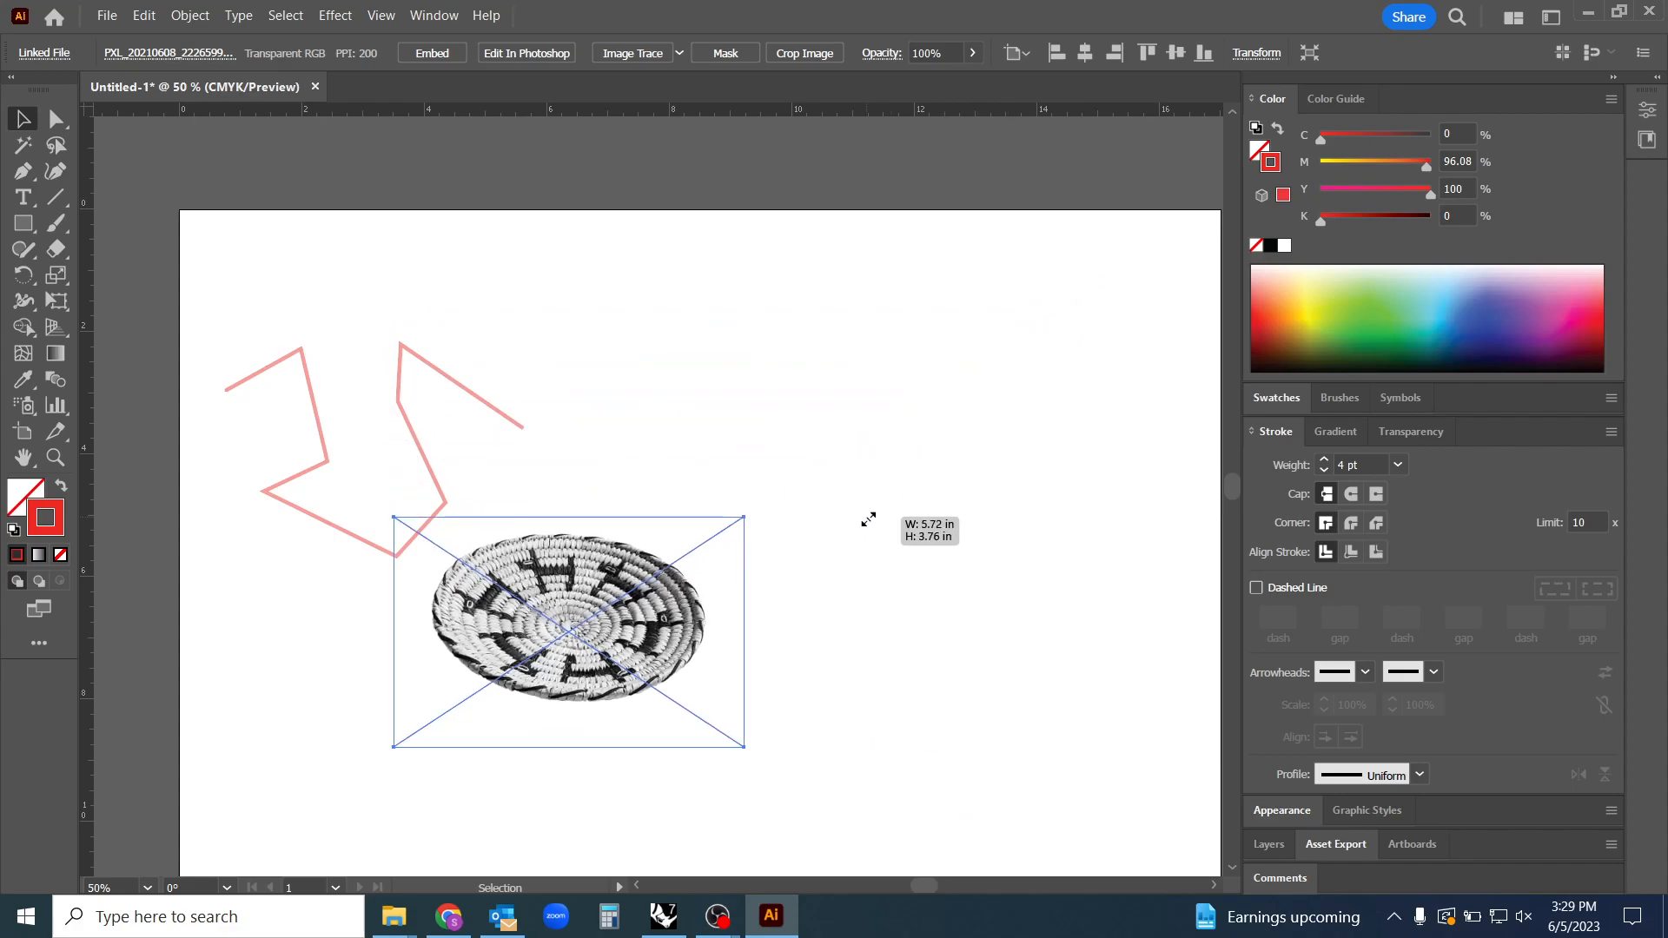
left_click_drag(744, 518, 1127, 266)
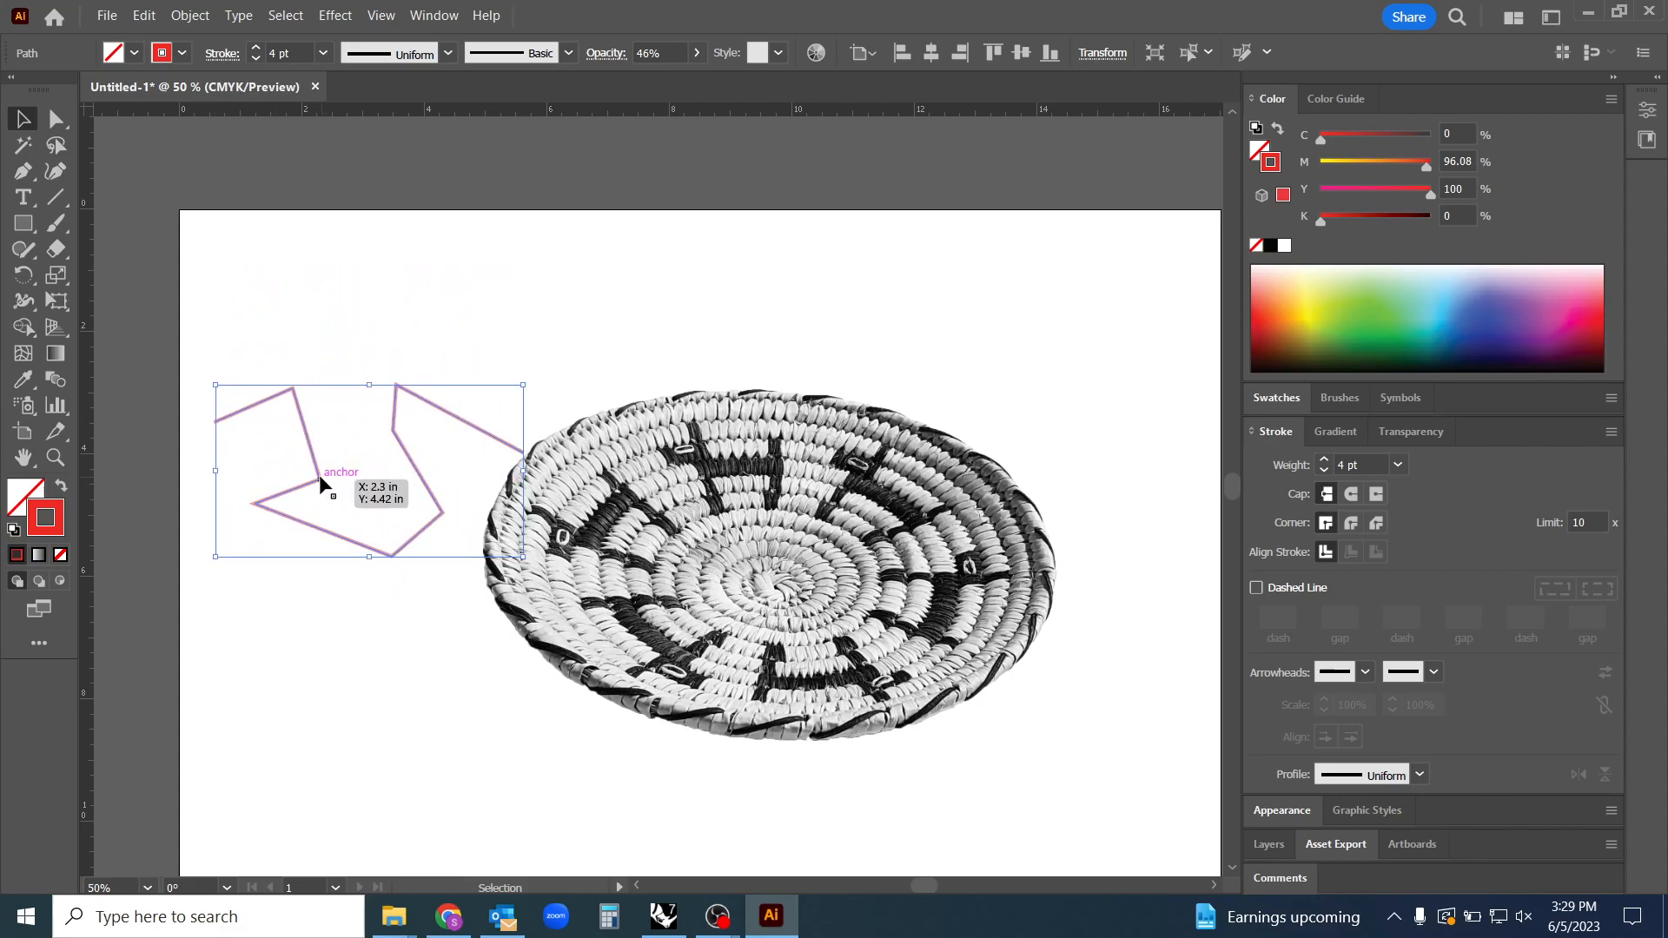
left_click_drag(367, 469, 477, 327)
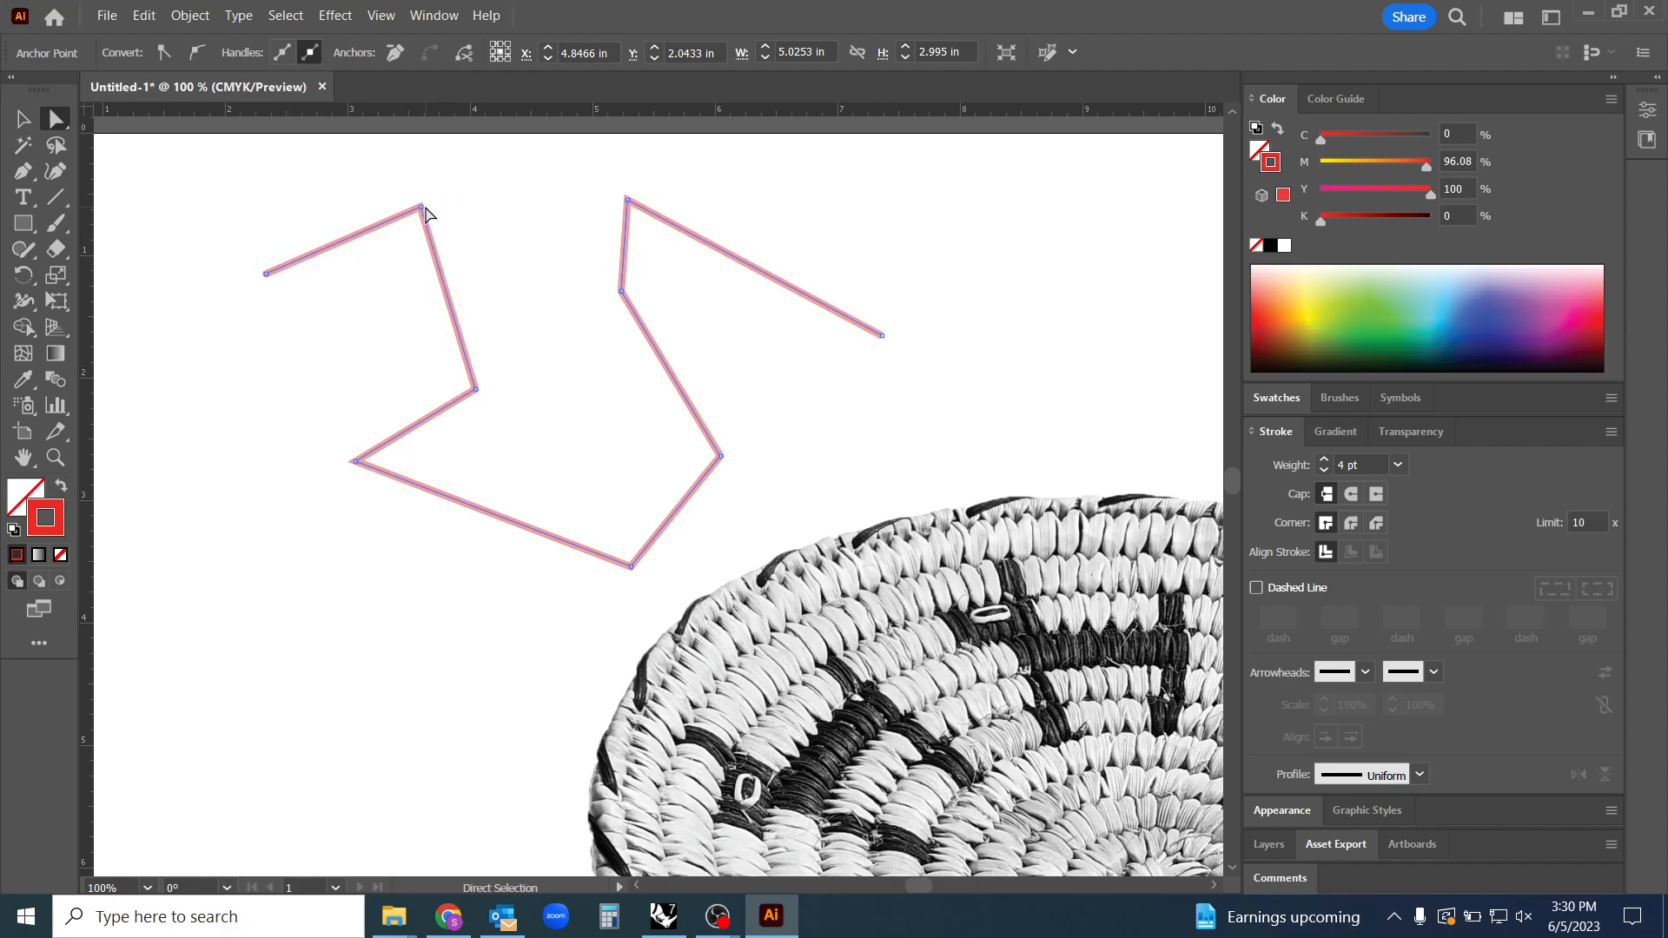
Drag four of the zigzag's corner points to new spots, then select the whole line
left_click_drag(415, 211, 349, 347)
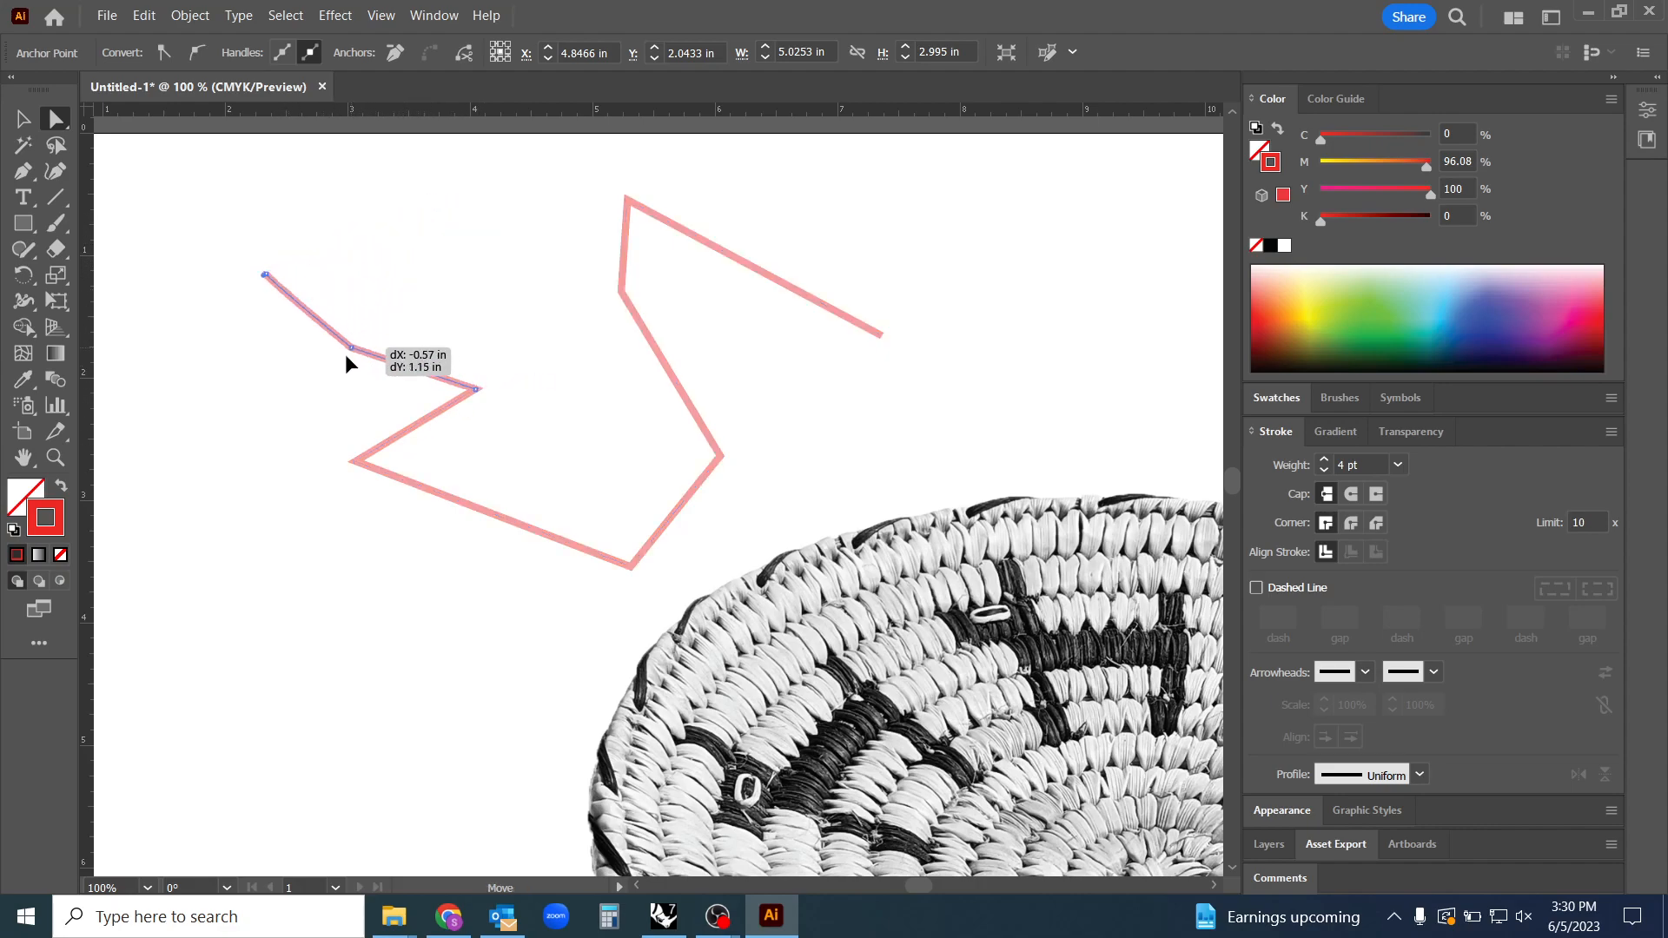
left_click_drag(351, 347, 492, 218)
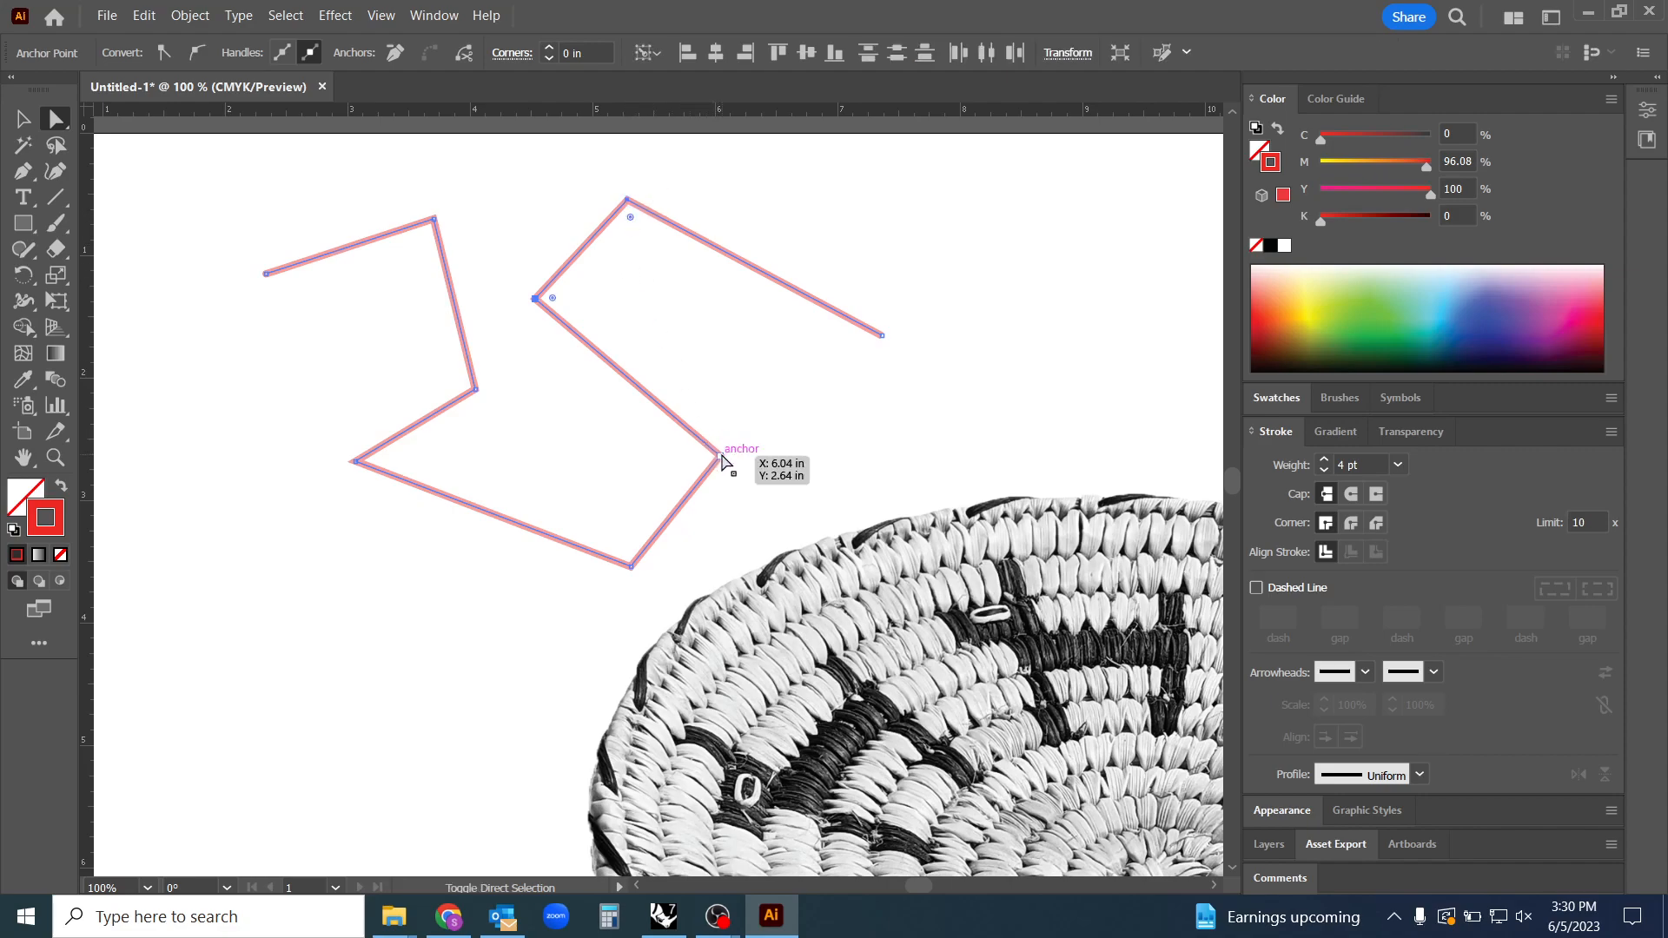
left_click_drag(727, 463, 659, 409)
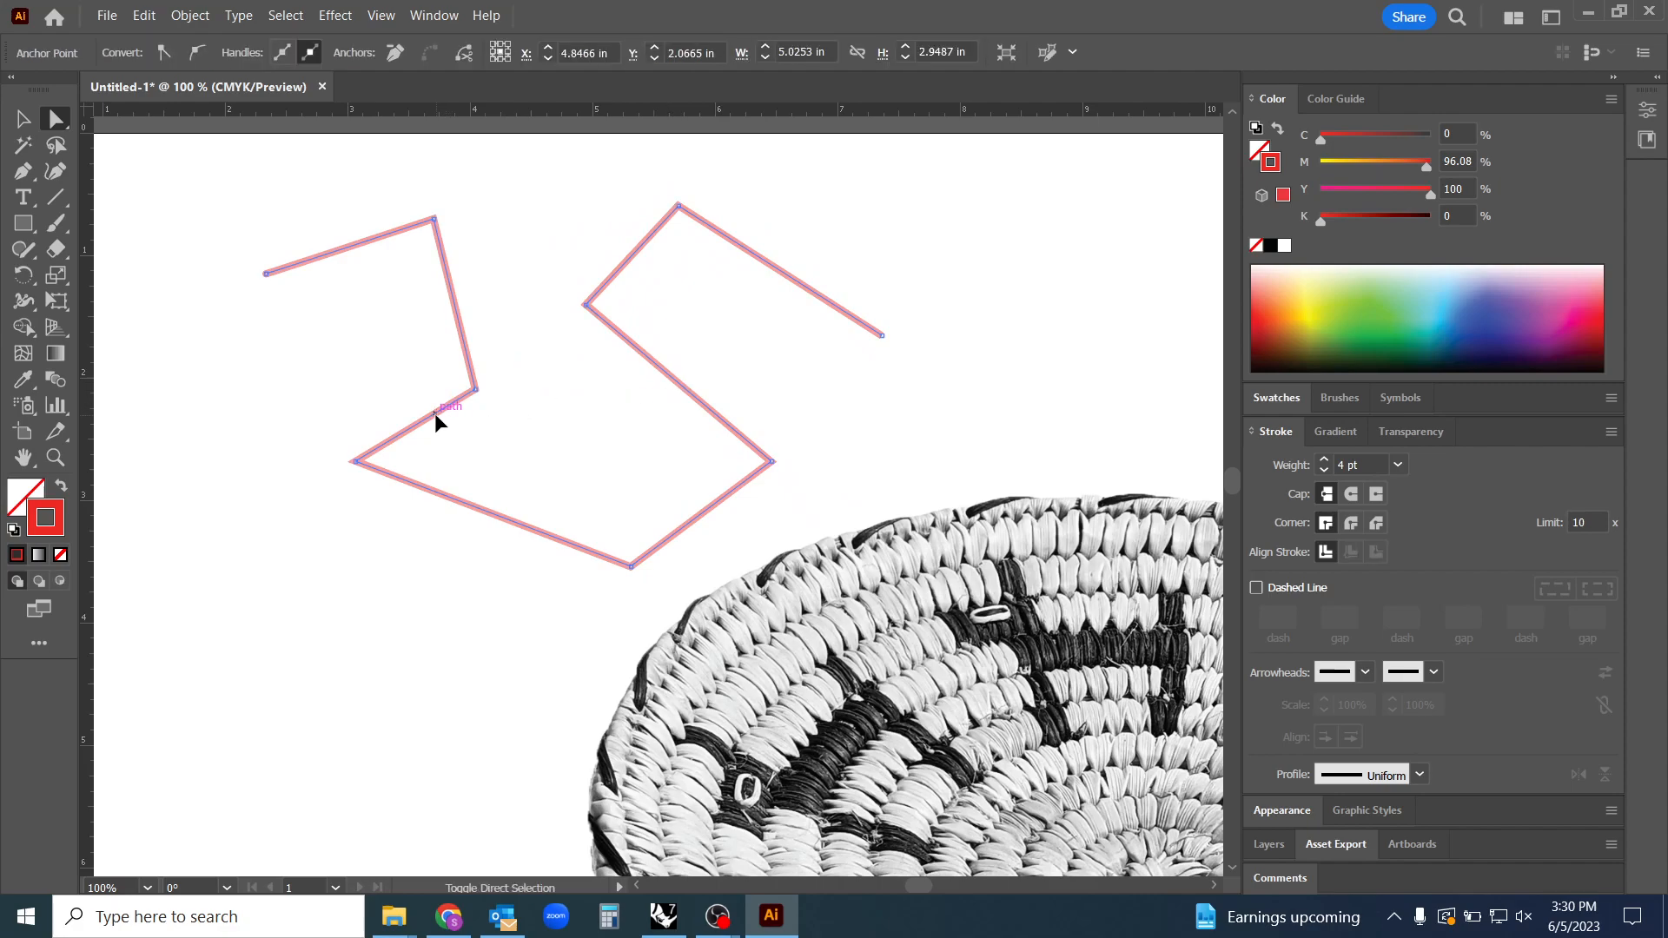
left_click_drag(441, 420, 444, 399)
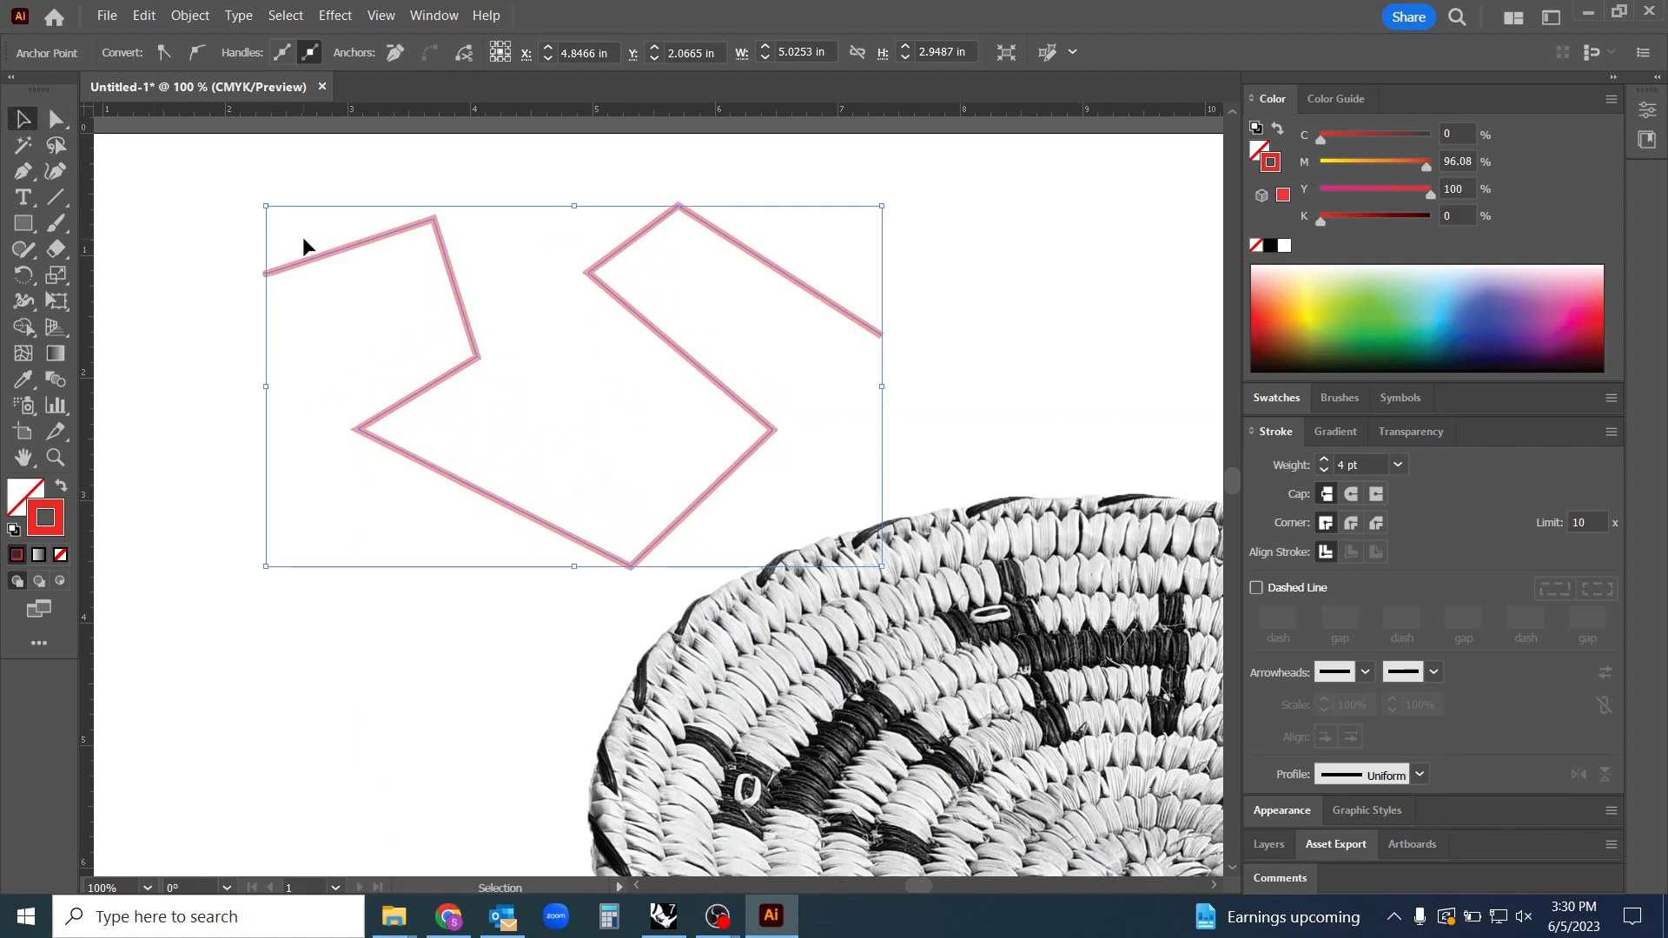
left_click(344, 262)
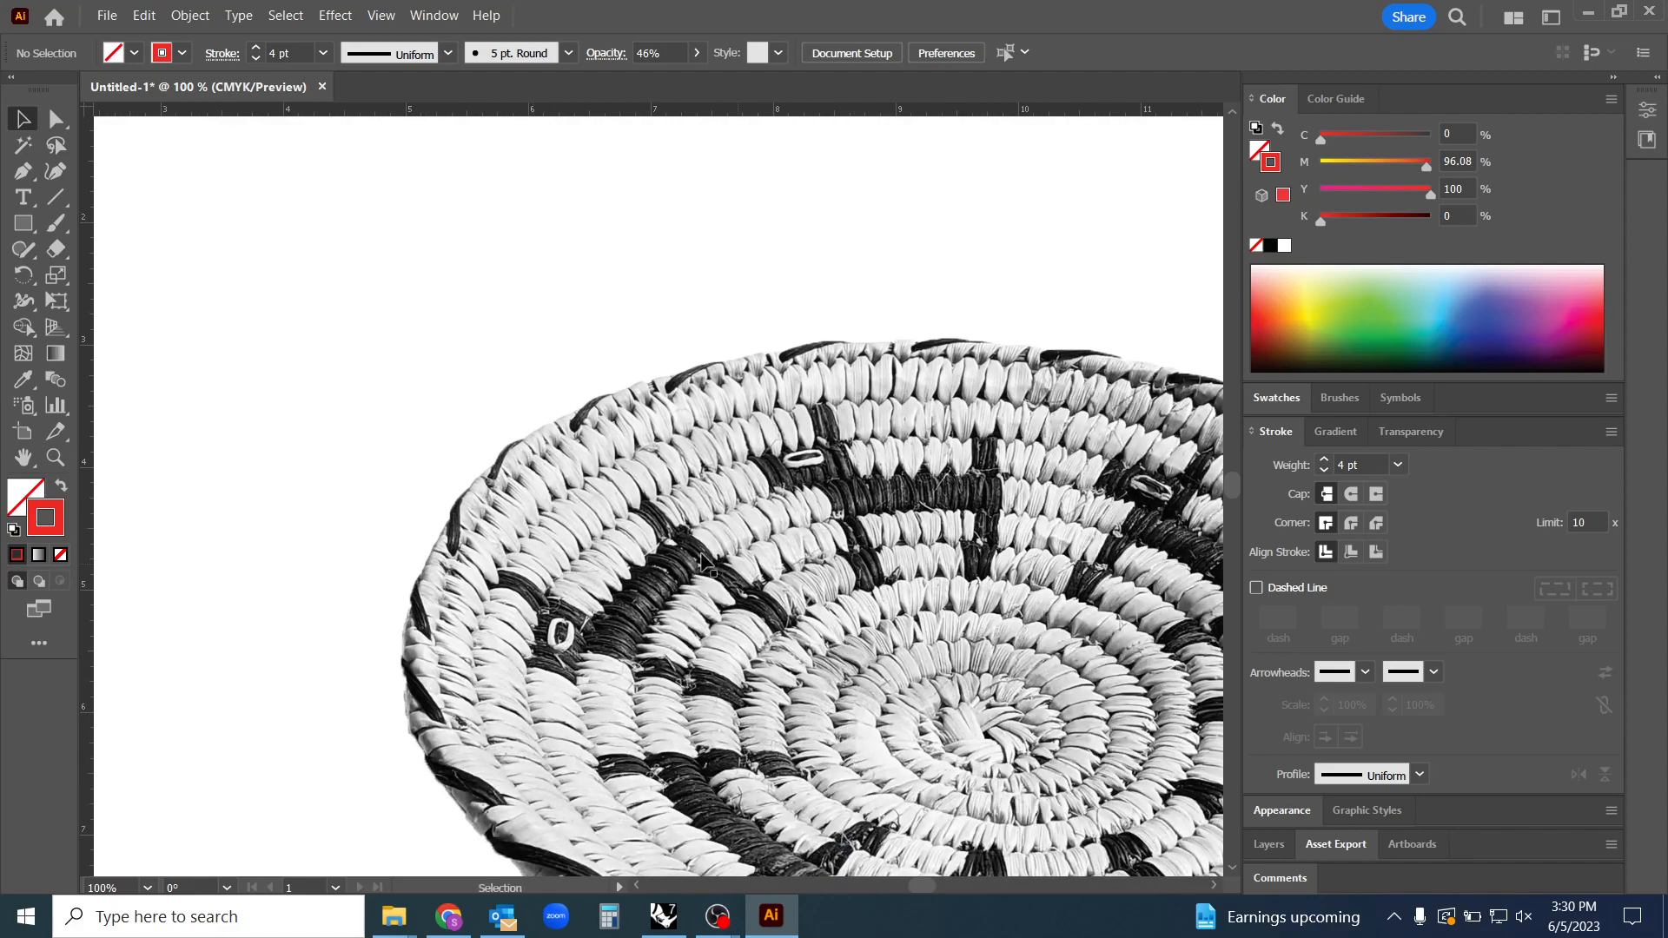
Draw a curved red pen path, then refine its top-left end and lower-left bend
left_click_drag(702, 564, 814, 562)
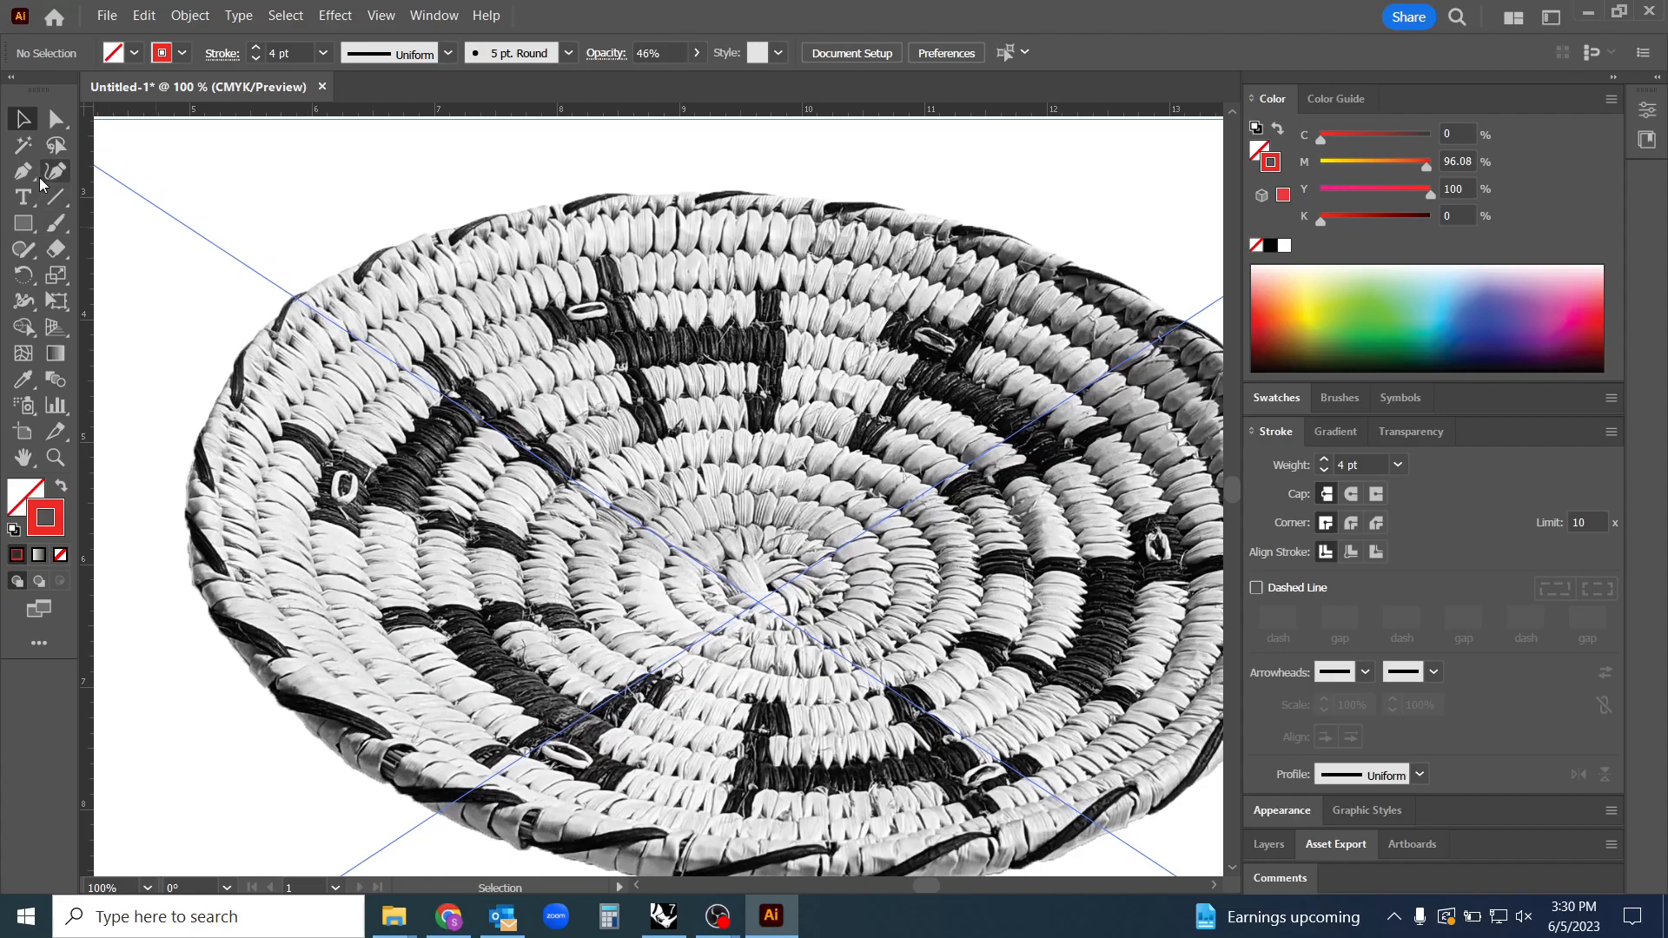
mouse_move(22, 171)
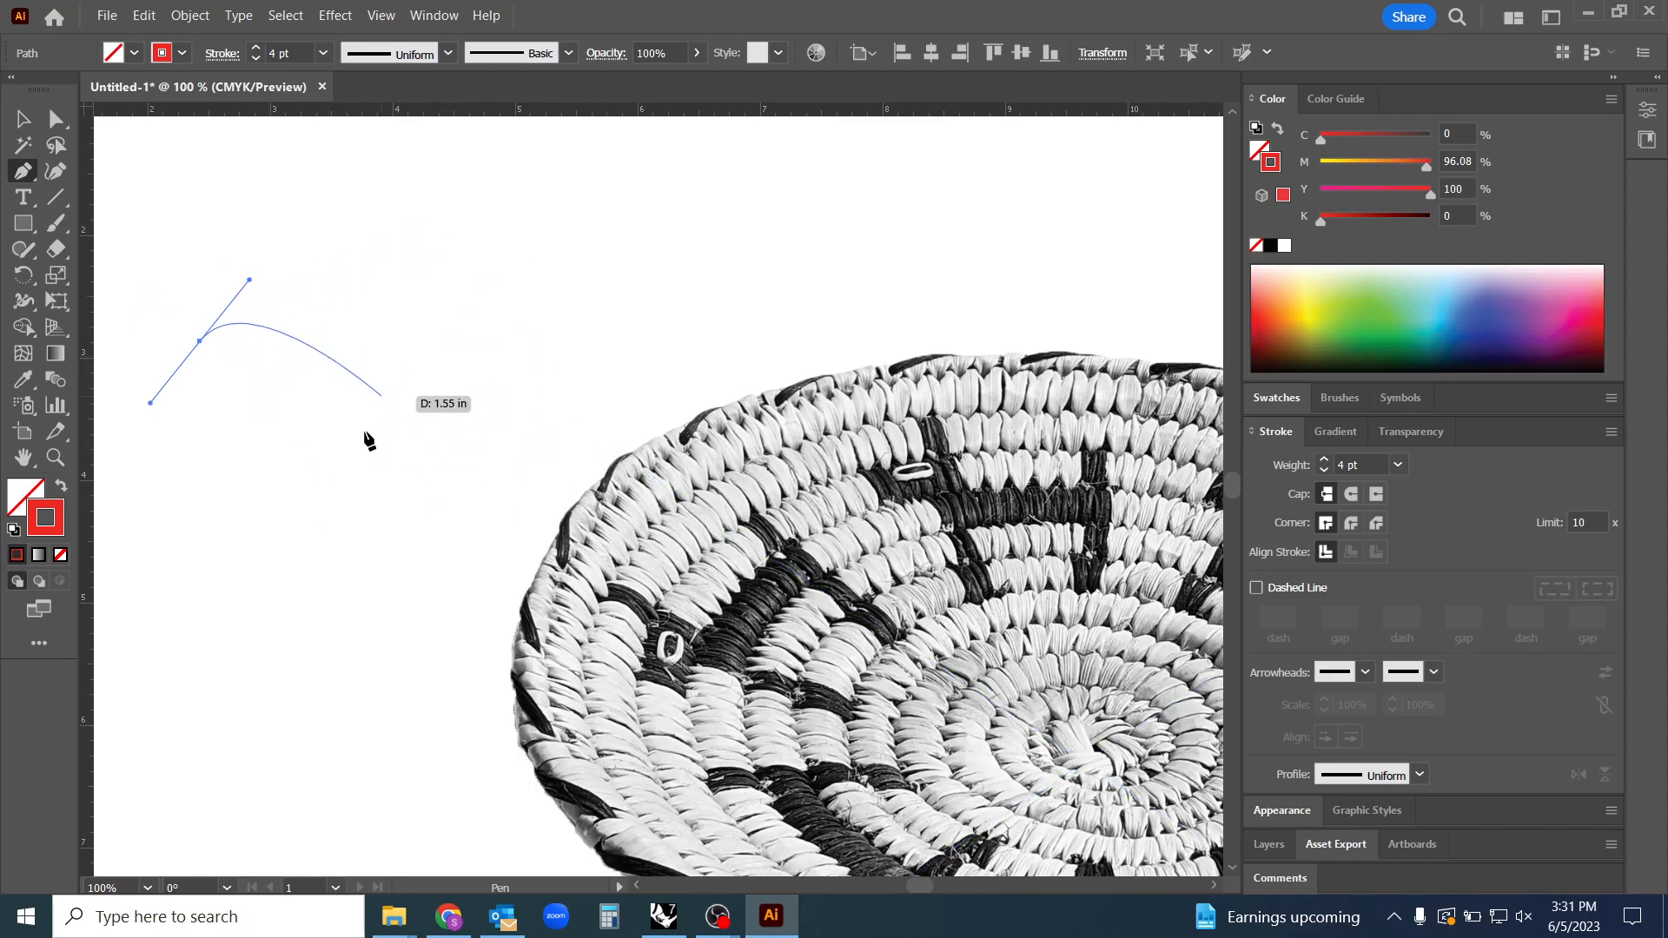
mouse_move(299, 370)
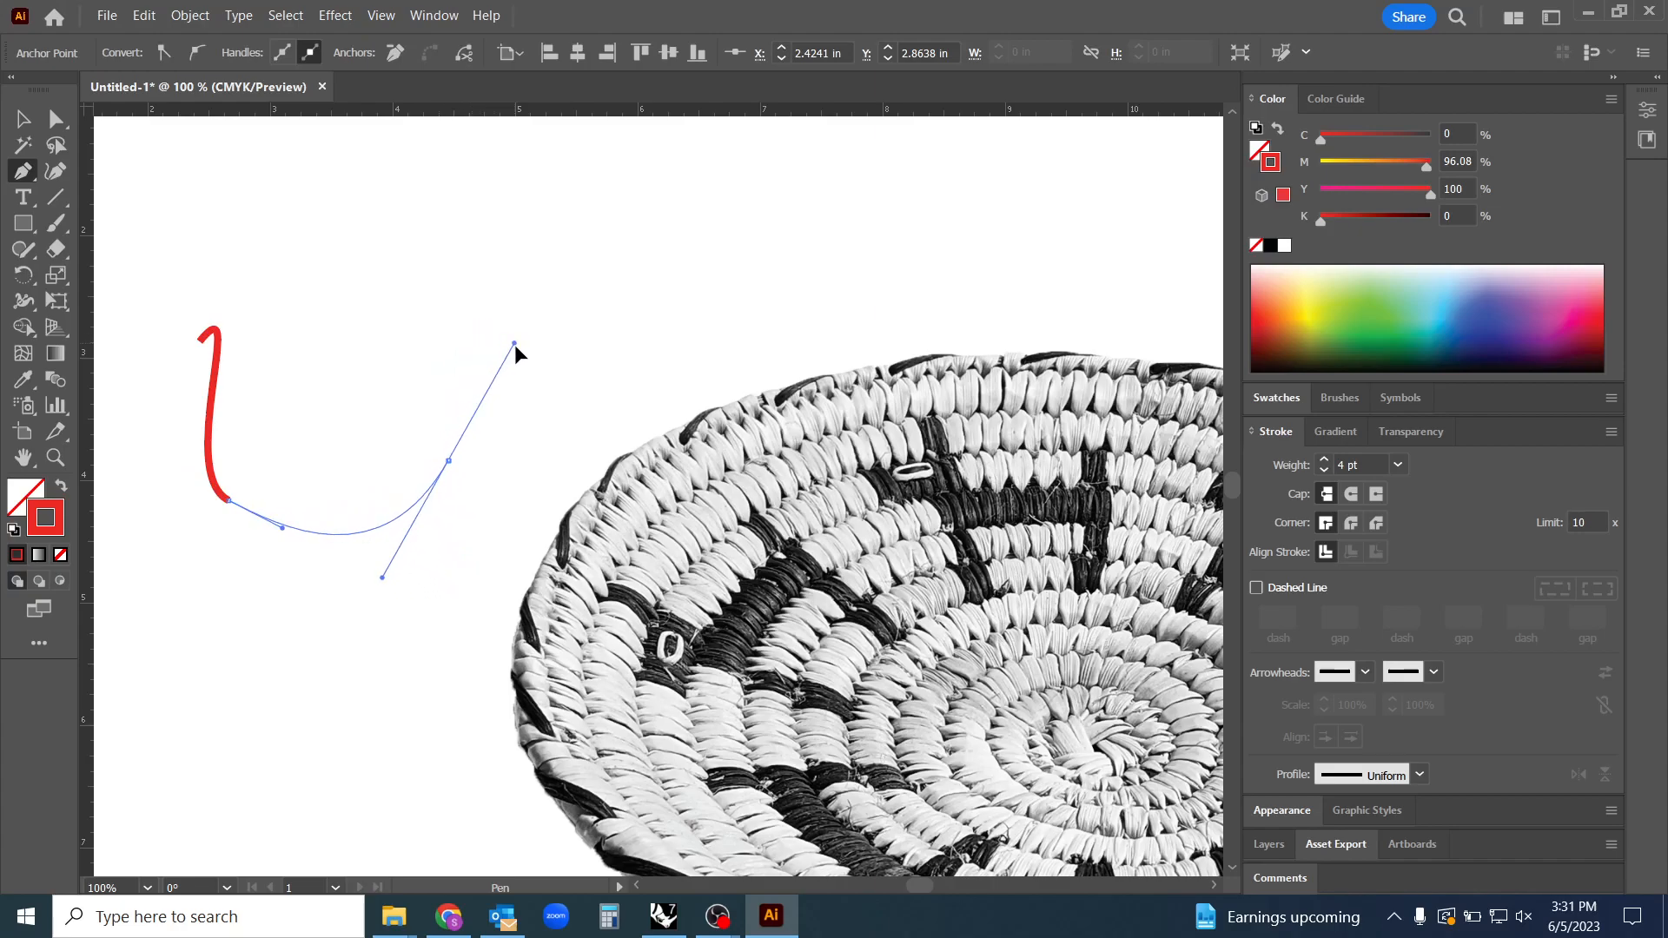
left_click_drag(486, 350, 402, 292)
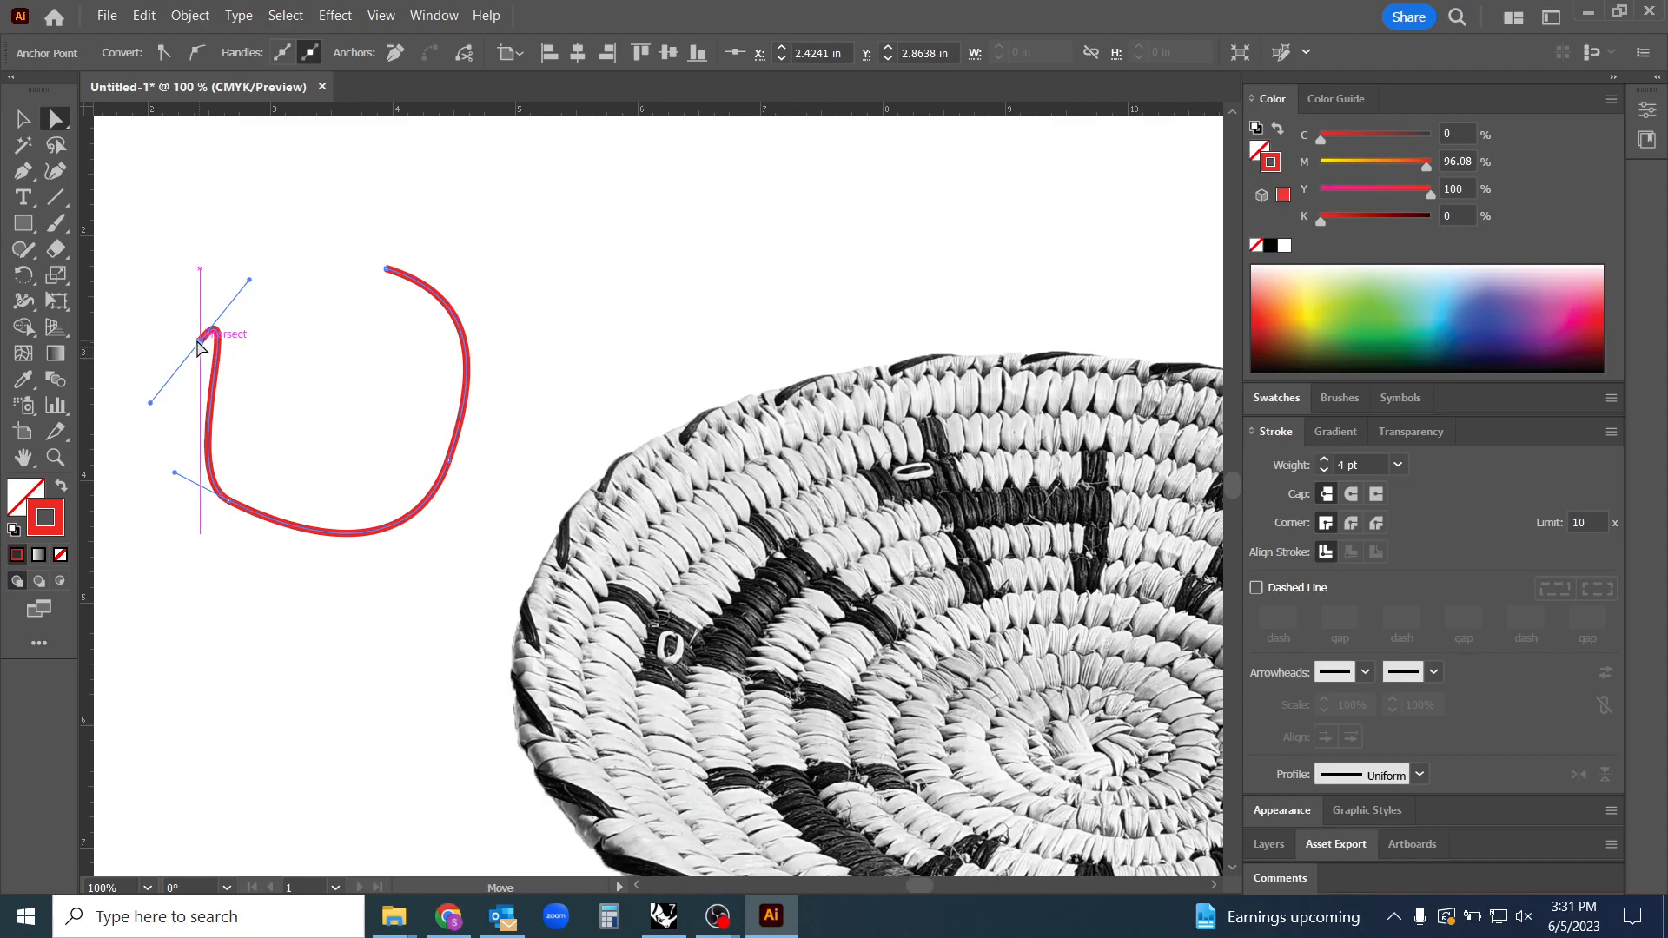
left_click_drag(202, 335, 142, 354)
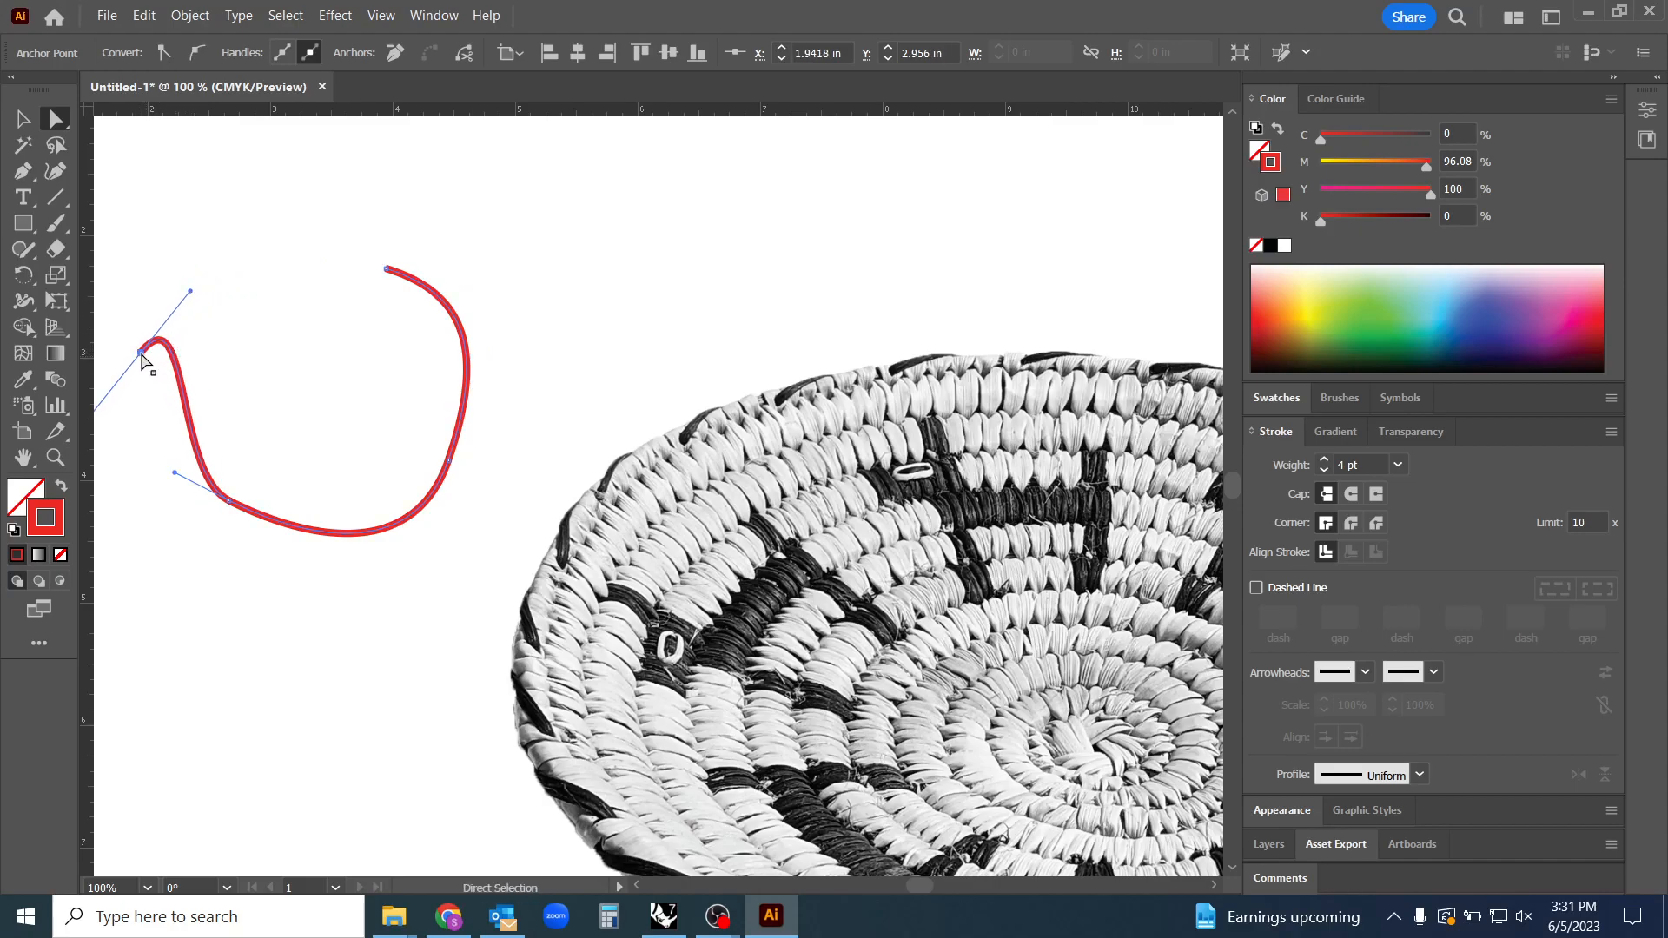
left_click_drag(142, 354, 168, 336)
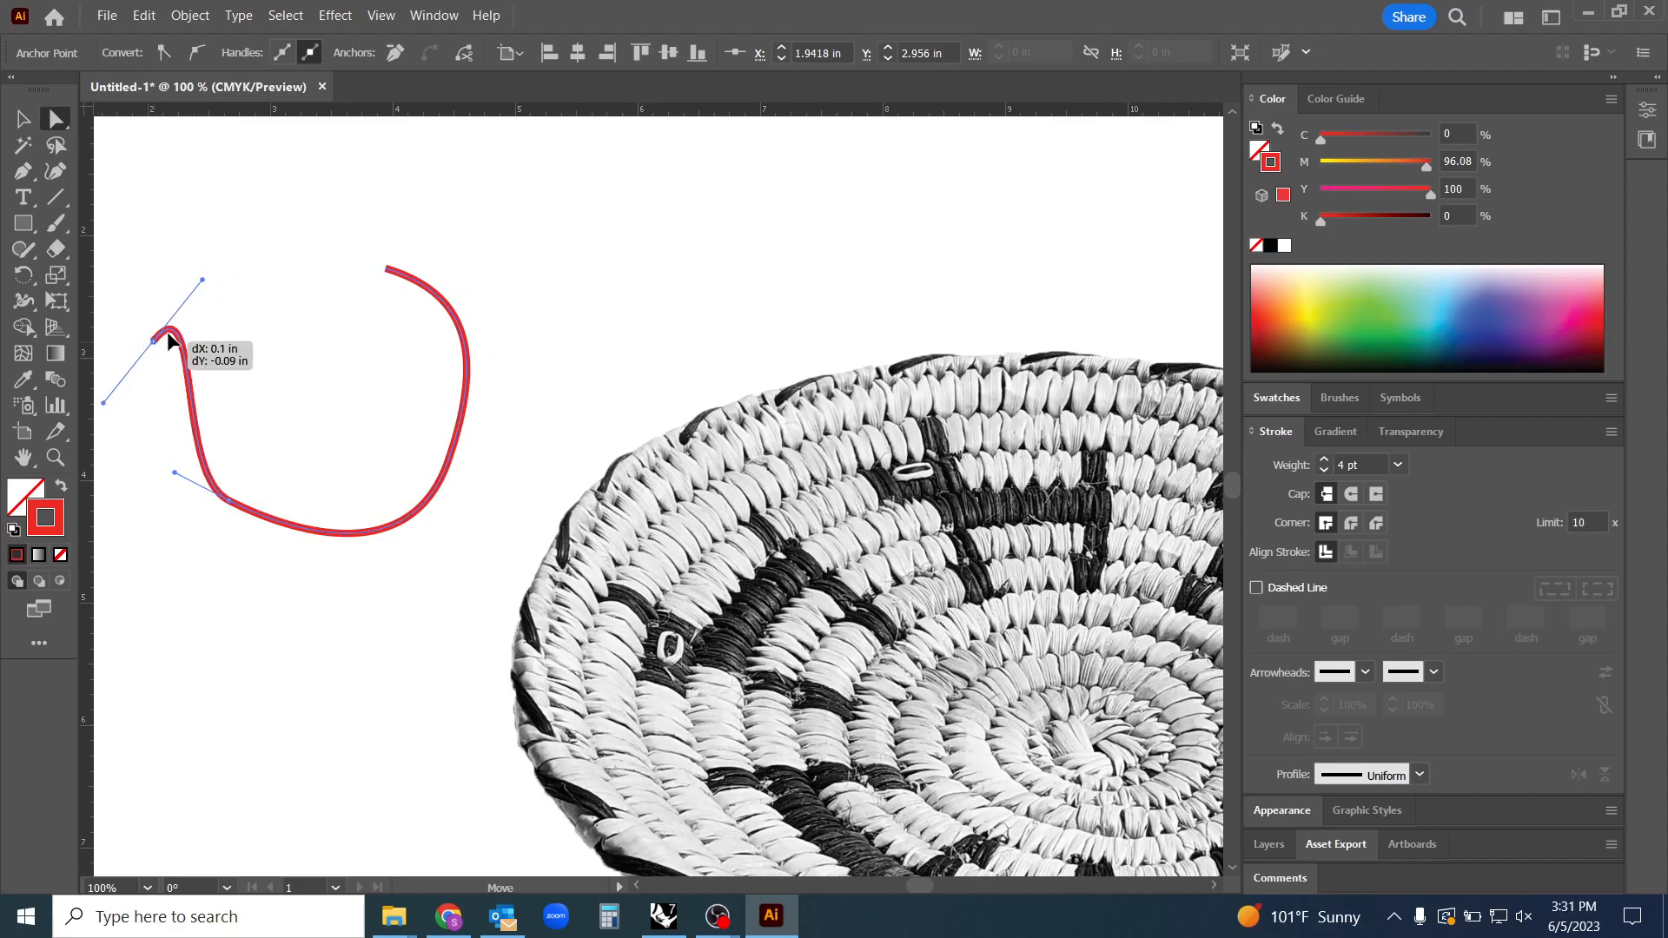
left_click_drag(174, 336, 262, 237)
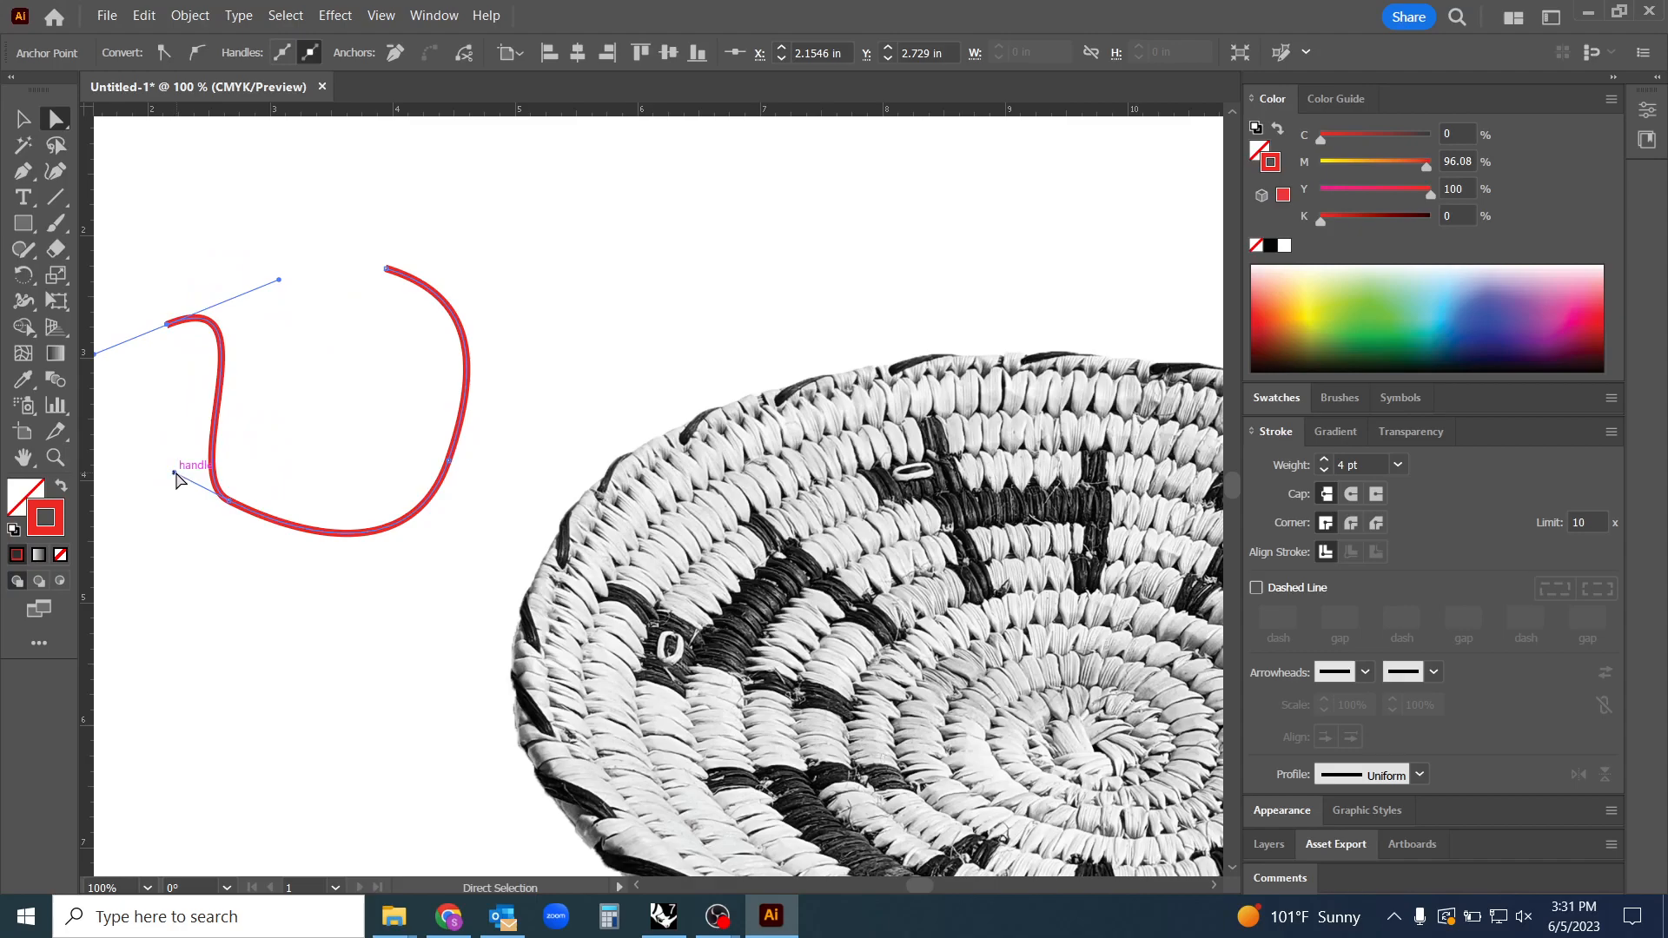
left_click_drag(176, 478, 133, 415)
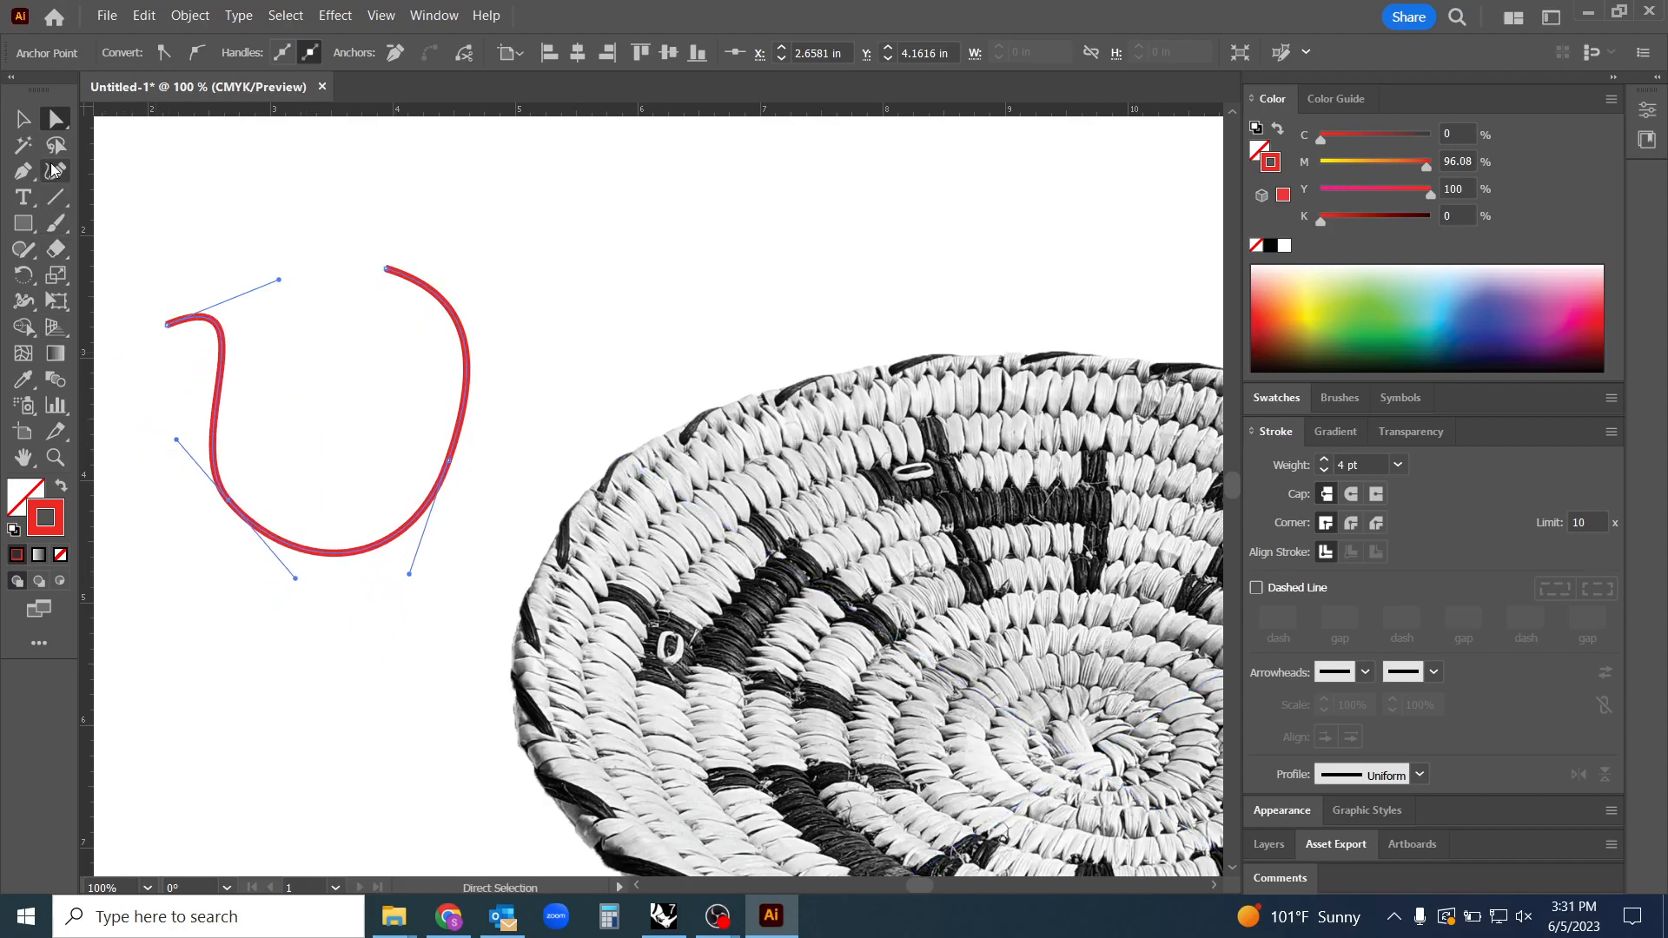
left_click(23, 119)
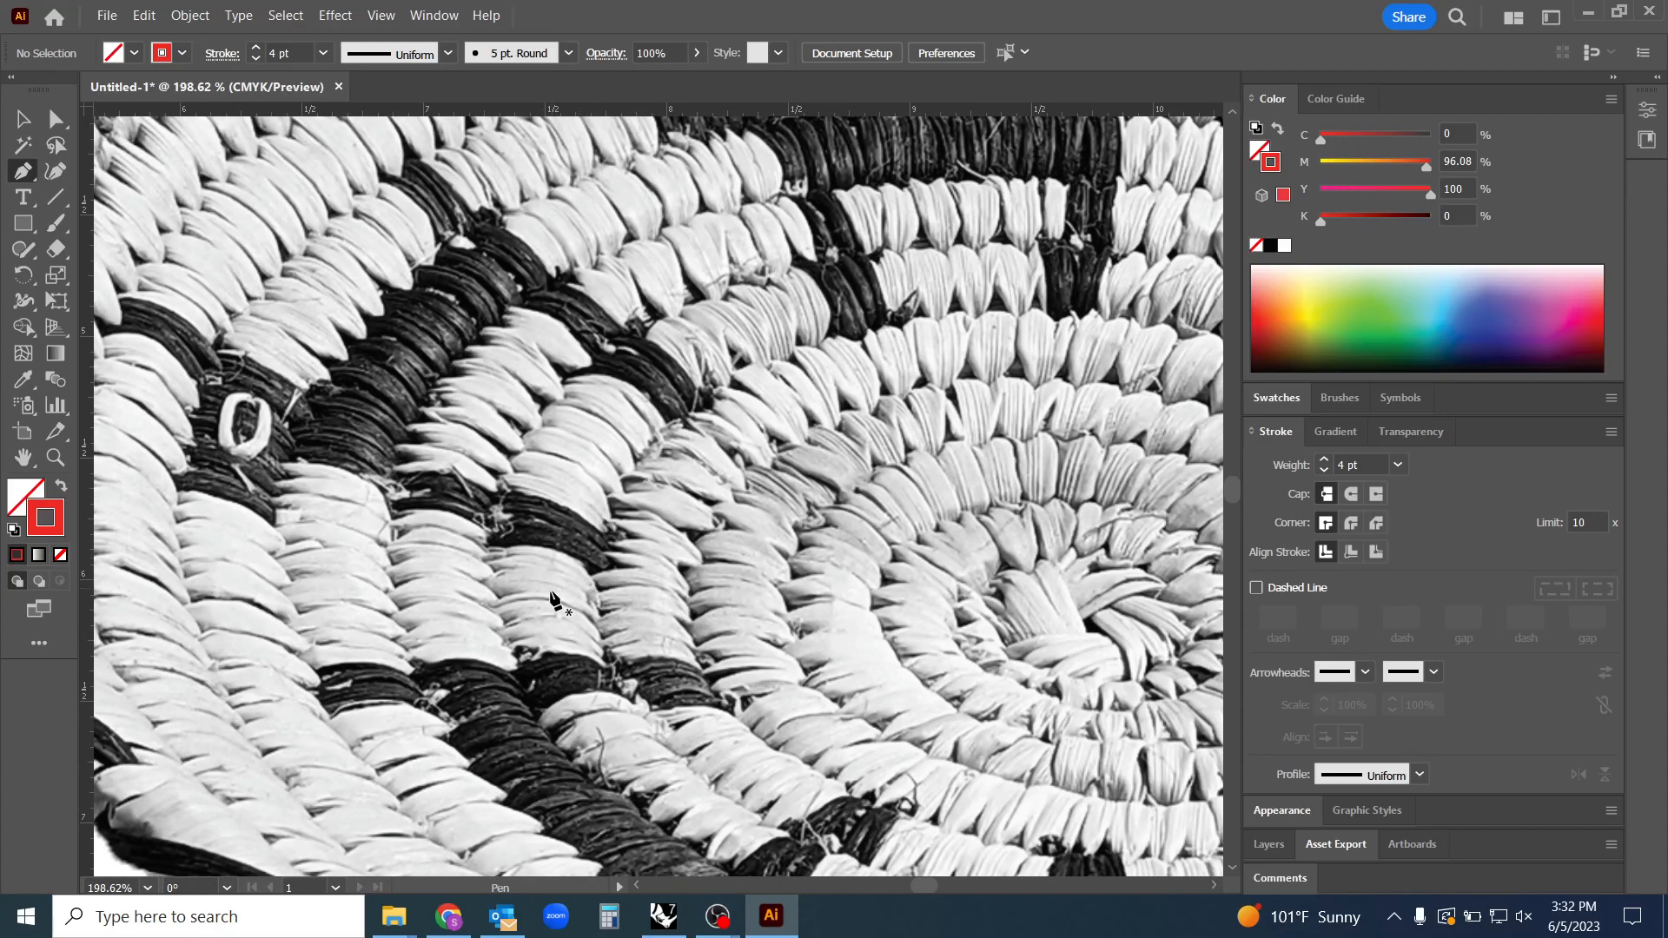
Trace a curved red arc over one basket coil, closing it and adjusting its anchors
left_click_drag(554, 601, 622, 611)
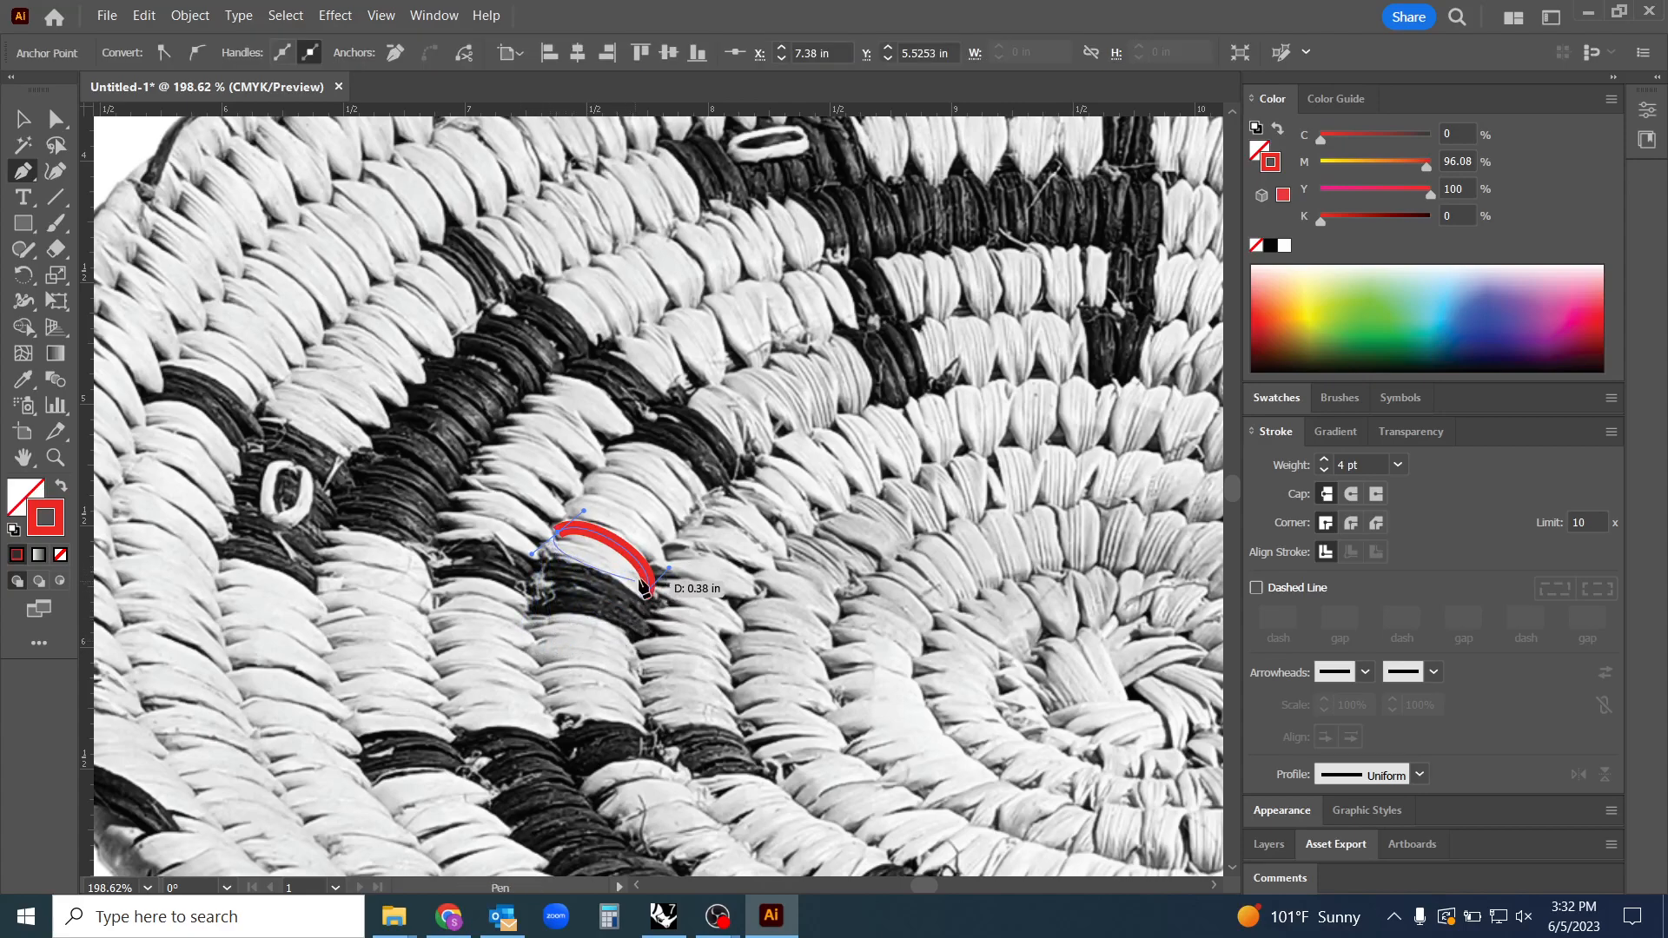
left_click_drag(641, 591, 657, 573)
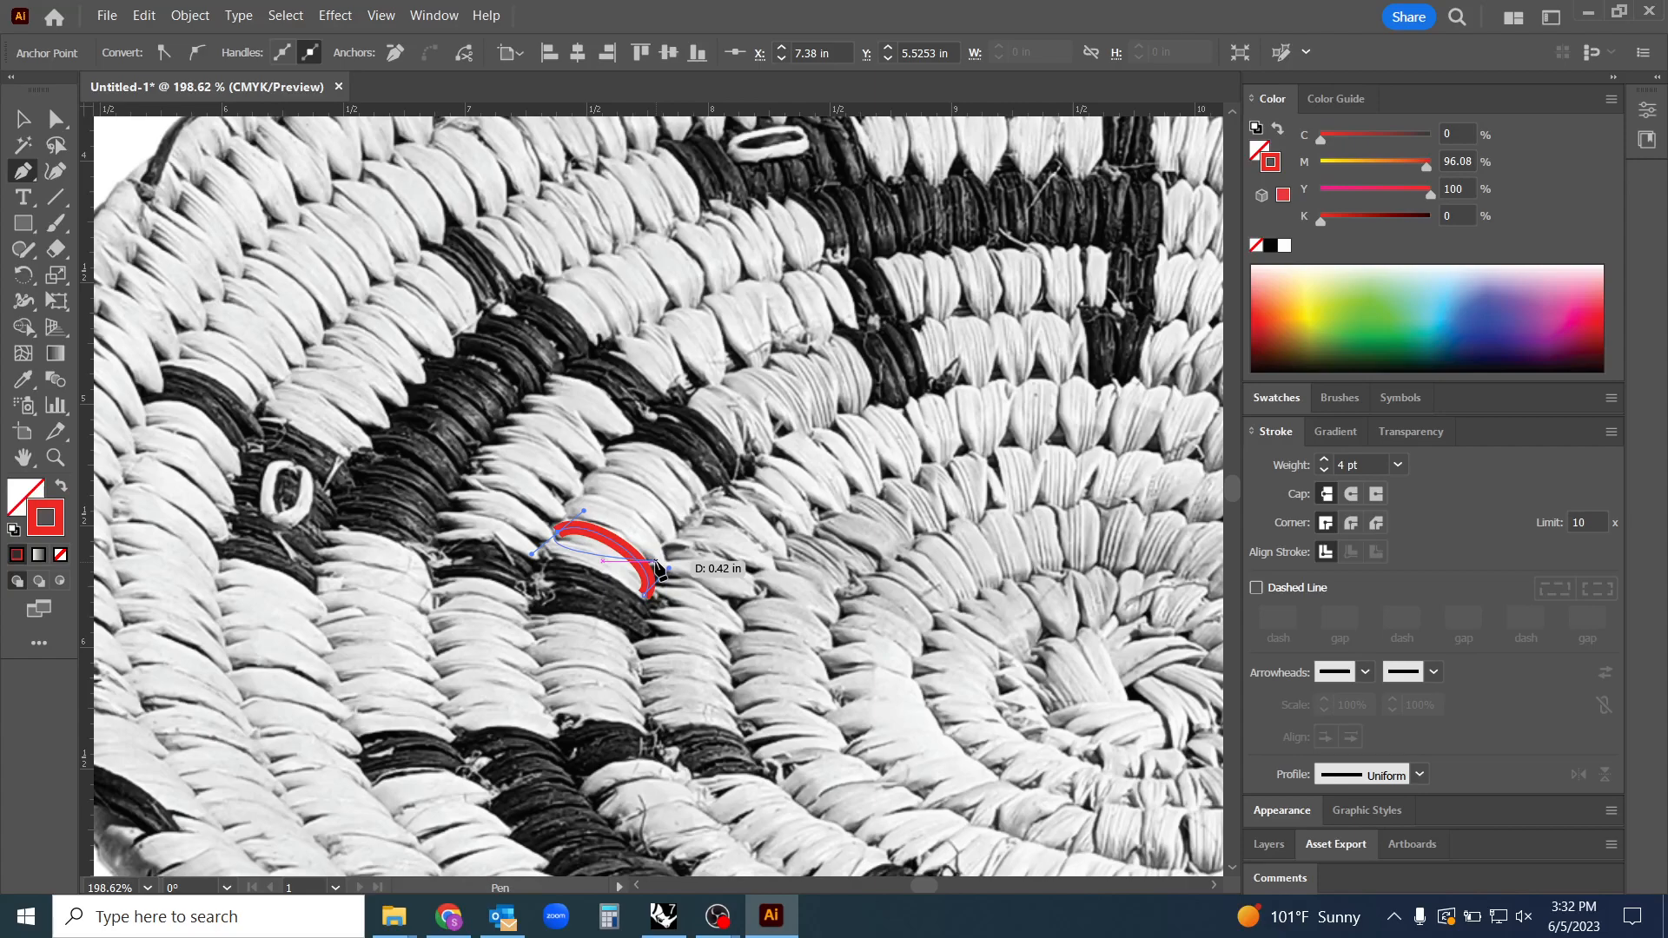
left_click_drag(656, 572, 663, 560)
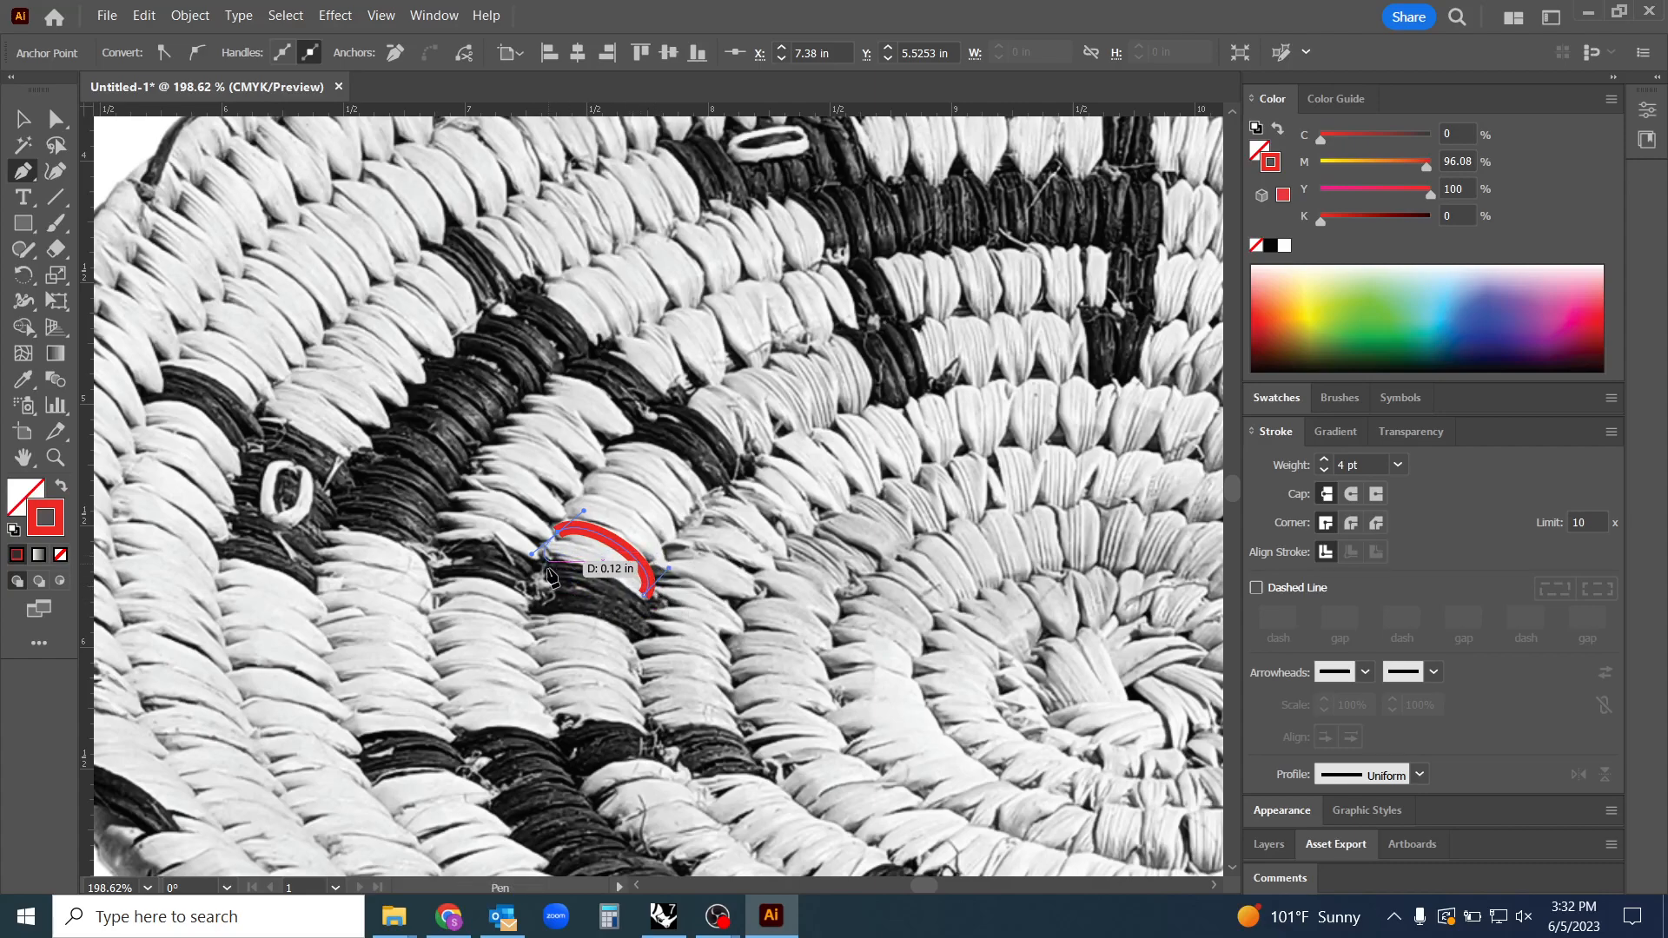
left_click_drag(554, 575, 627, 596)
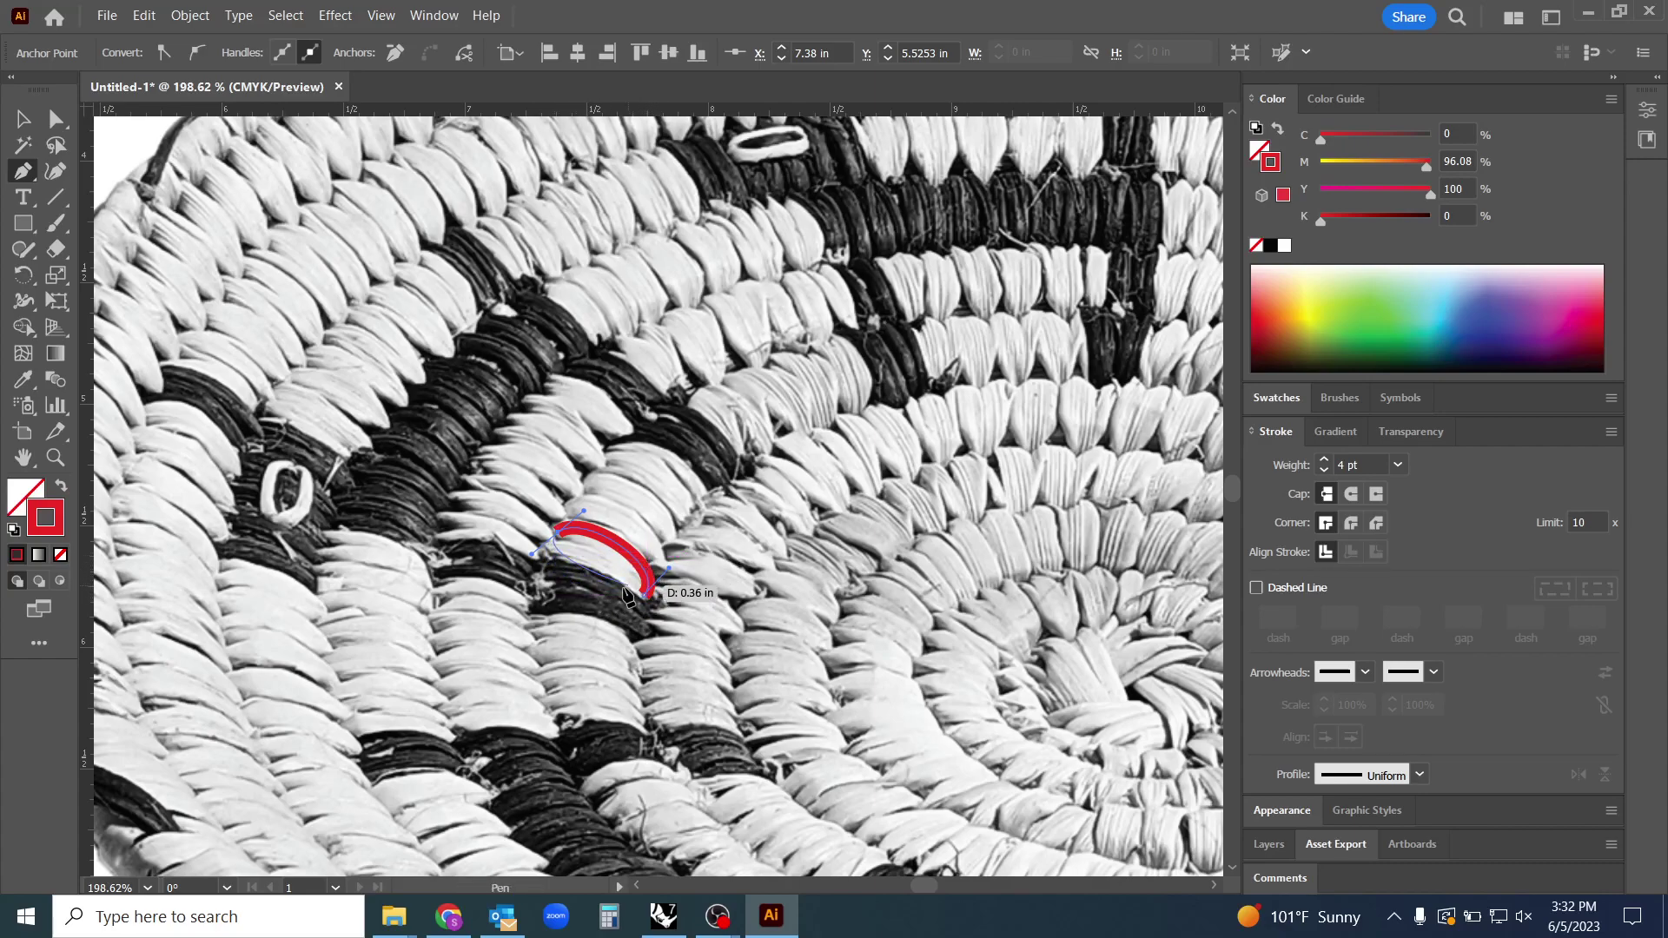
left_click_drag(626, 596, 658, 579)
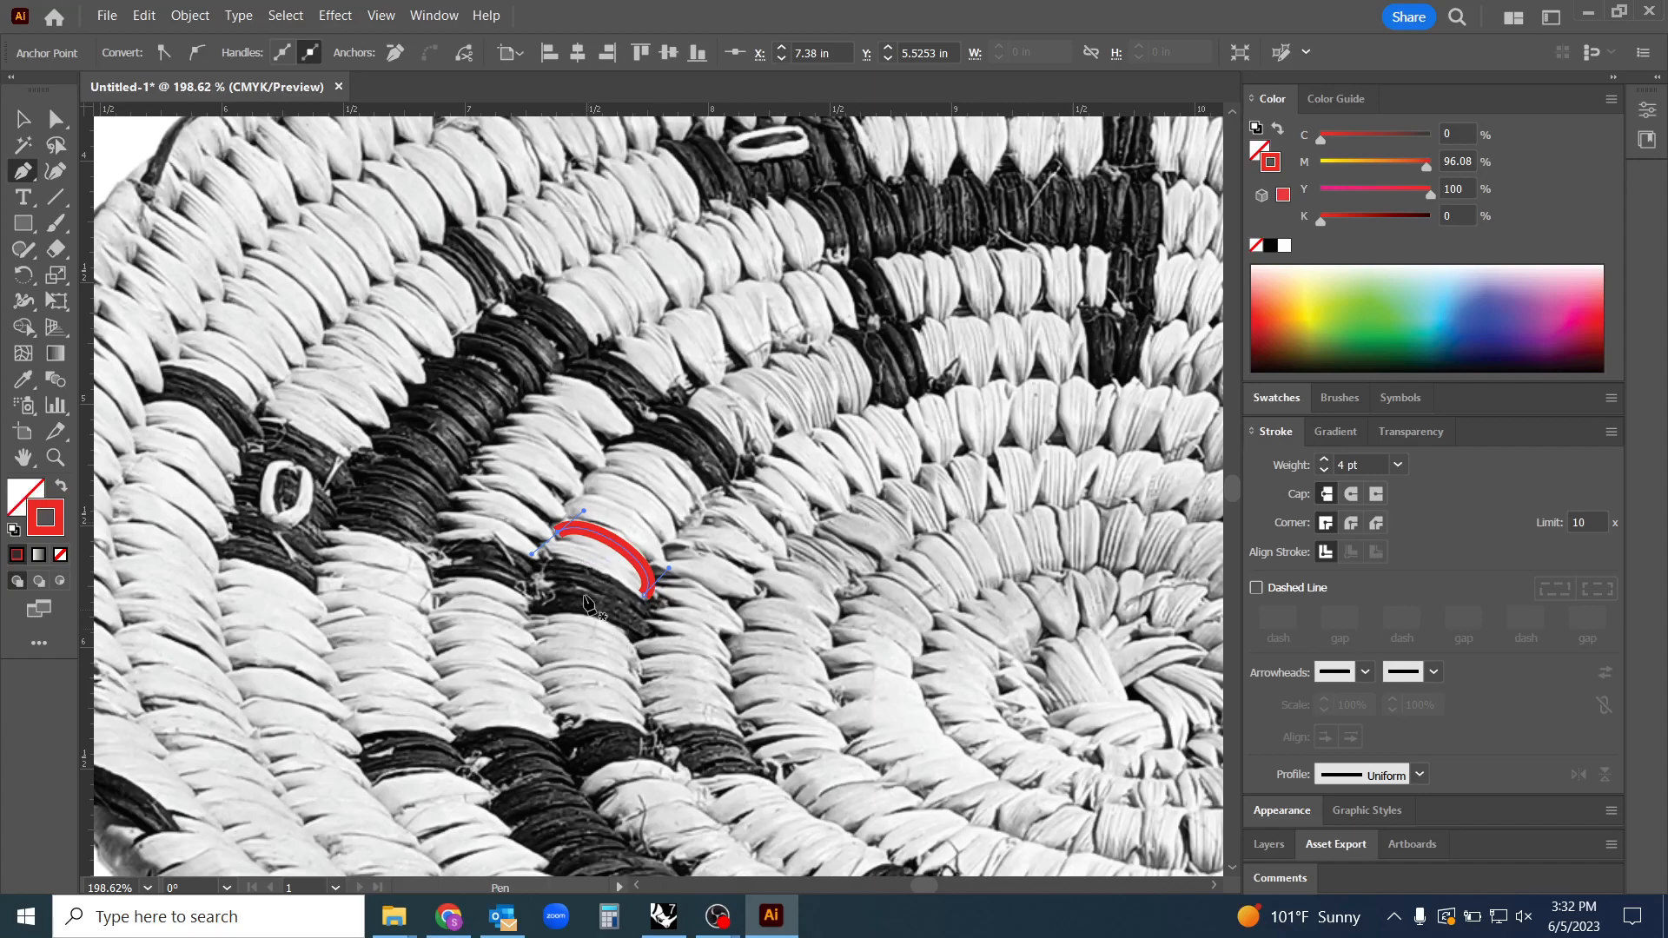
mouse_move(576, 597)
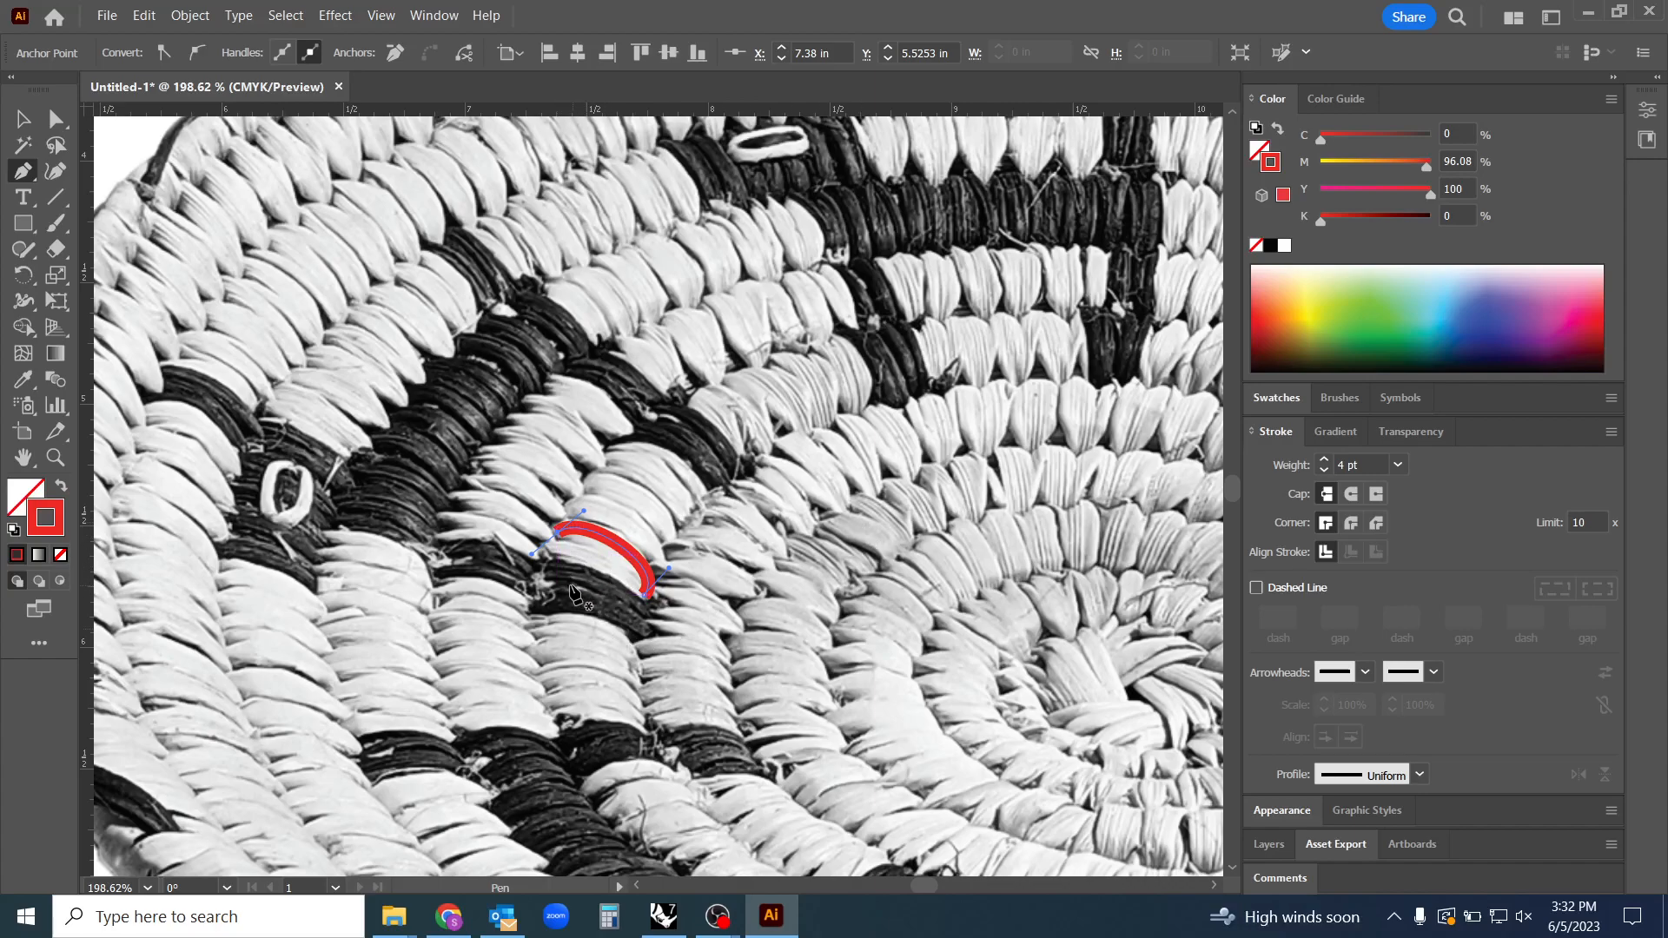
mouse_move(583, 576)
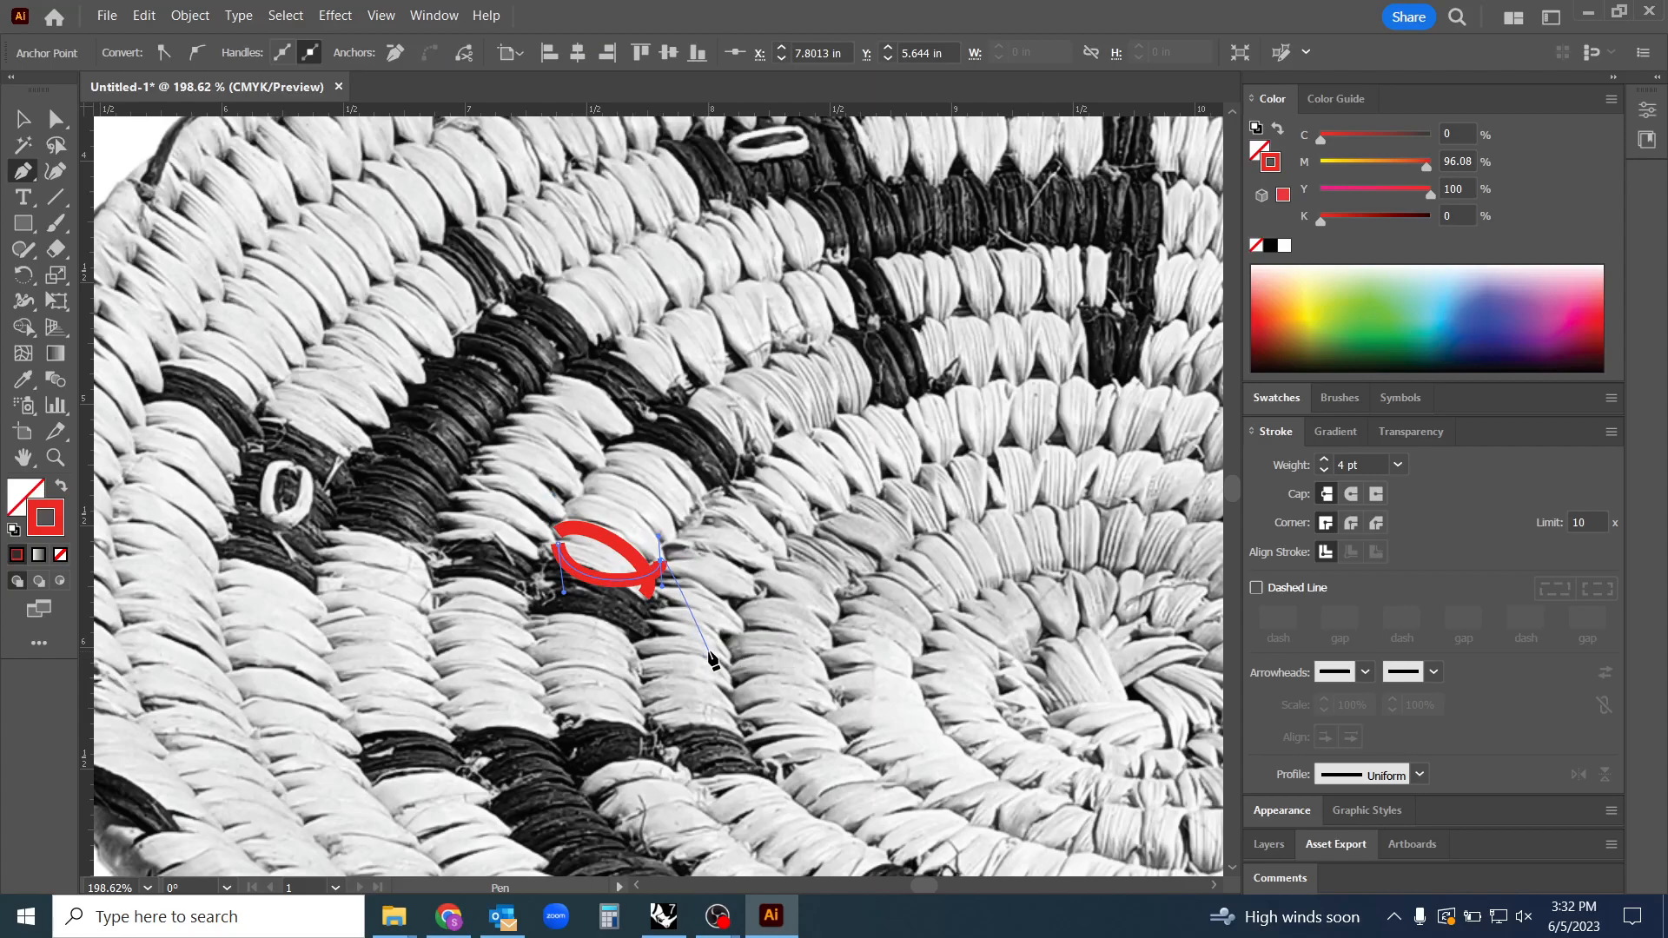
left_click(20, 120)
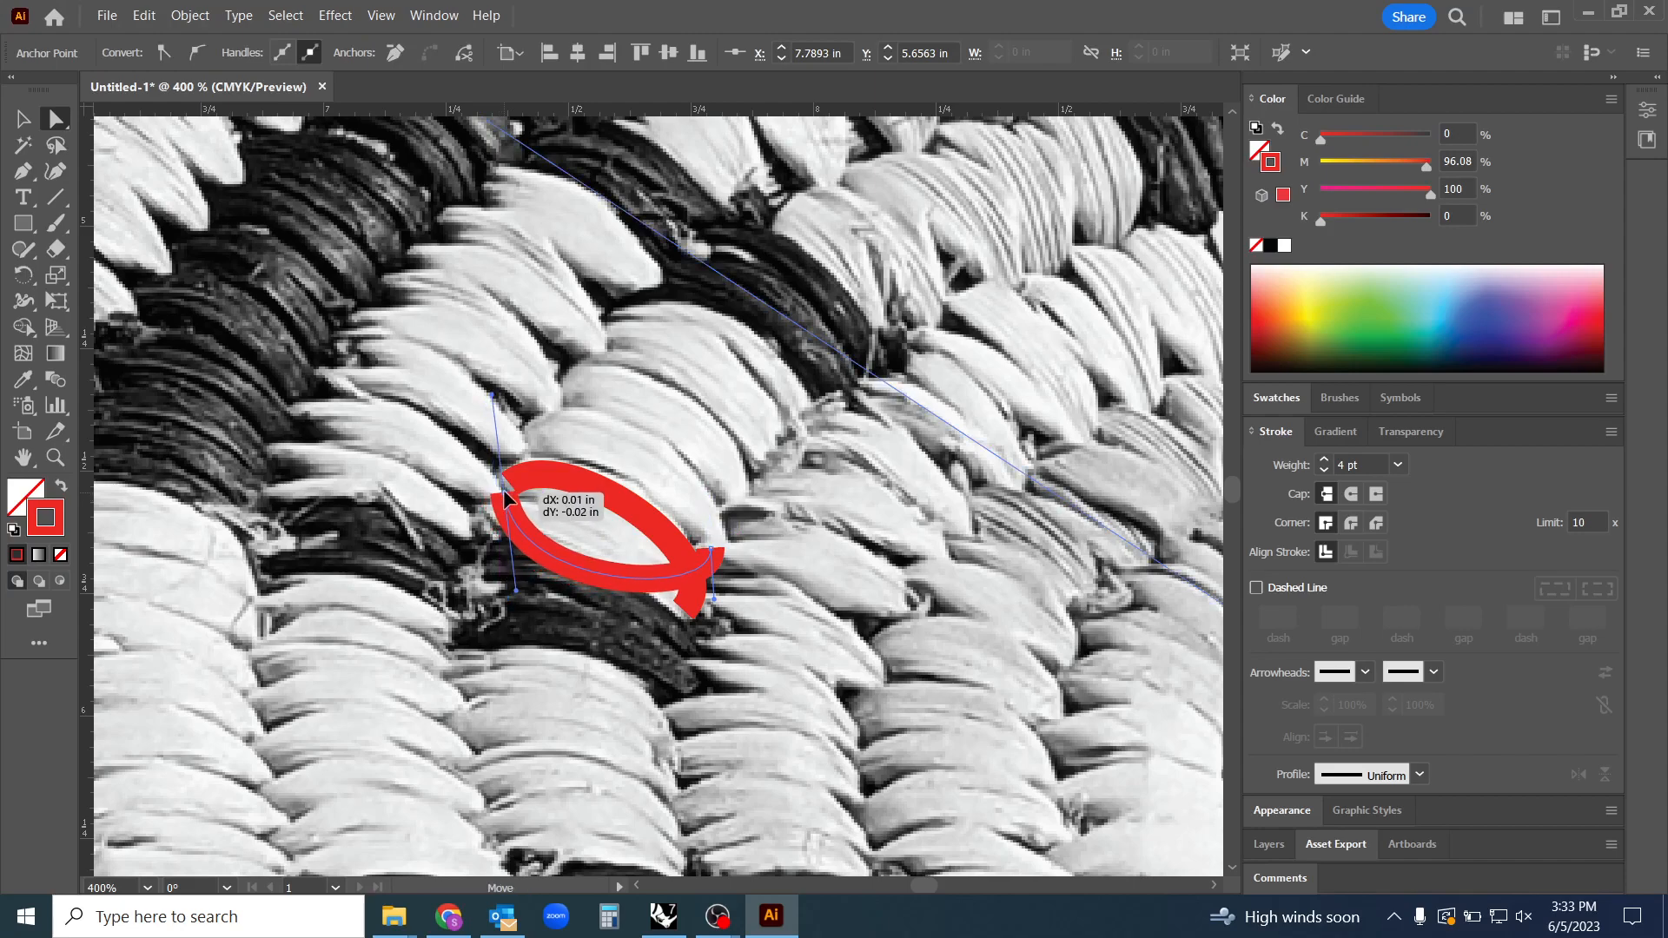
left_click_drag(509, 500, 511, 399)
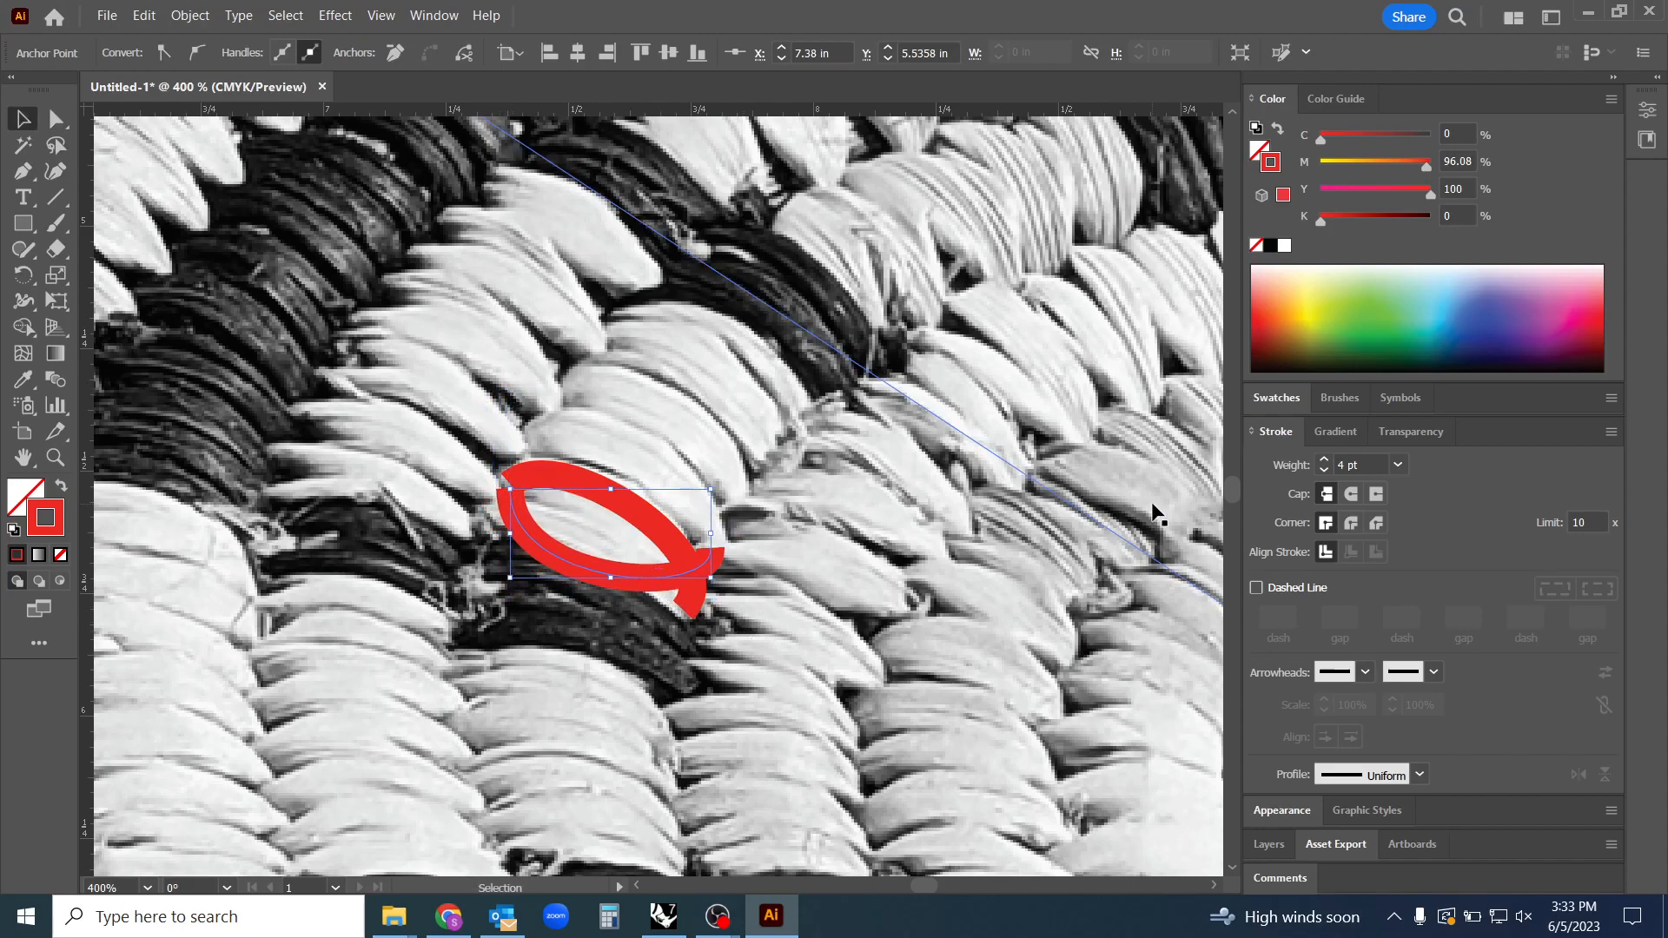
mouse_move(1281, 587)
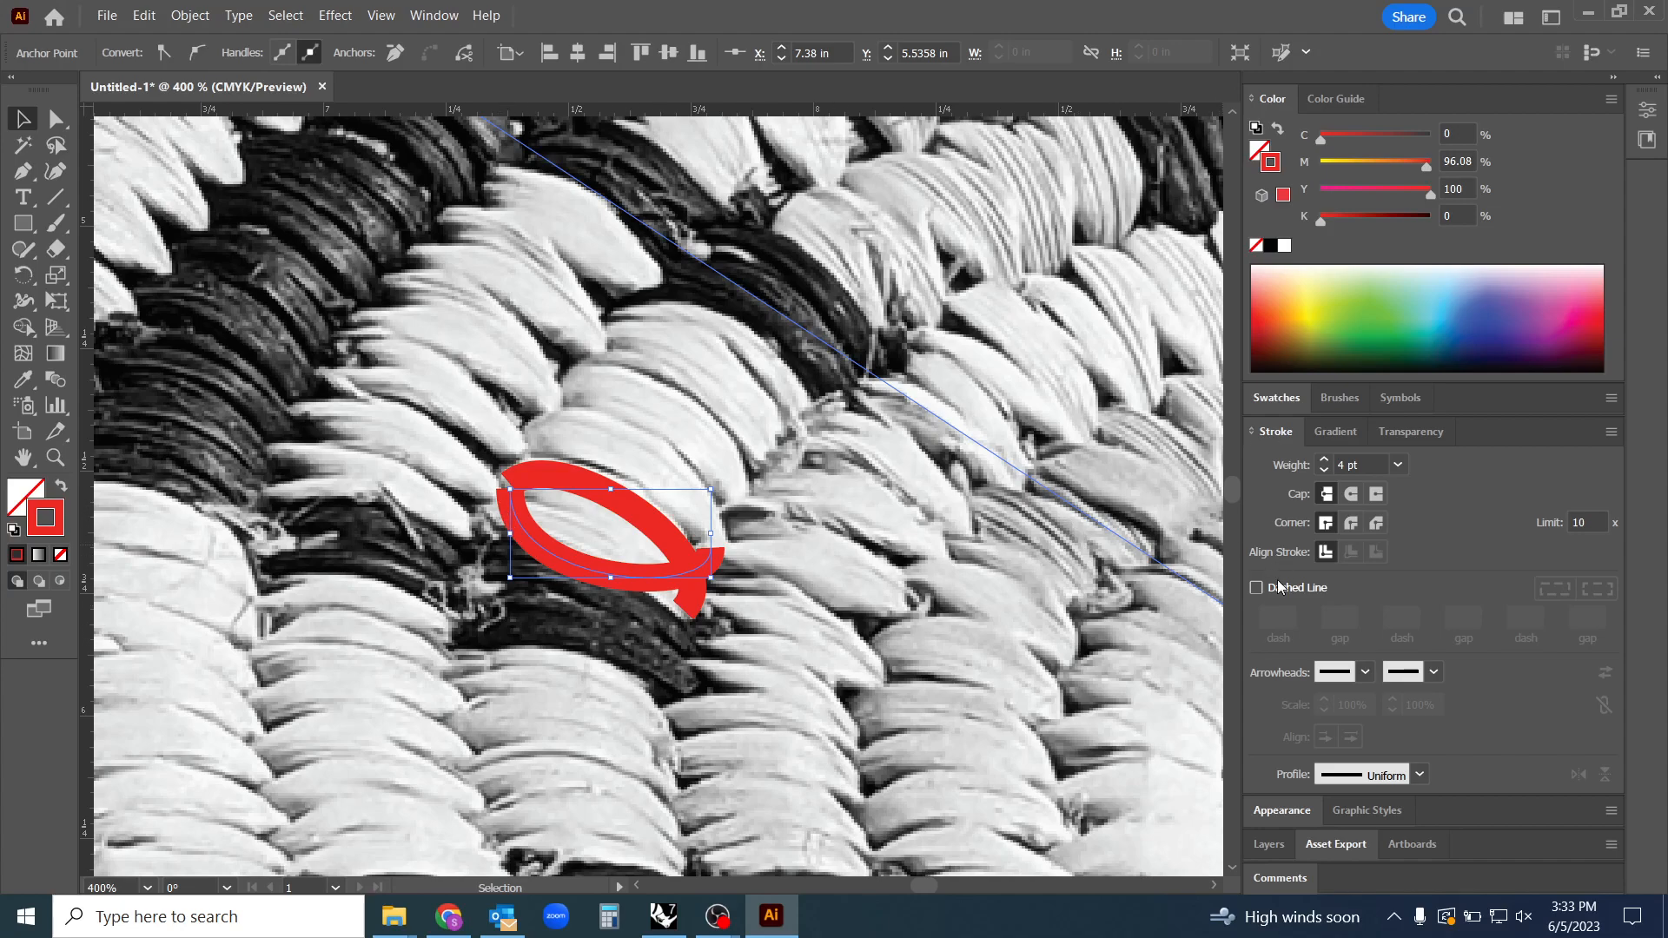
mouse_move(612, 490)
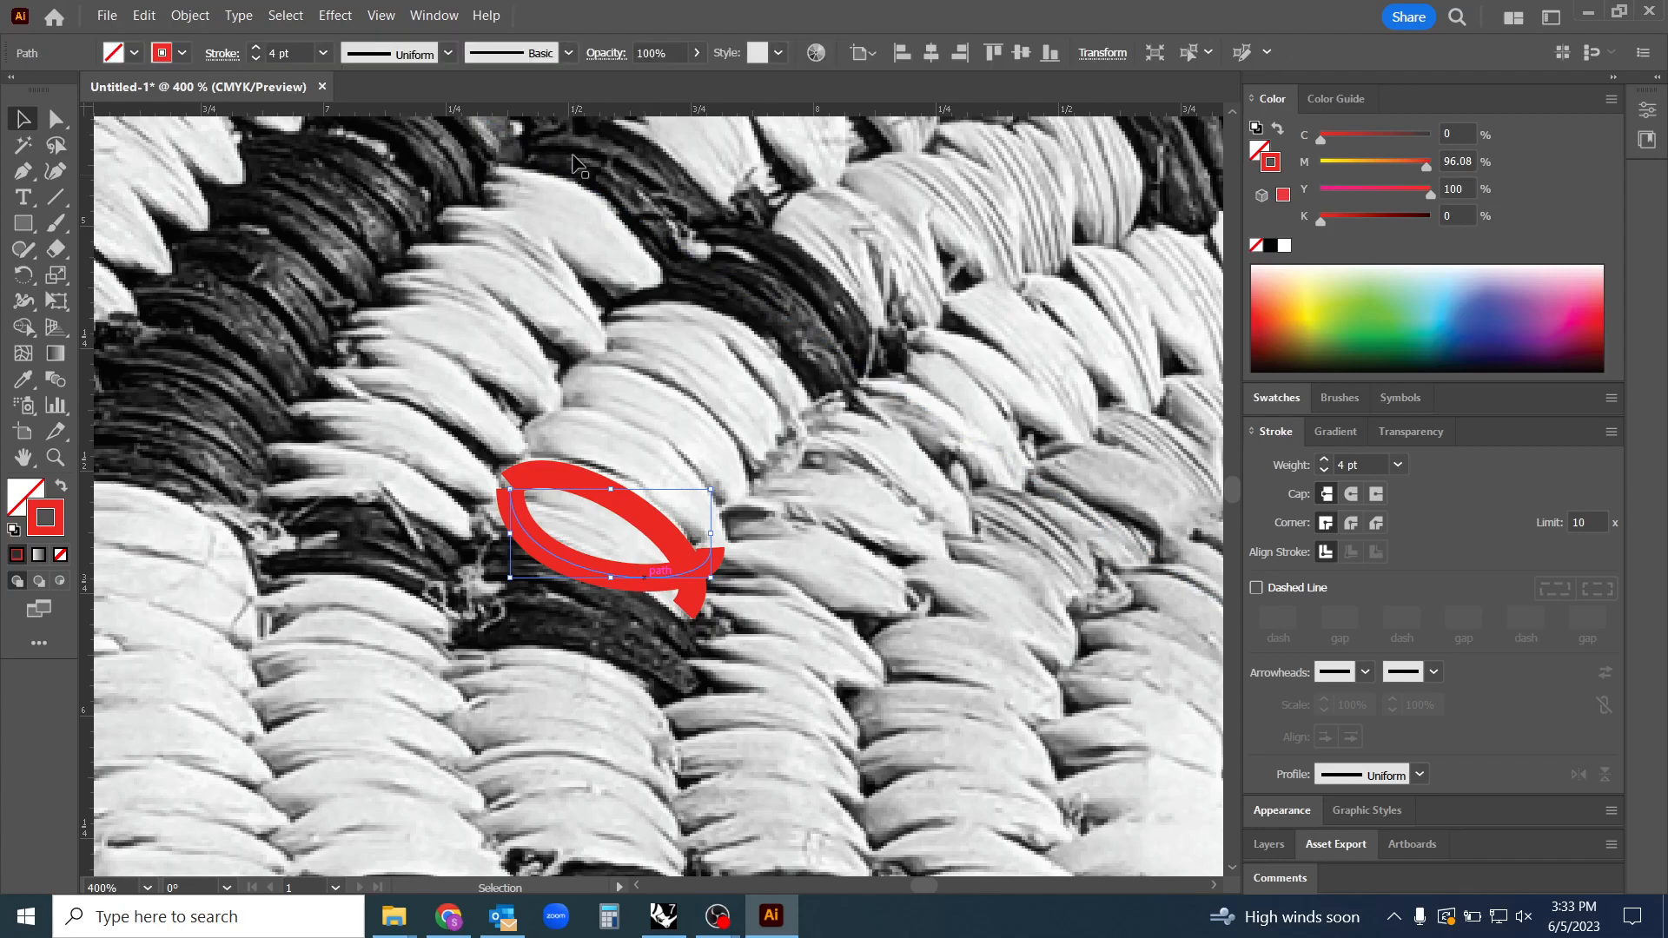
Give the stitch loop a dashed stroke with 3 pt dash and gap, adjusting opacity
left_click_drag(697, 80, 646, 80)
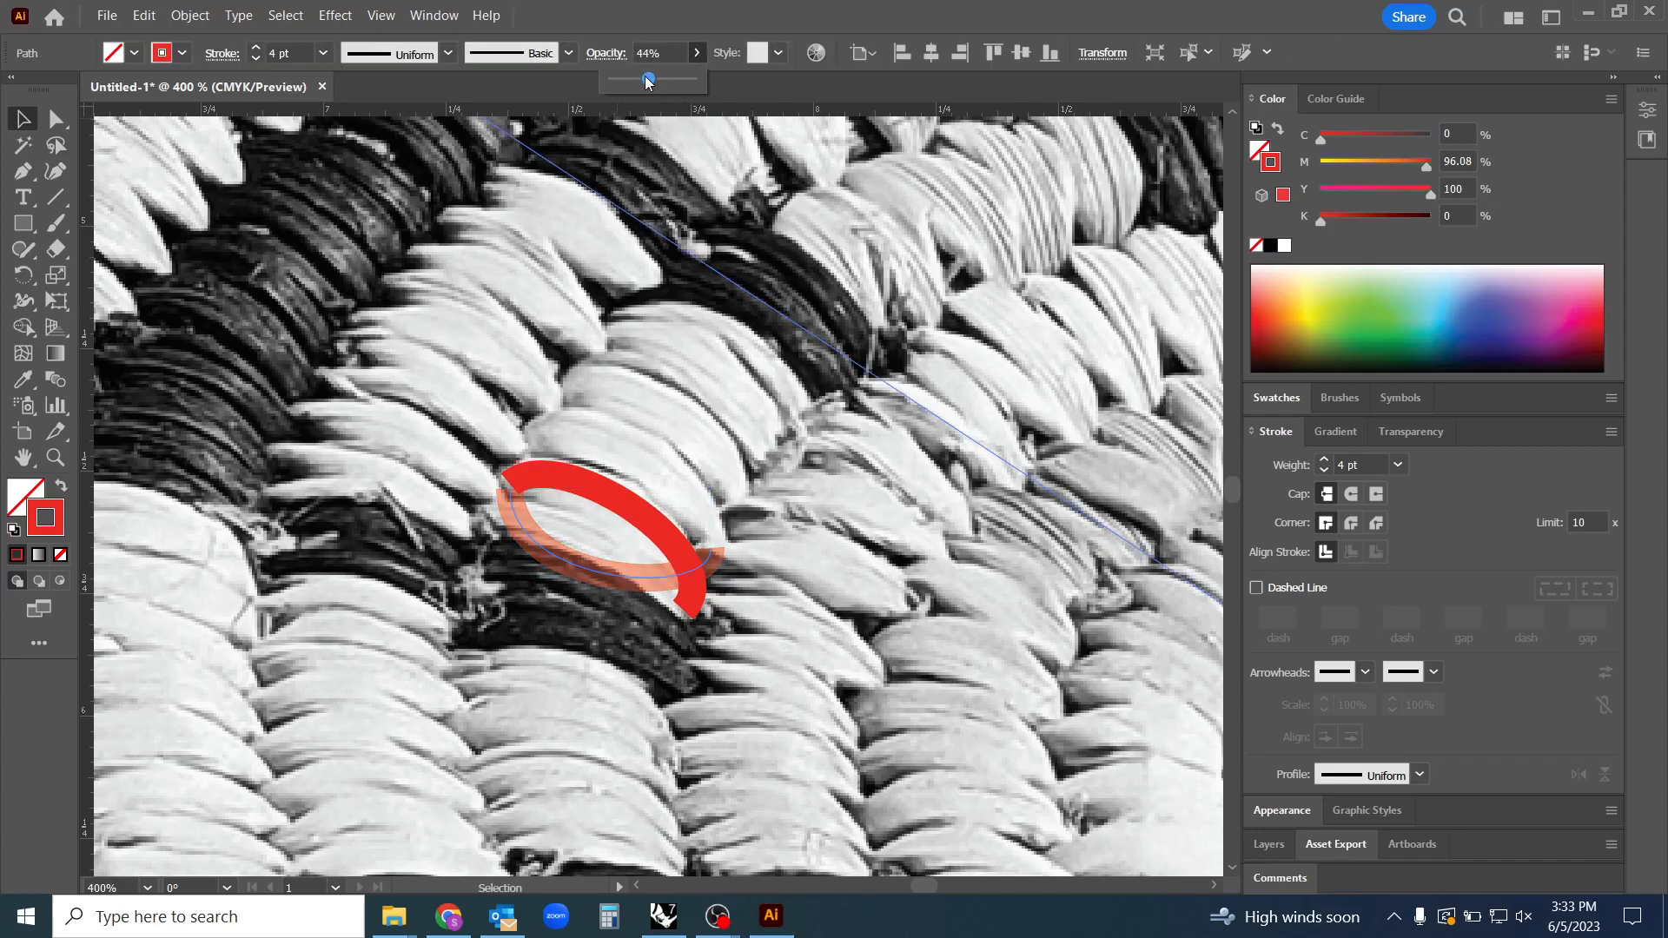
left_click_drag(646, 79, 651, 79)
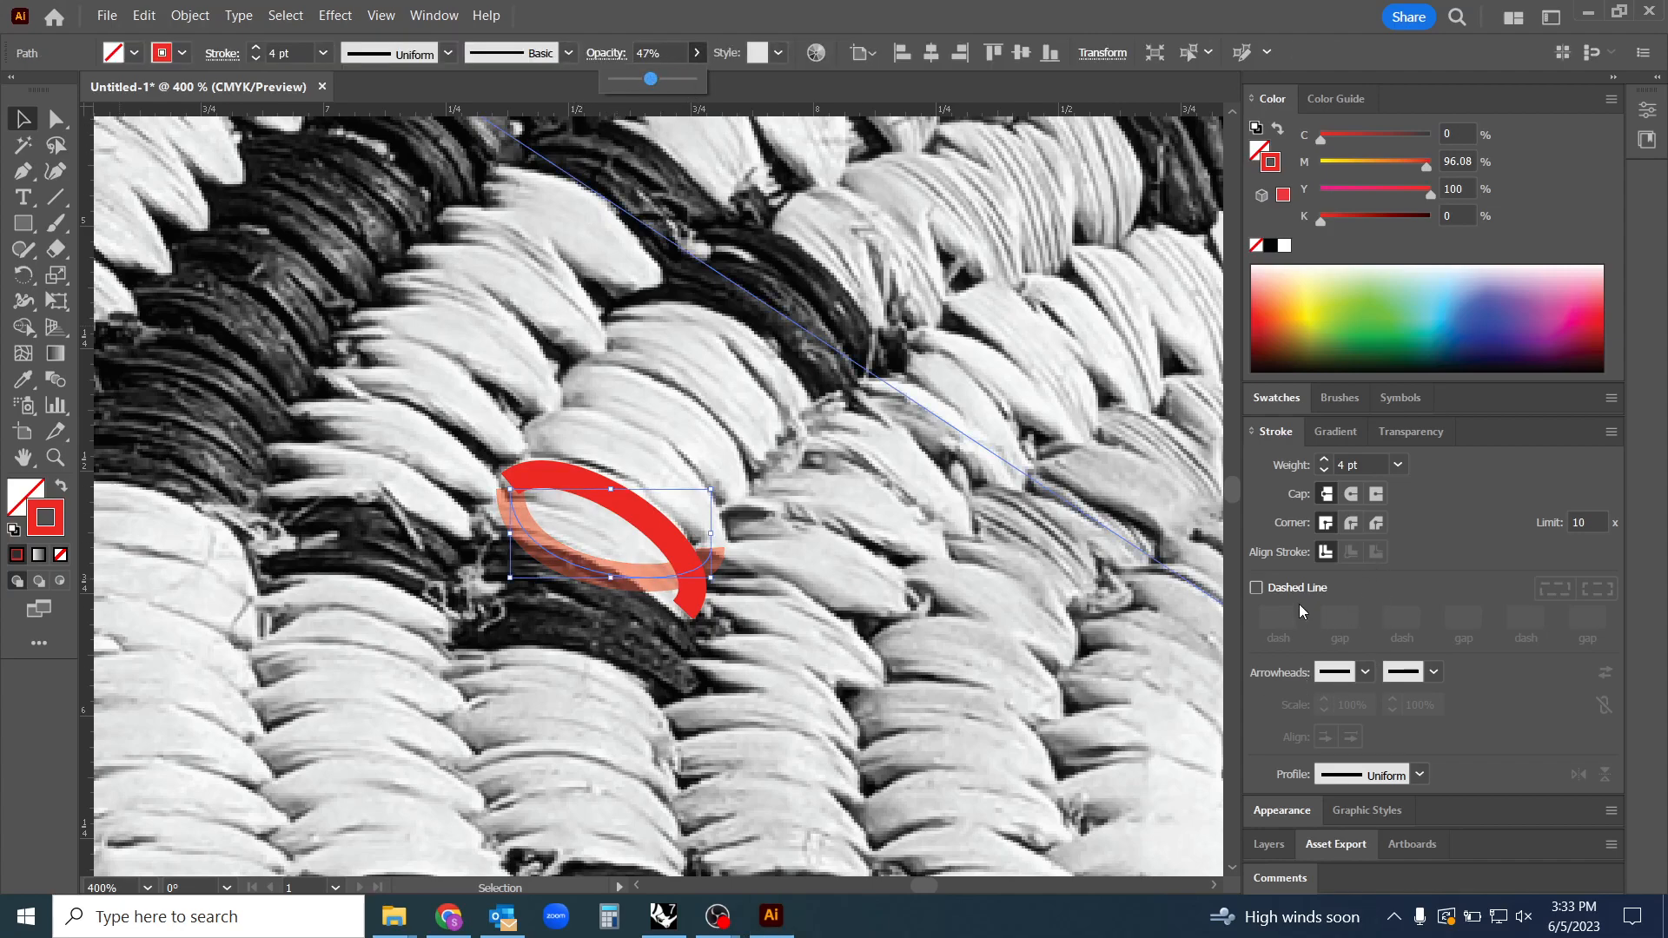
left_click(1255, 587)
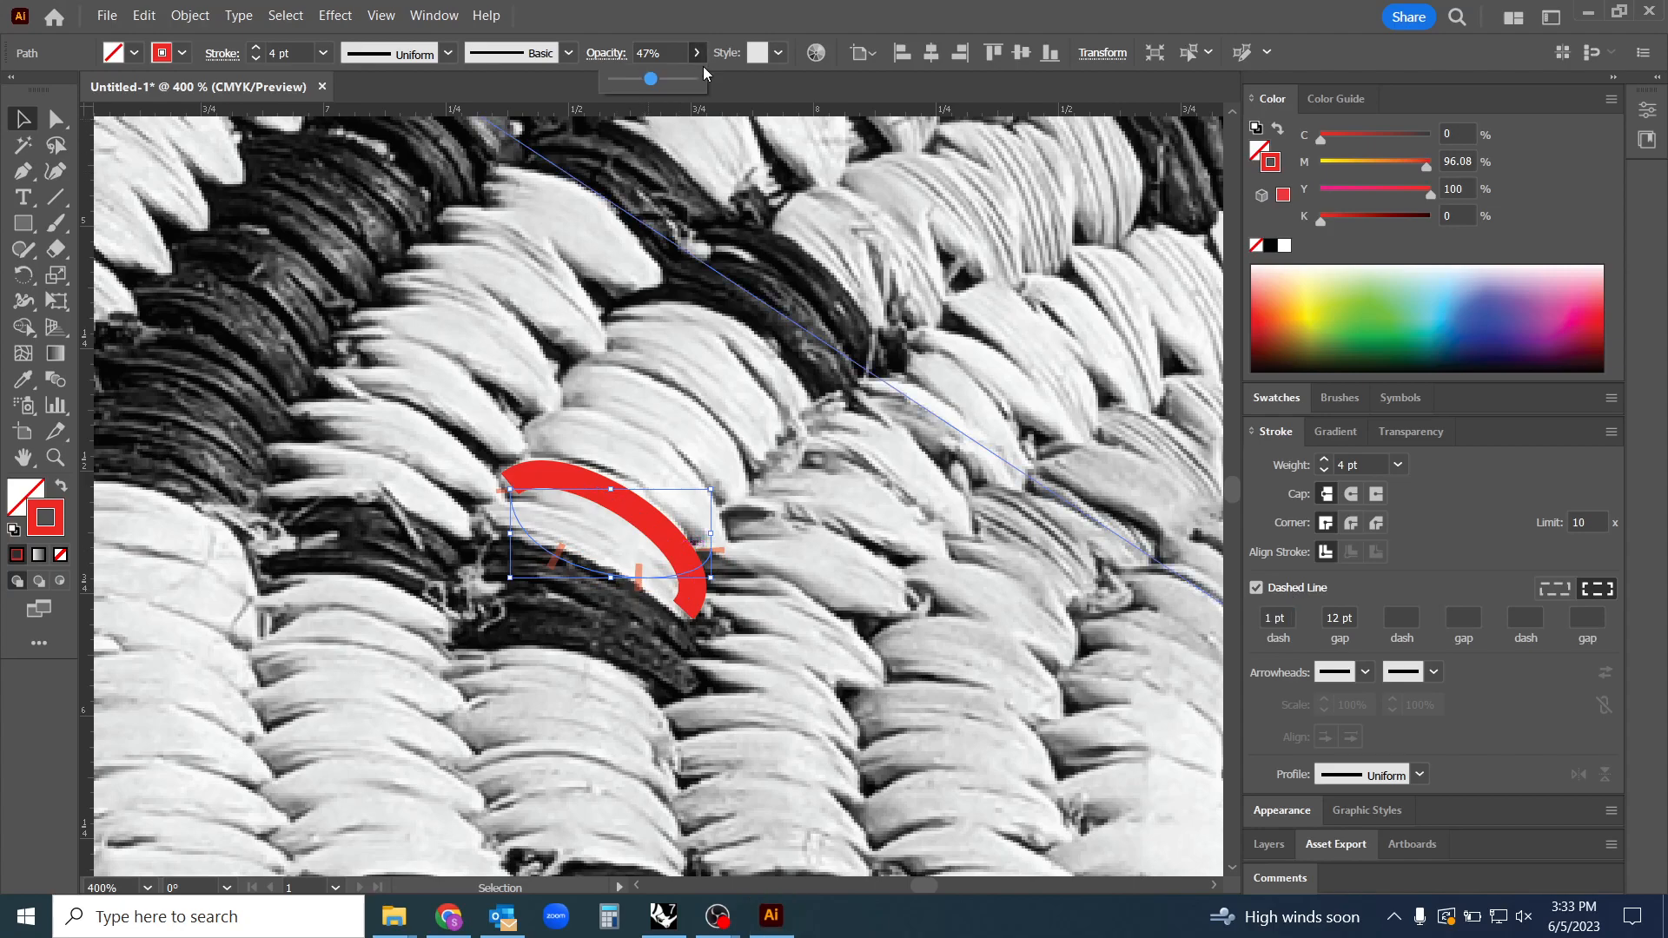
left_click_drag(650, 78, 691, 77)
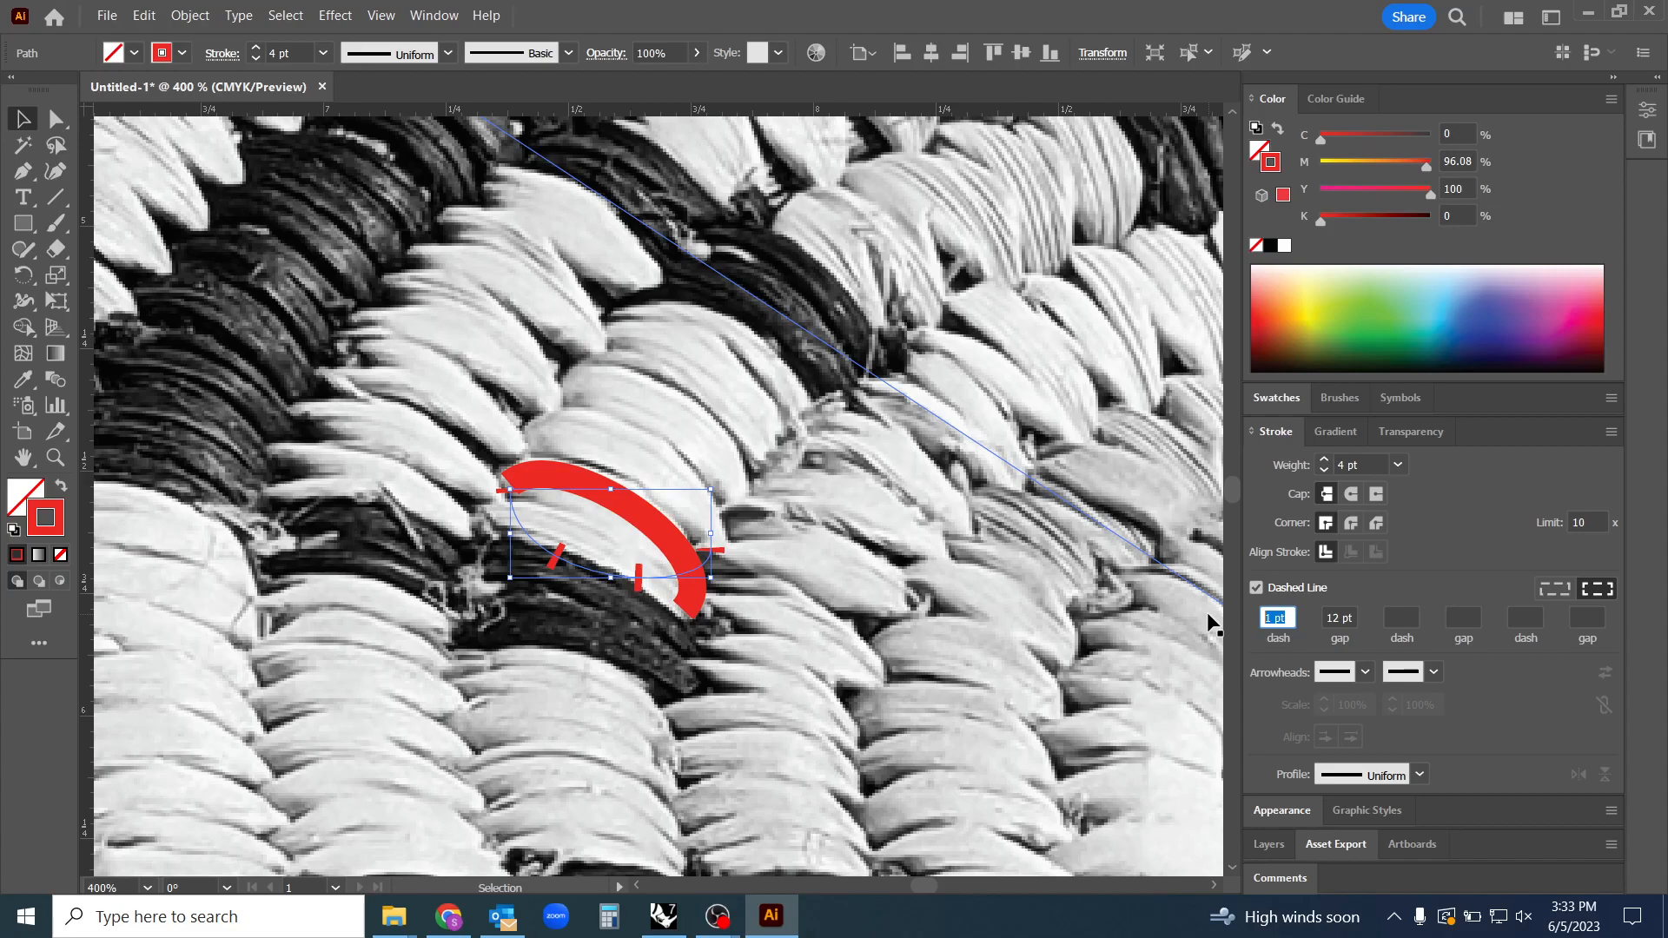
left_click(1338, 617)
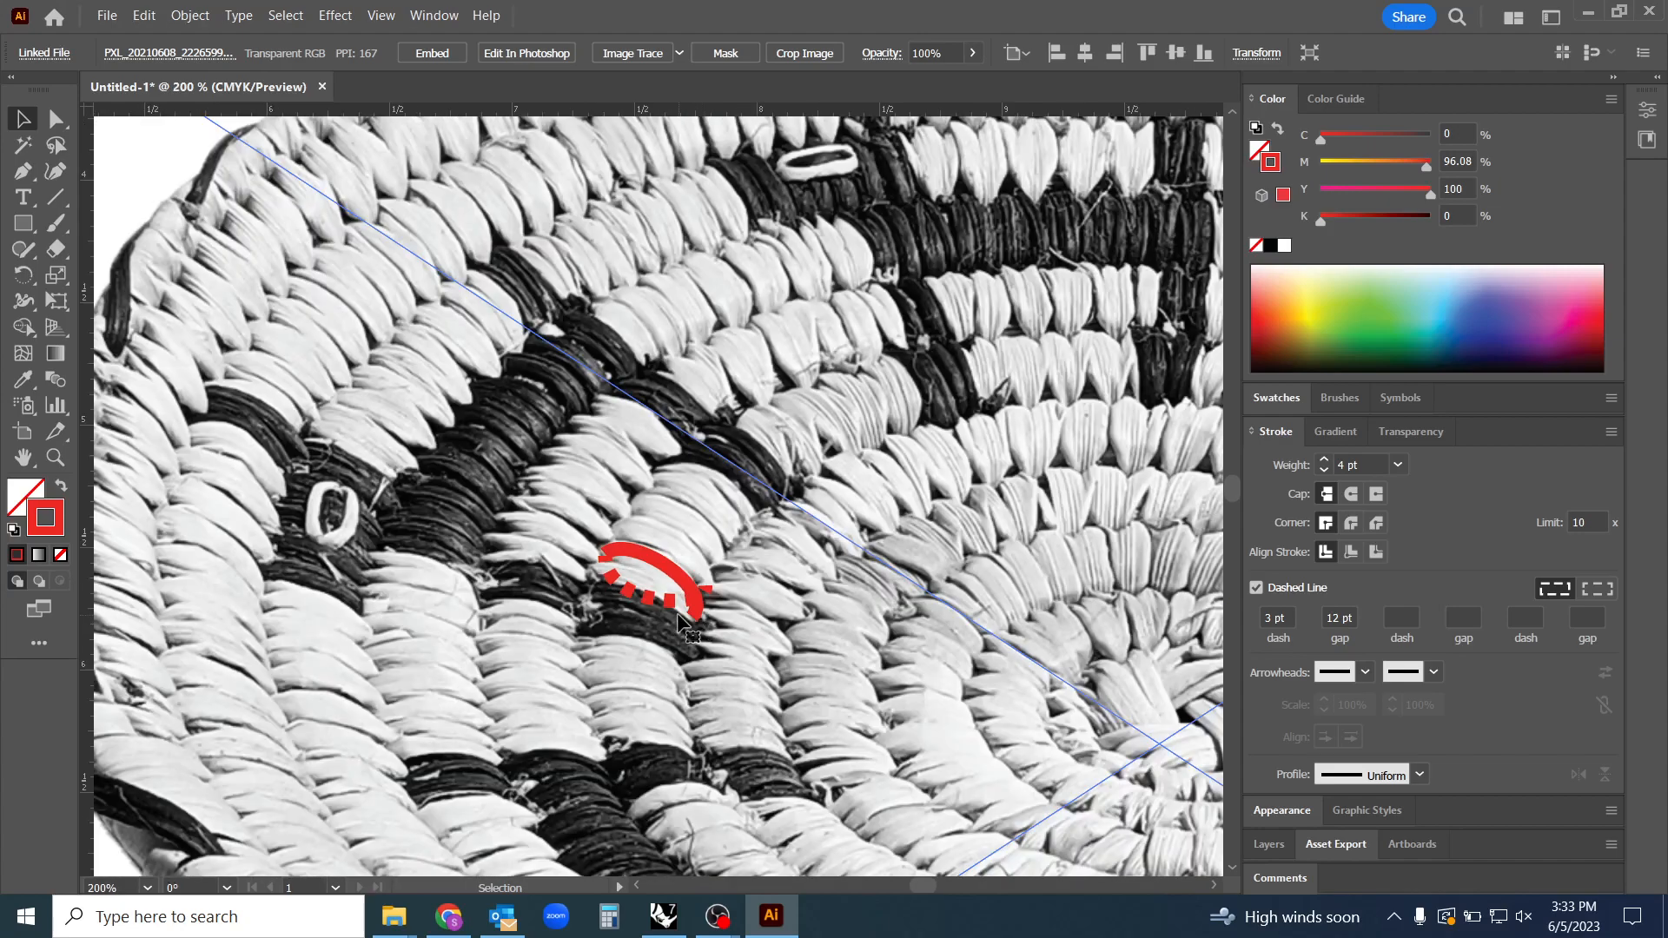
left_click(663, 589)
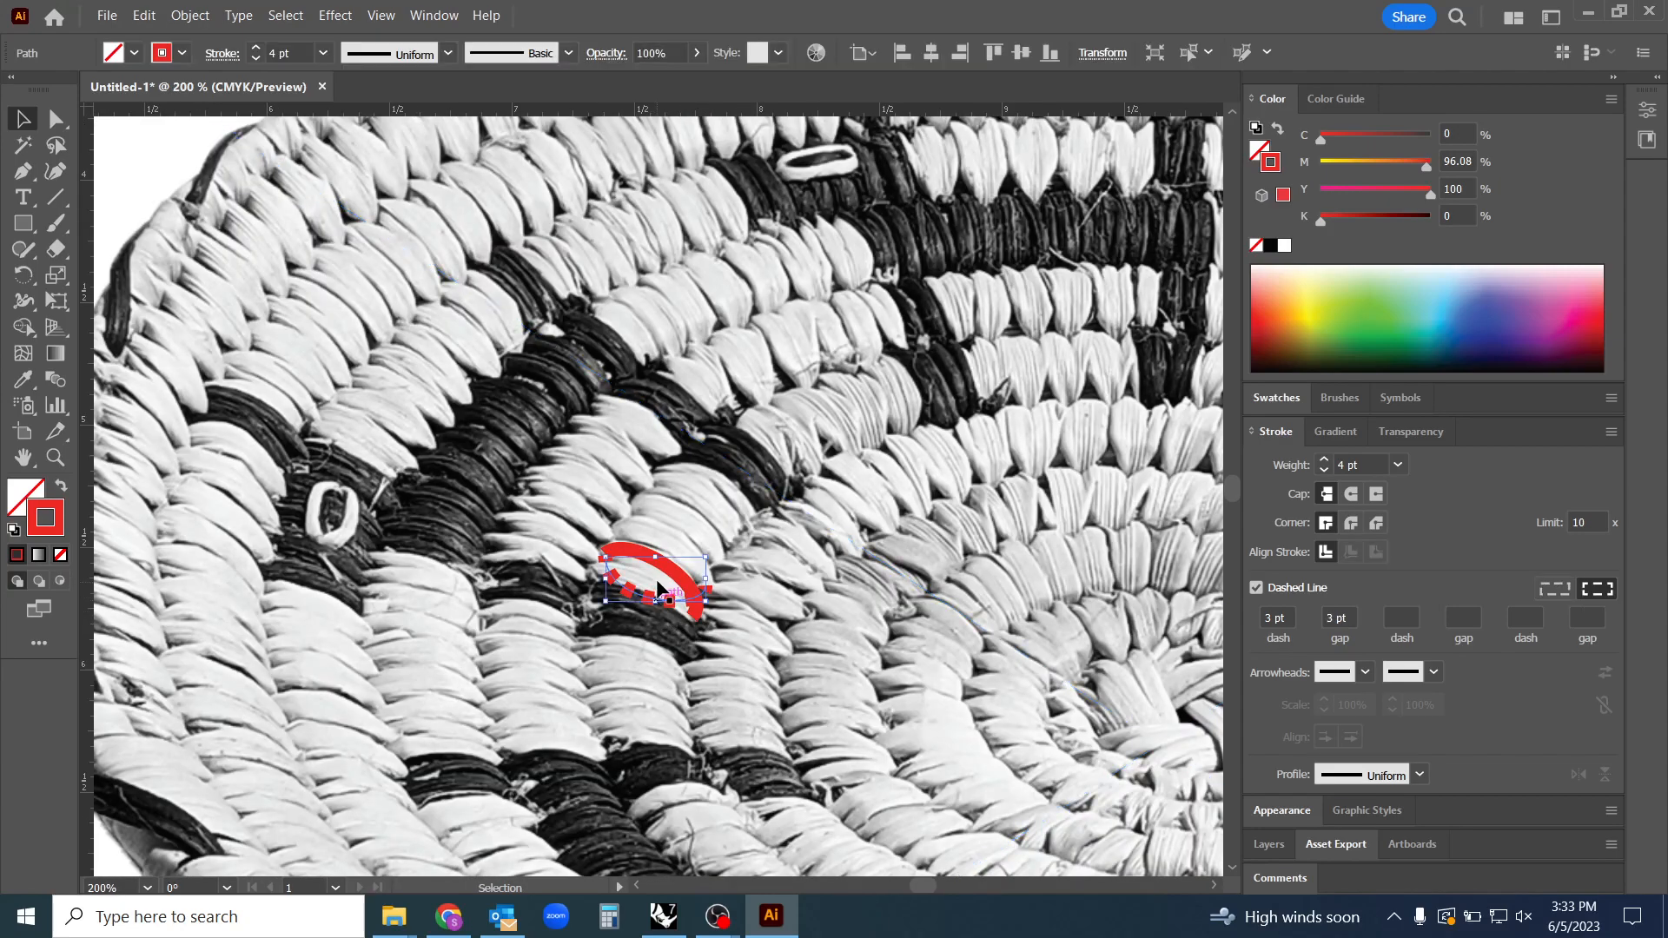
Reshape the dashed stitch curve and draw two more dashed arcs higher across the coil
key("Delete")
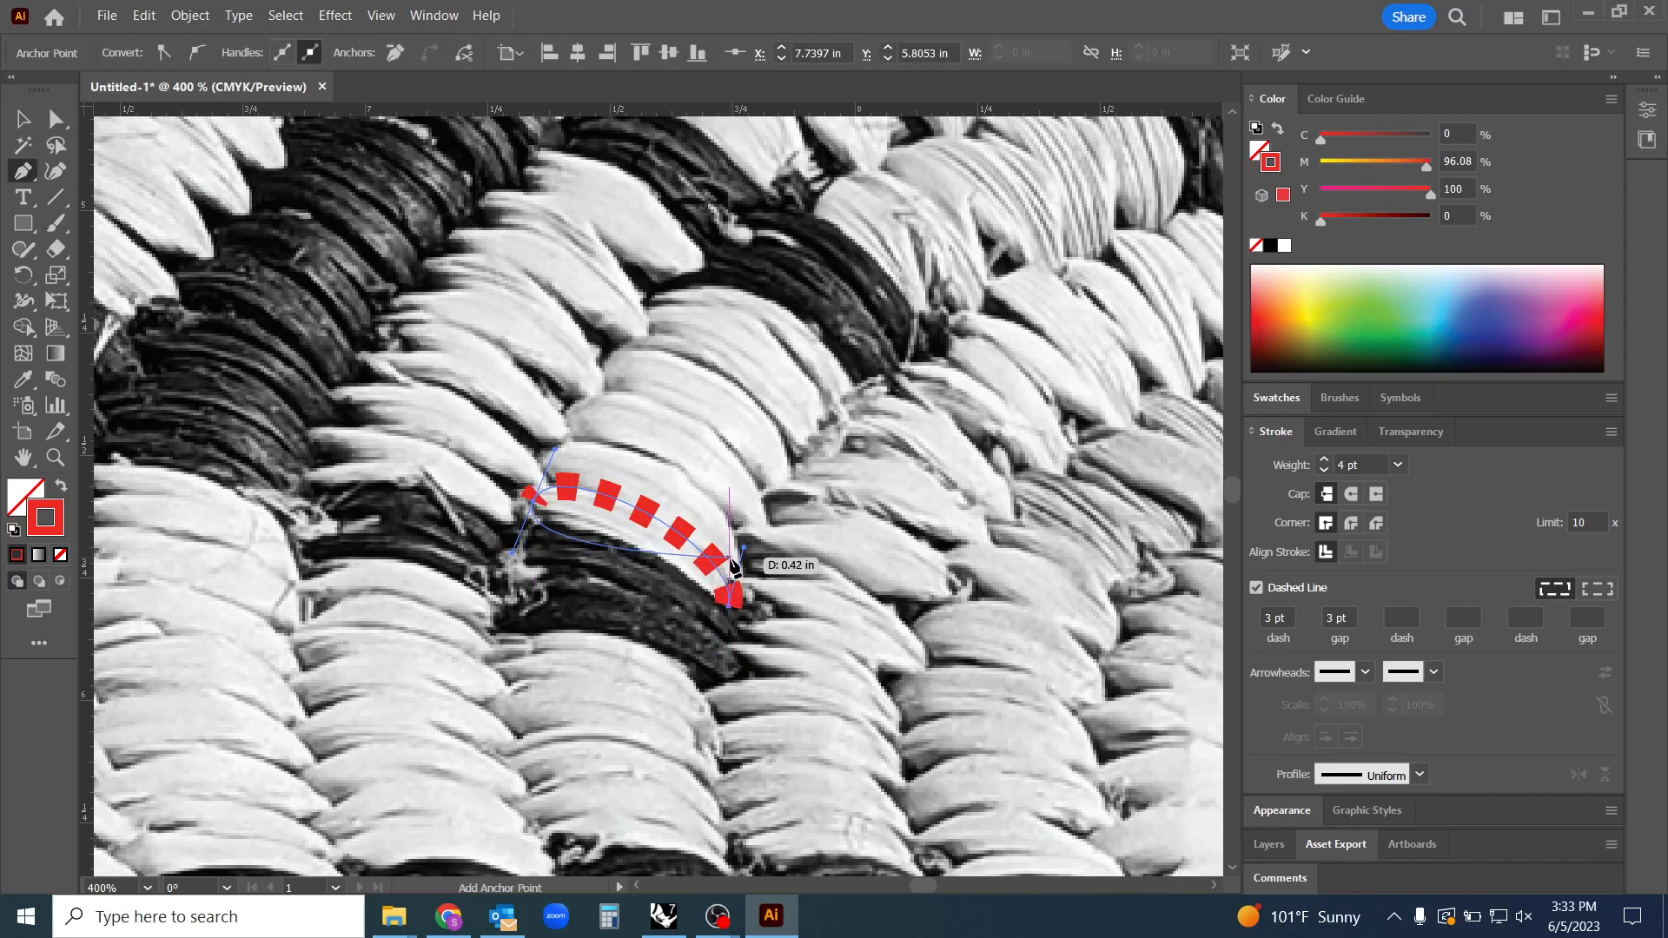
left_click_drag(731, 579, 564, 460)
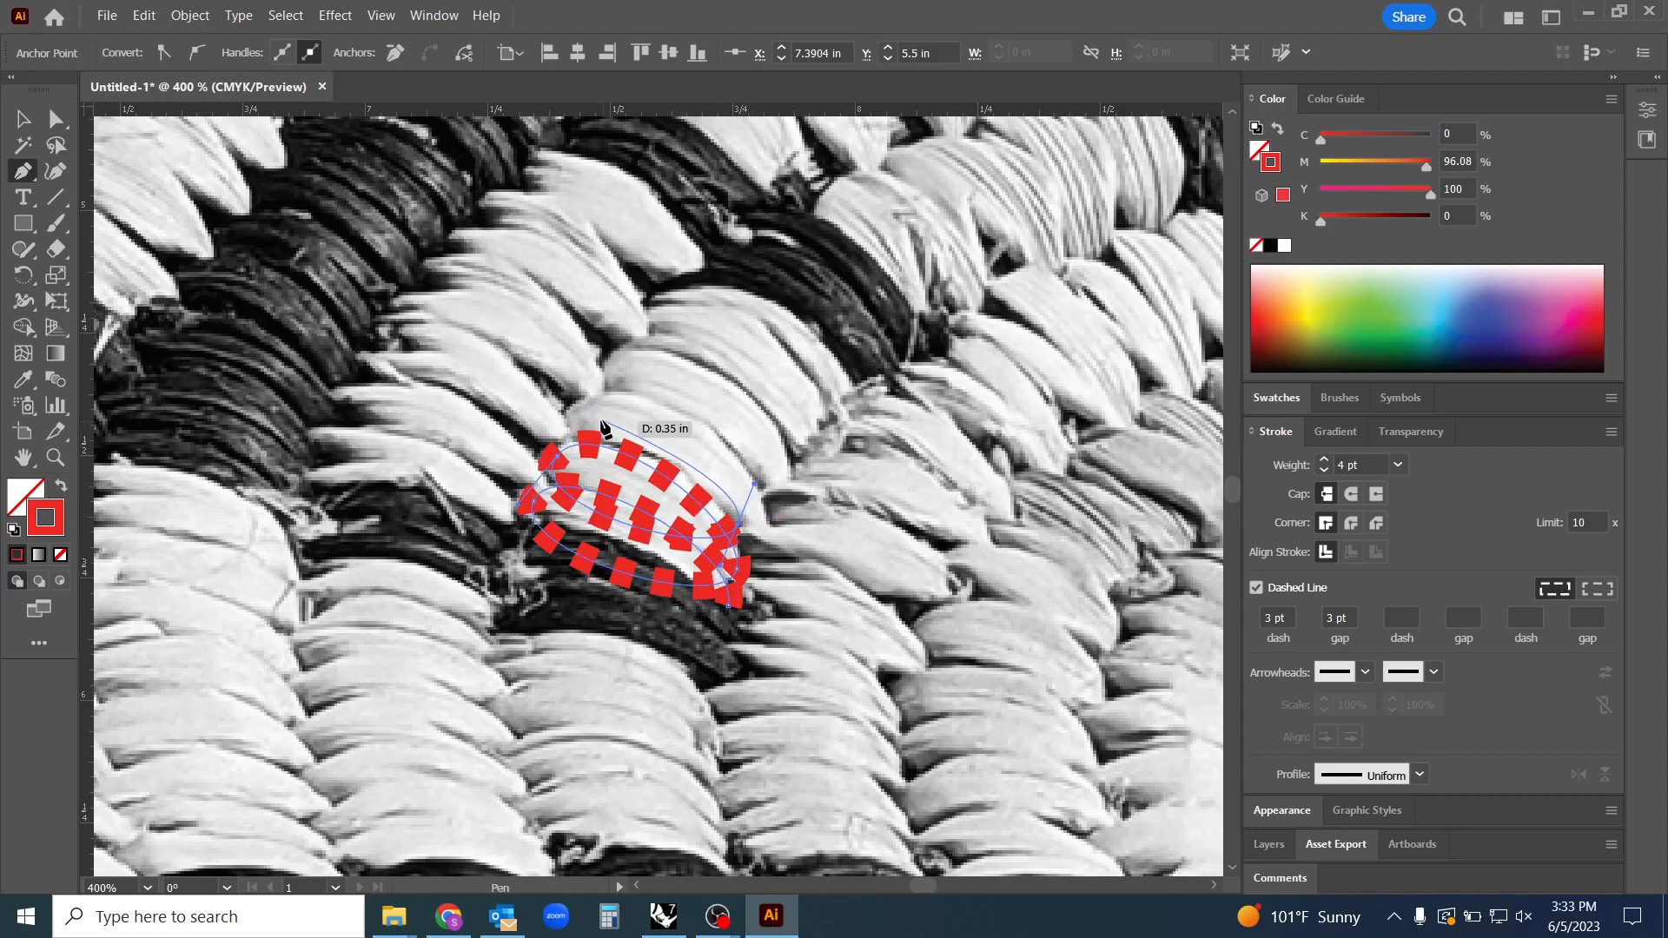
left_click_drag(606, 441, 777, 479)
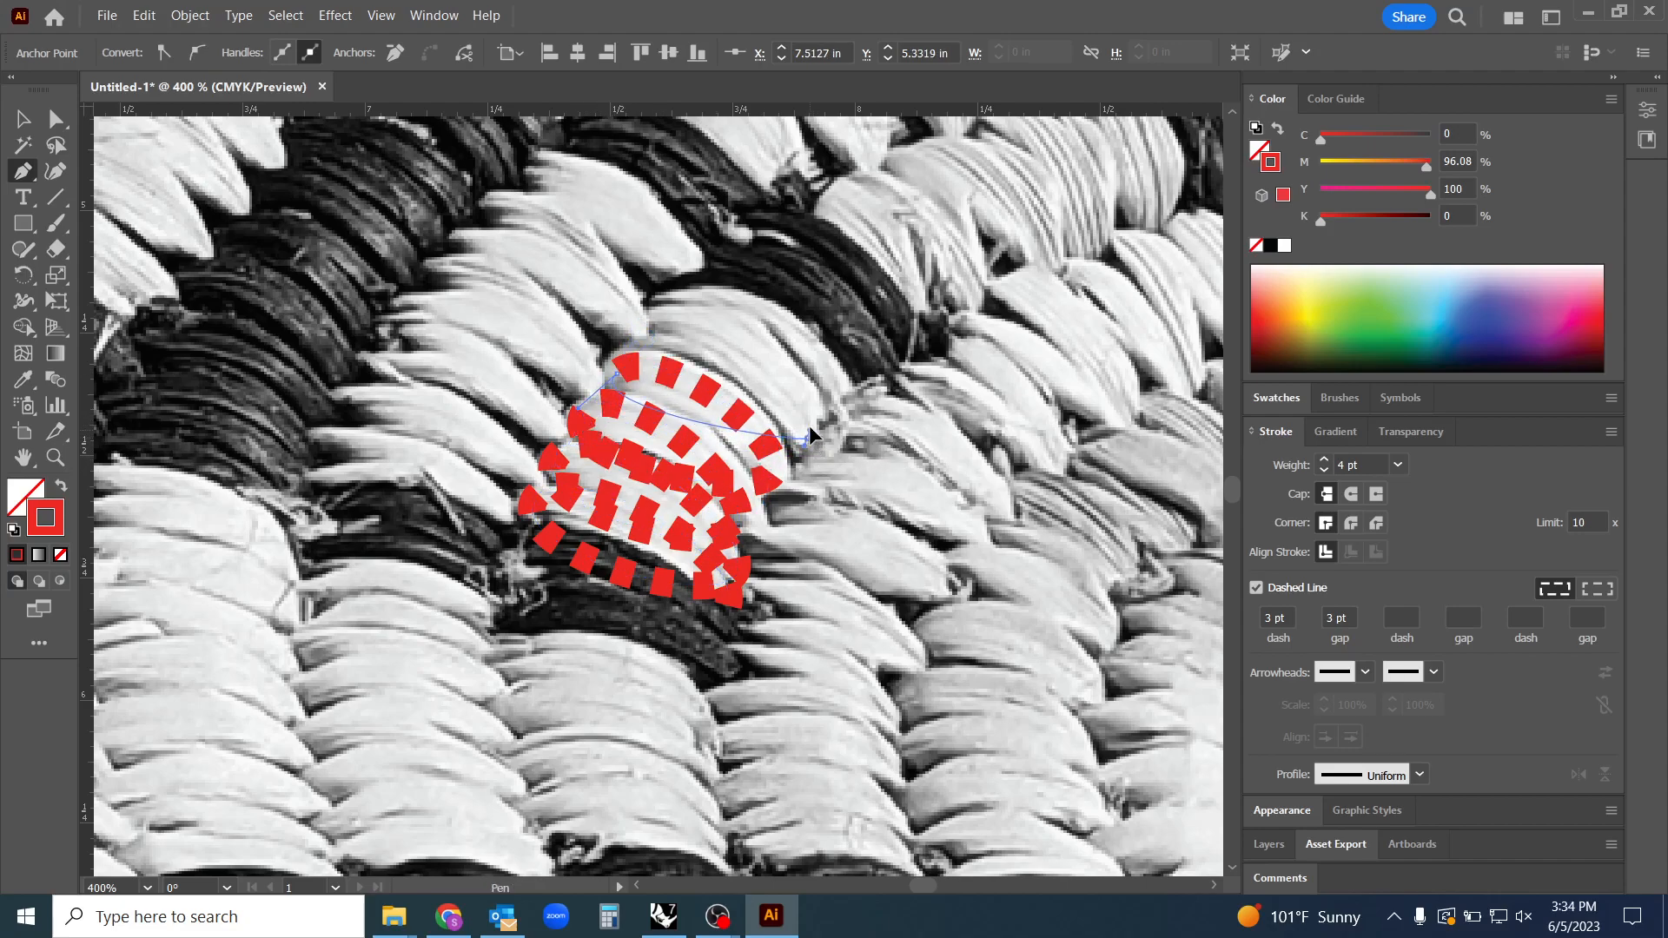
left_click_drag(808, 434, 638, 354)
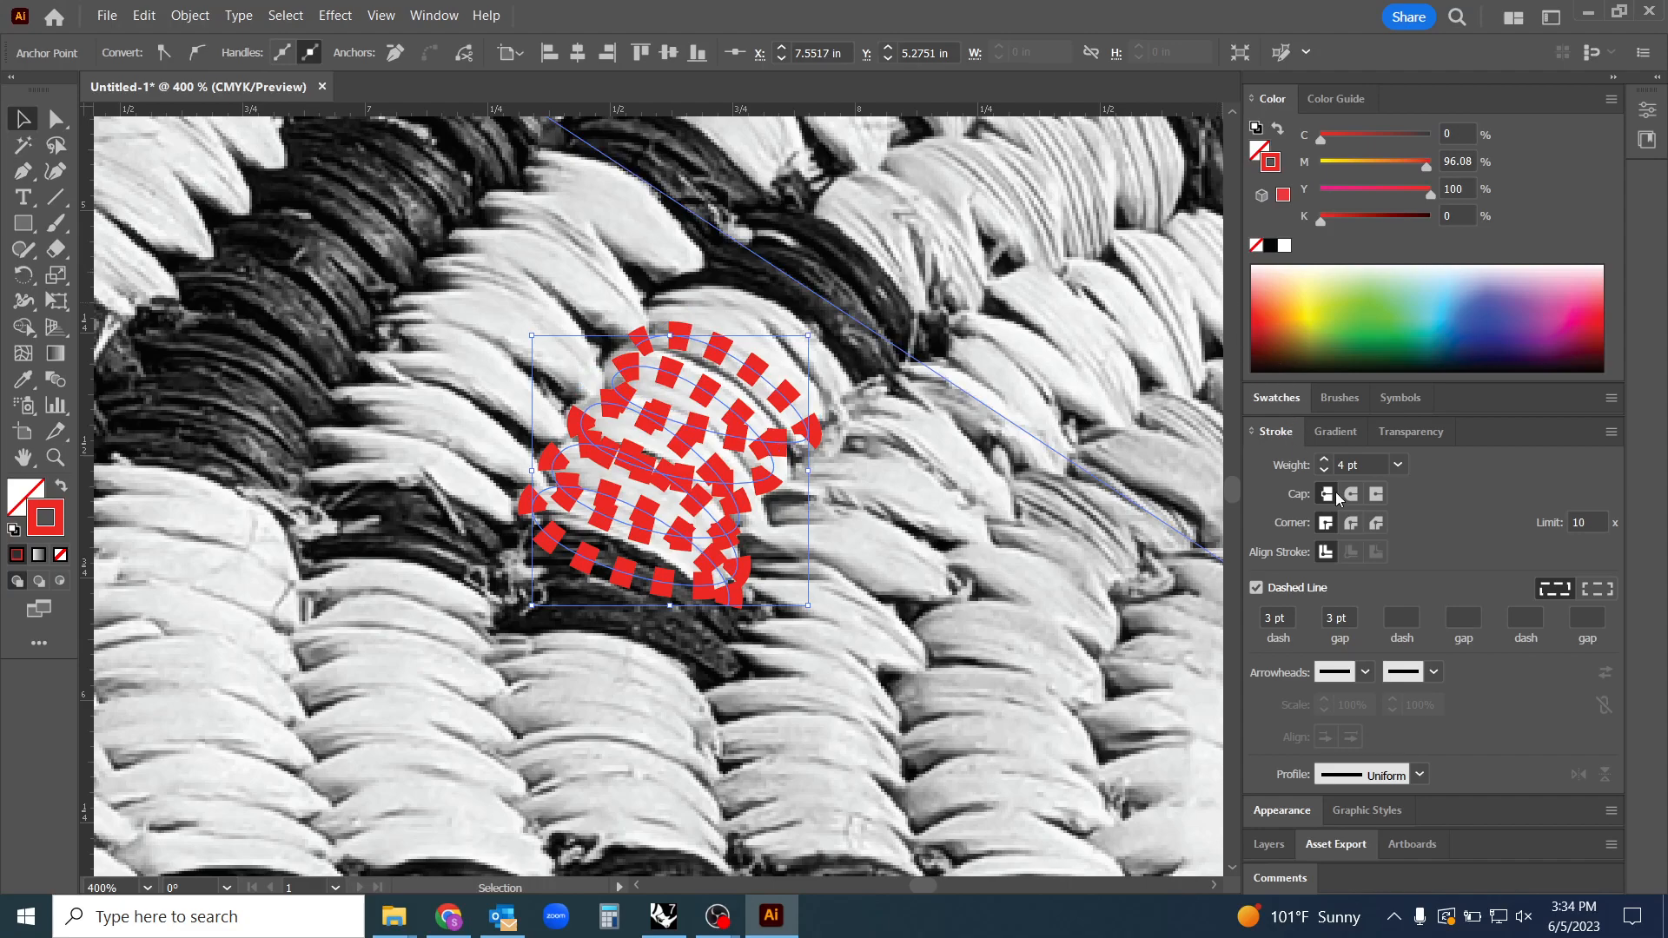
Set the spiral to a 2 pt solid stroke and try cutting it with Scissors
left_click(1324, 471)
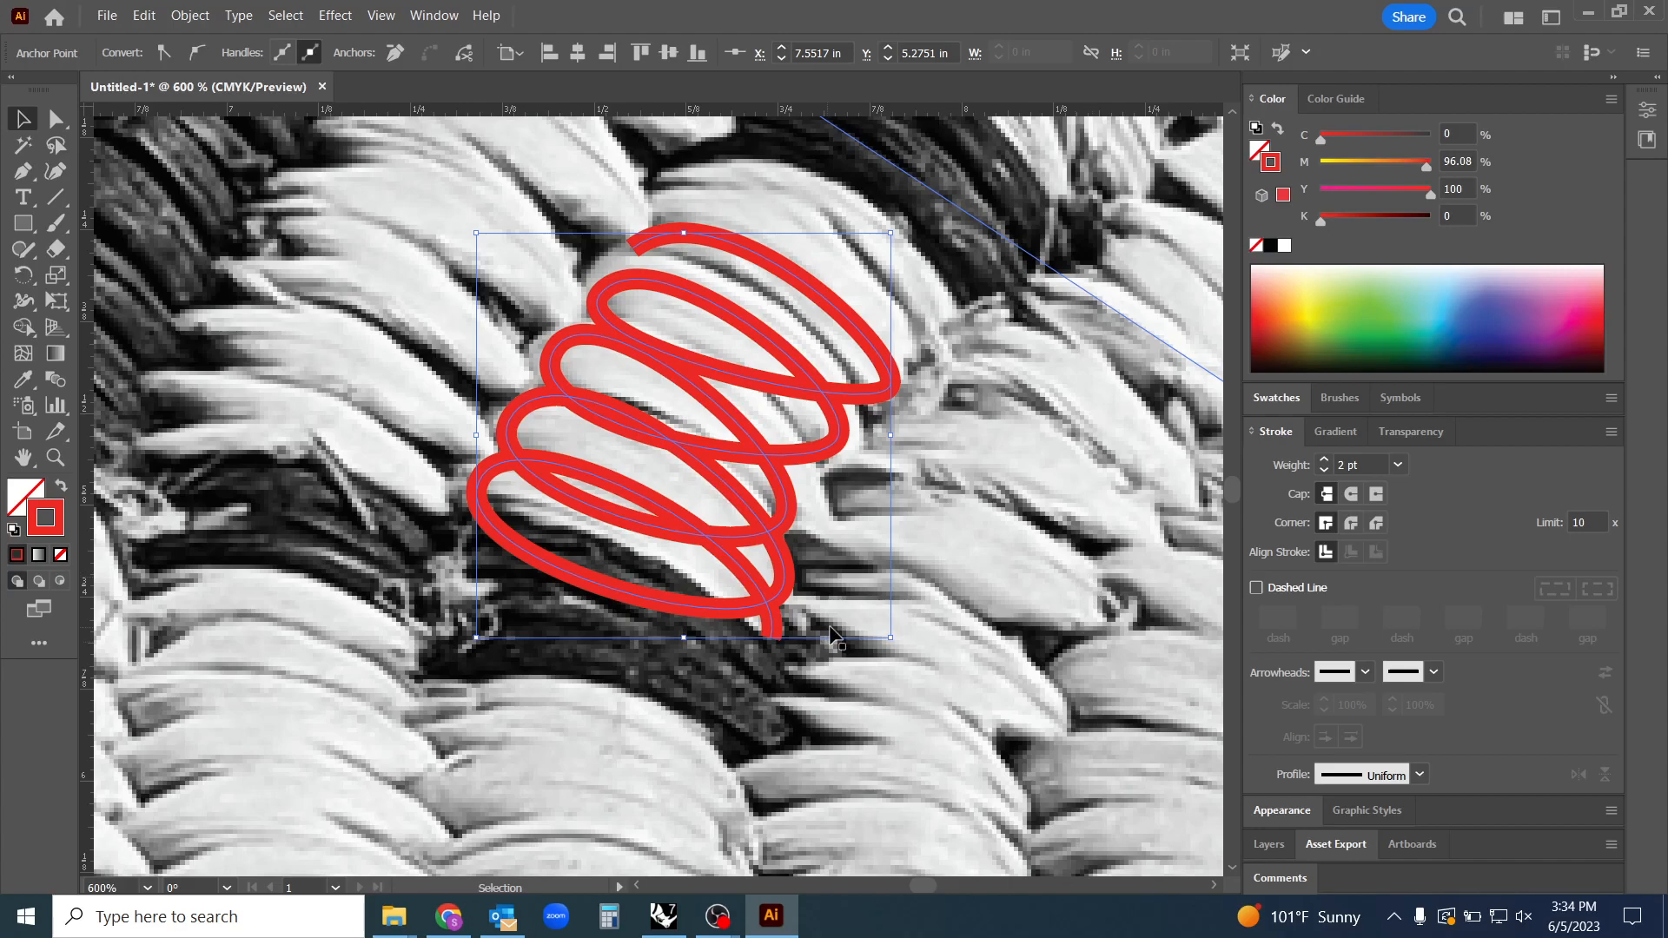
mouse_move(867, 716)
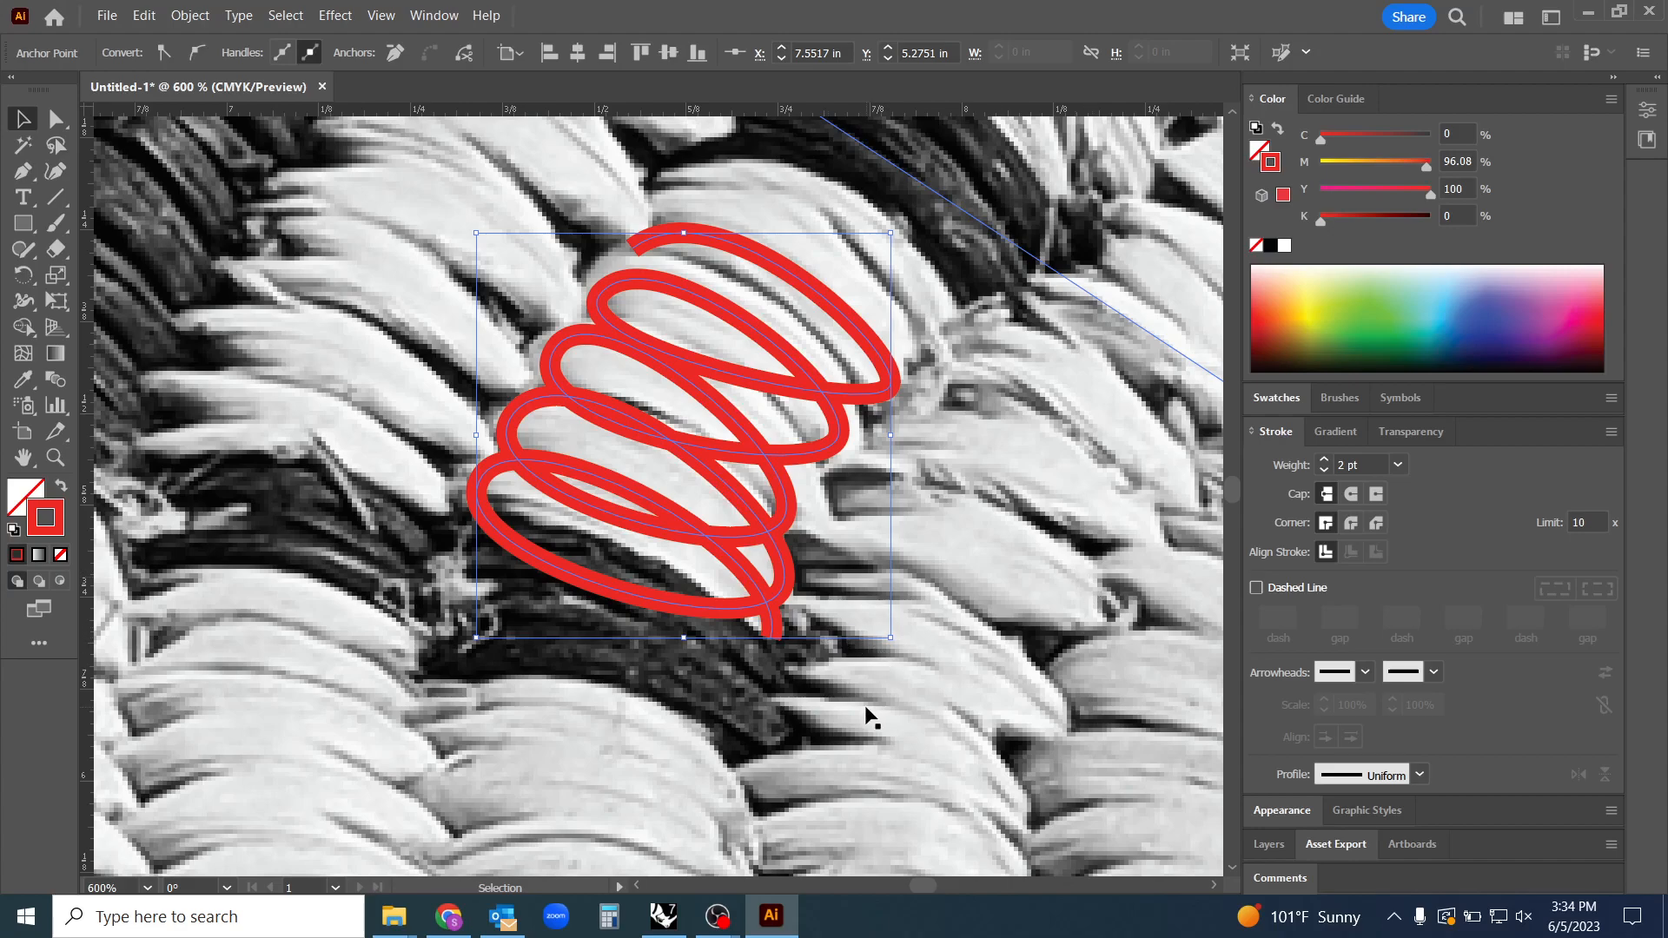
mouse_move(690, 654)
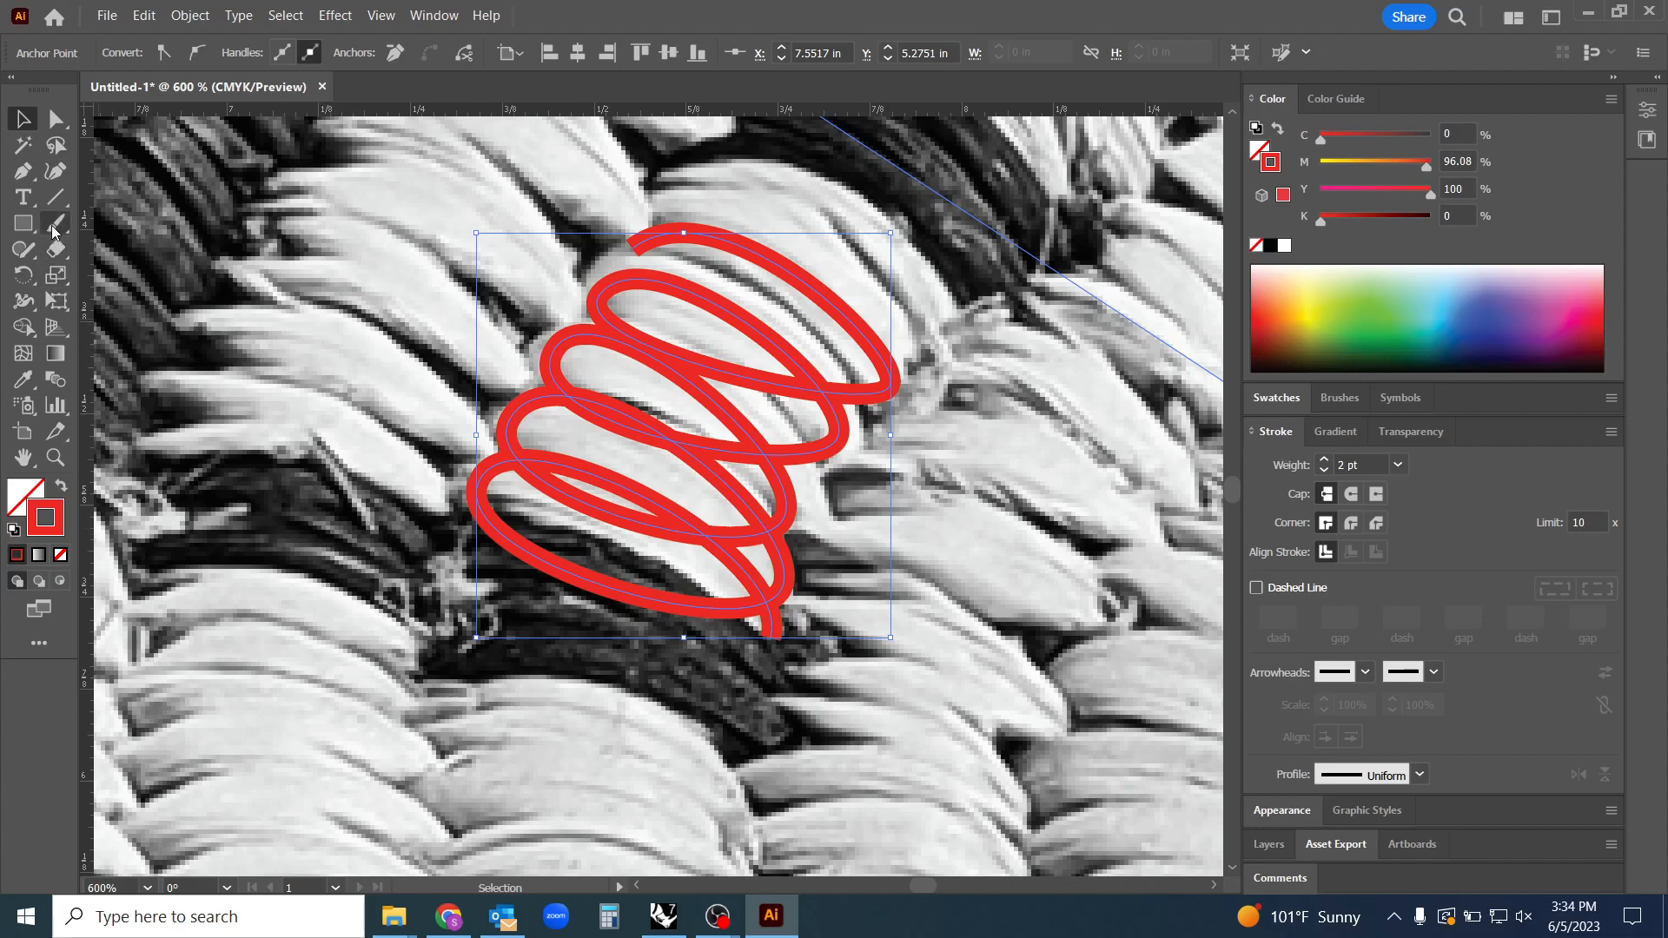
left_click(57, 250)
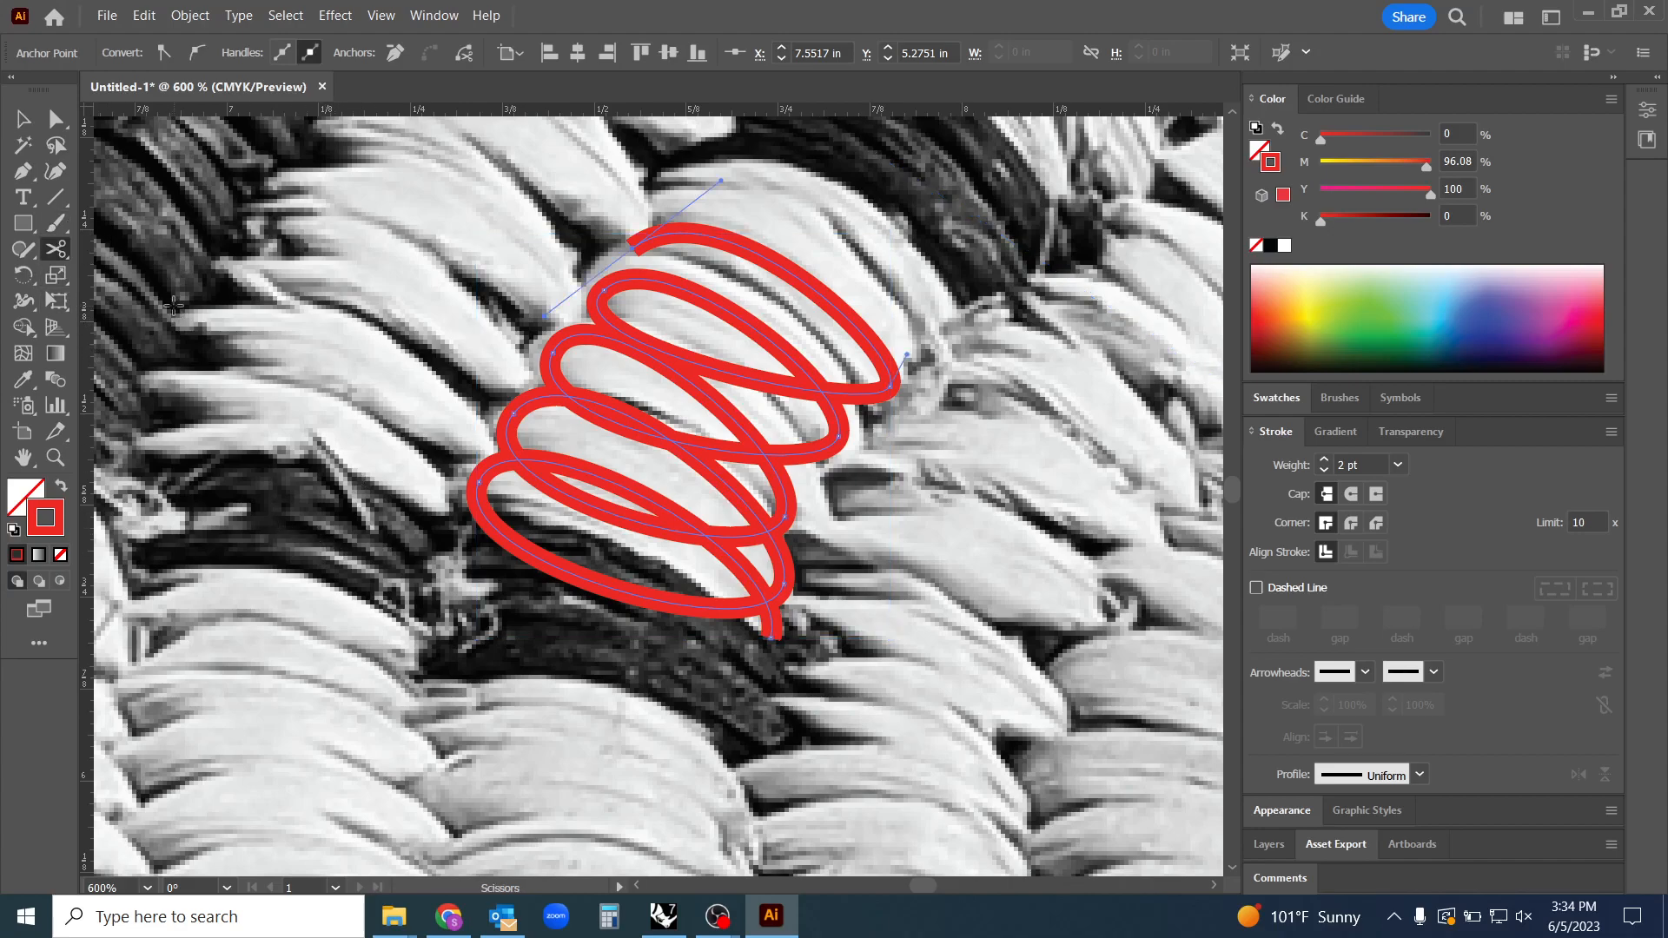
mouse_move(57, 250)
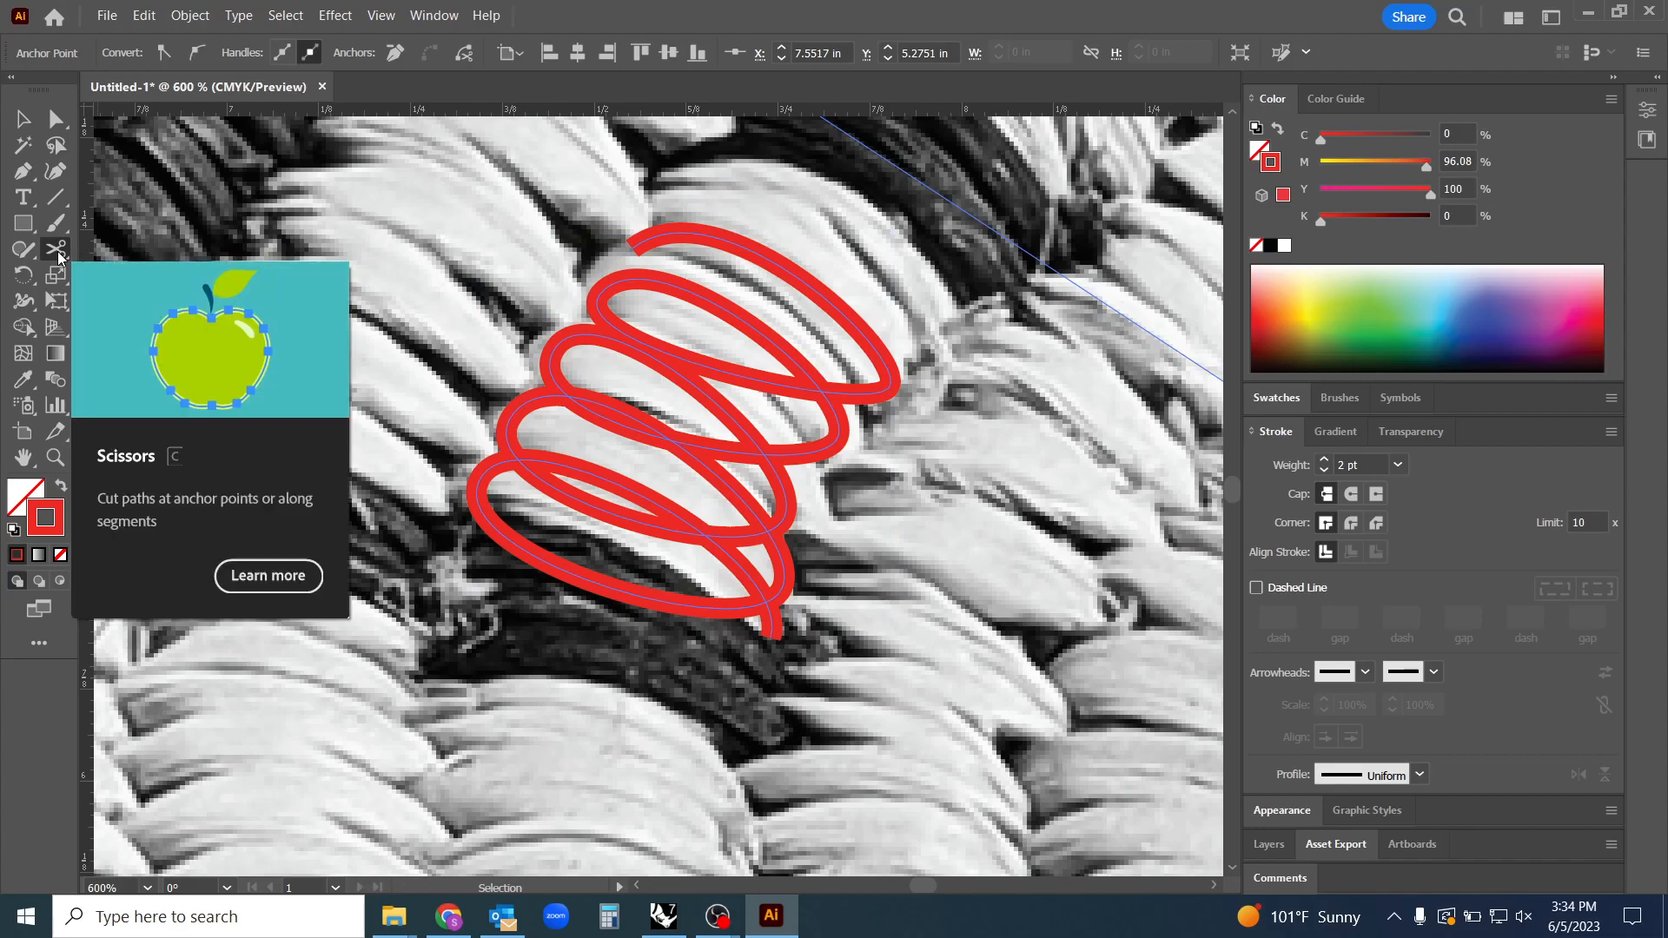
mouse_move(646, 33)
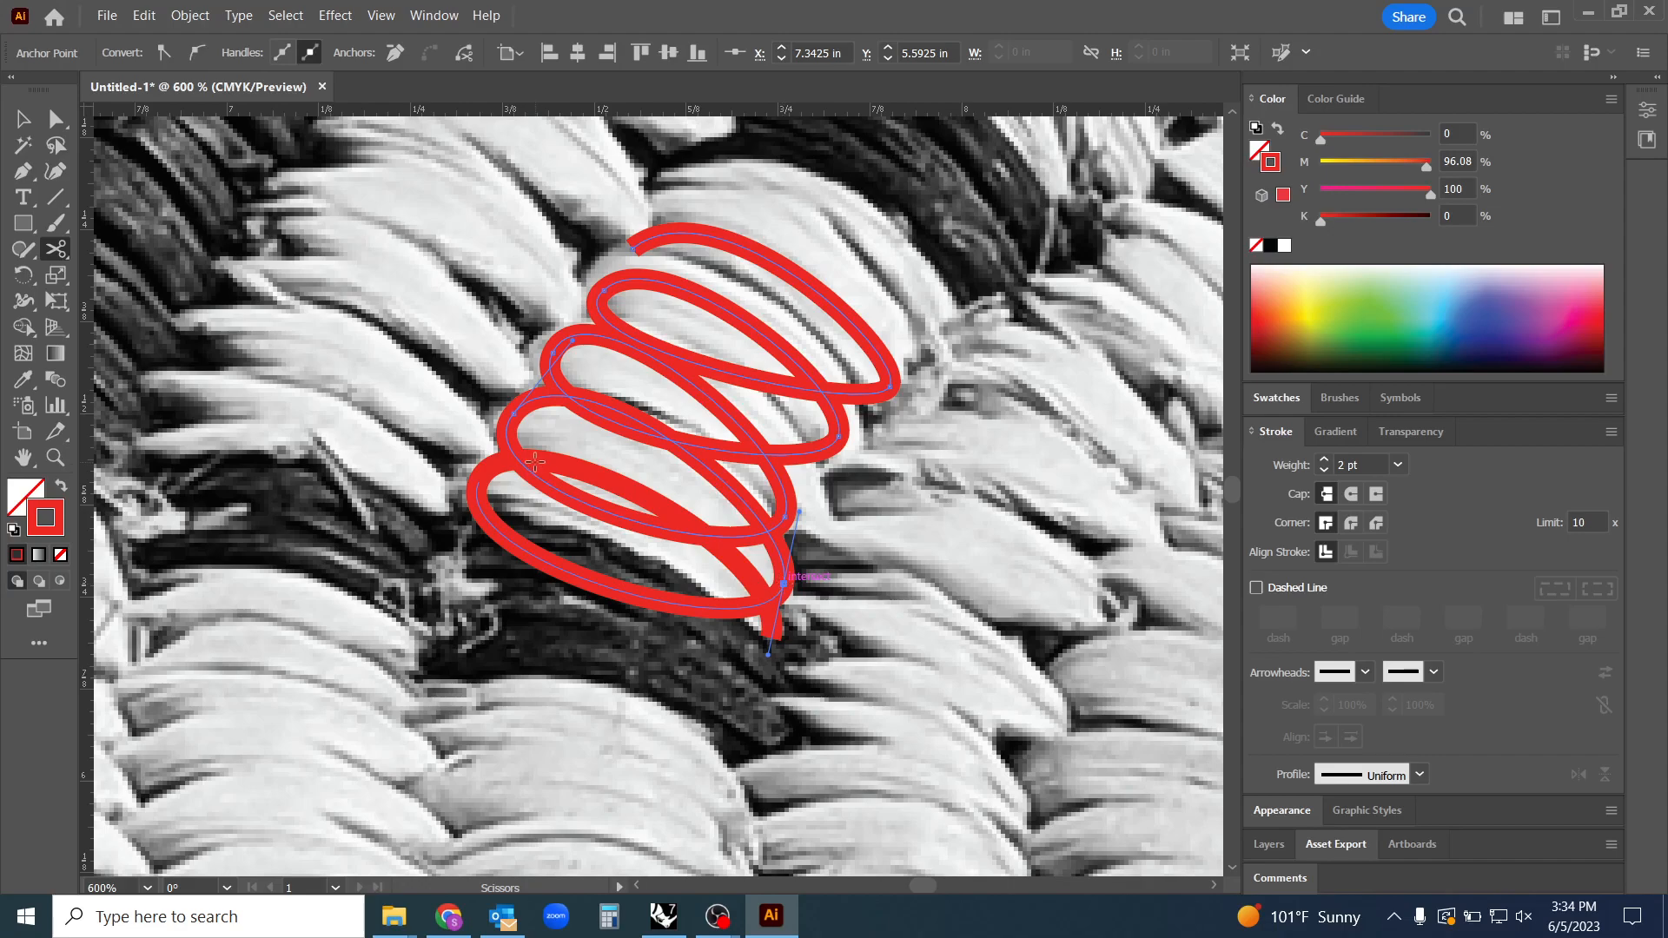
left_click(535, 465)
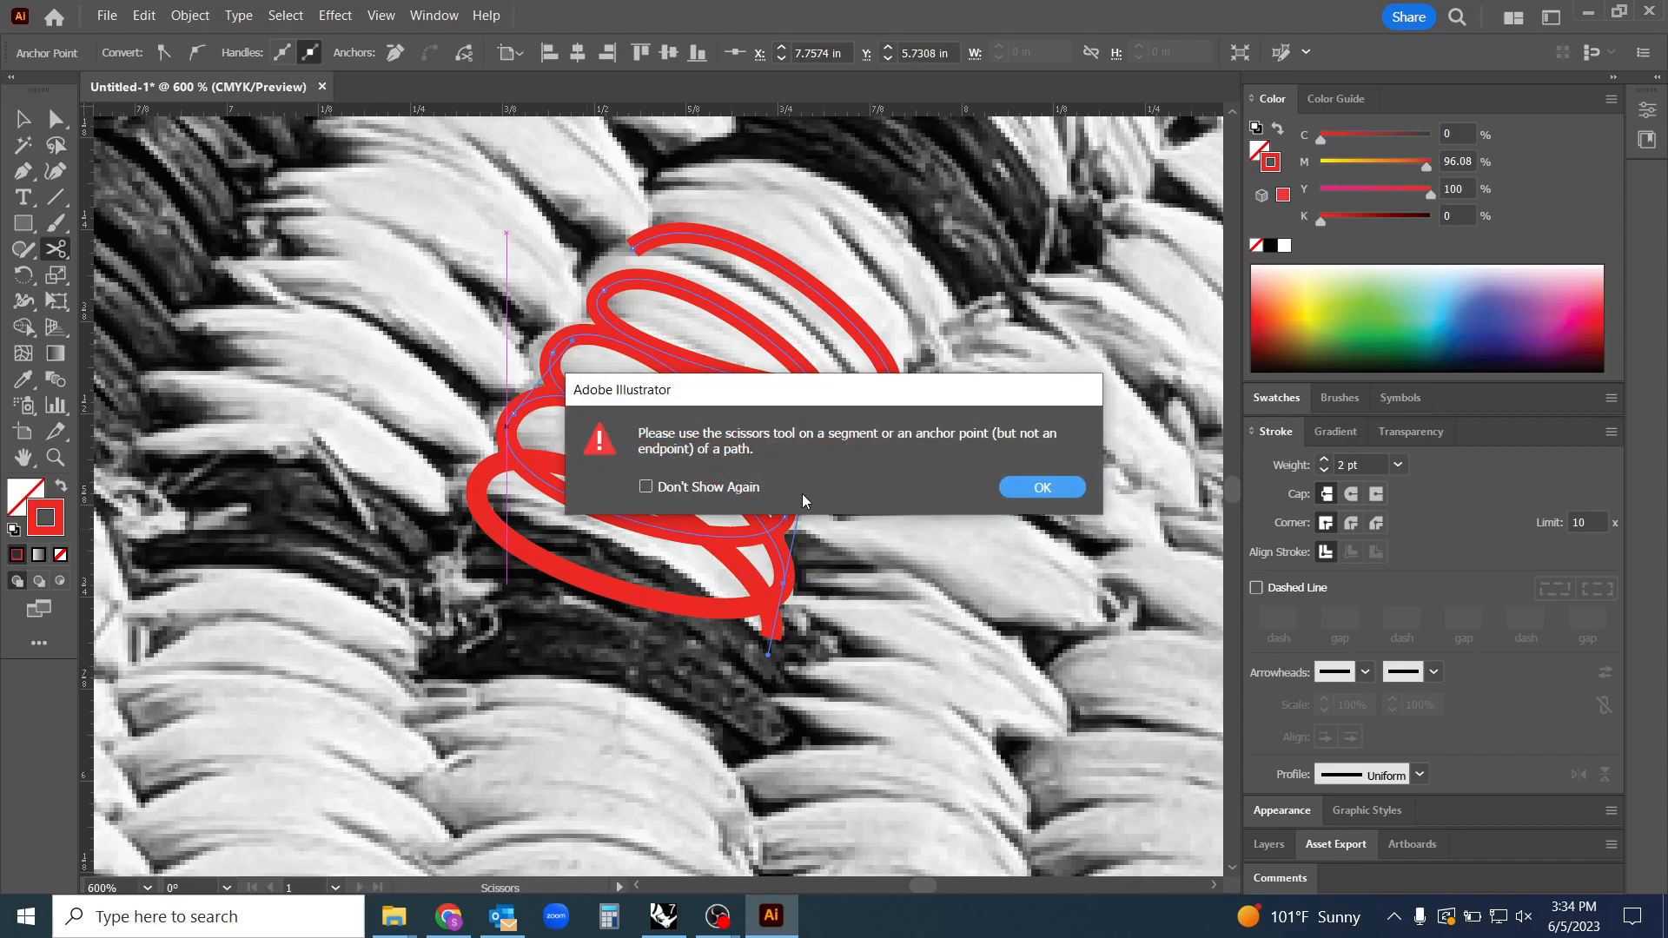
left_click(1041, 487)
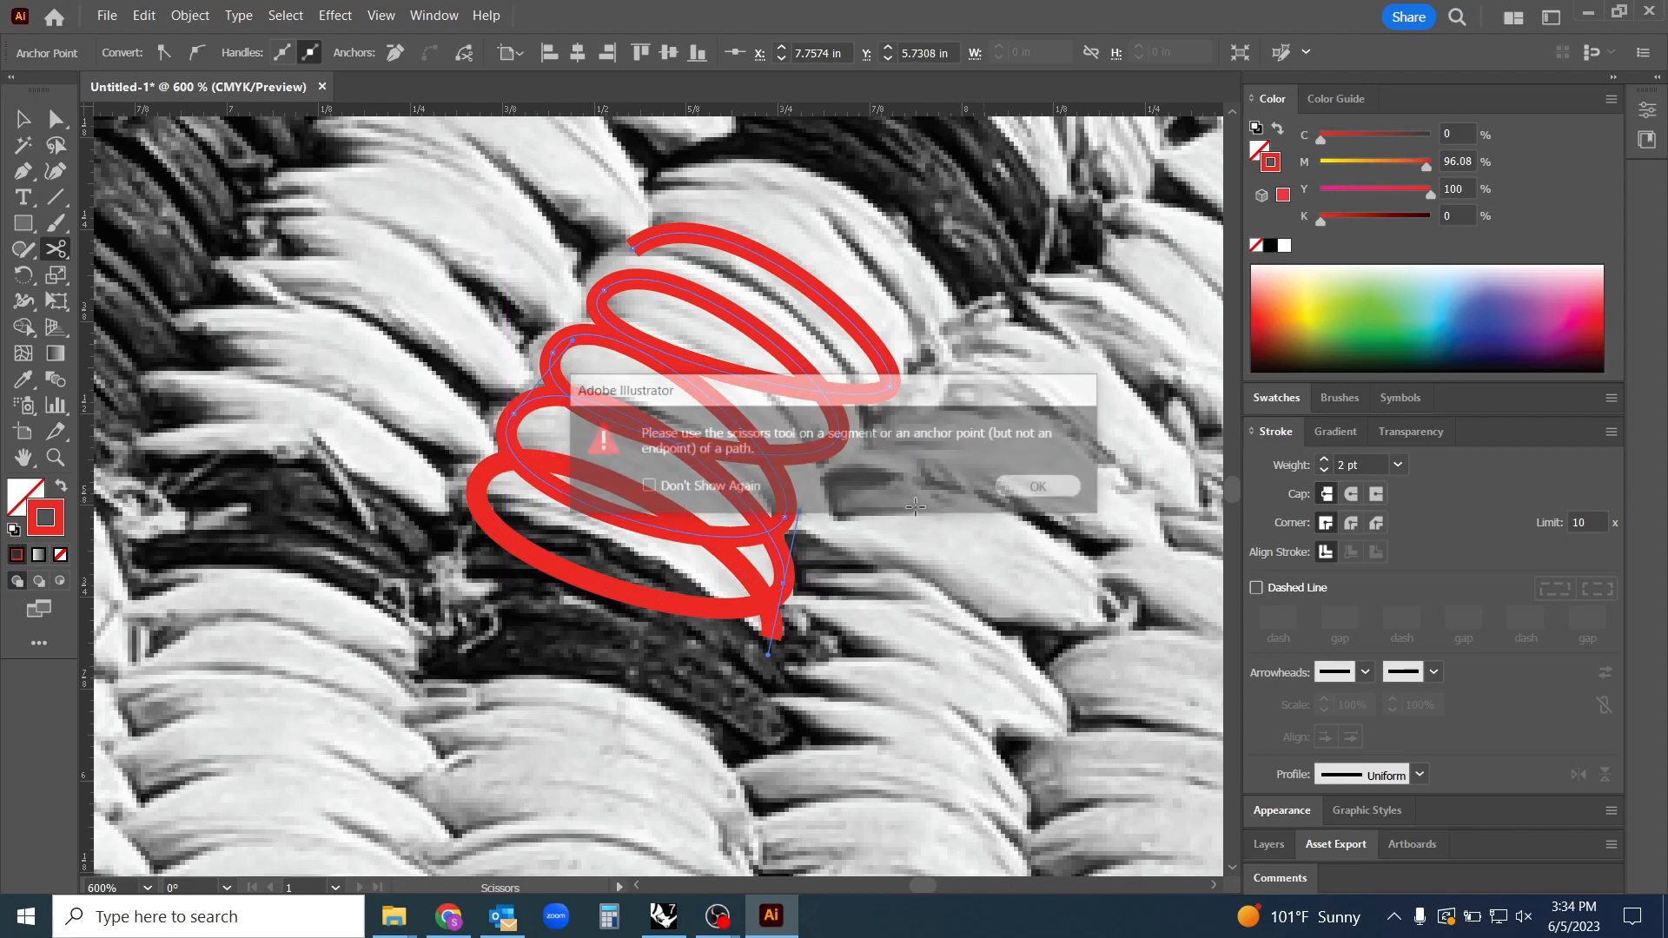
left_click(1038, 486)
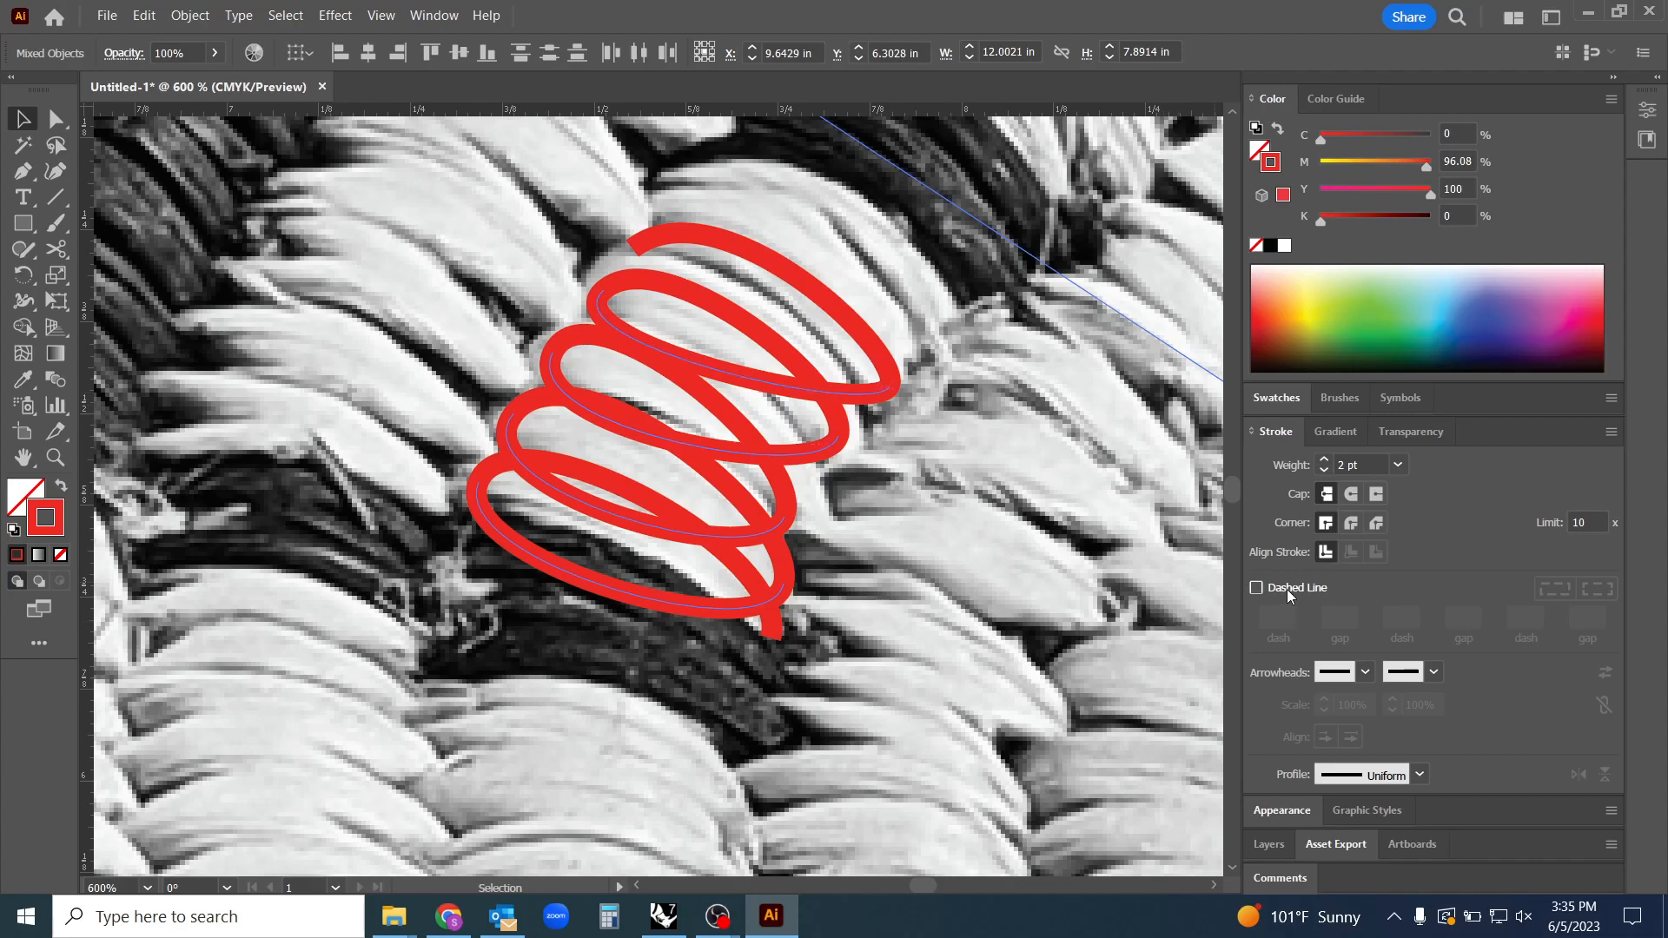
Apply a dashed stroke to the spiral's back segments and zoom out
left_click(1255, 587)
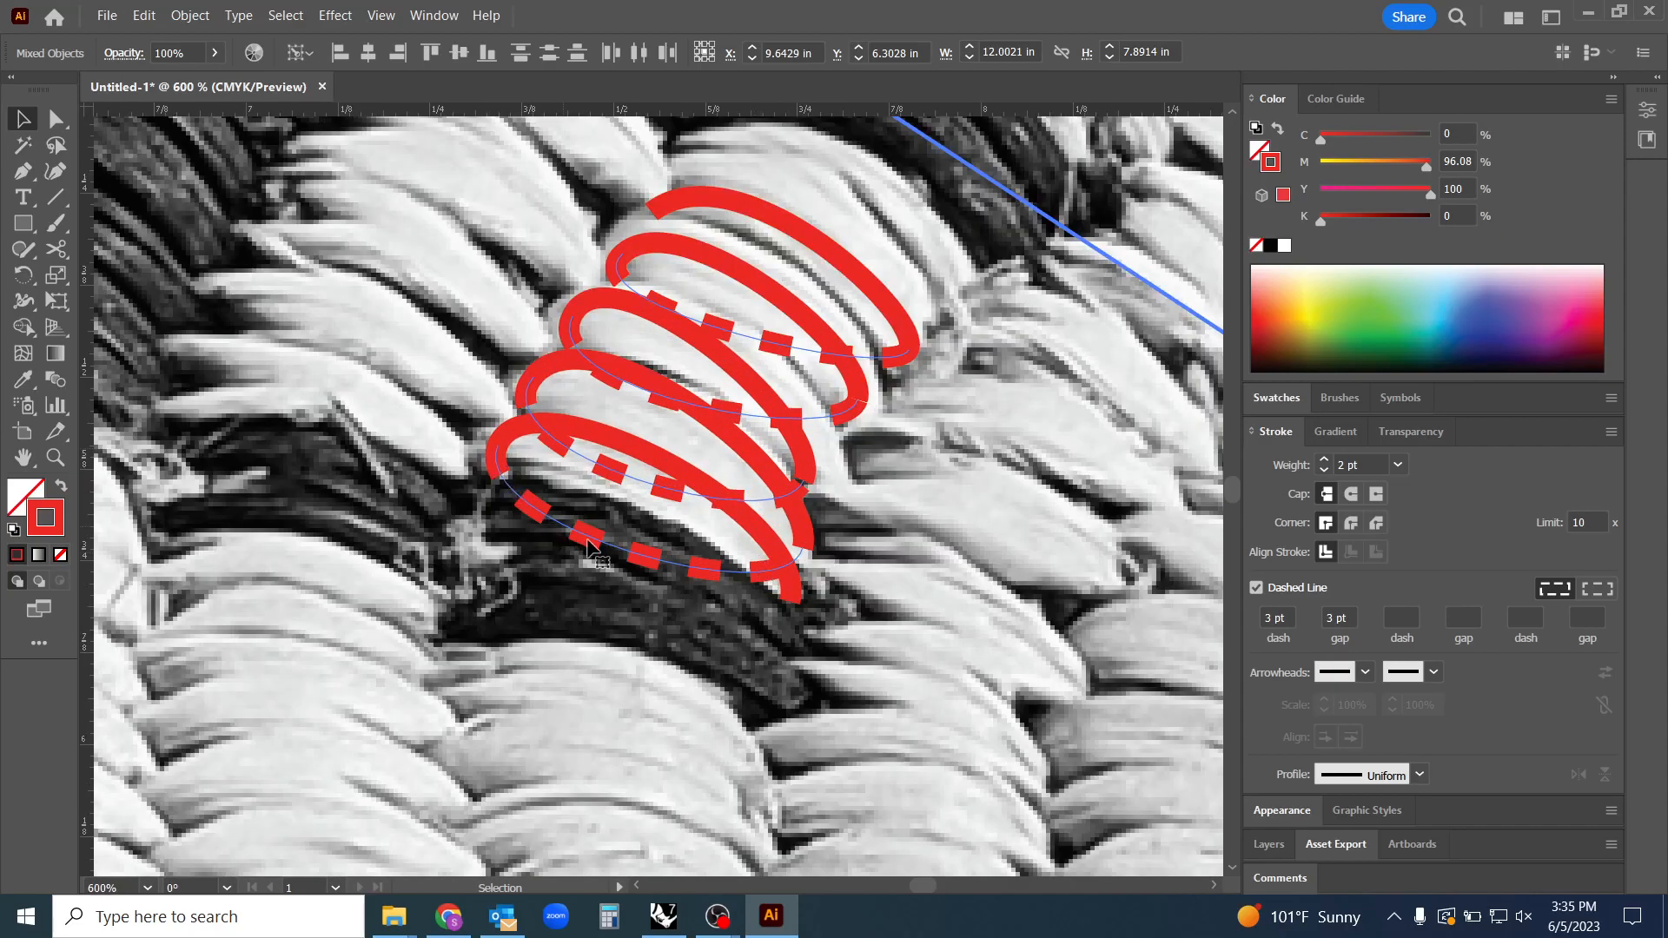
key("Ctrl+-")
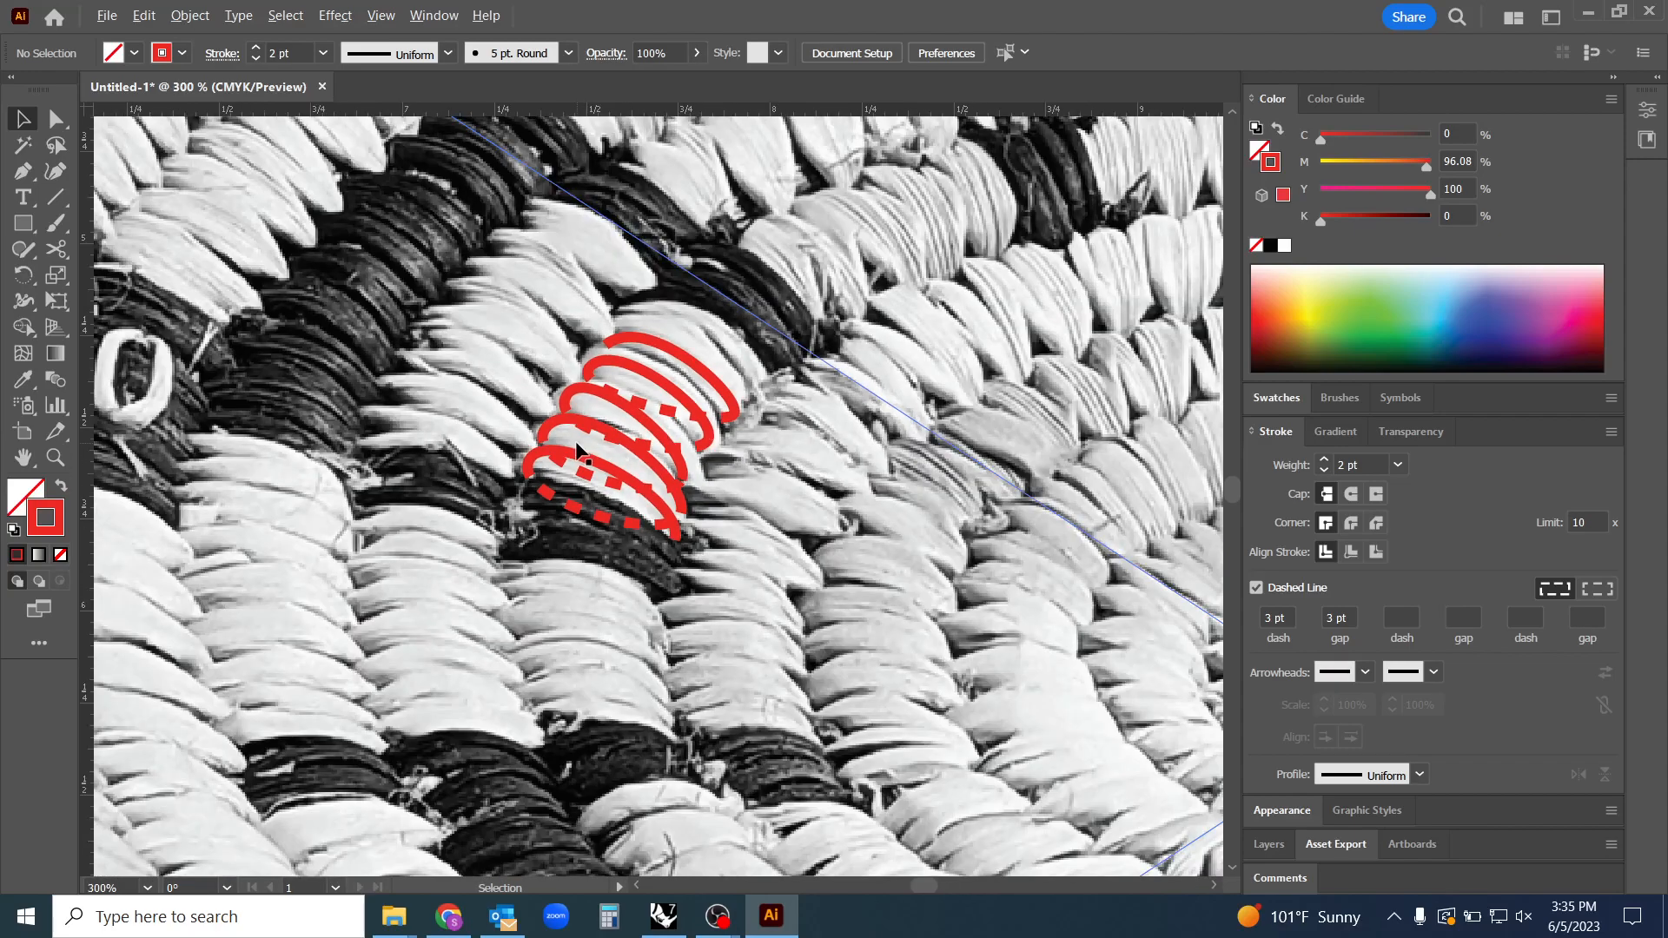
Draw a curved red fiber line up through the coil and make its stroke solid
left_click(23, 171)
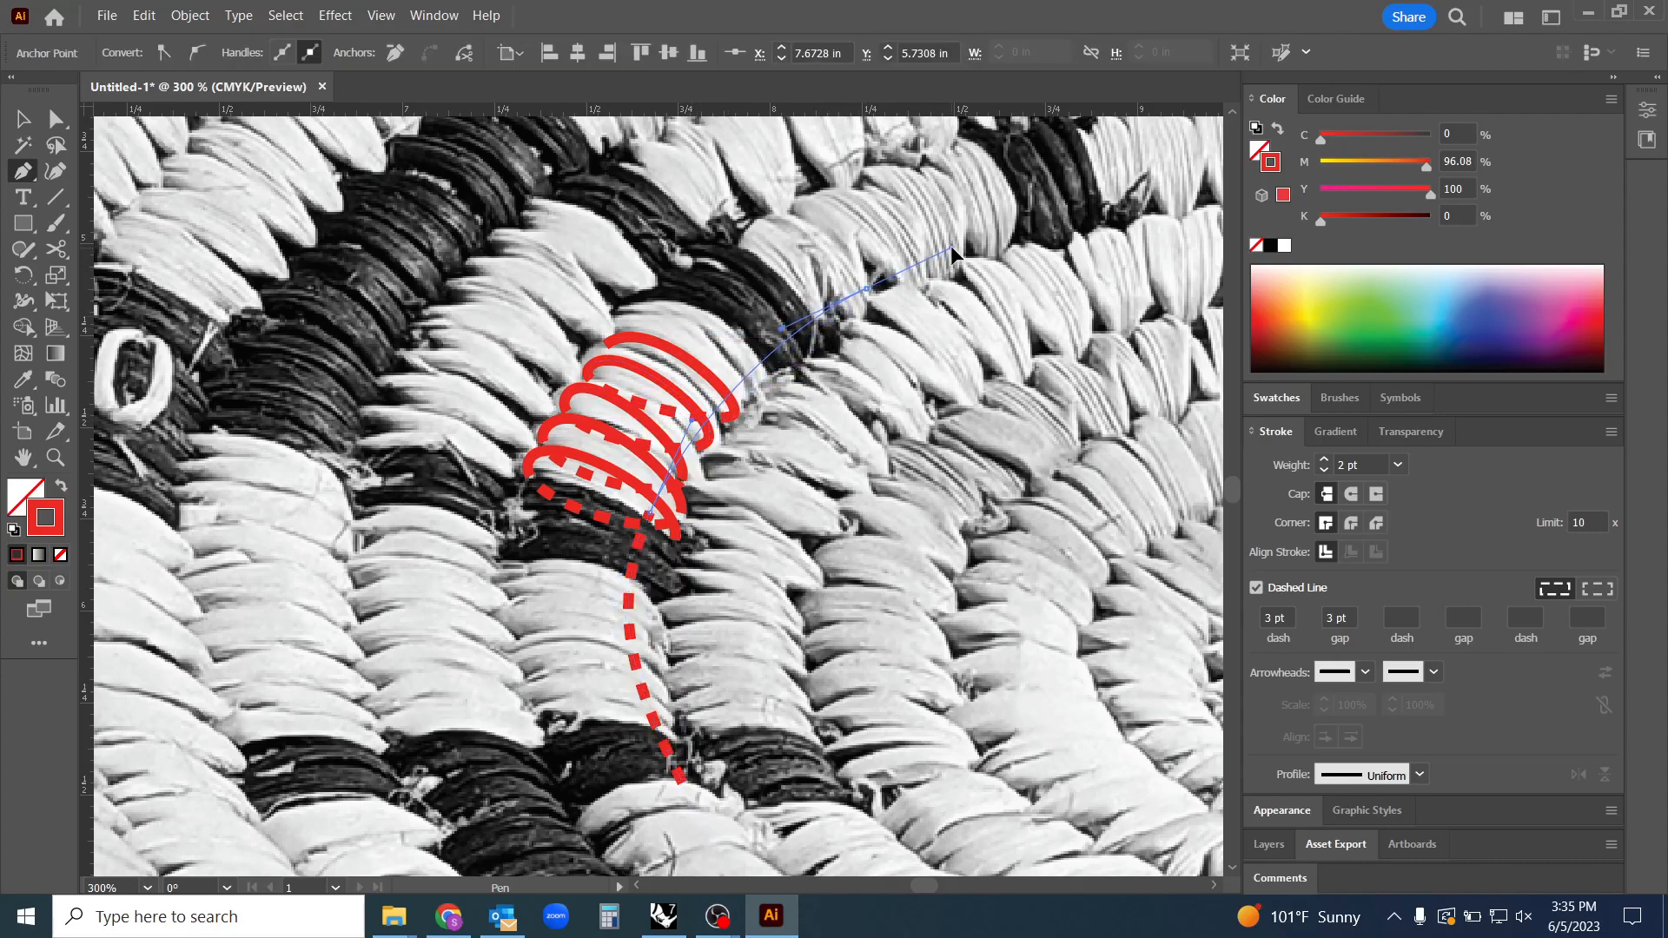
left_click_drag(952, 255, 952, 253)
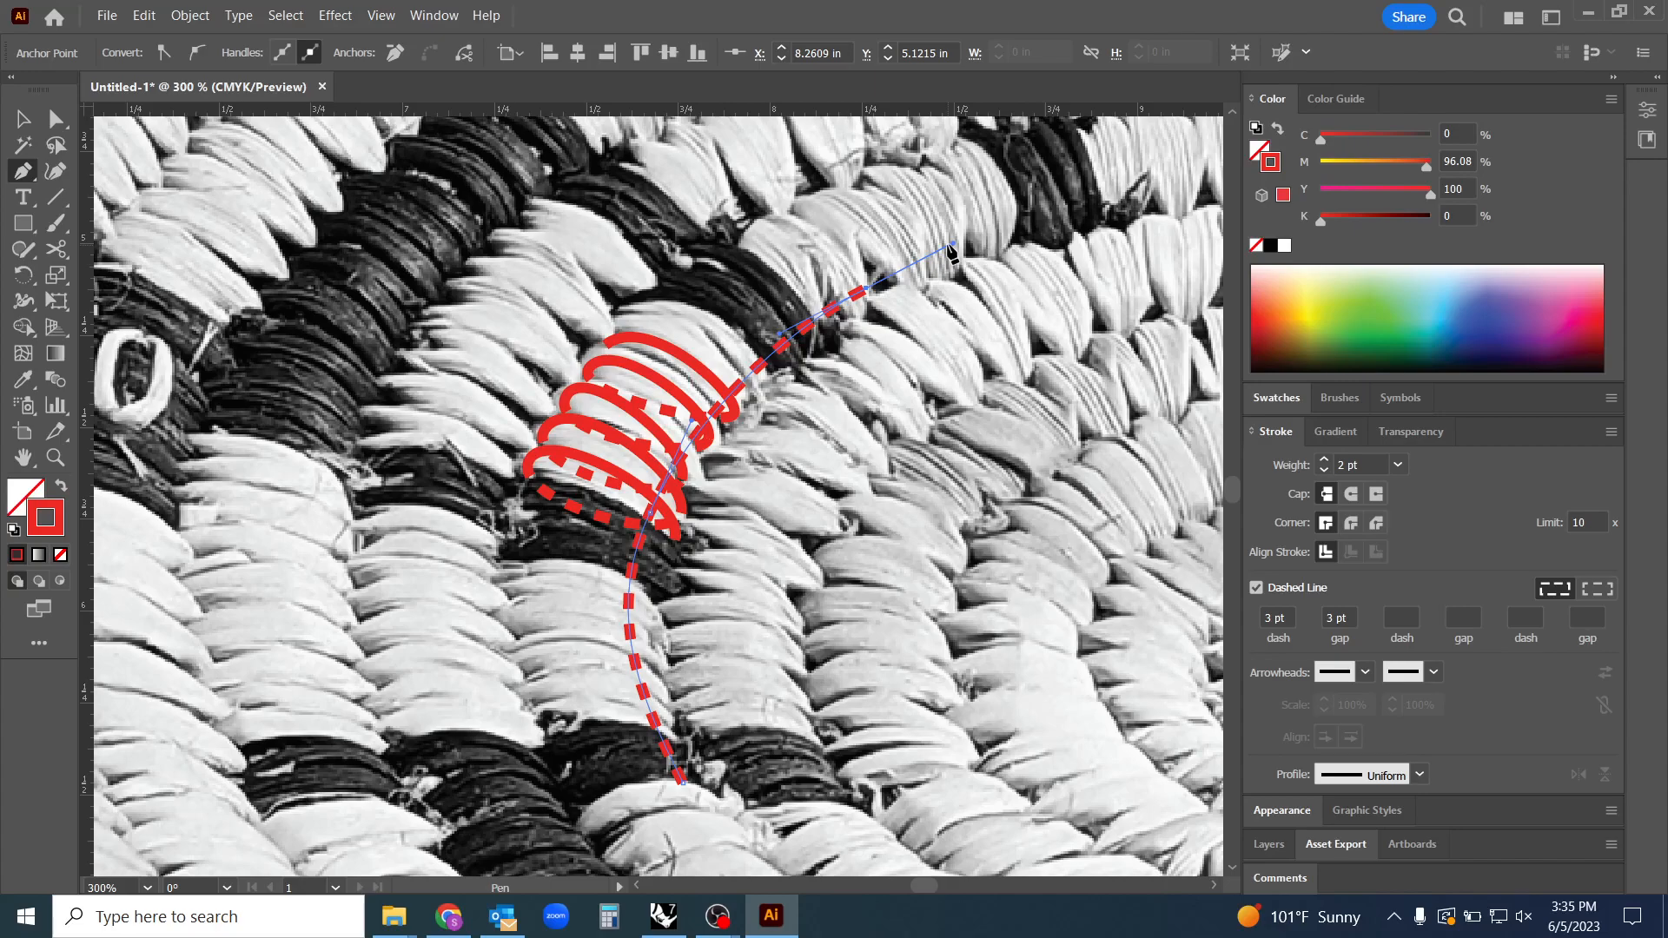
left_click(19, 118)
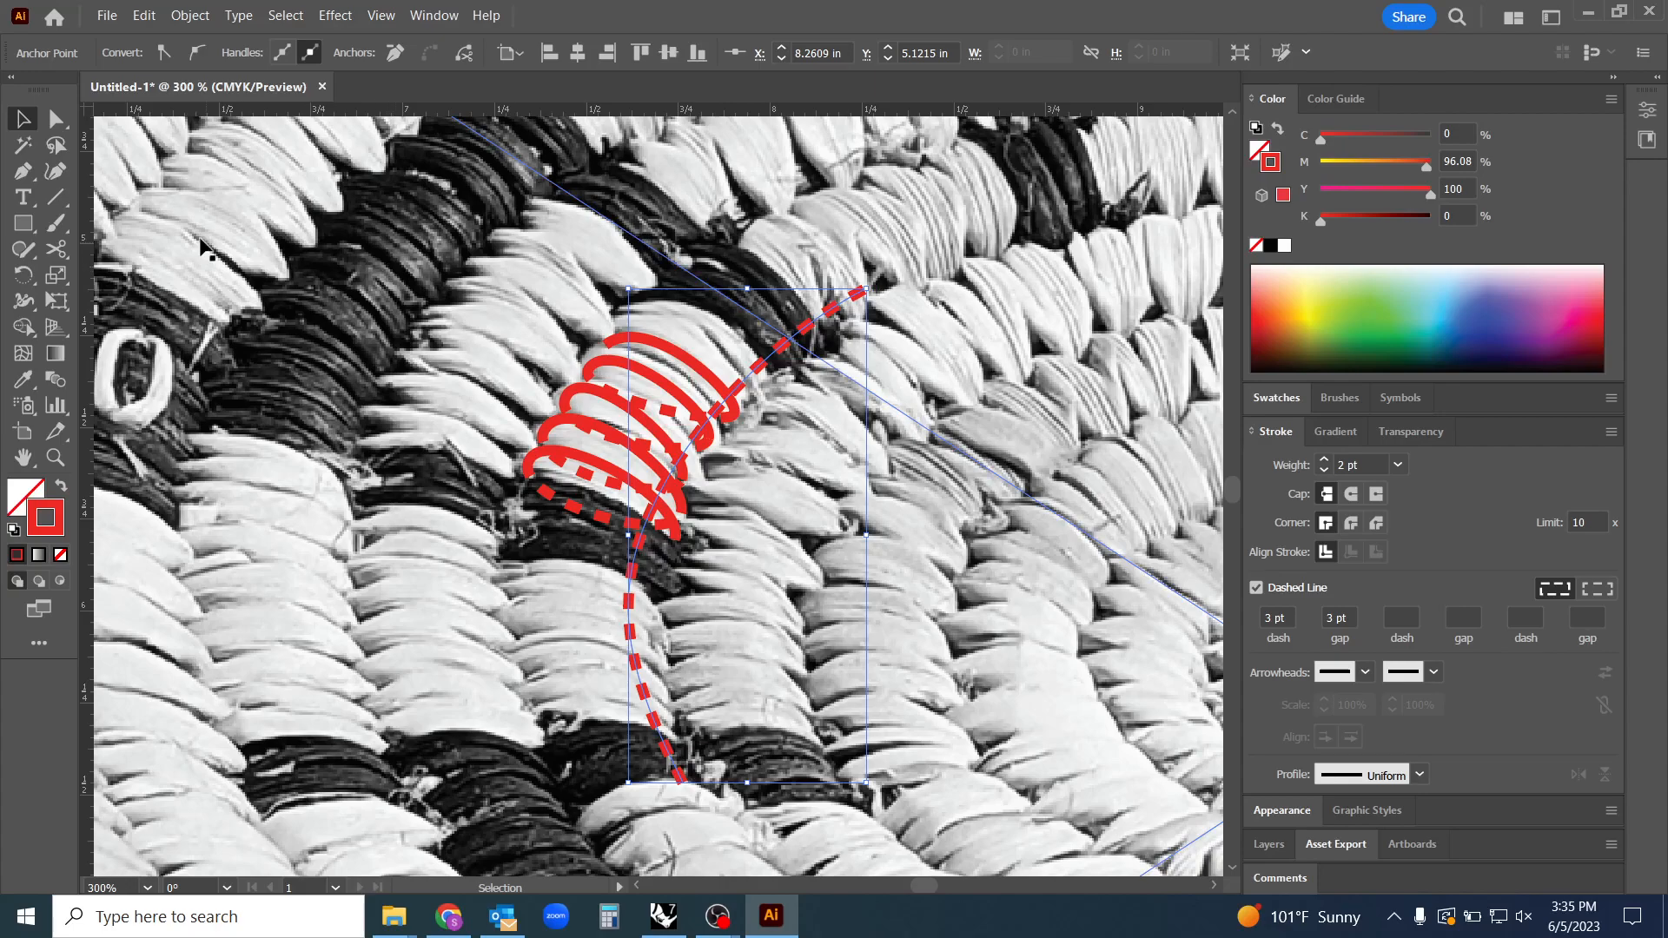
left_click(1256, 587)
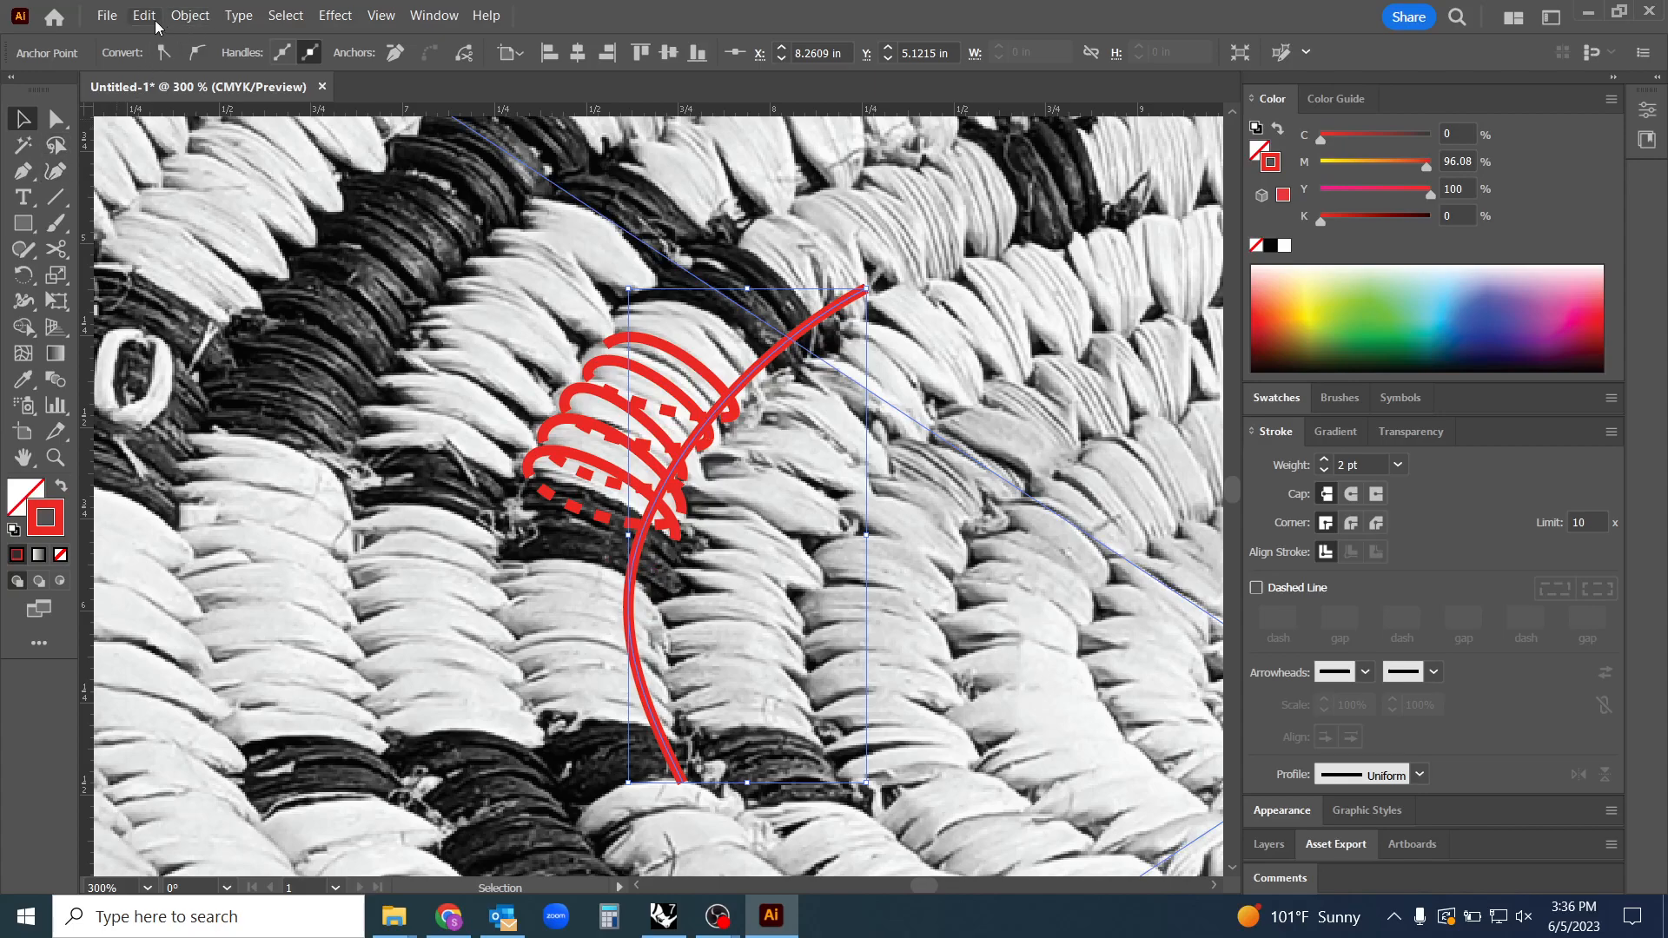
Open Offset Path and preview offsets of -0.25 in and -0.125 in
left_click(189, 16)
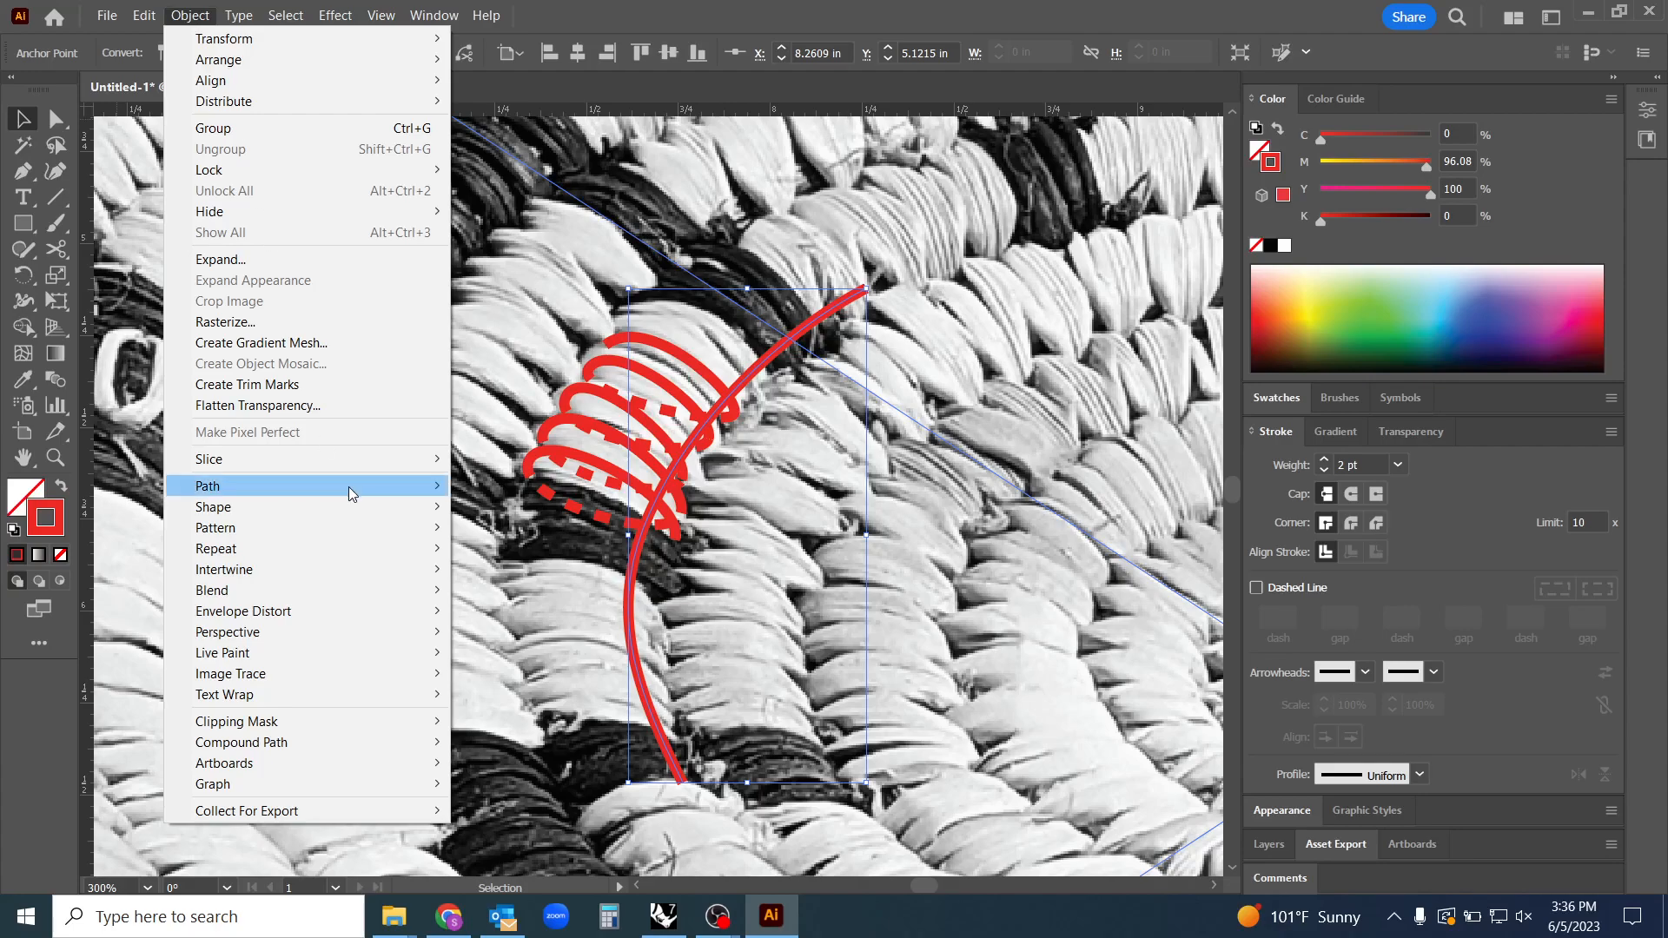
left_click(208, 485)
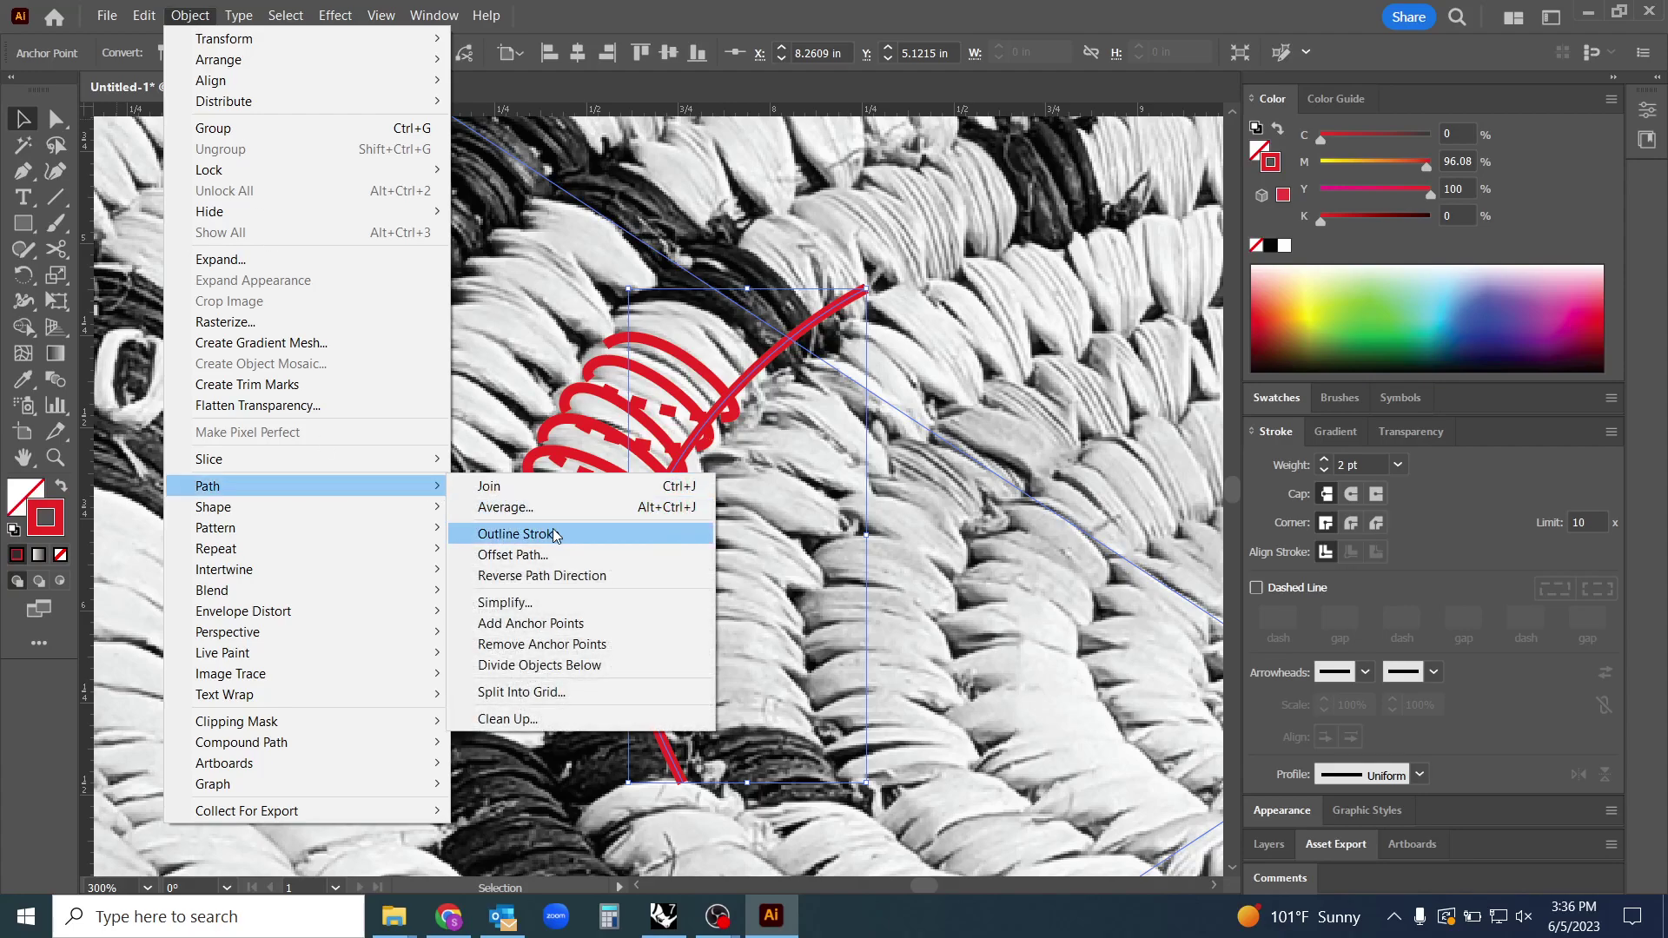
left_click(512, 554)
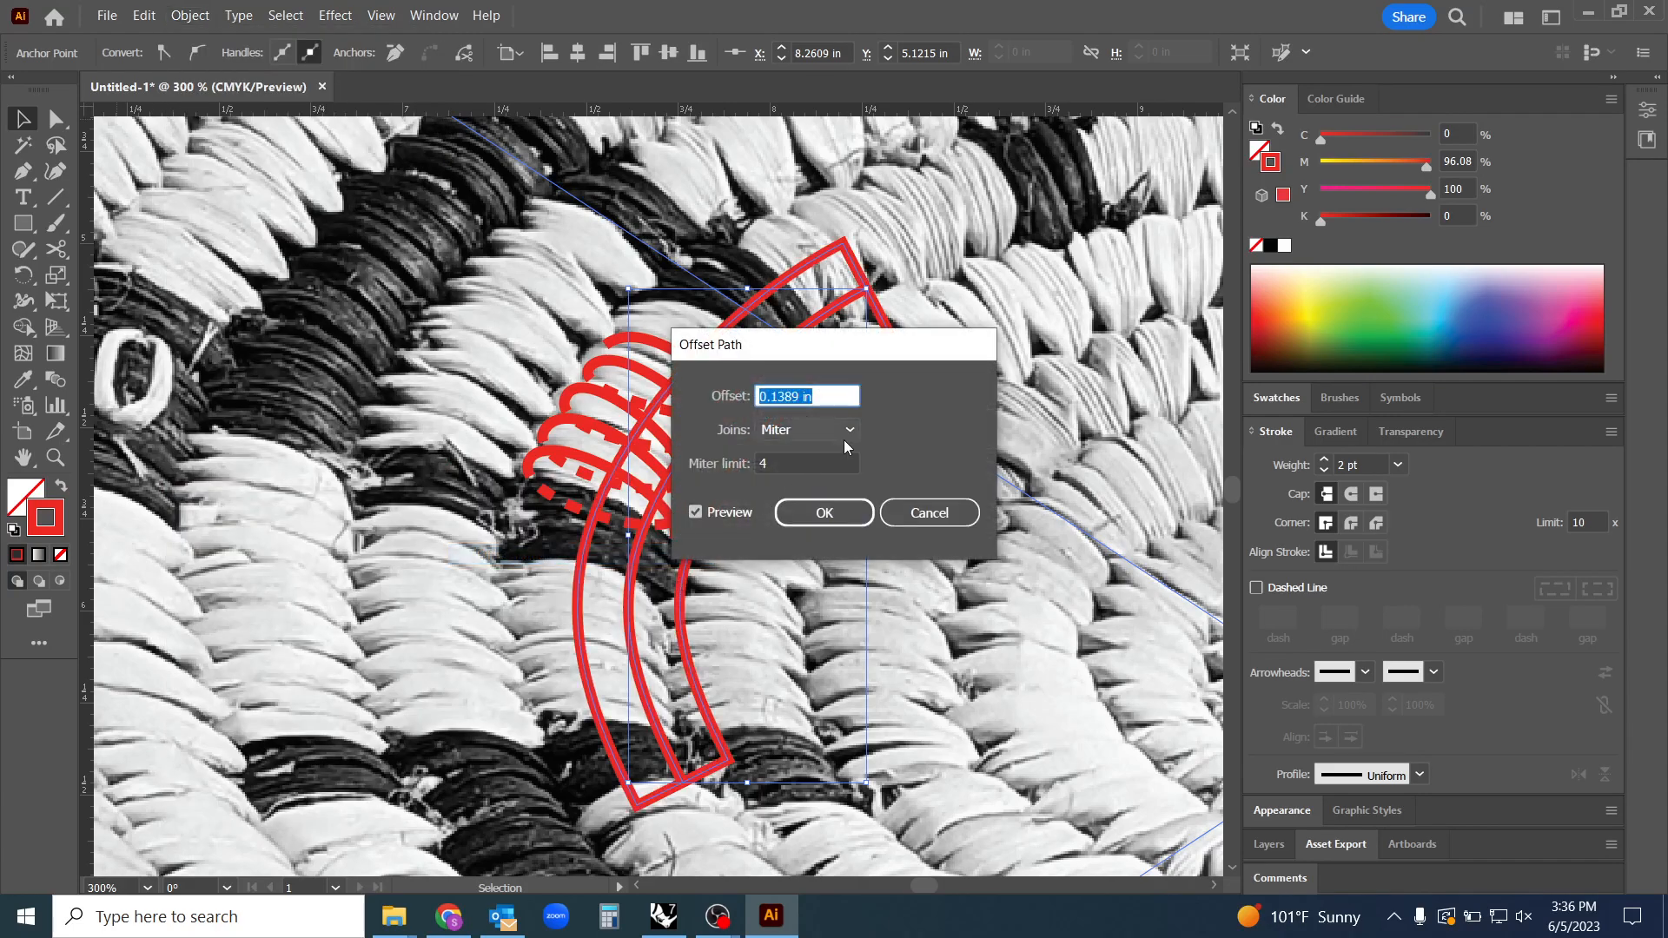
left_click_drag(710, 344, 940, 314)
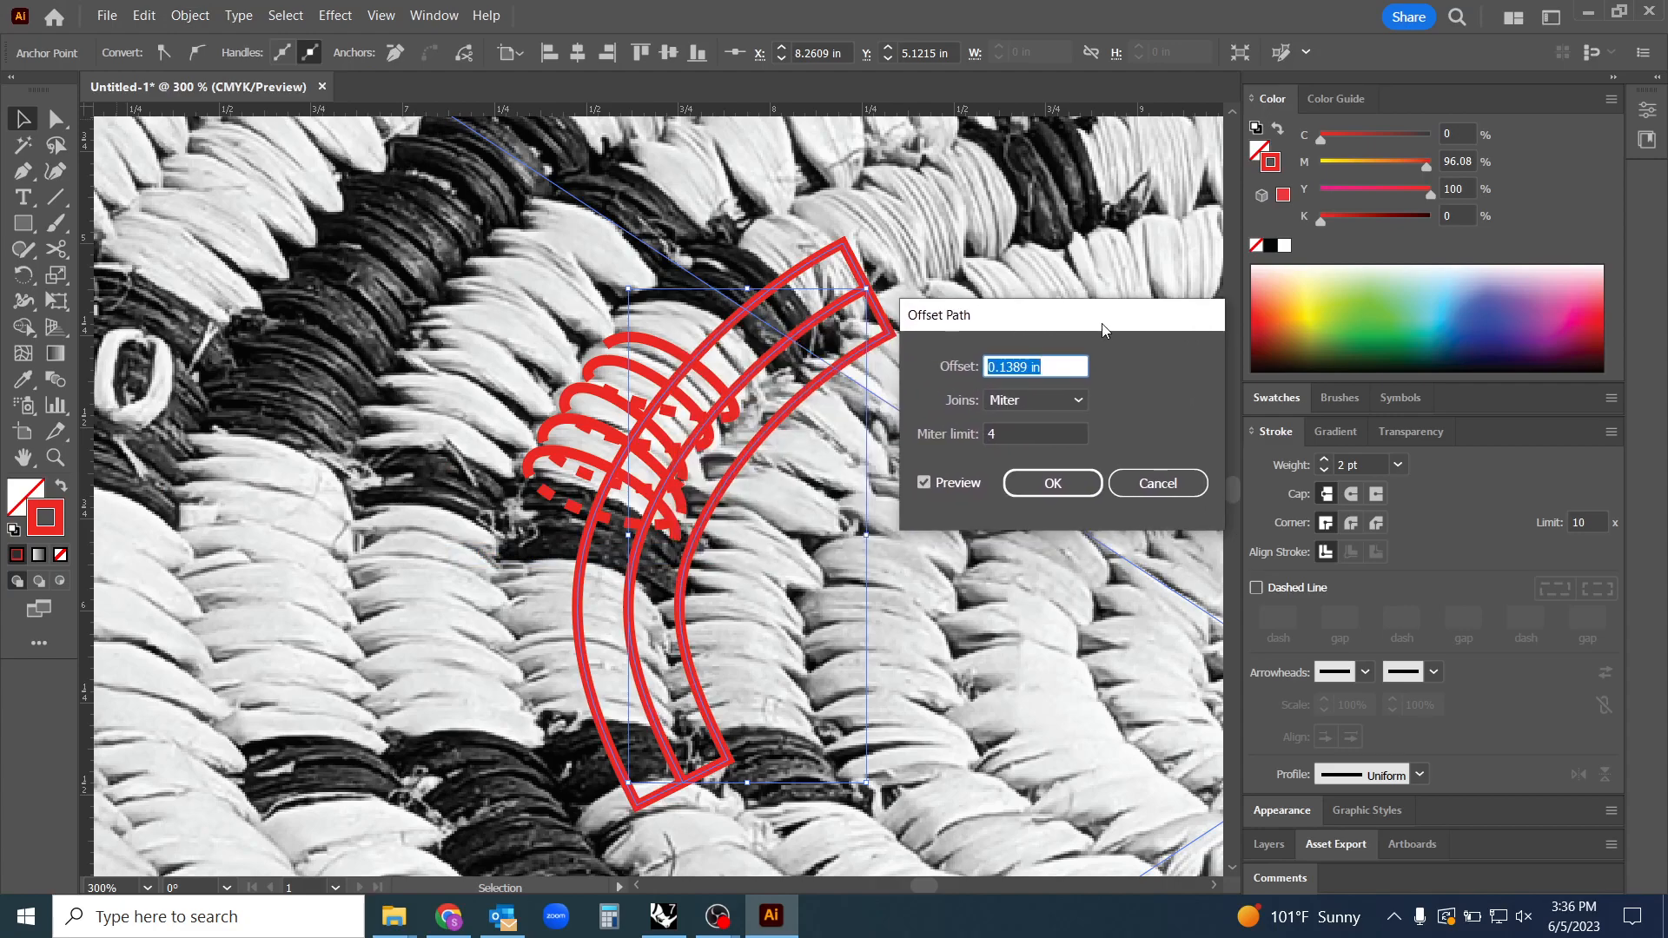
type("-0.25 in")
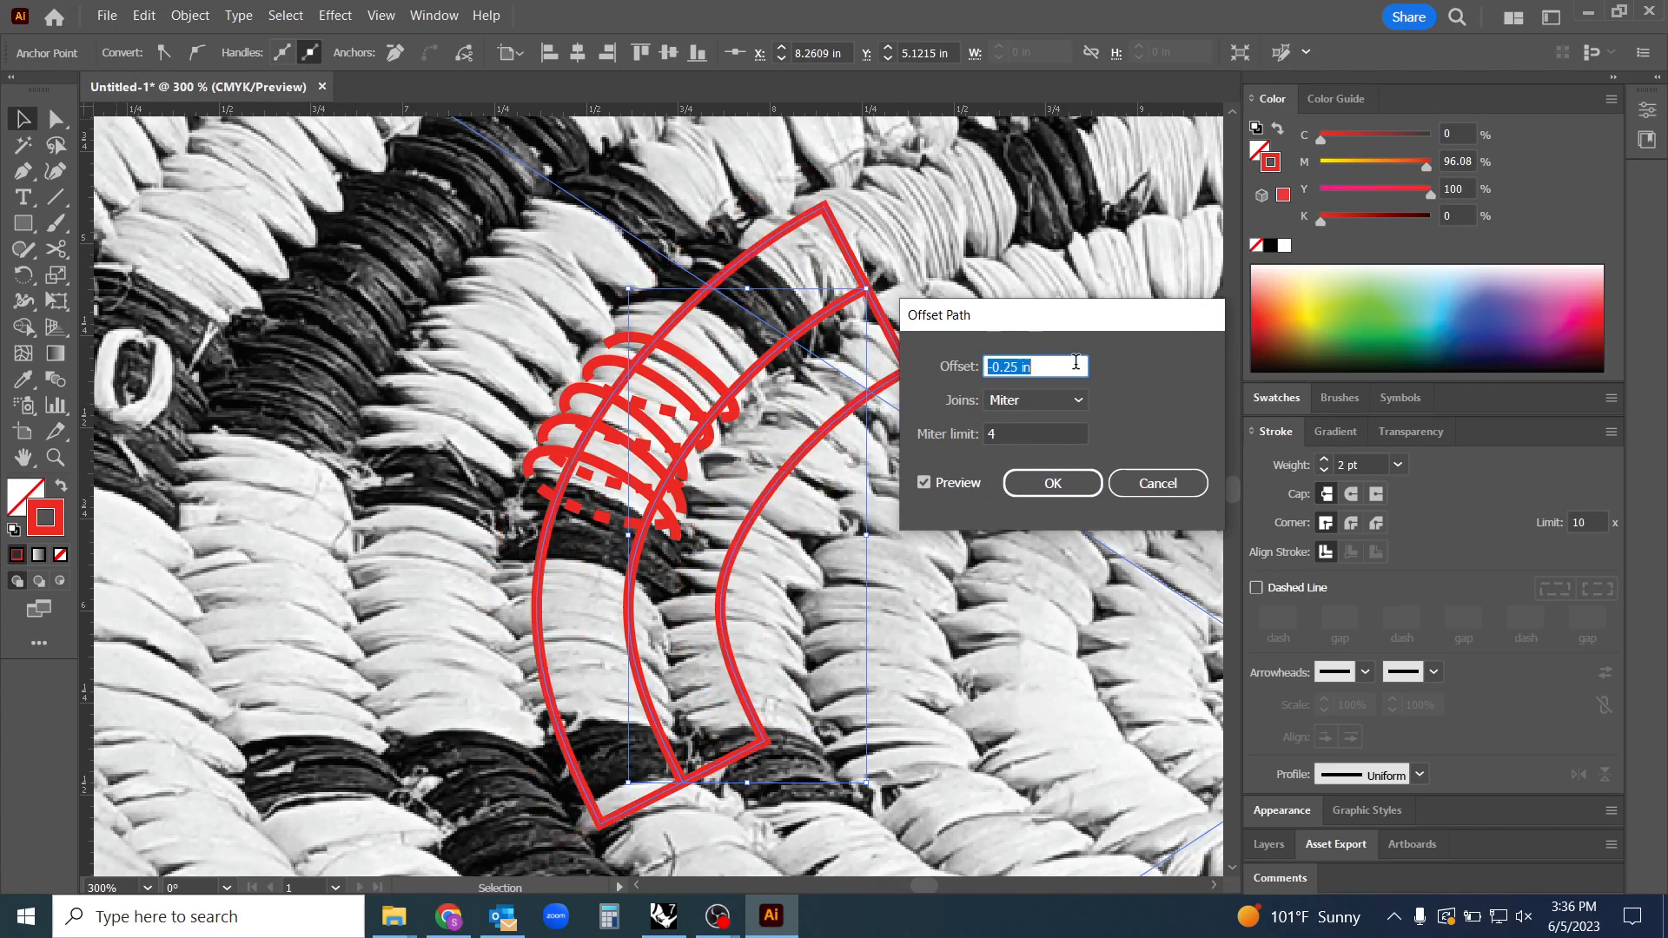
type("-0.125 in")
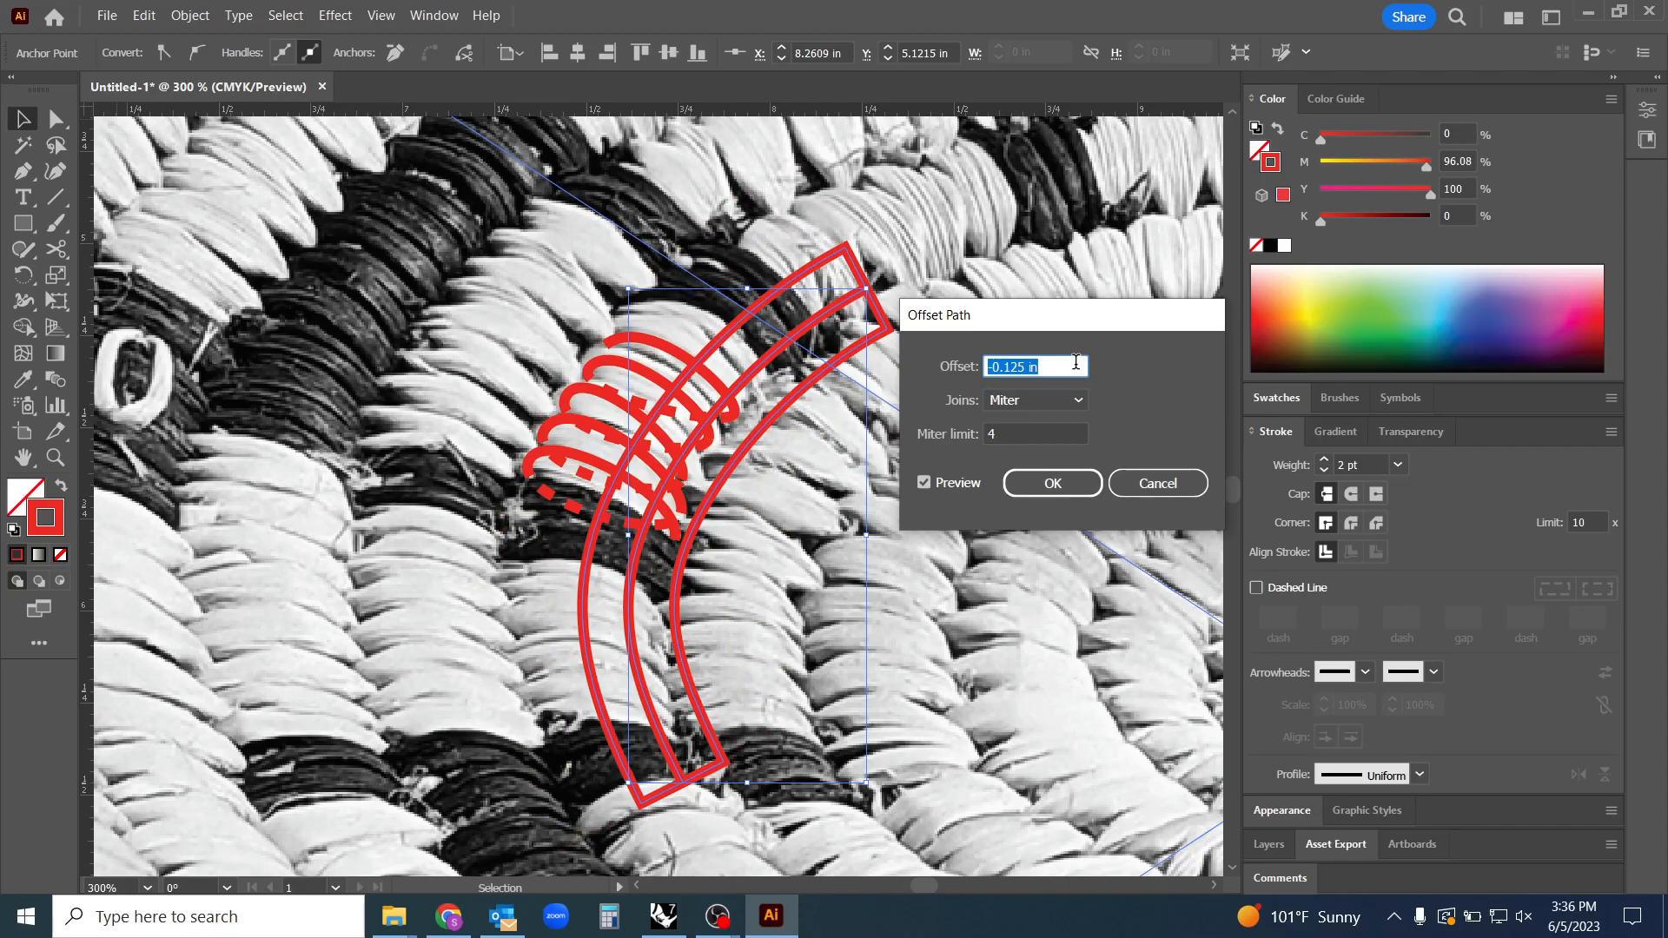
Preview round joins, then a 0.25 in offset with bevel joins
left_click(1034, 399)
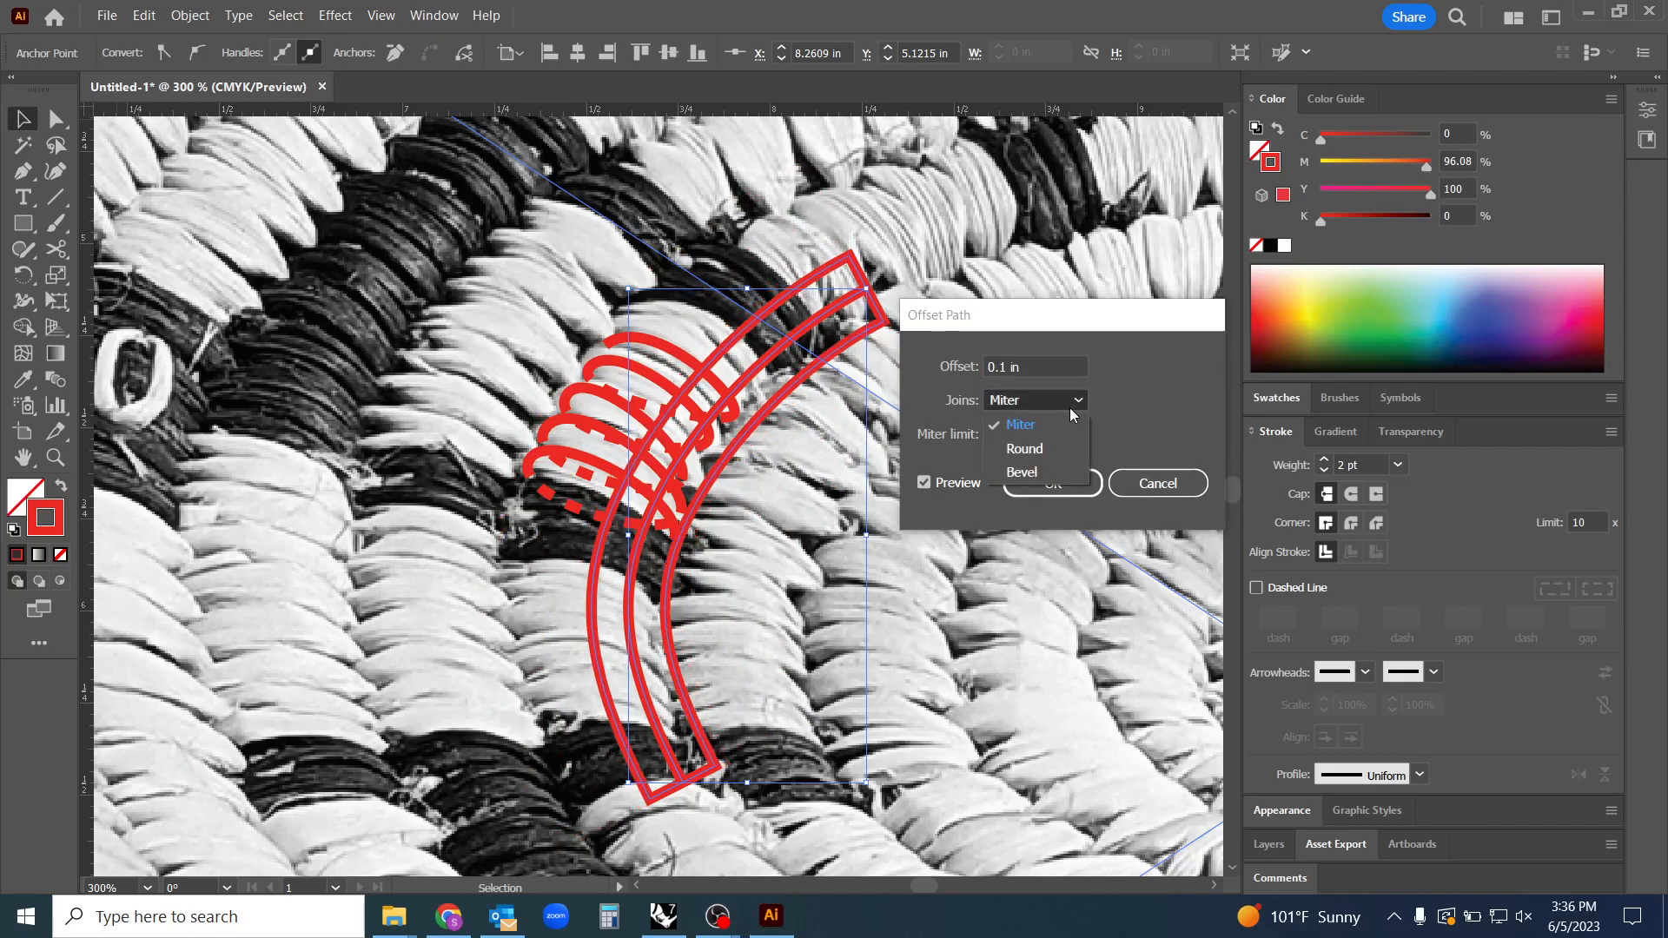
left_click(1024, 449)
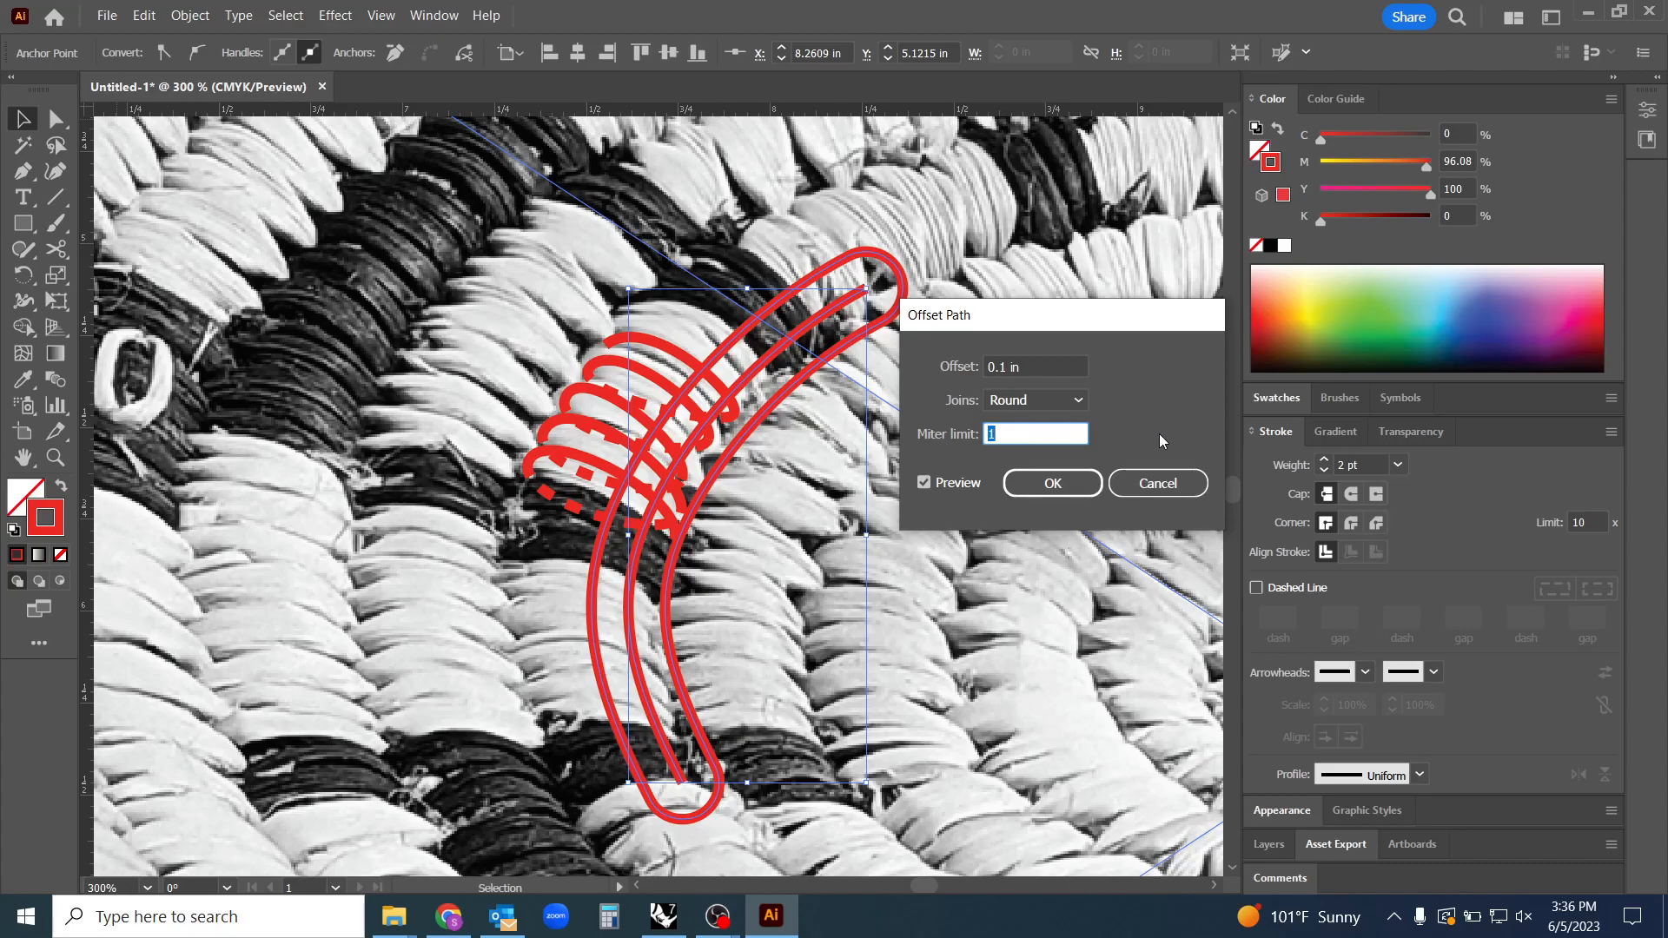
type("0.125 in")
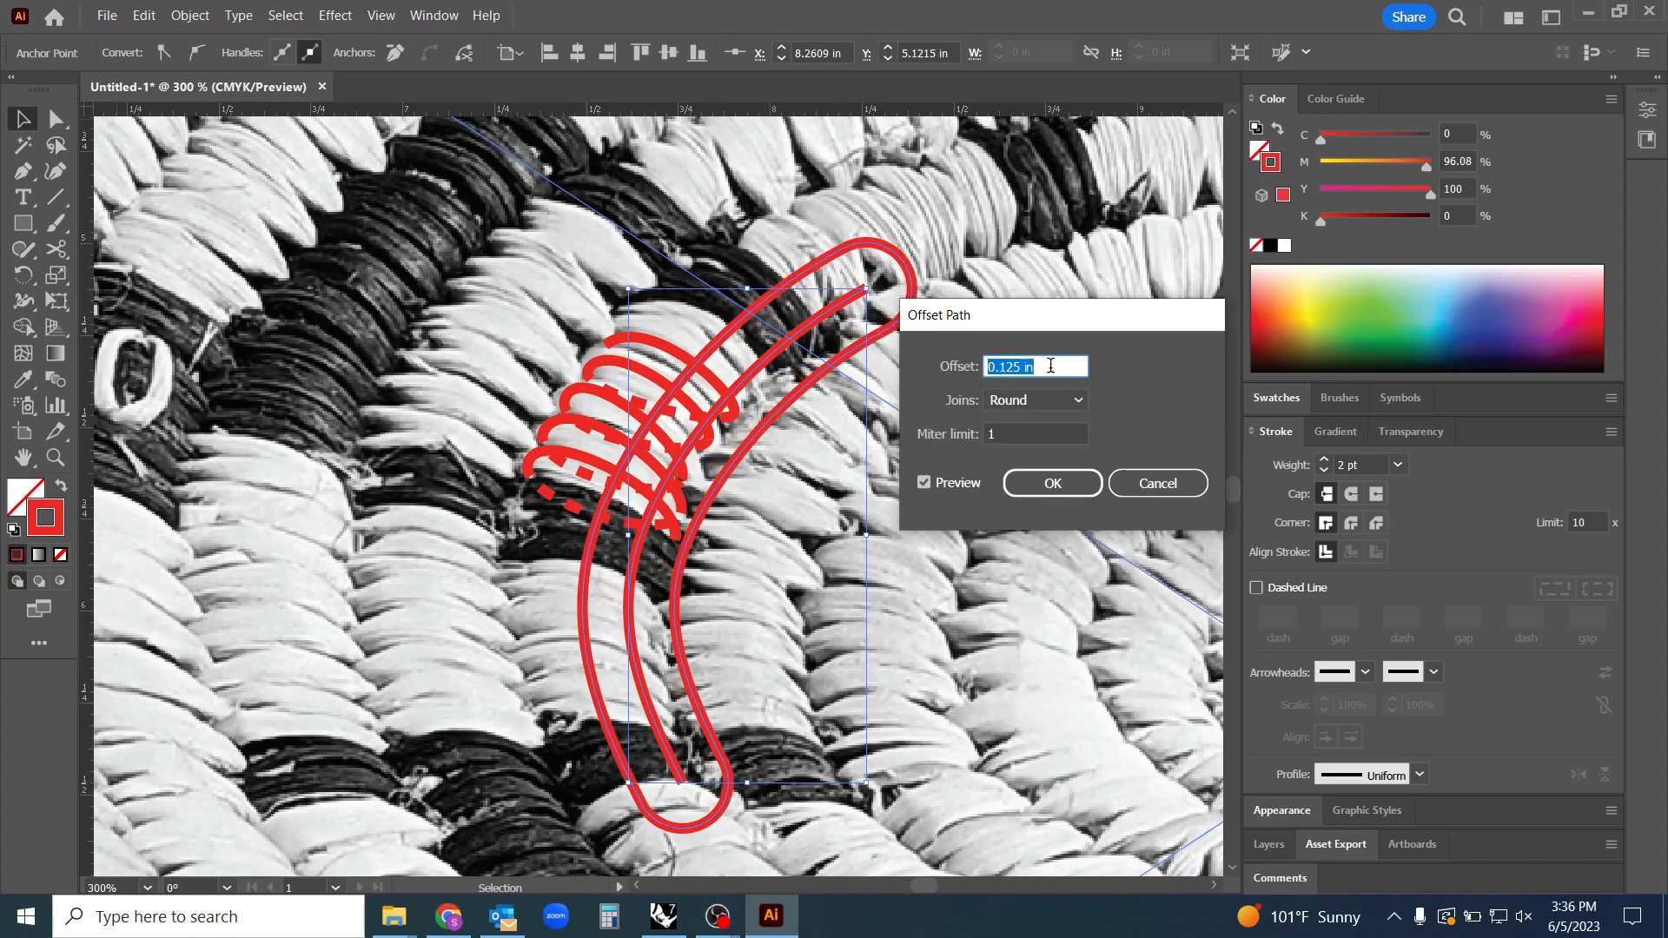
type("0.25 in")
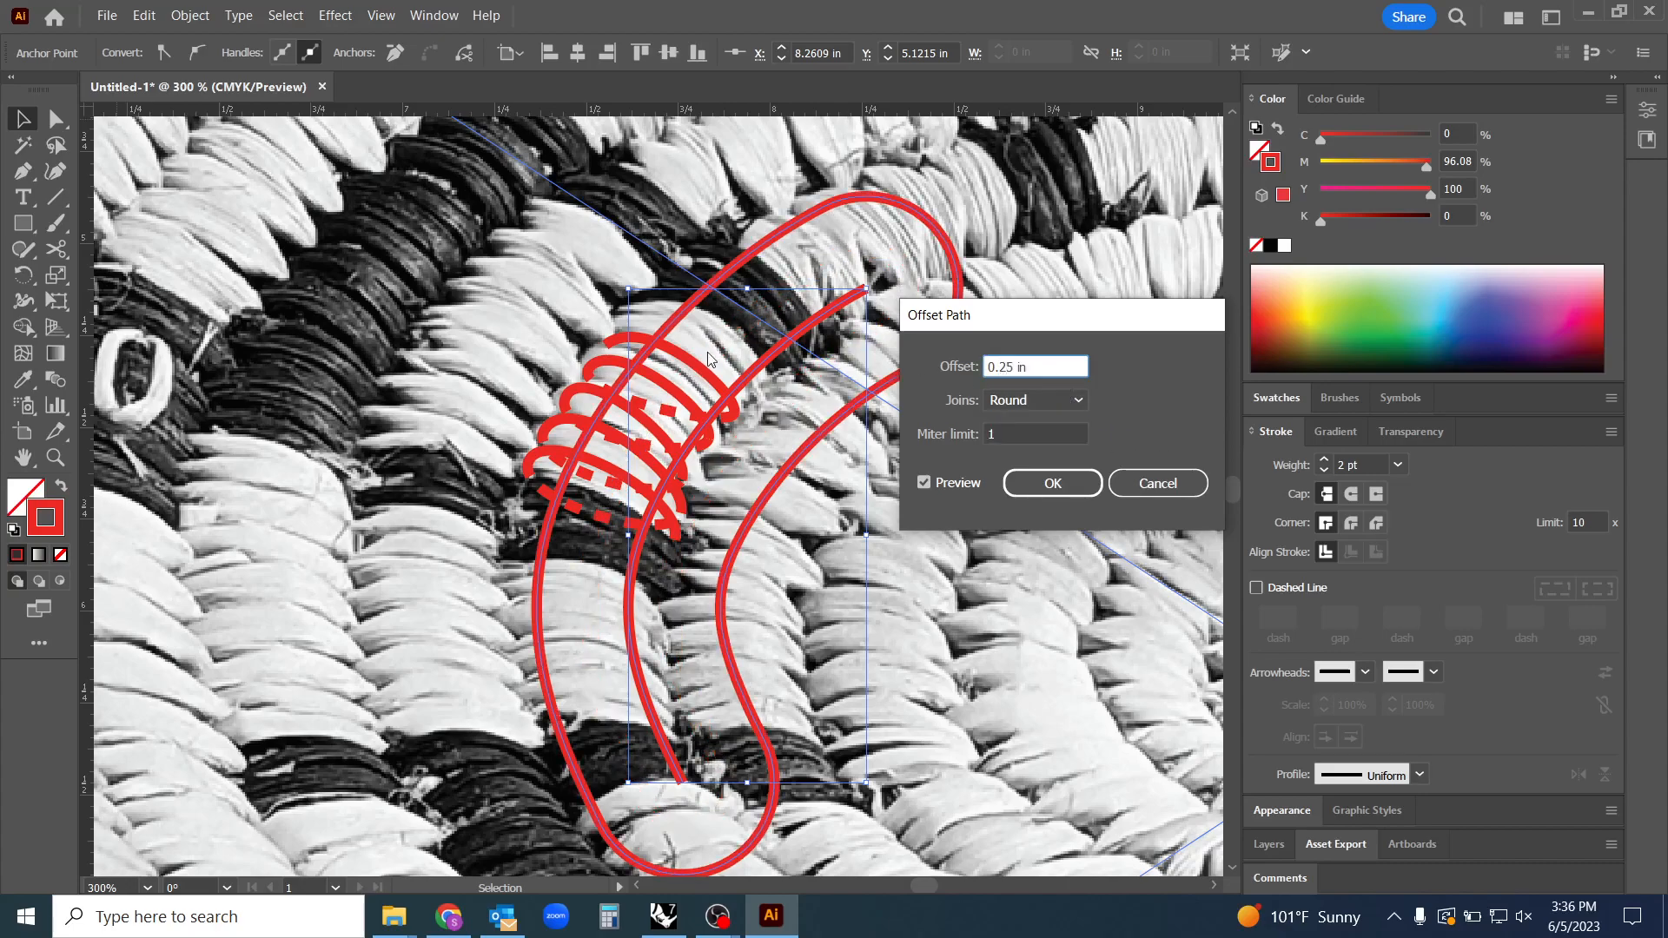
left_click(924, 482)
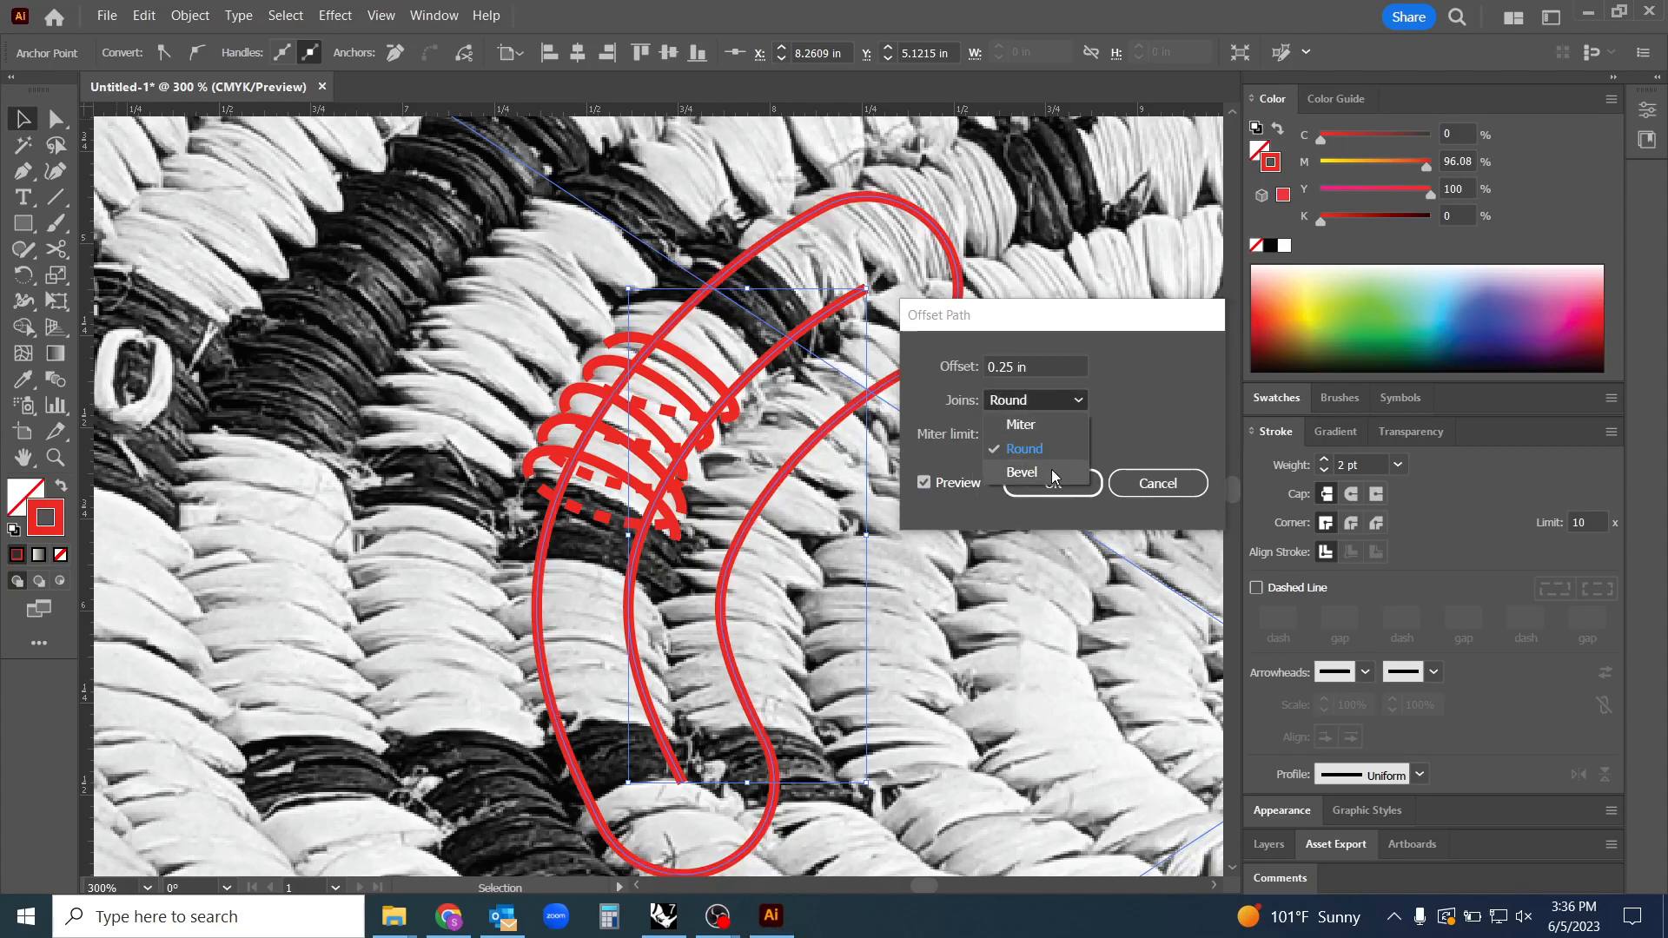
left_click(1022, 473)
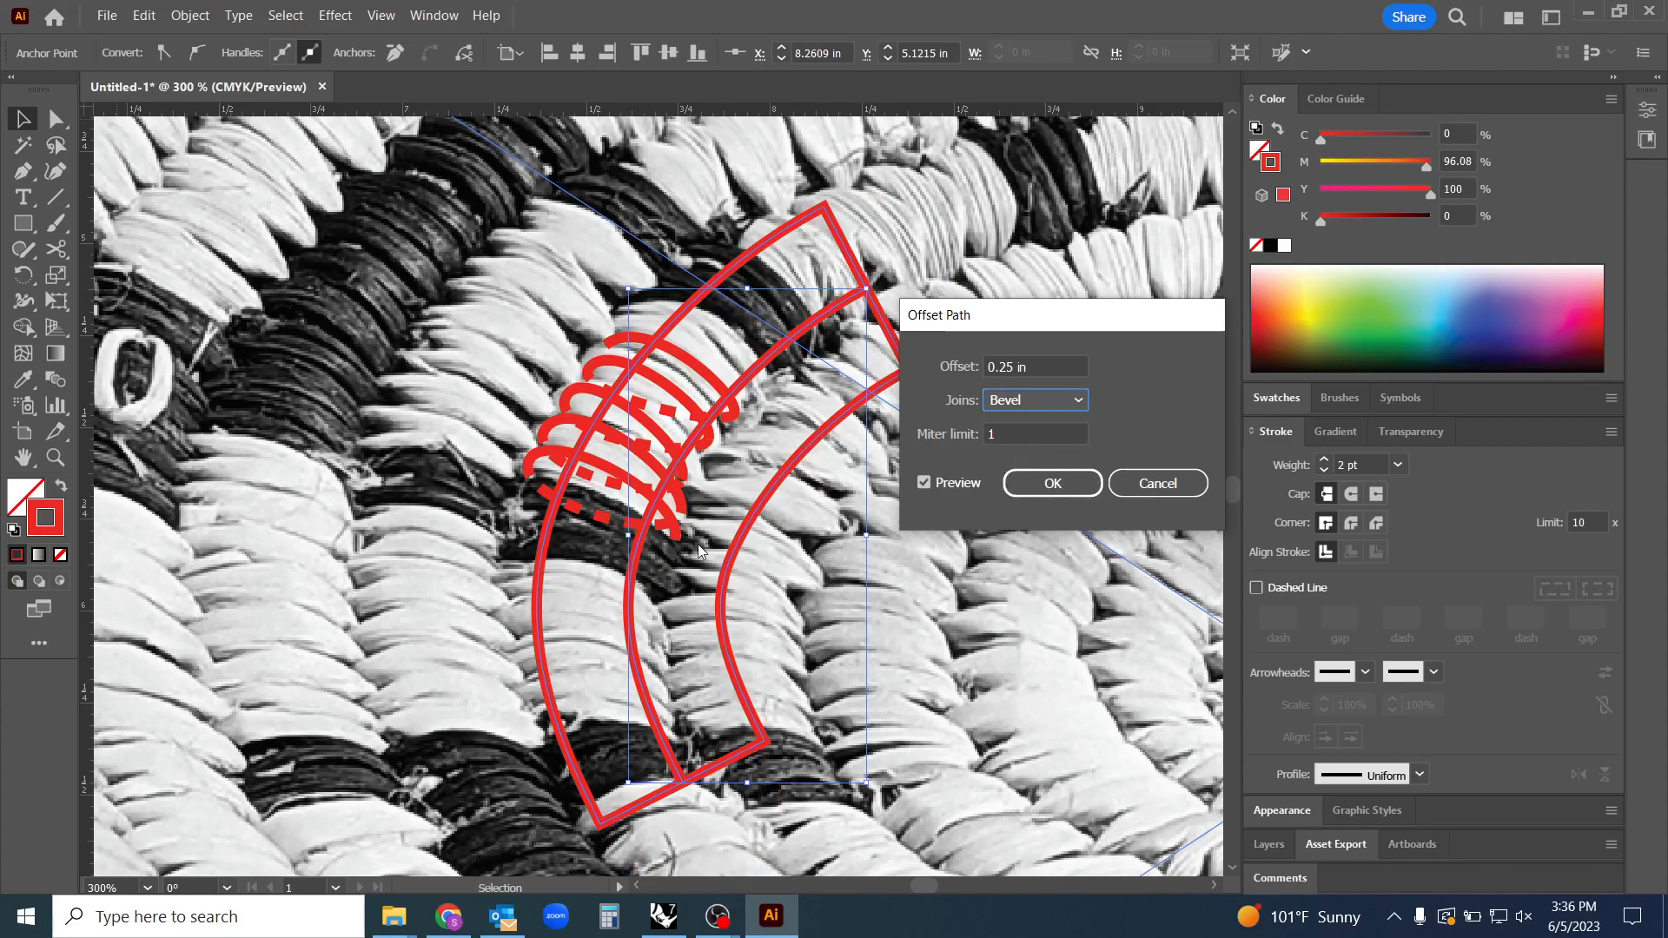
mouse_move(768, 367)
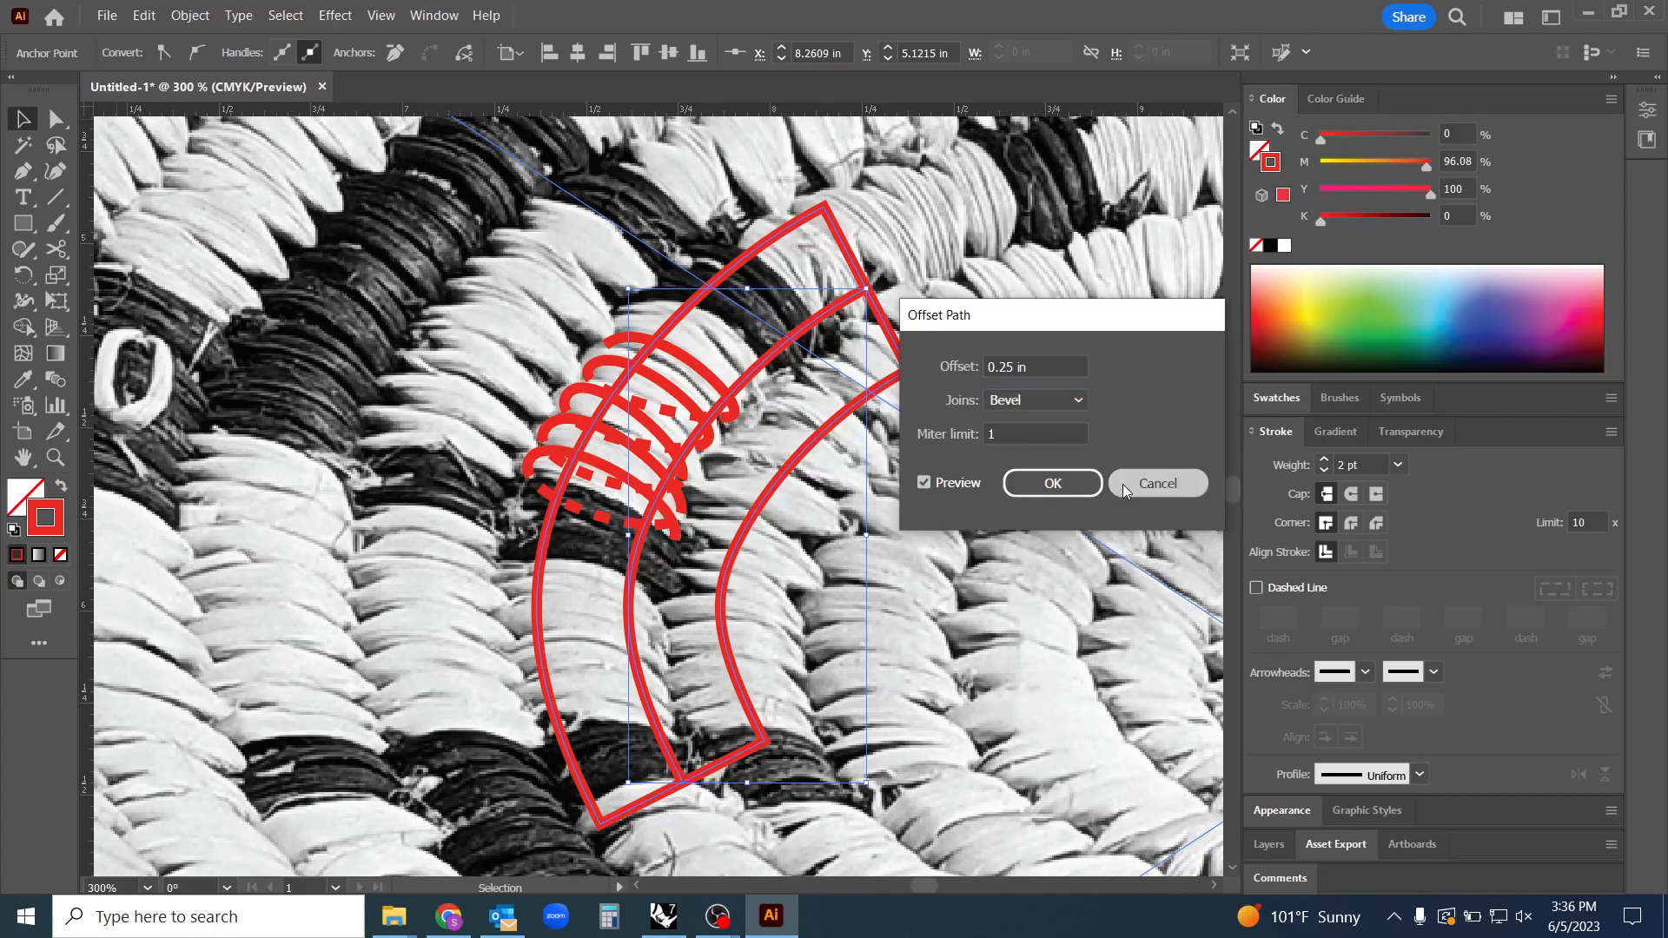
Cancel the preview and apply a 0.18 in Offset Path around the red curve
left_click(1157, 483)
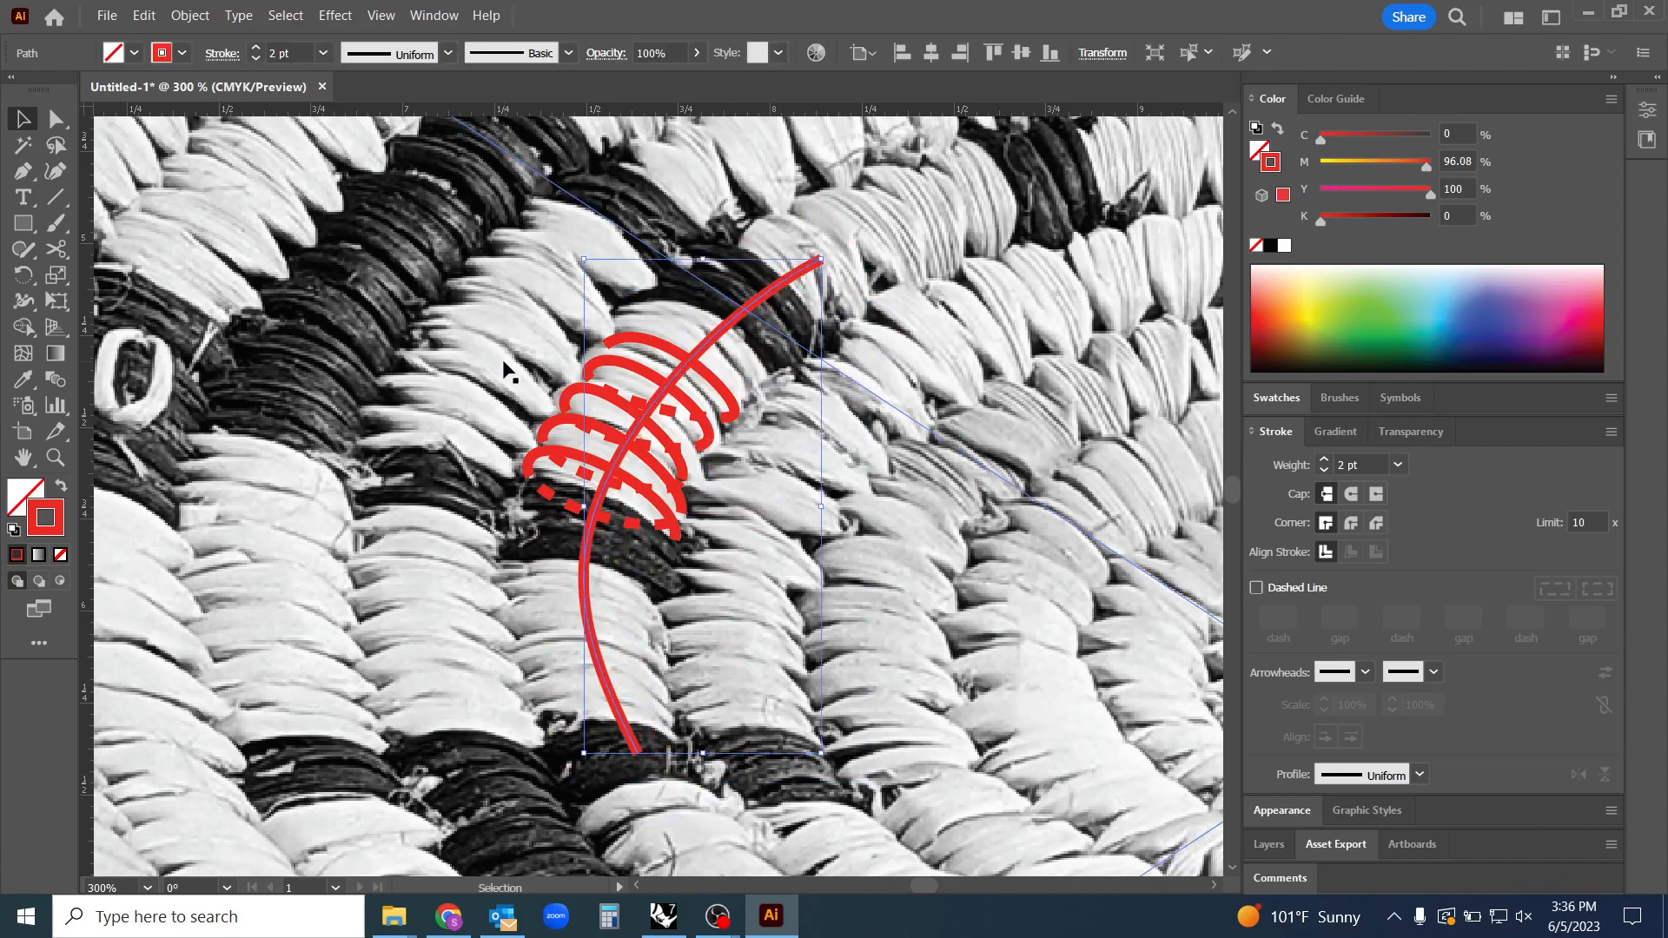
left_click(189, 15)
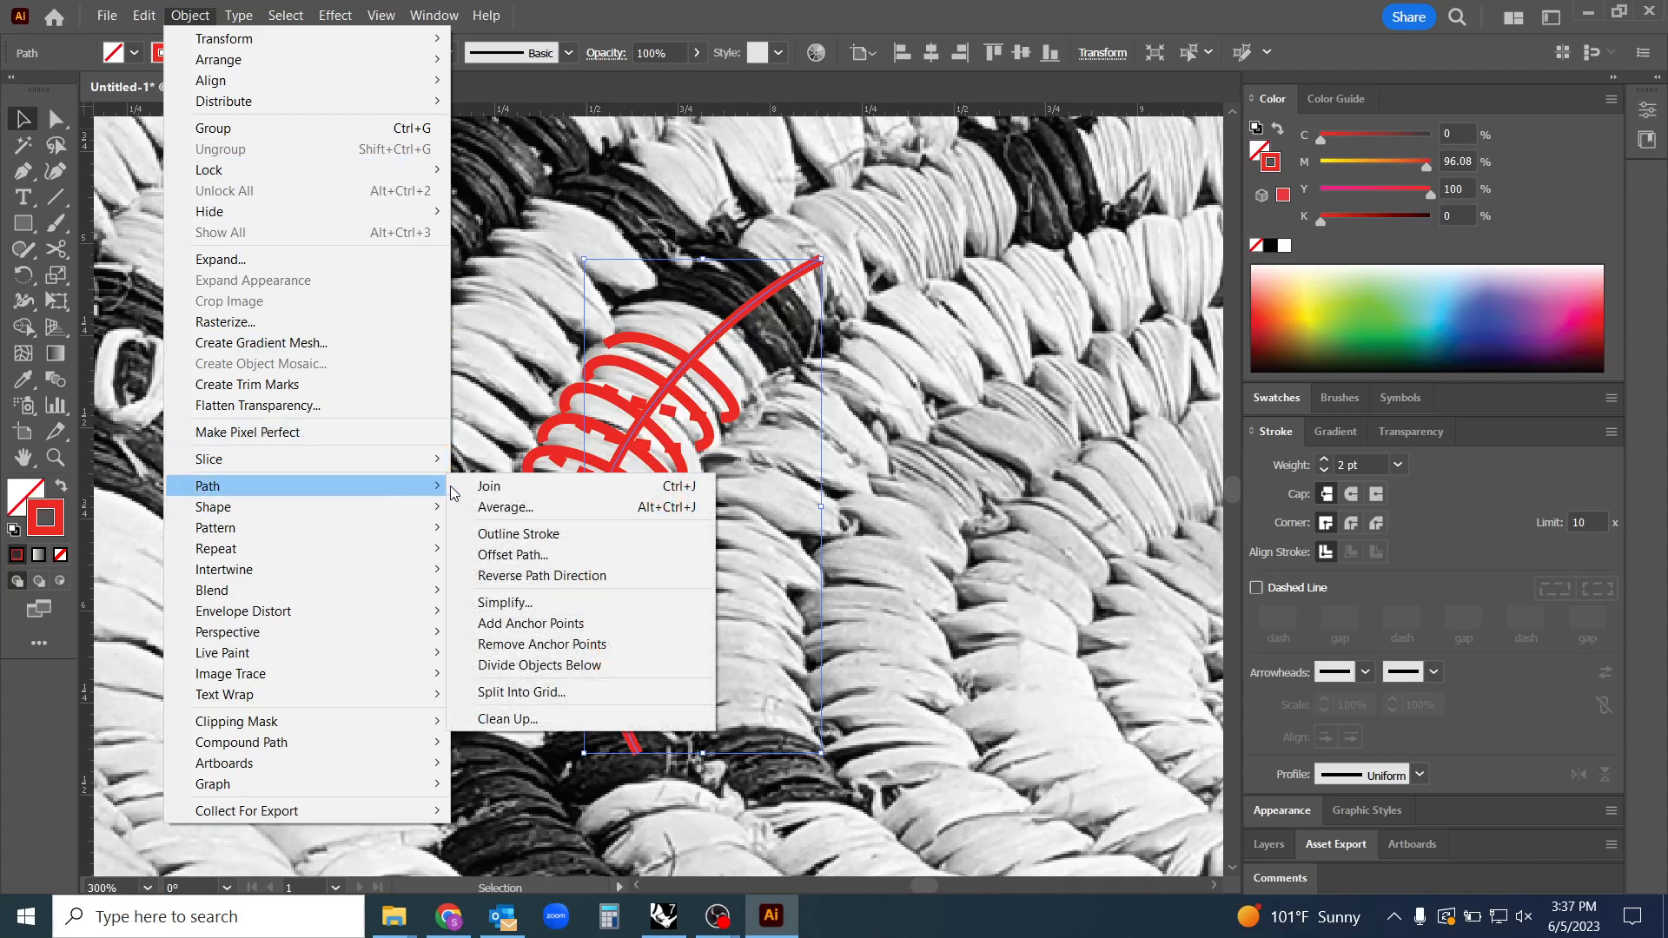
left_click(512, 554)
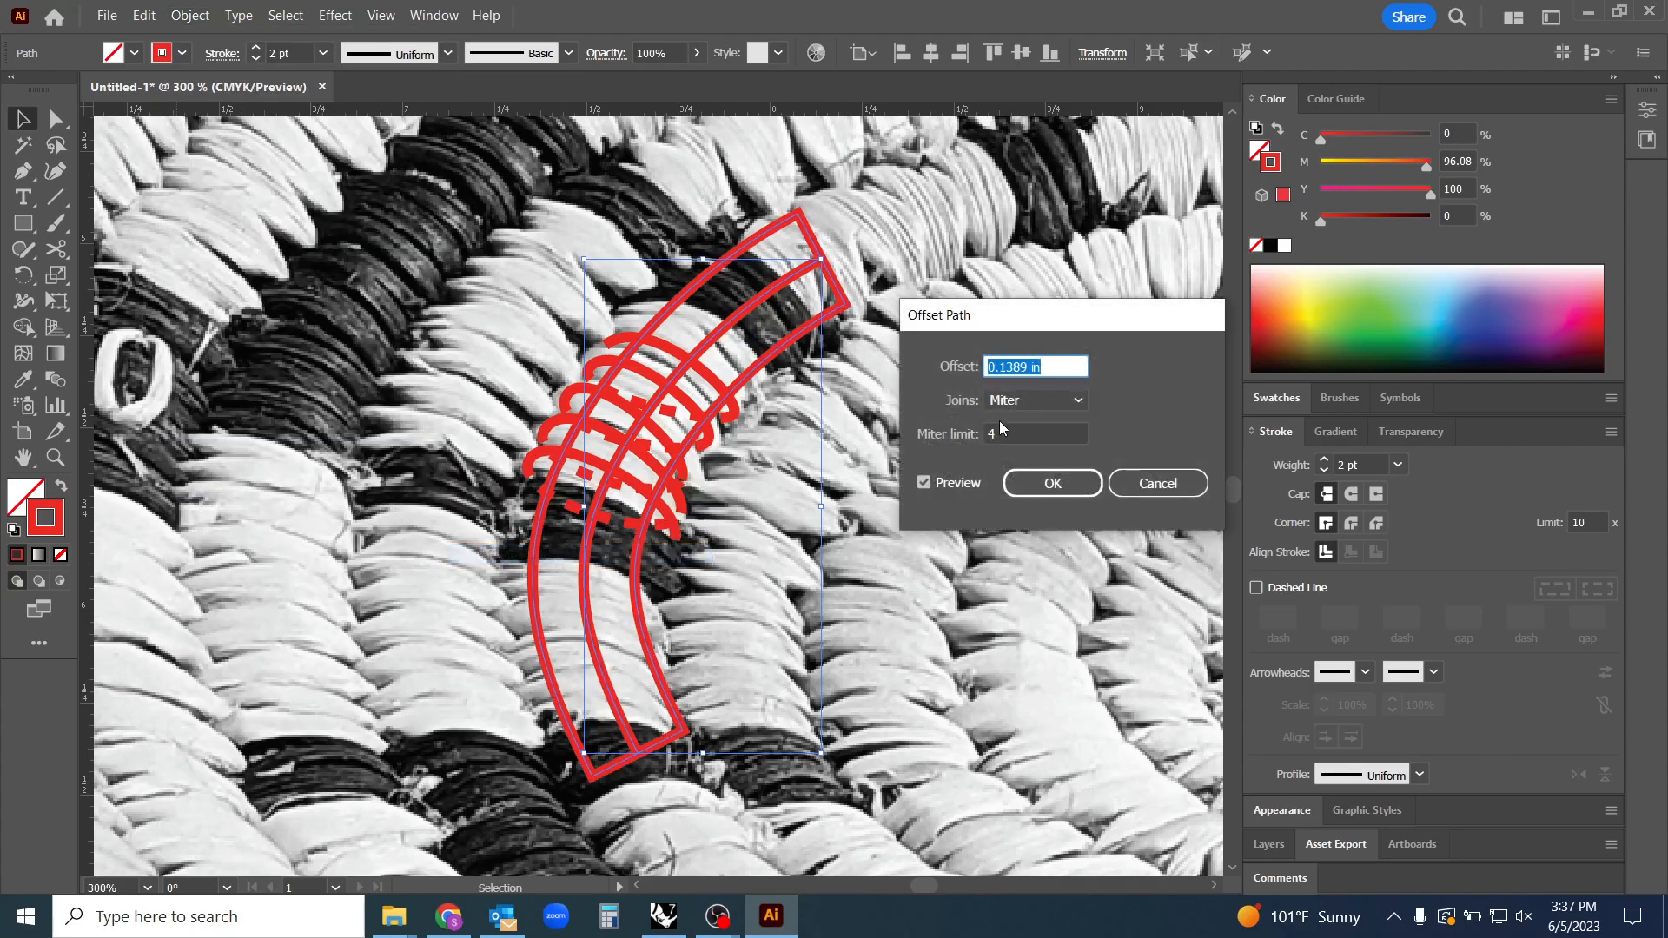
type("0.125 in")
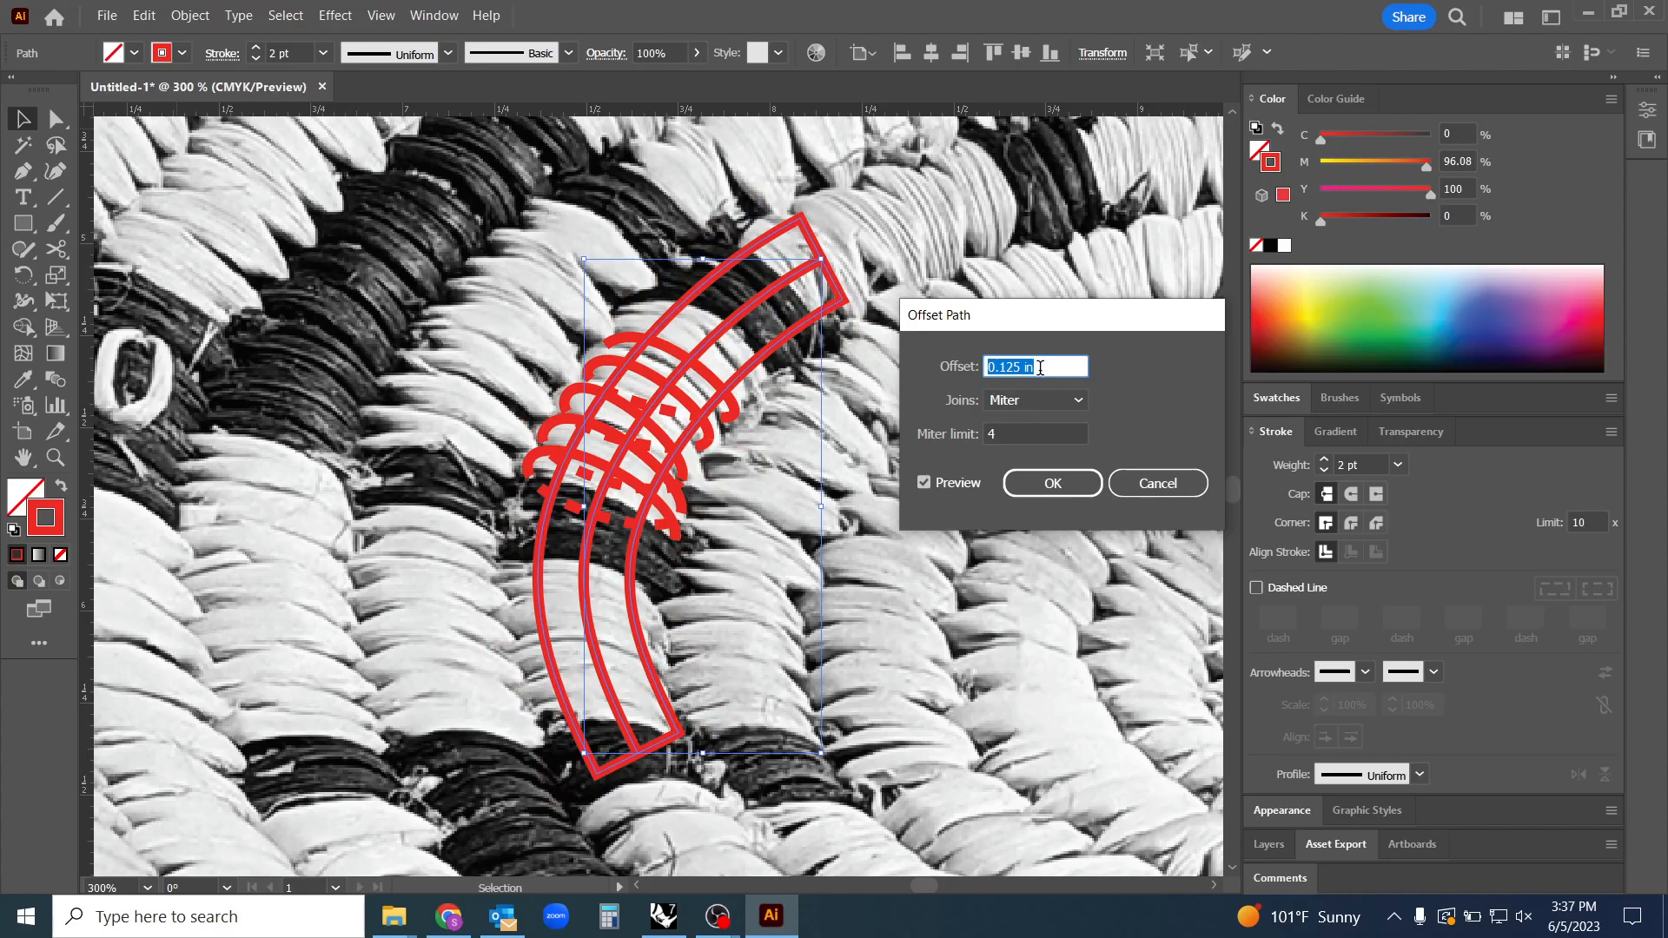
type(".15")
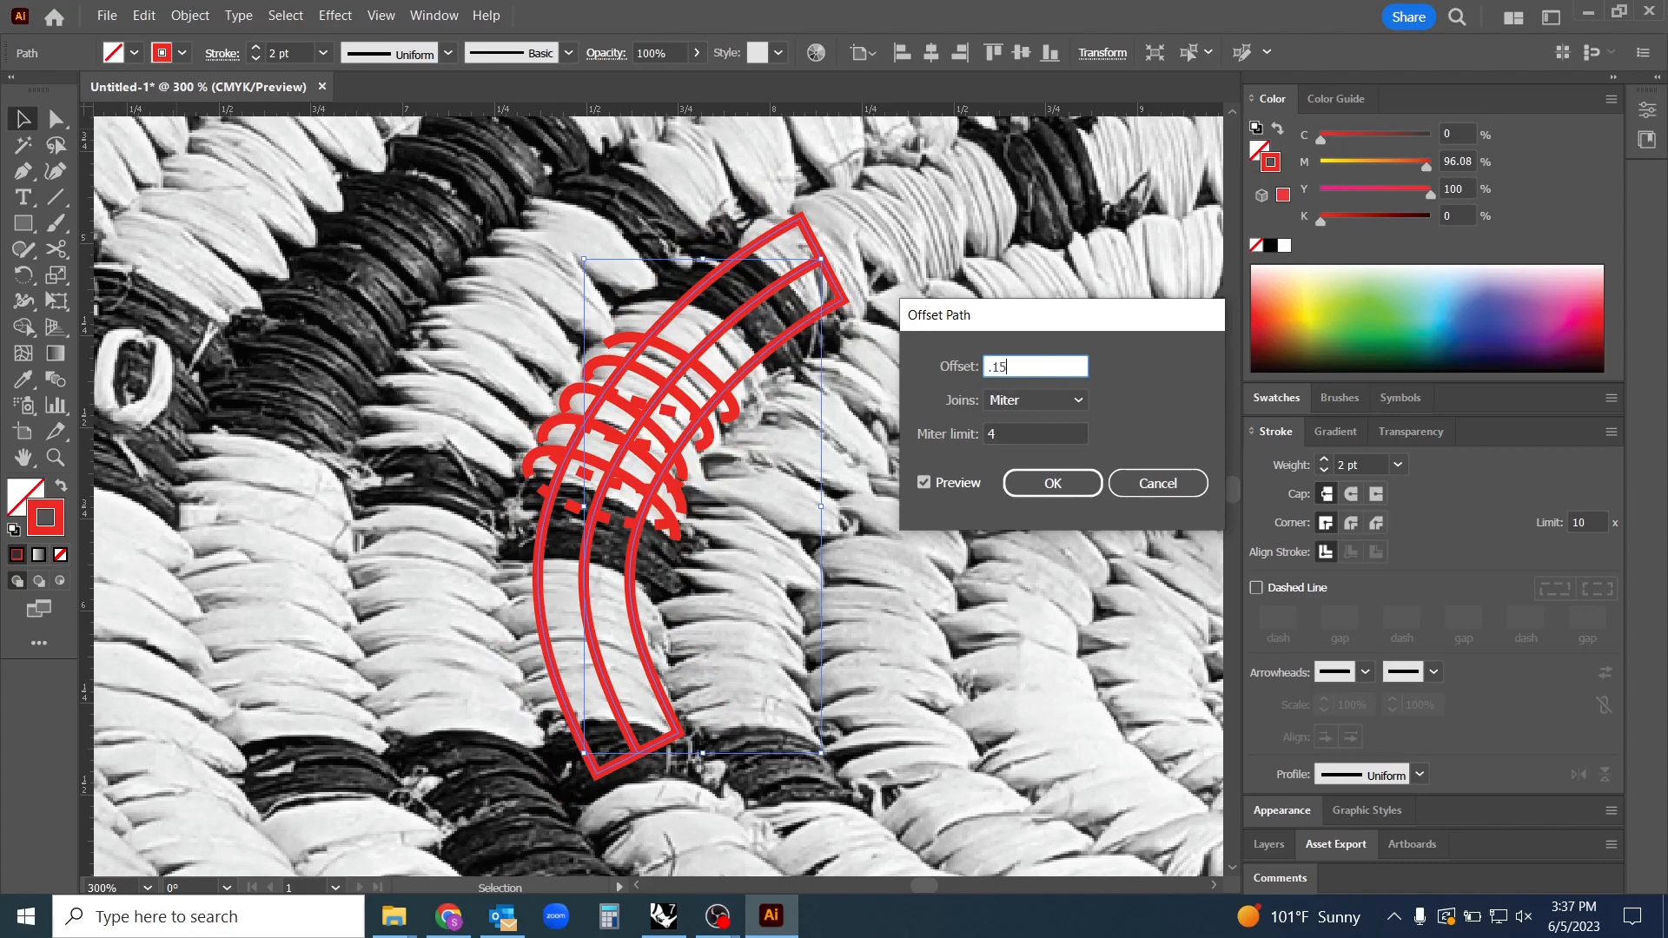
left_click(1034, 434)
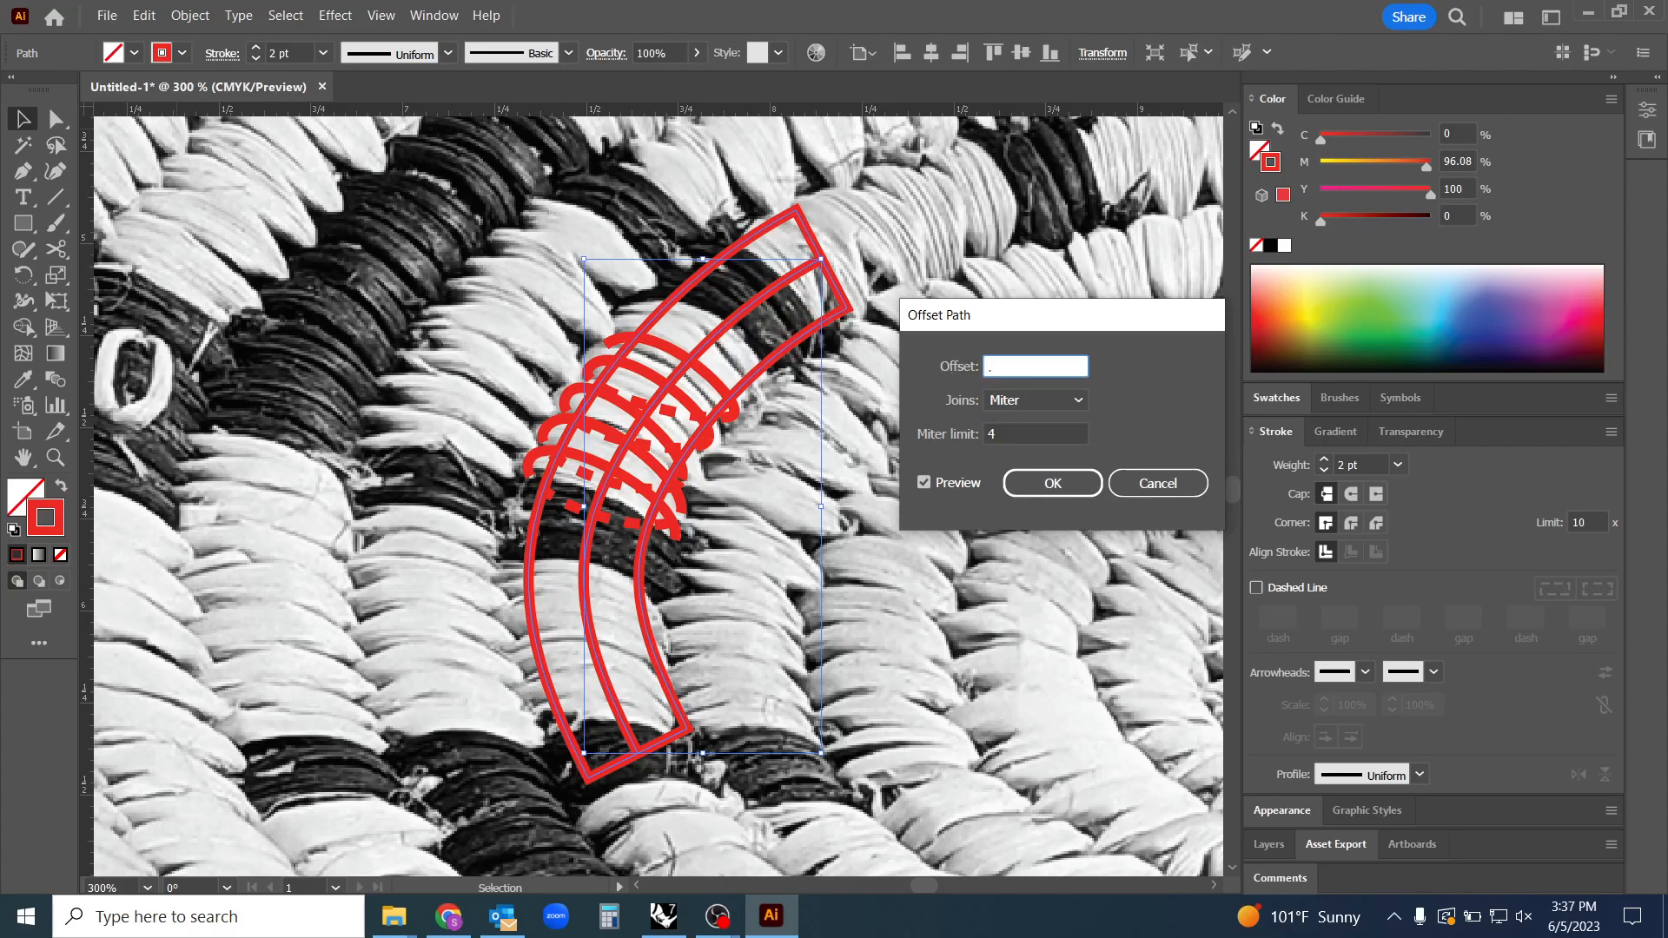
type(".18 in")
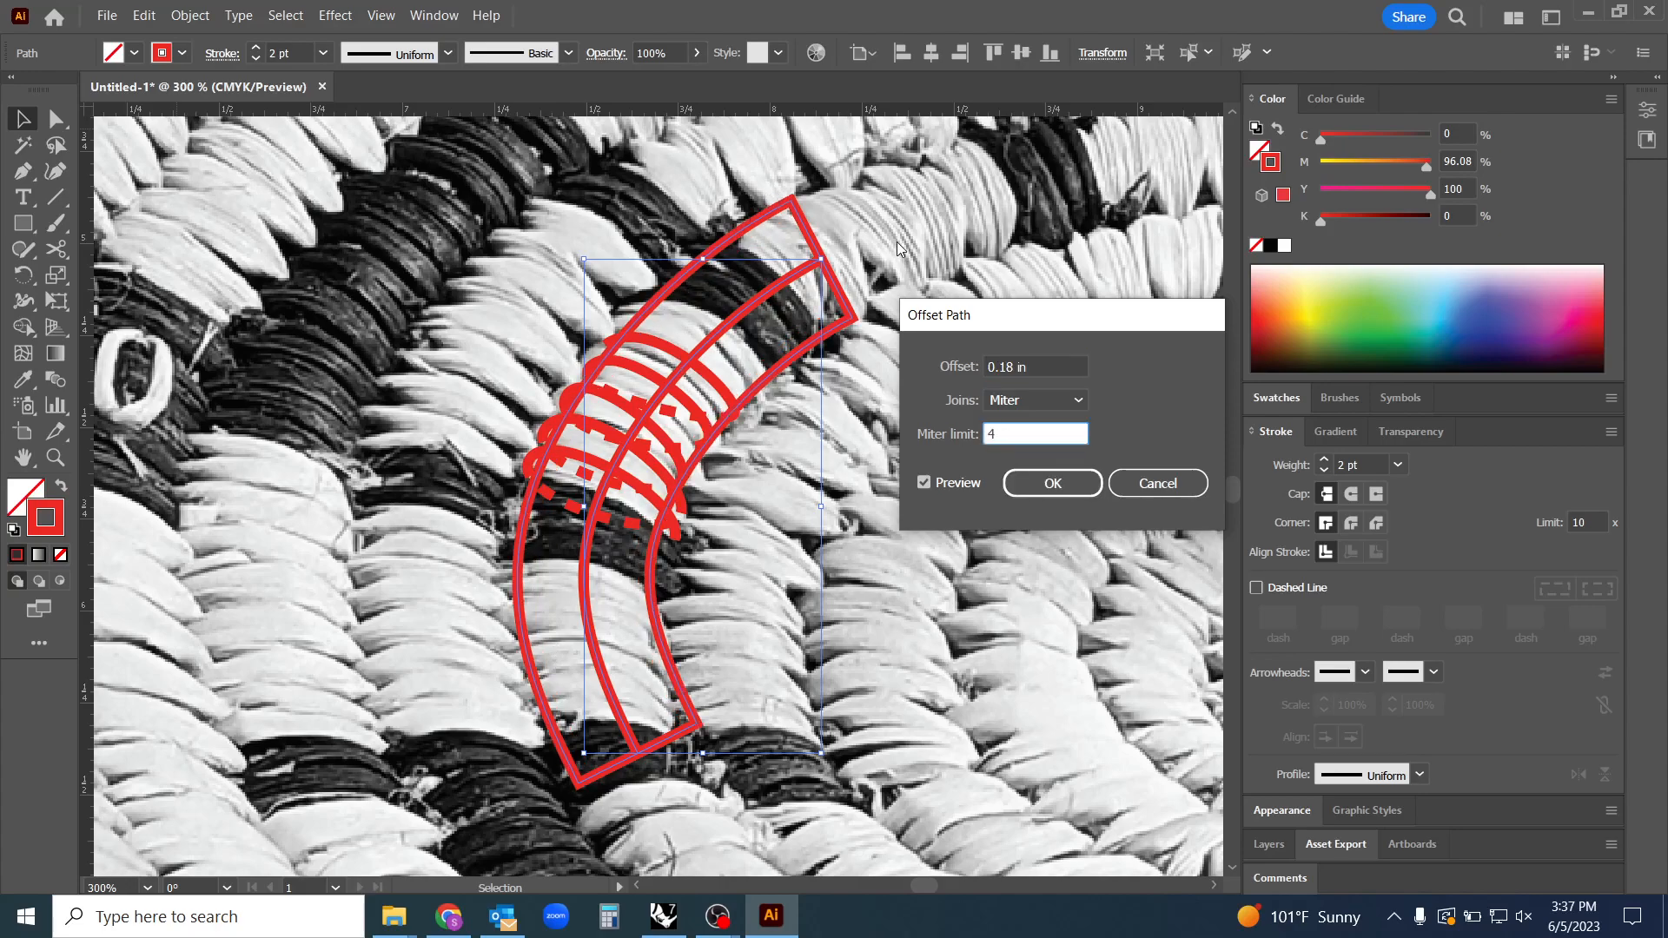
mouse_move(1054, 490)
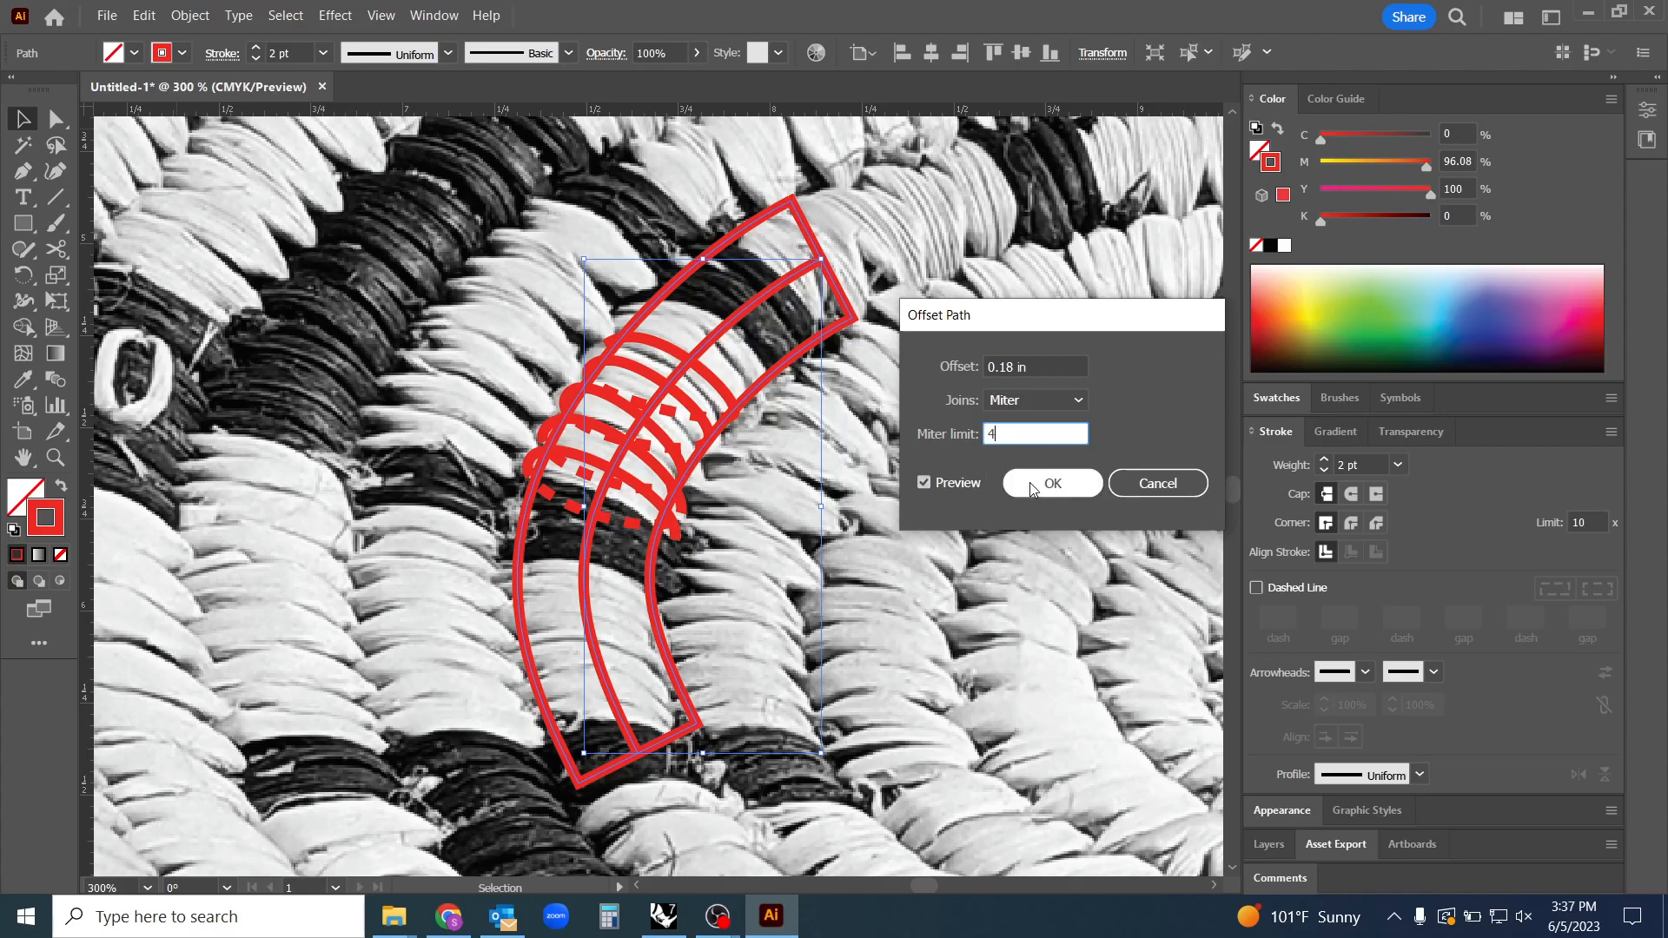
left_click(1052, 483)
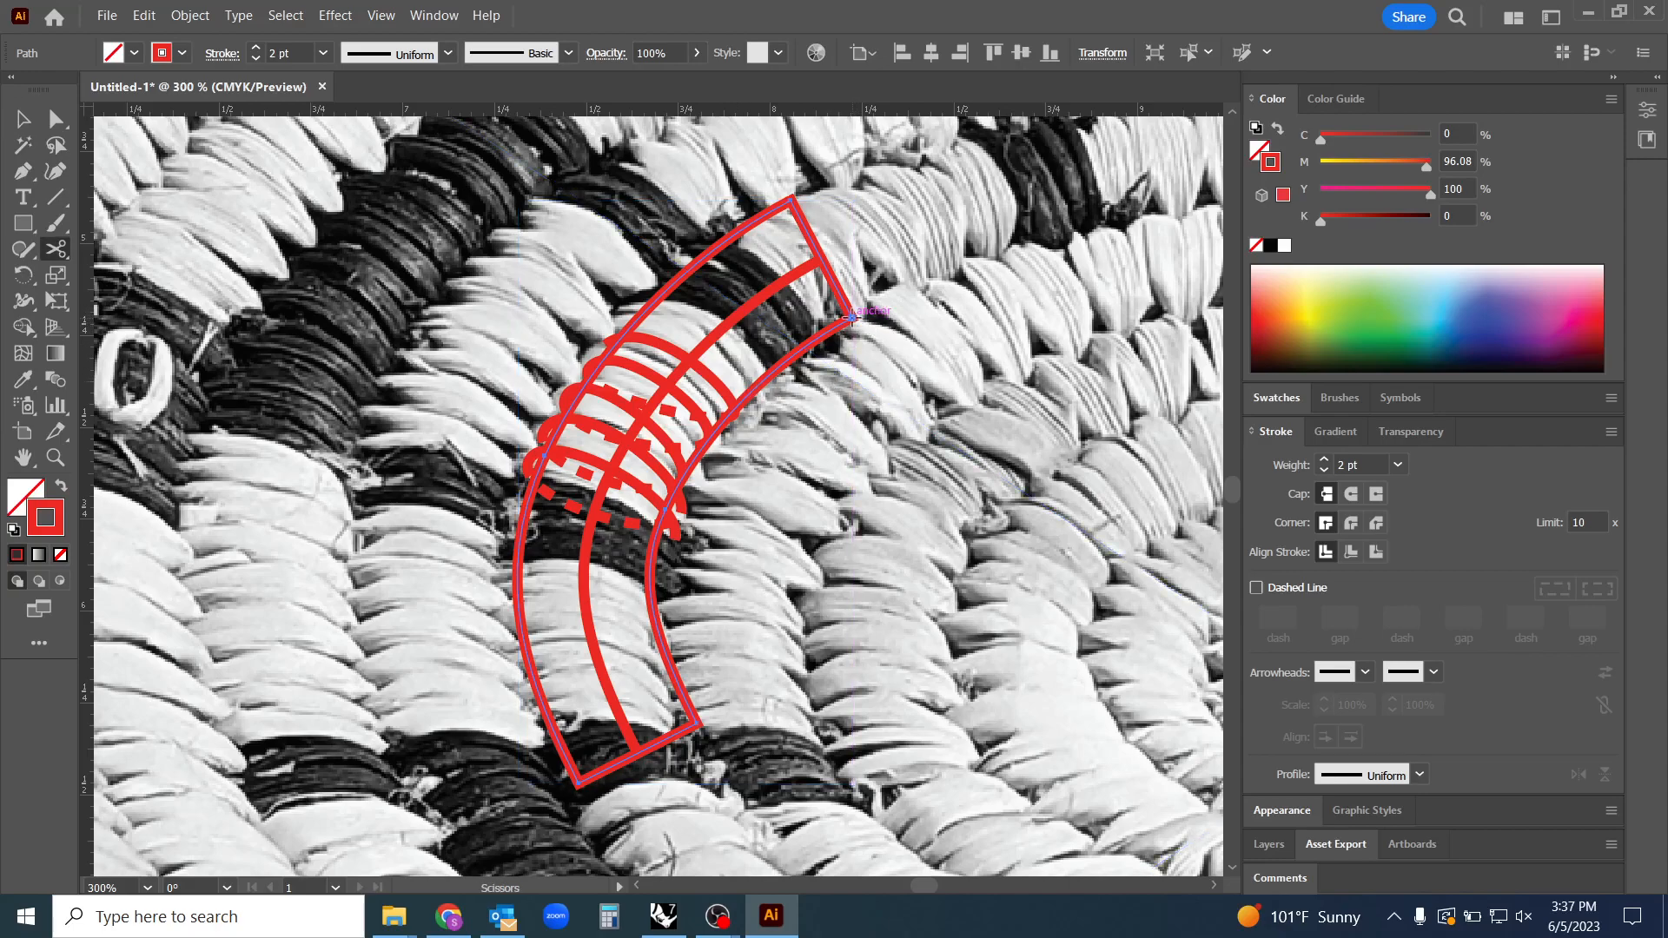
Cut the offset outline at its corners with Scissors and remove the end pieces
left_click(852, 316)
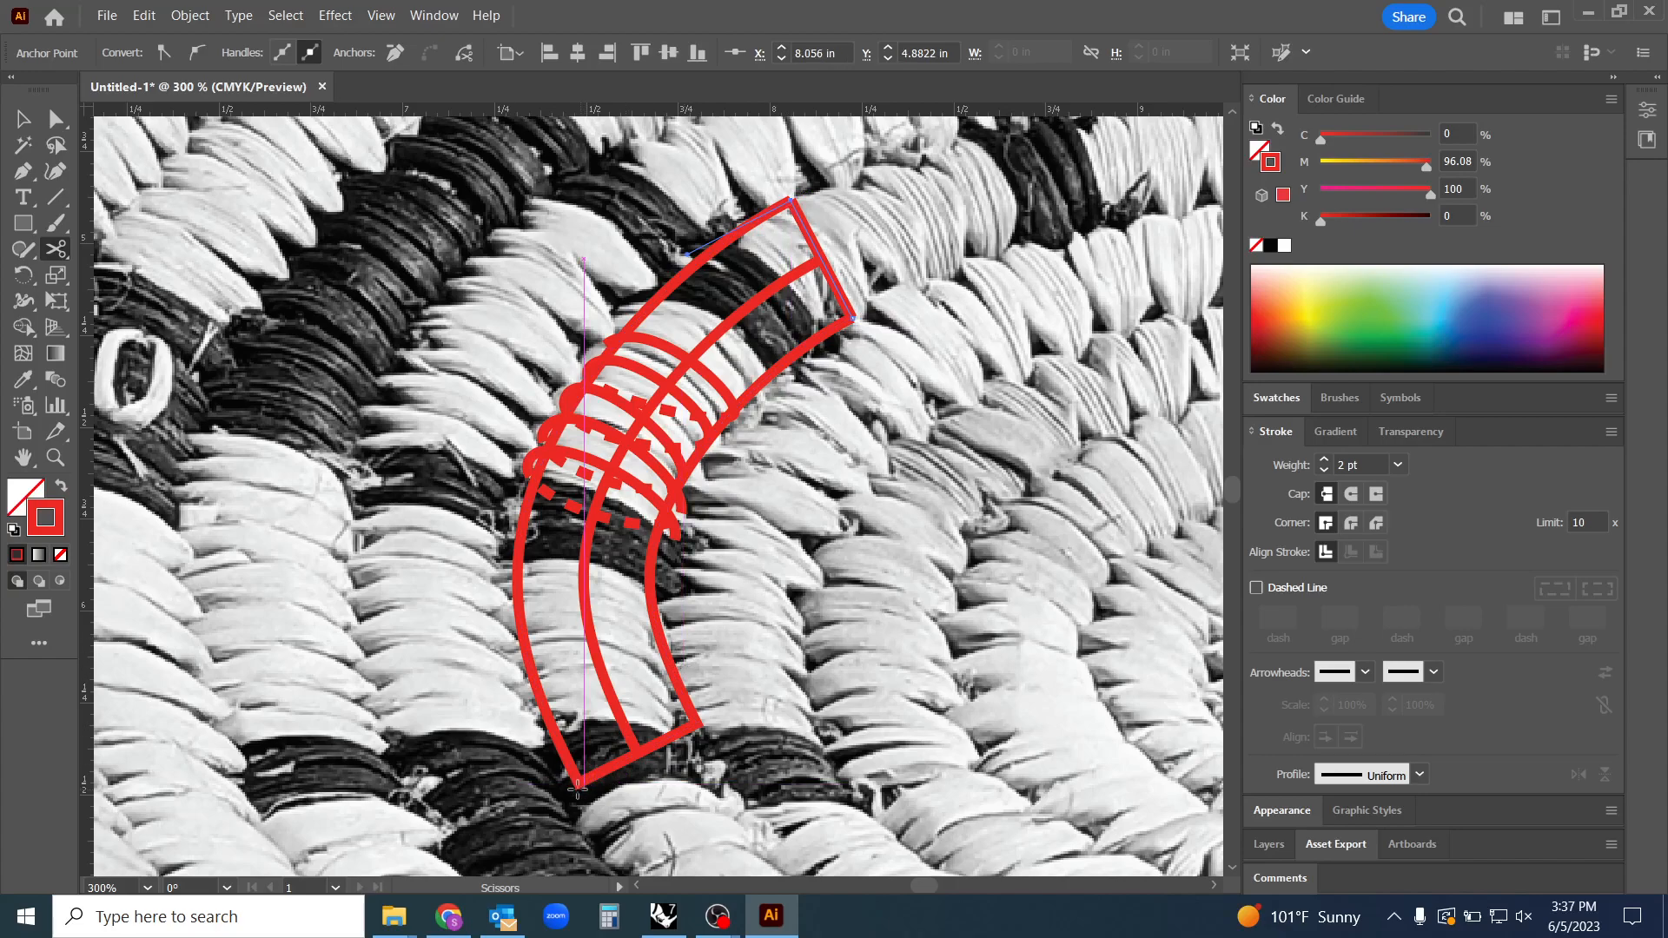
left_click_drag(574, 782, 691, 723)
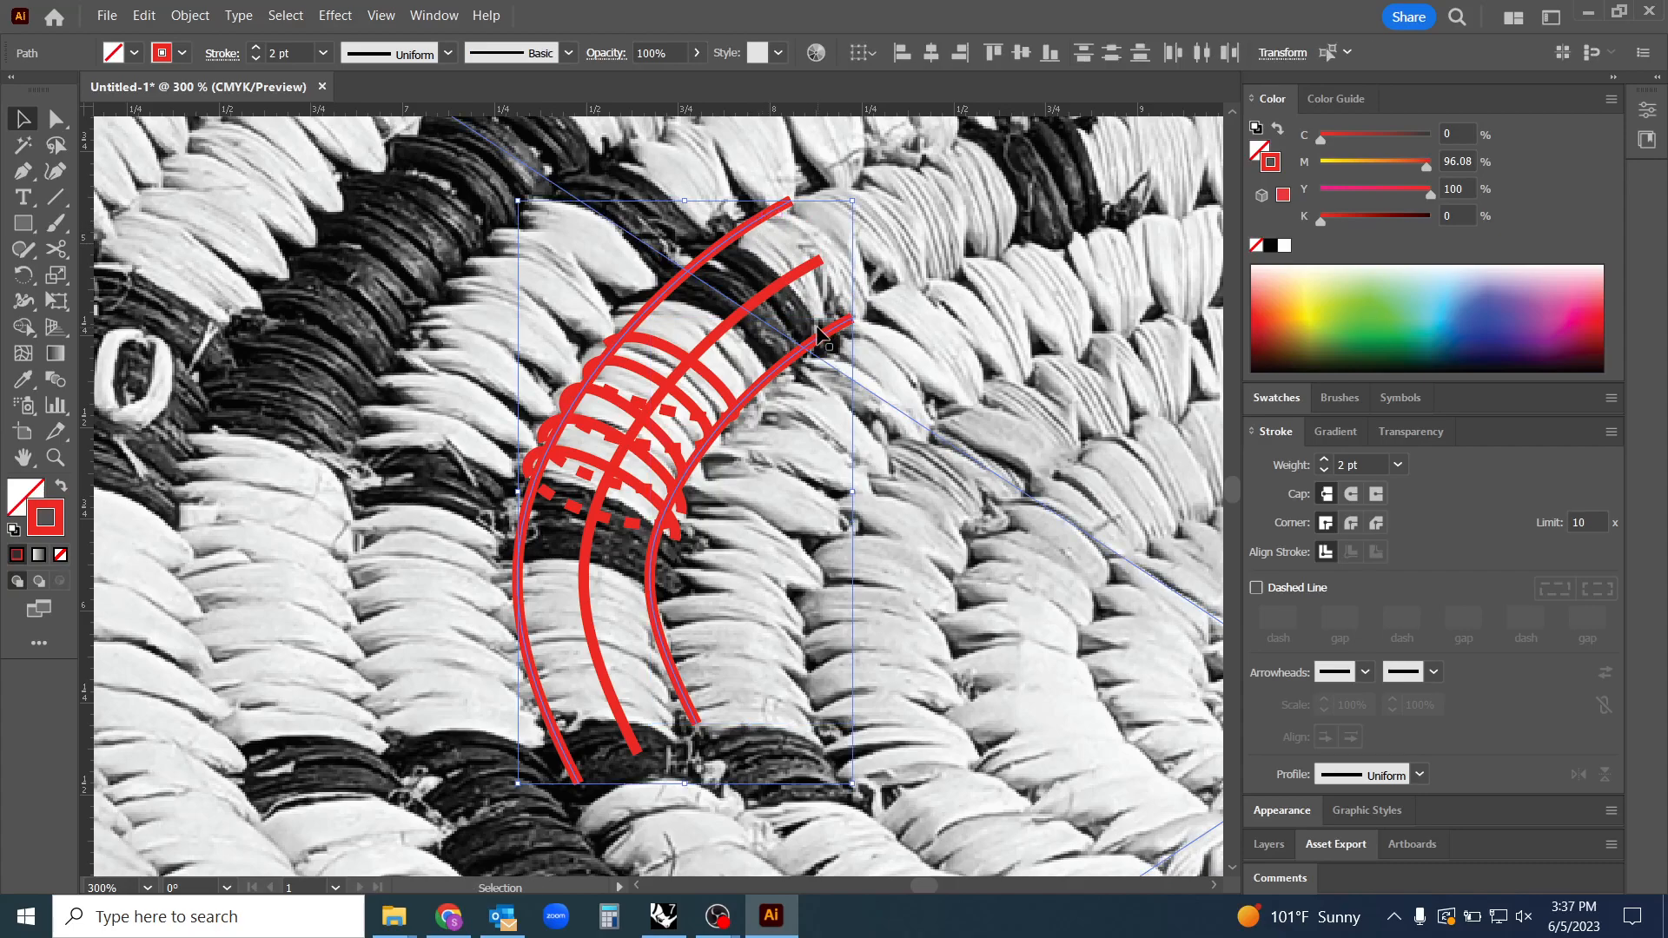
mouse_move(660, 349)
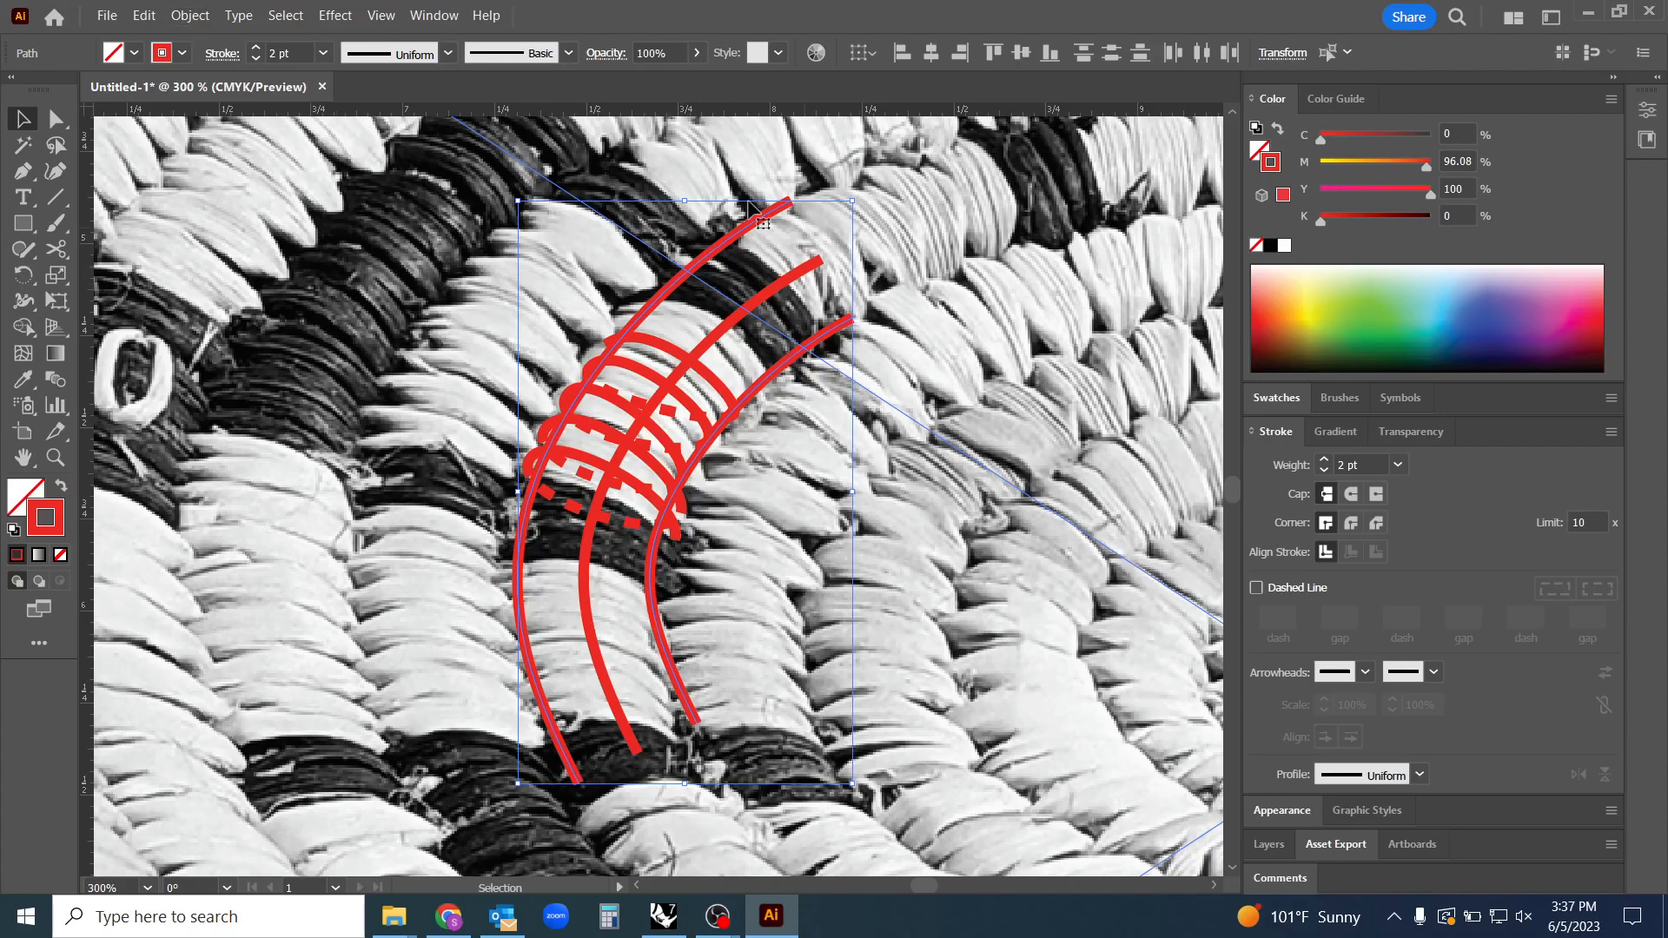
Blend the three curves and set Blend Options to 5 specified steps, aligned to path
left_click(189, 14)
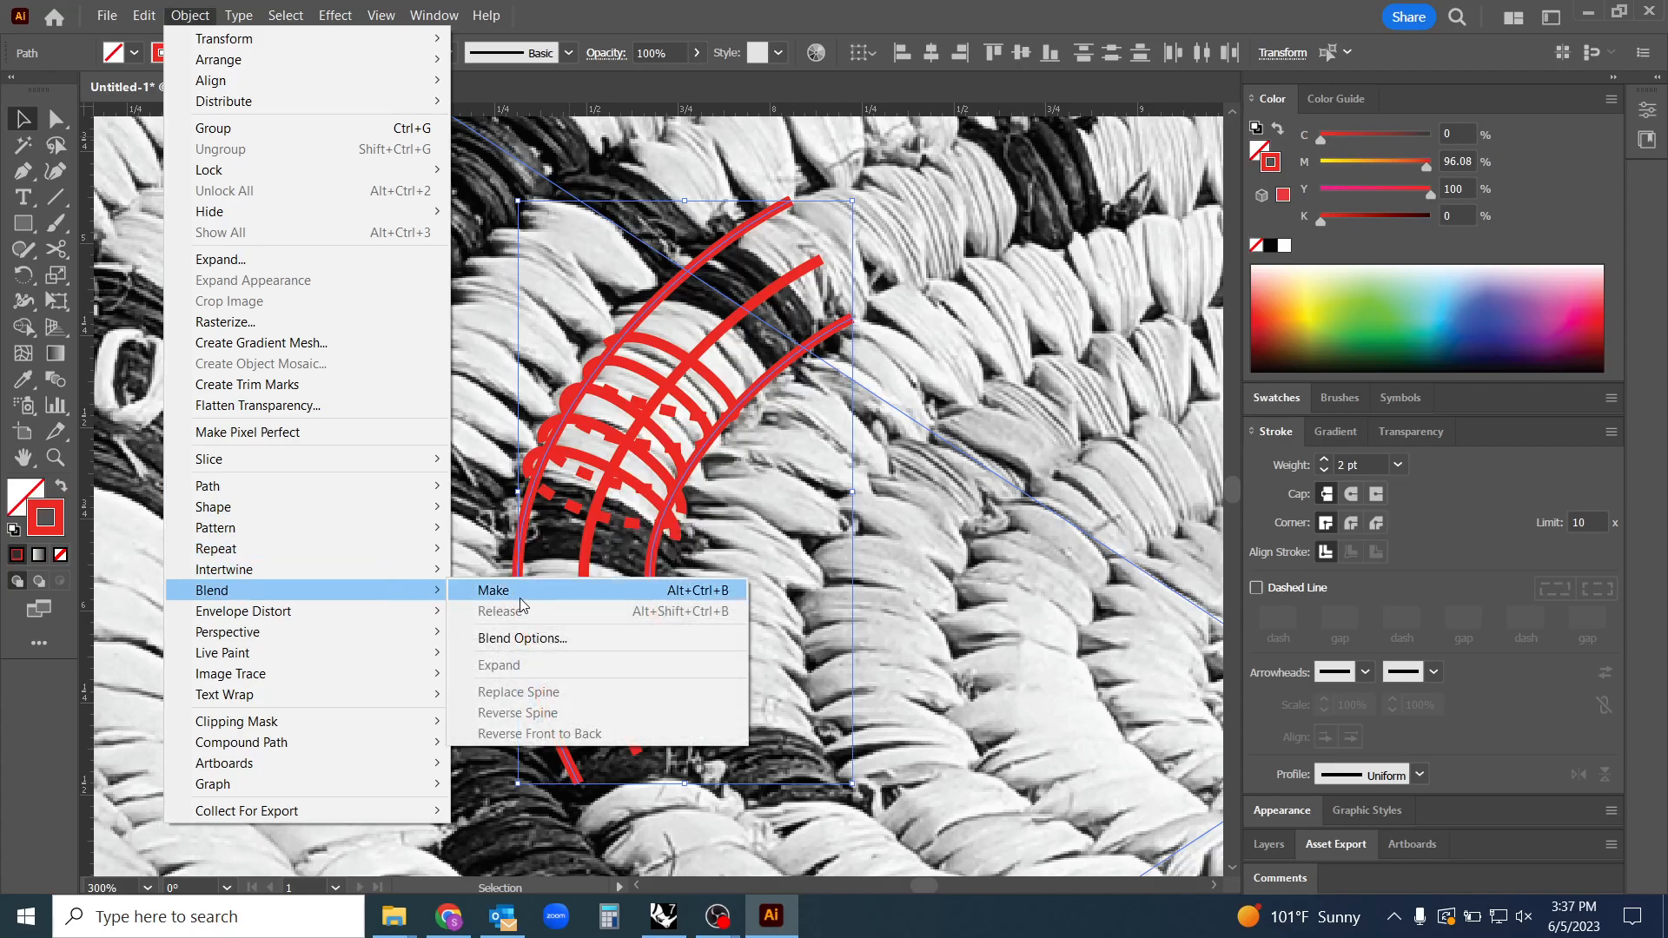
left_click(494, 590)
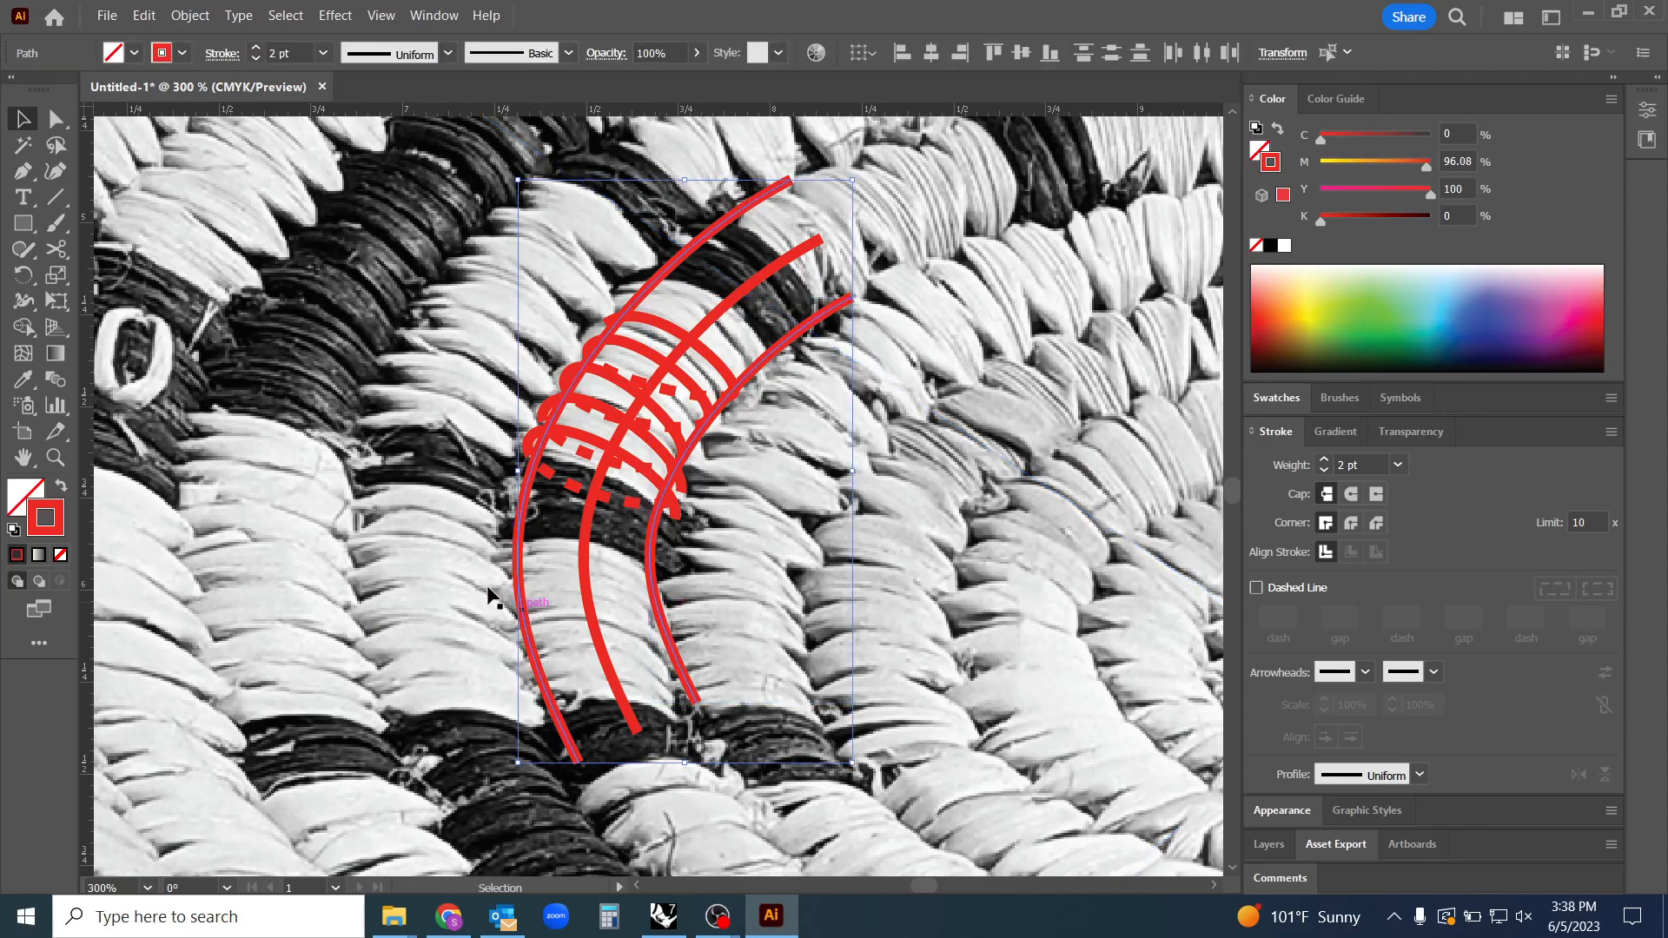
left_click(176, 15)
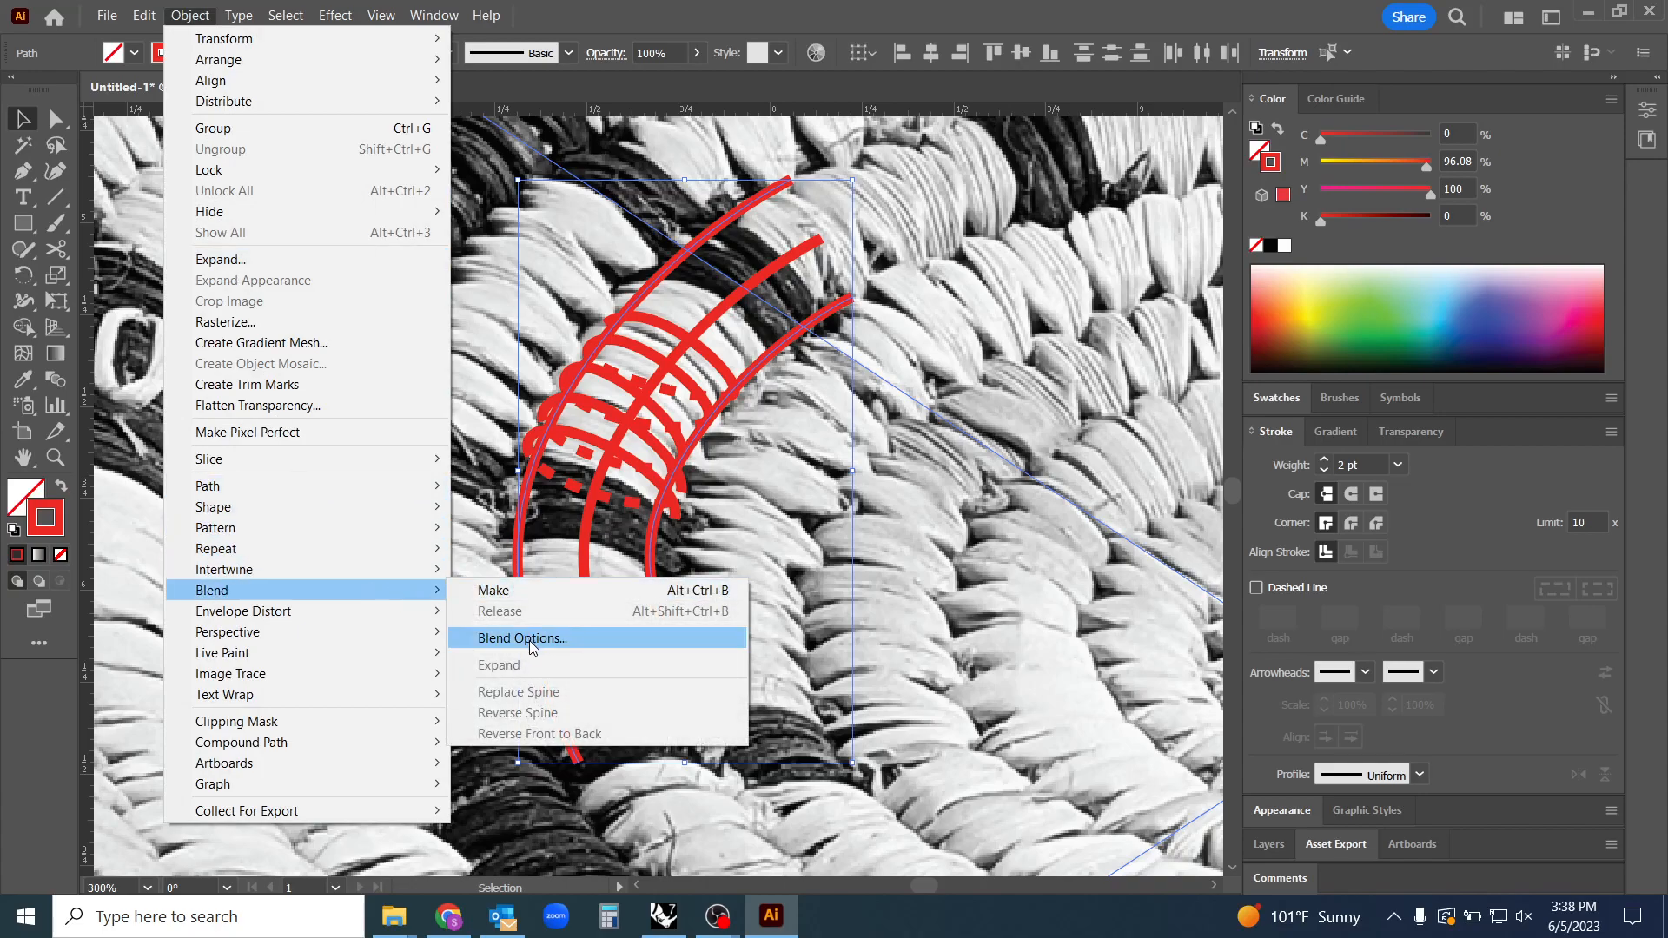
left_click(523, 638)
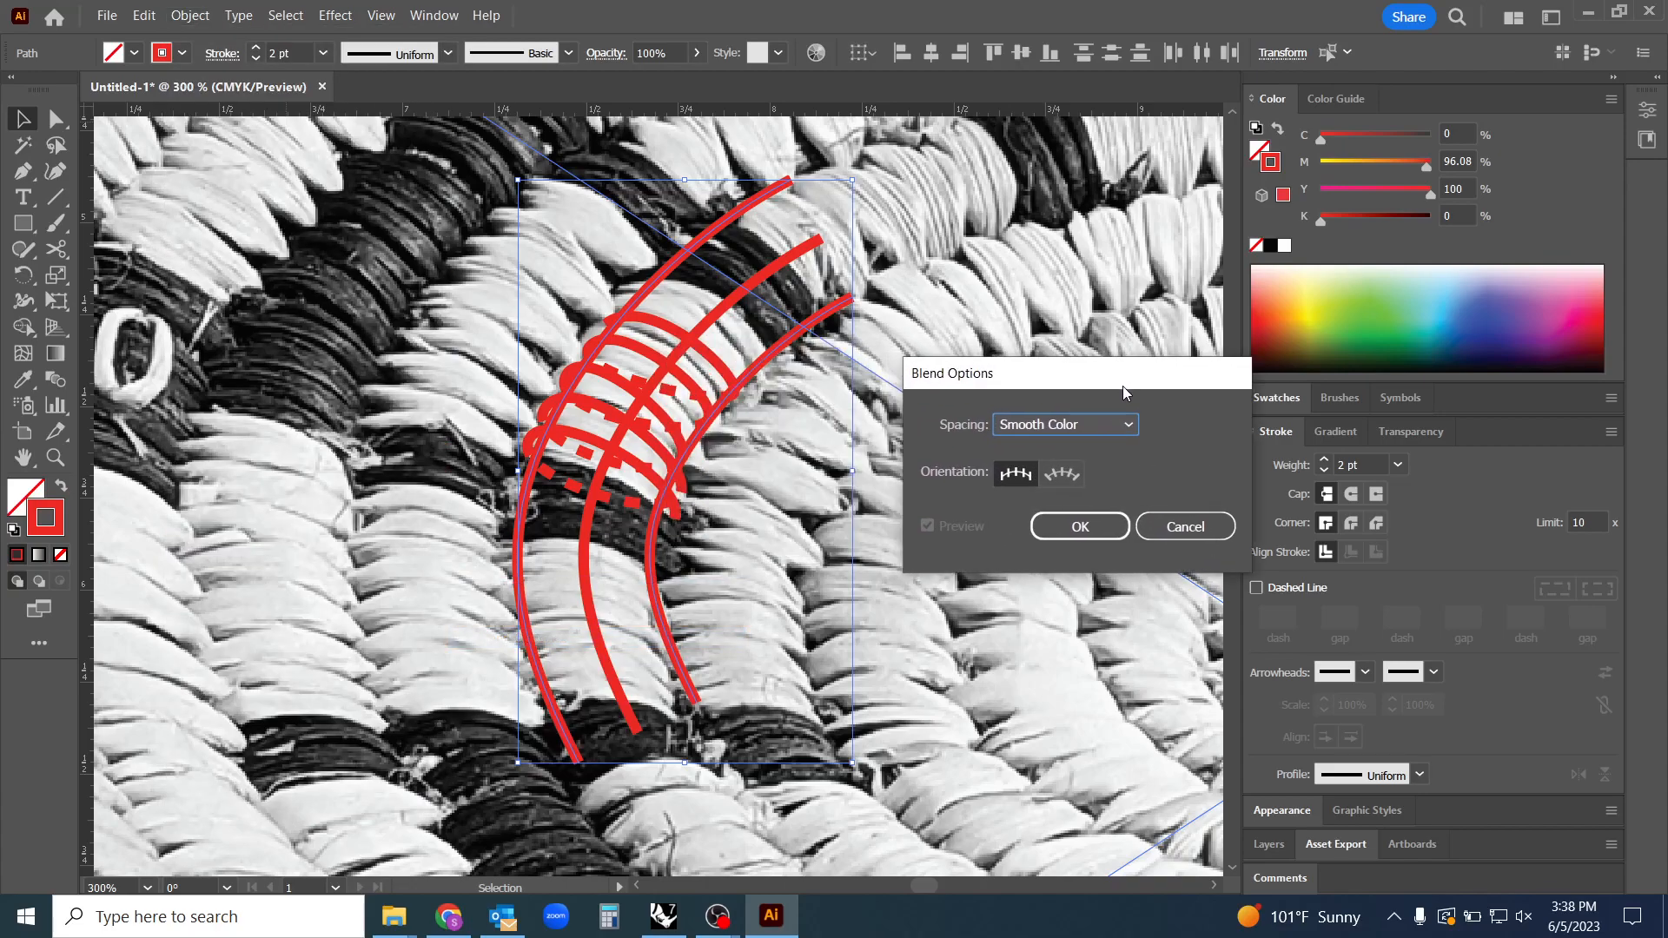
left_click(1065, 424)
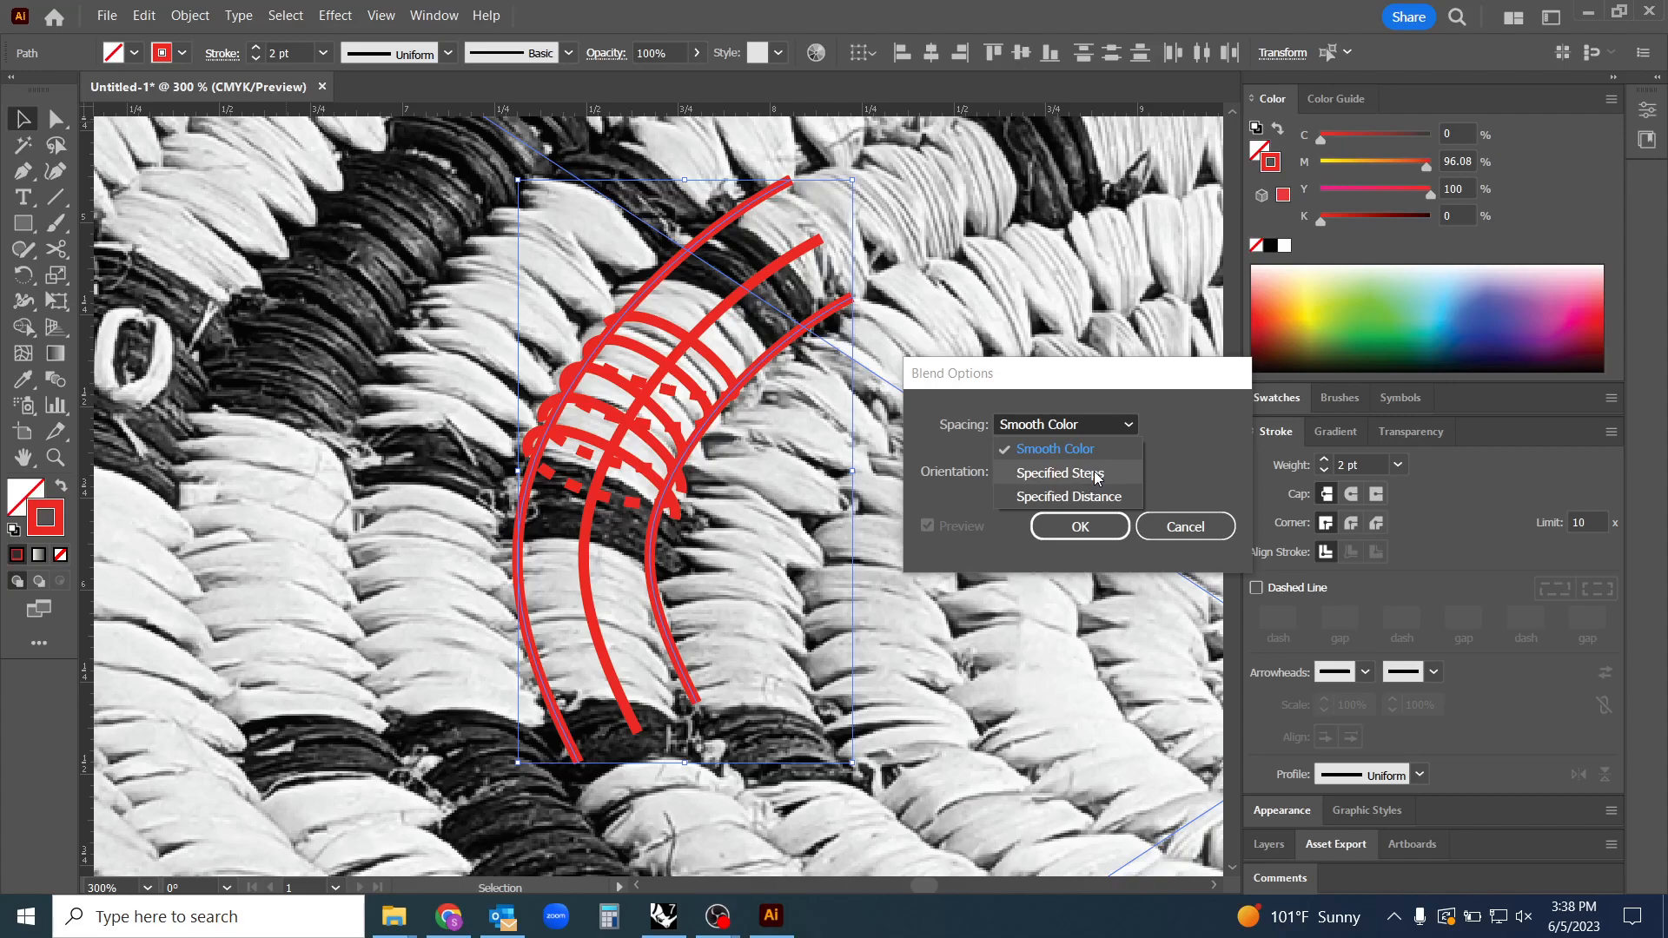
left_click(1059, 473)
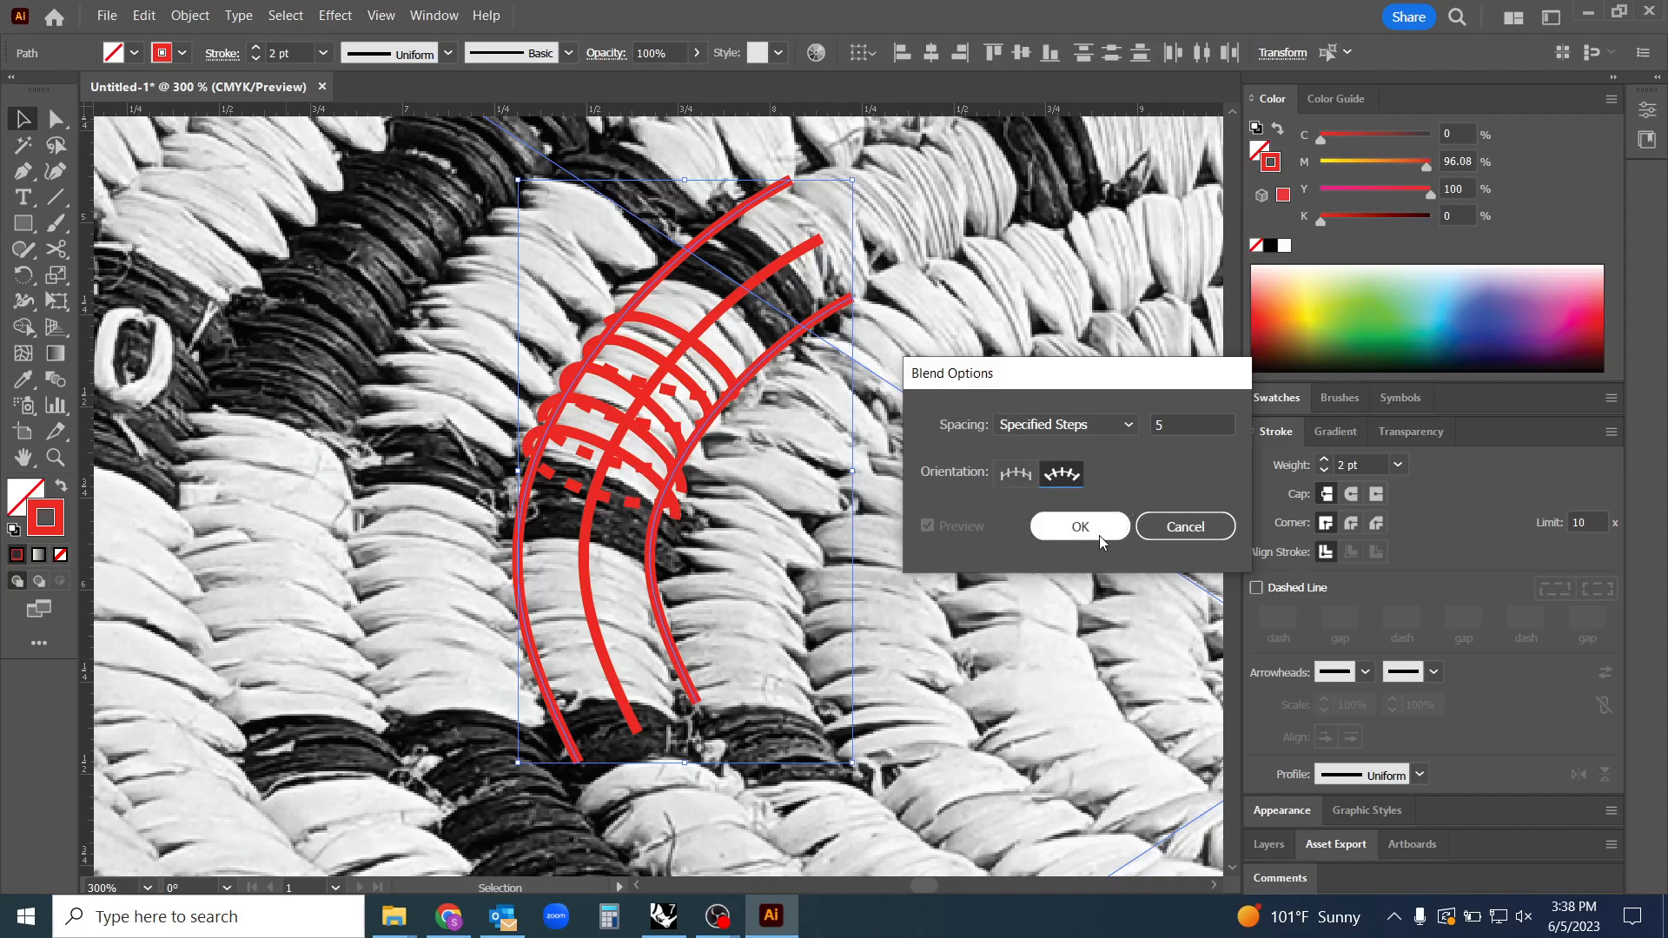
left_click(1080, 527)
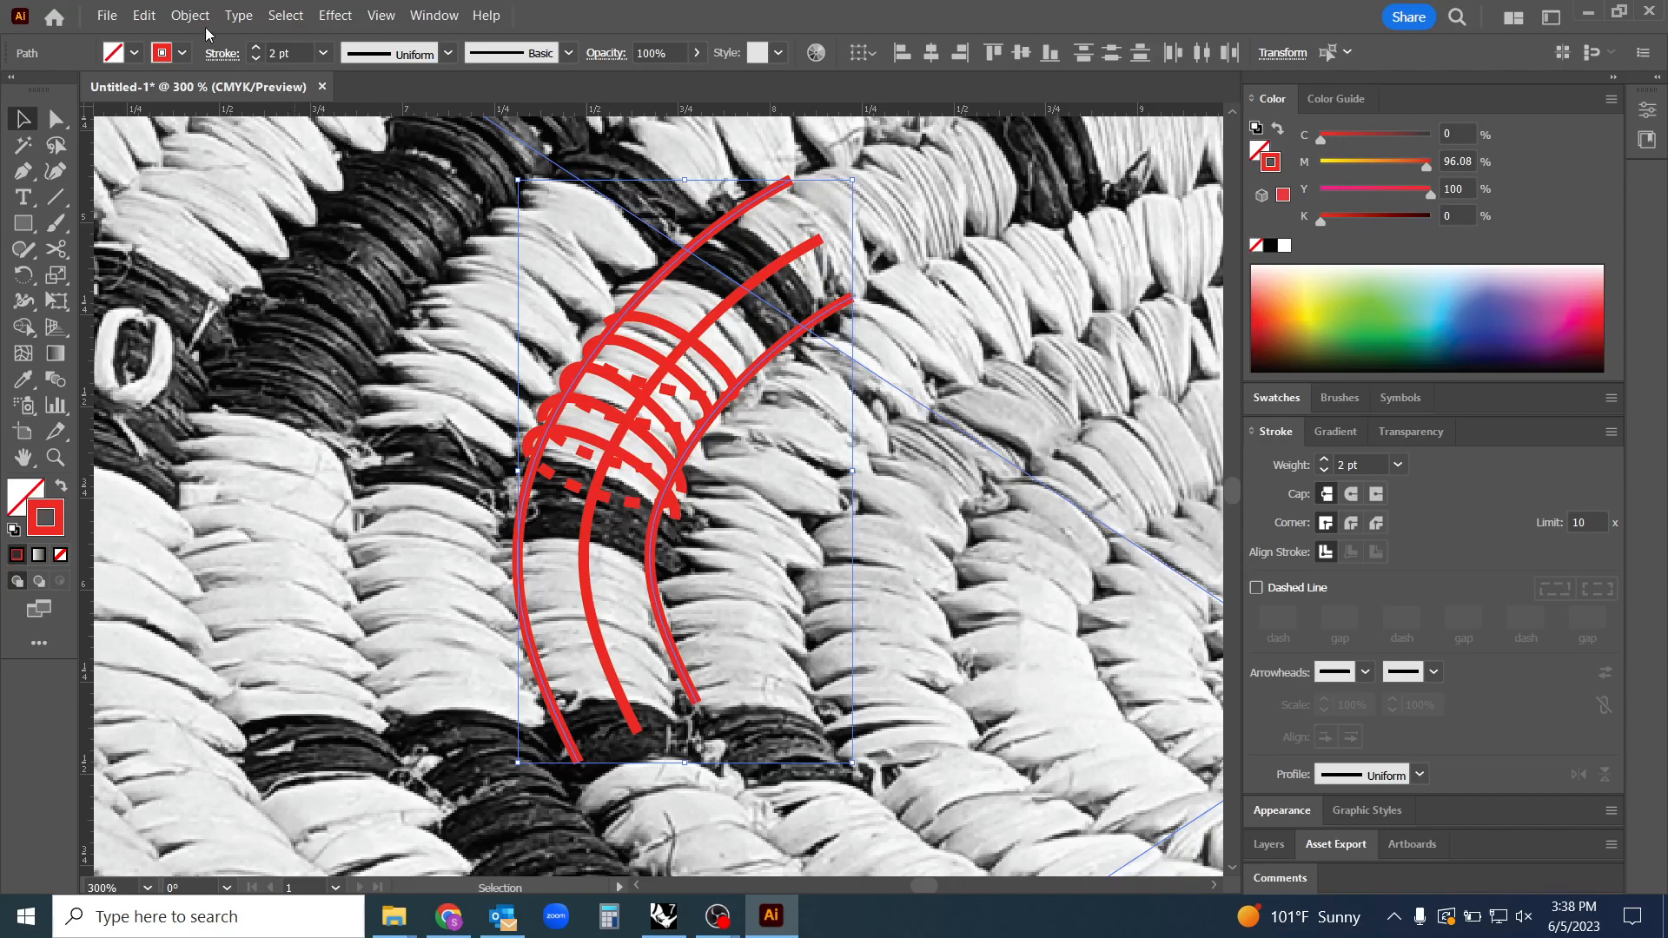
Make the blend and recolour its strands with a yellow stroke
left_click(190, 15)
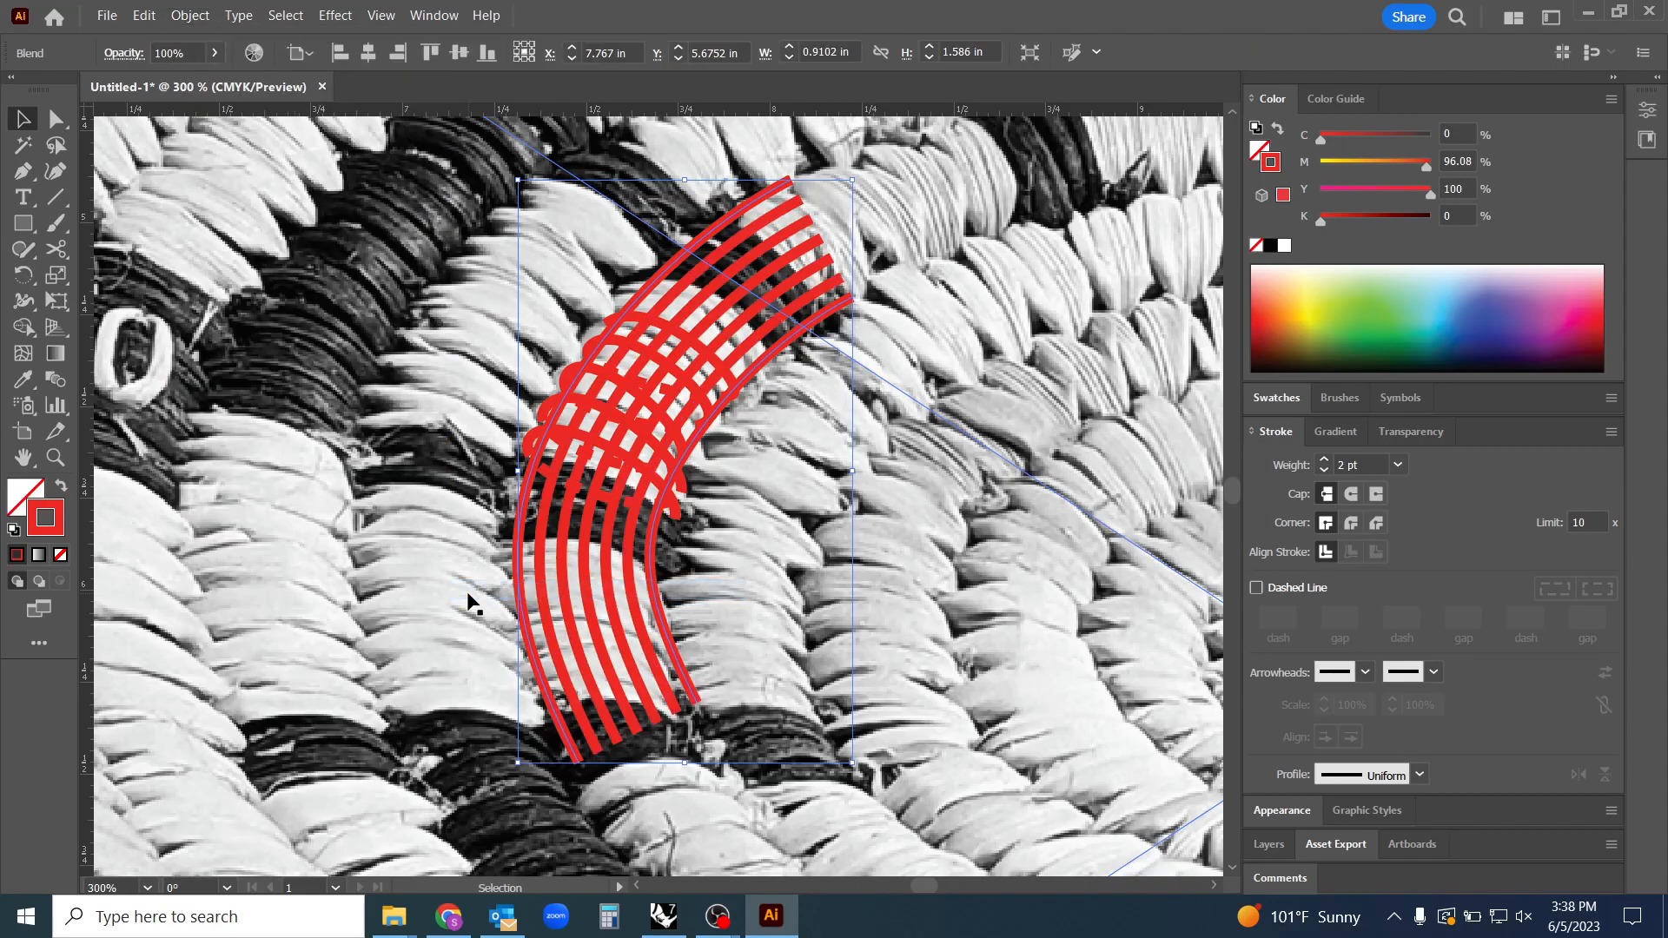
mouse_move(722, 370)
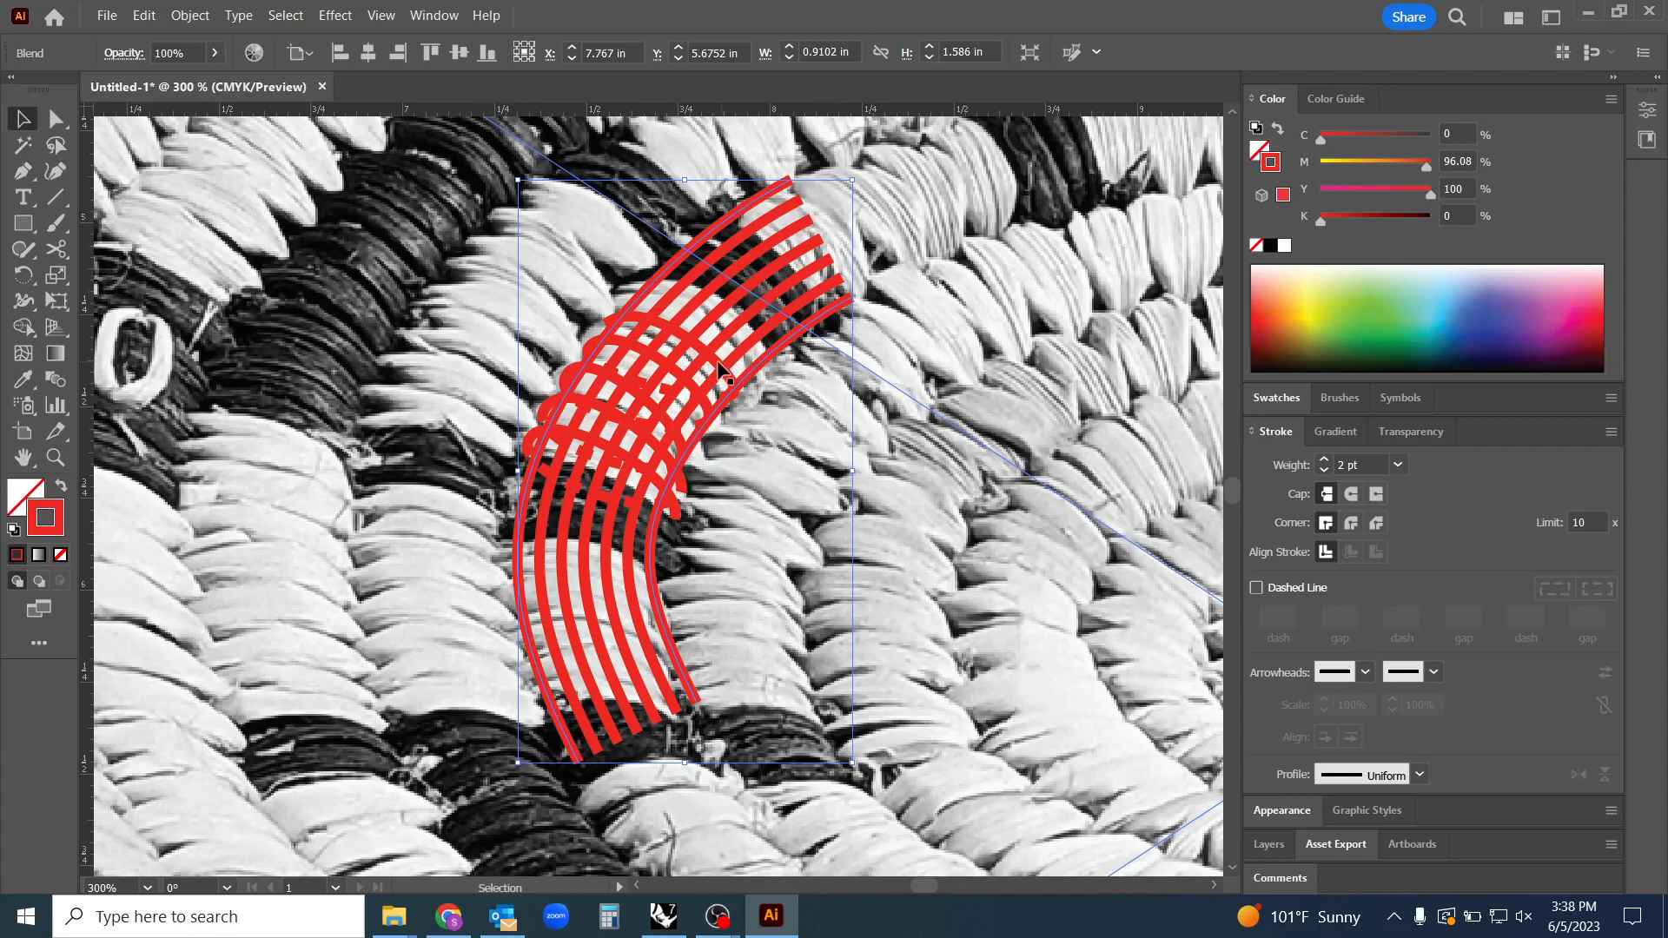
mouse_move(655, 431)
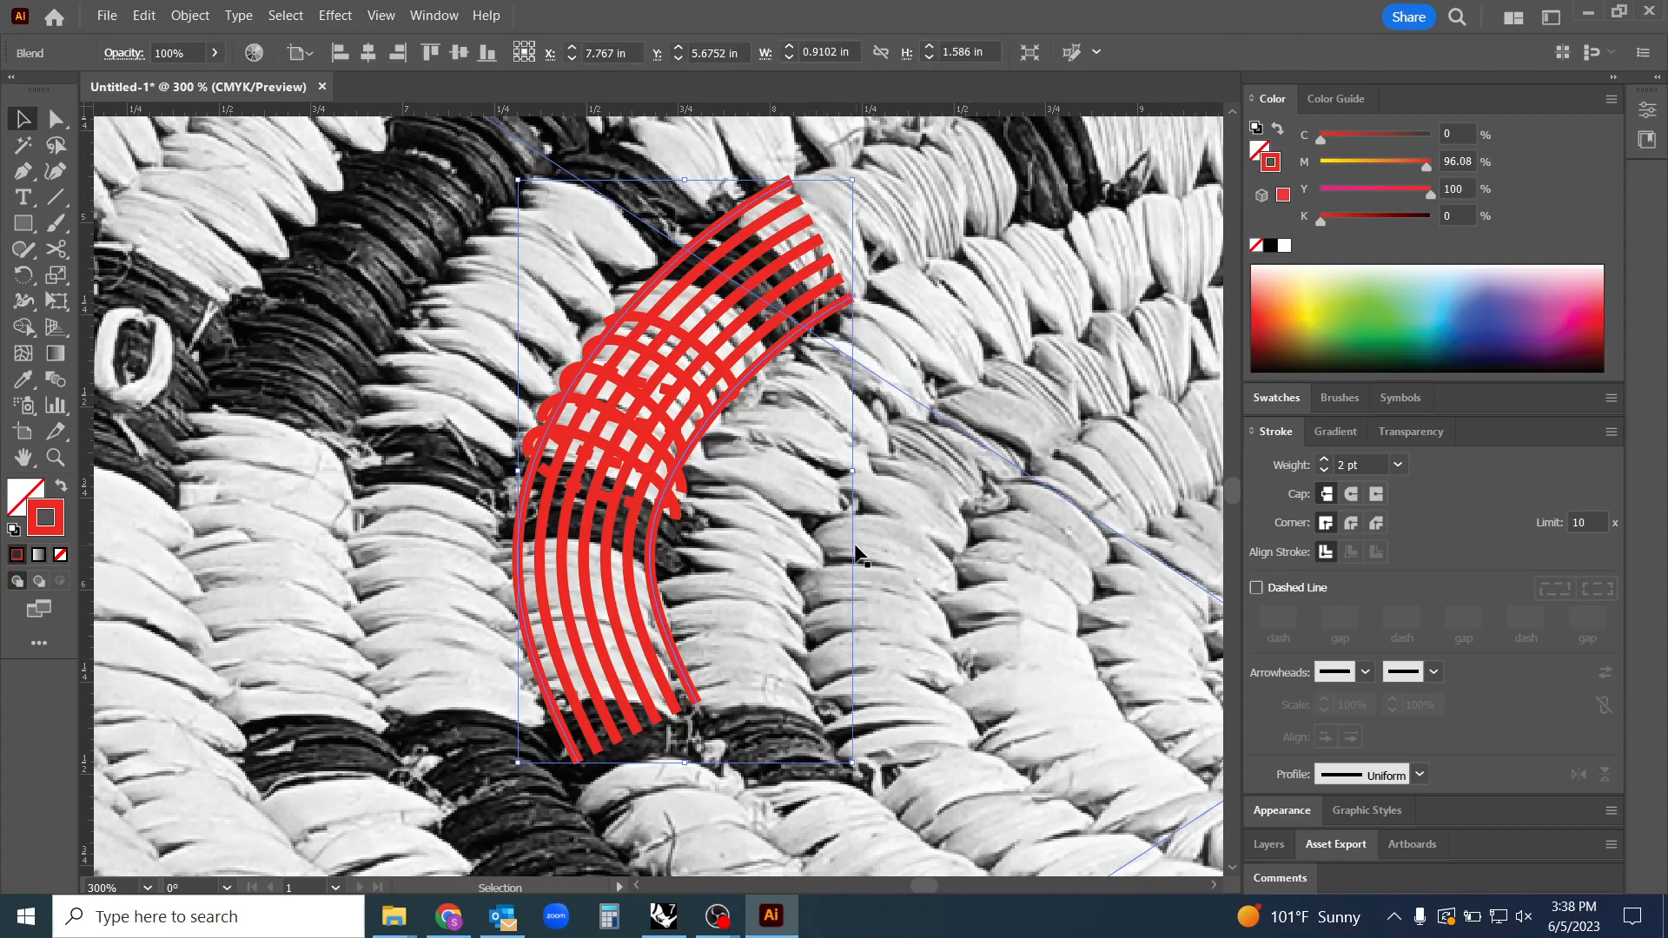
mouse_move(672, 92)
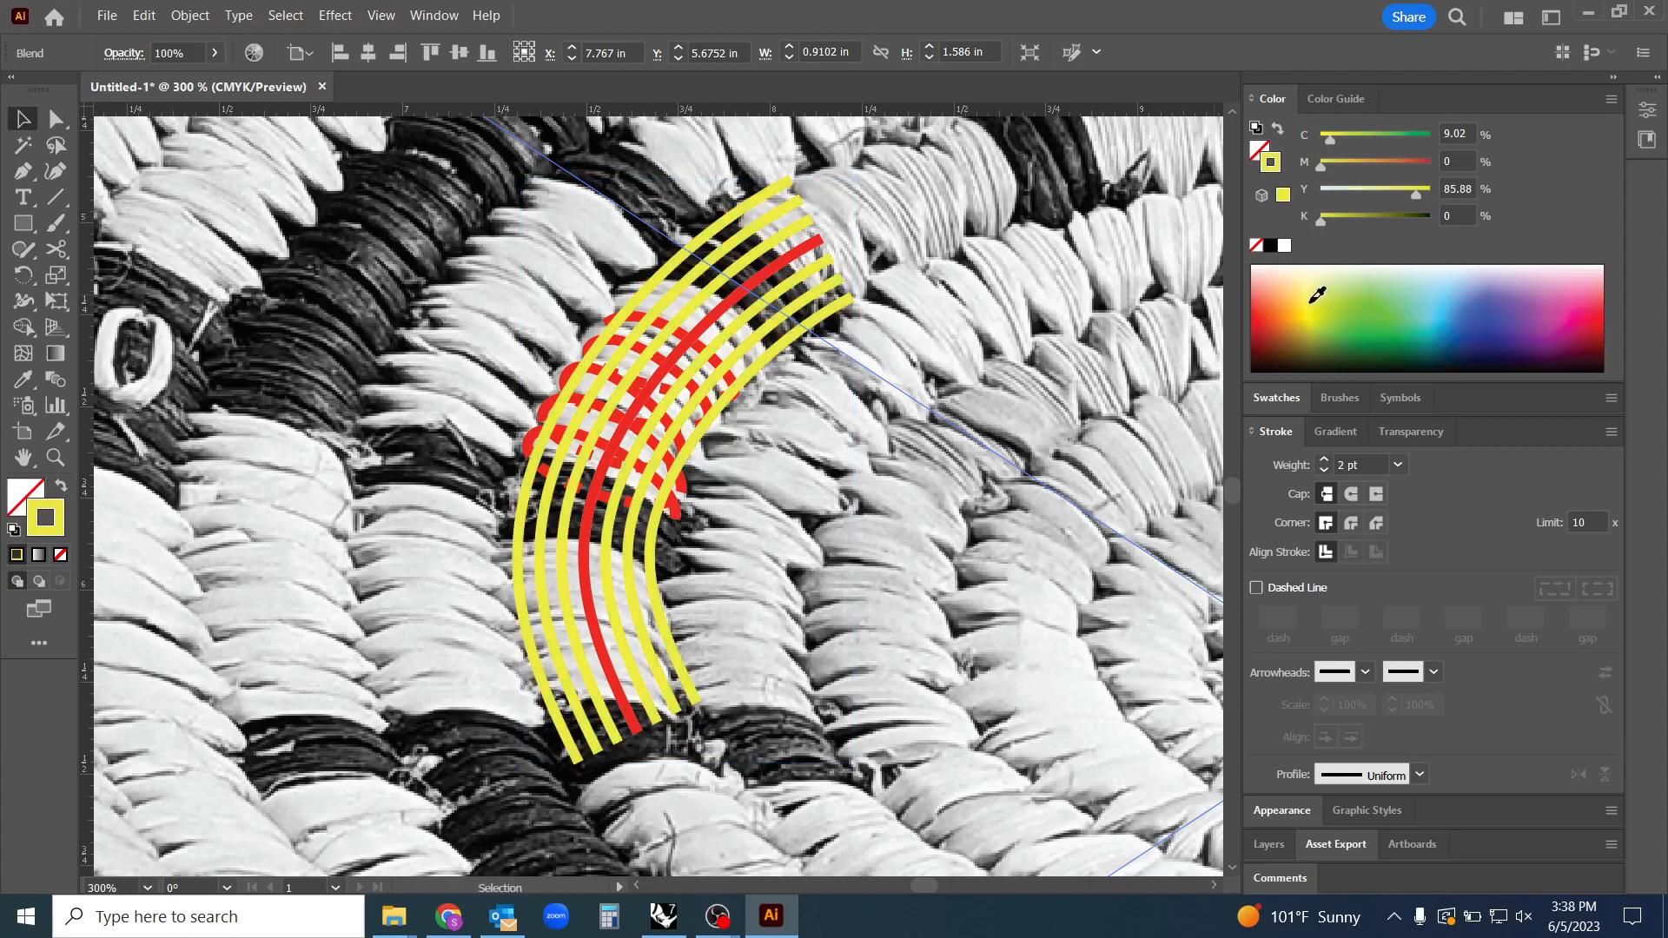
left_click(786, 267)
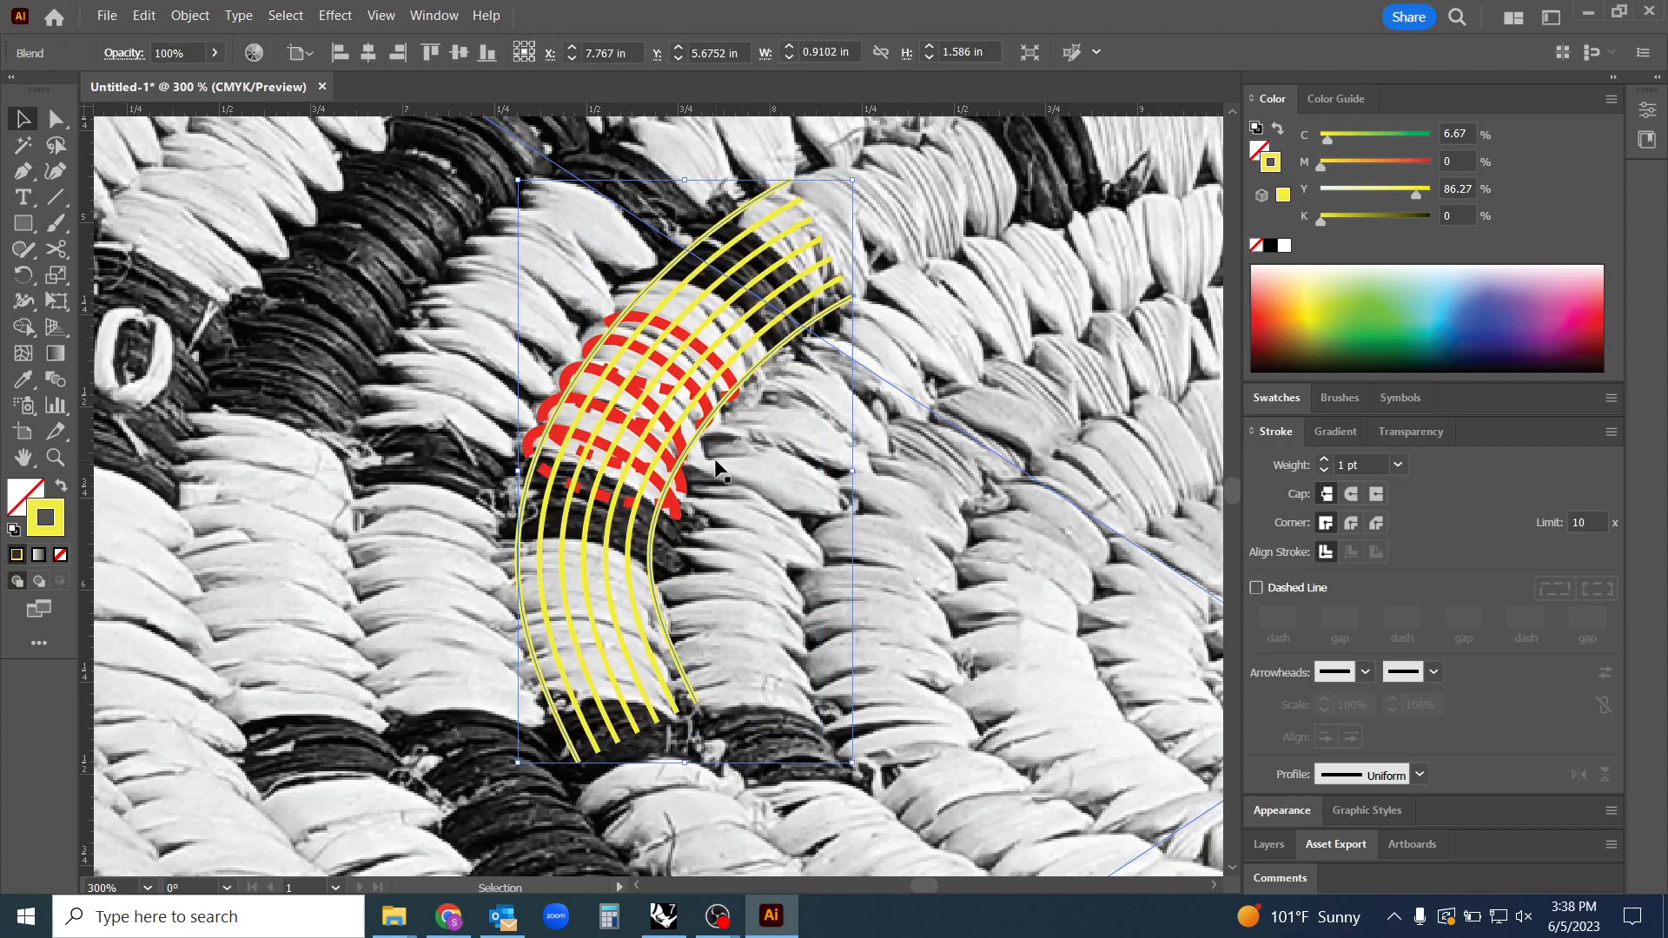
mouse_move(755, 469)
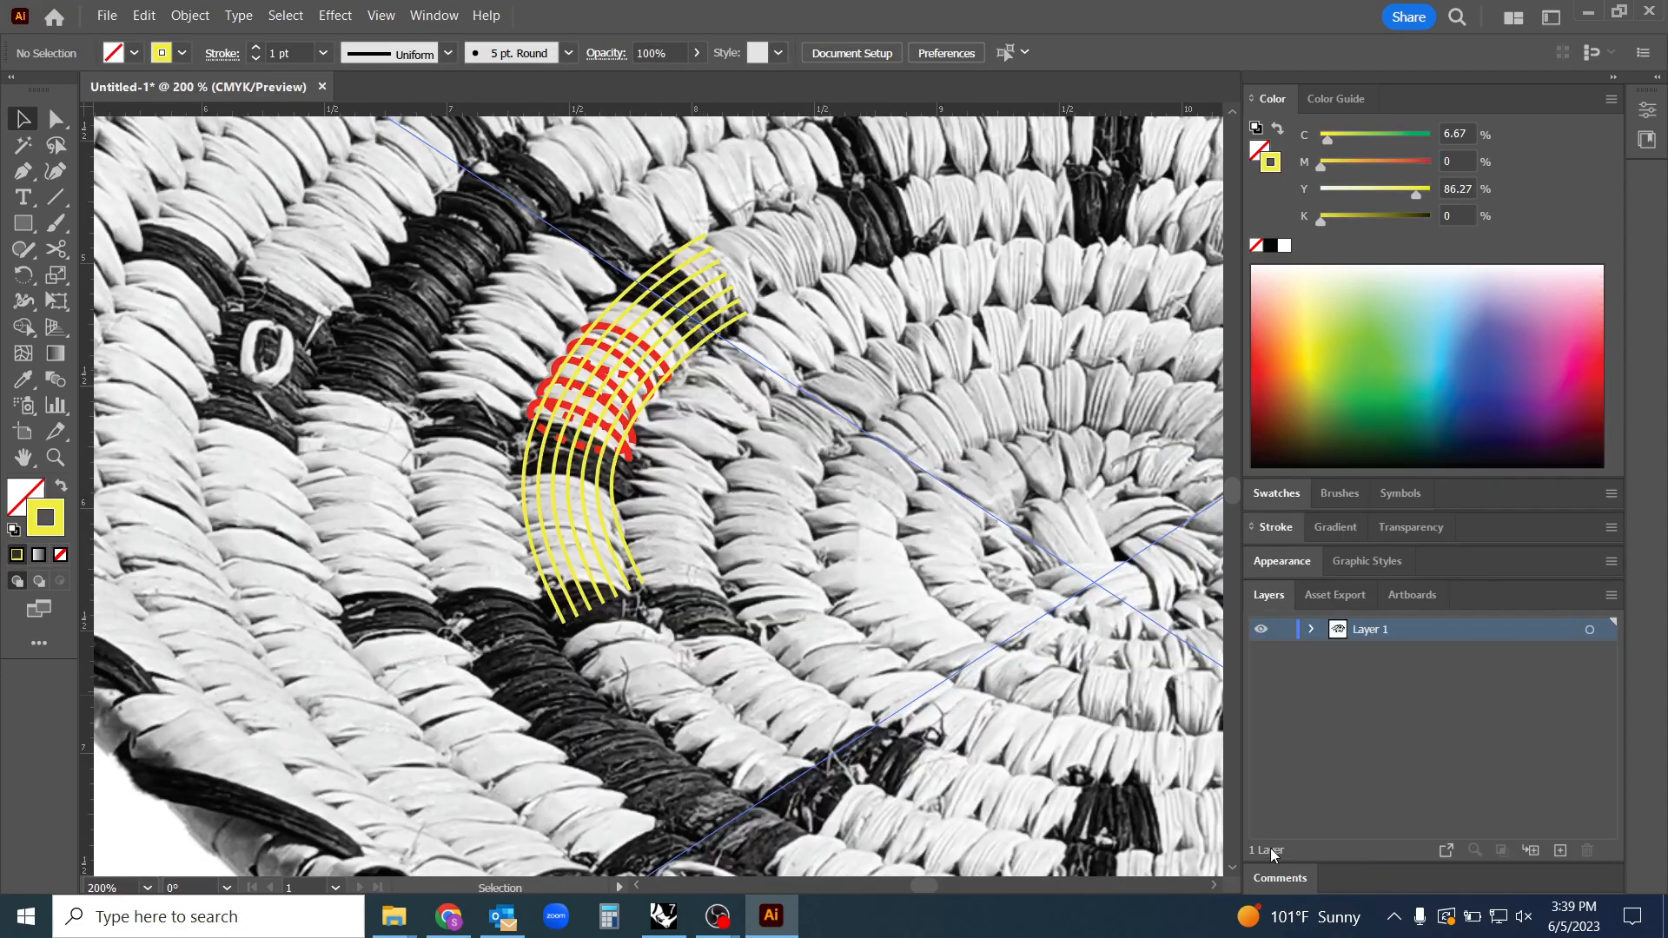
mouse_move(1267, 605)
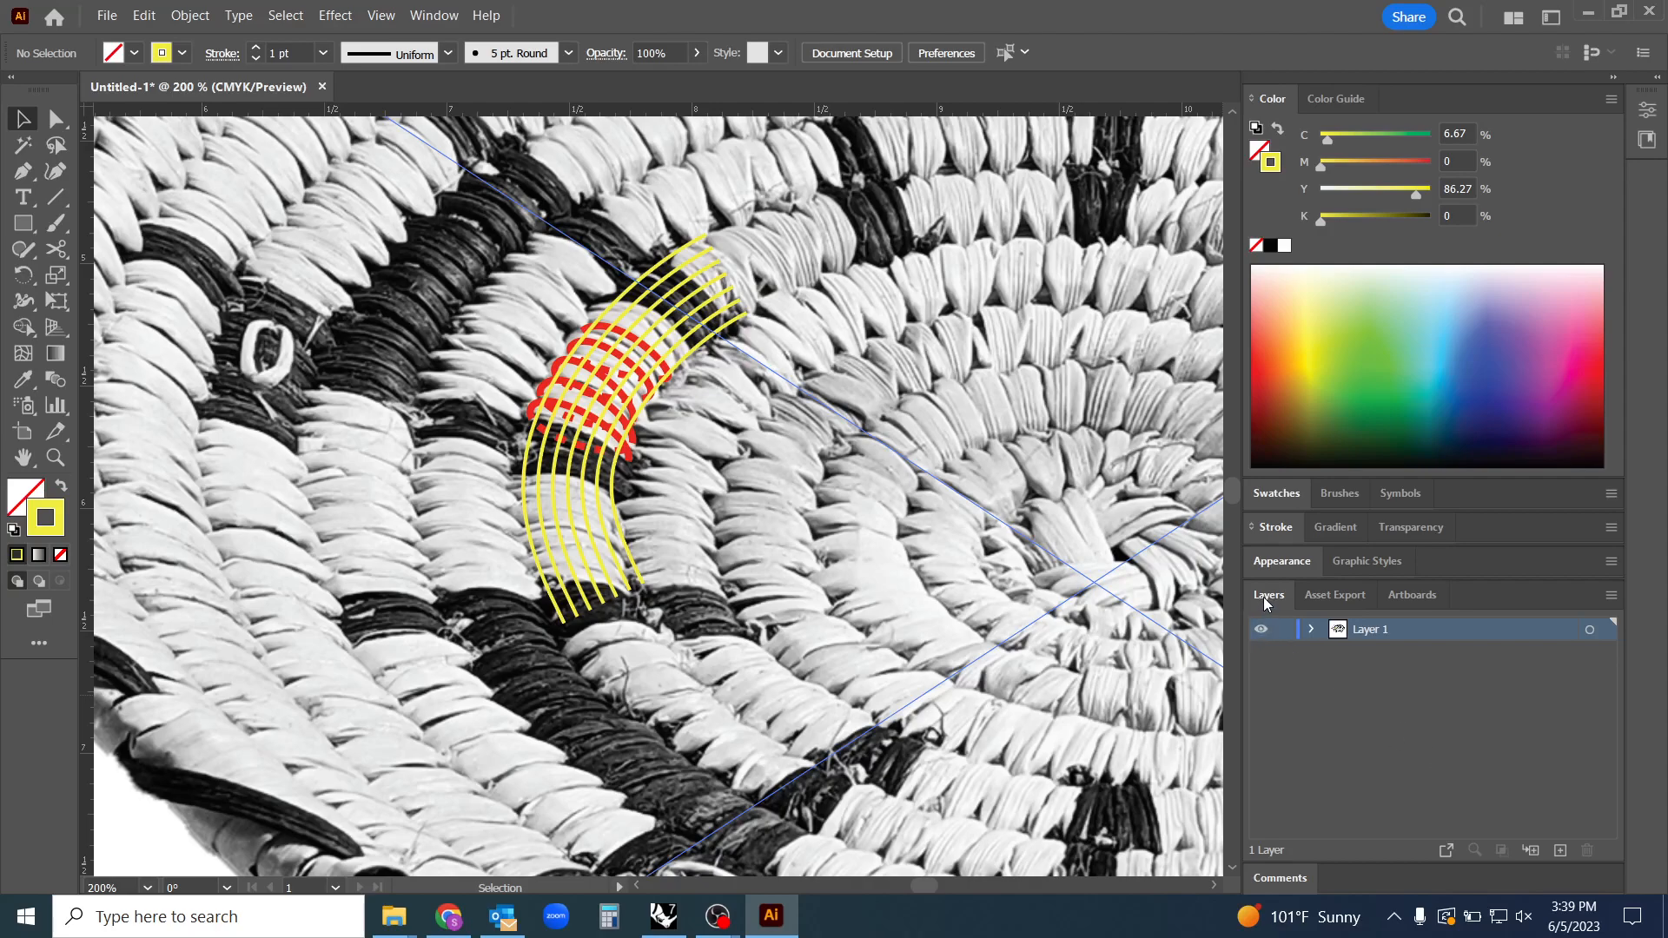
mouse_move(411, 34)
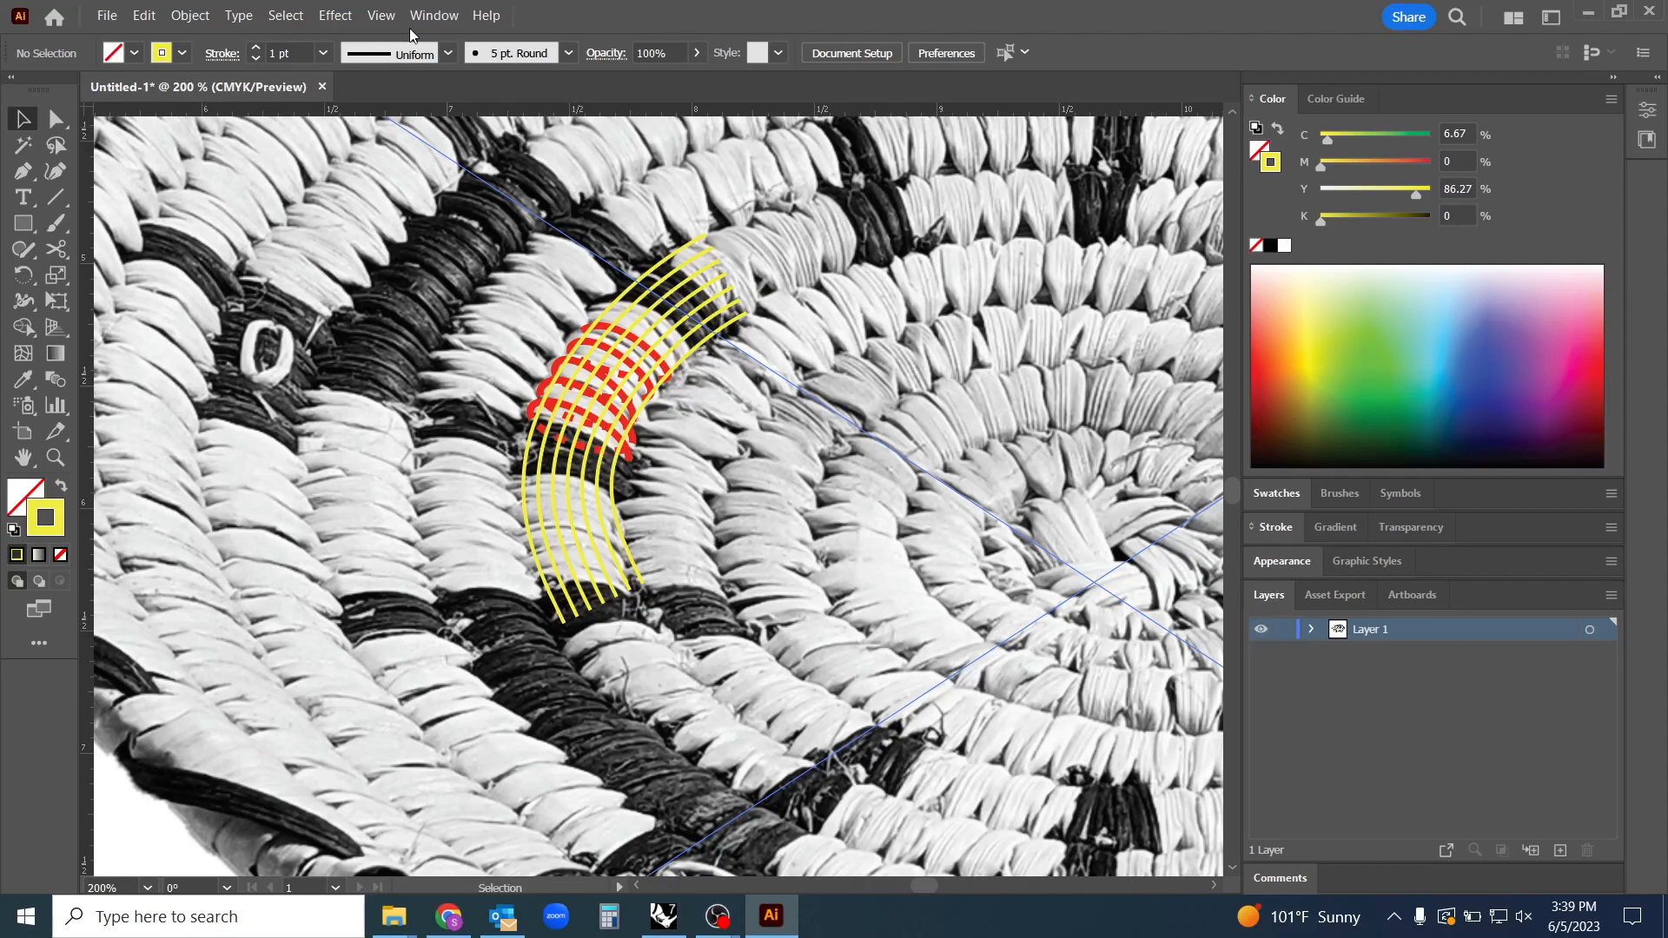
Lock and hide the basket photo layer in the Layers panel
left_click(432, 15)
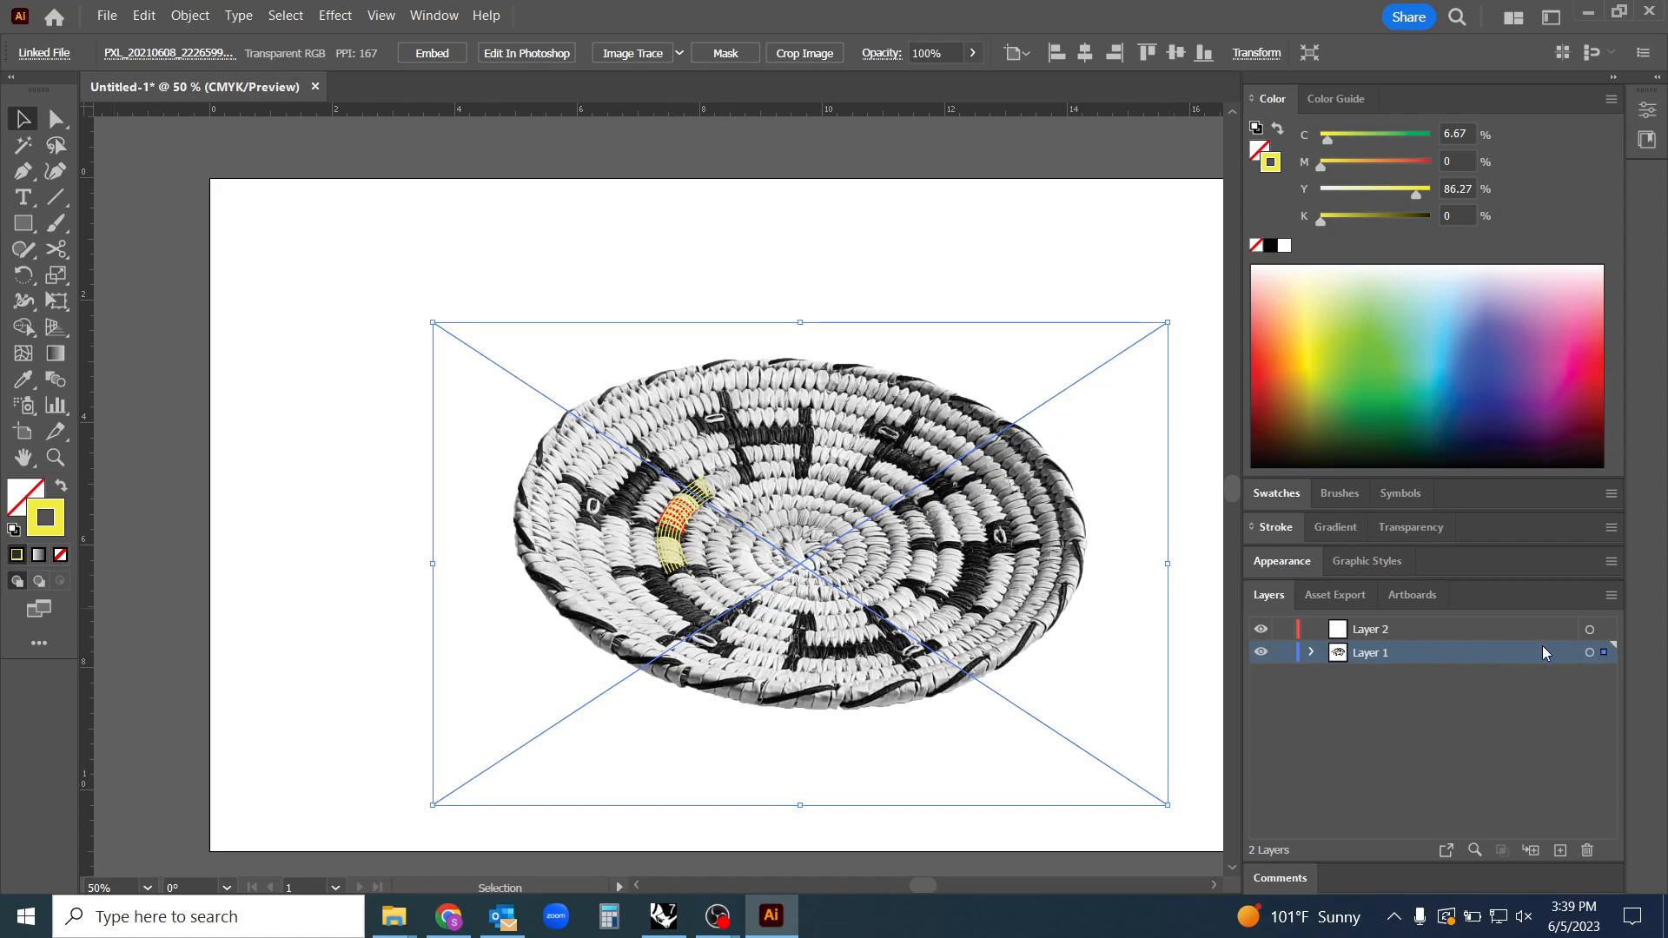
mouse_move(1604, 656)
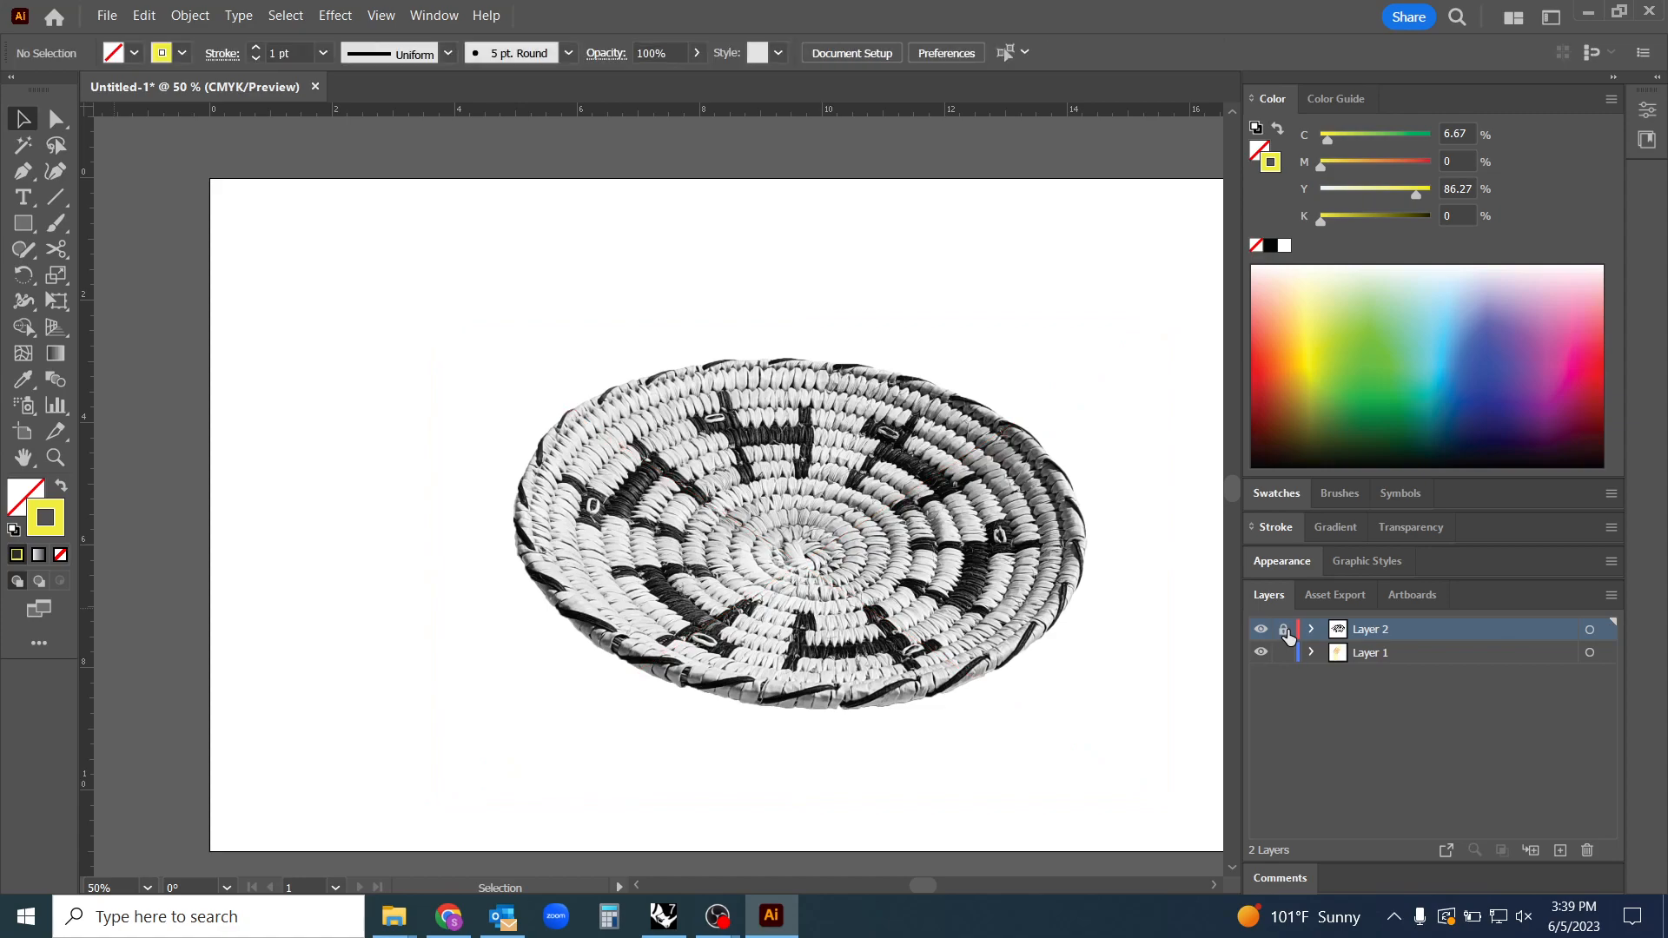
mouse_move(1284, 634)
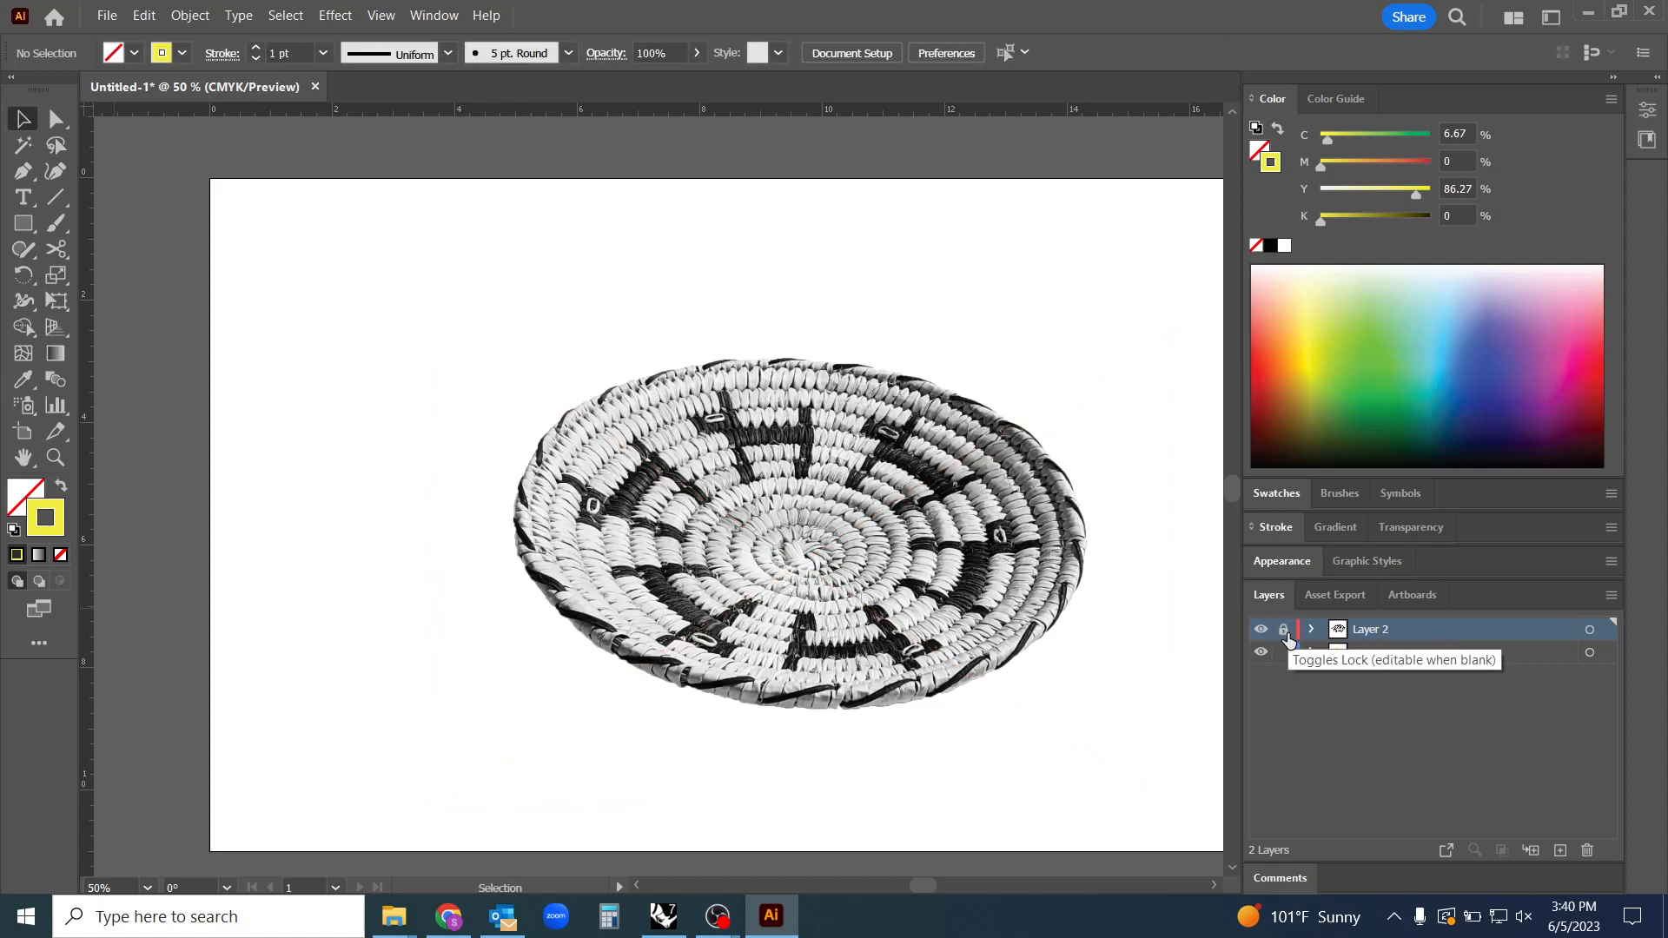
left_click(1260, 629)
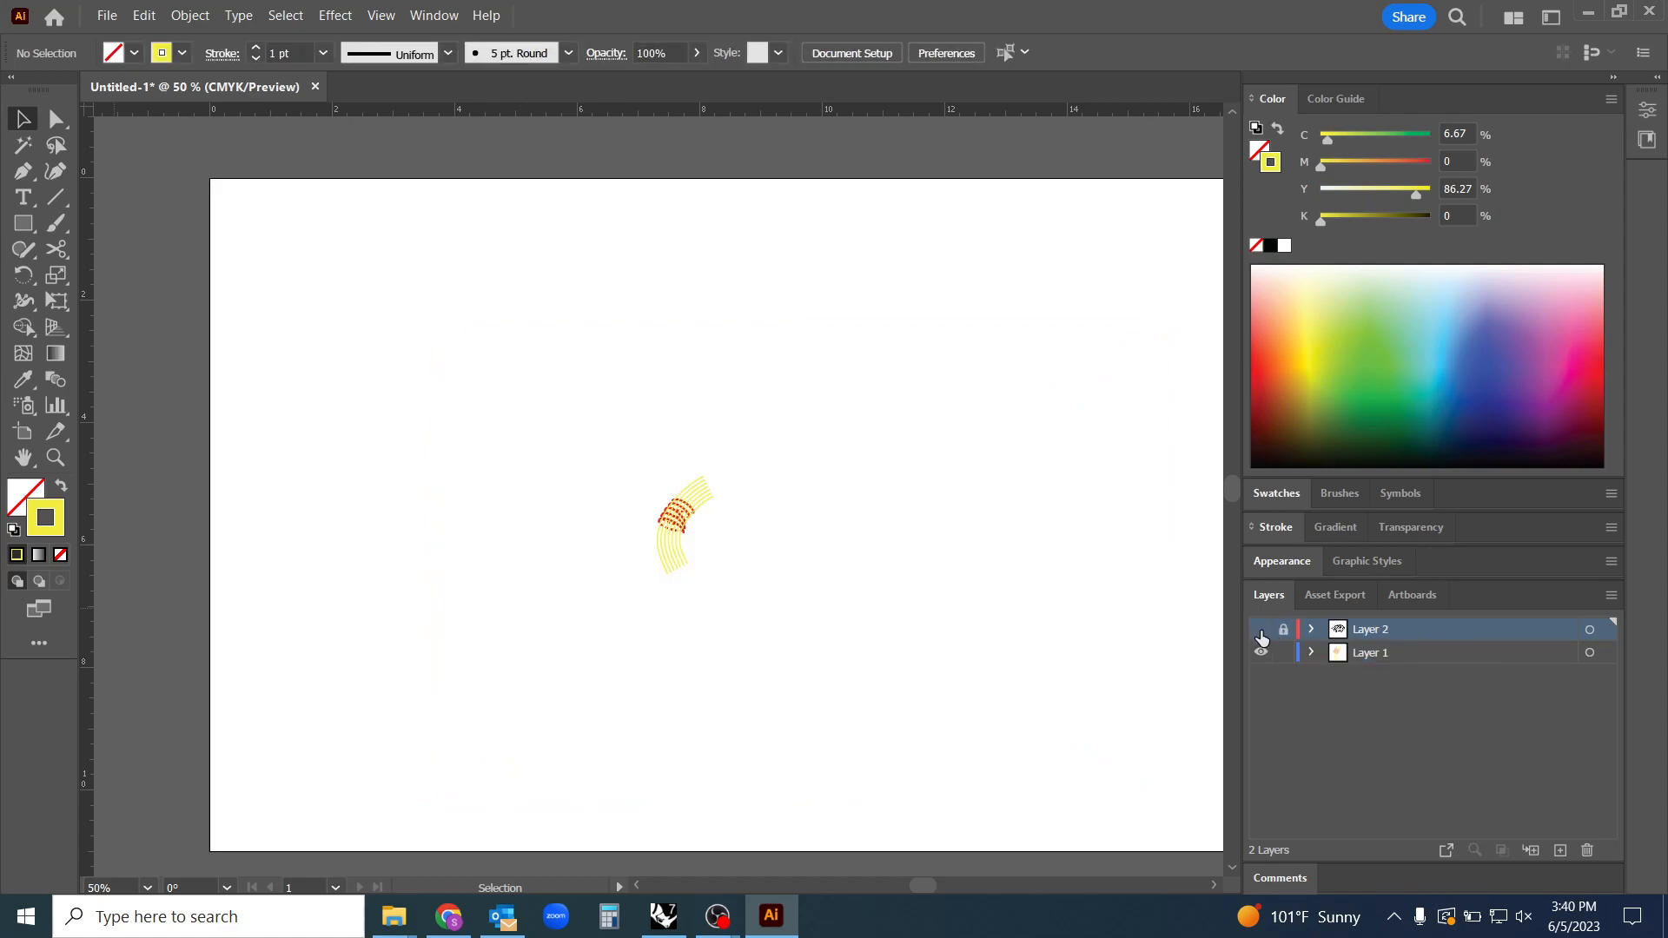
left_click(1260, 629)
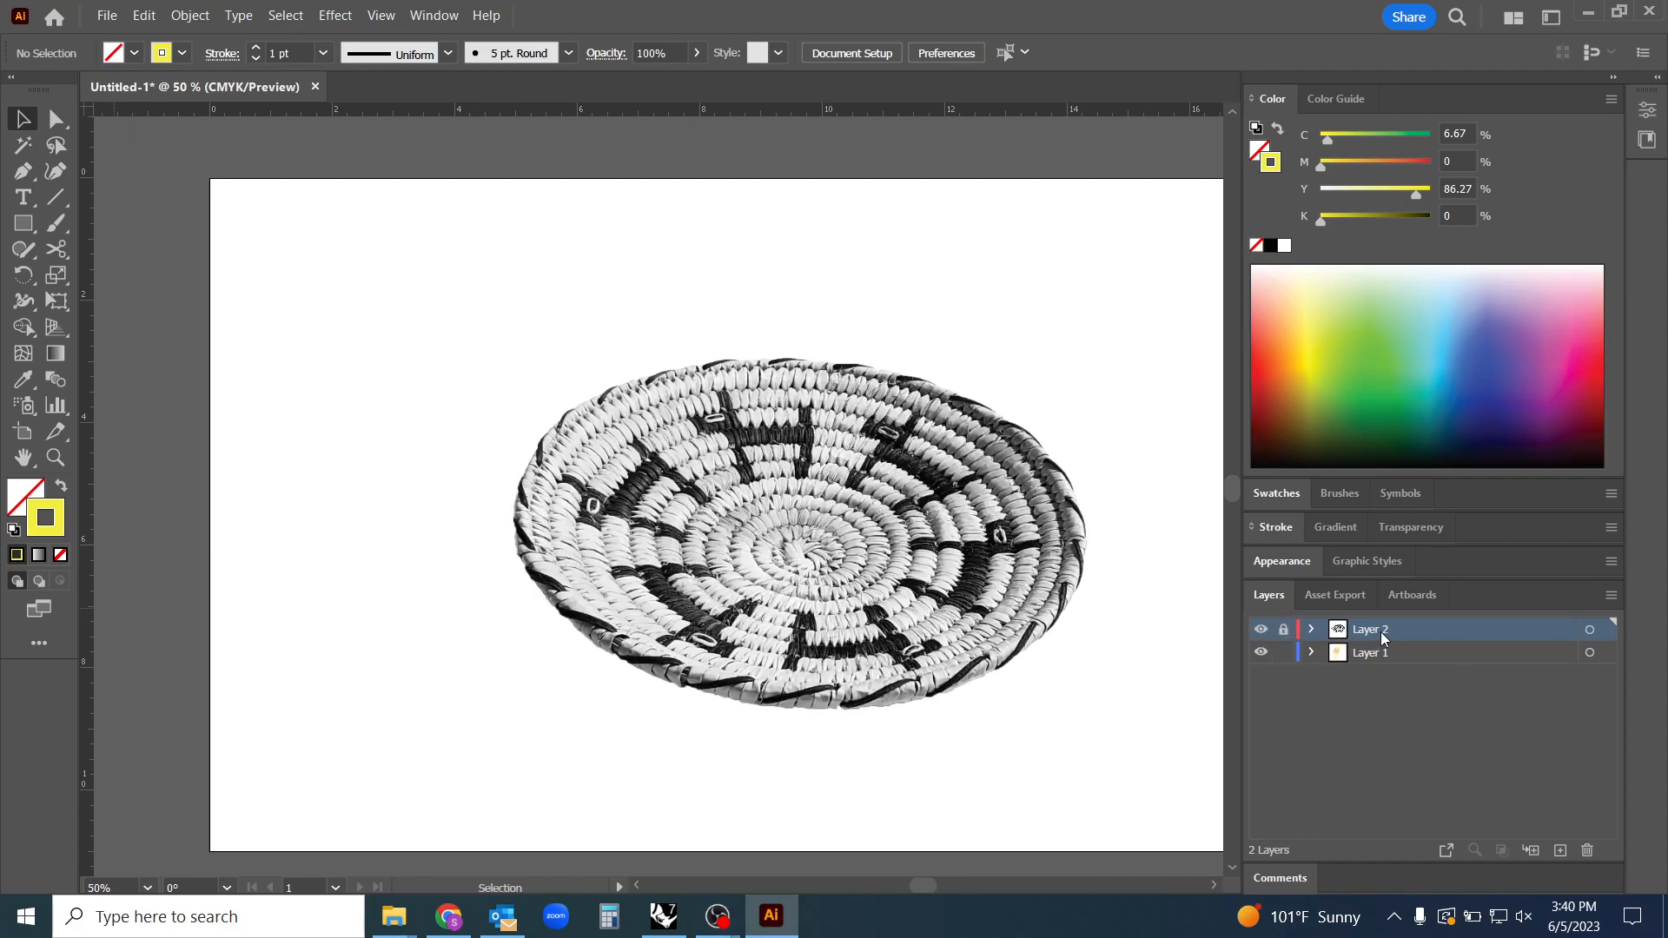
mouse_move(1410, 649)
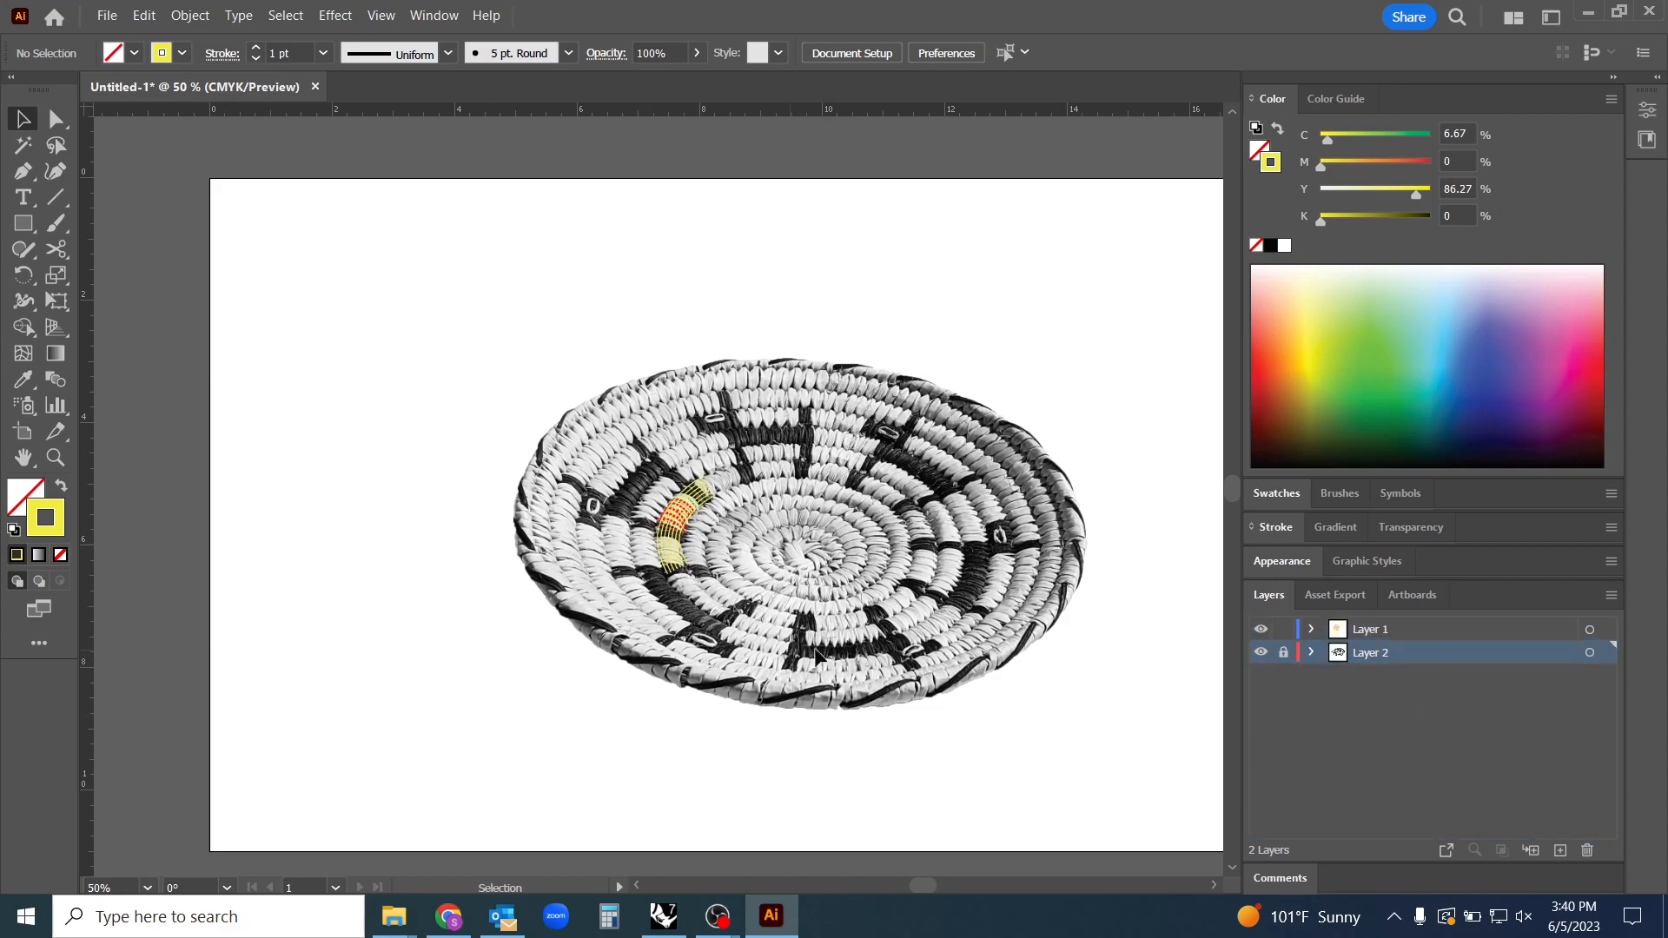
mouse_move(1412, 699)
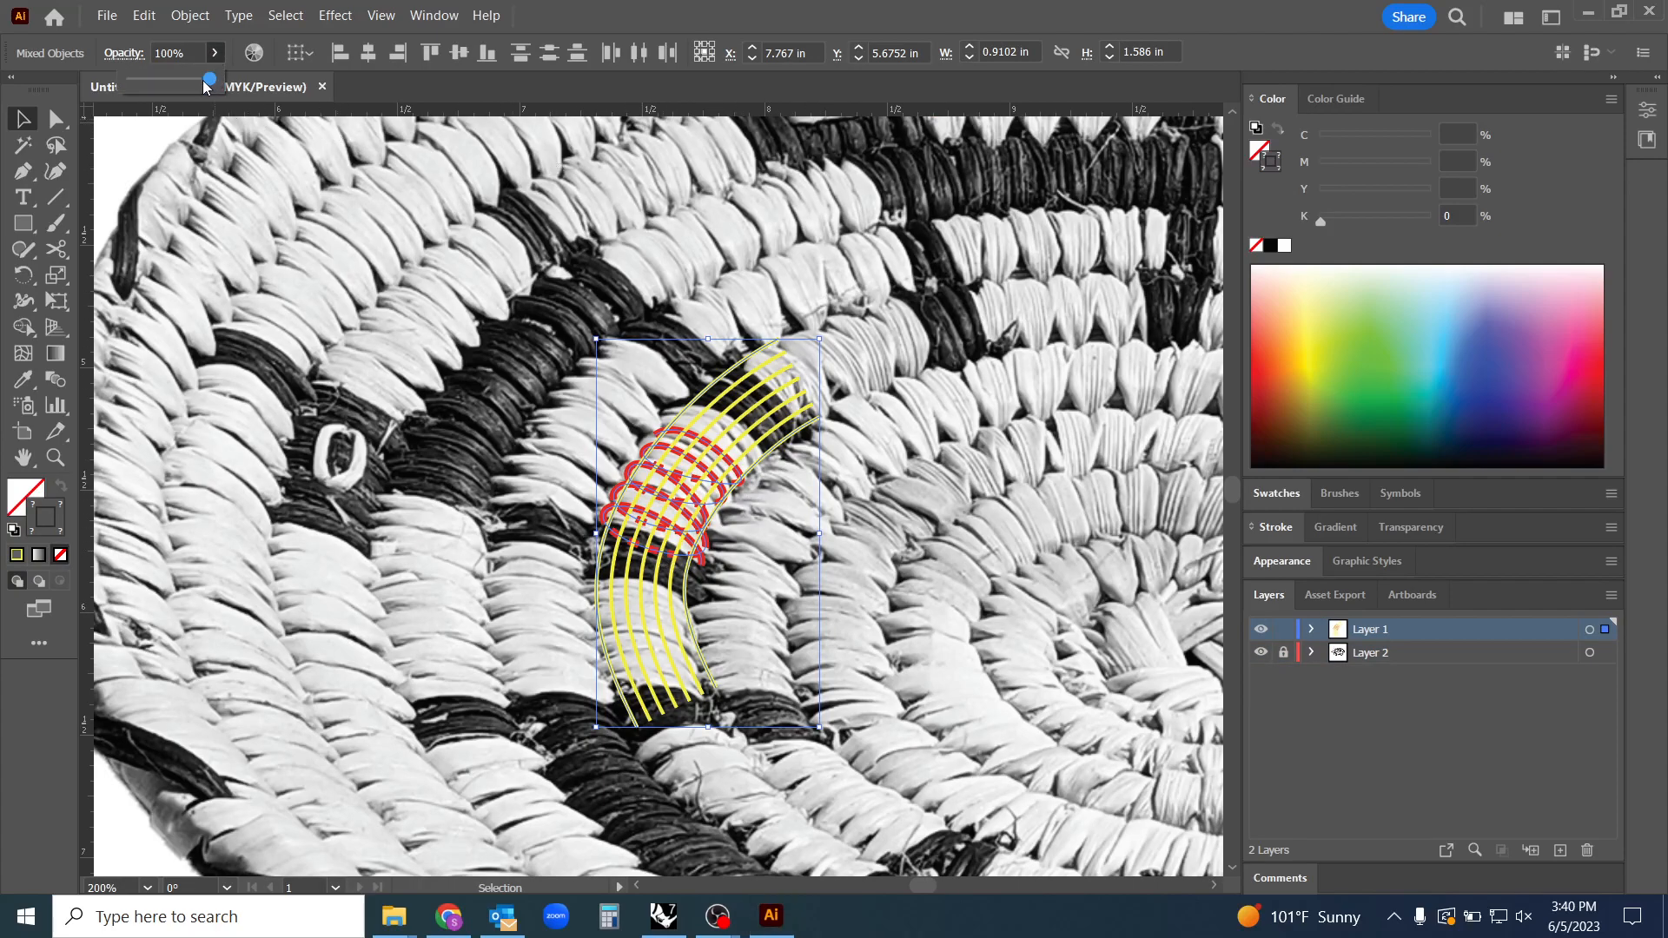
Set the red coils and yellow fiber lines to 80% opacity
left_click_drag(210, 80, 181, 80)
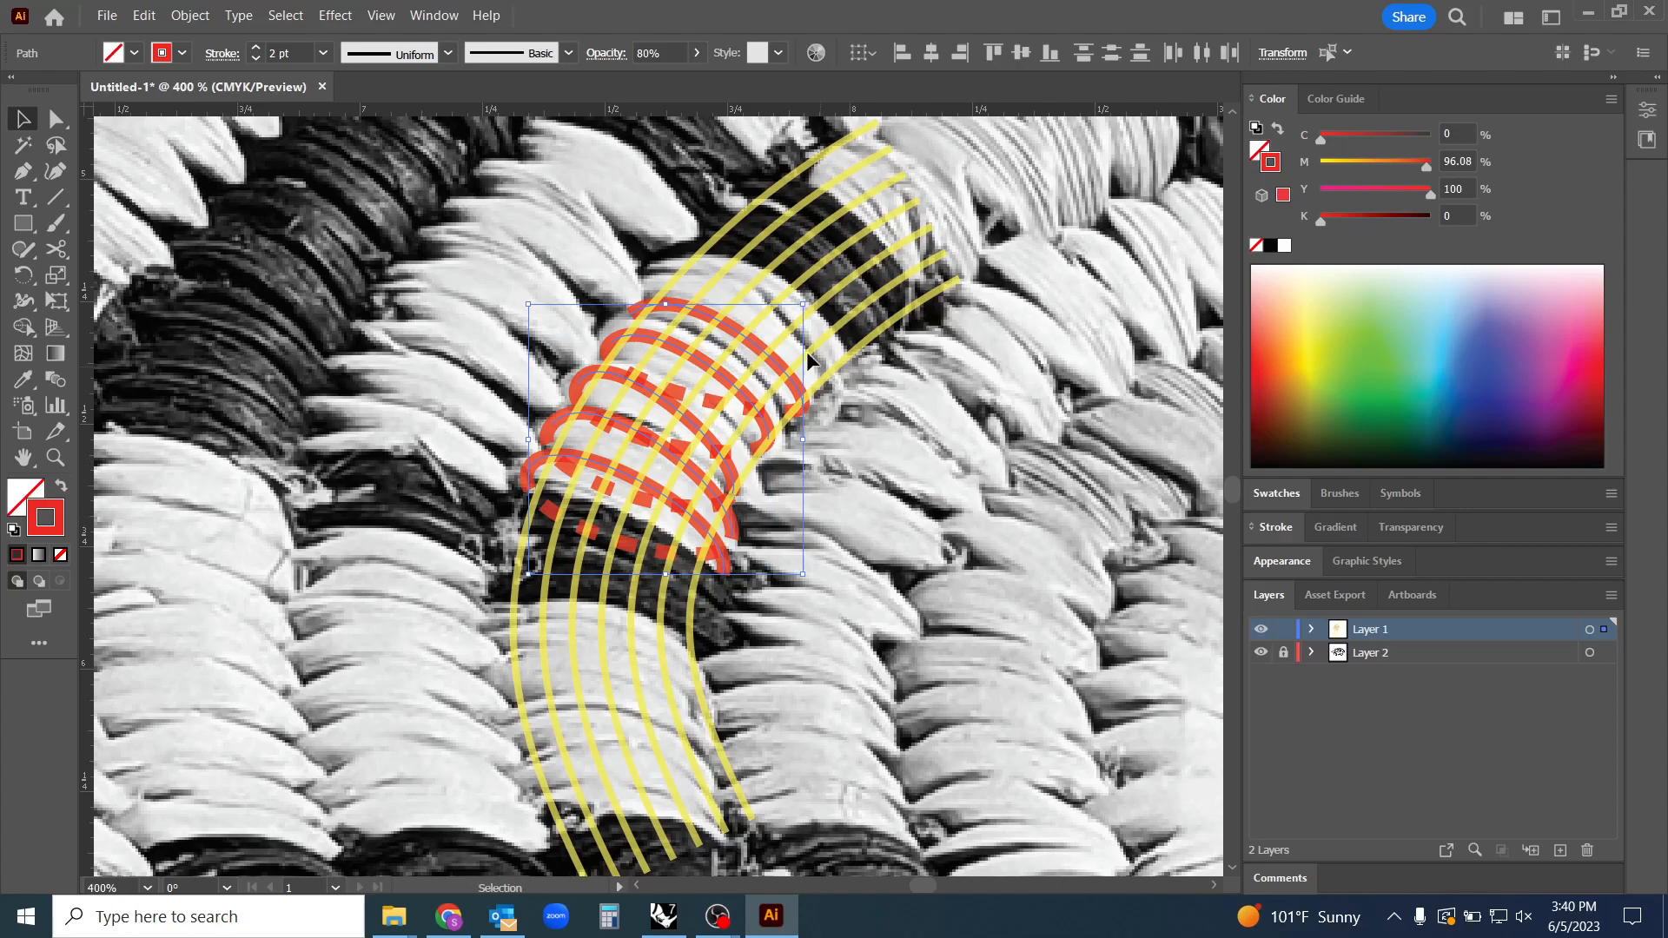
mouse_move(893, 257)
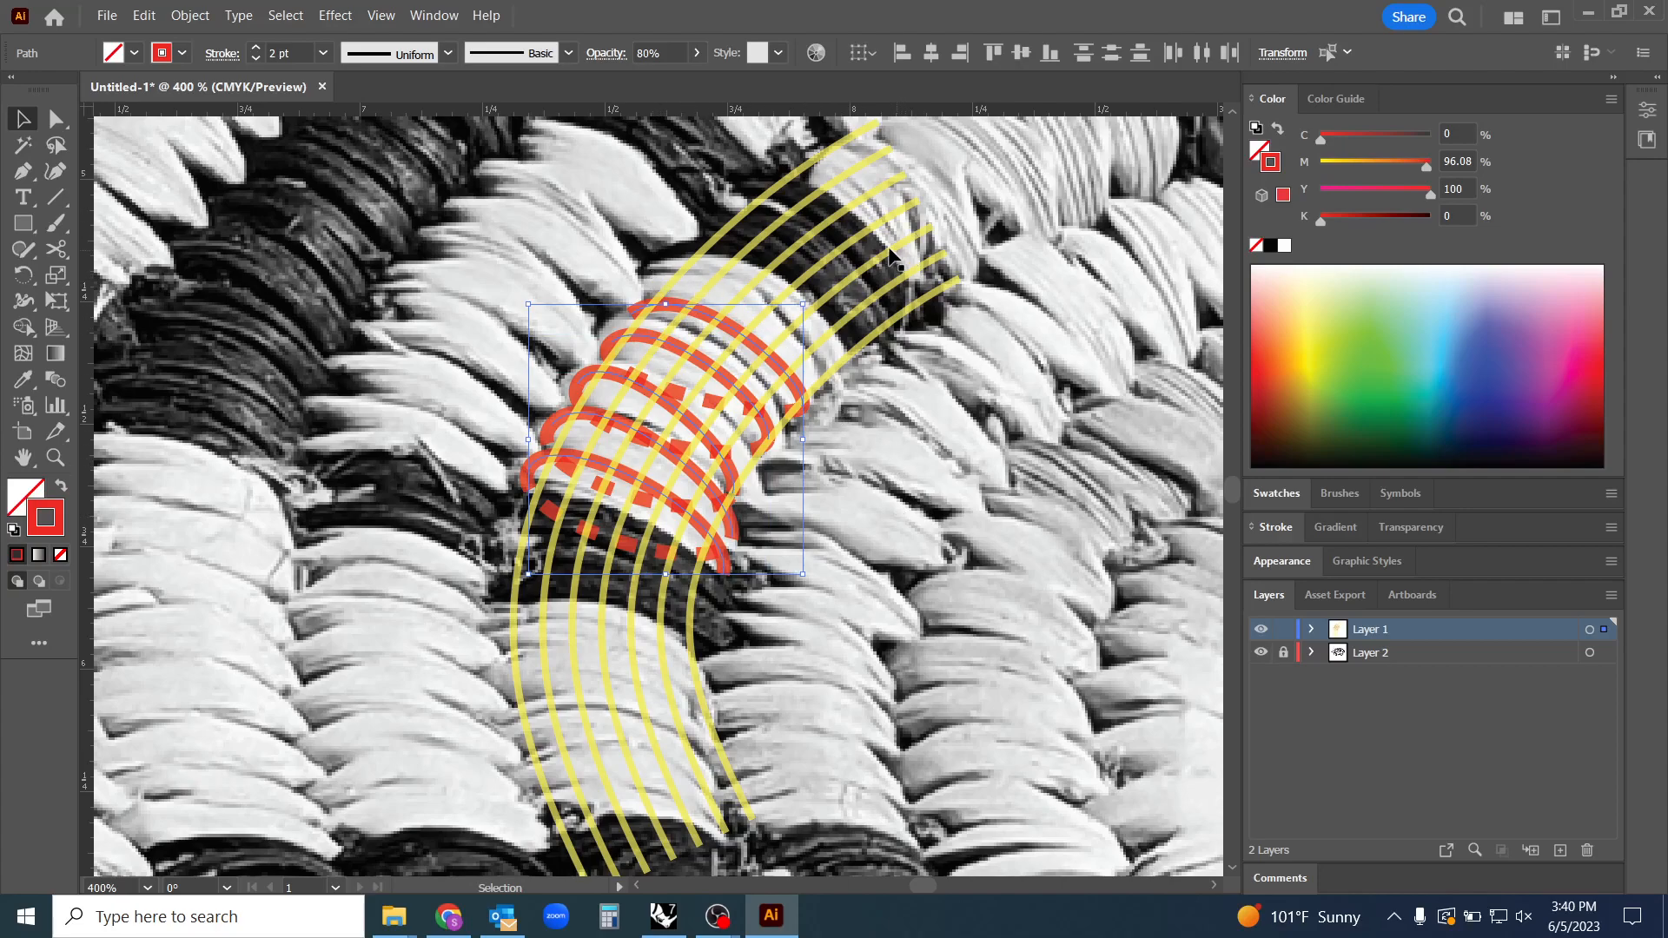
mouse_move(810, 399)
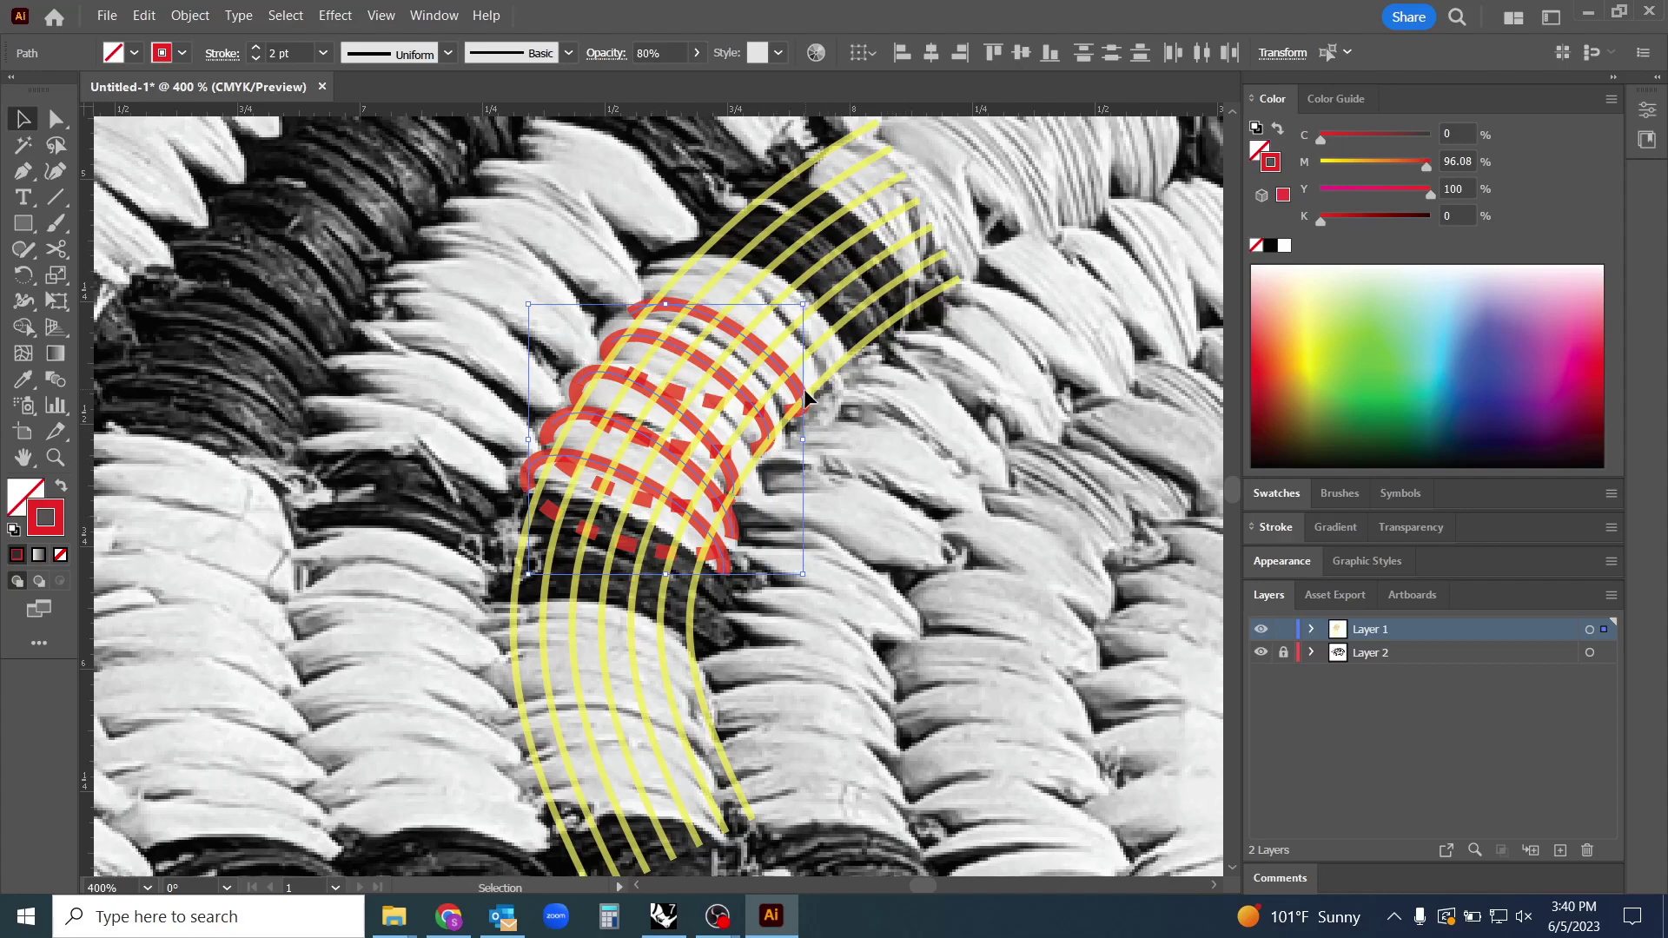
mouse_move(1148, 579)
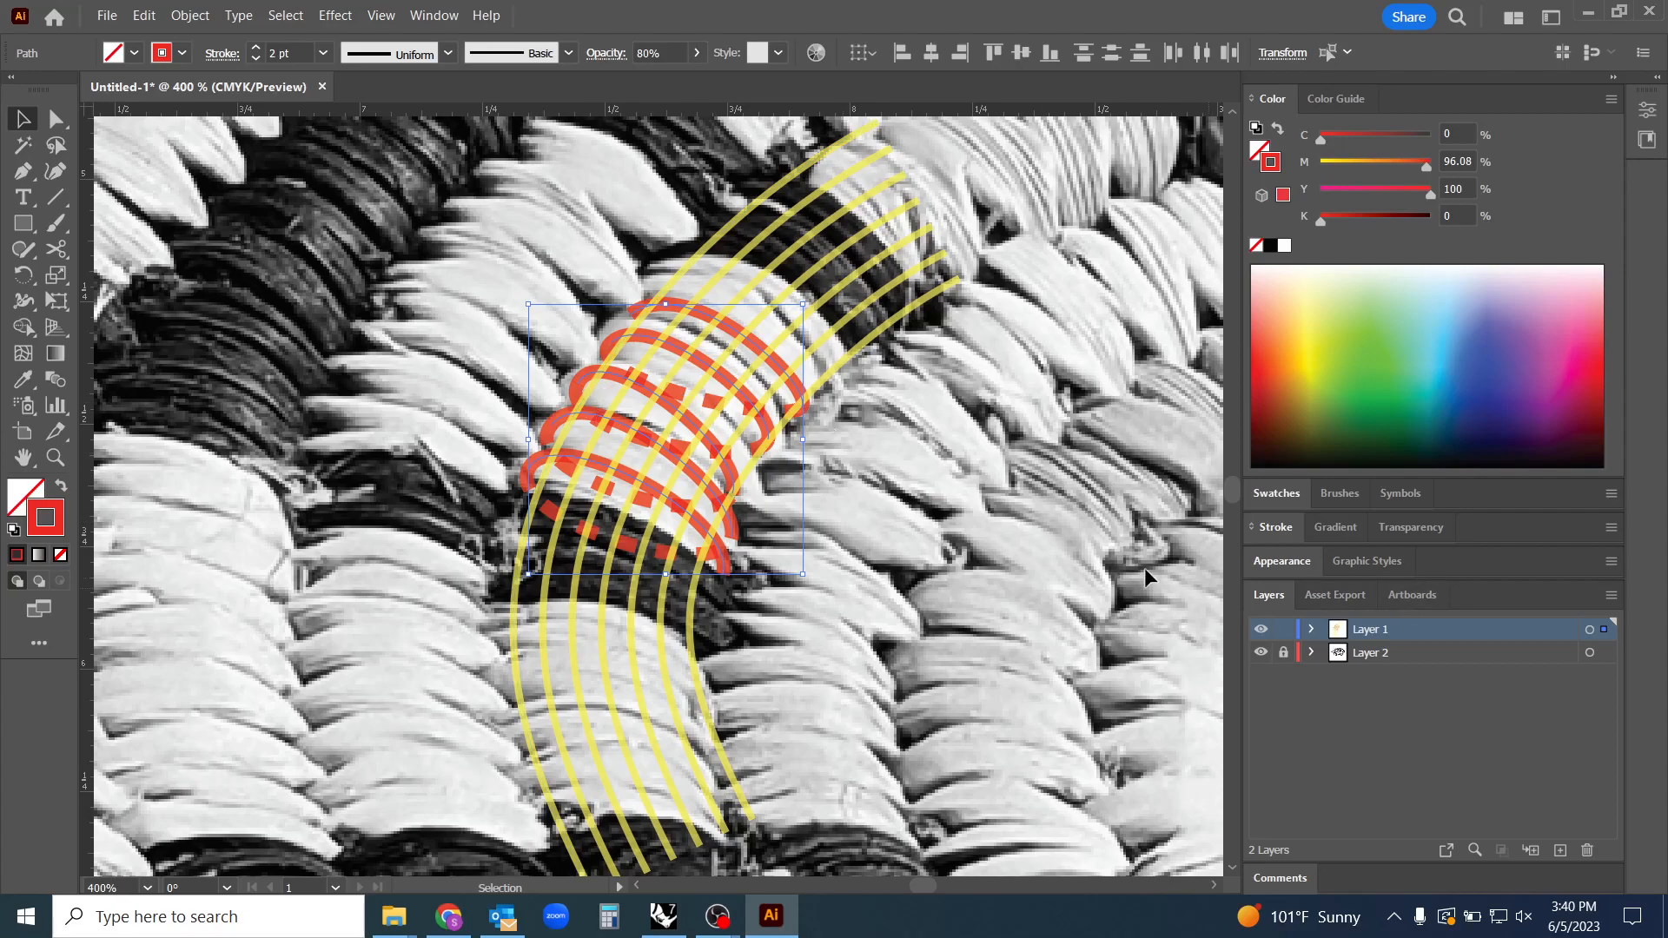
mouse_move(660, 404)
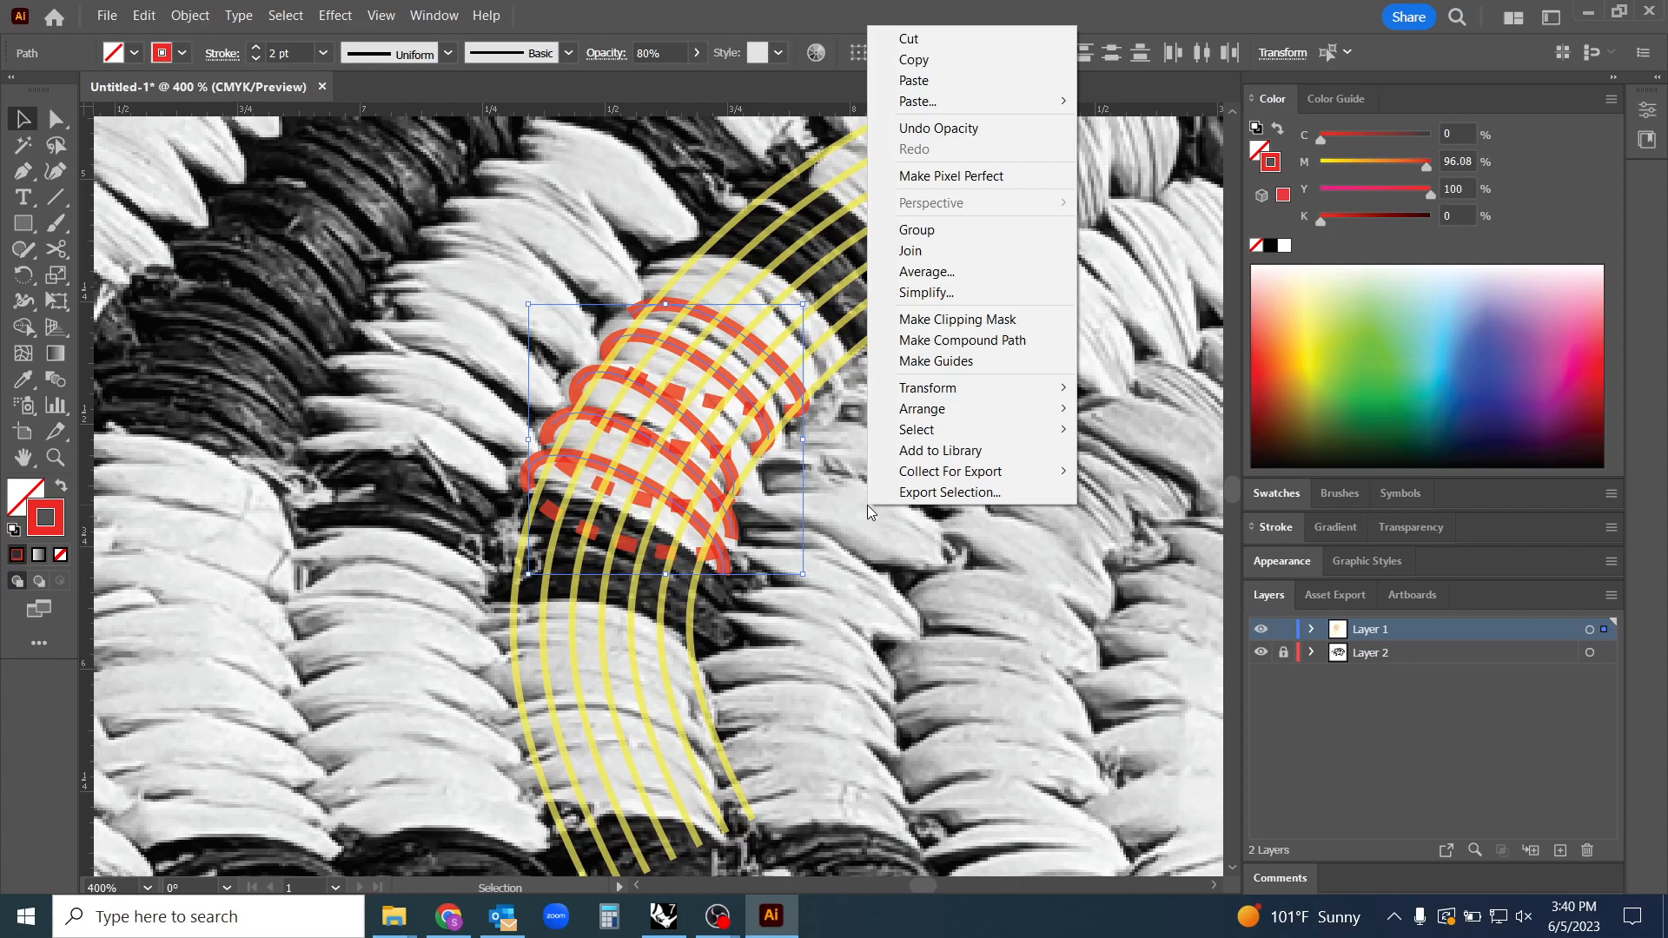
mouse_move(956, 409)
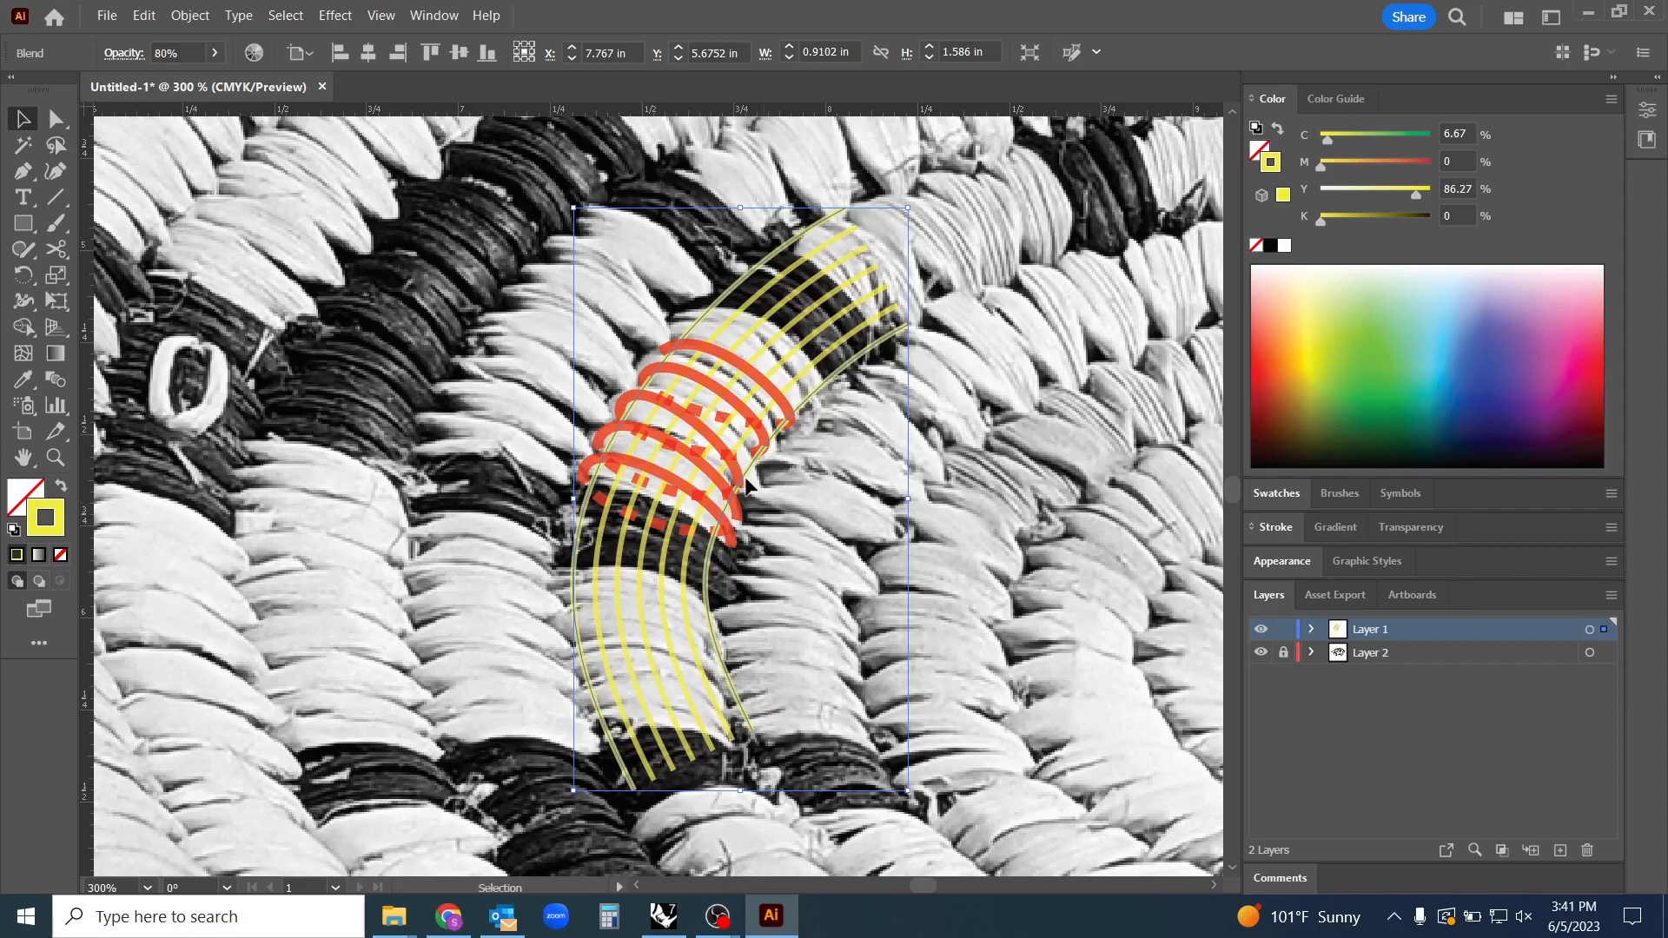
mouse_move(767, 508)
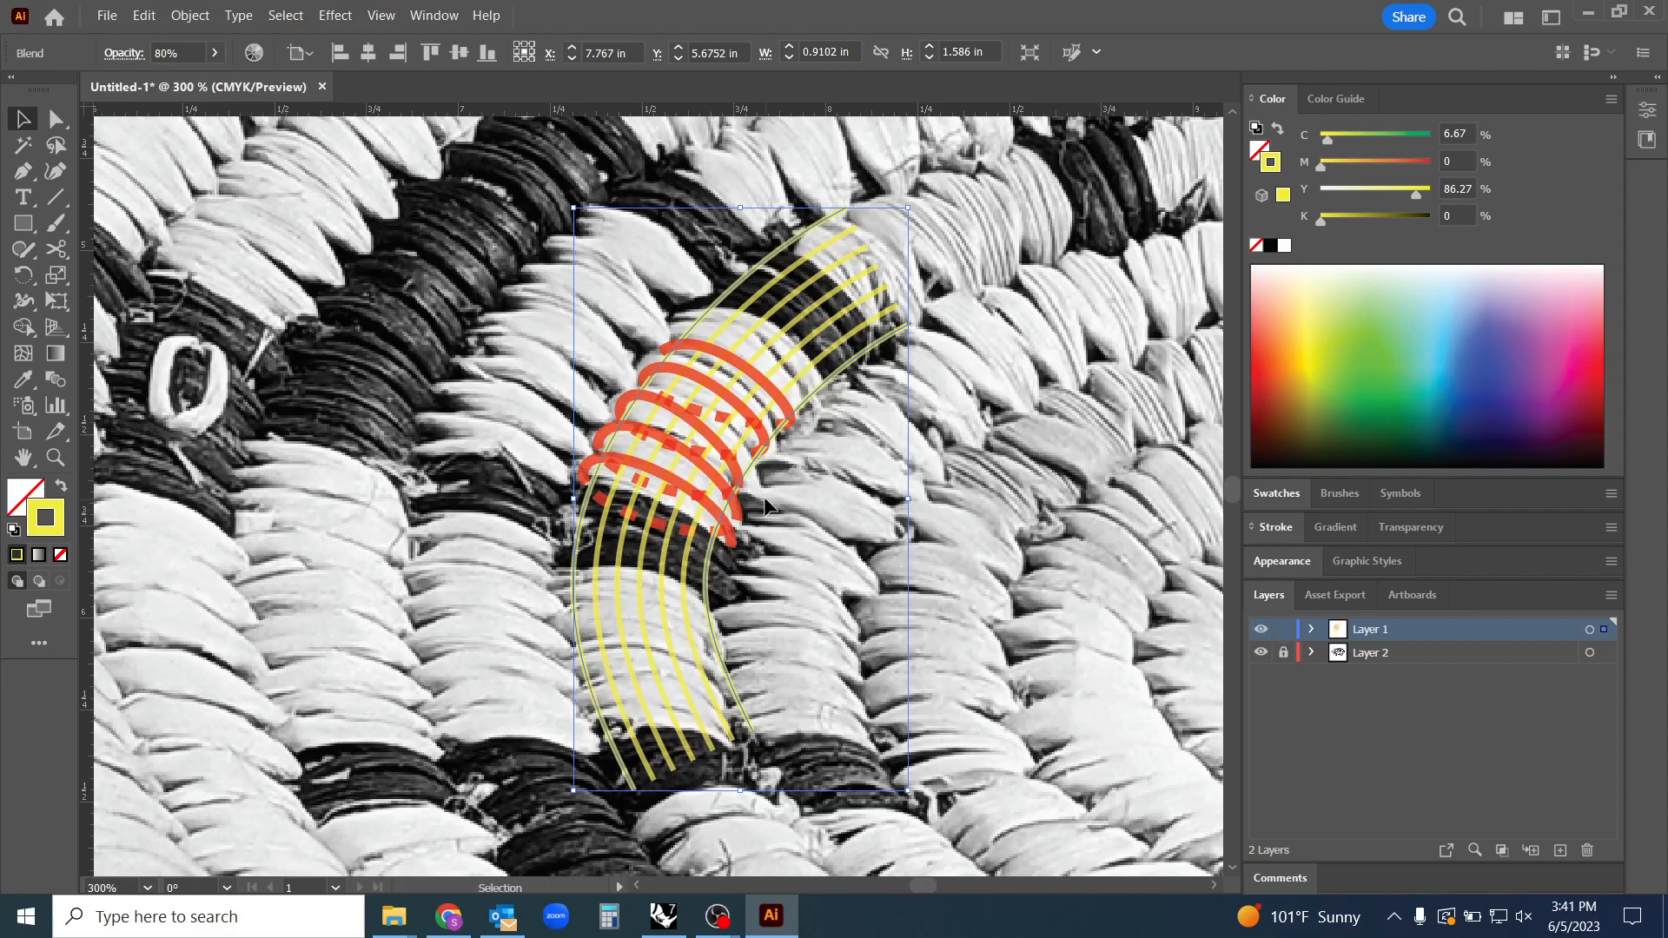
mouse_move(1287, 542)
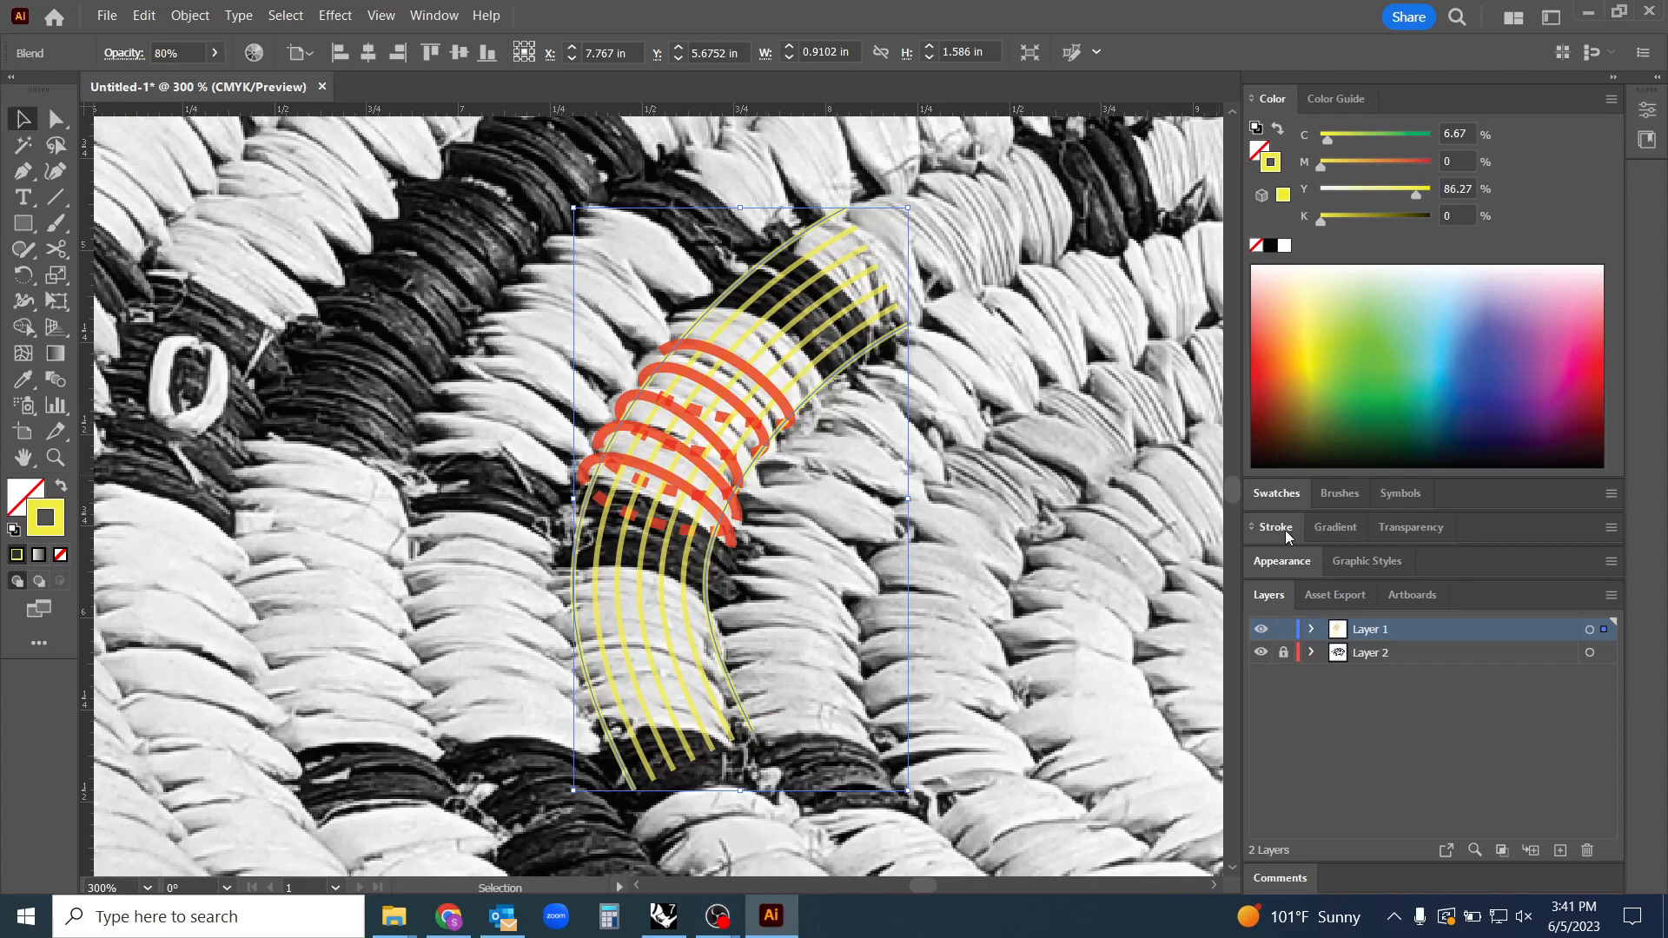
Add a start arrowhead to the yellow blended lines and scale it down three notches
left_click(1275, 526)
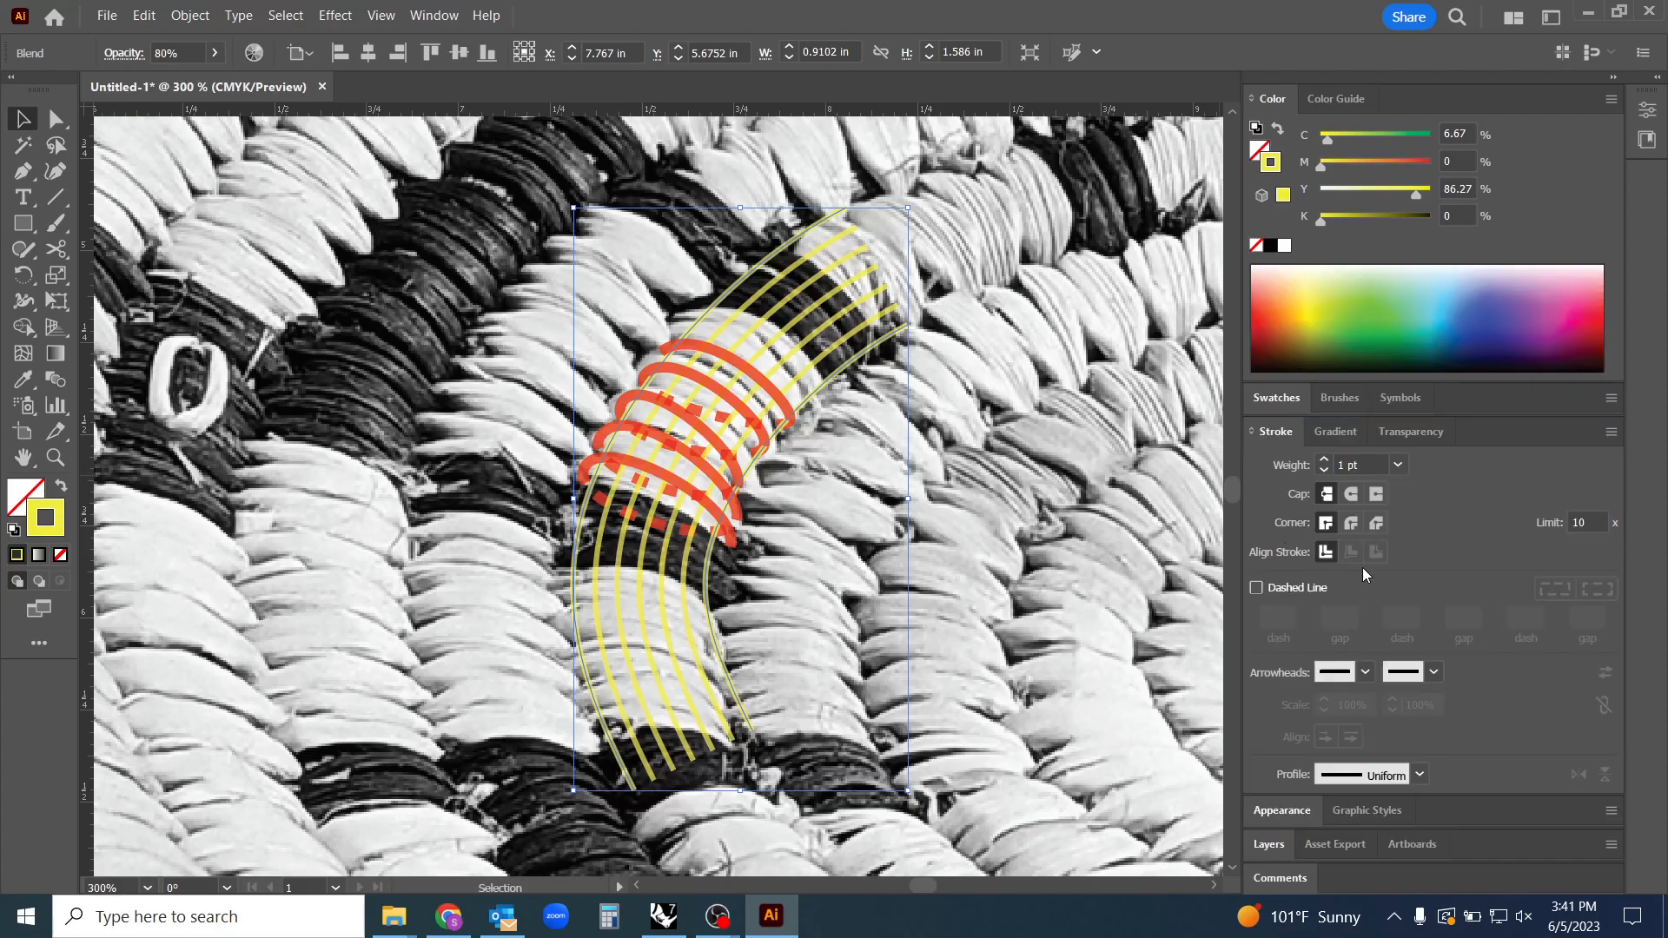
mouse_move(1465, 773)
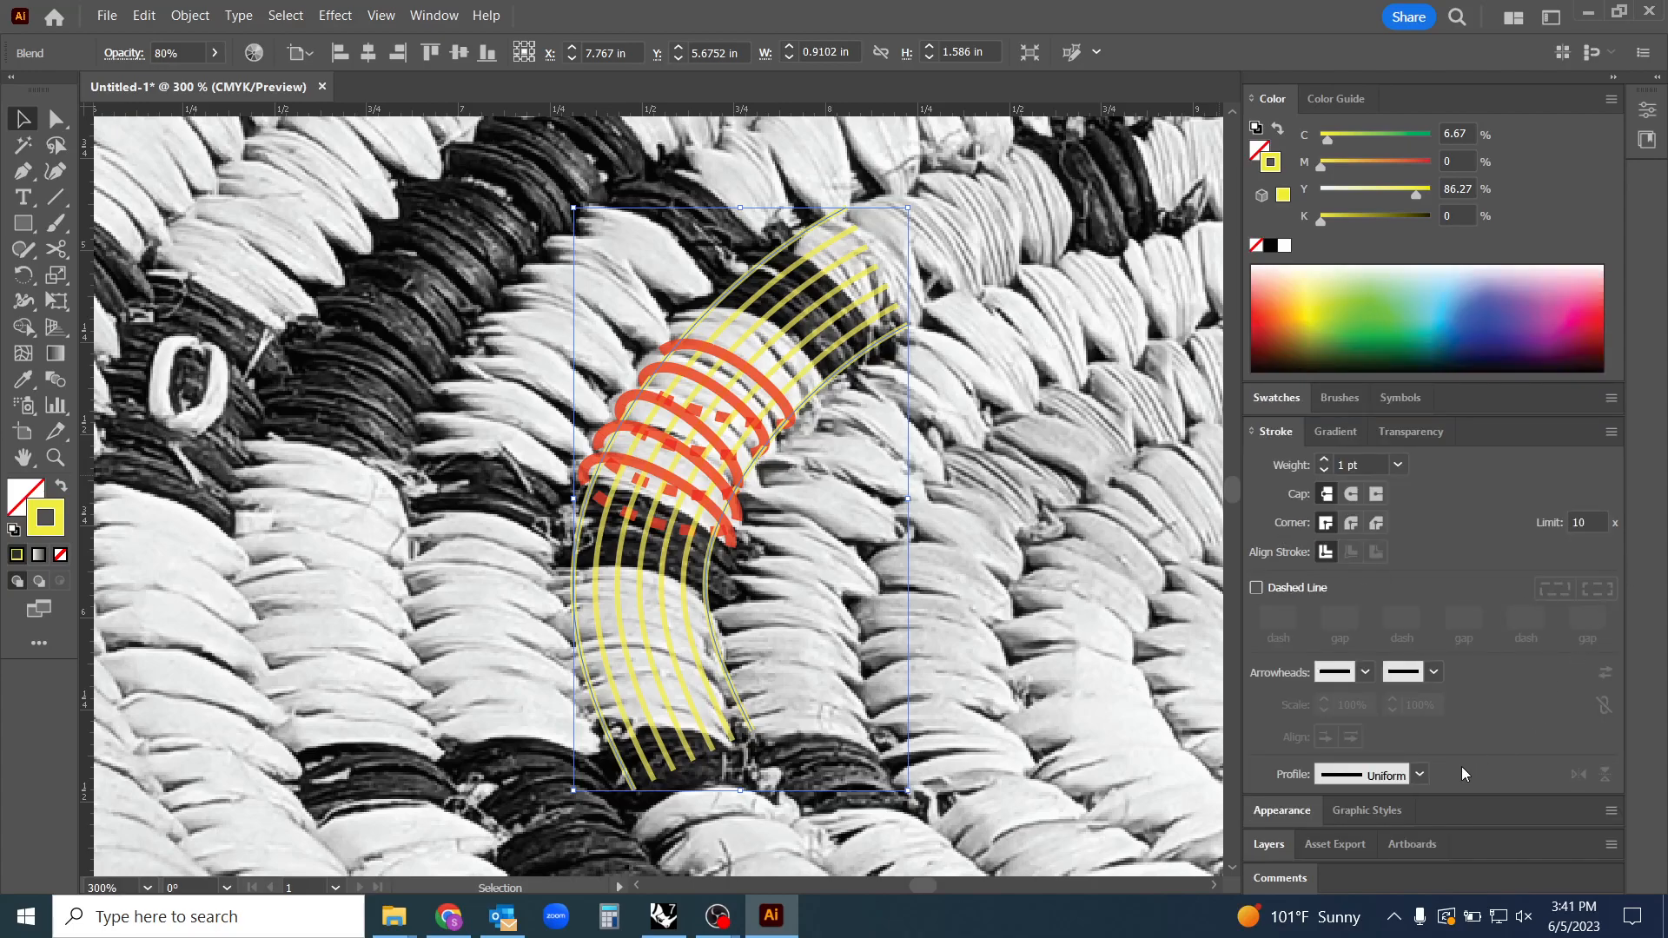
left_click(1366, 671)
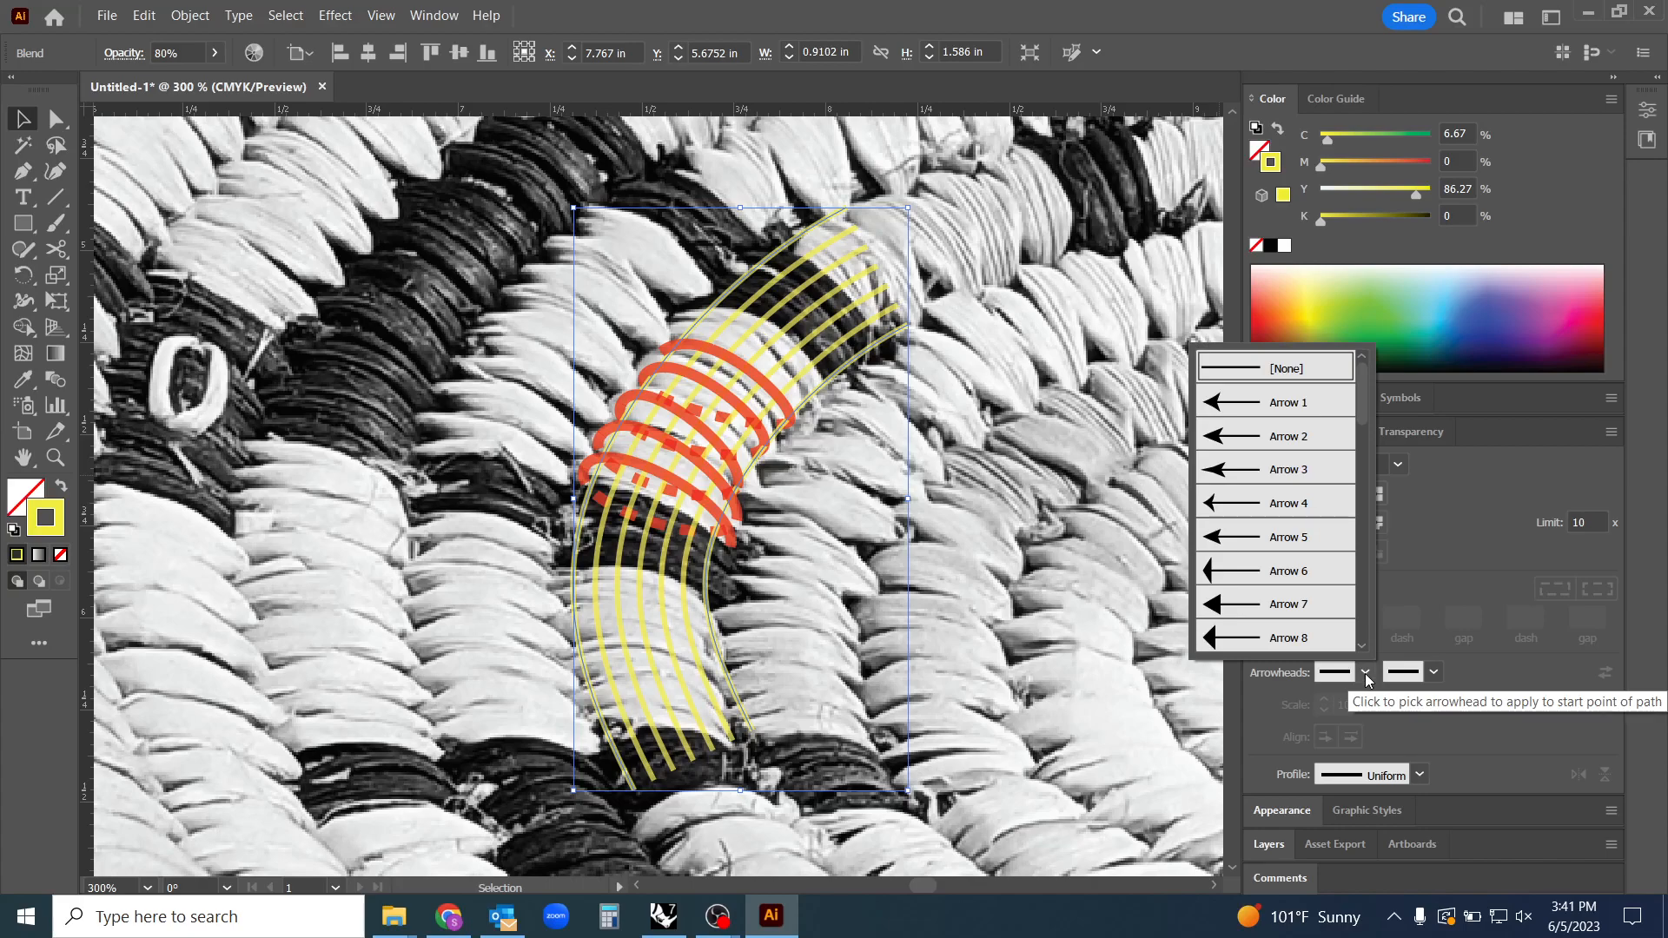
scroll("down", 3)
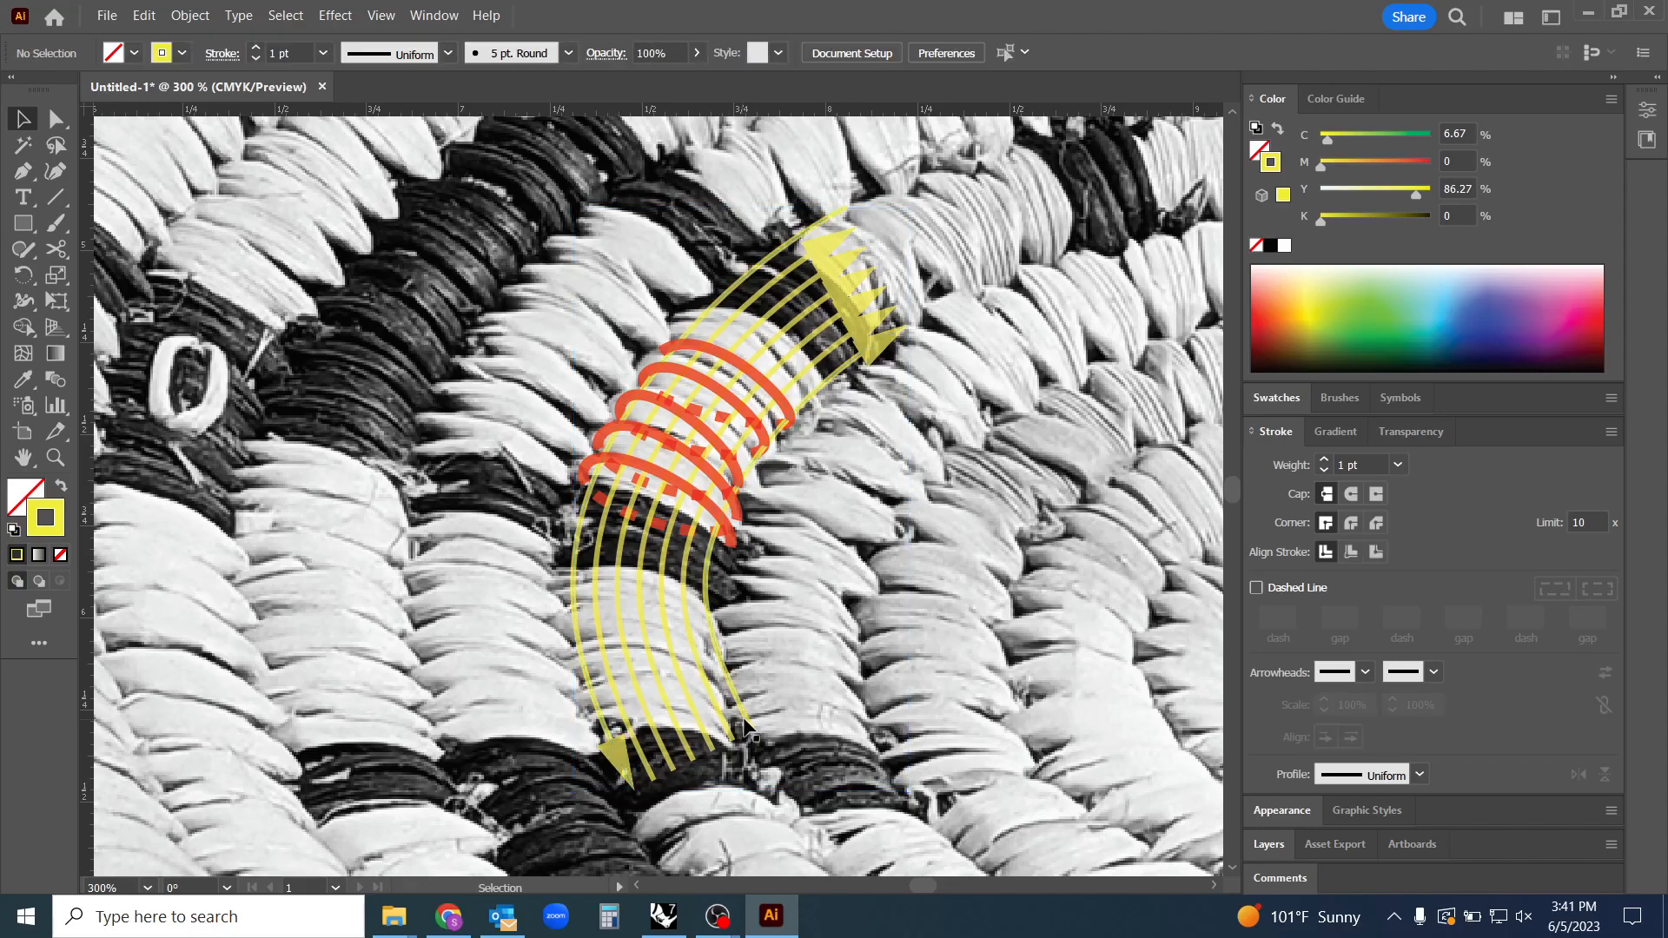
left_click(747, 735)
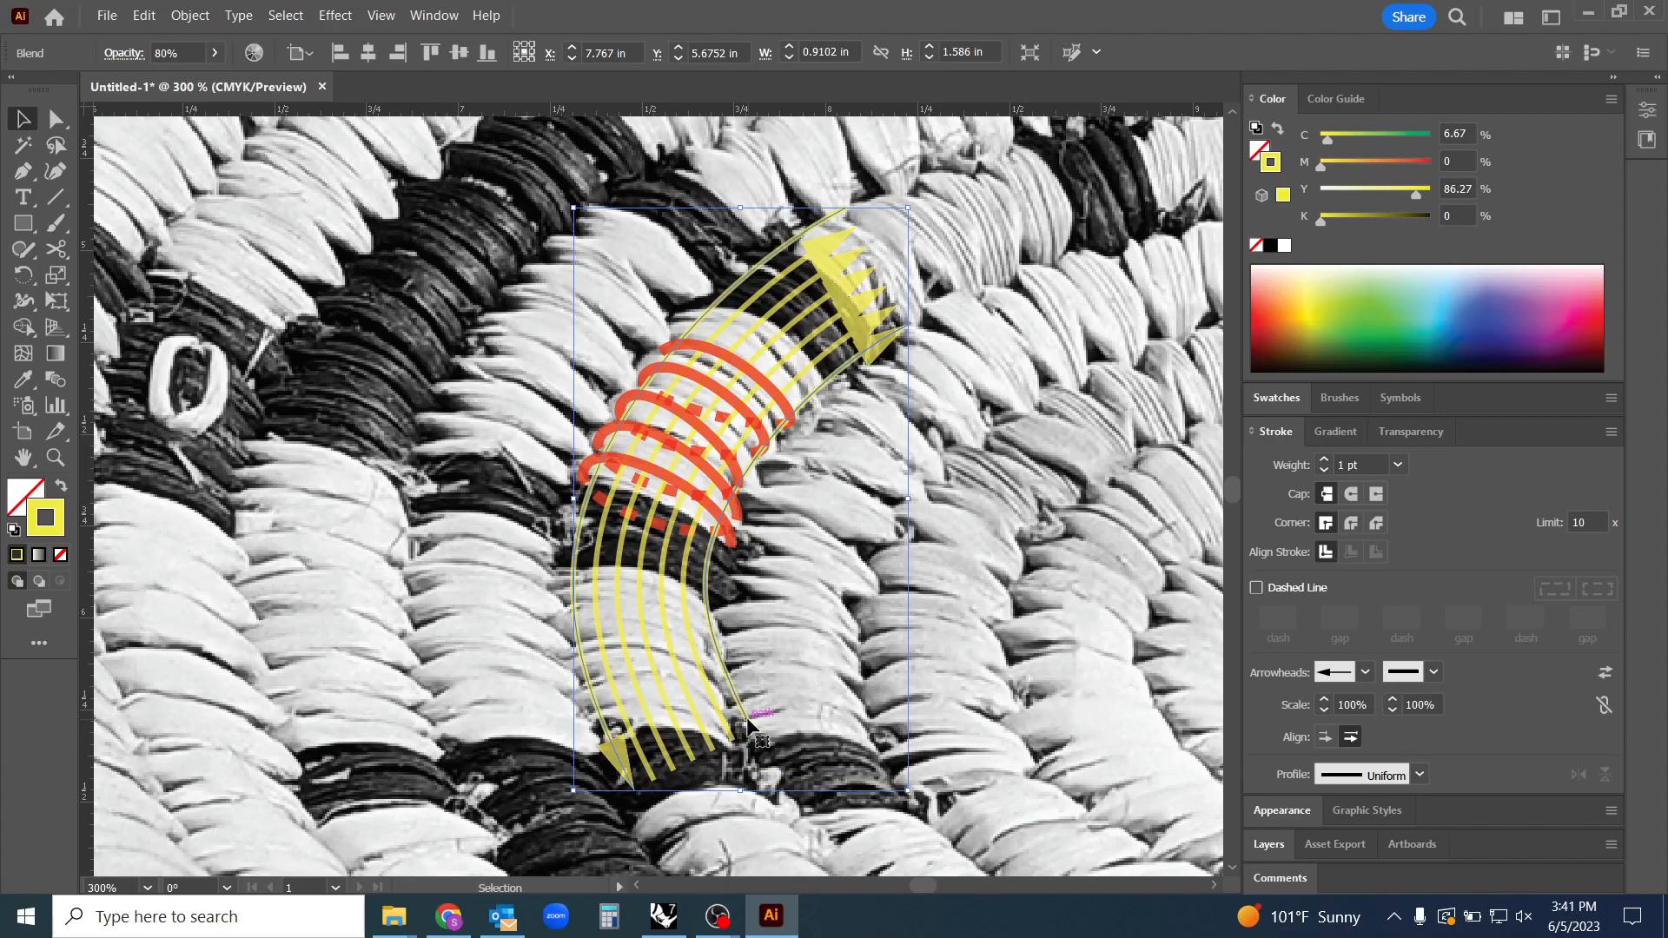
mouse_move(1126, 730)
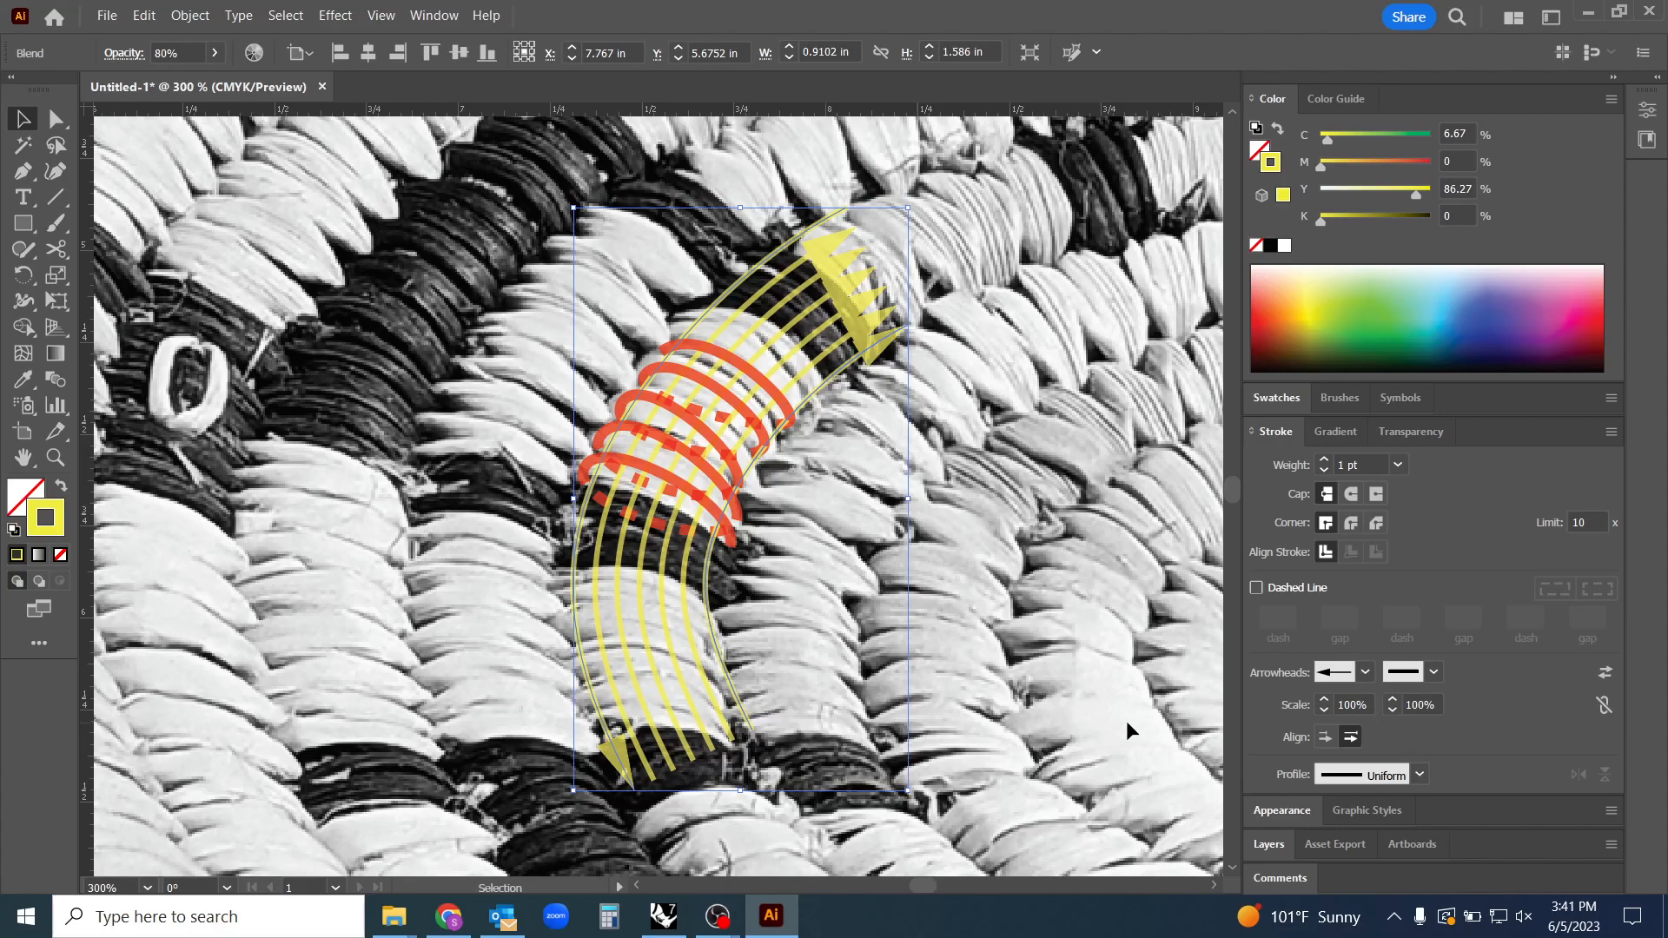
left_click(1324, 709)
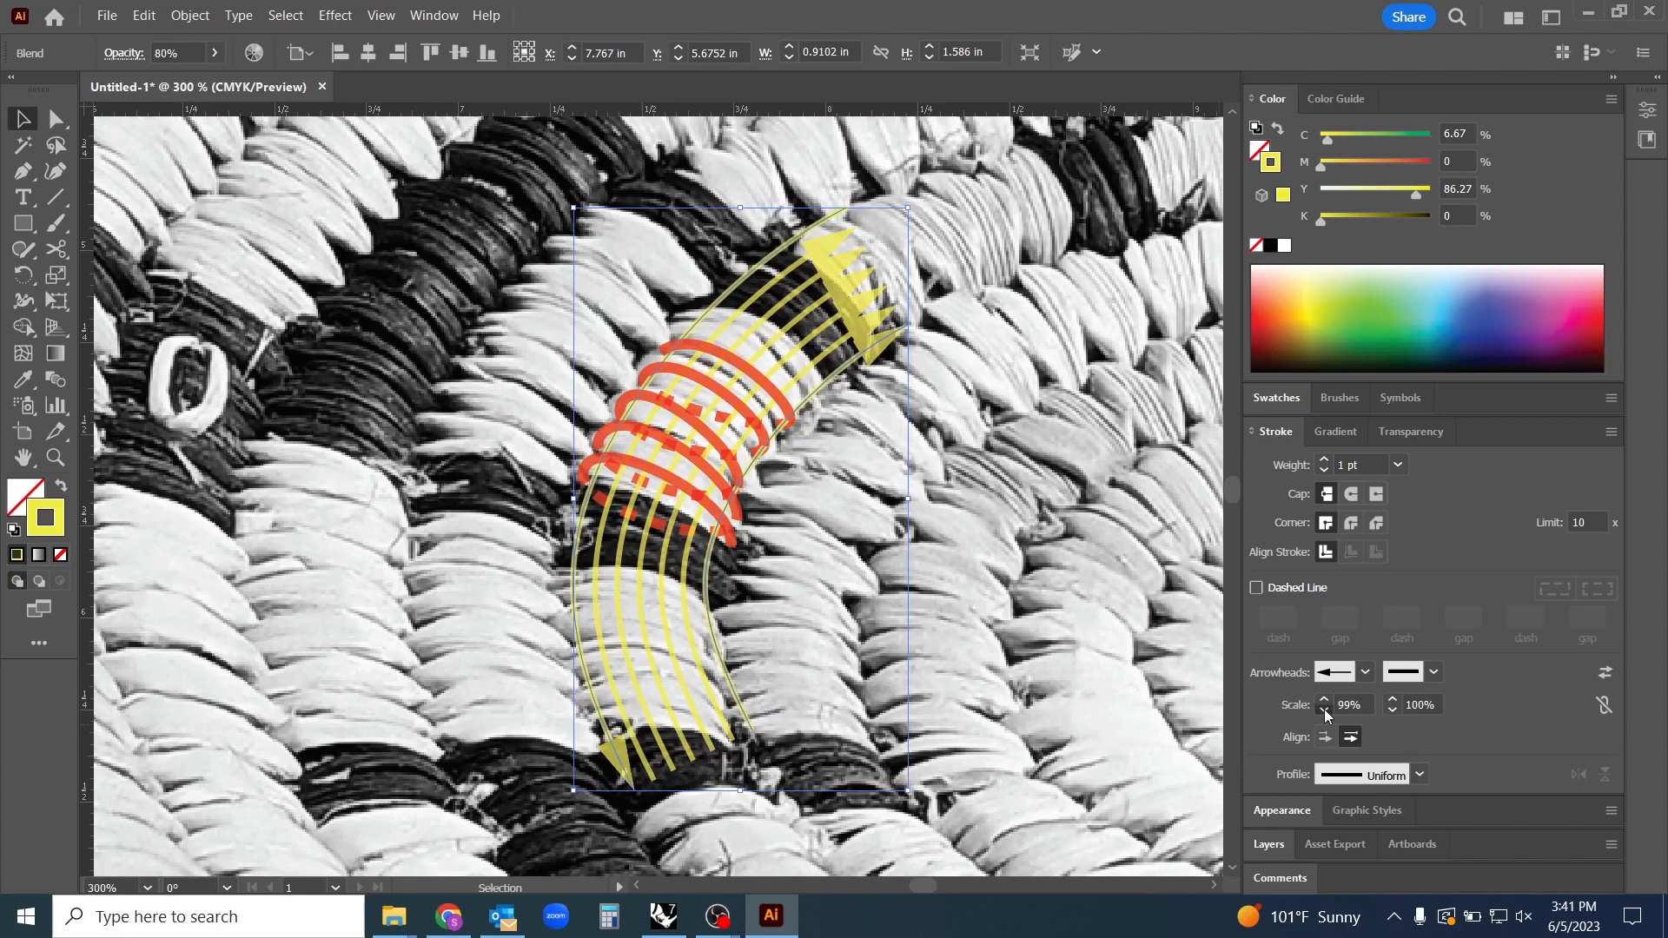
left_click(1323, 709)
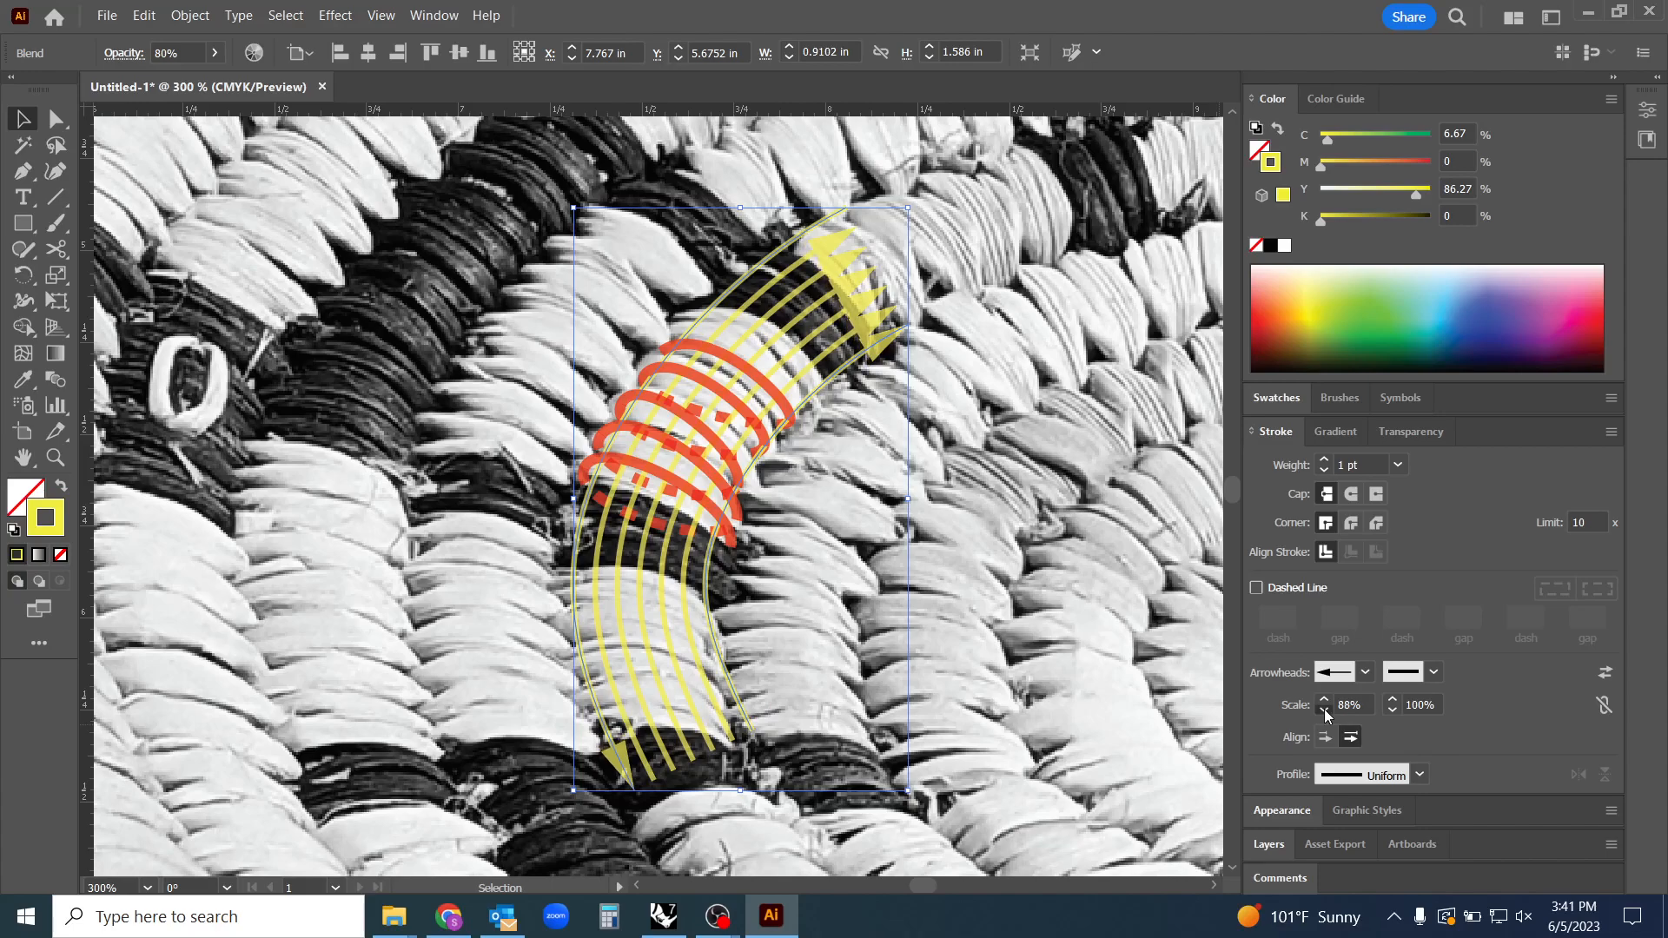
left_click(1323, 710)
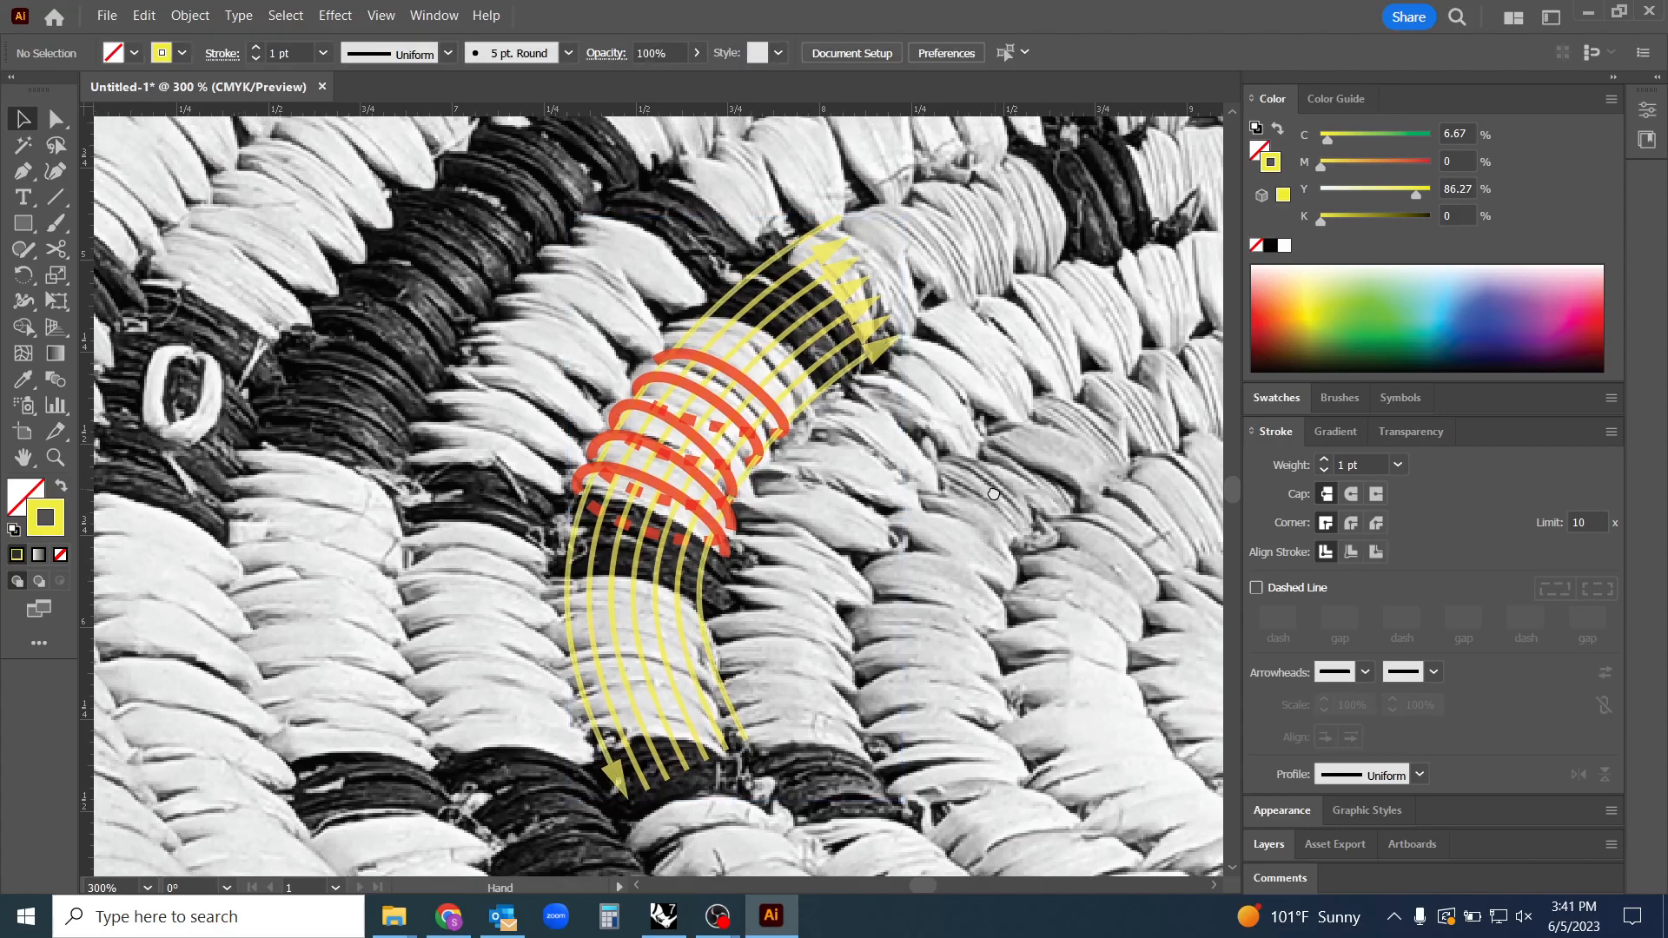
mouse_move(56, 198)
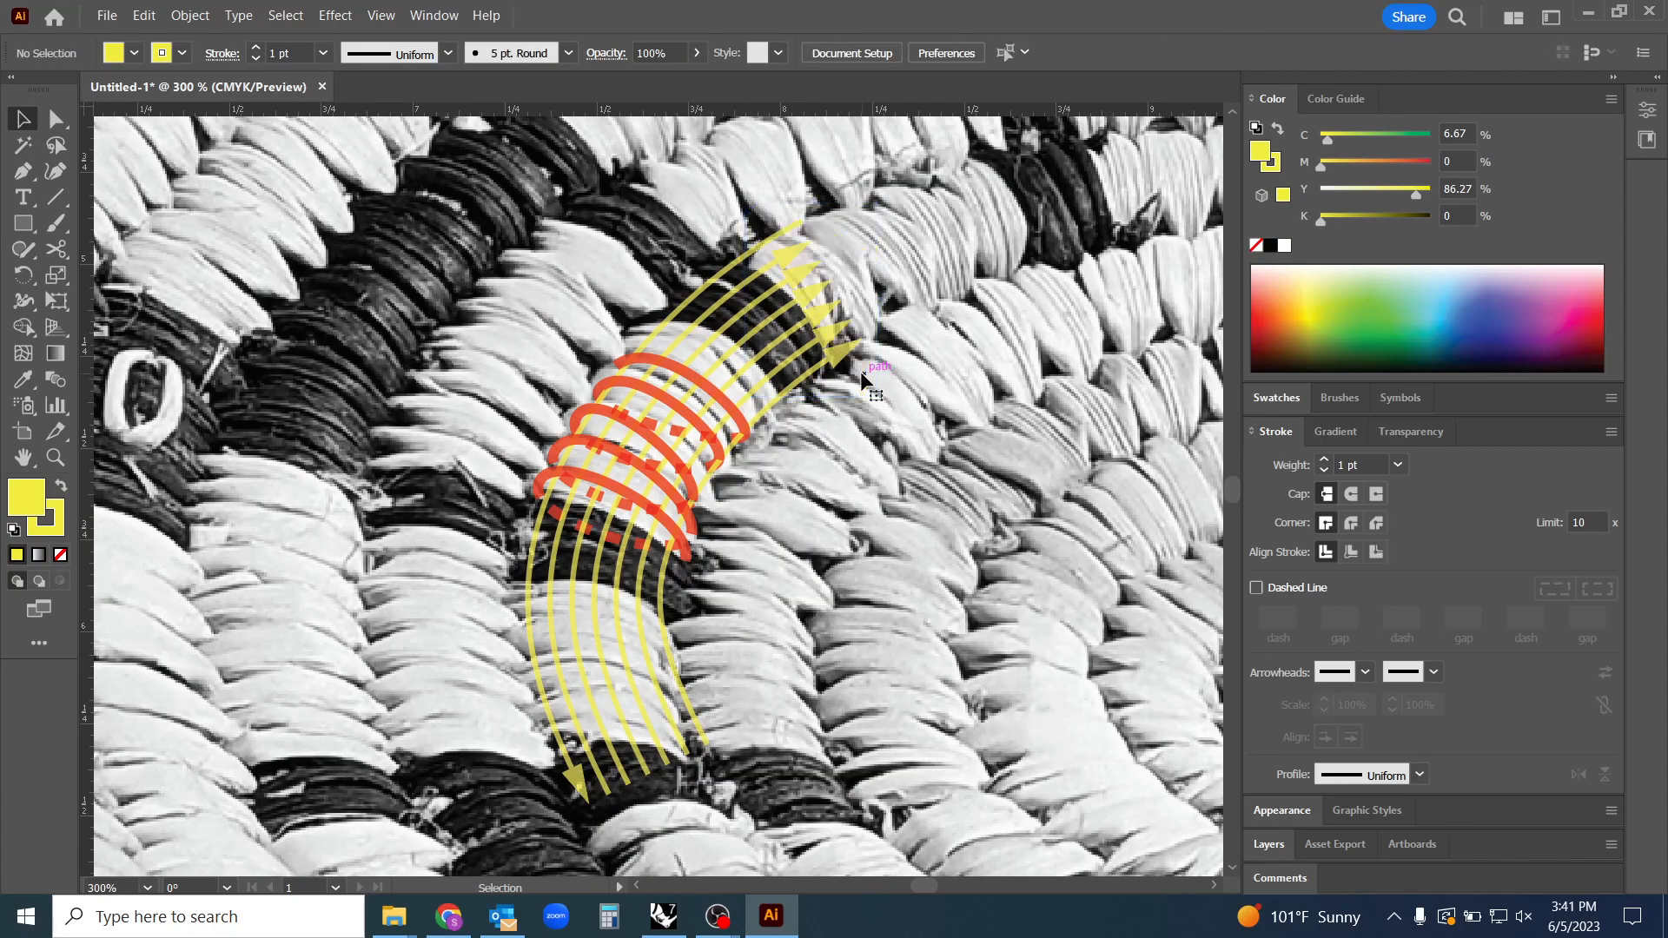
Select the blend of yellow arrowed fiber lines
left_click(831, 364)
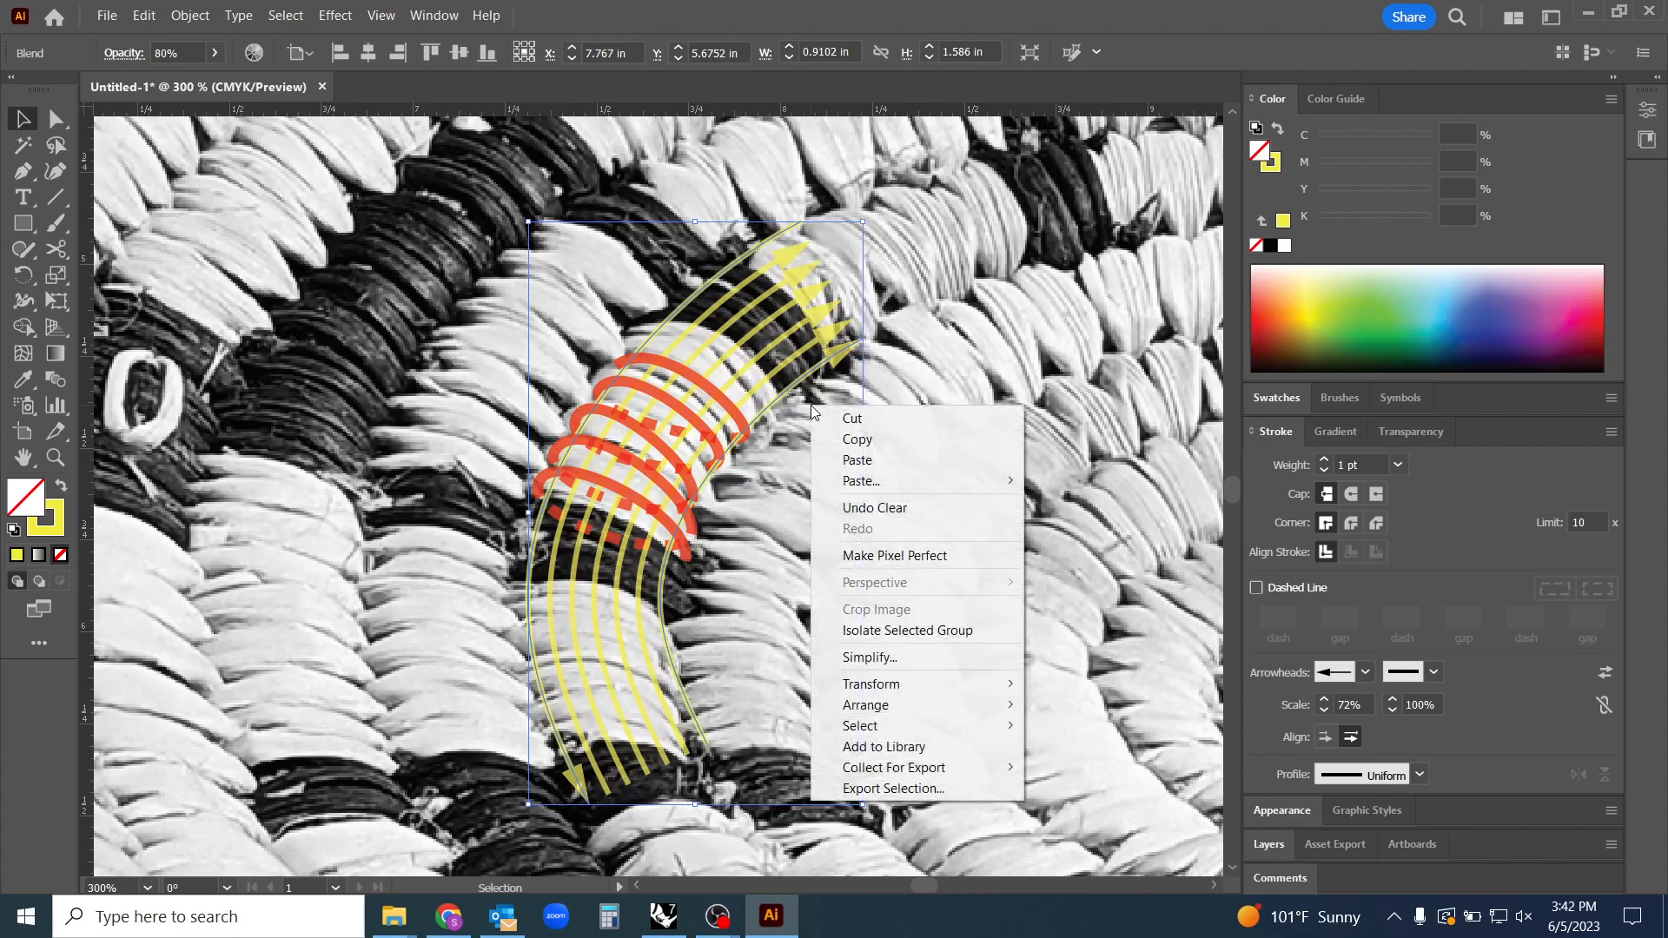
mouse_move(912, 645)
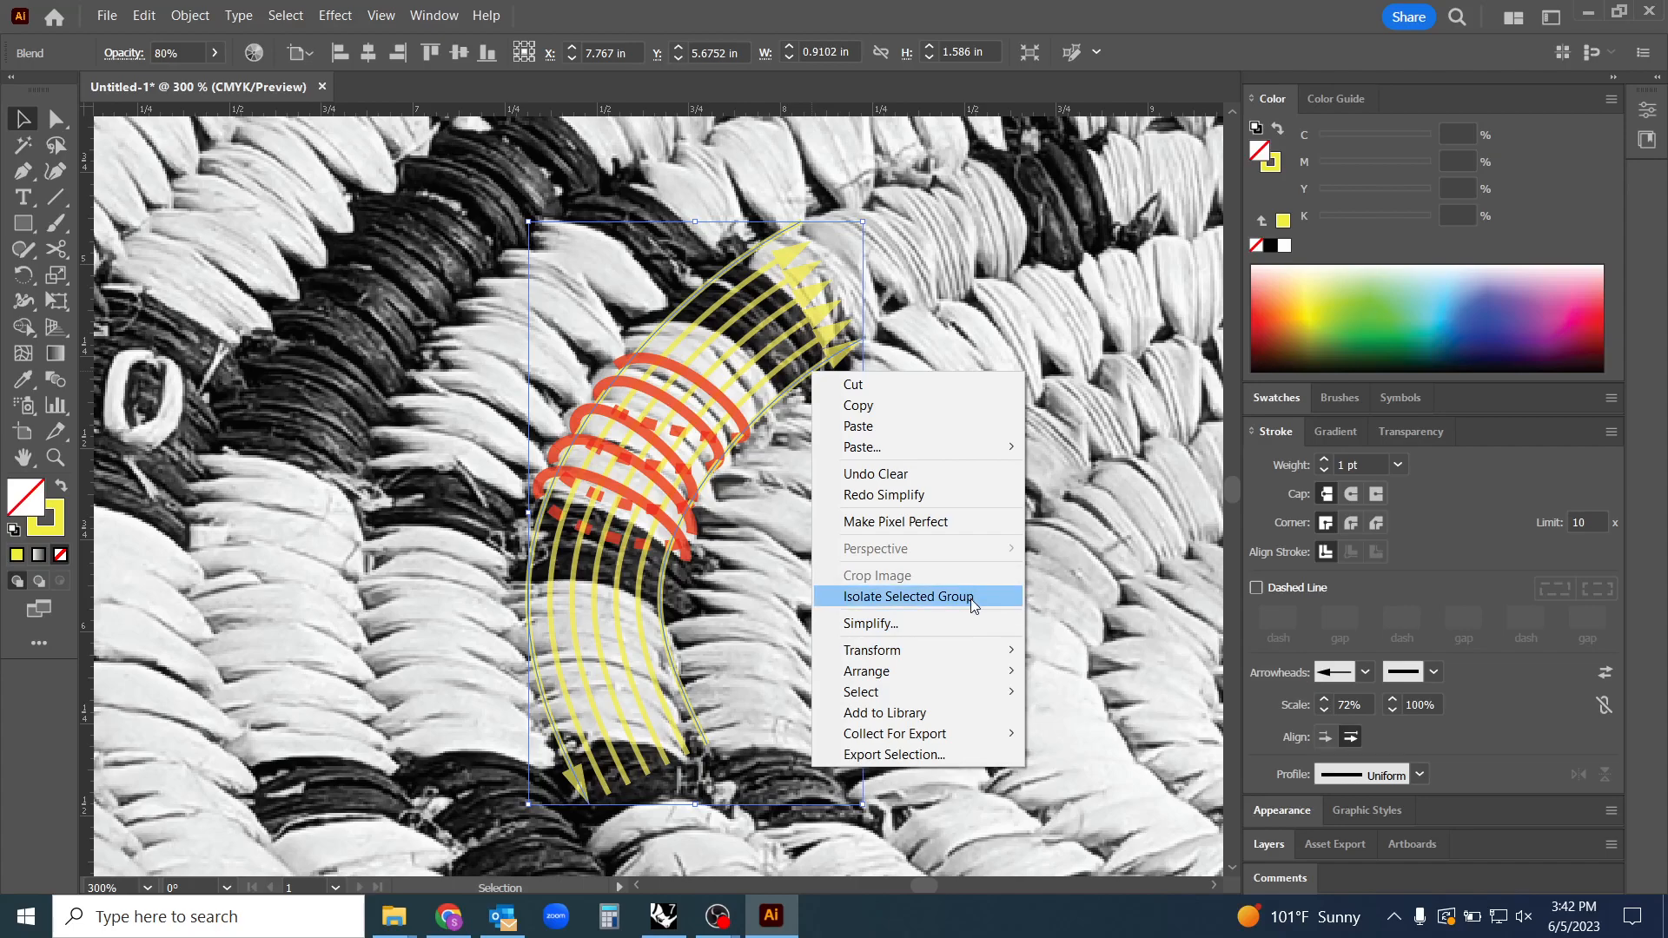
Isolate the blended yellow lines and swap their arrowheads from start to end
left_click(908, 596)
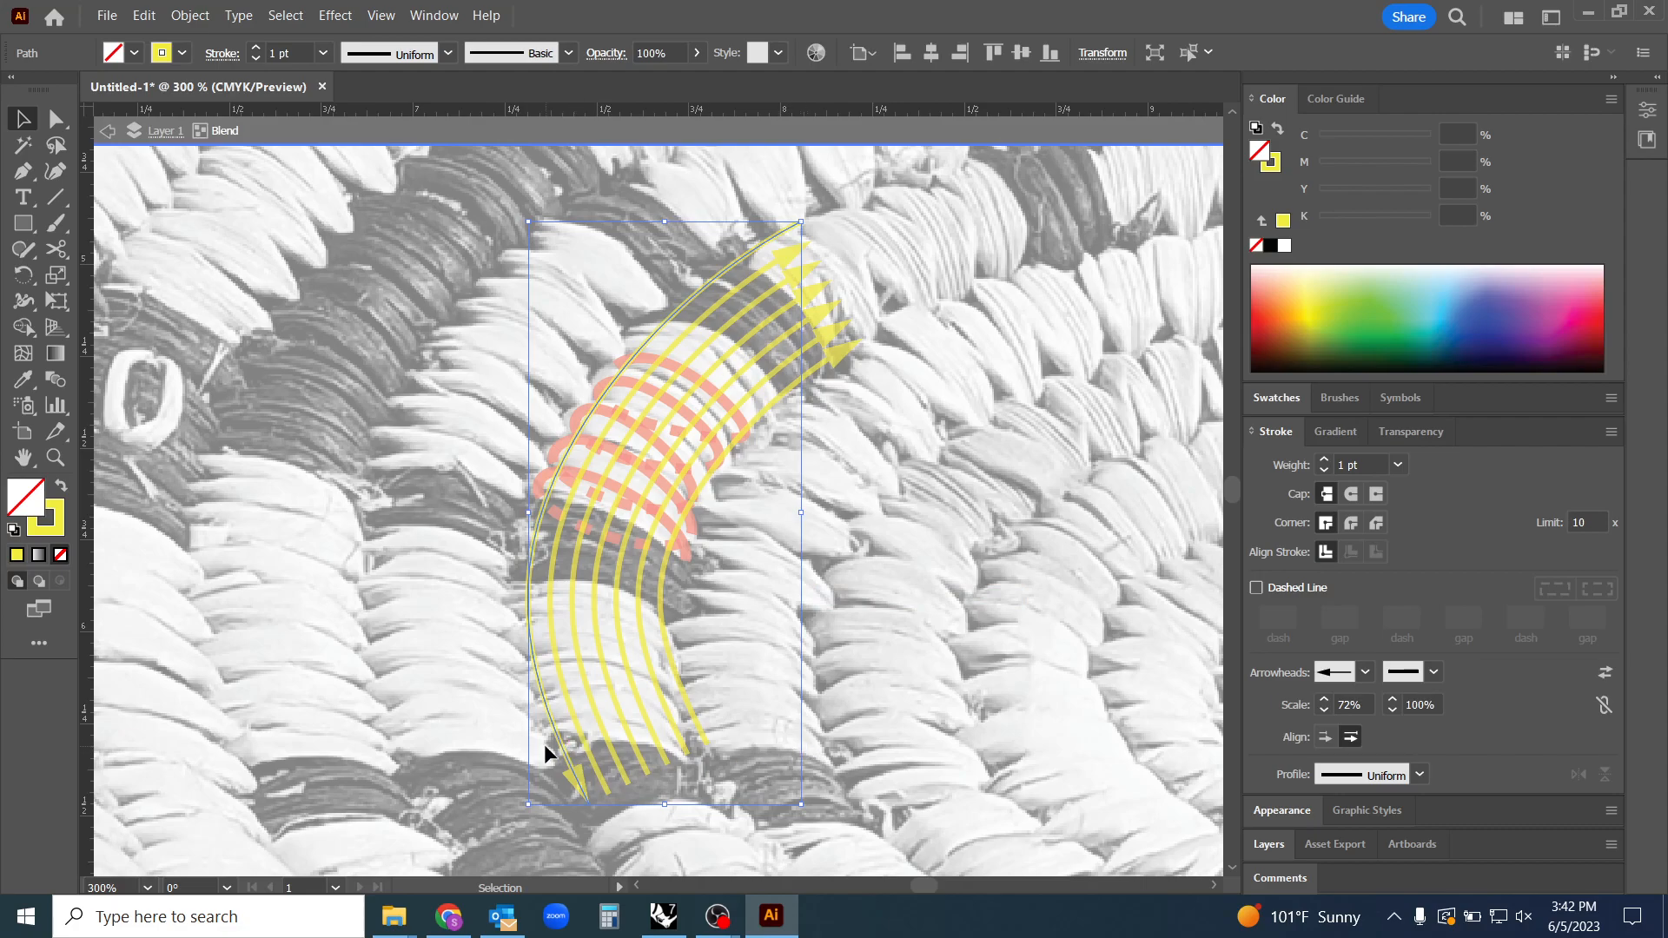
mouse_move(969, 568)
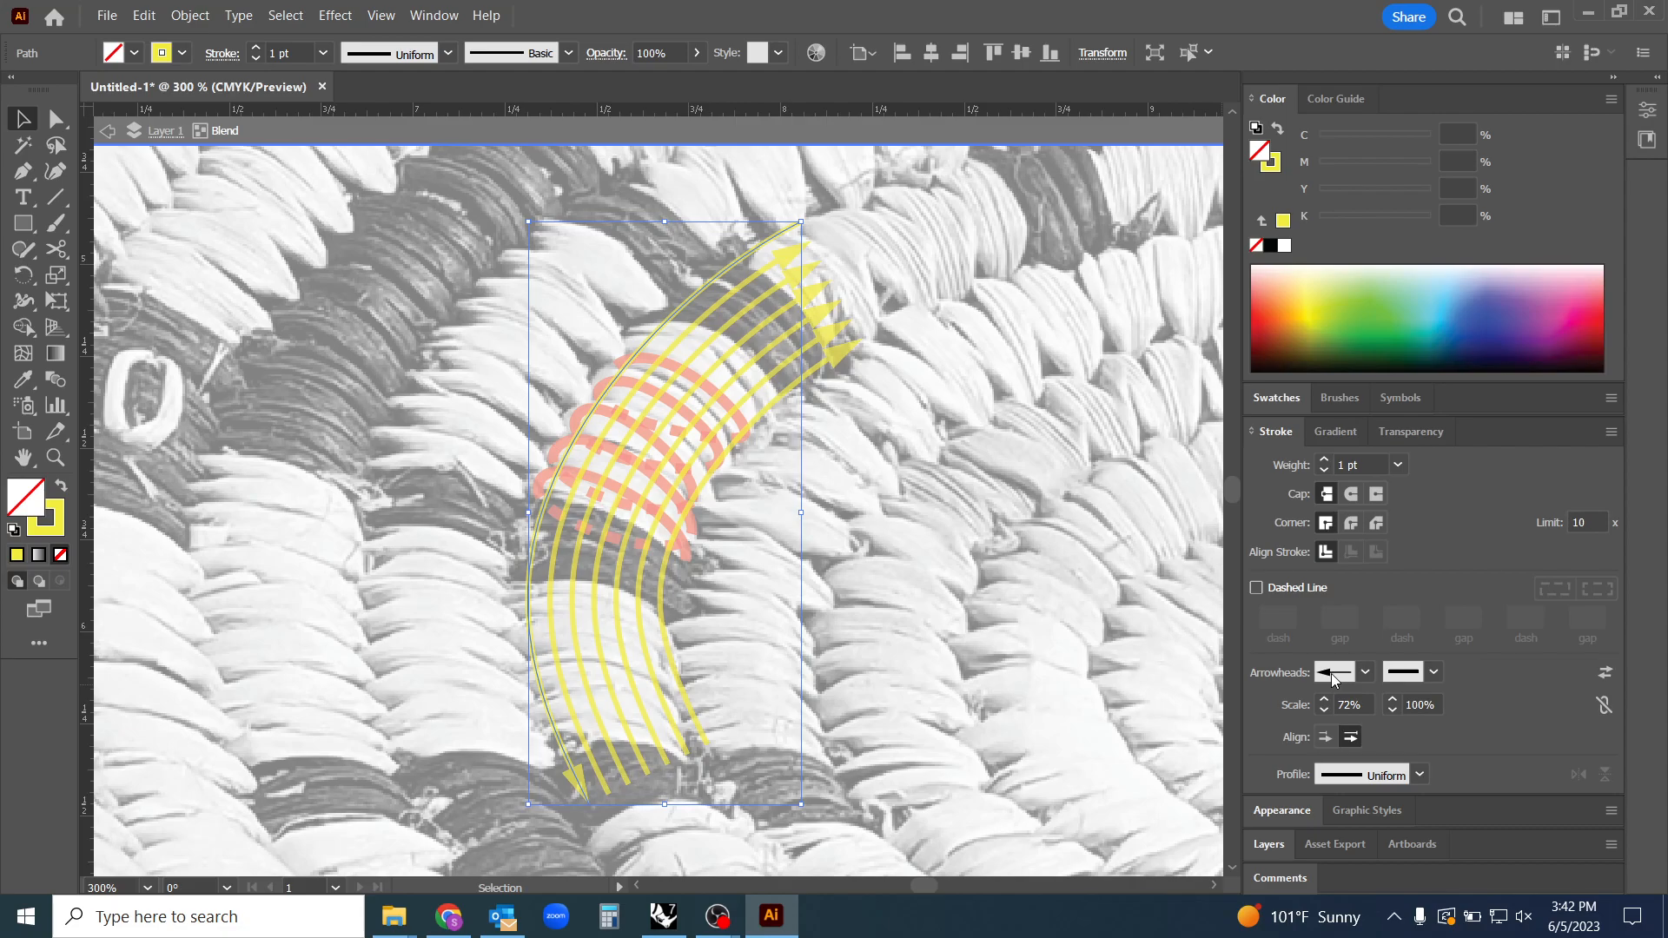
mouse_move(1604, 672)
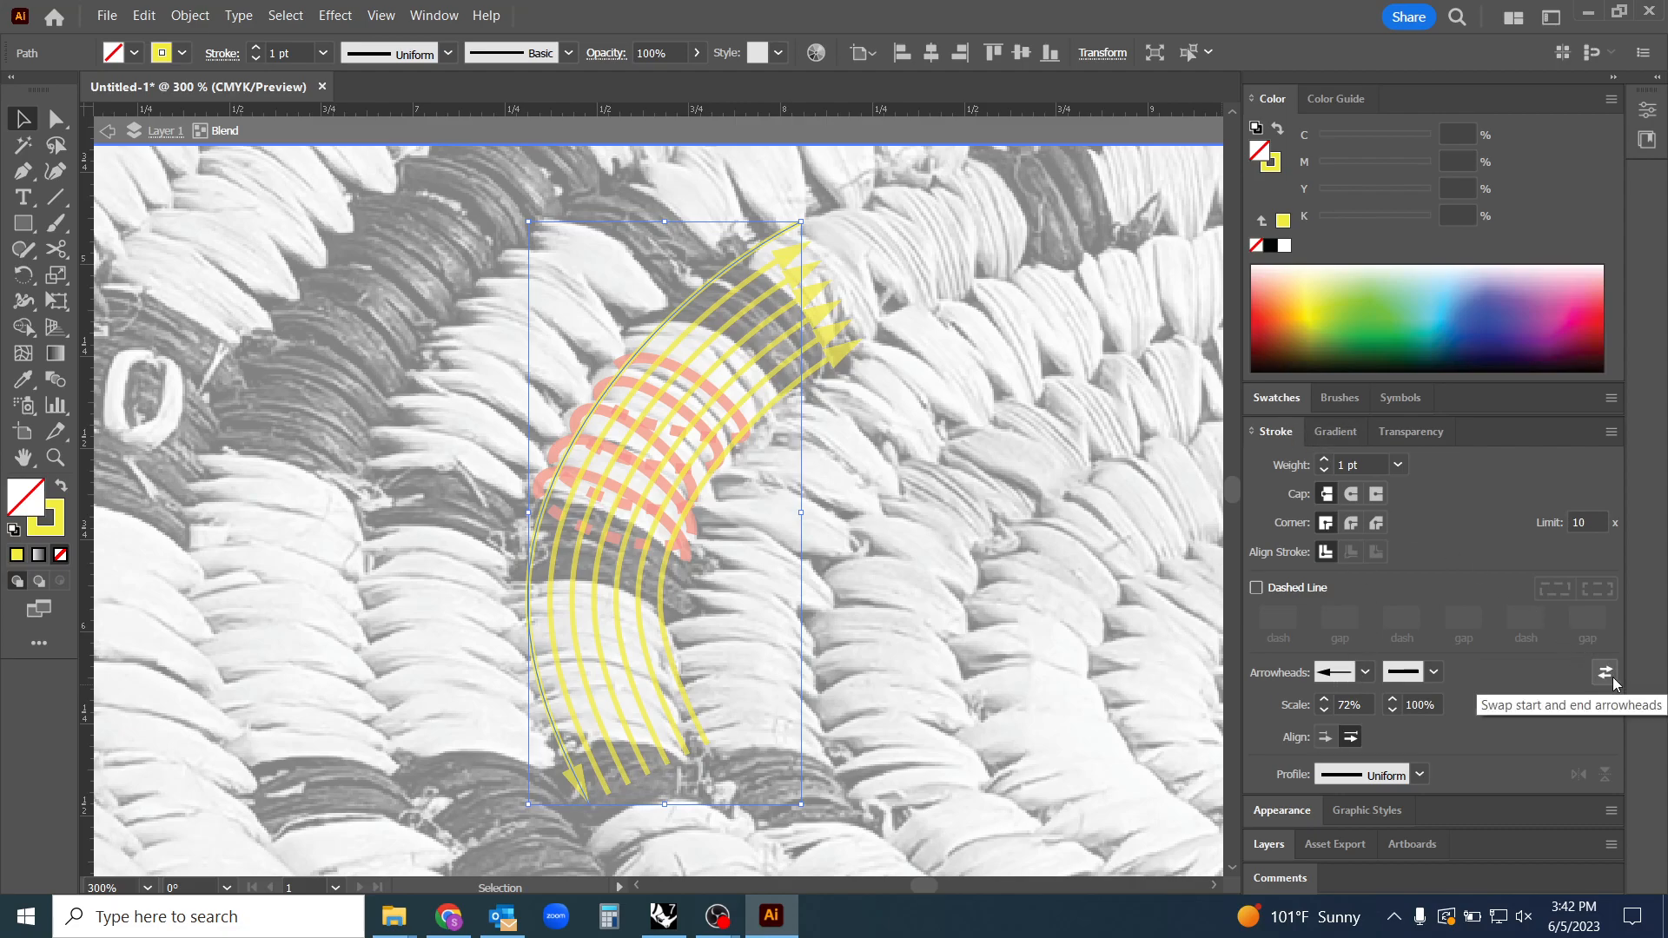
left_click(1604, 672)
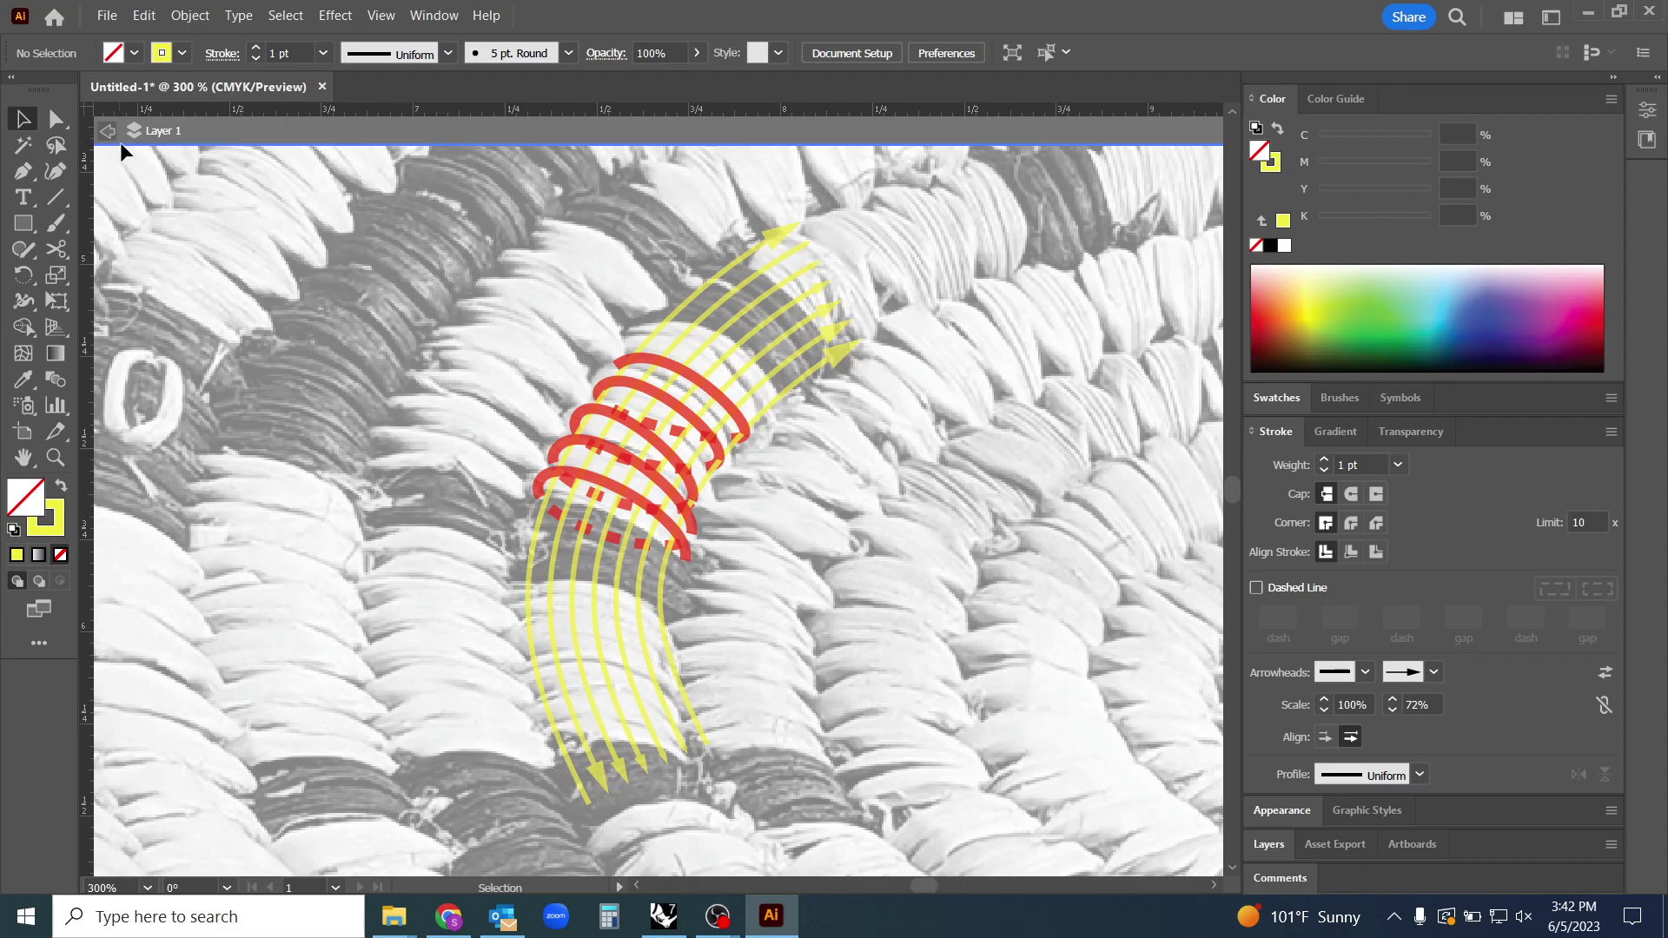
mouse_move(665, 763)
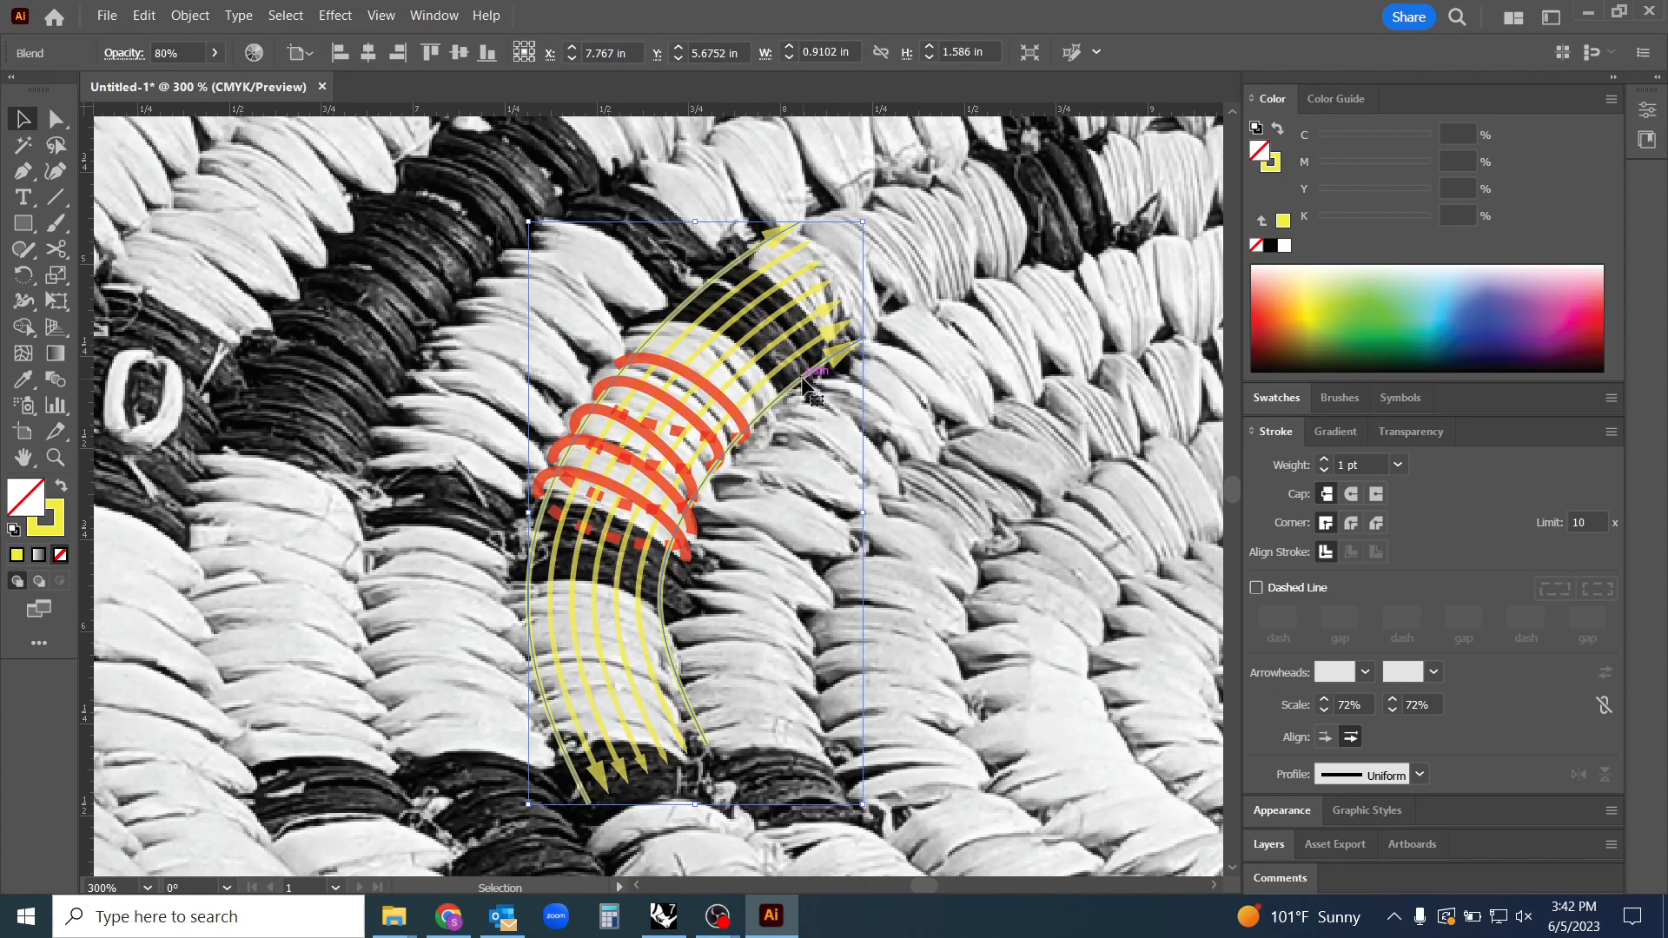
mouse_move(759, 241)
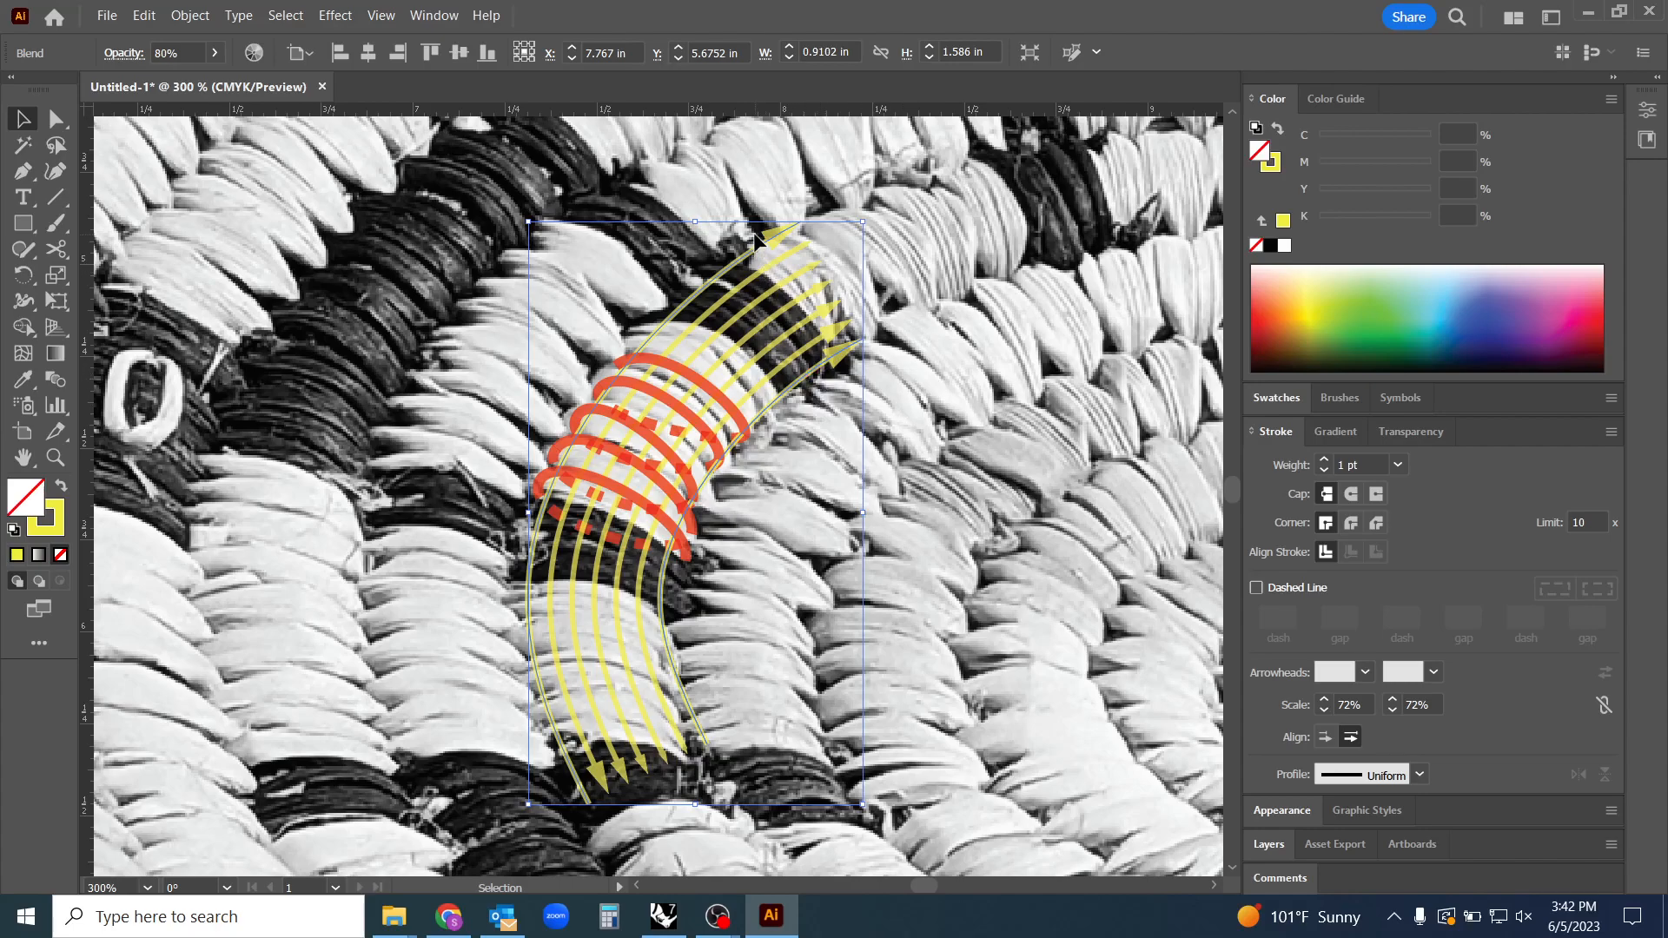
mouse_move(820, 348)
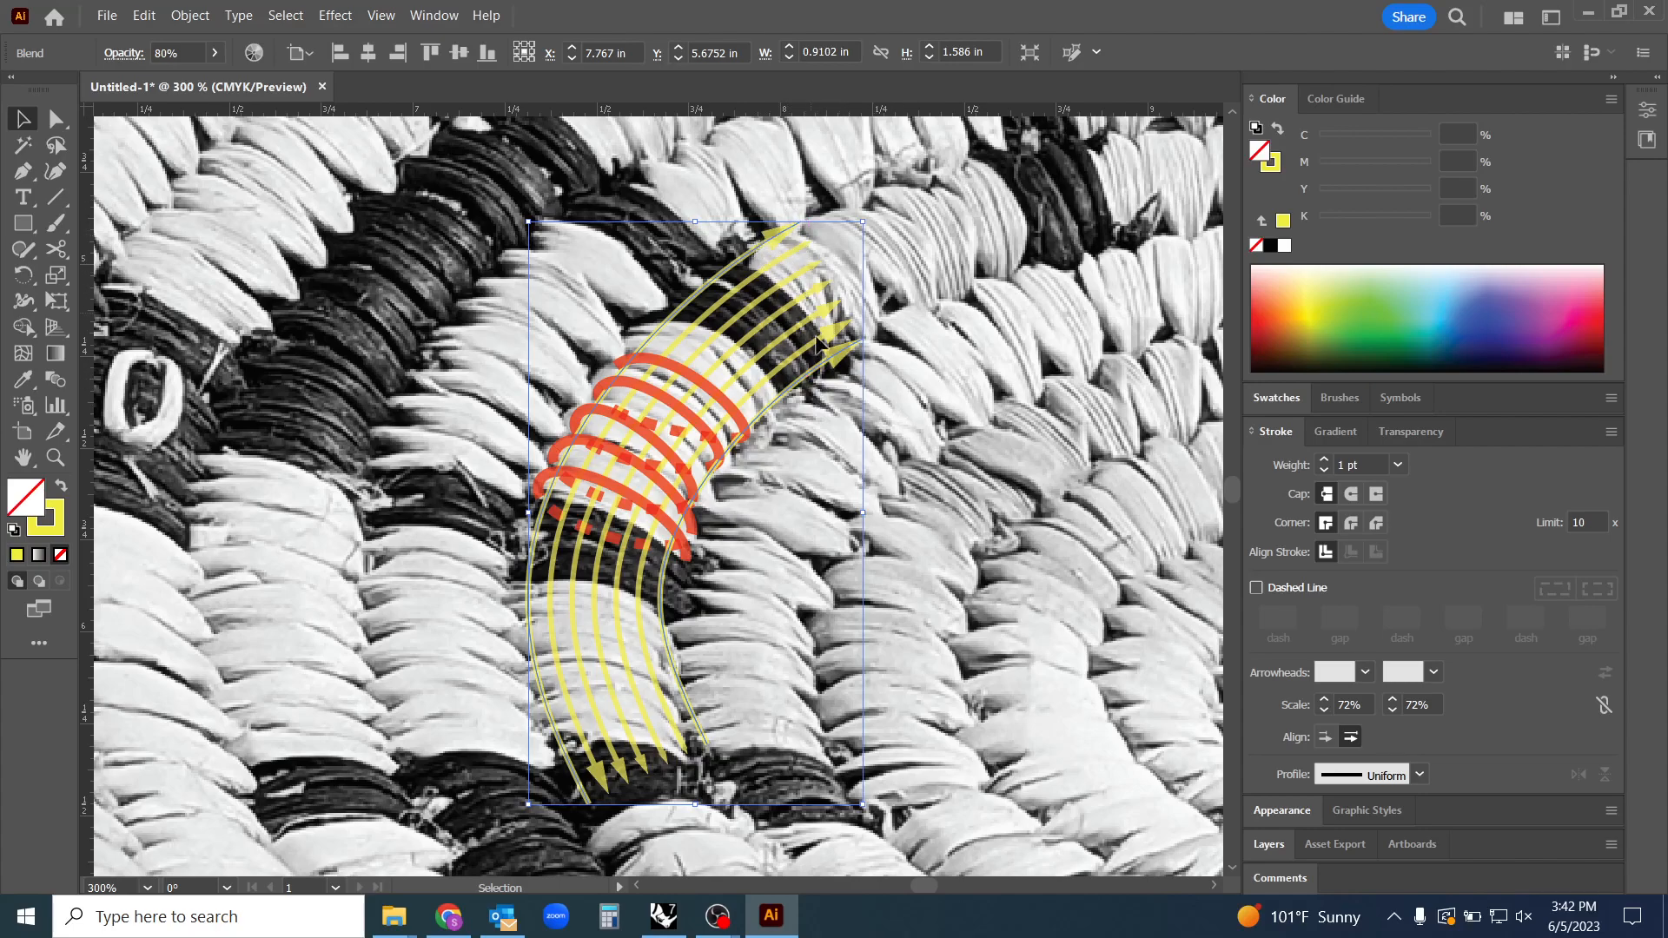
mouse_move(817, 404)
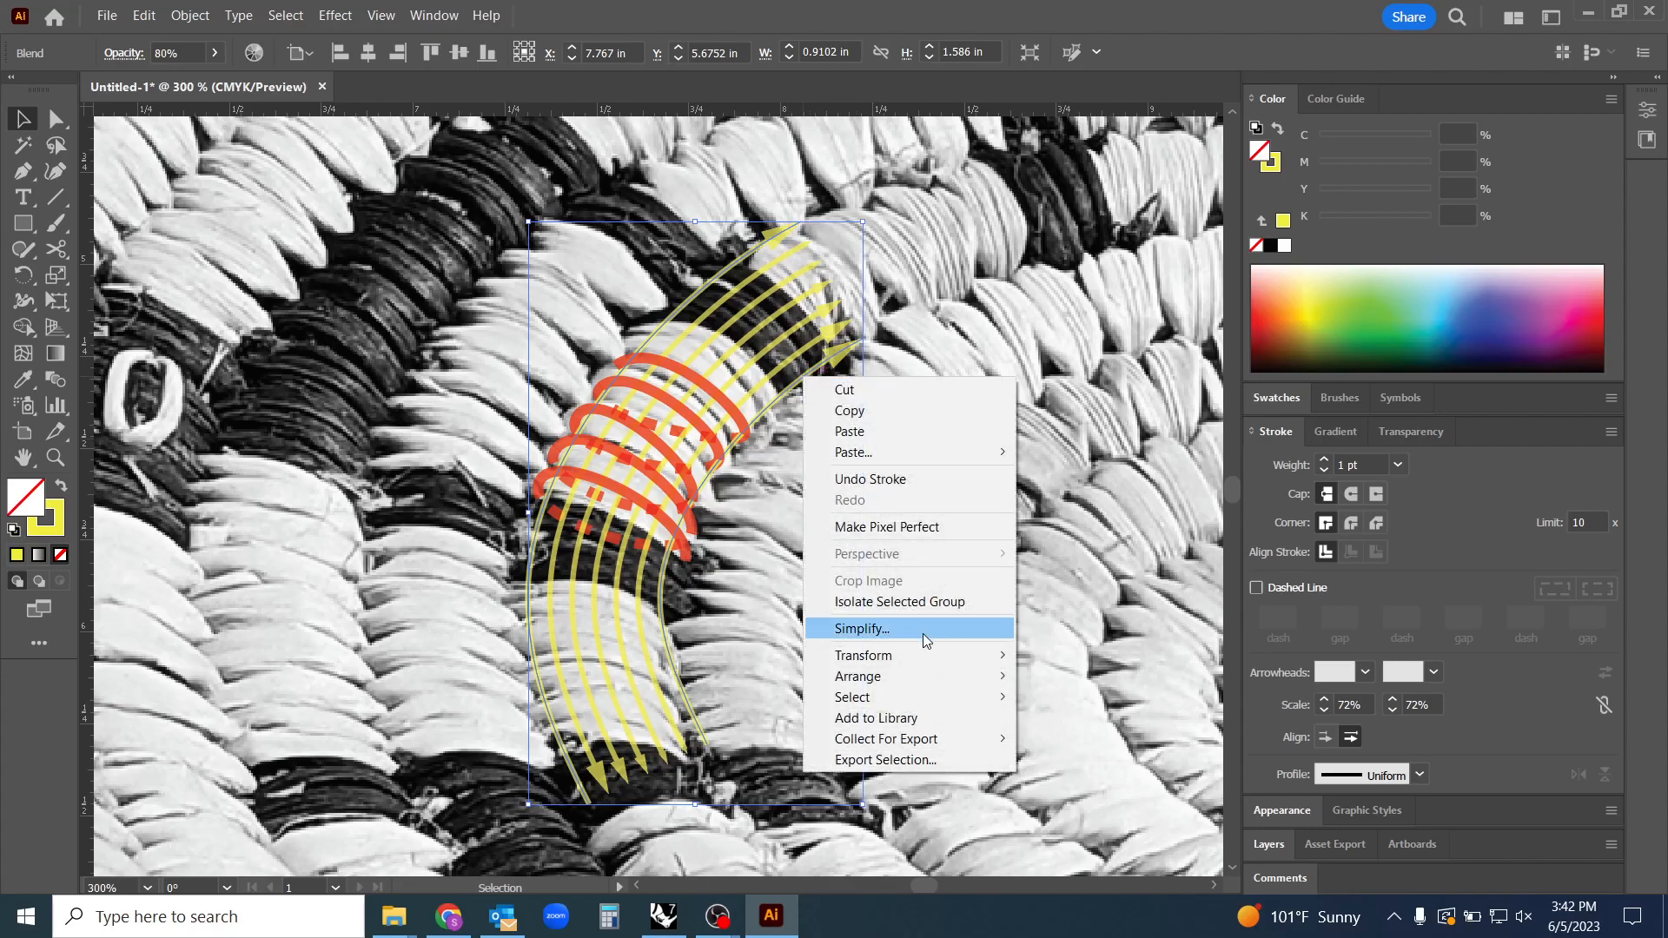
mouse_move(980, 770)
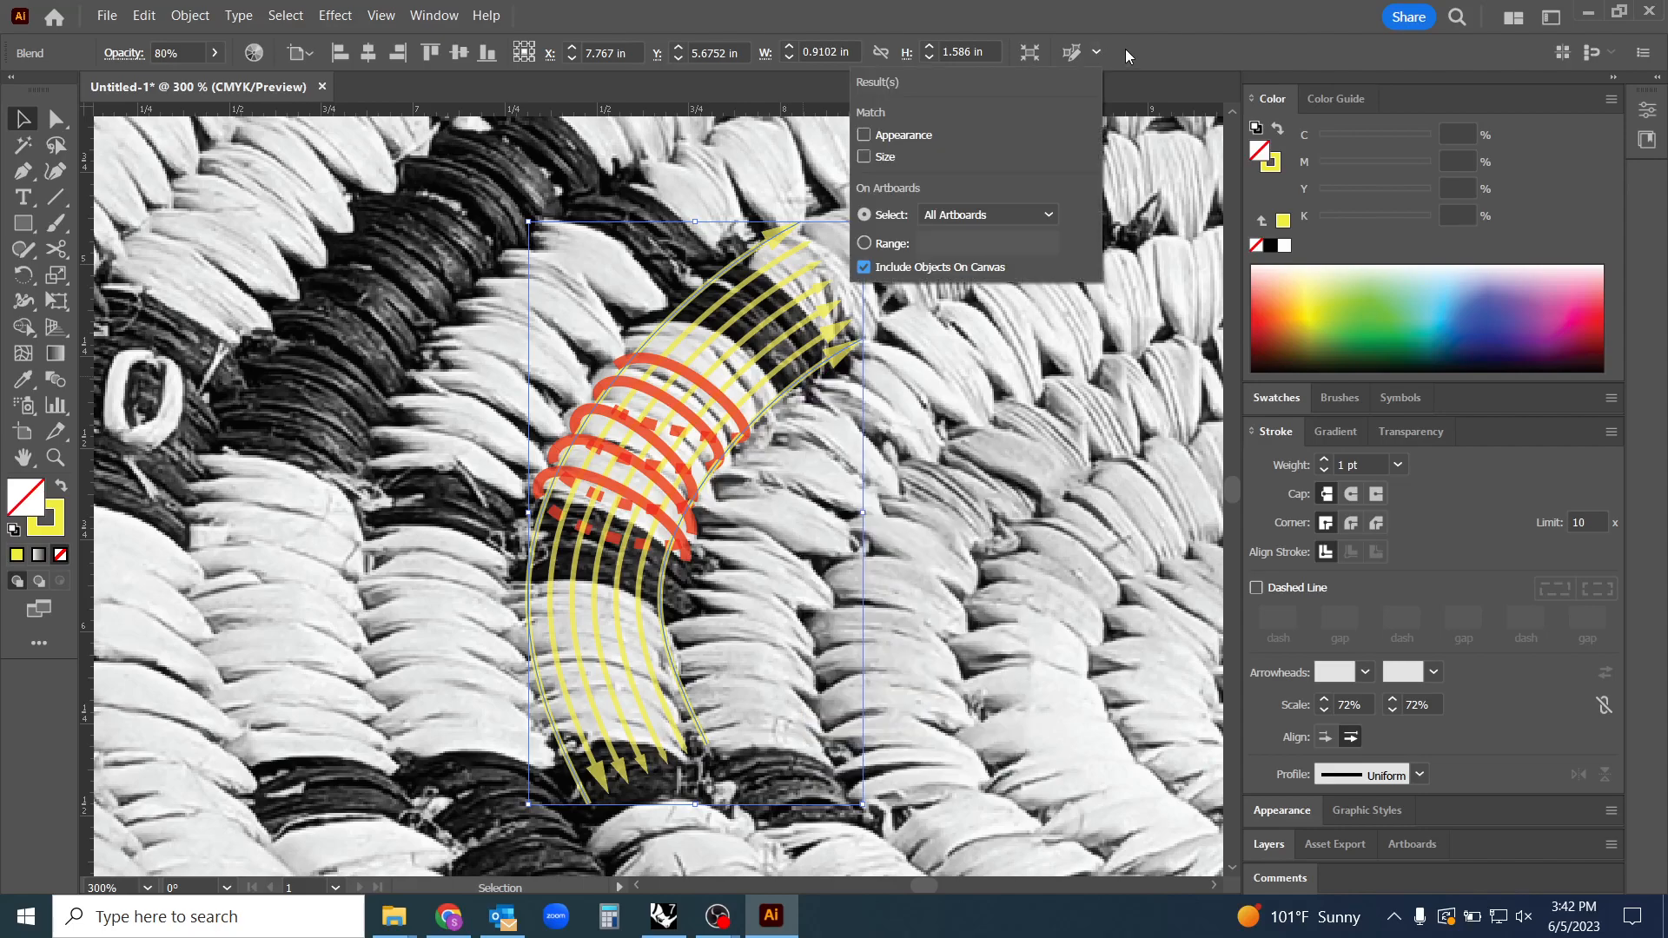
right_click(825, 371)
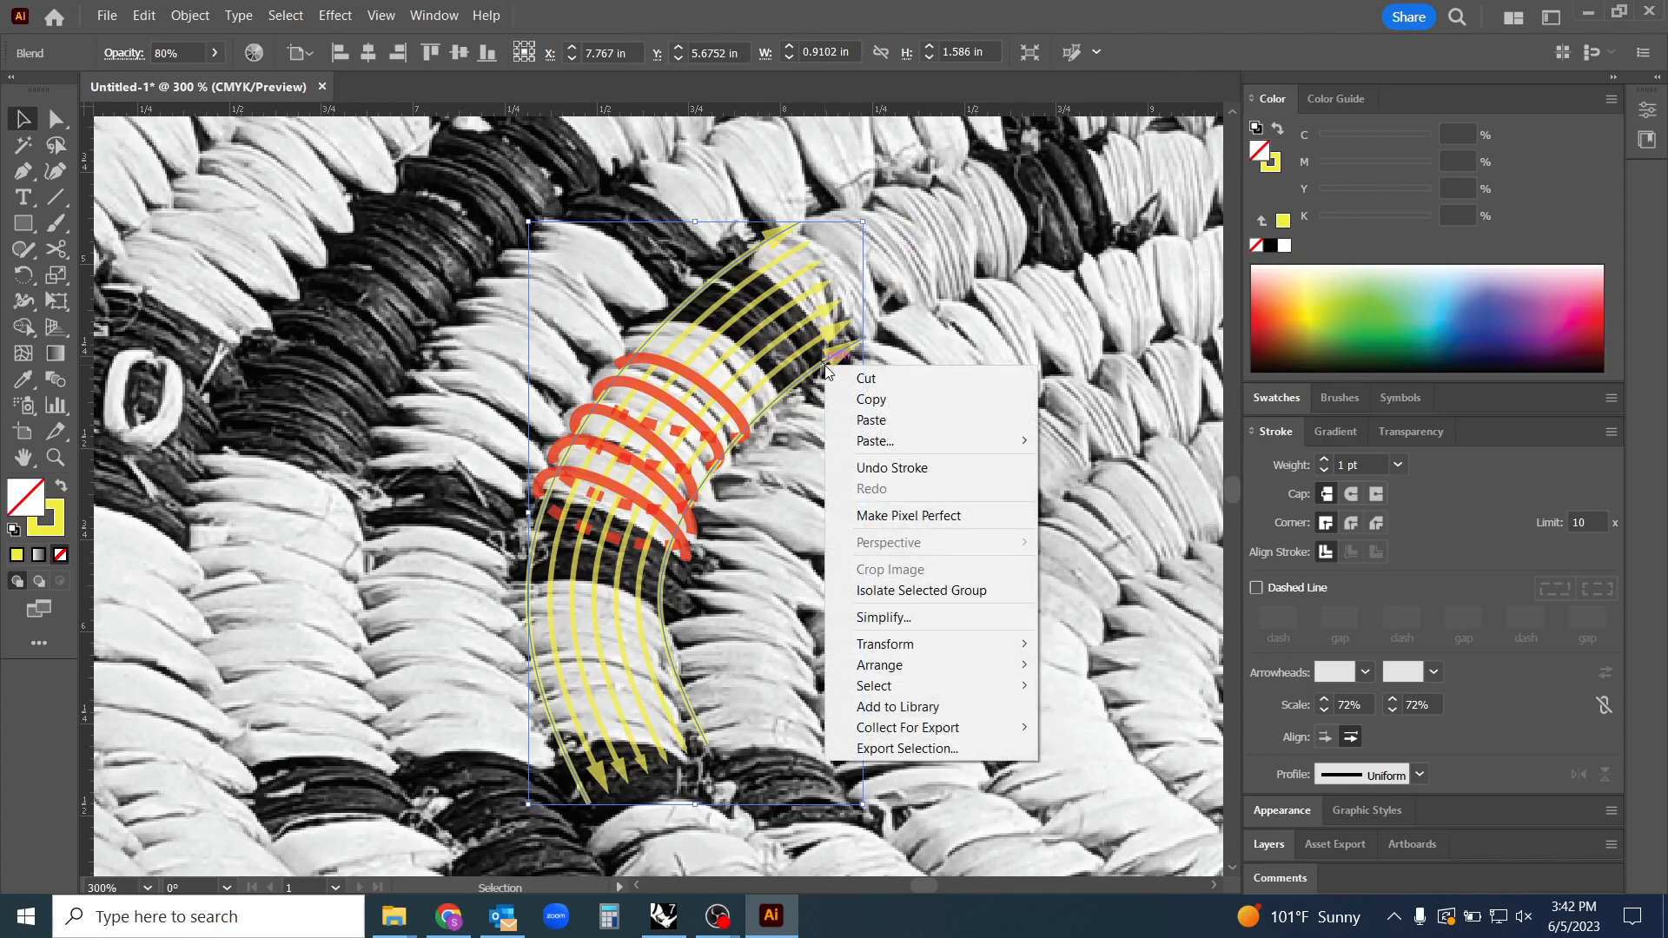
mouse_move(816, 374)
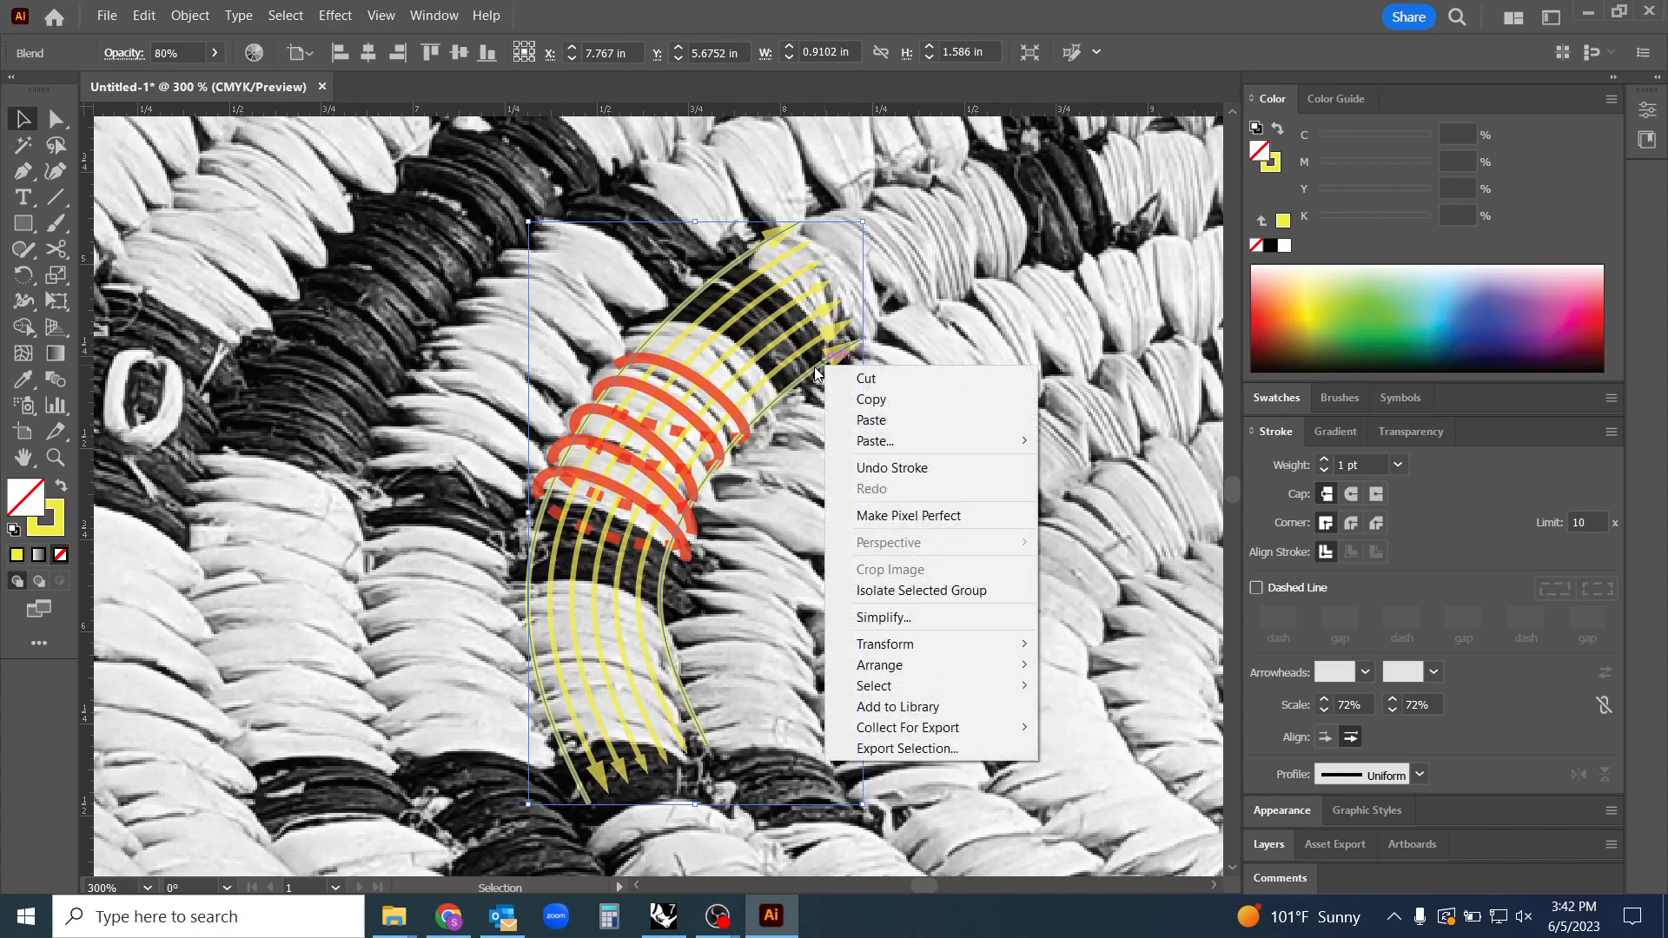
left_click(144, 15)
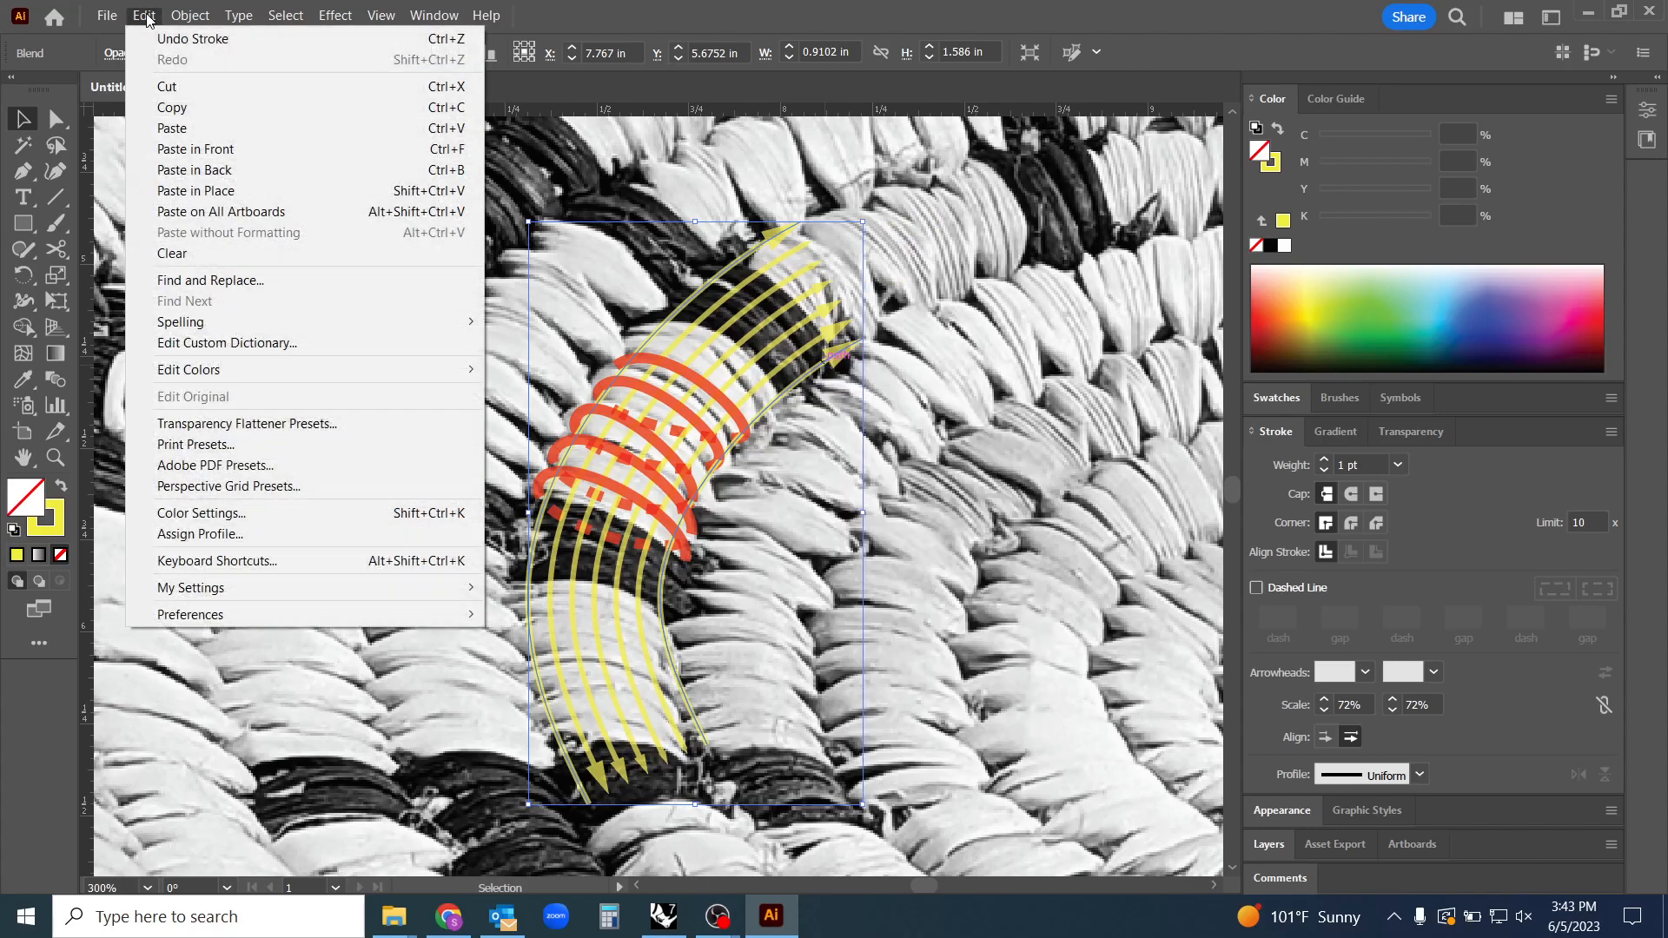
left_click(190, 15)
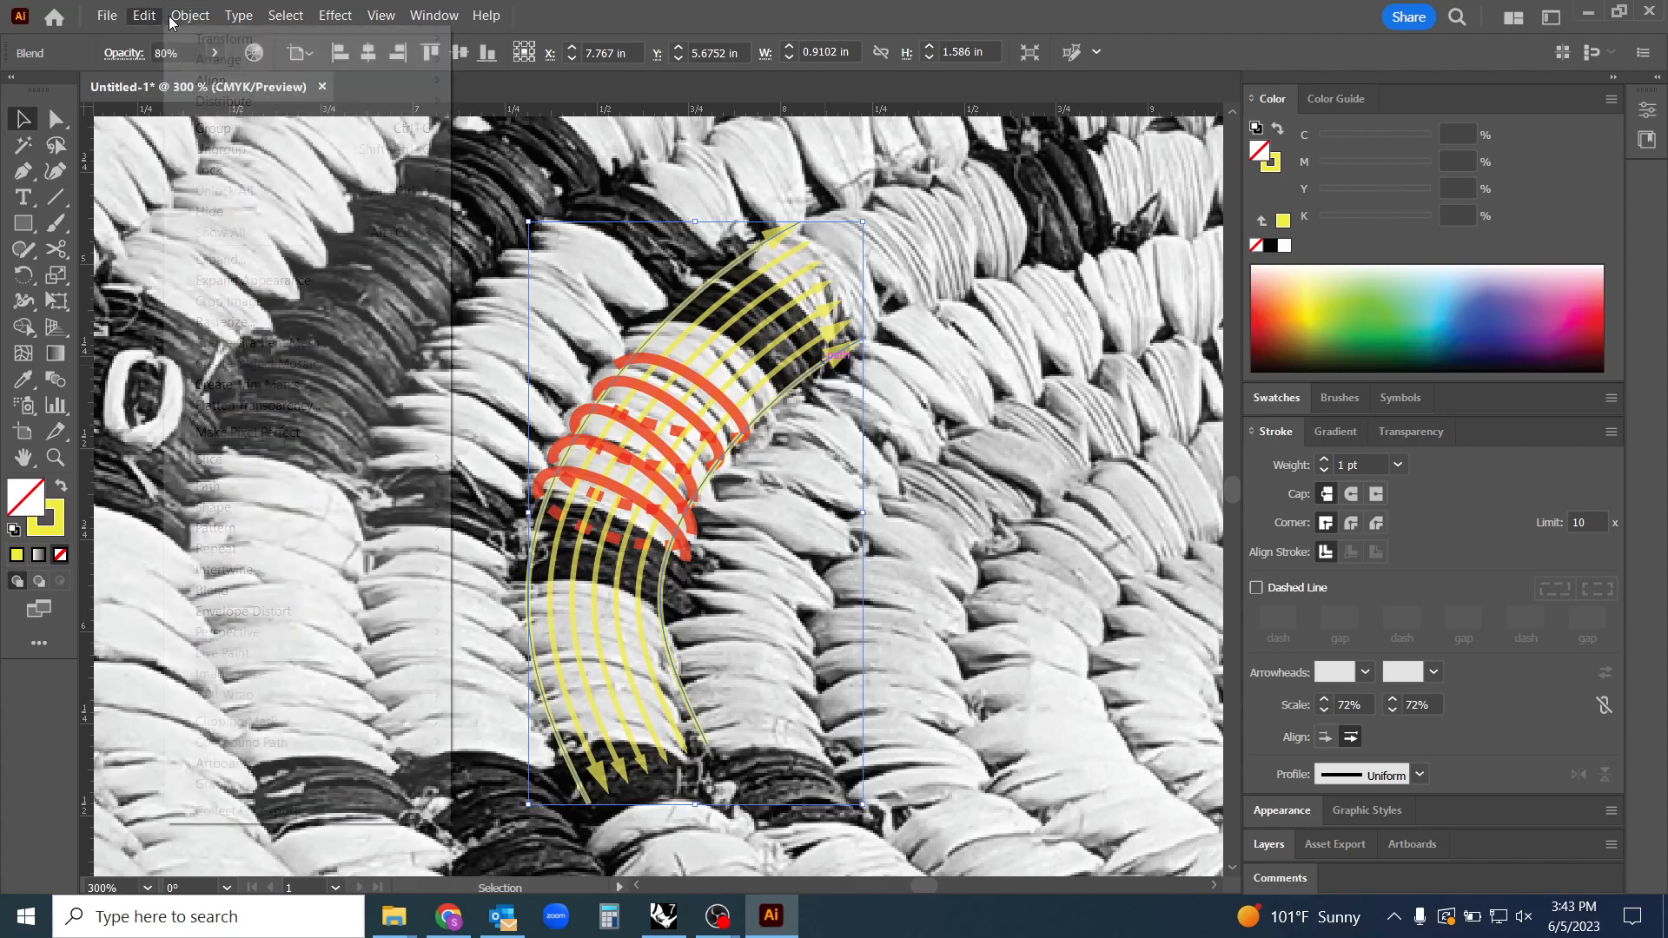
left_click(654, 441)
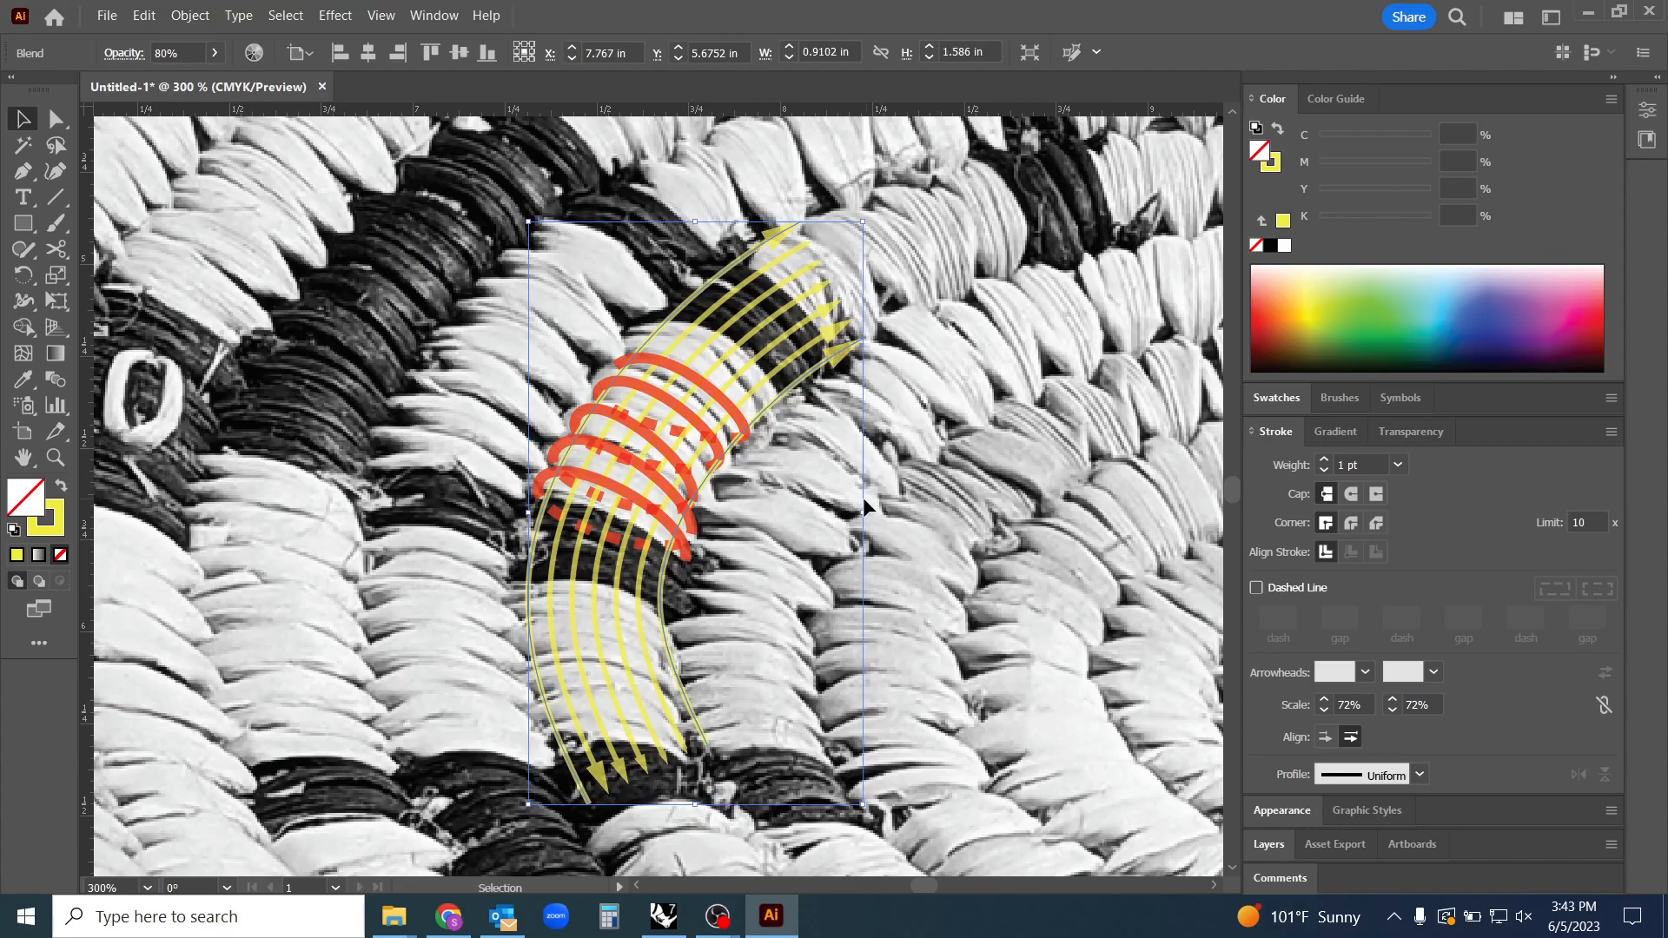
mouse_move(804, 394)
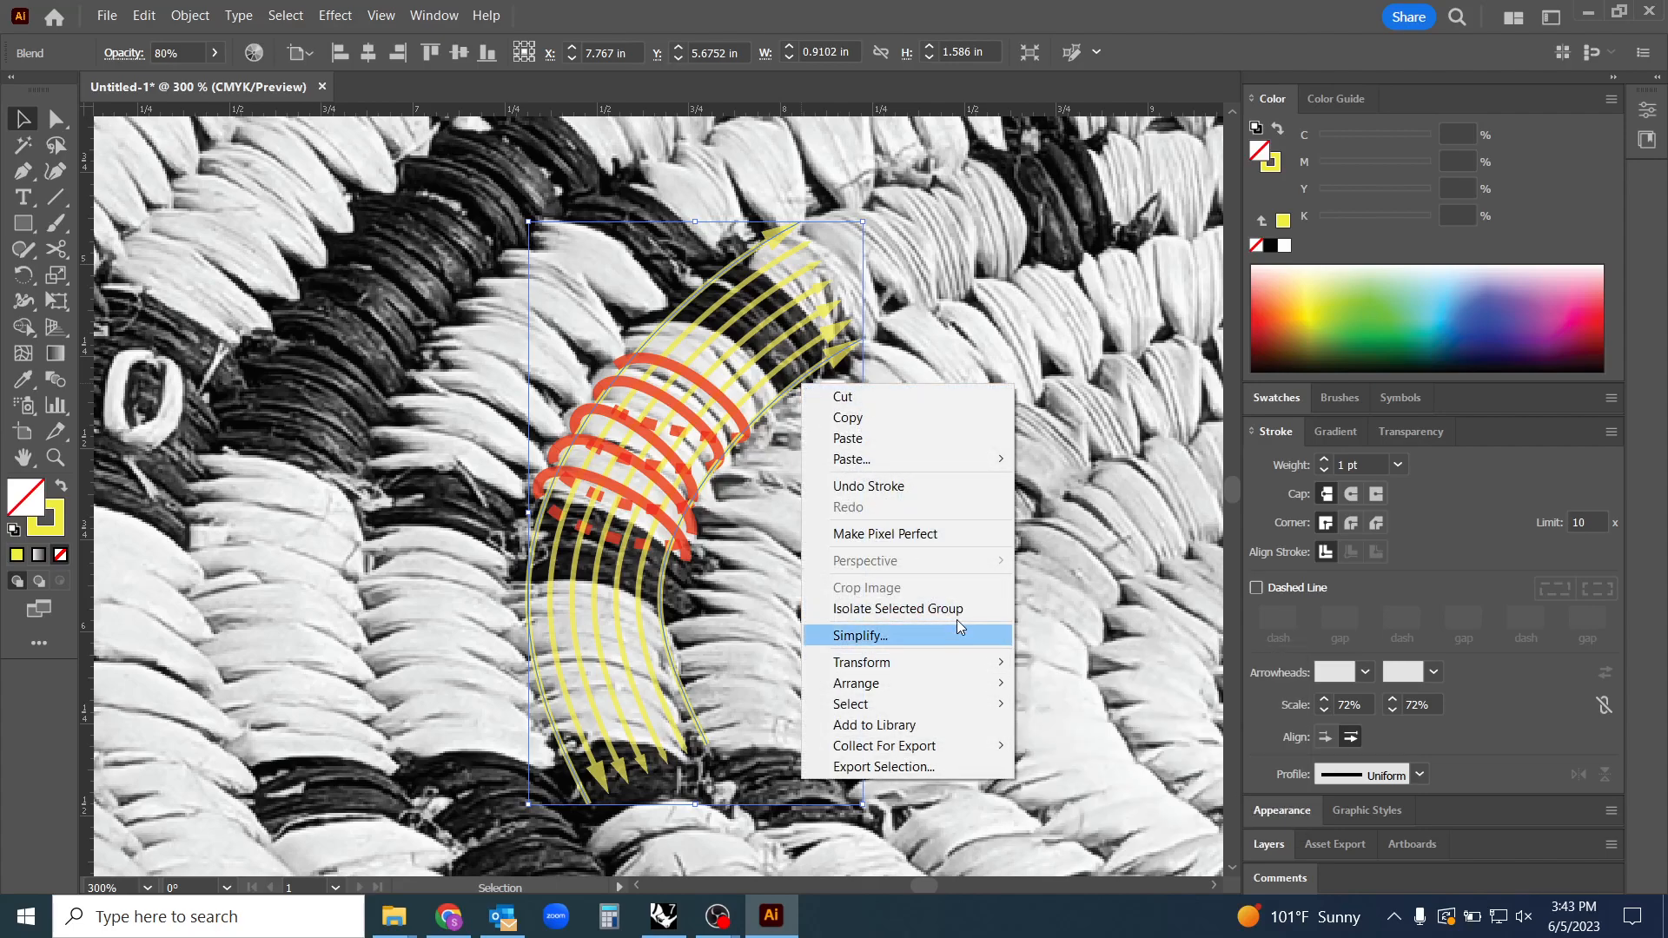
mouse_move(943, 507)
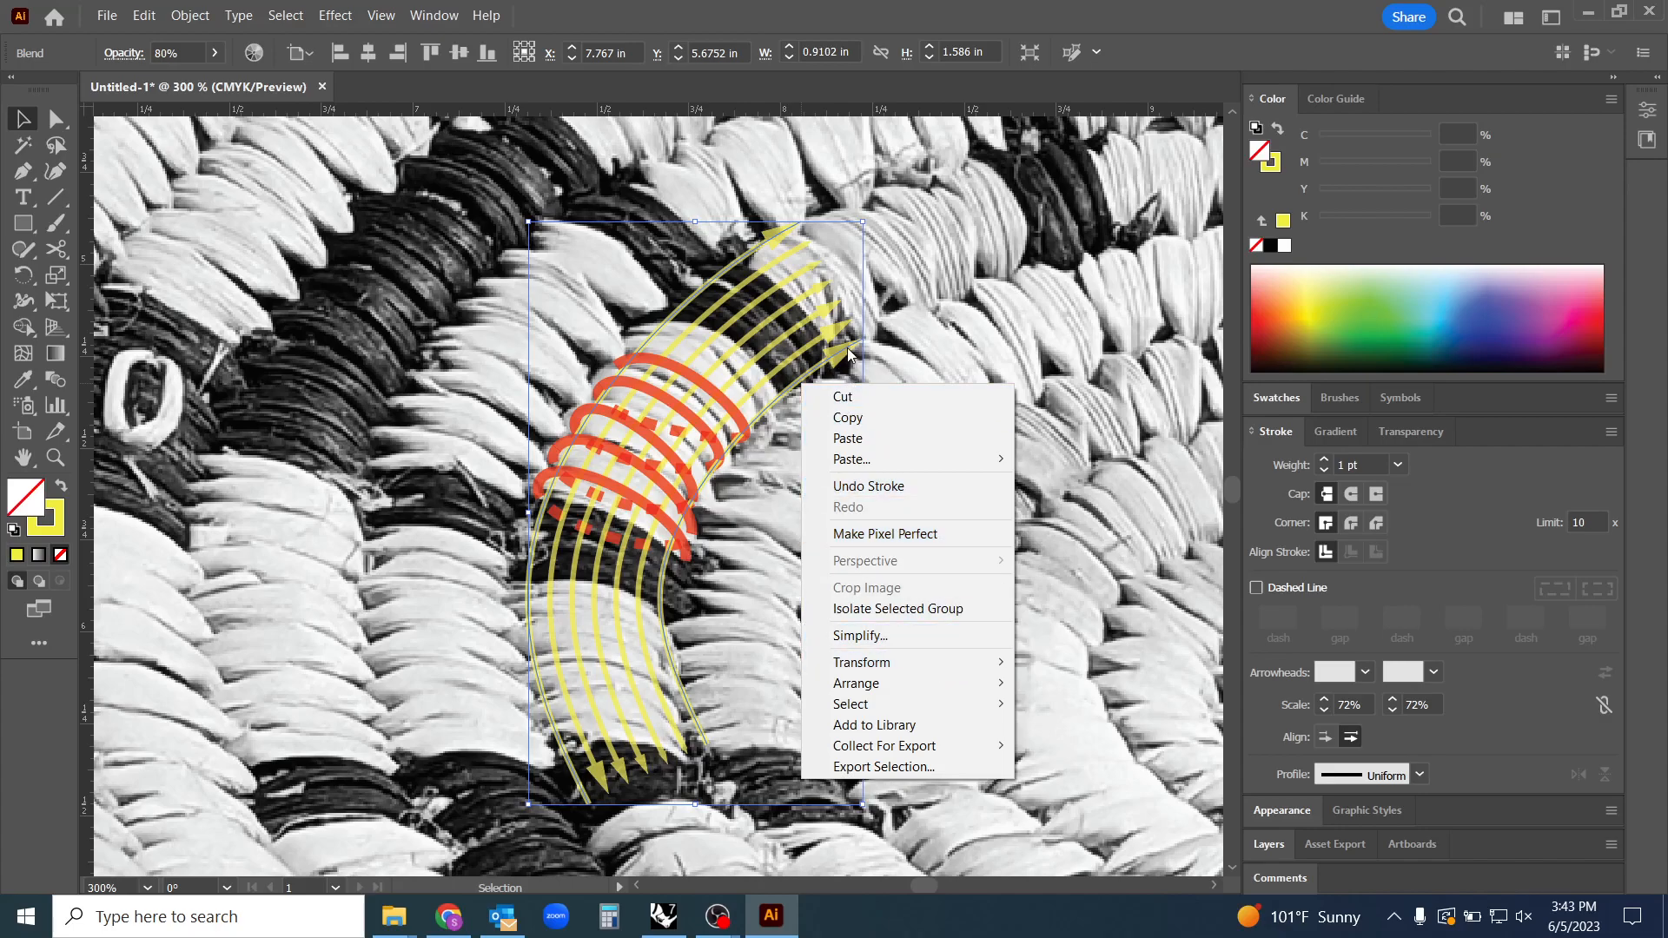
mouse_move(908, 746)
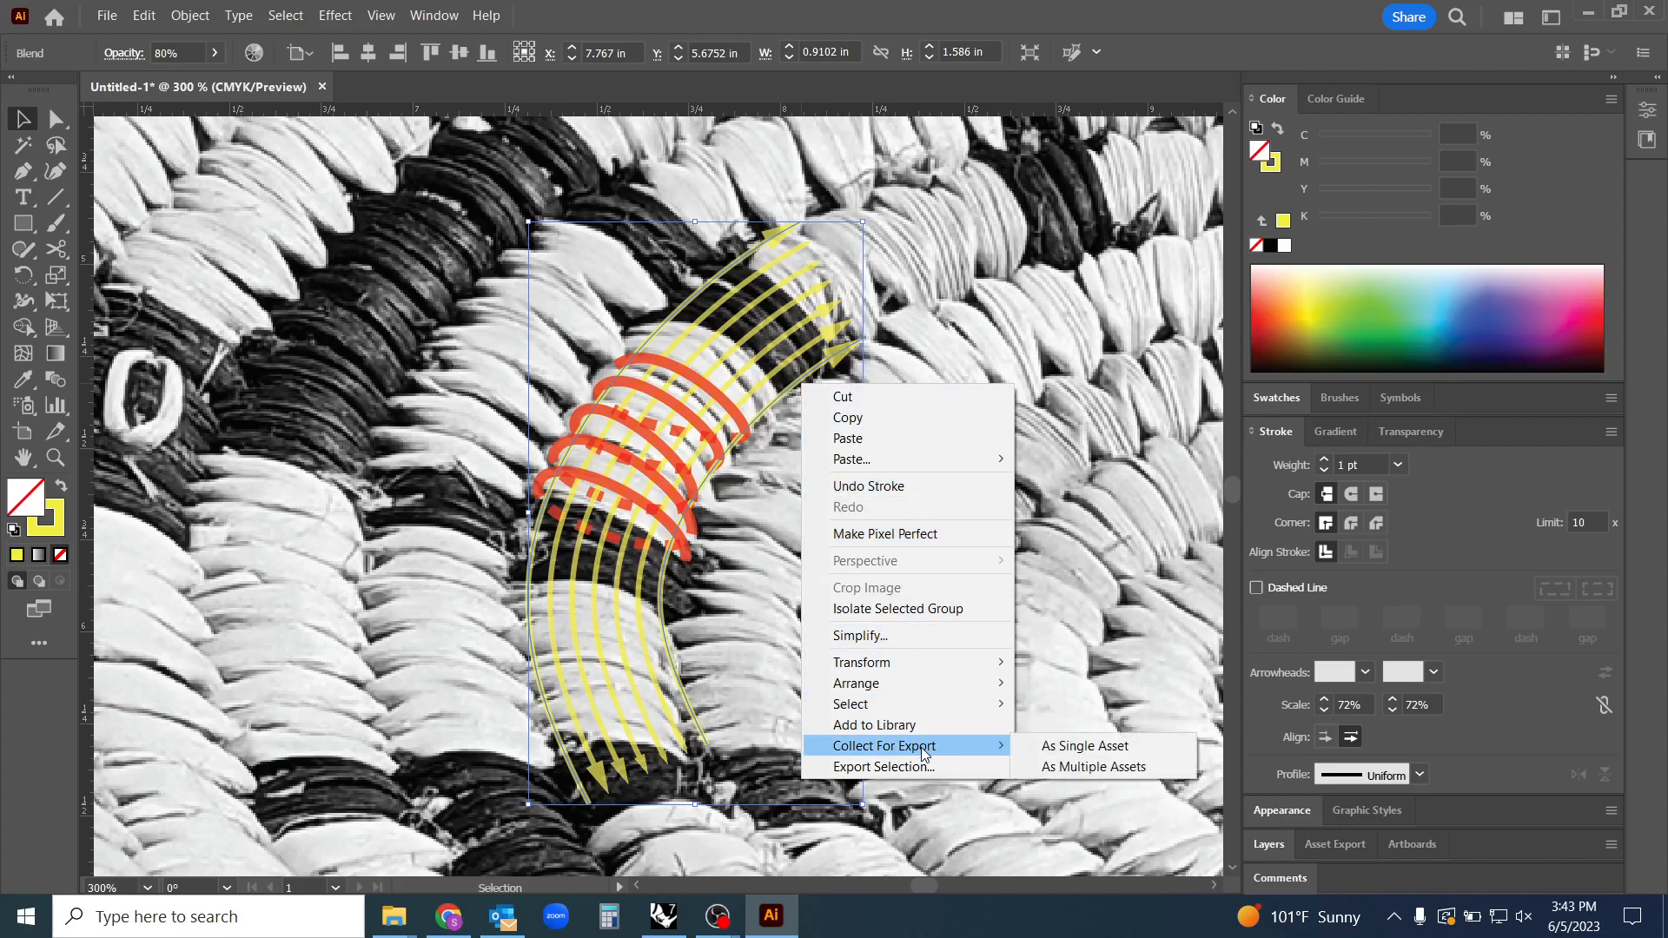
mouse_move(906, 697)
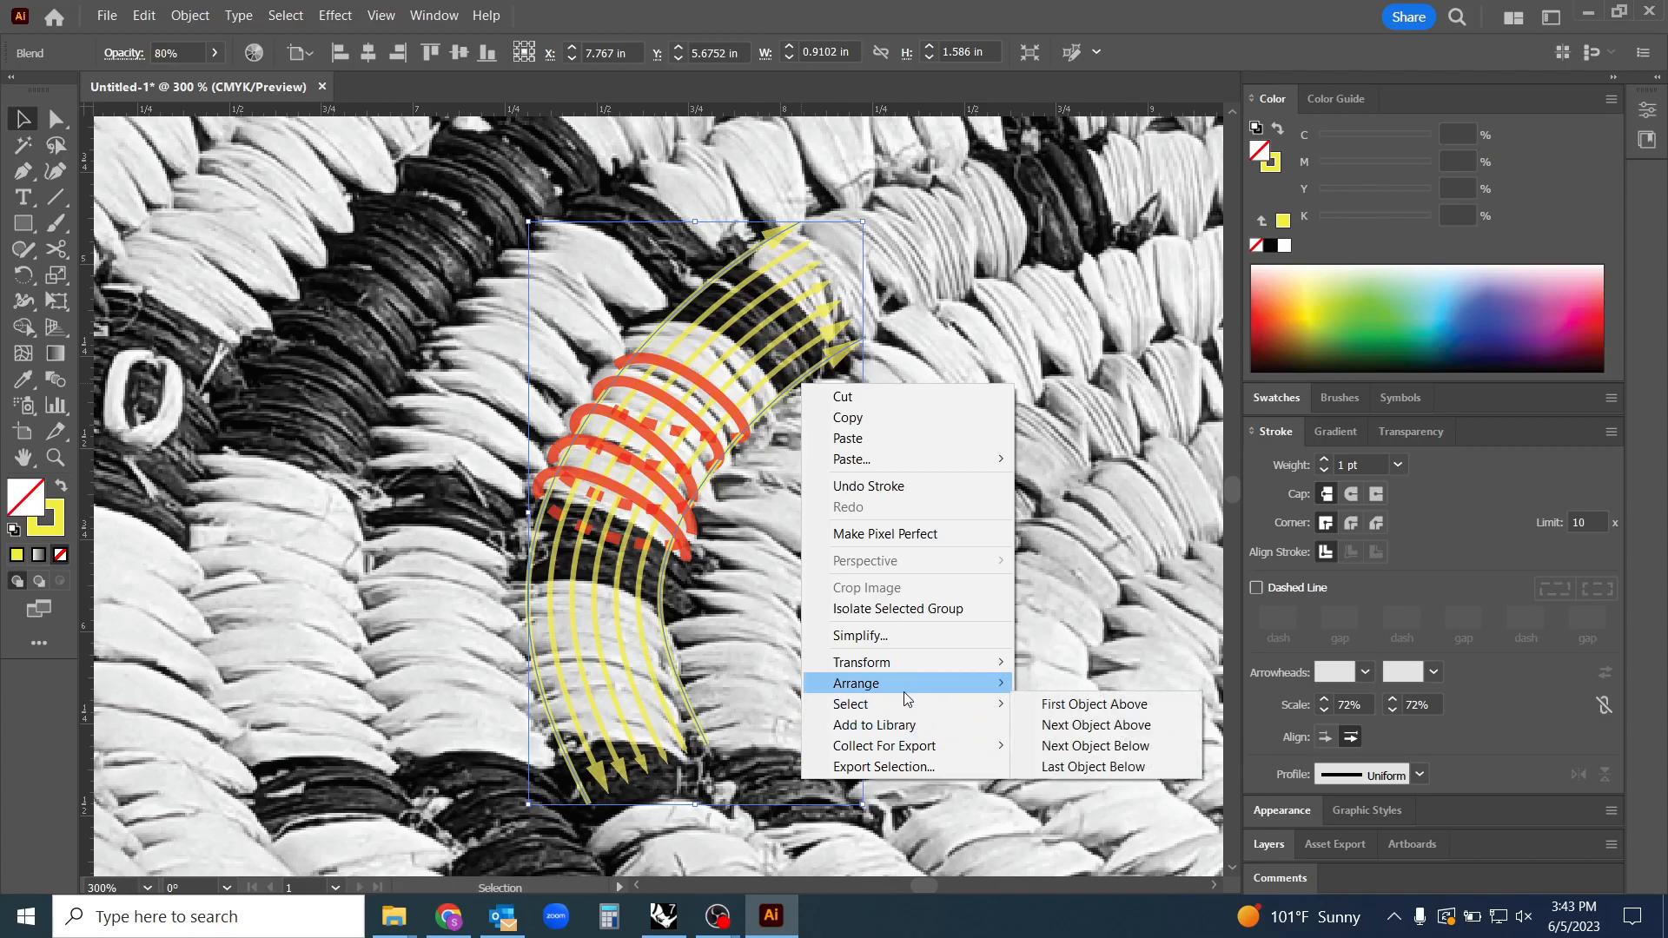
mouse_move(896, 662)
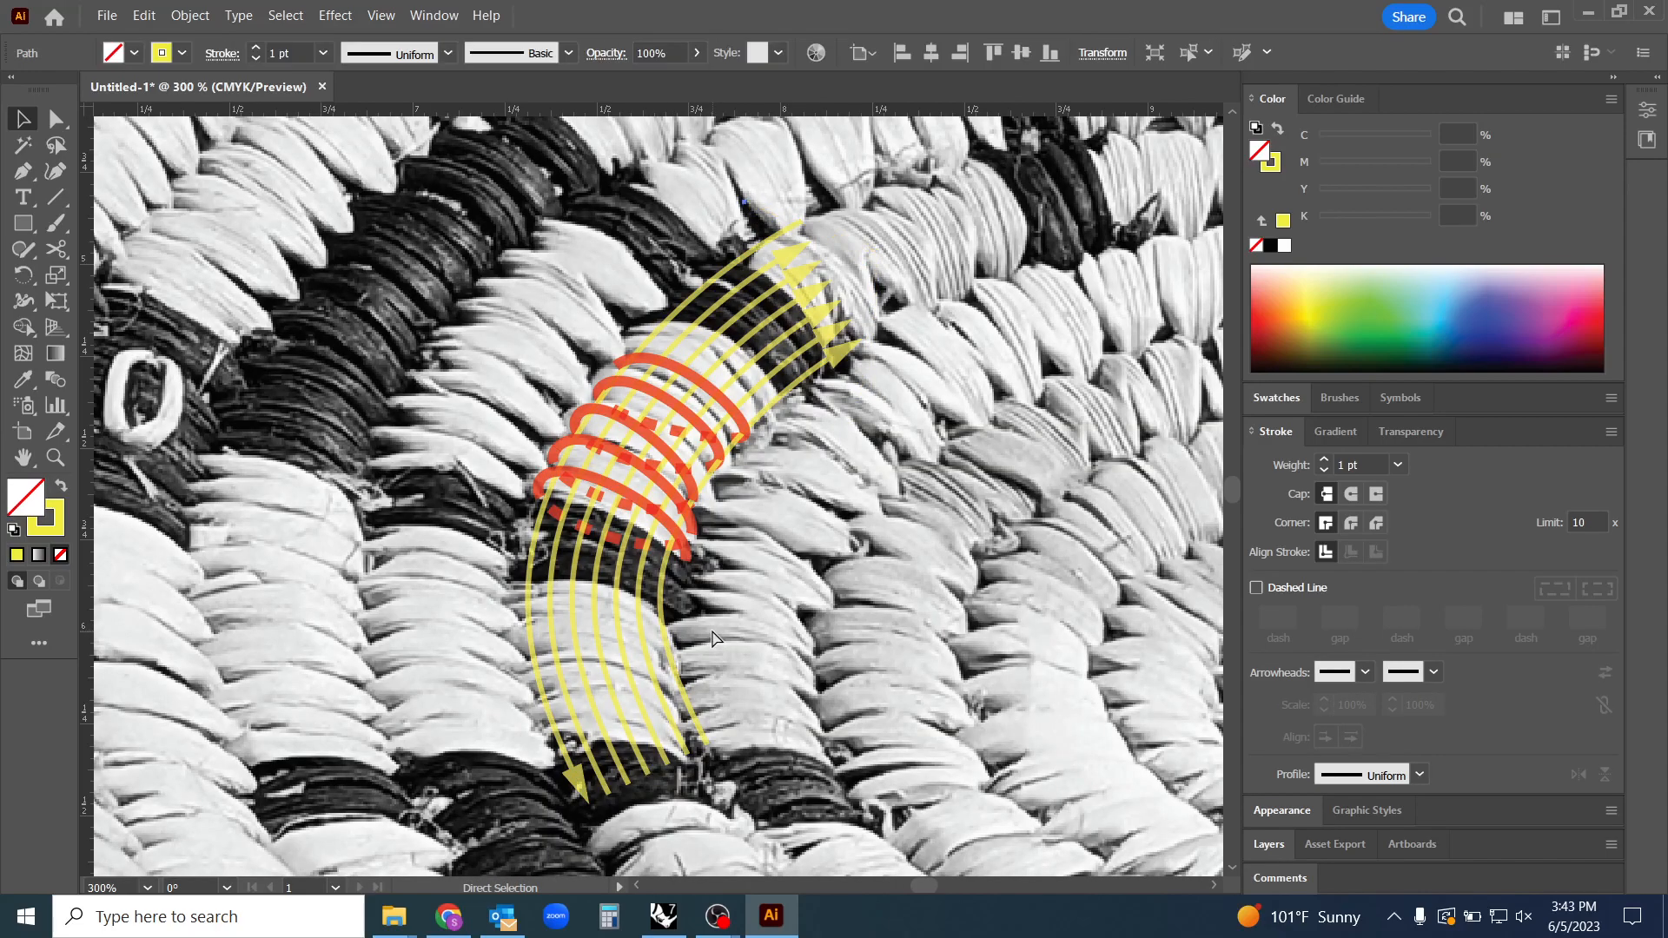
right_click(796, 391)
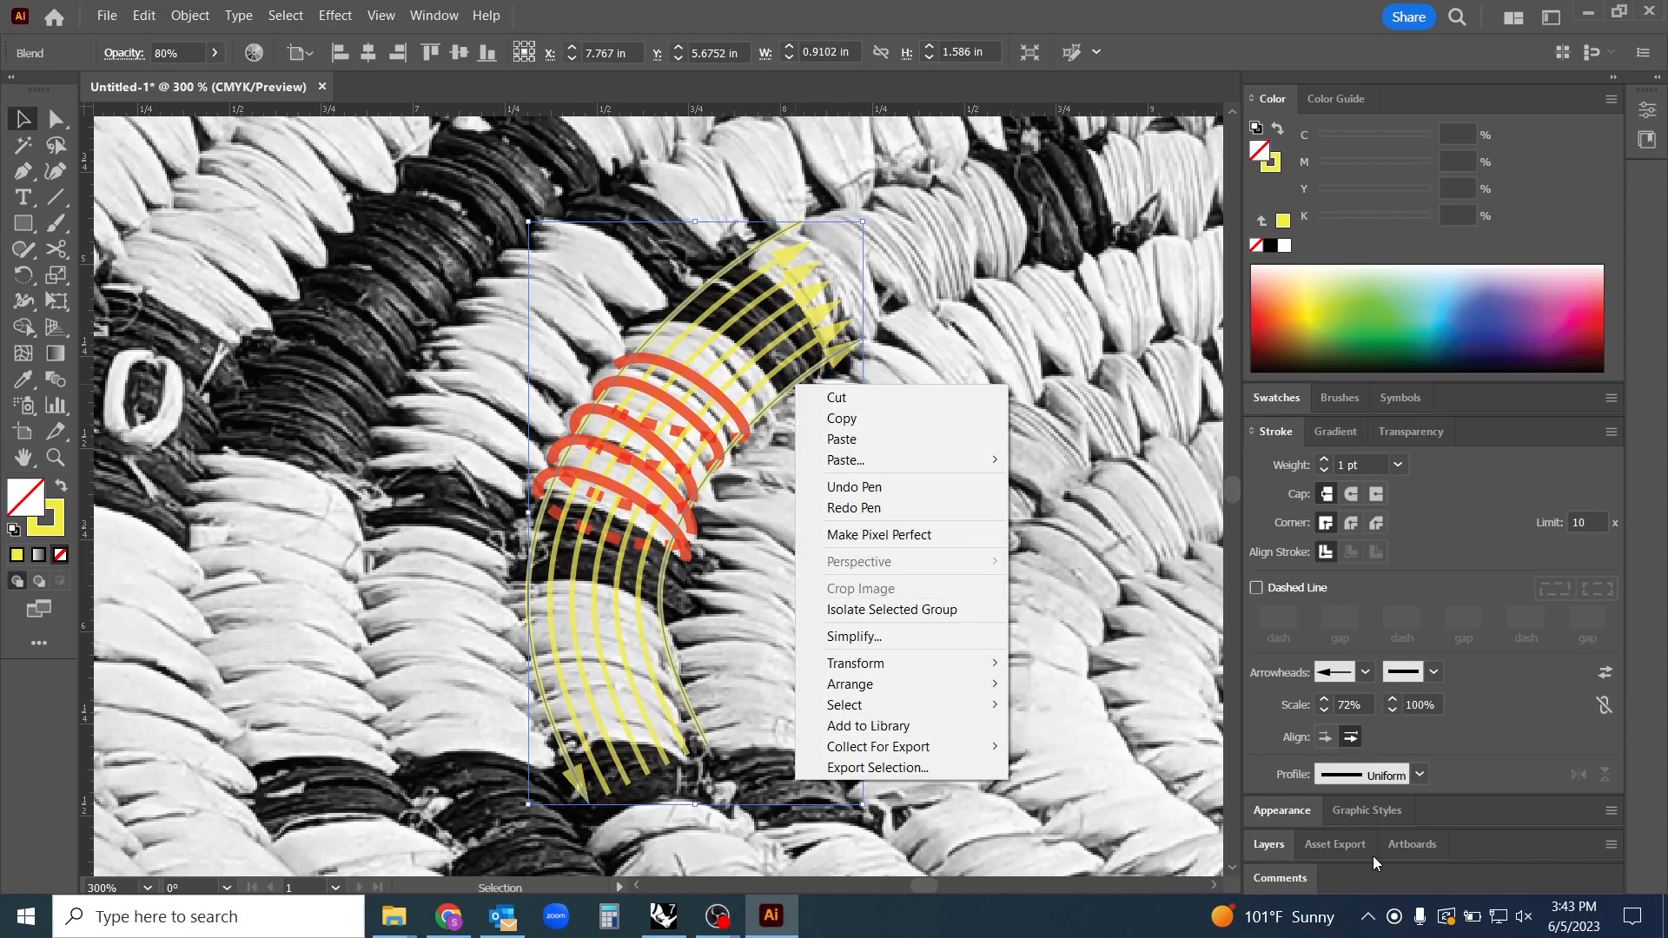
left_click(786, 403)
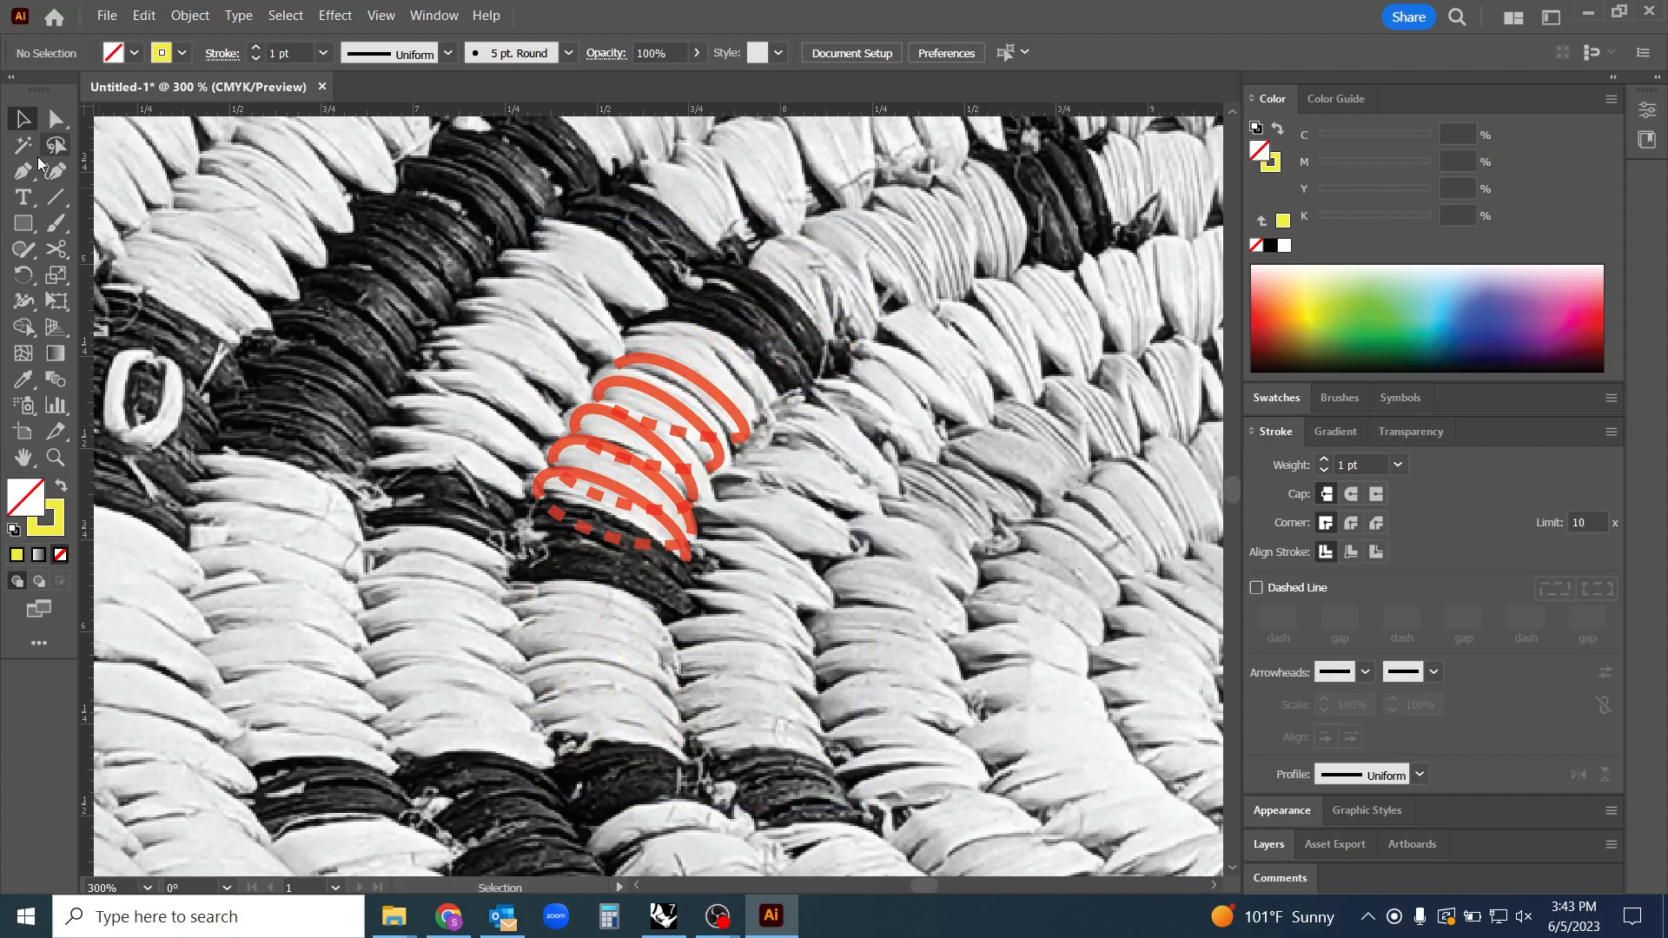
Keep the two yellow curves and give them end arrowheads at 75% scale
left_click(19, 172)
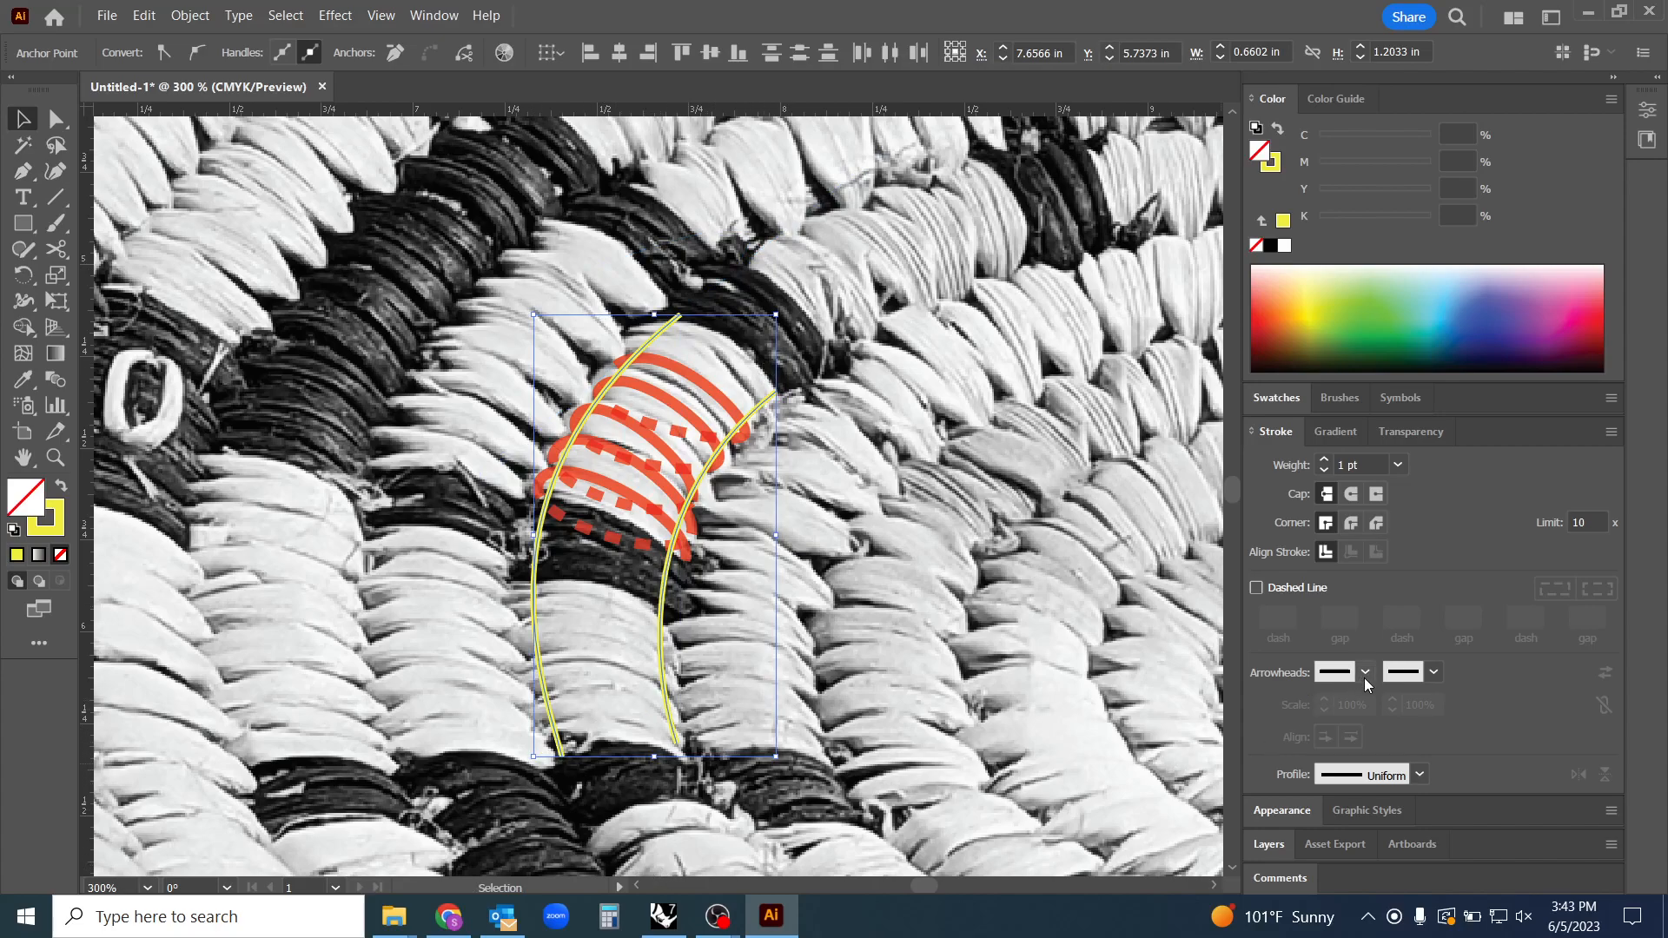
left_click(1365, 671)
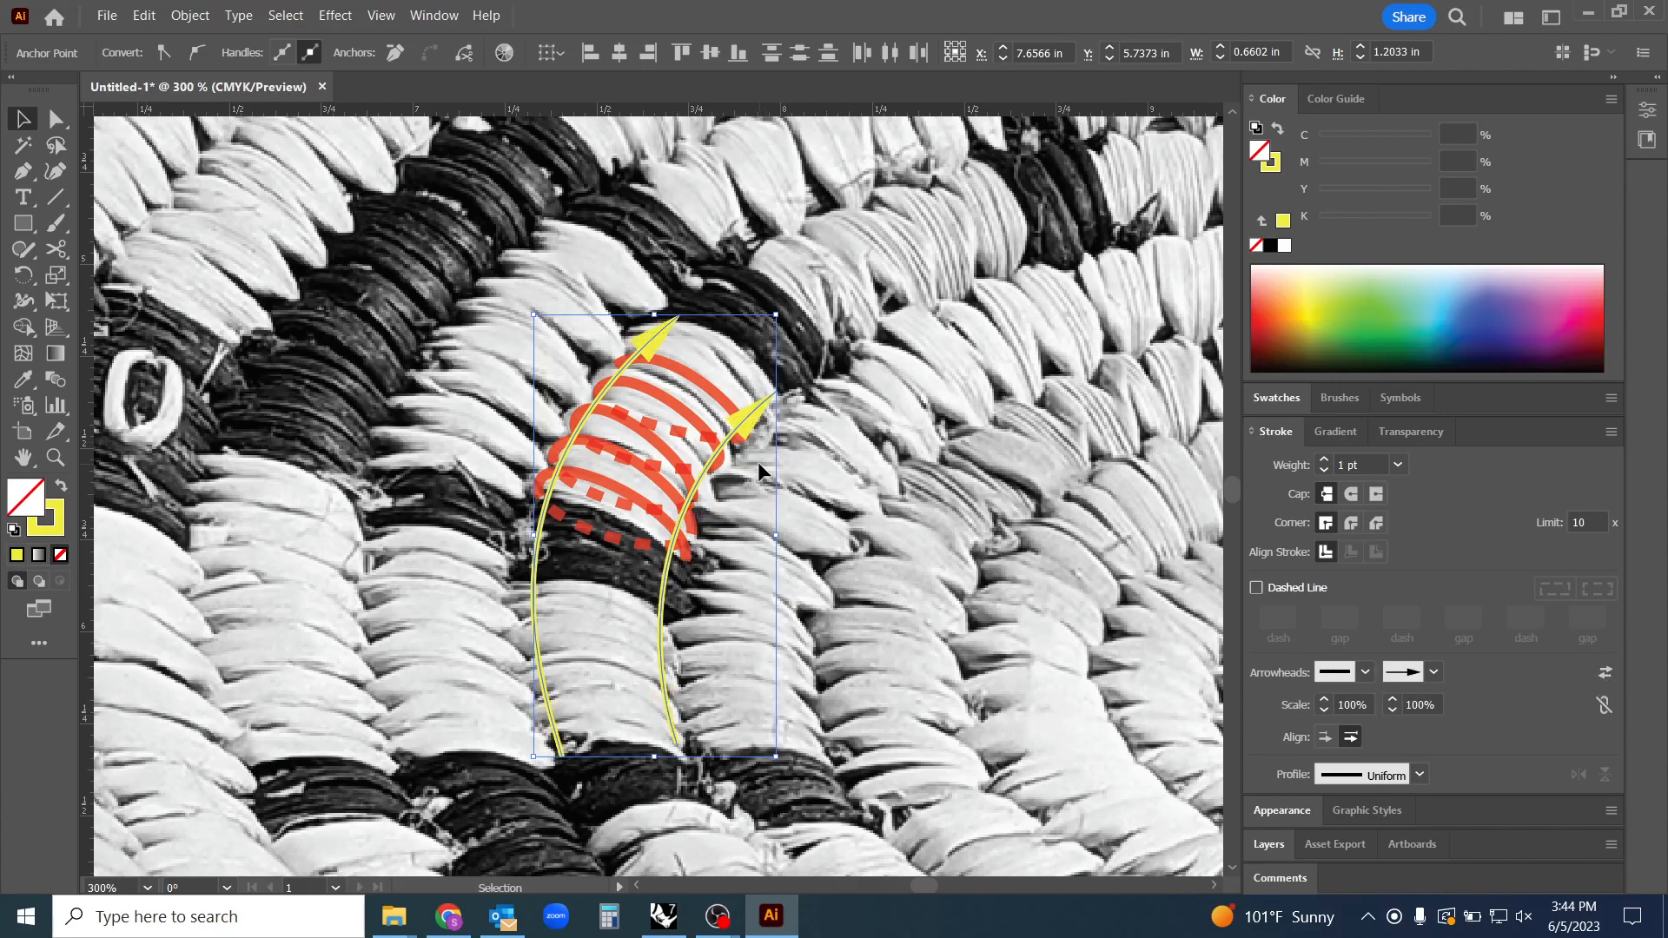
mouse_move(1401, 718)
type("75")
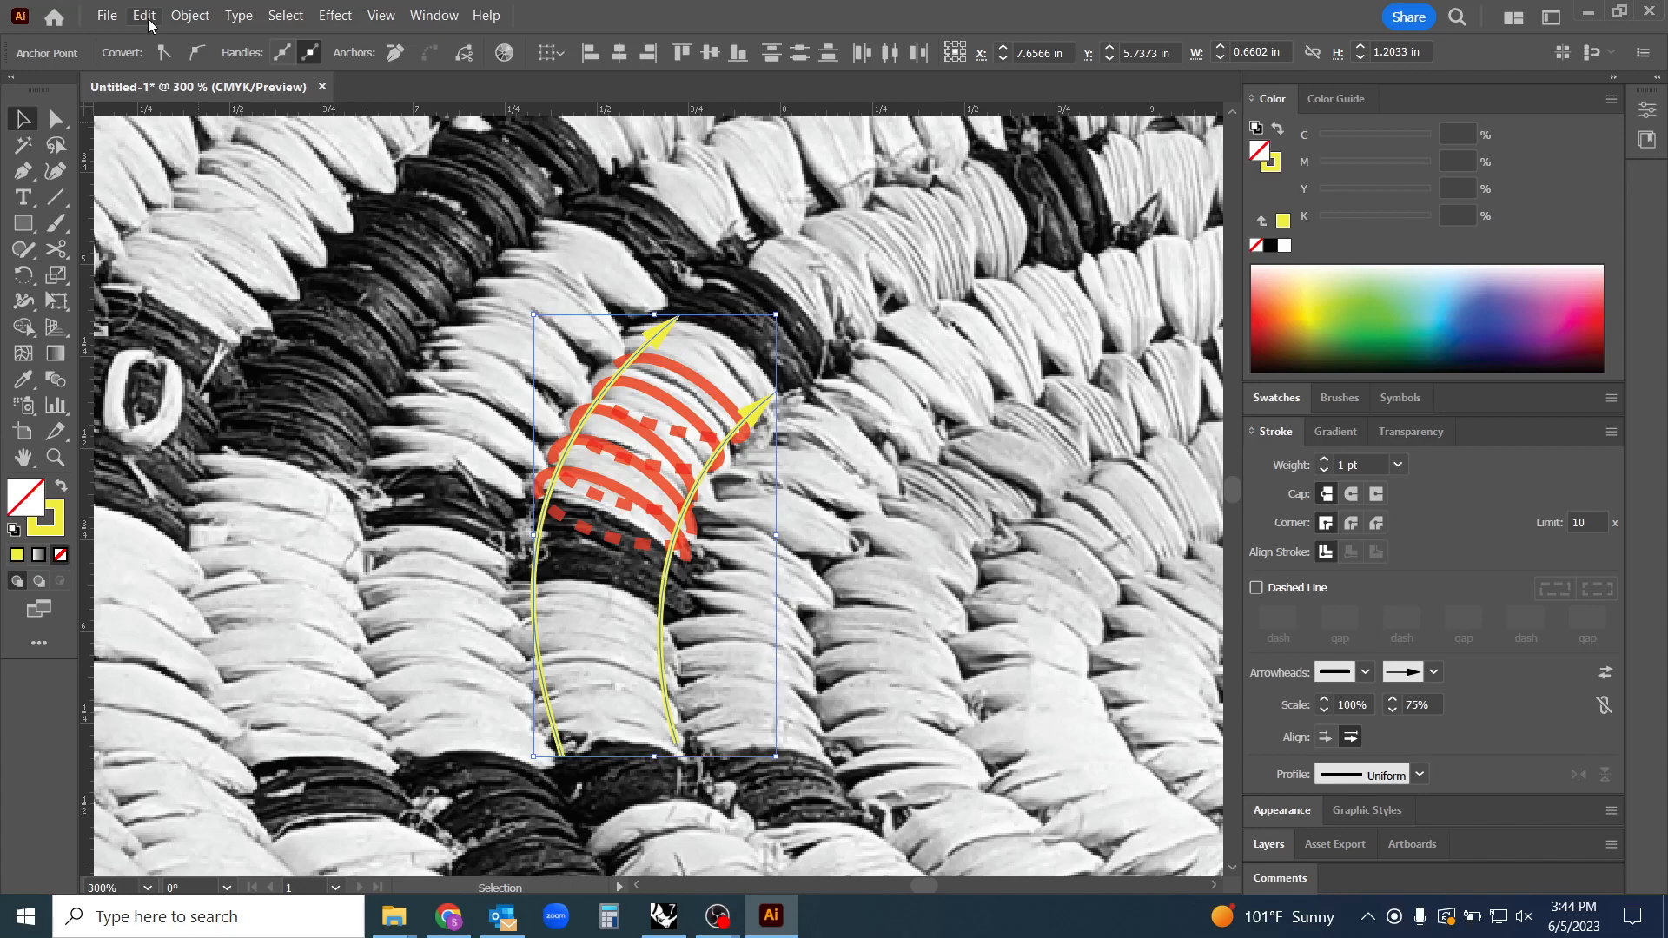
left_click(190, 15)
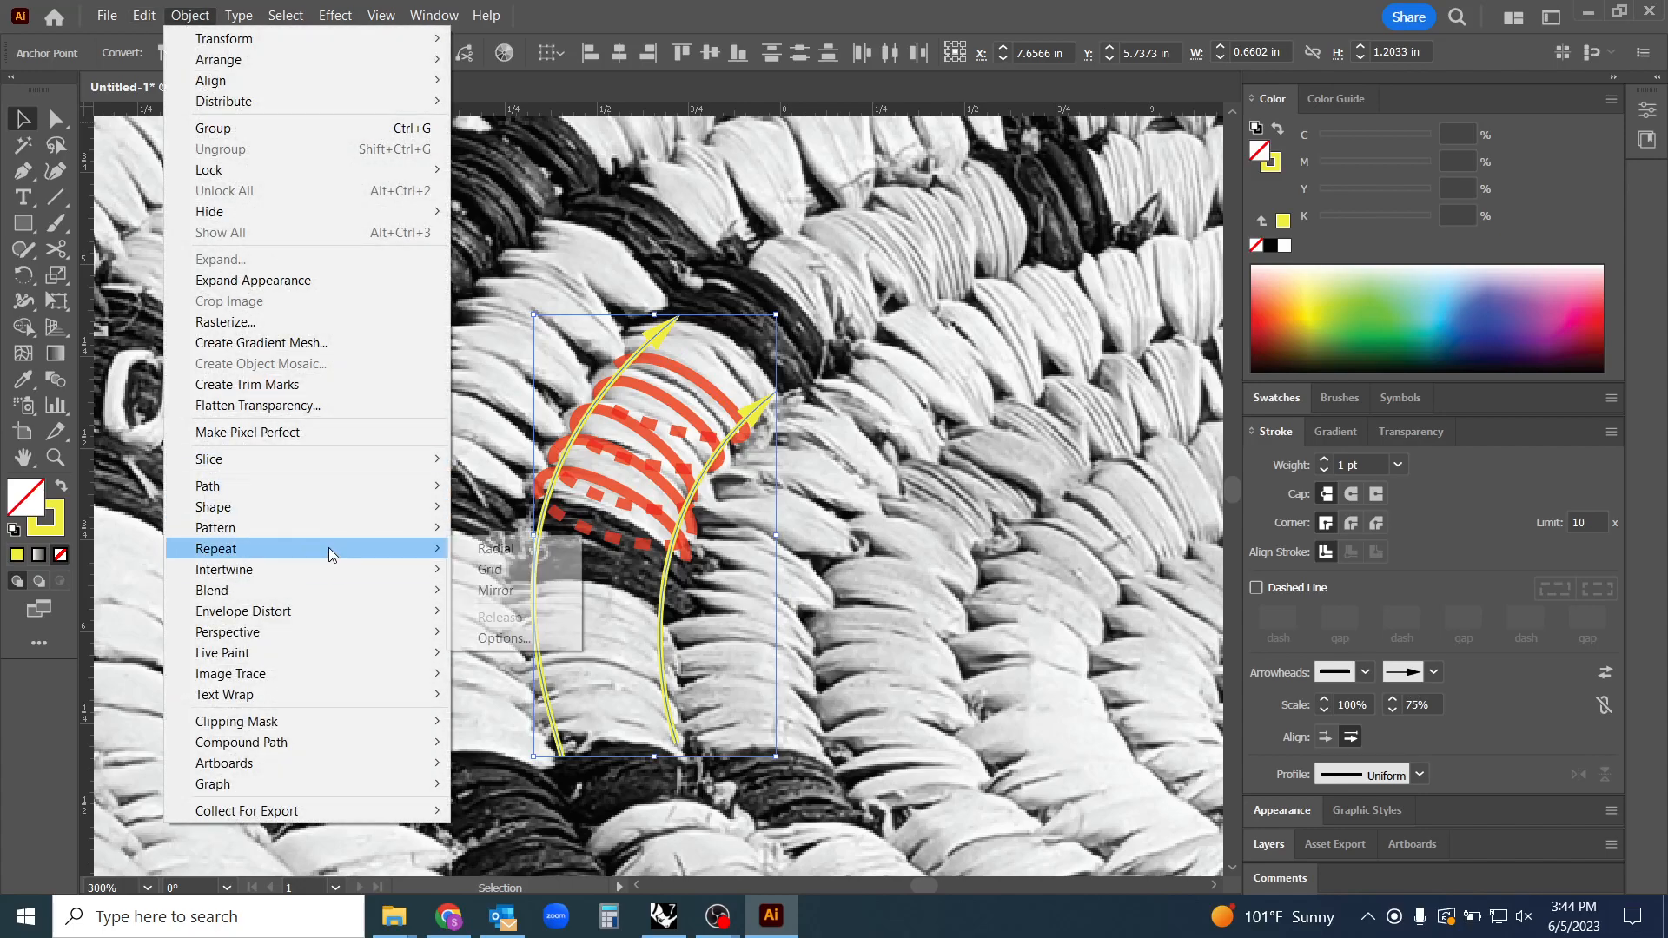
mouse_move(211, 590)
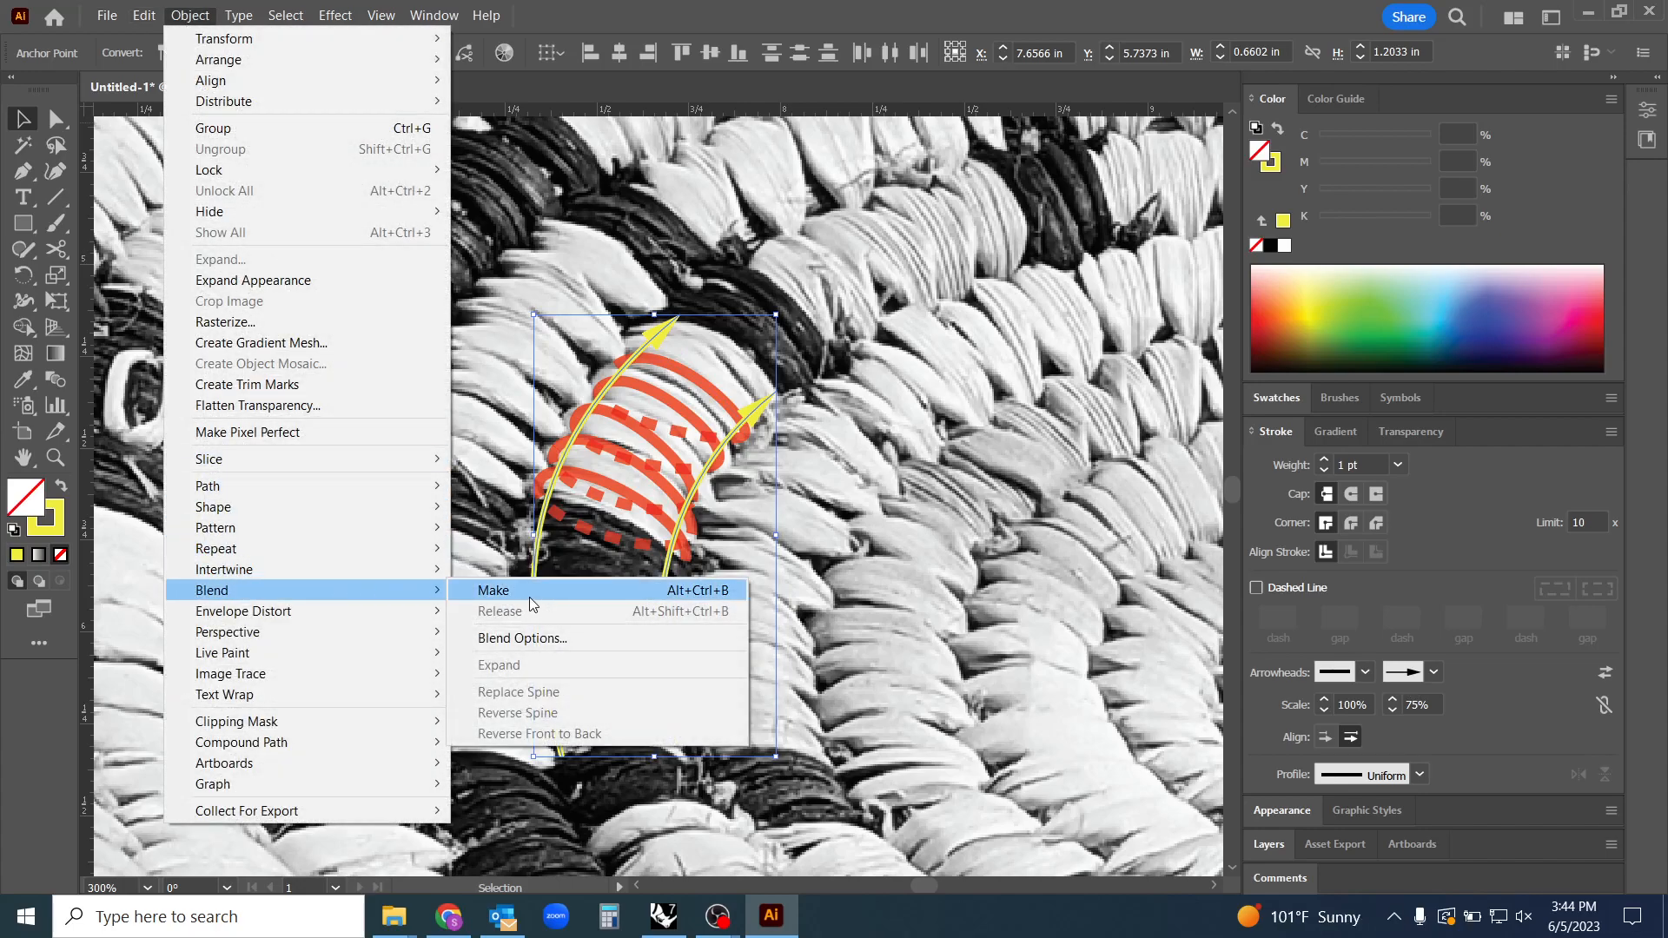
Blend the two arrowed yellow lines into a band of evenly spaced yellow strands
left_click(494, 590)
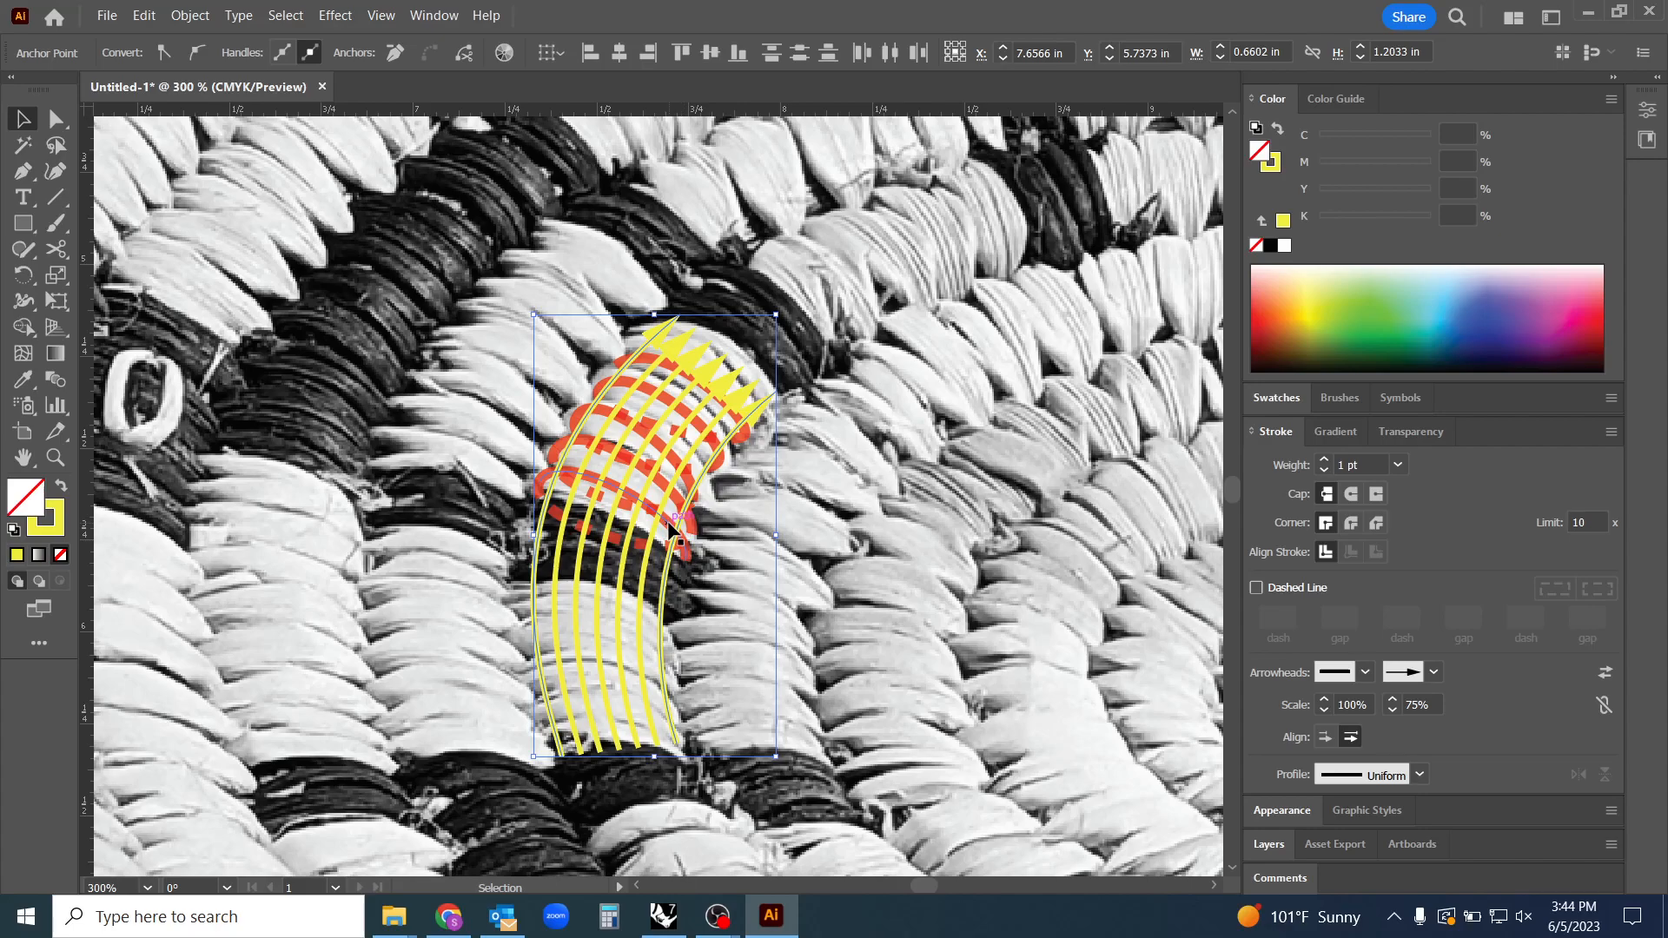
left_click(671, 537)
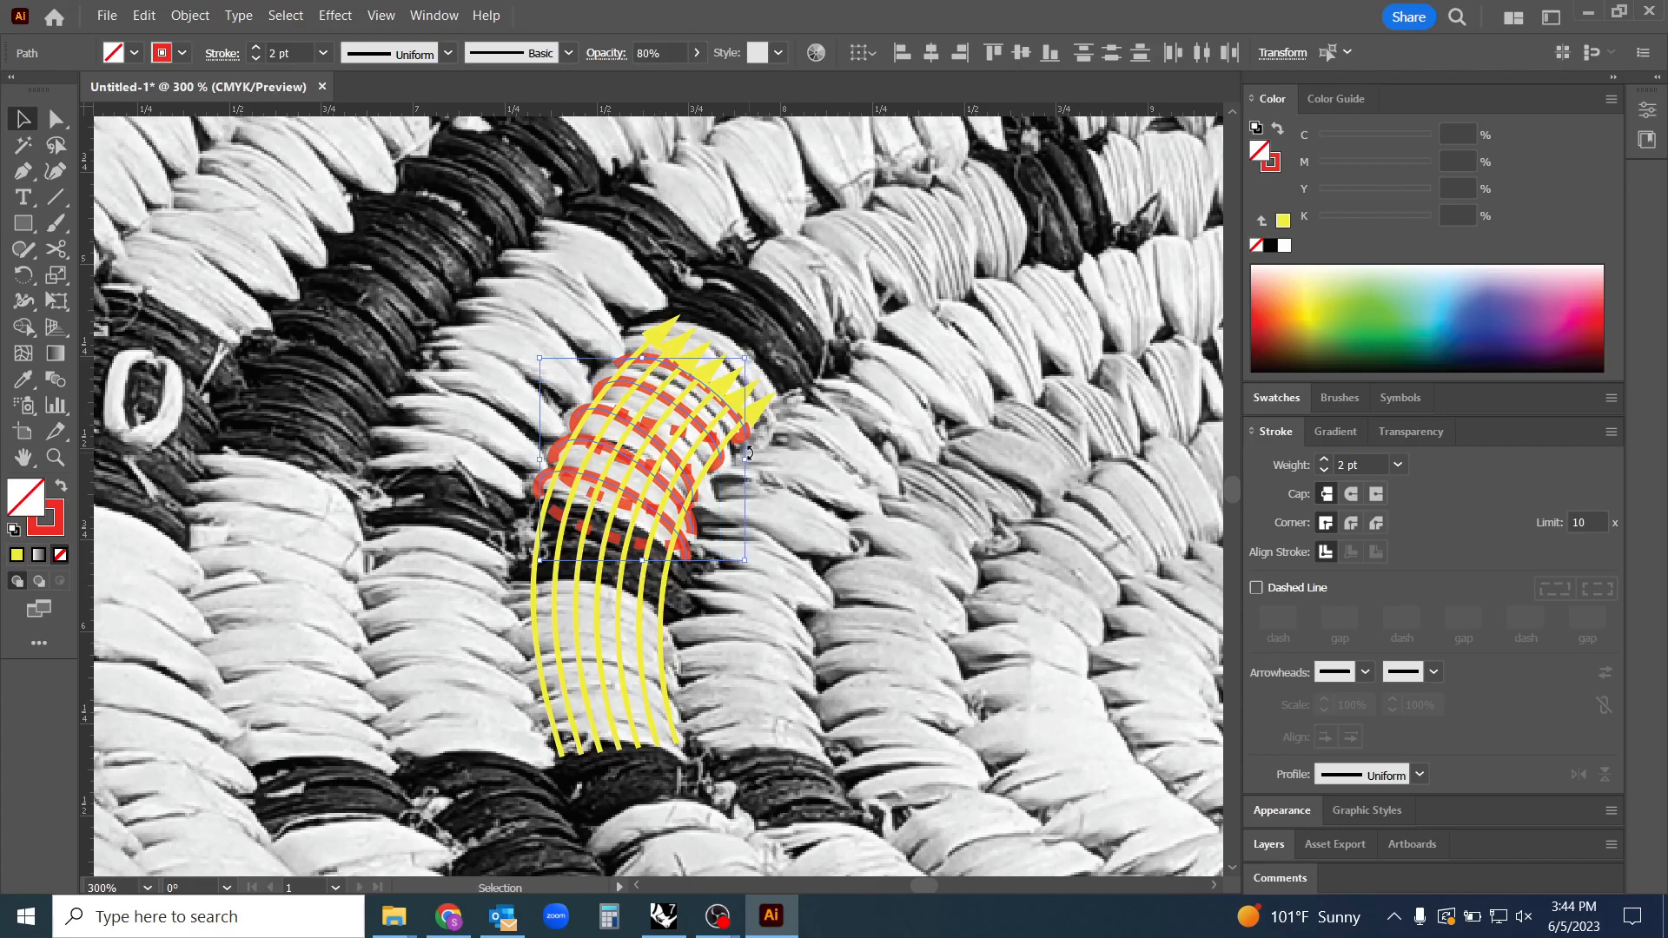
Open the red coil's context menu to reach Arrange > Bring to Front
right_click(629, 447)
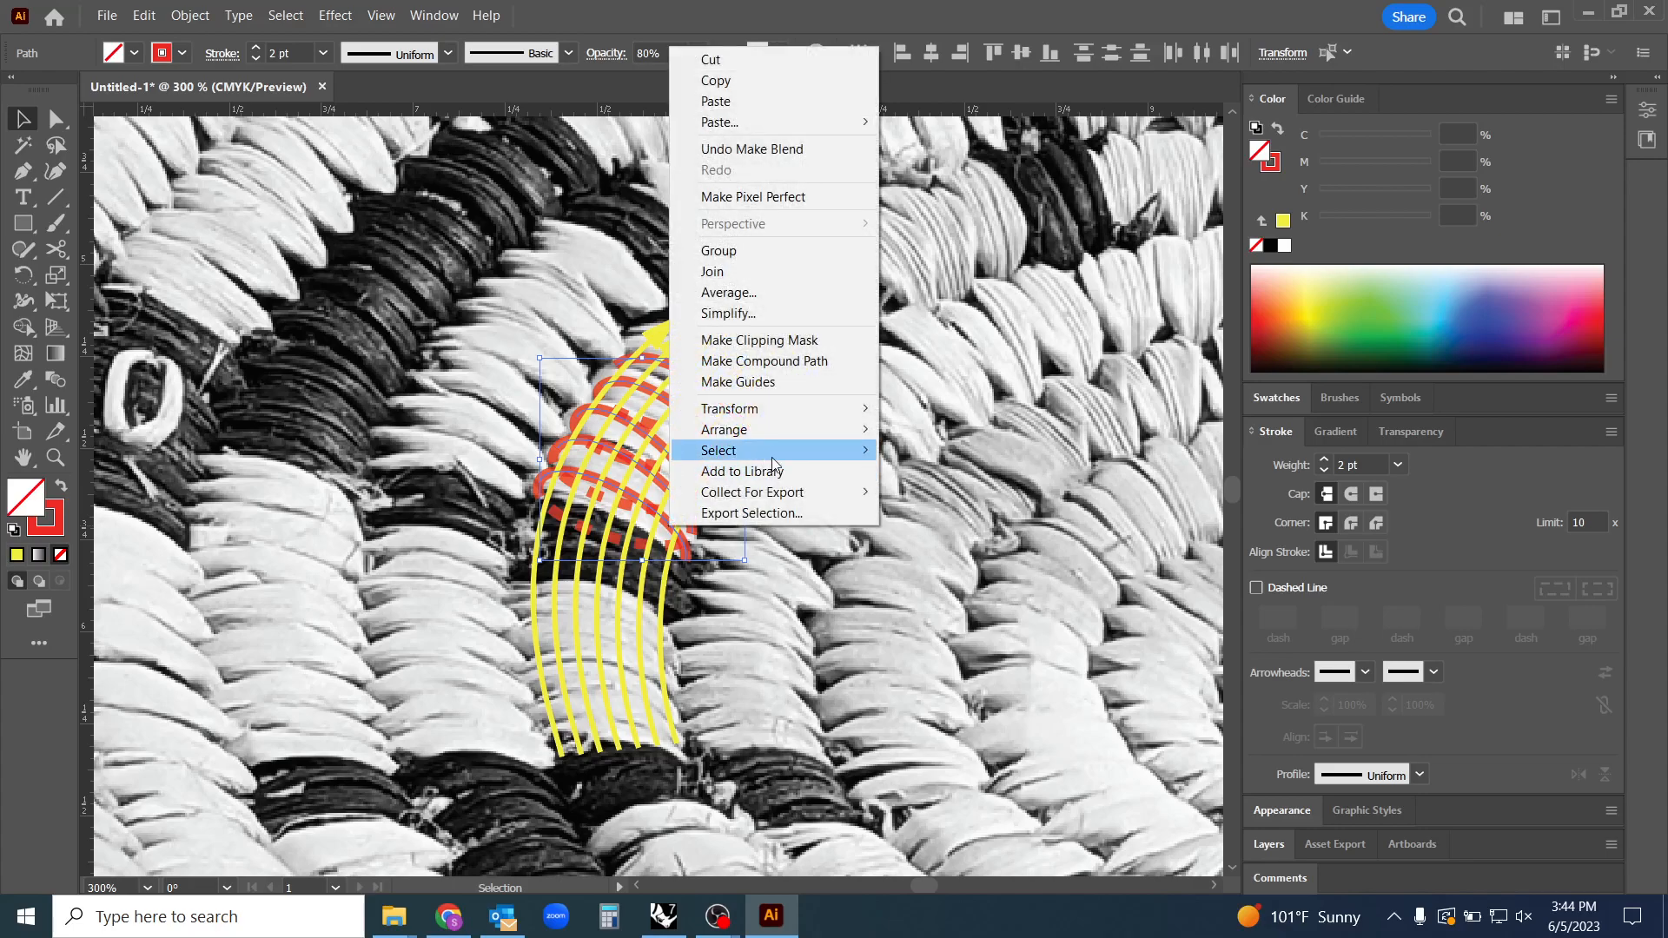
mouse_move(741, 430)
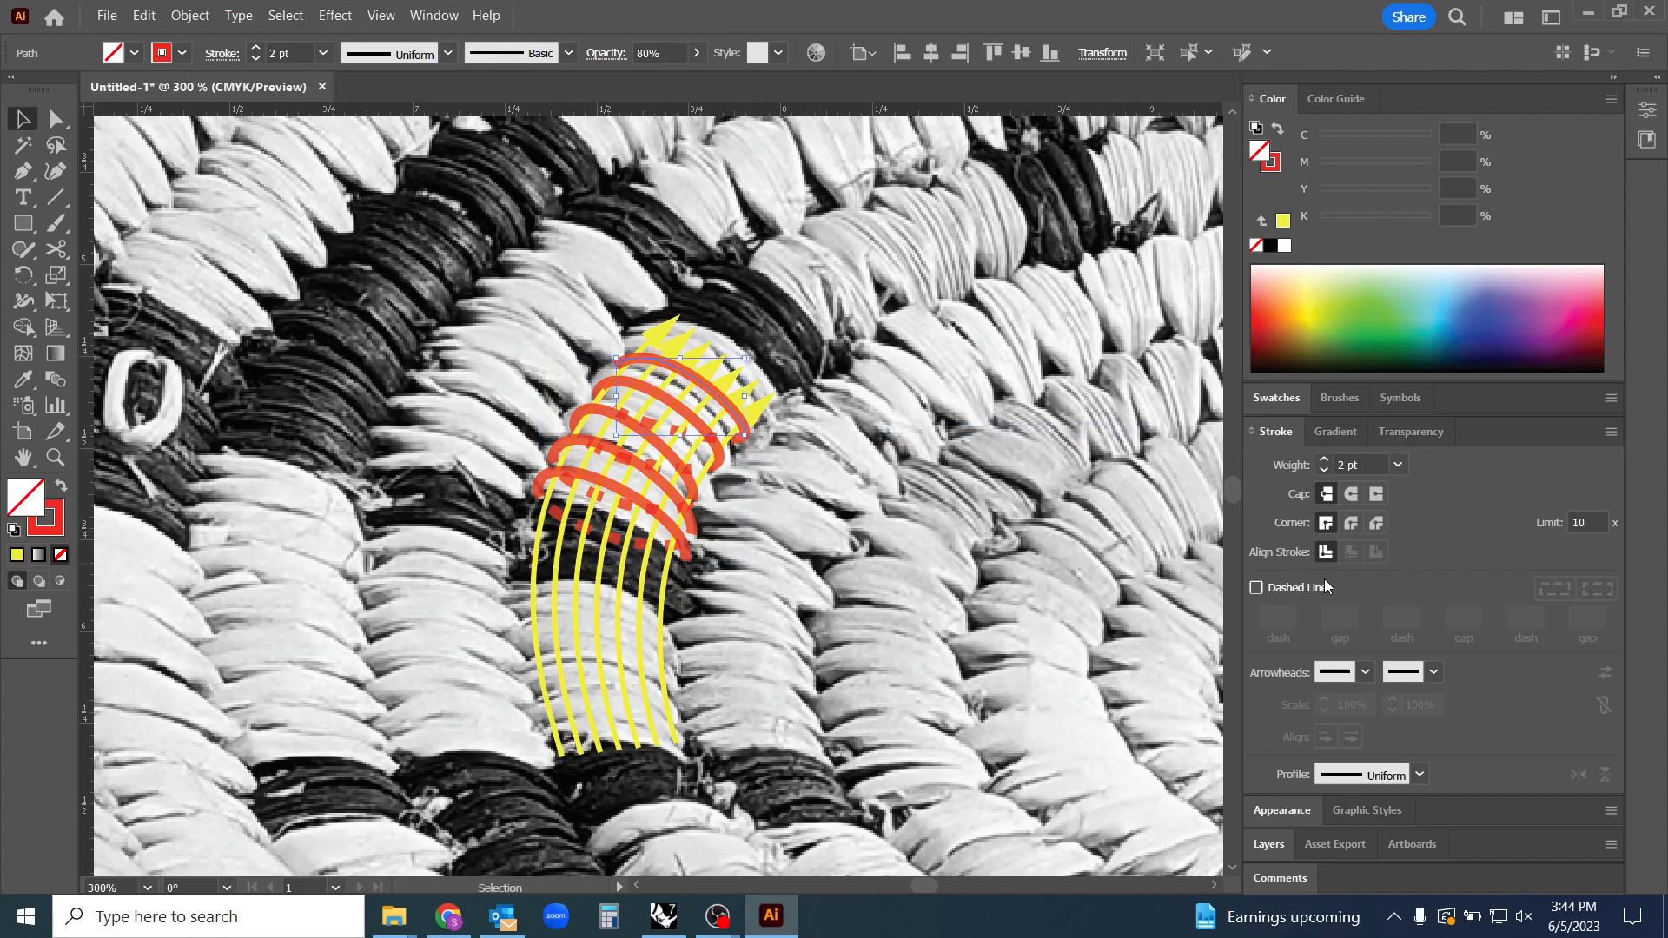
Give the red coil an end arrowhead at 50% scale, with no start arrowhead
left_click(1365, 672)
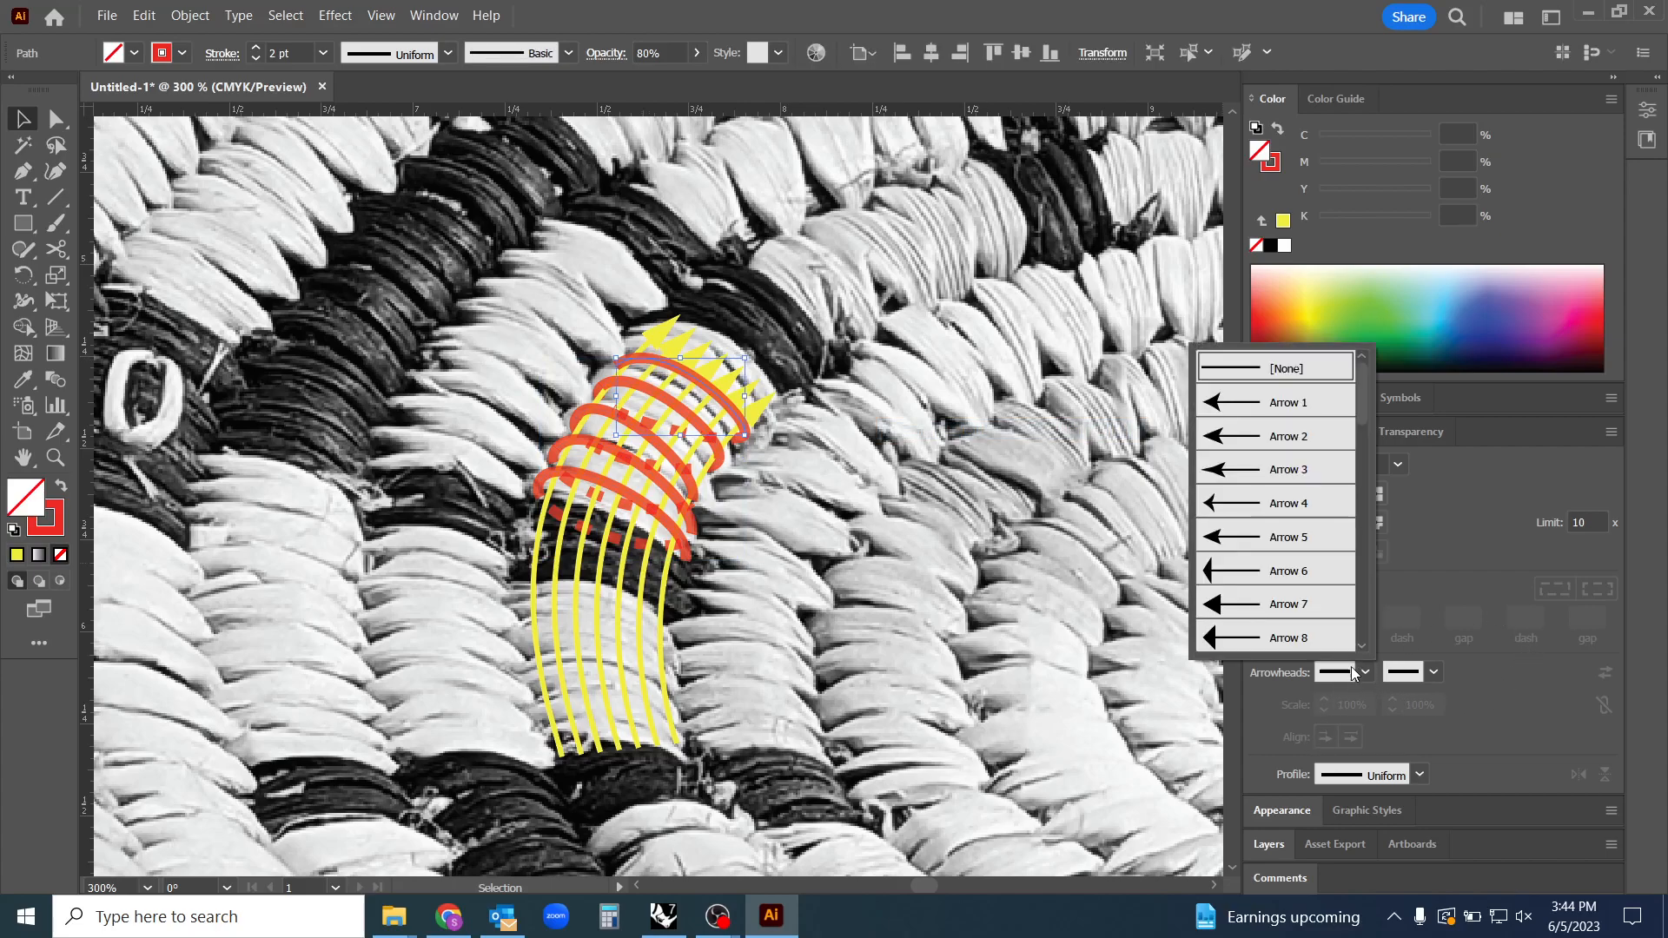
left_click(1275, 402)
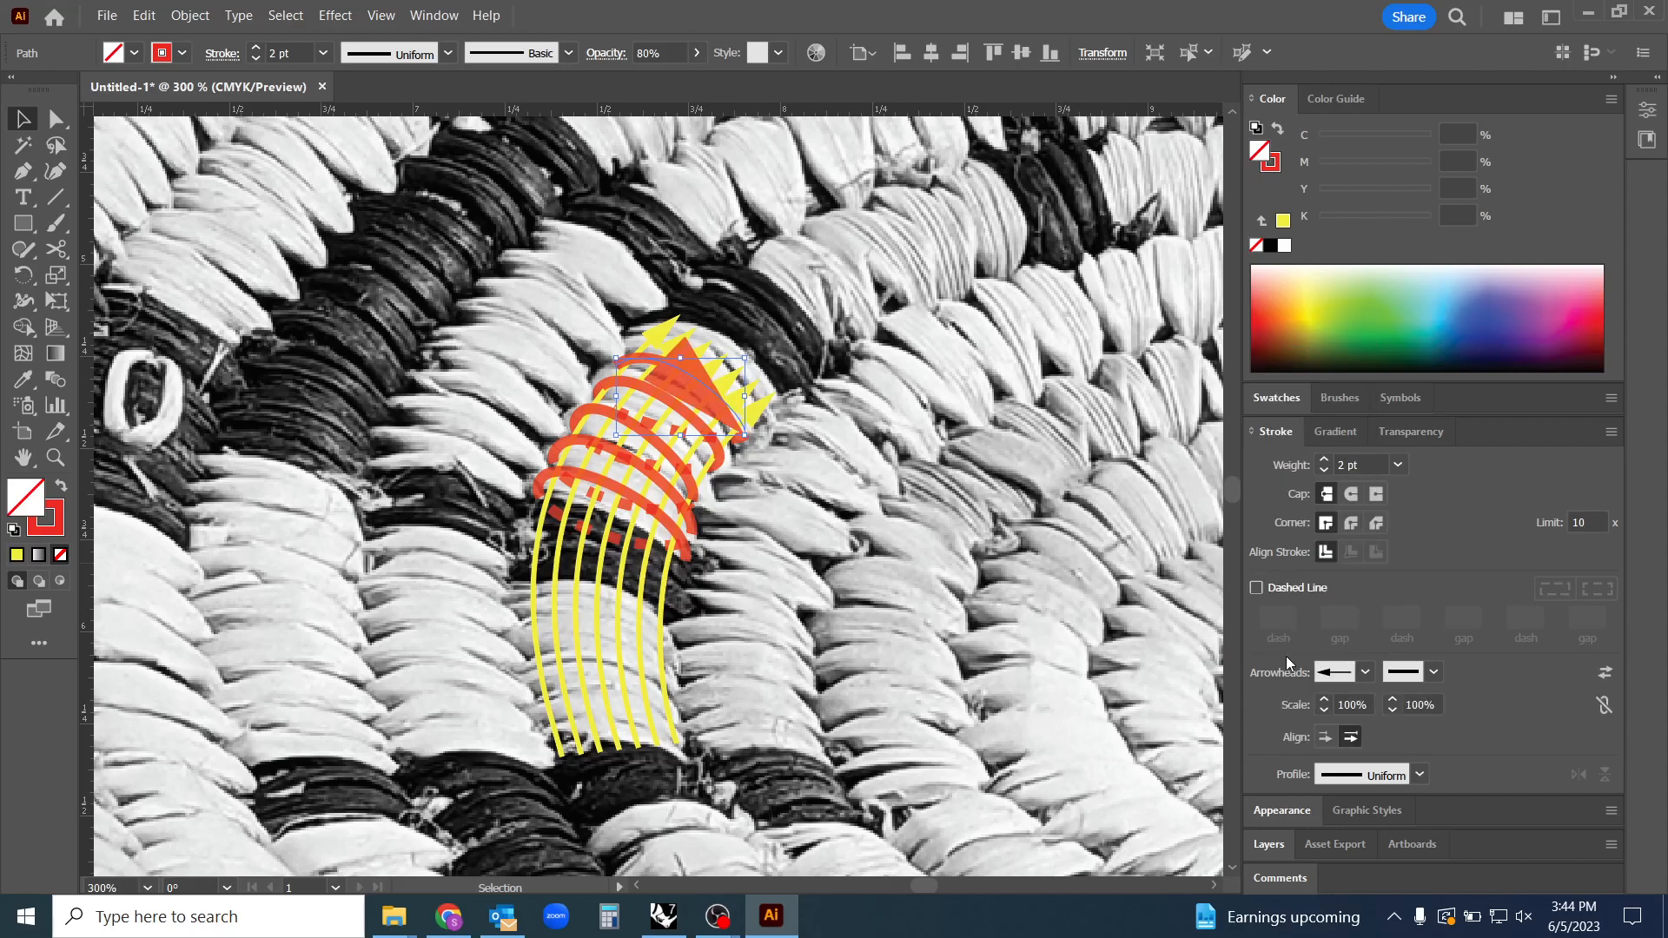
mouse_move(1354, 721)
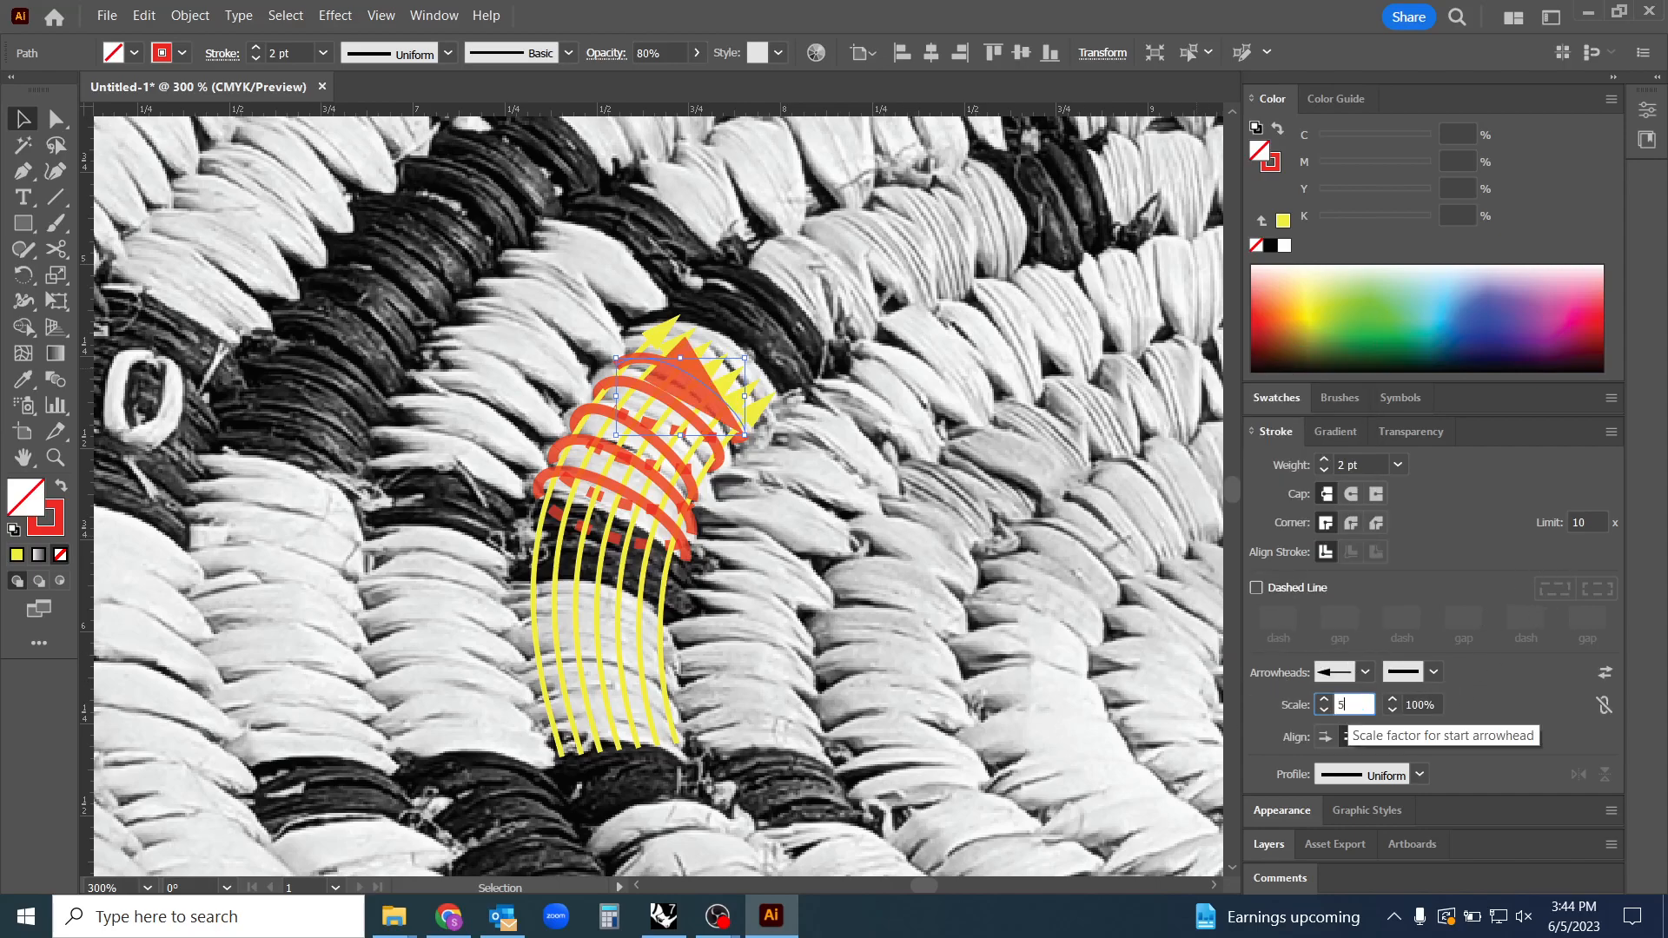
type("50")
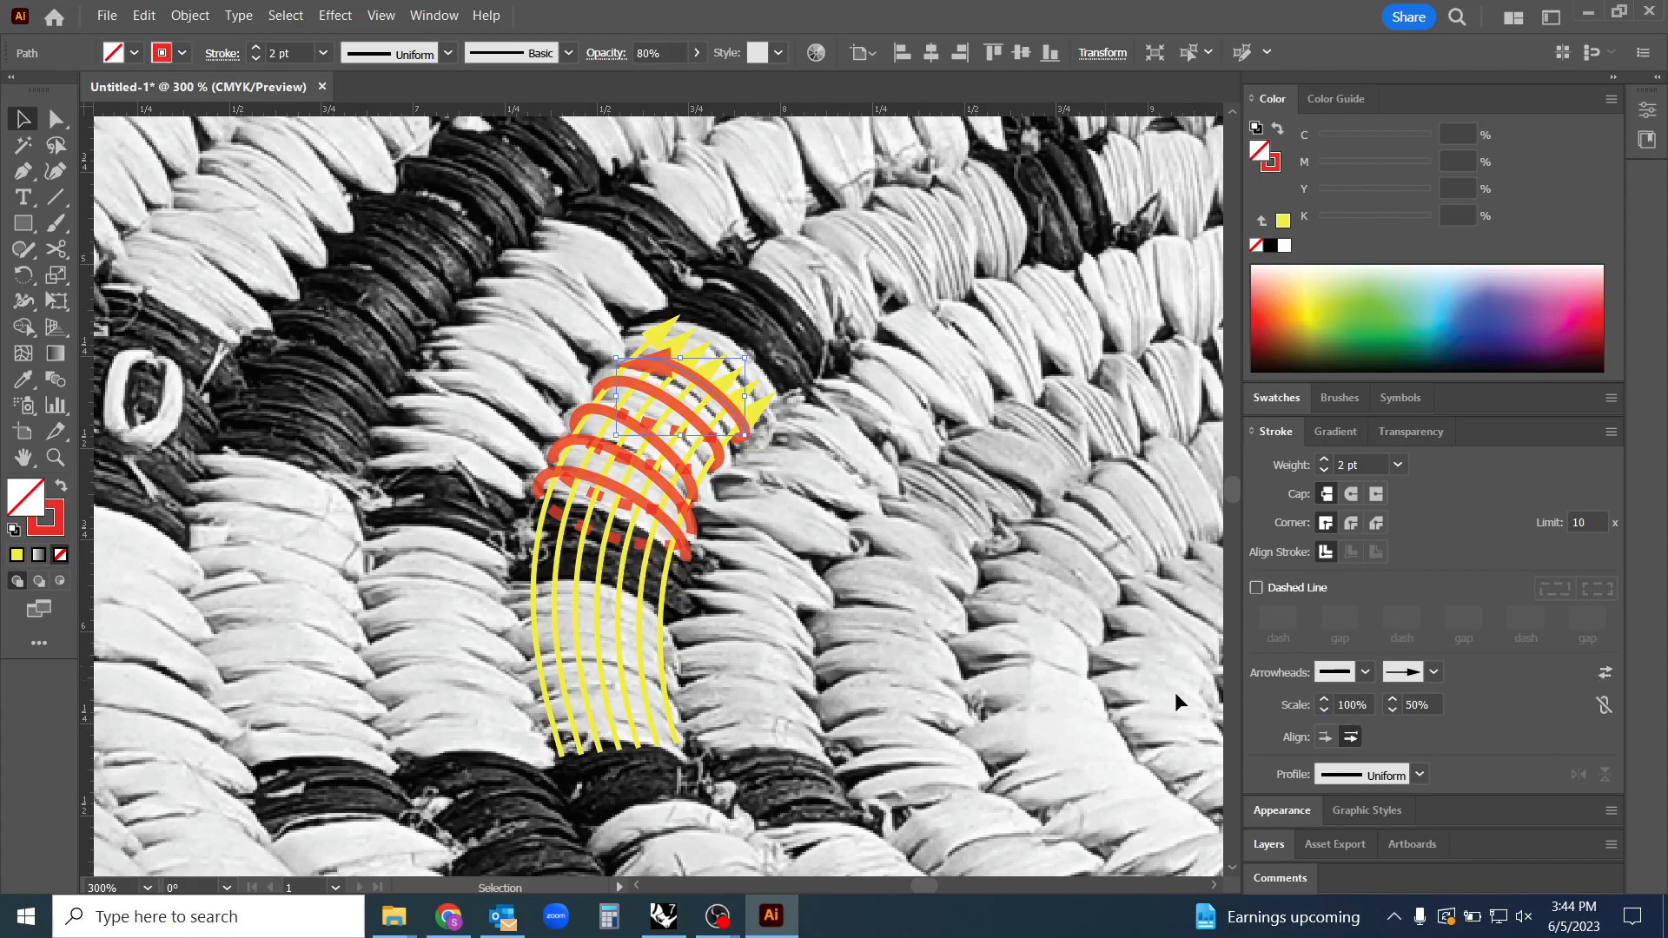
left_click(1433, 671)
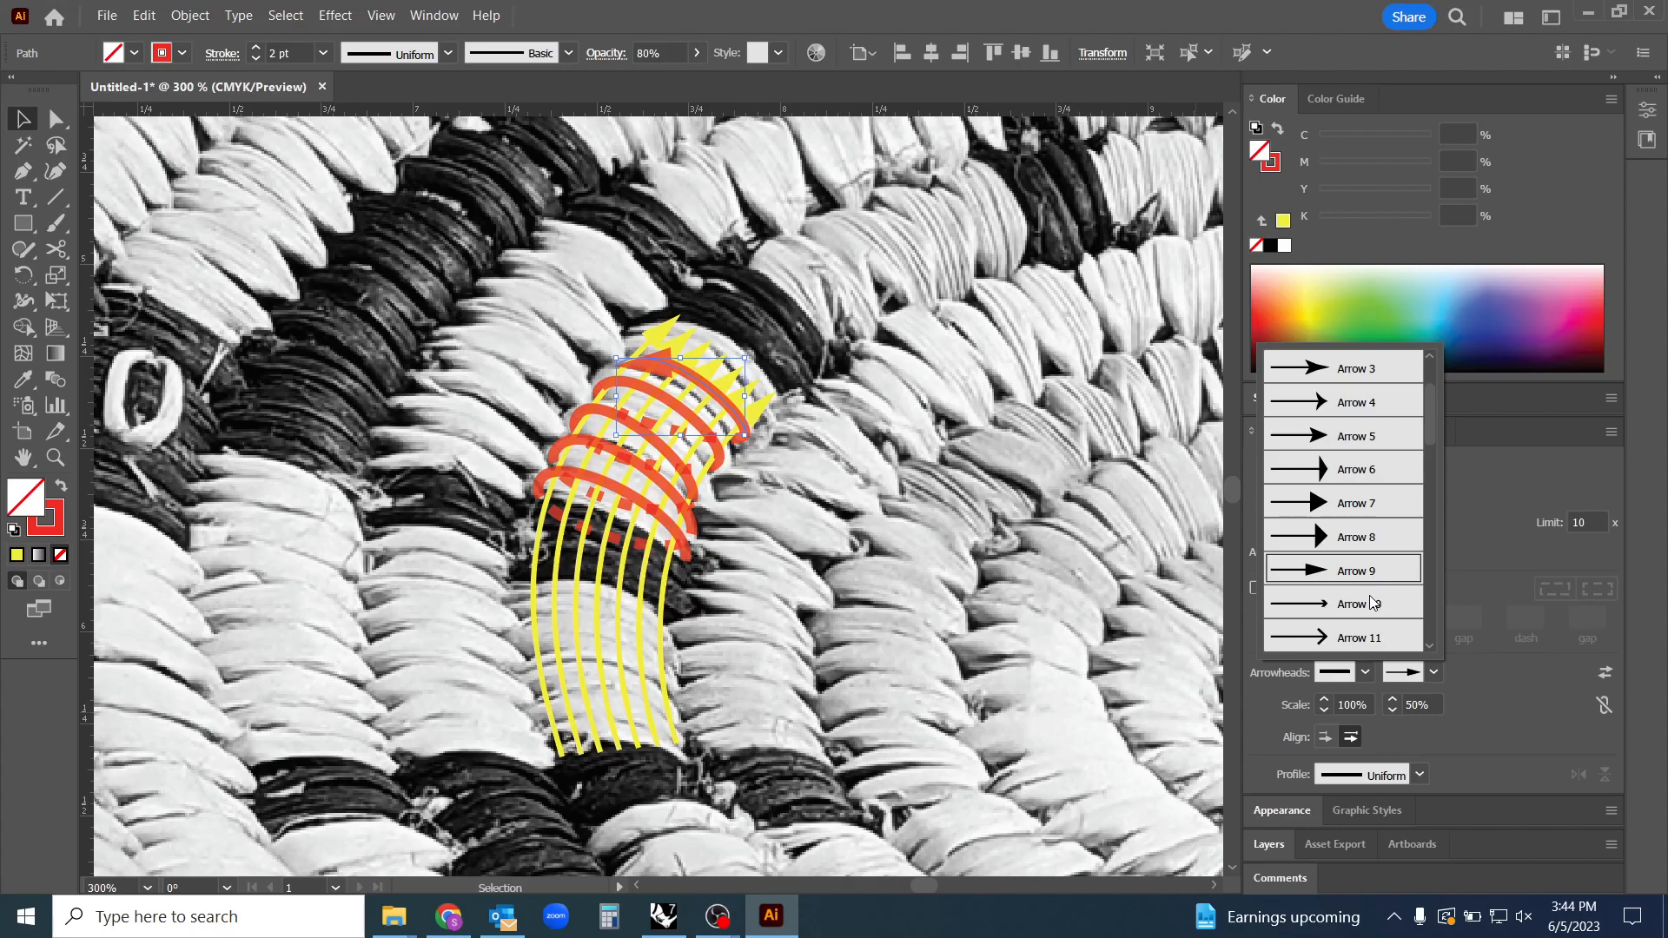
left_click(1402, 673)
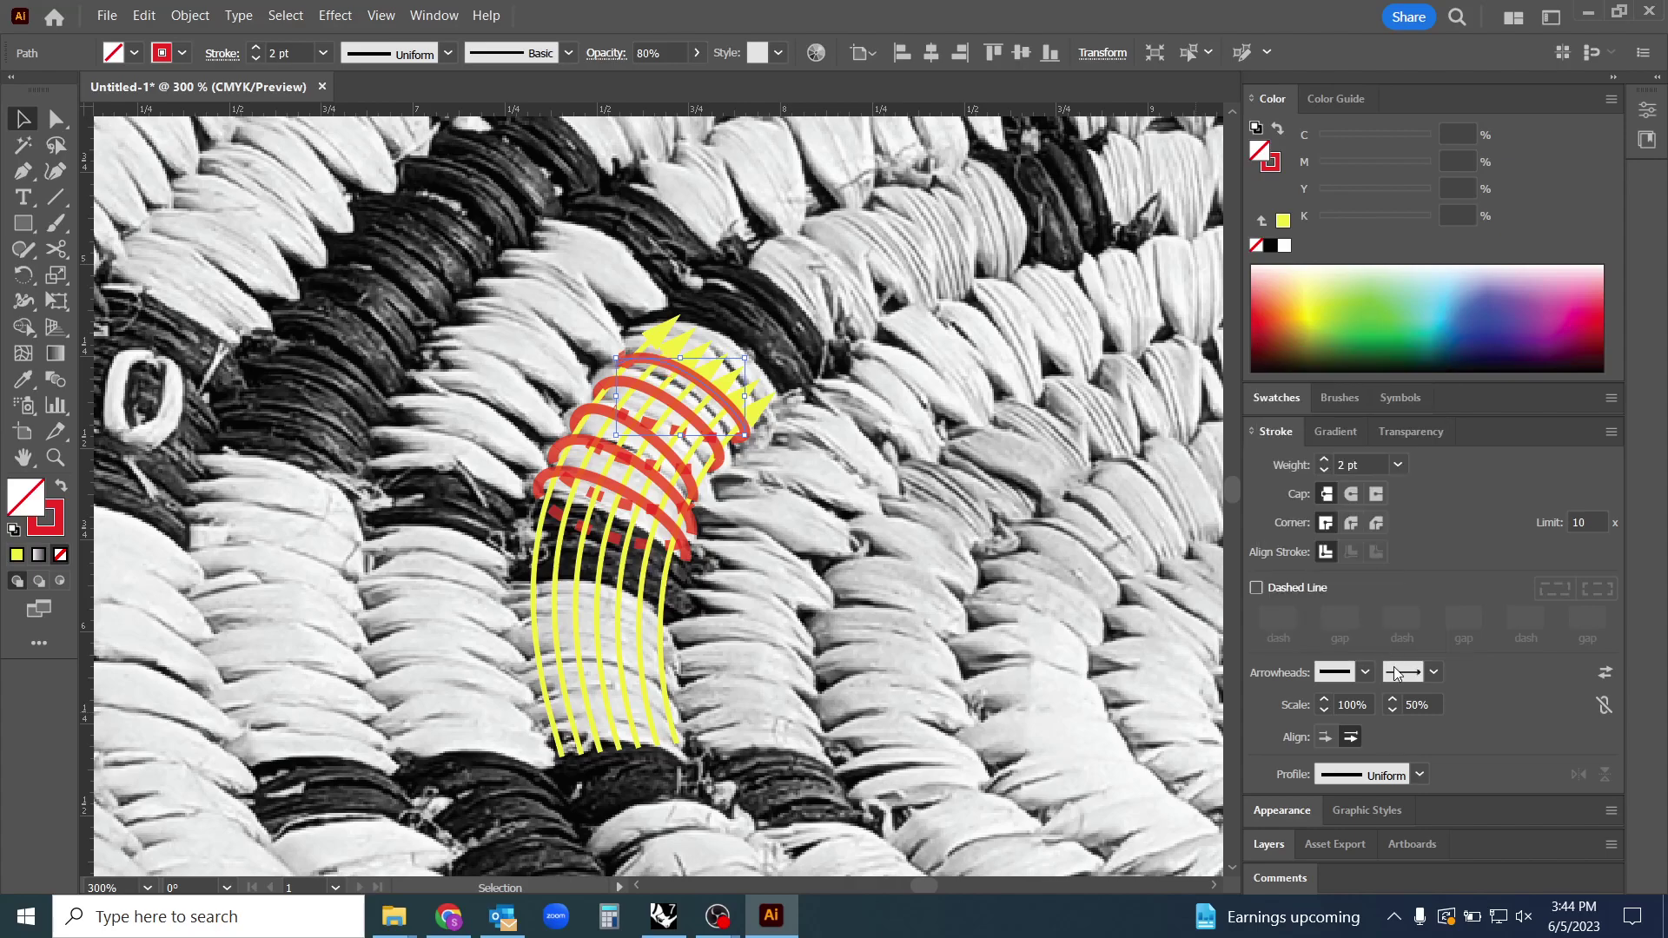
left_click(1432, 671)
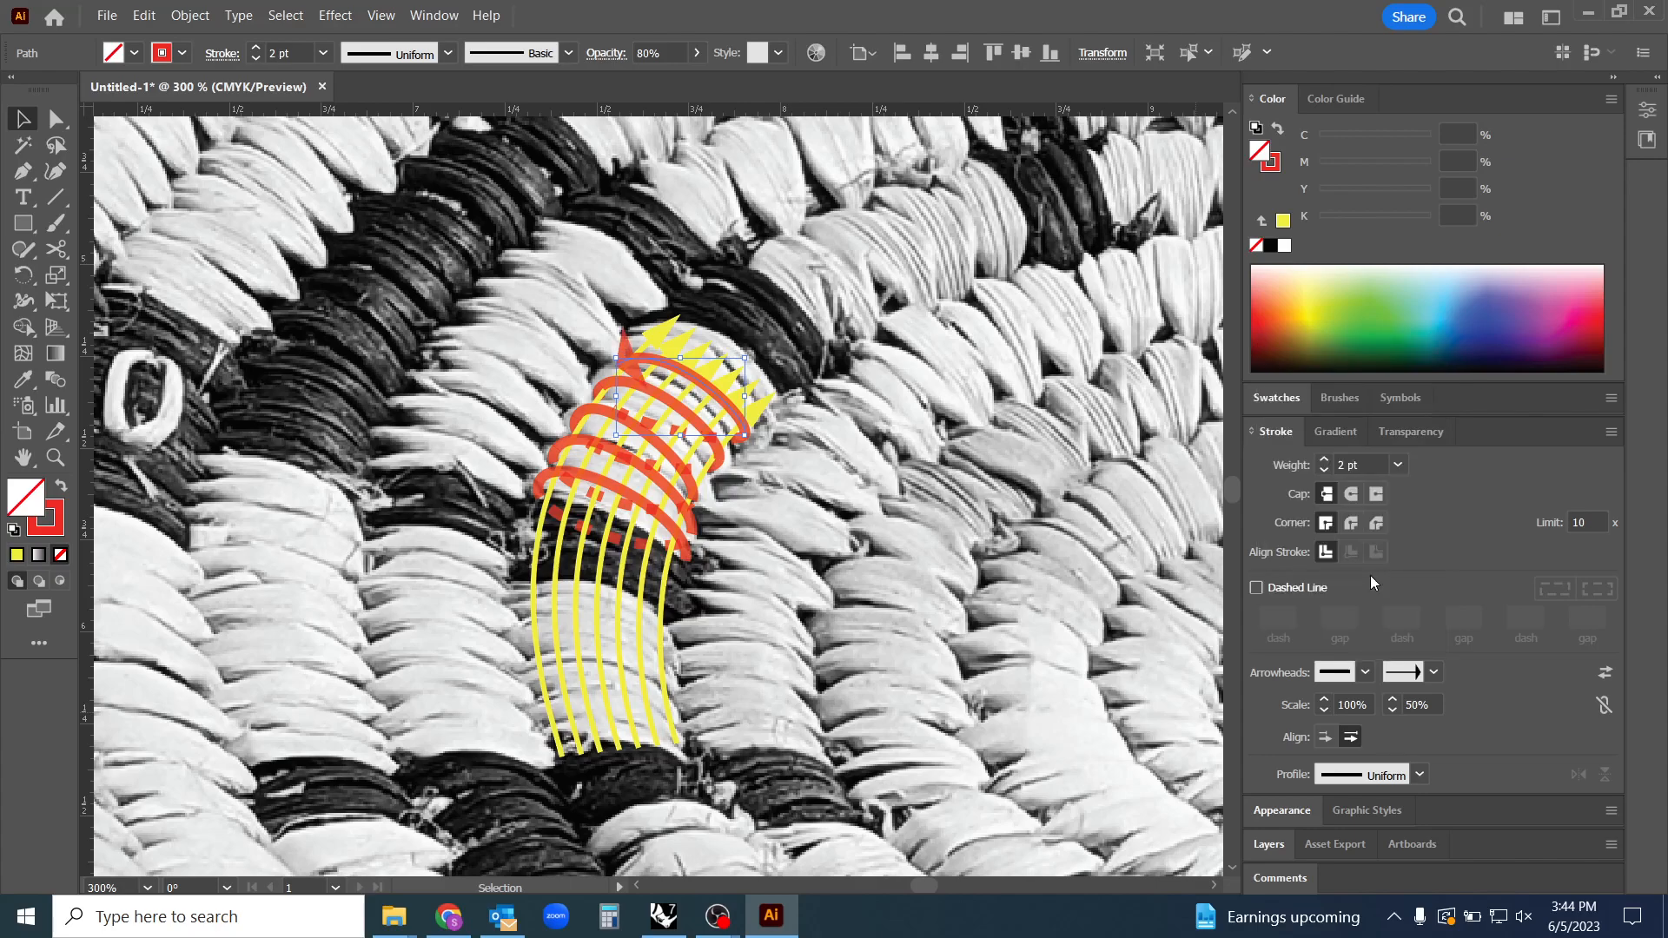
left_click(1432, 672)
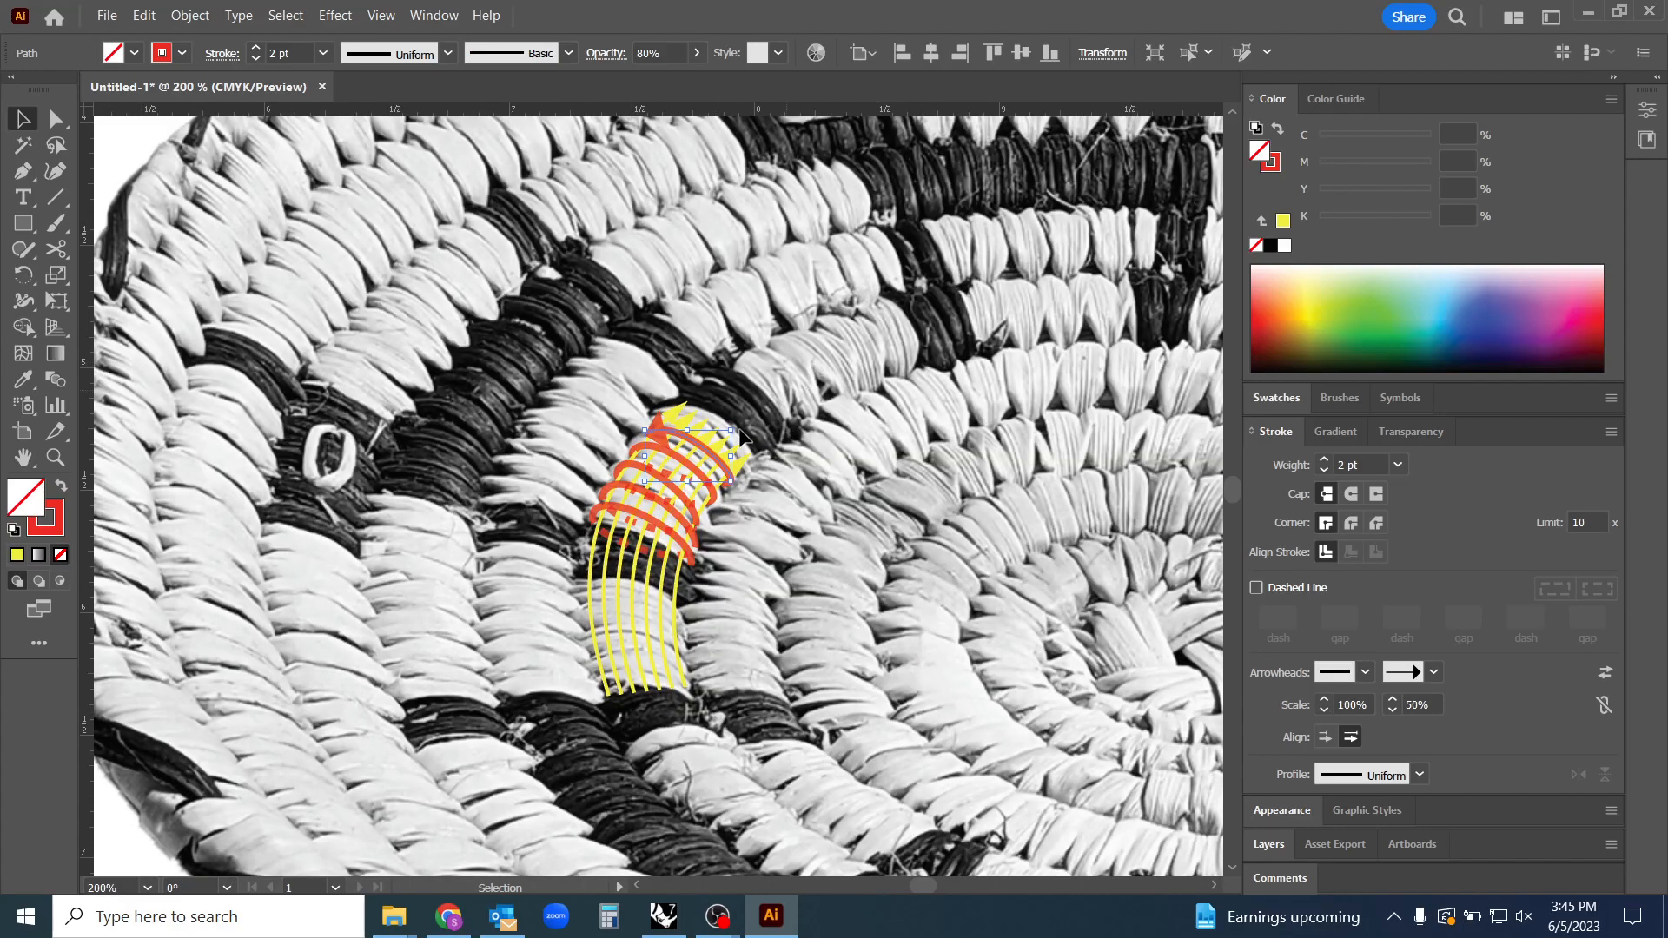
mouse_move(1042, 350)
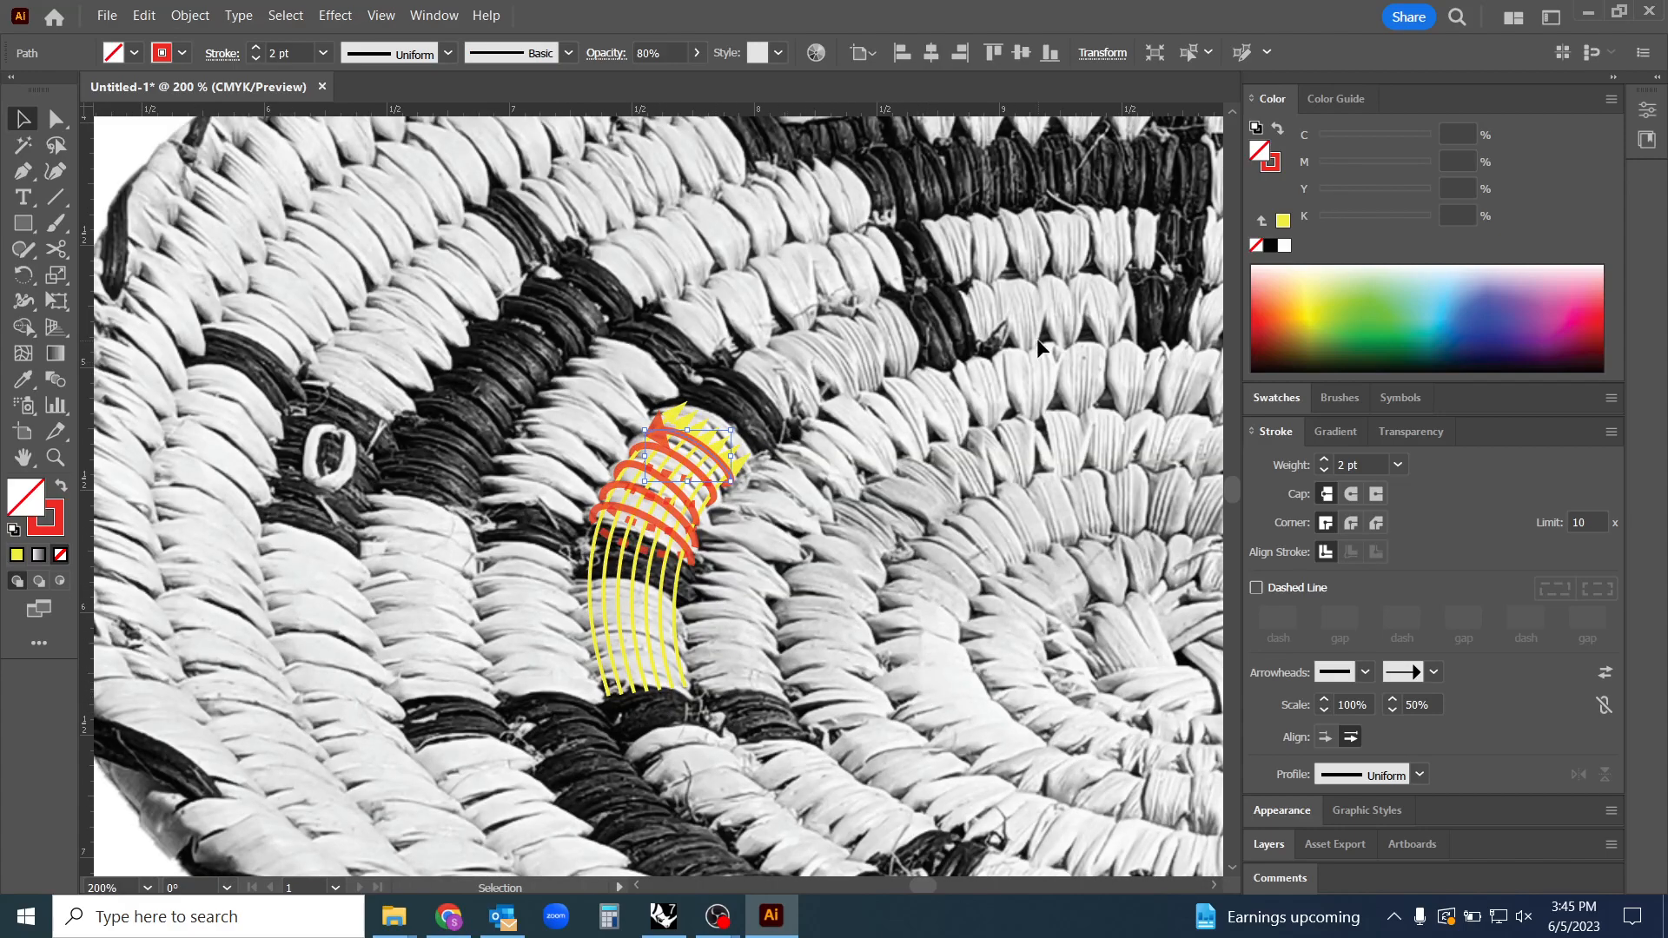
mouse_move(905, 464)
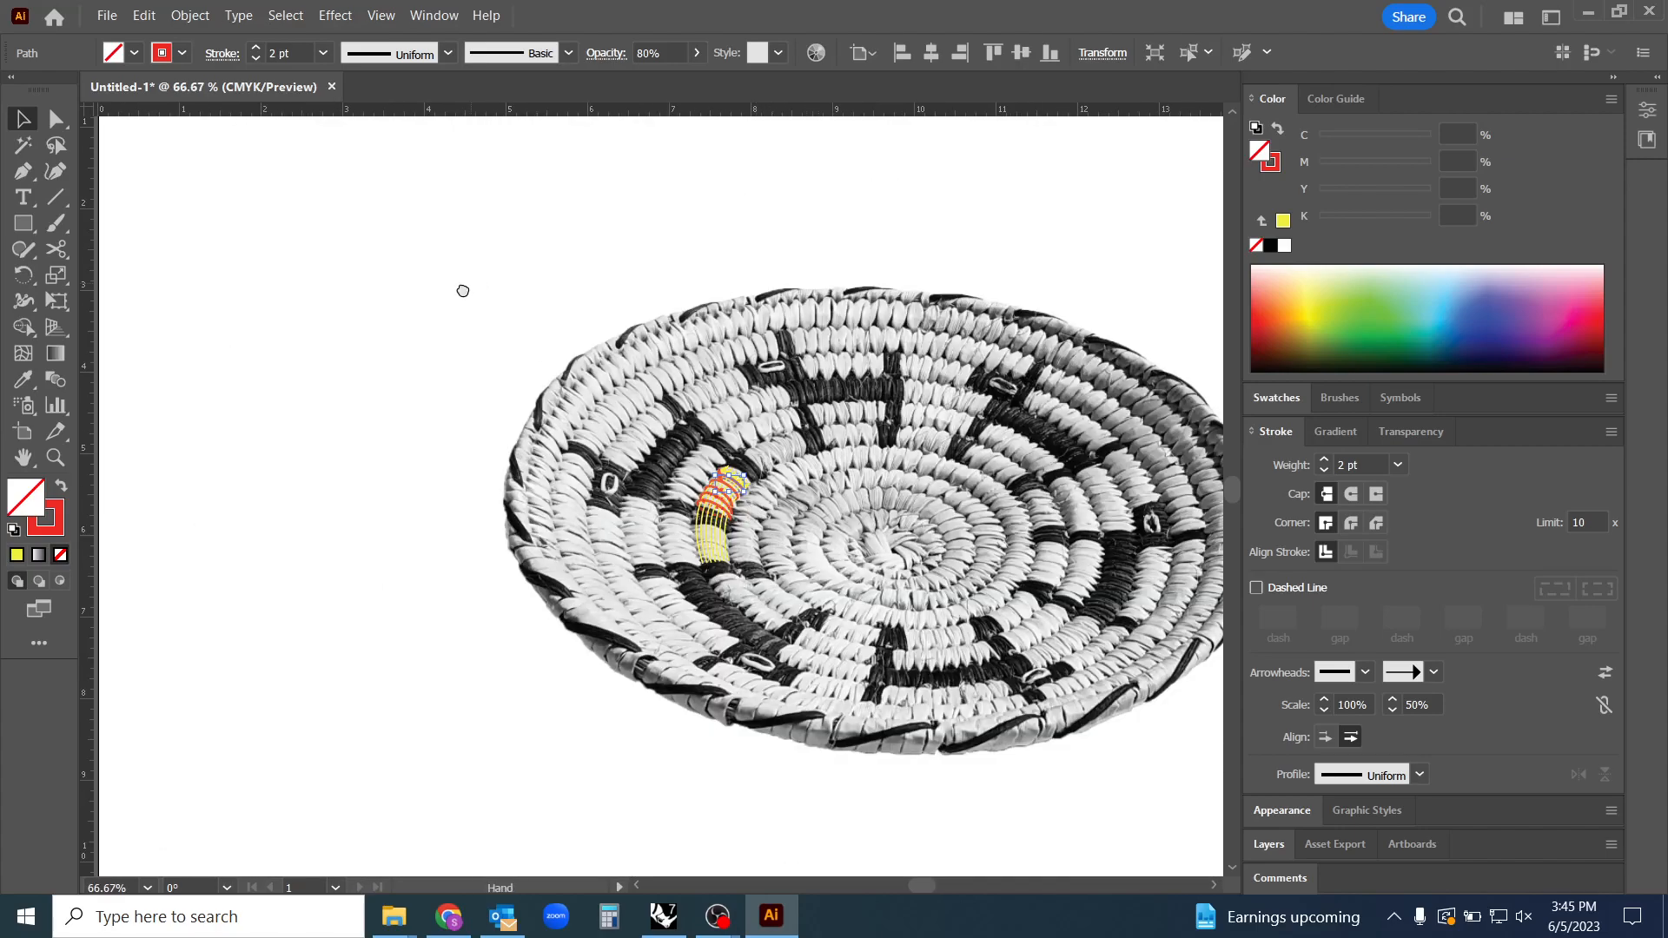
Open the File menu for the basket drawing
left_click(116, 14)
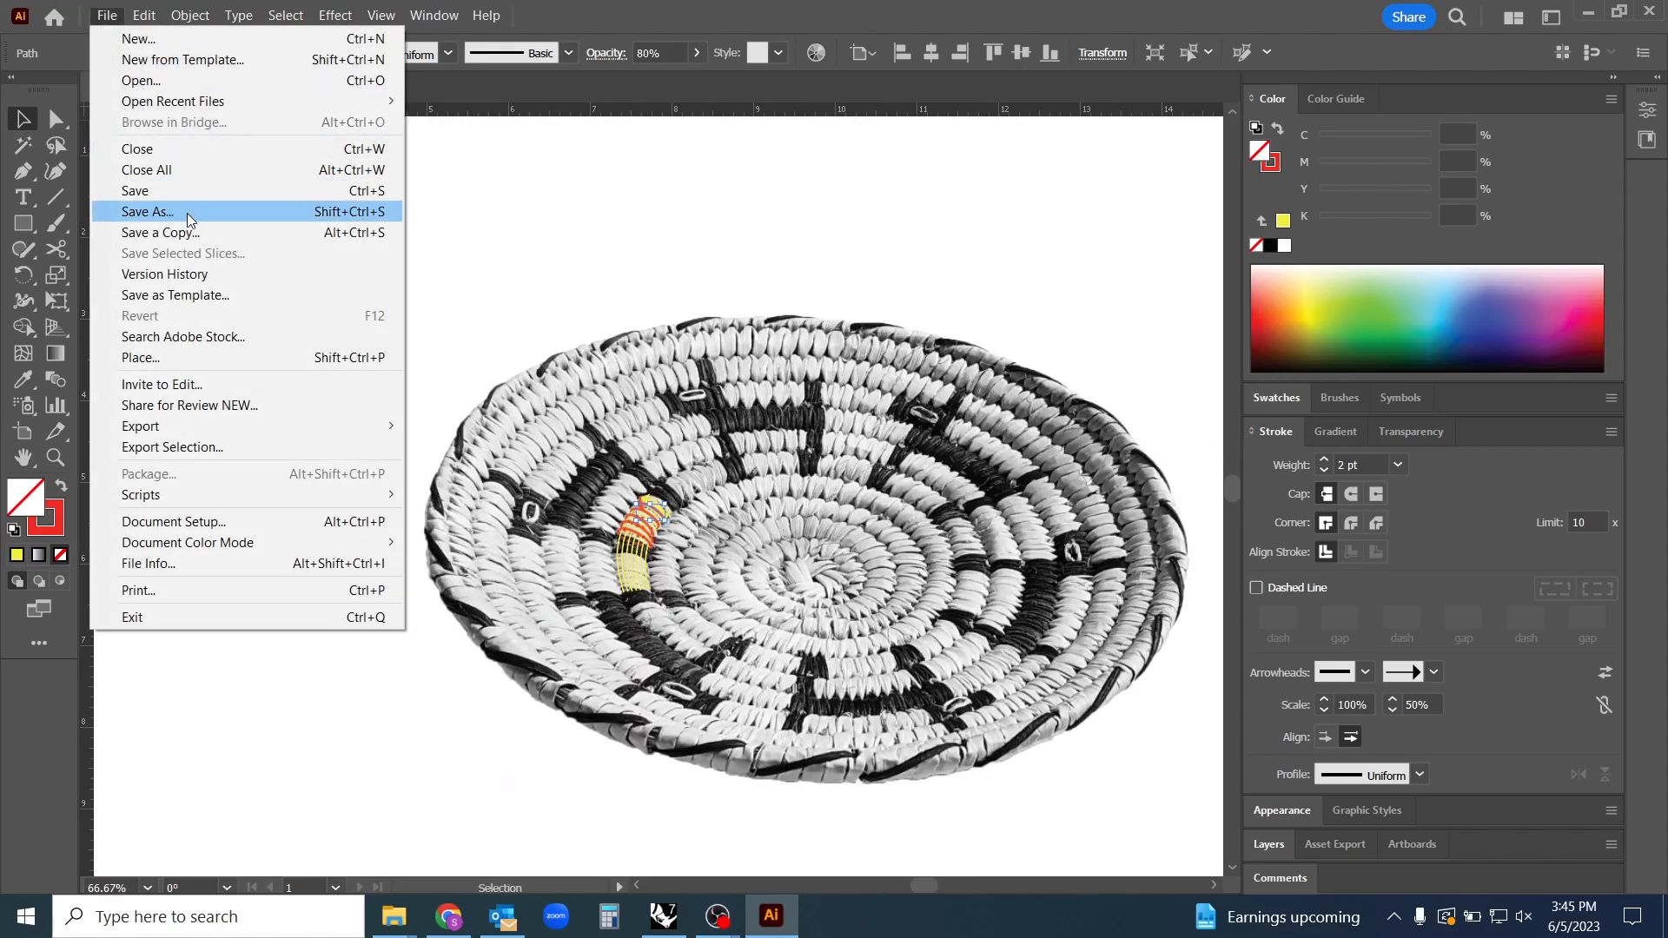
In Save As, create a 230605_Illustrtor folder inside Lectures + Tutorials
left_click(147, 212)
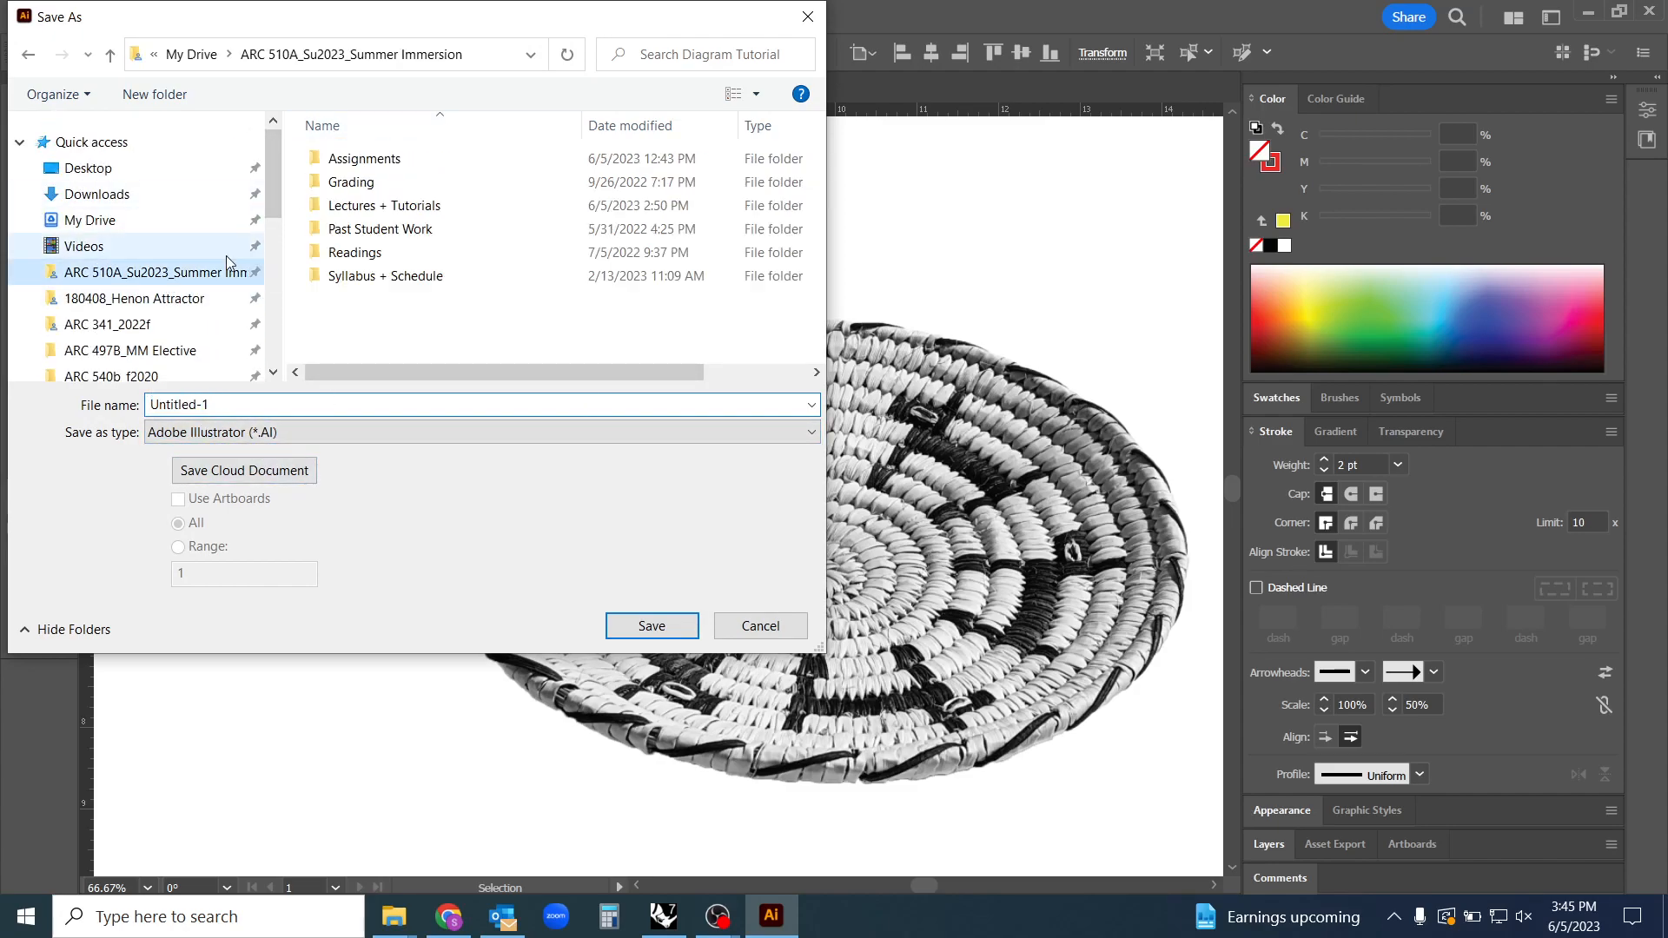
double_click(383, 205)
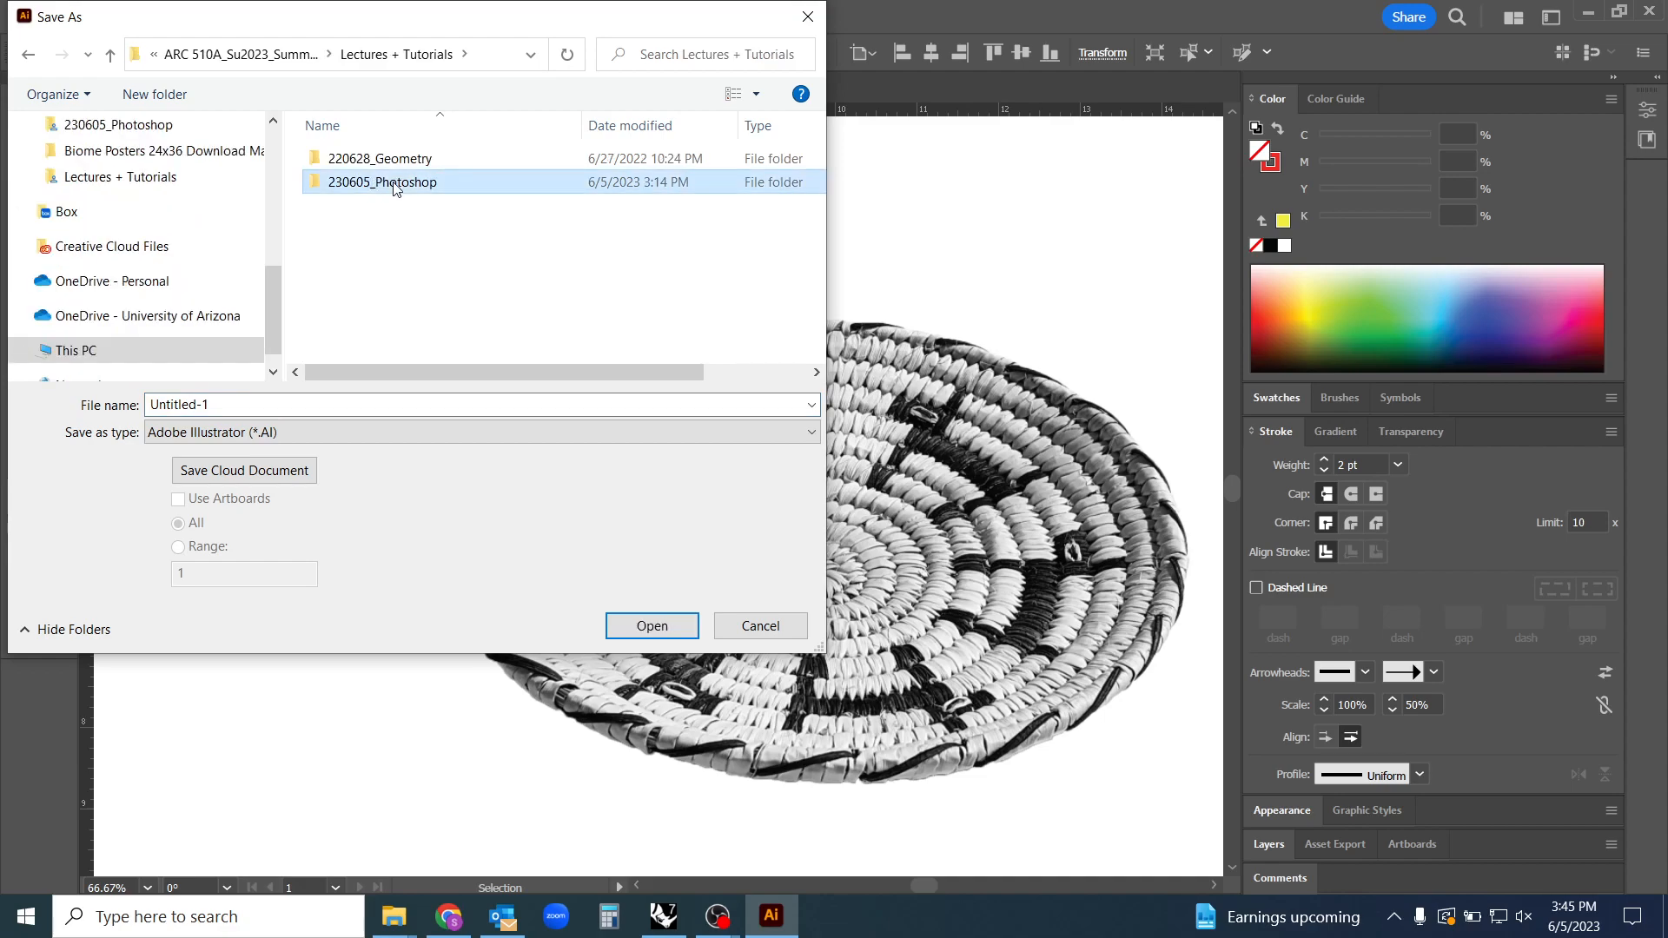
left_click(153, 94)
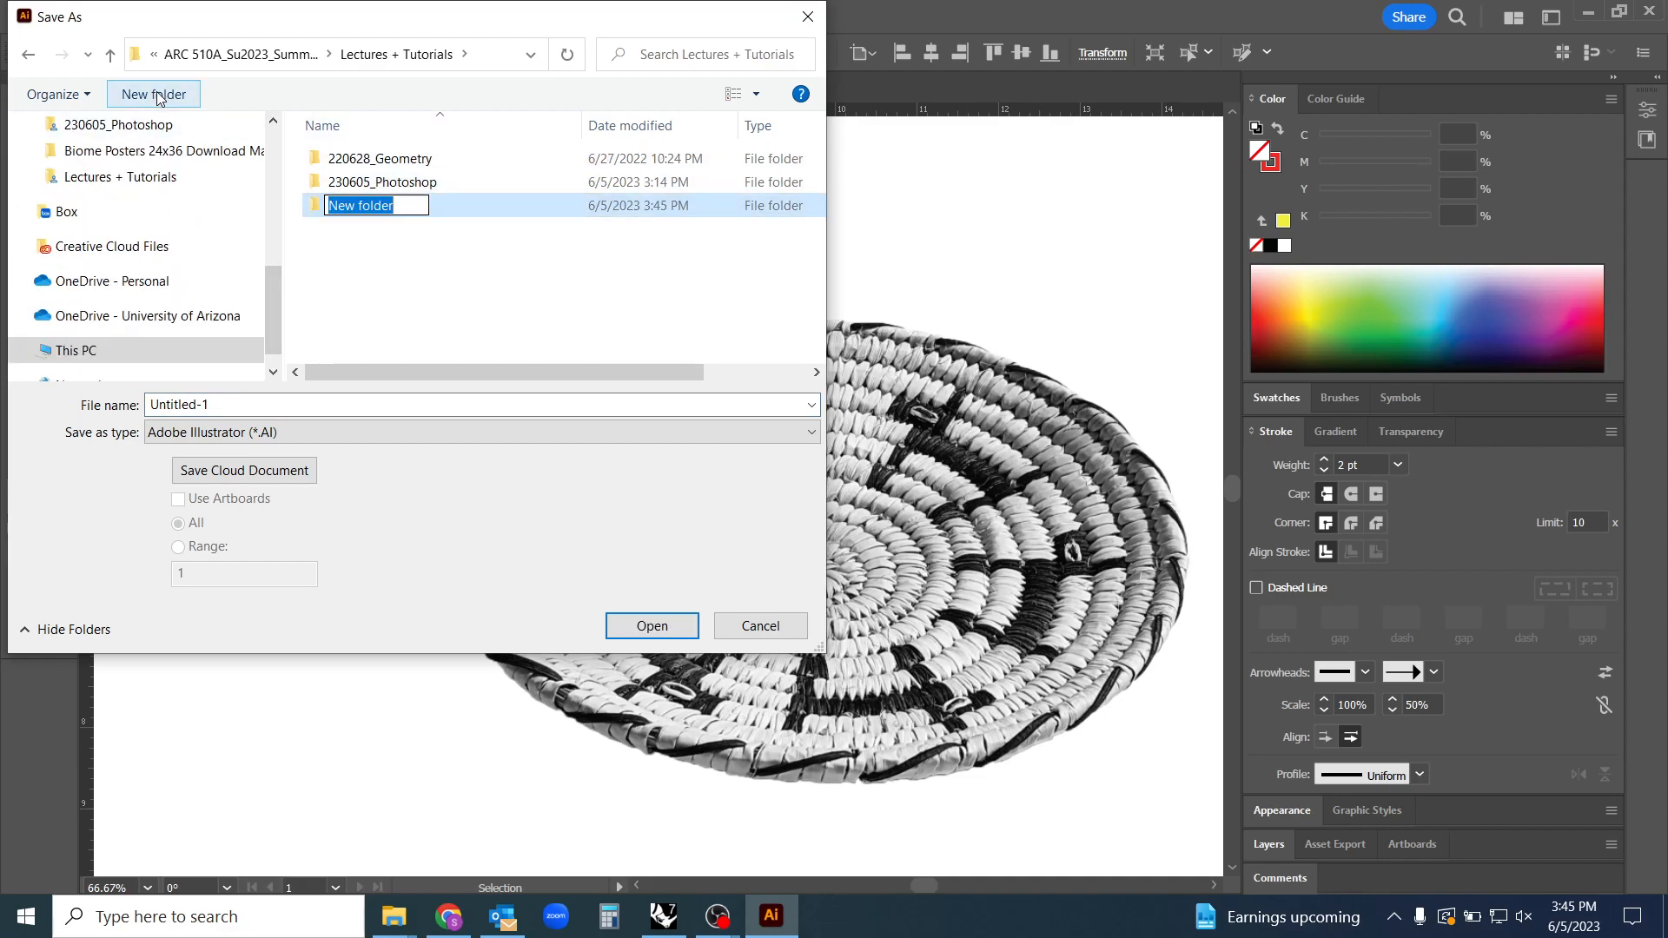
type("230605_Illustrtor")
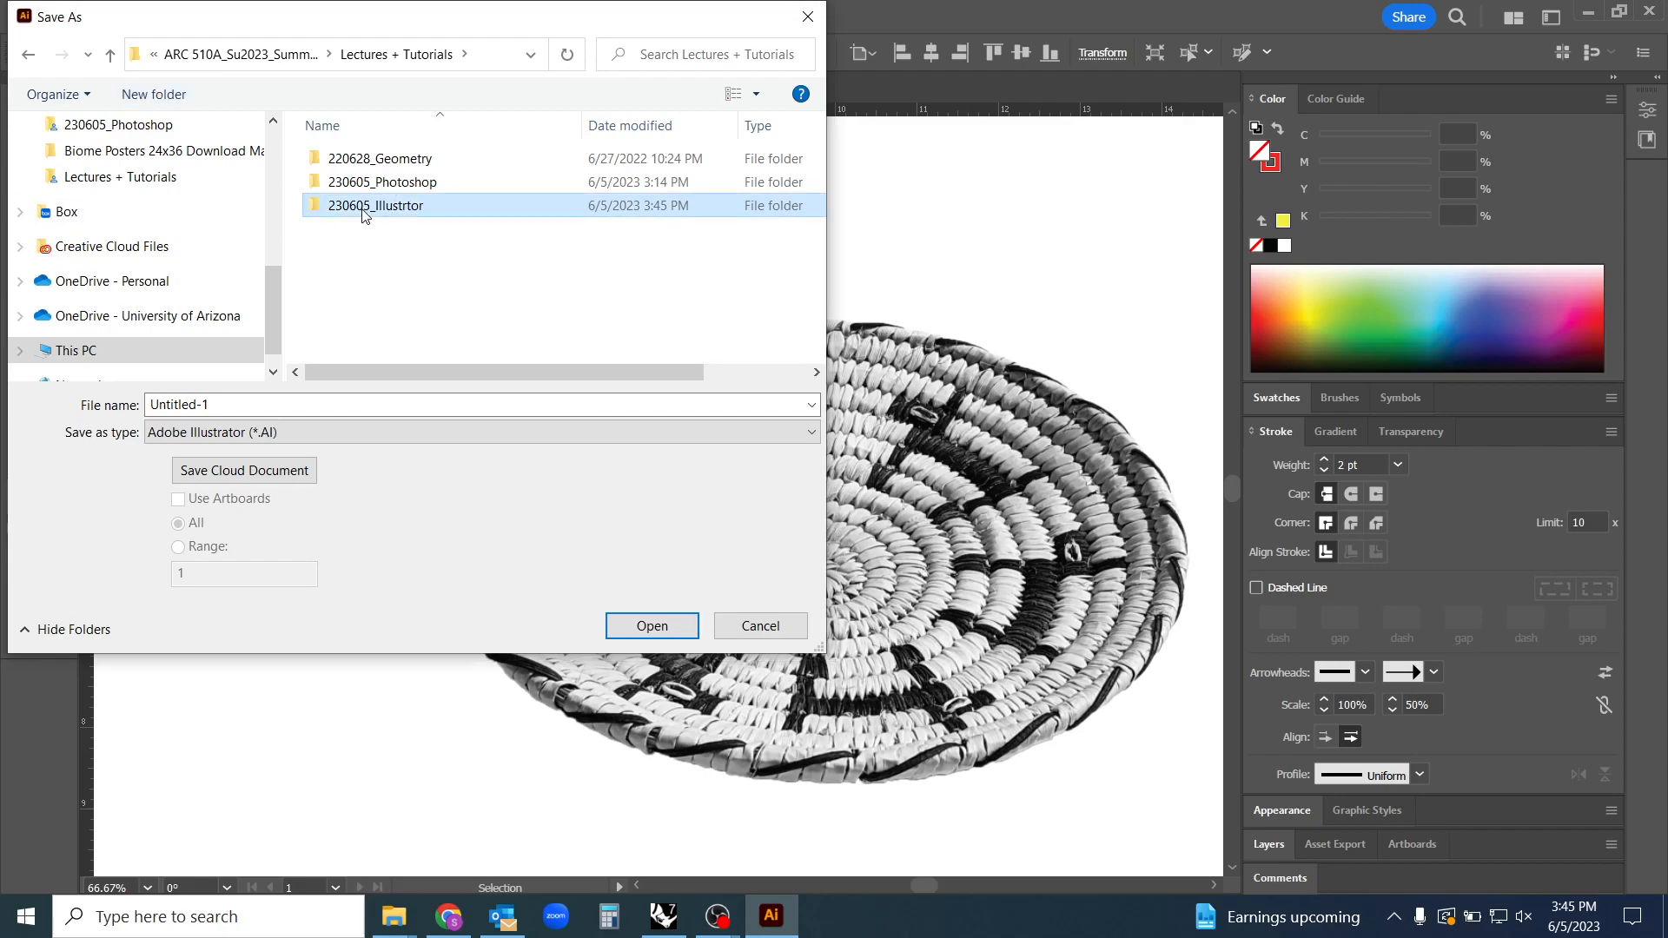
Save the drawing as Weaving Diagram.ai inside the new folder
double_click(372, 205)
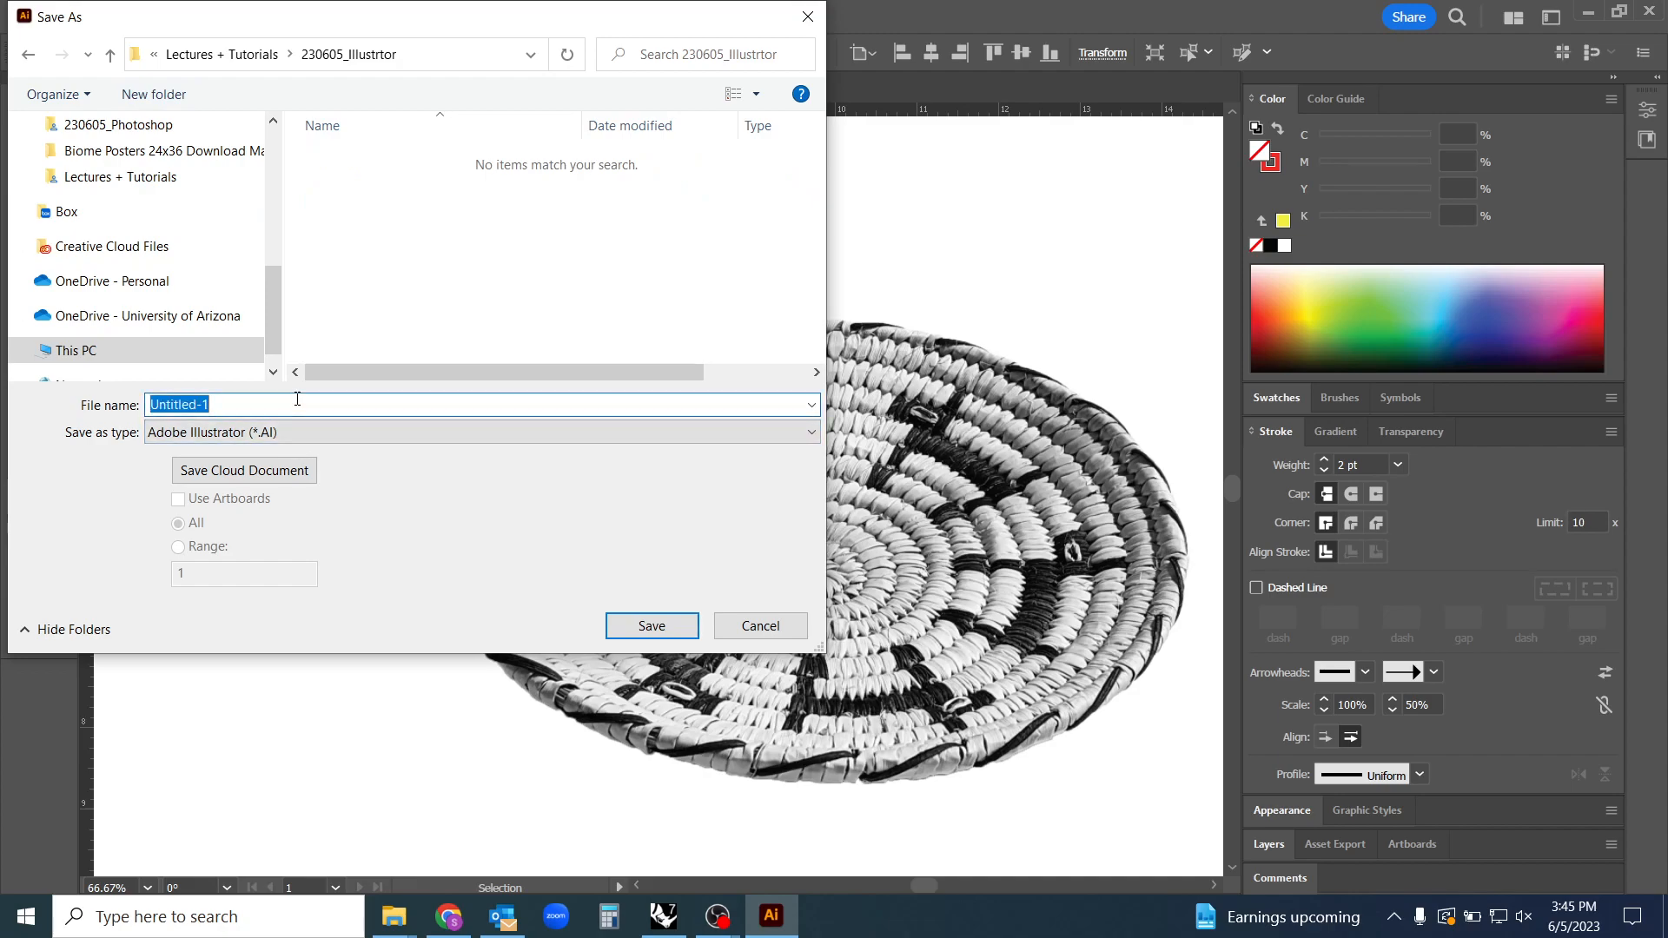
type("Weaving Diagr")
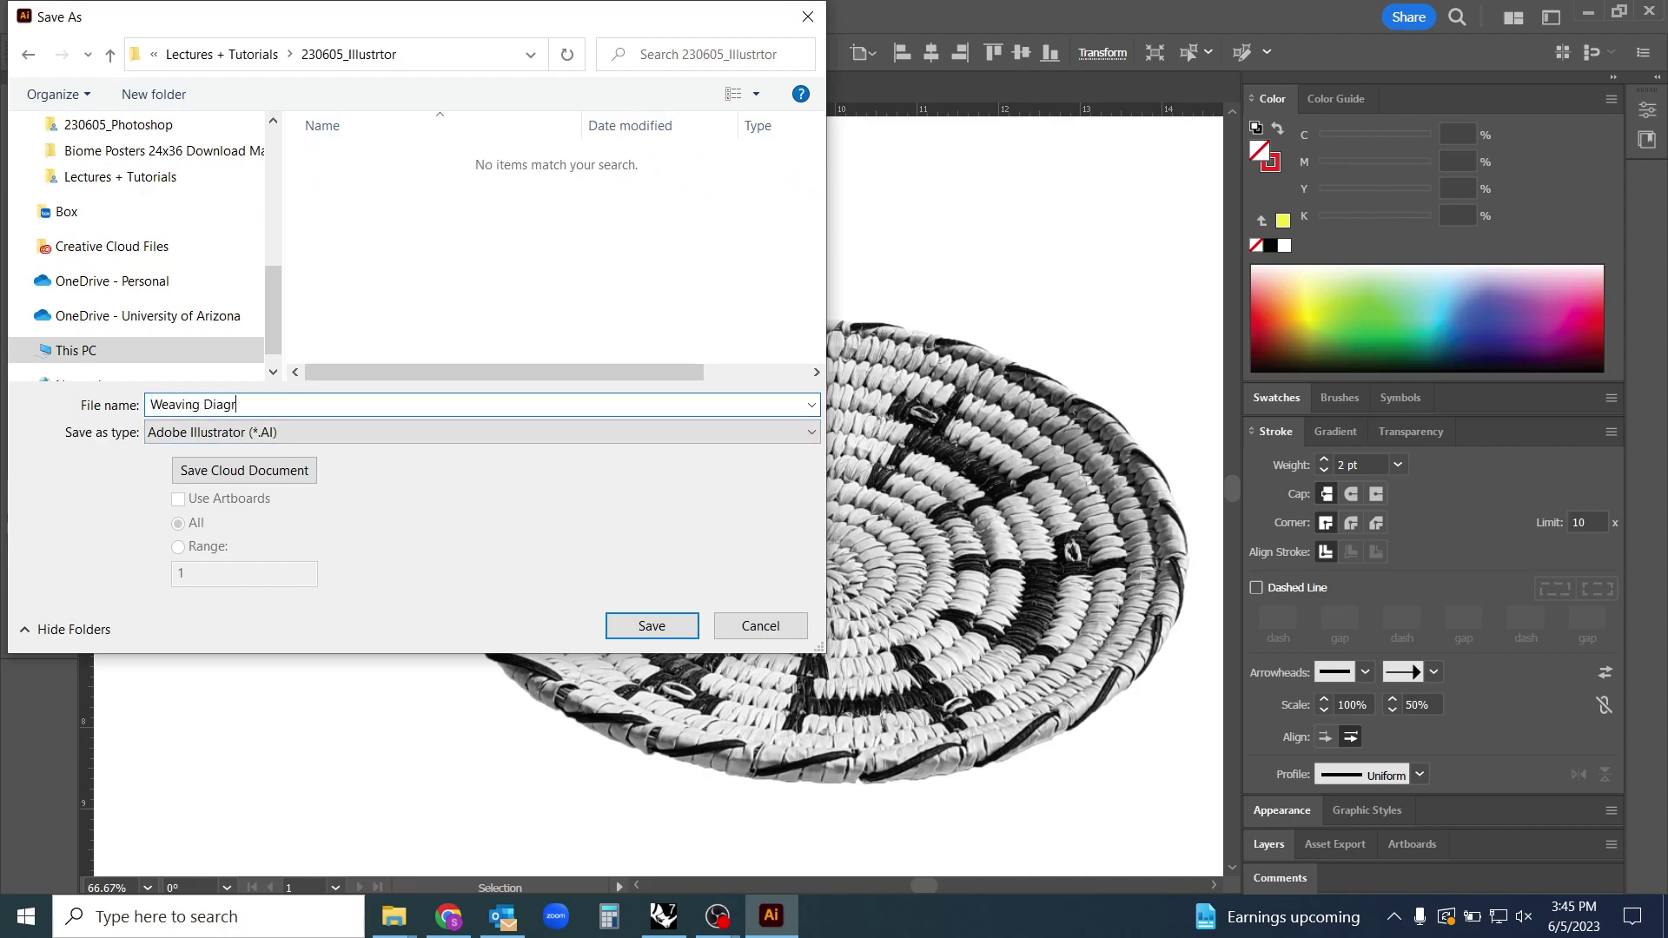
left_click(761, 626)
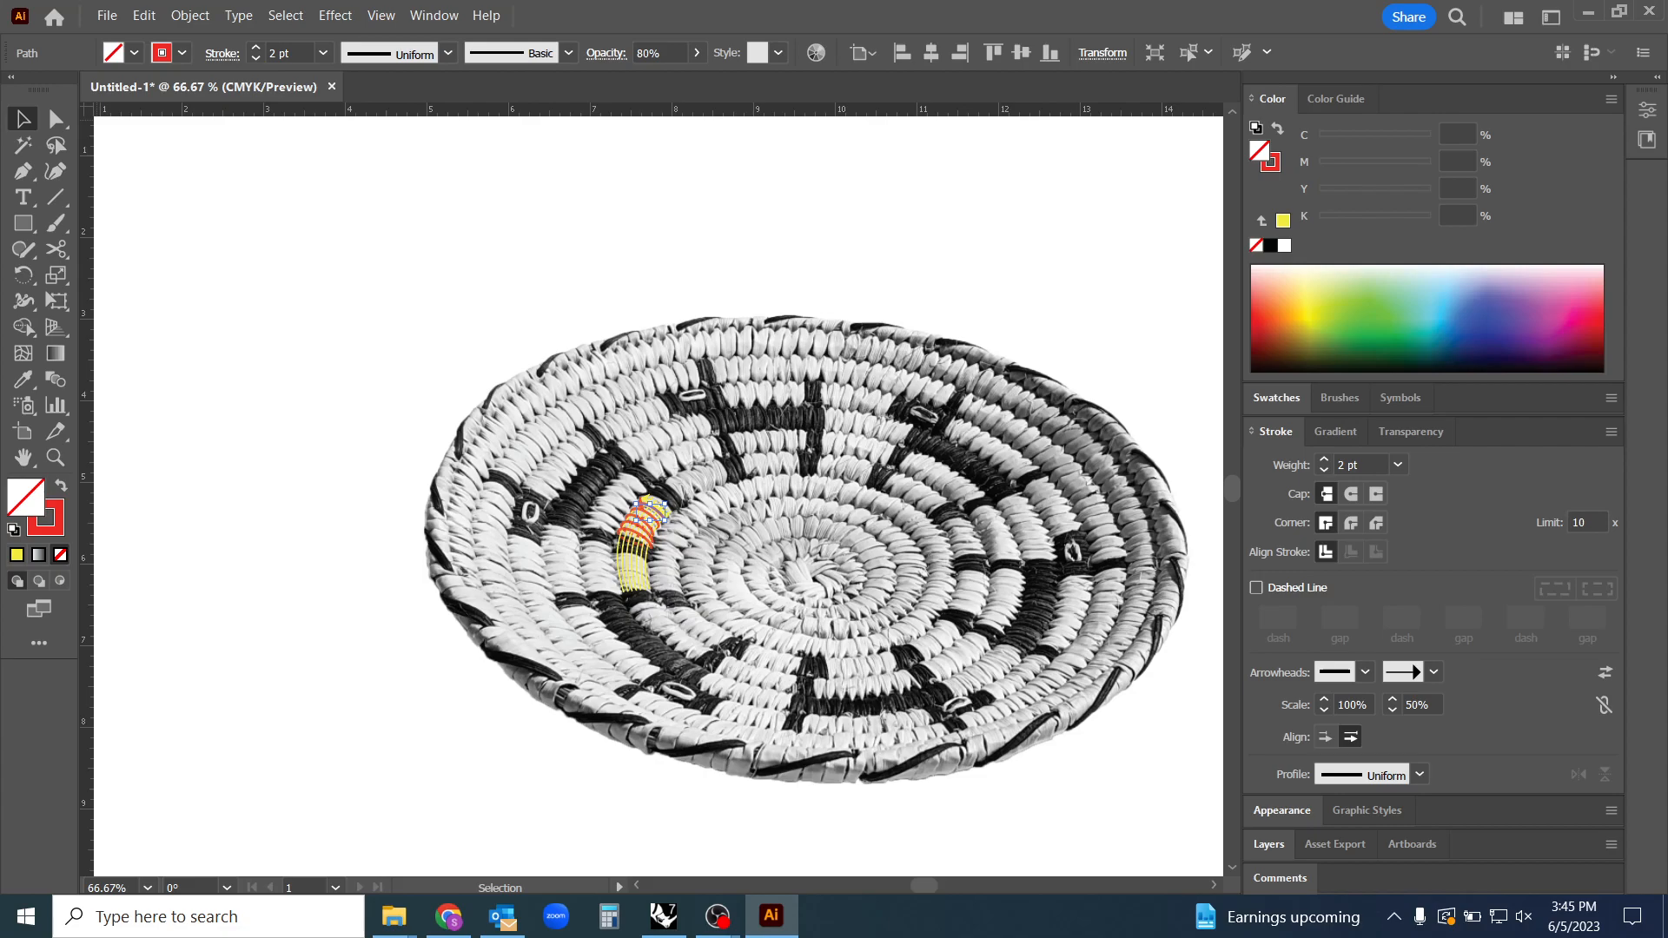
mouse_move(953, 767)
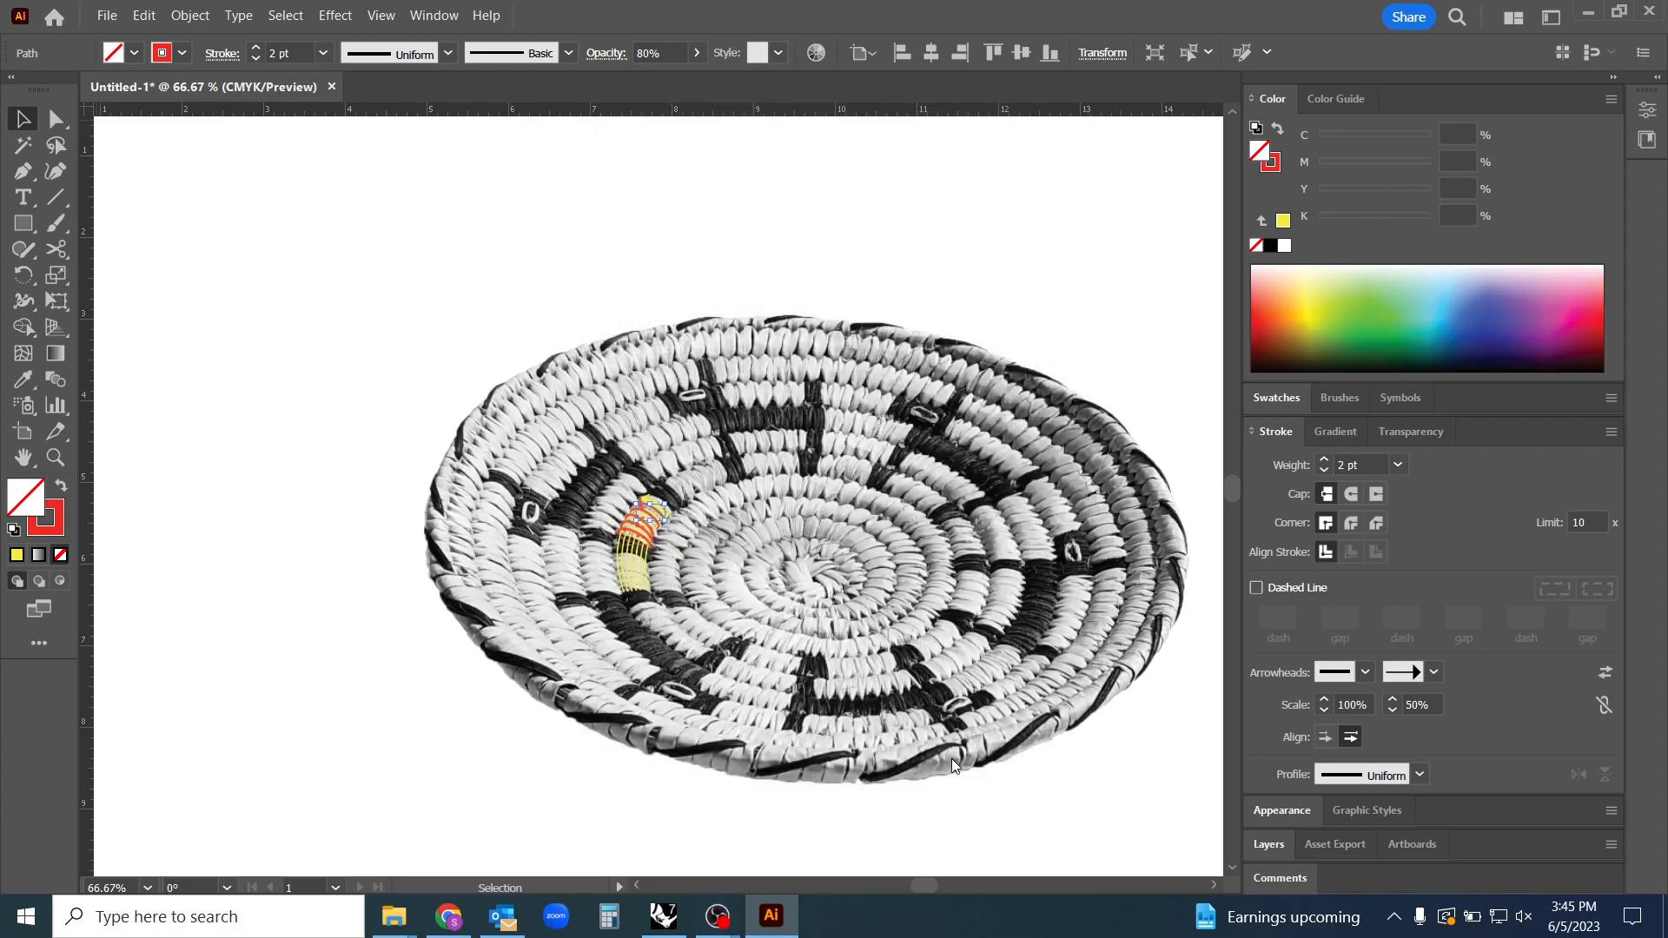
key("Ctrl+s")
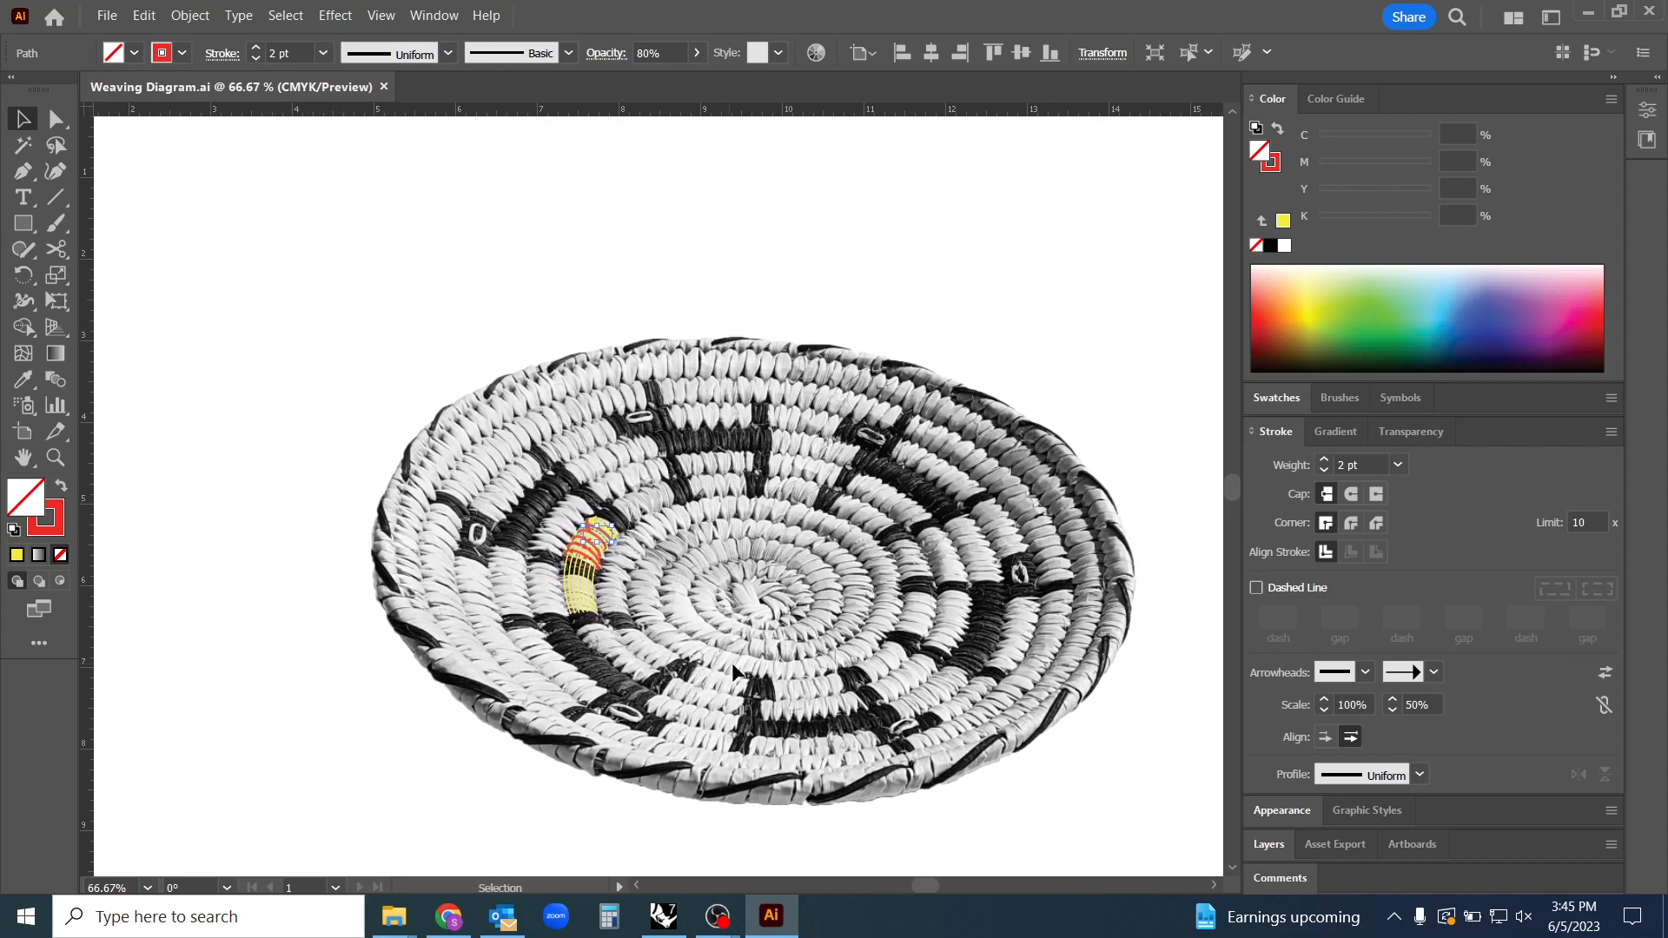
Save Weaving Diagram as a PDF and confirm it sits beside the .ai file
left_click(109, 16)
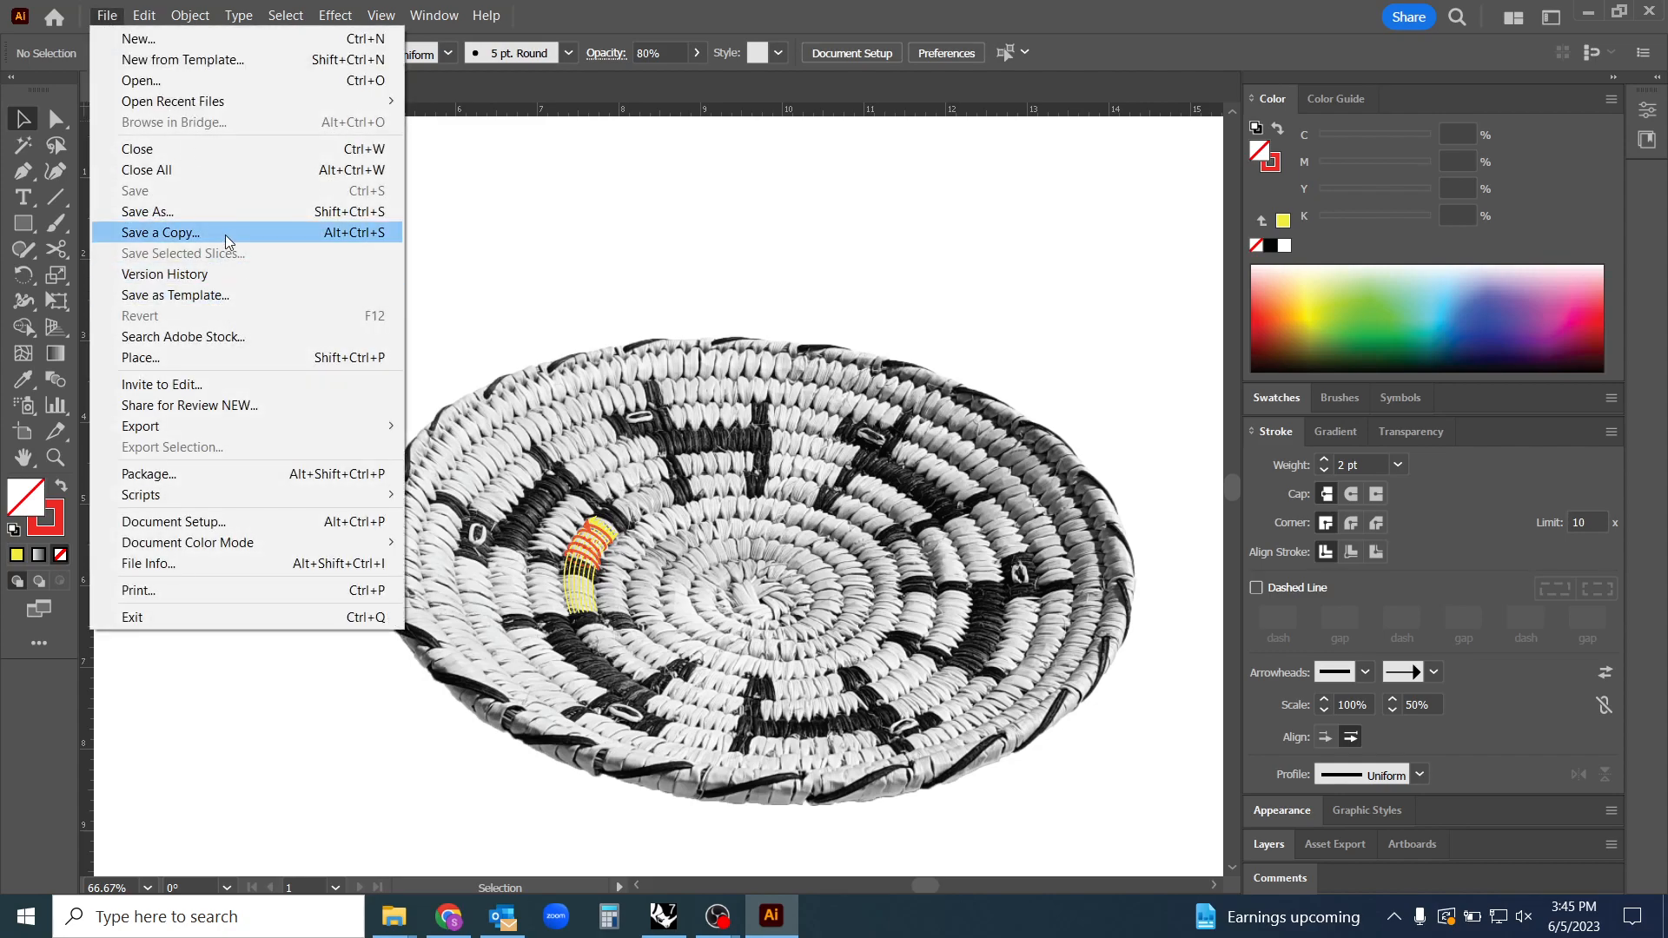
mouse_move(140, 495)
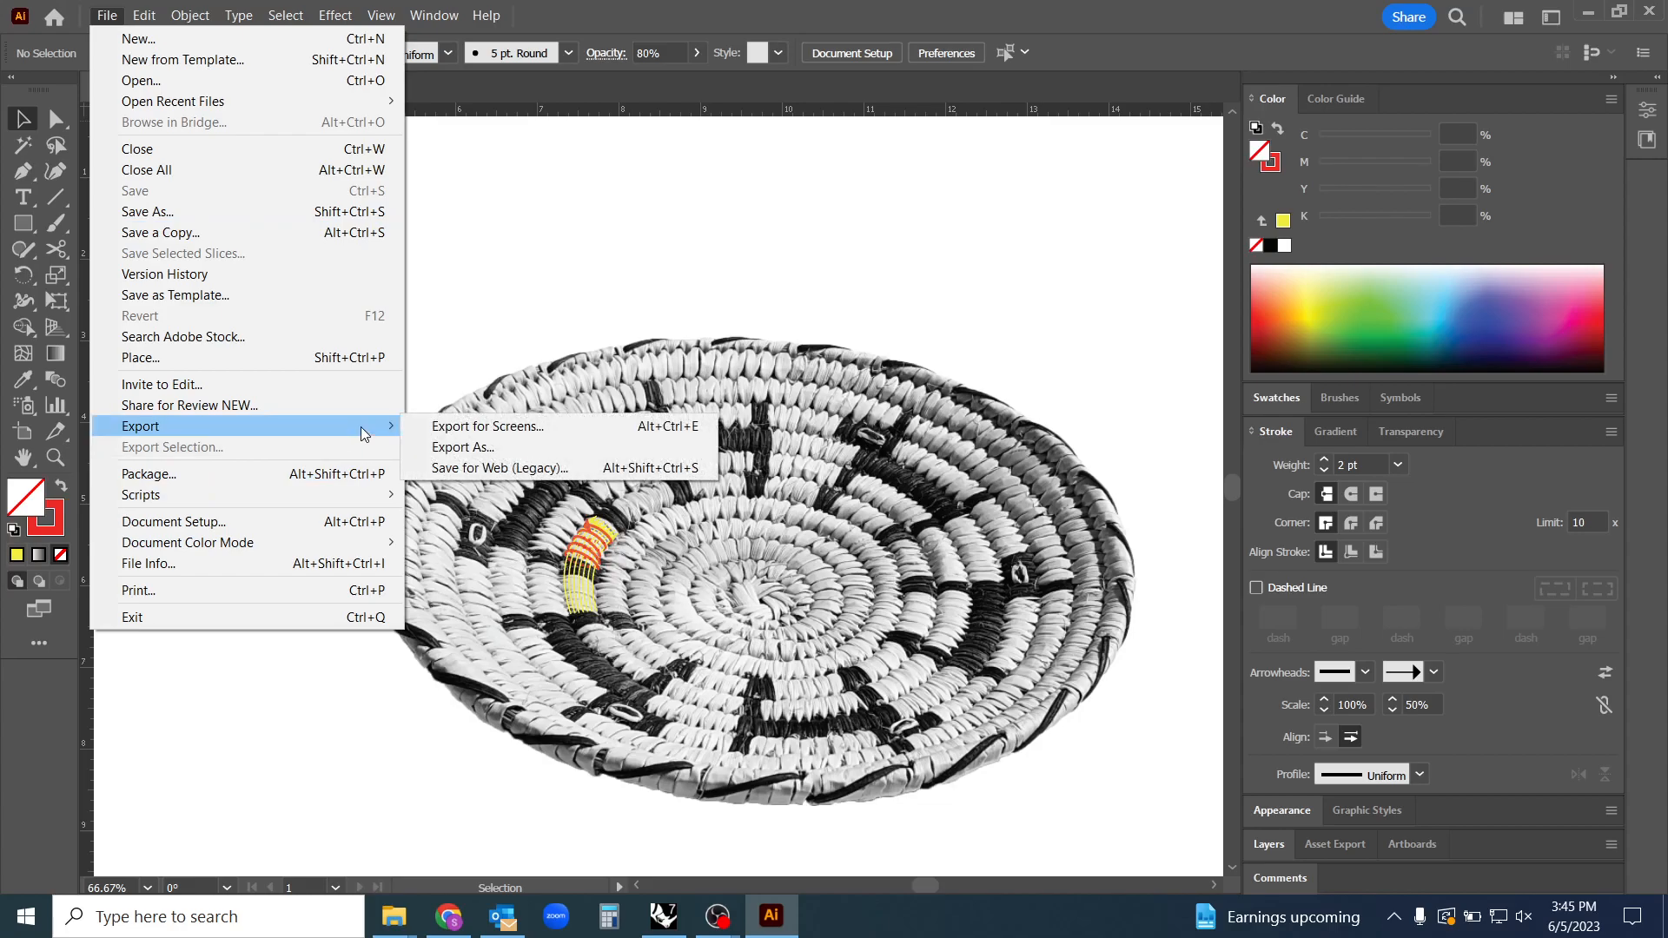
mouse_move(485, 452)
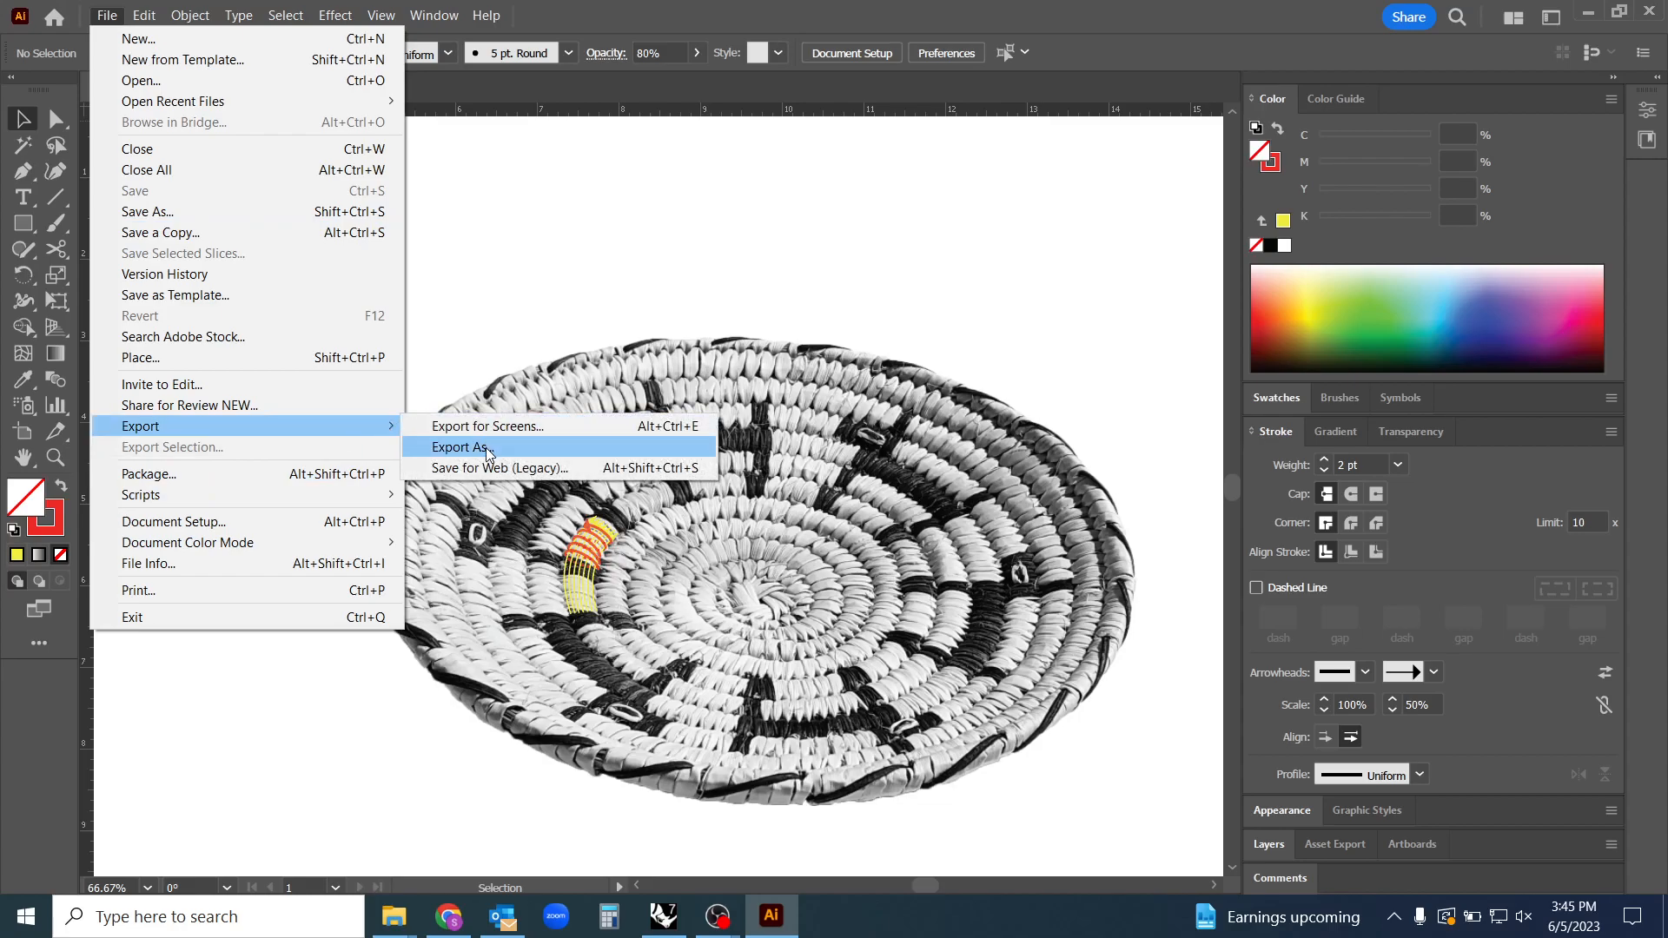
left_click(458, 446)
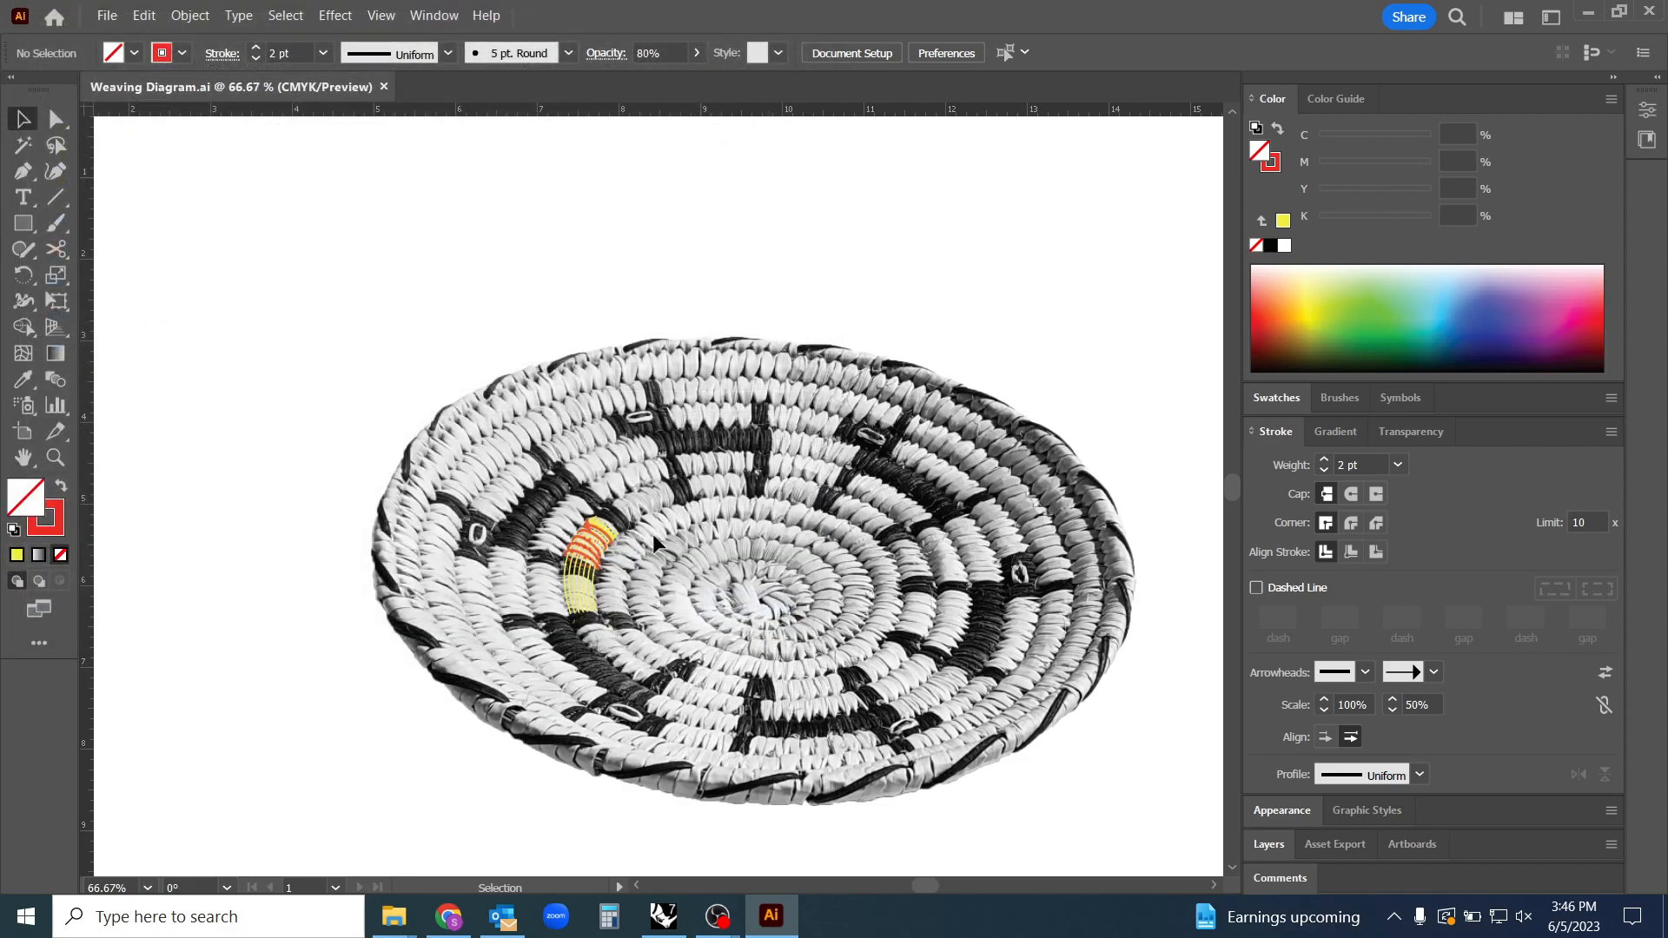
left_click(107, 16)
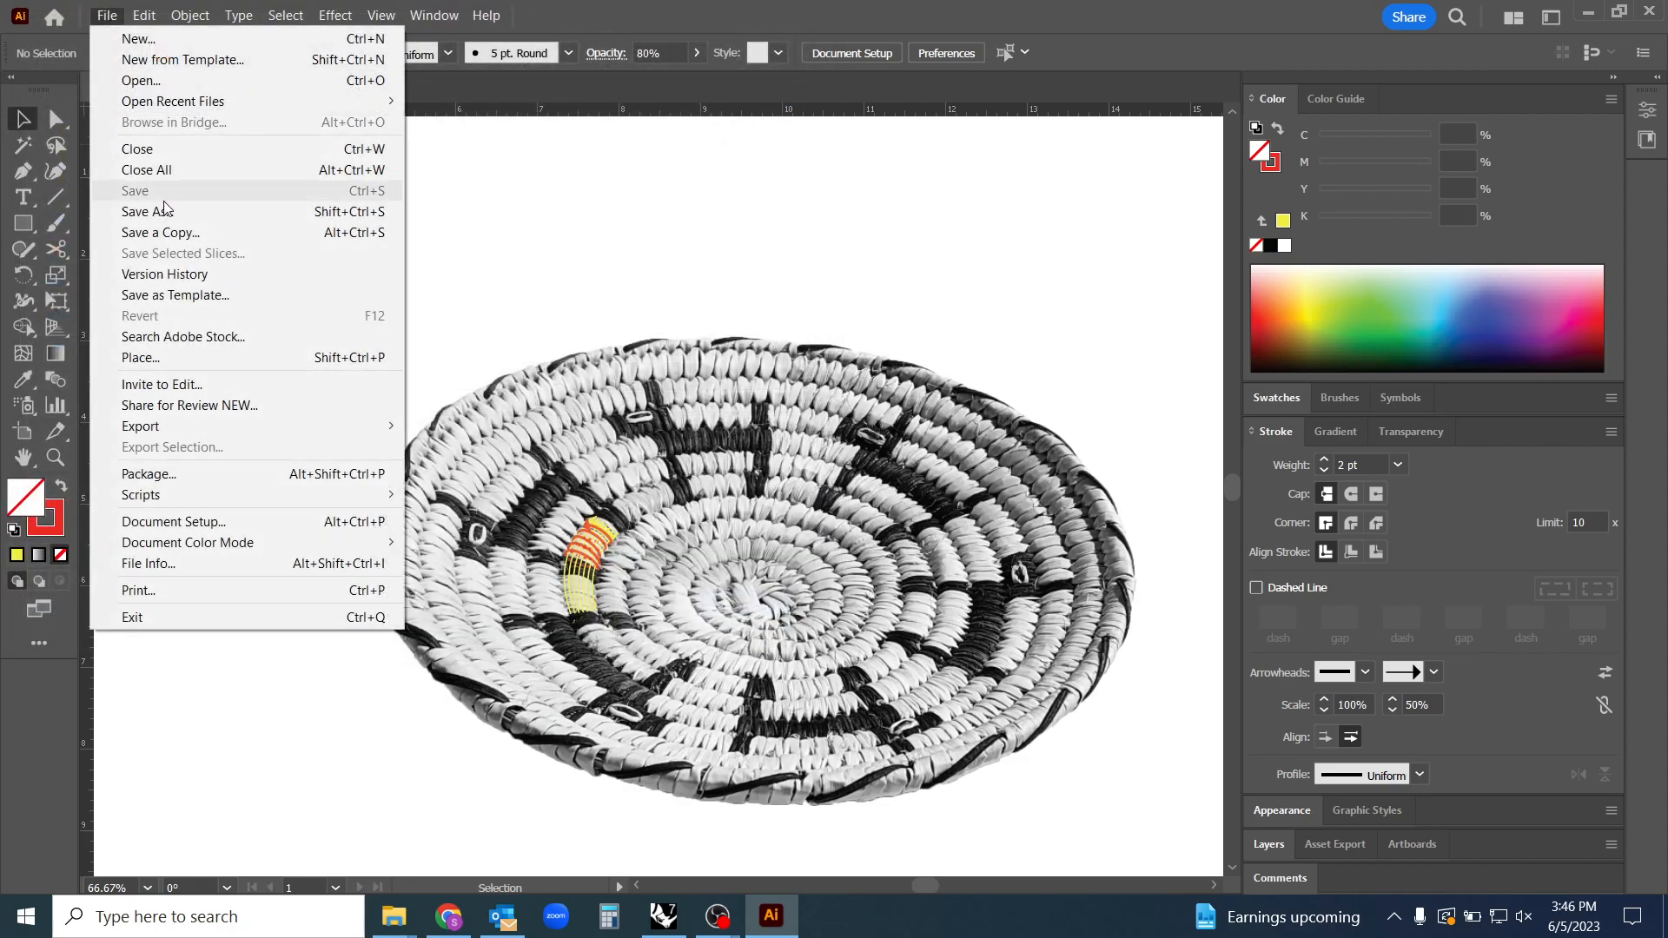
left_click(159, 232)
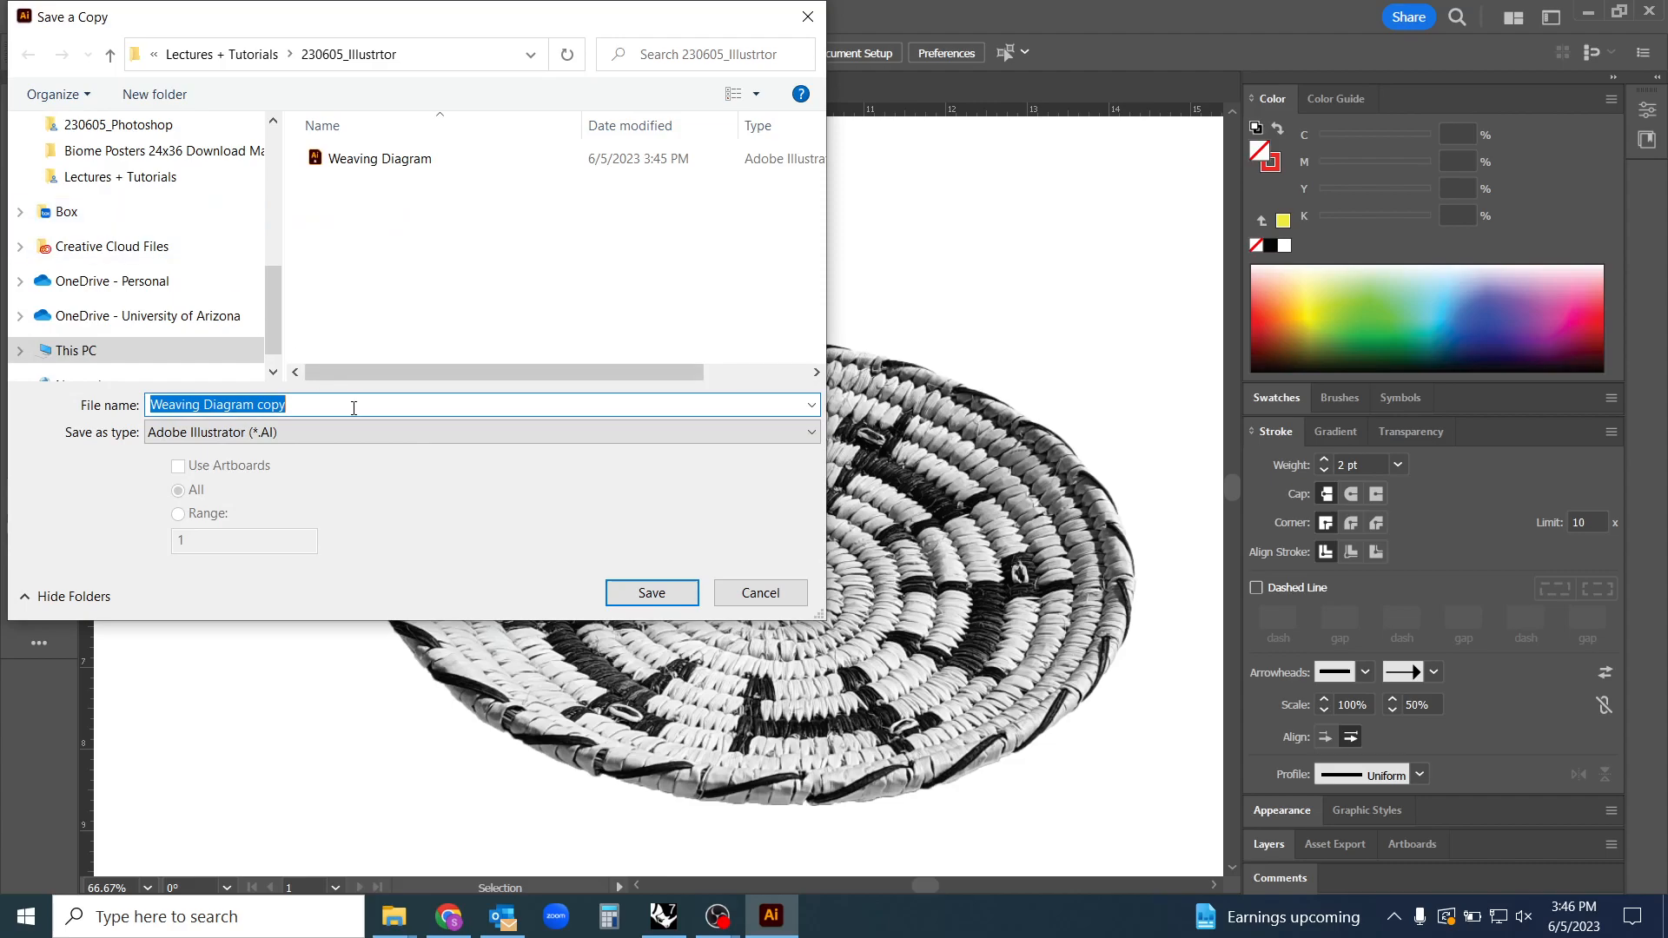
left_click(652, 592)
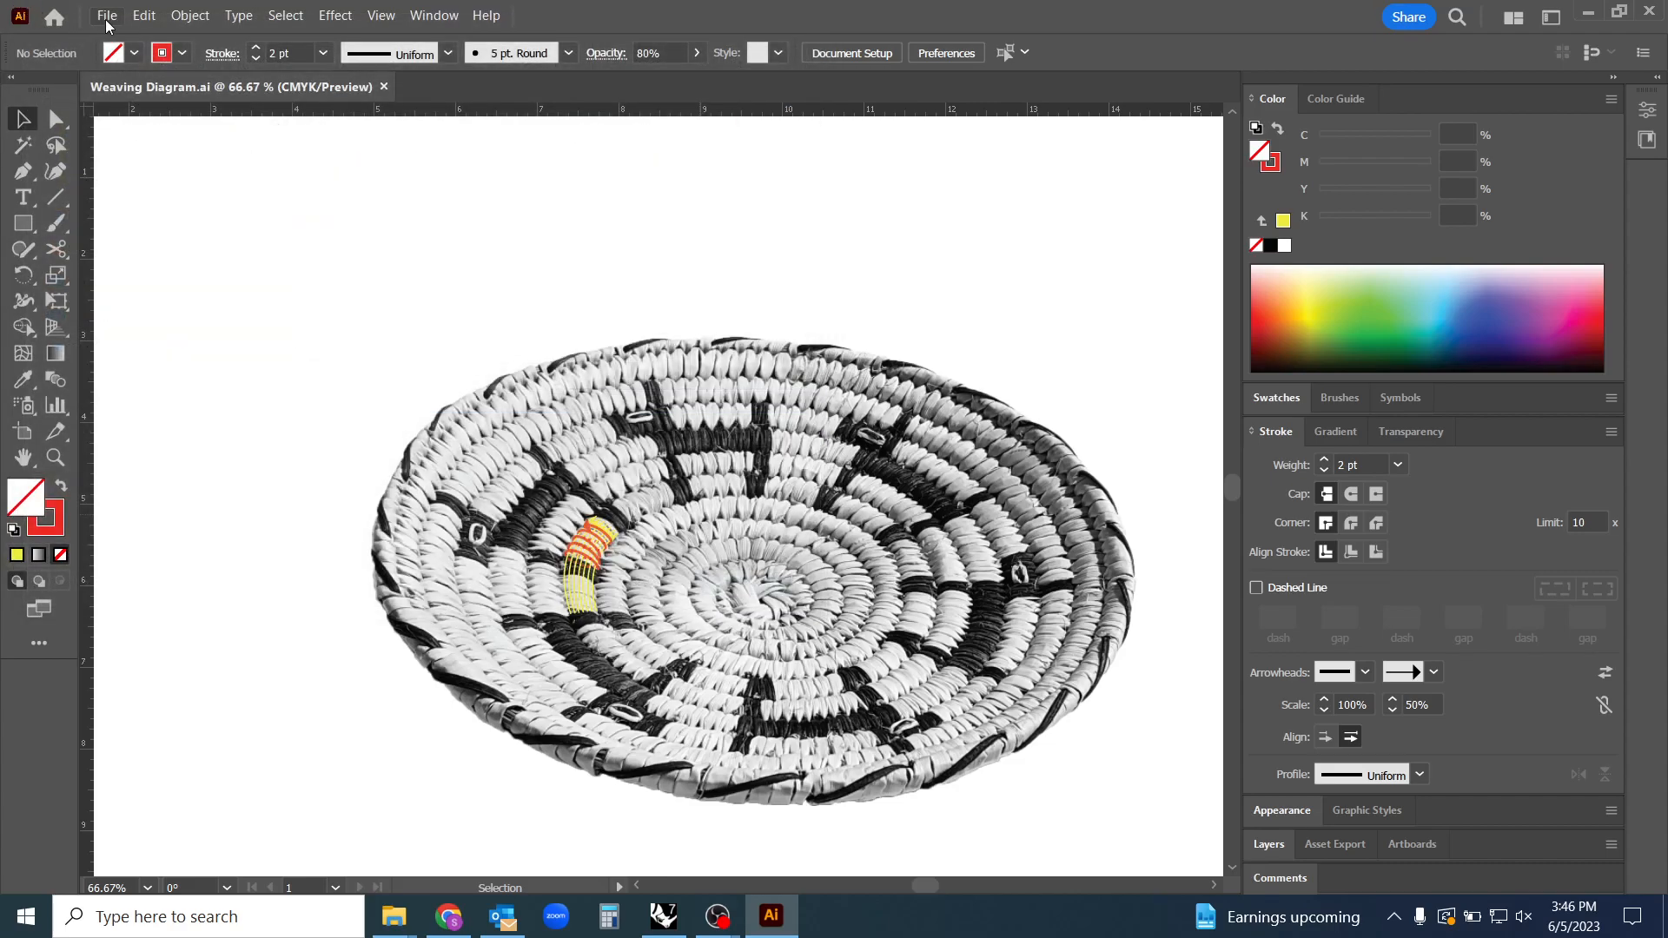
left_click(108, 16)
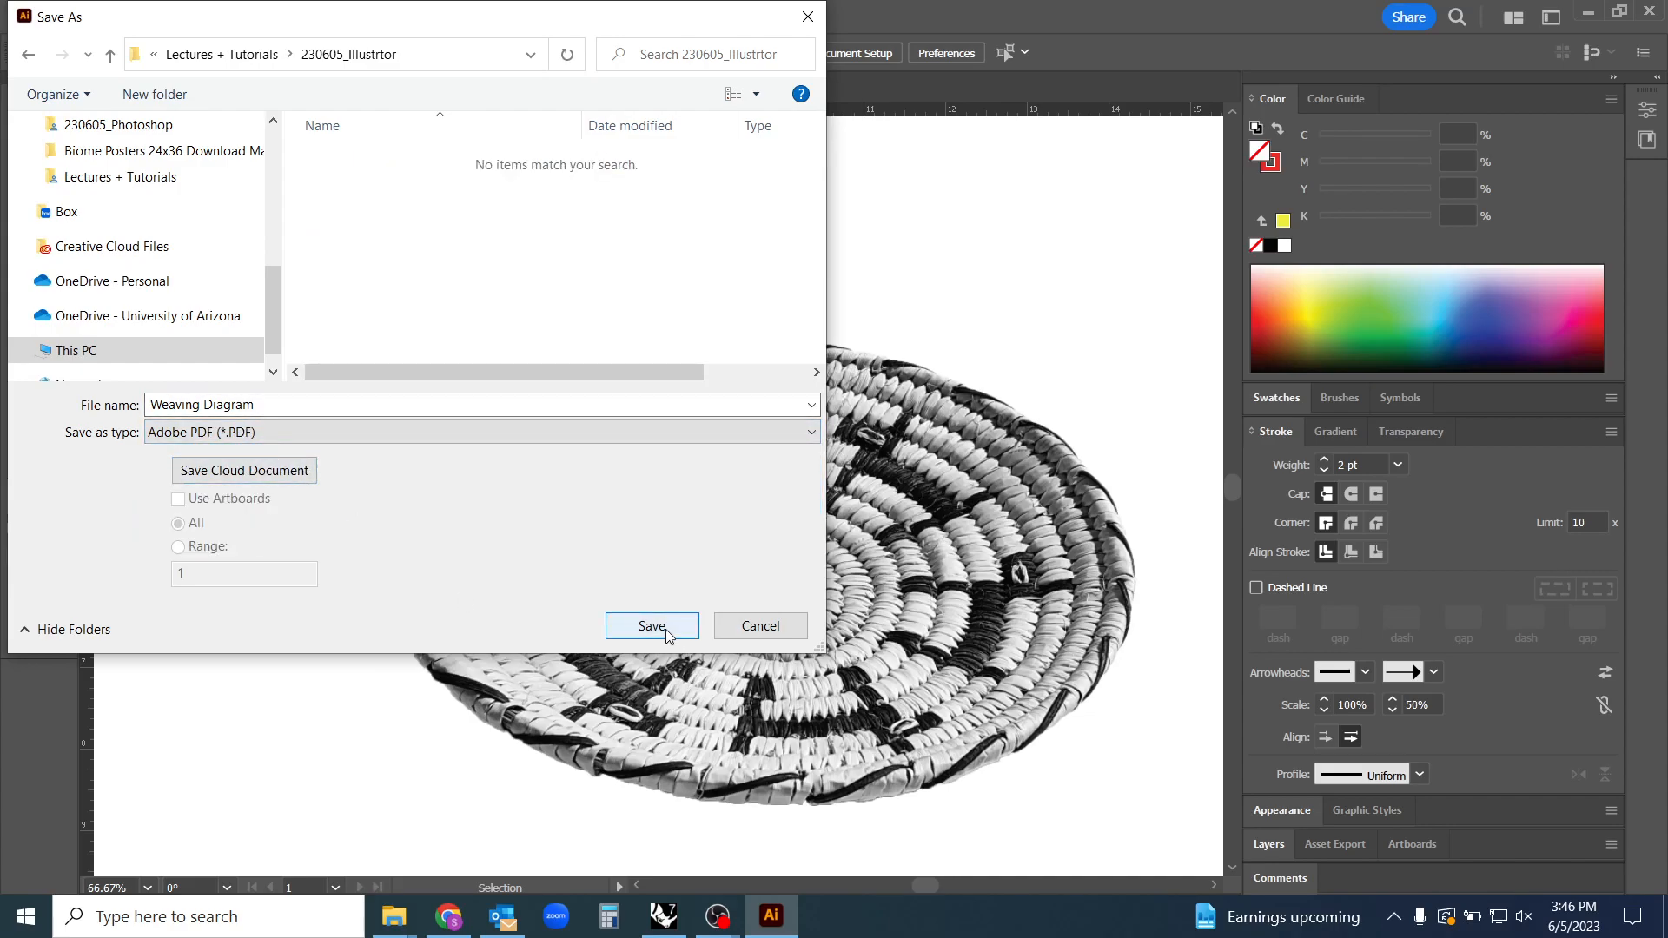
left_click(651, 626)
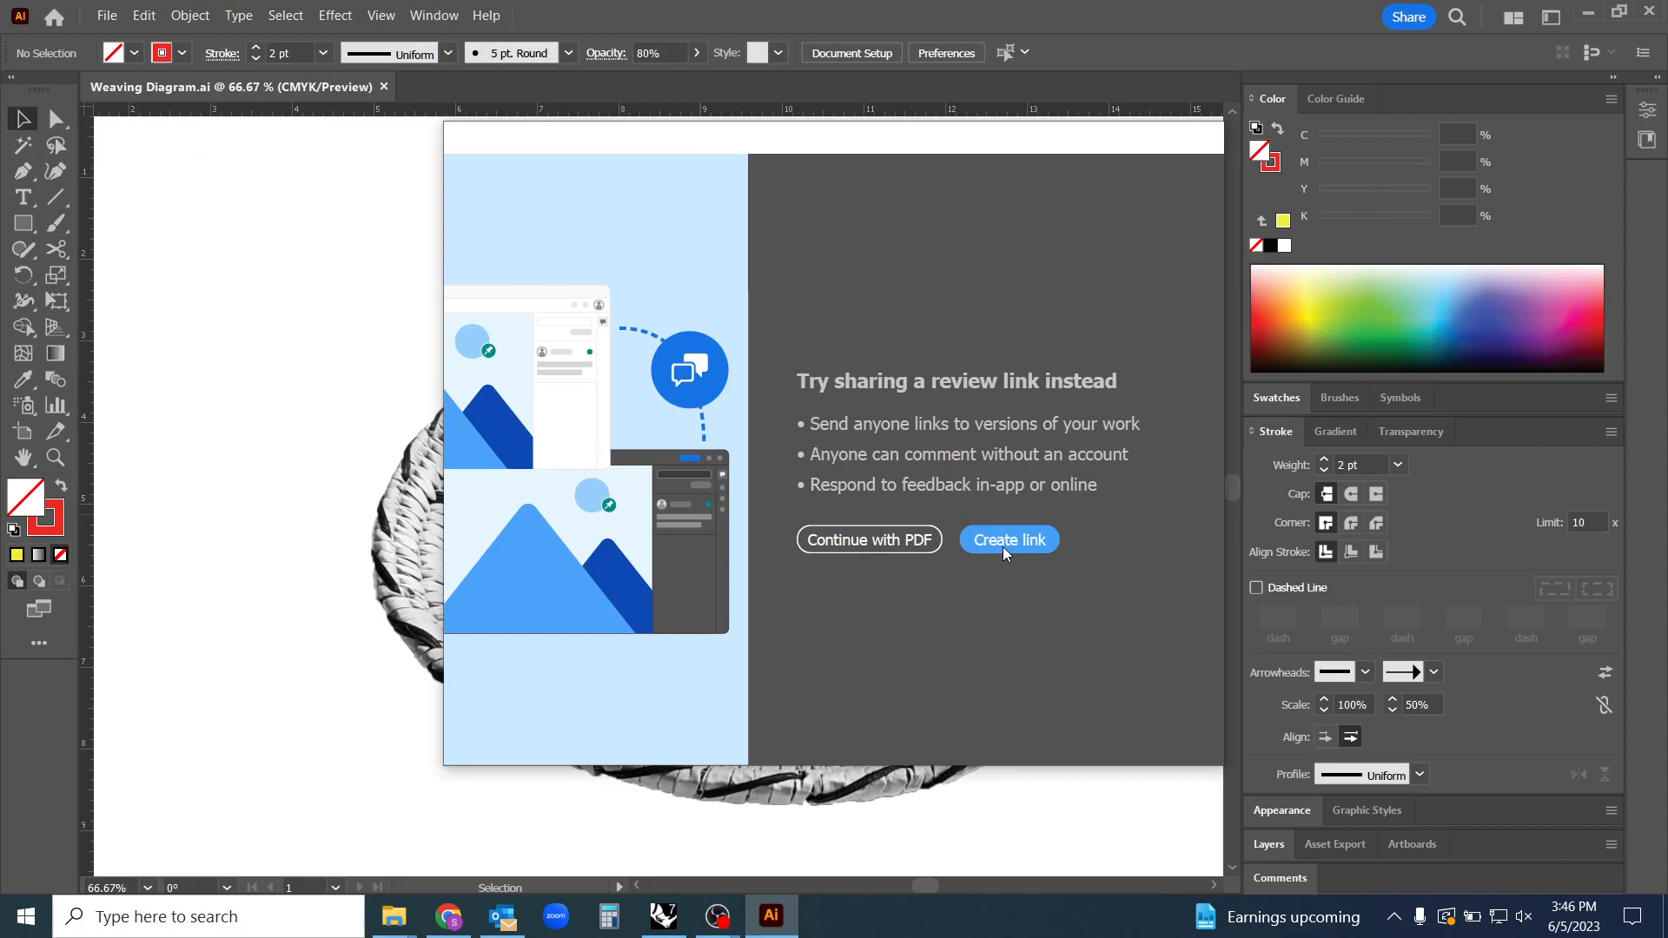
mouse_move(896, 550)
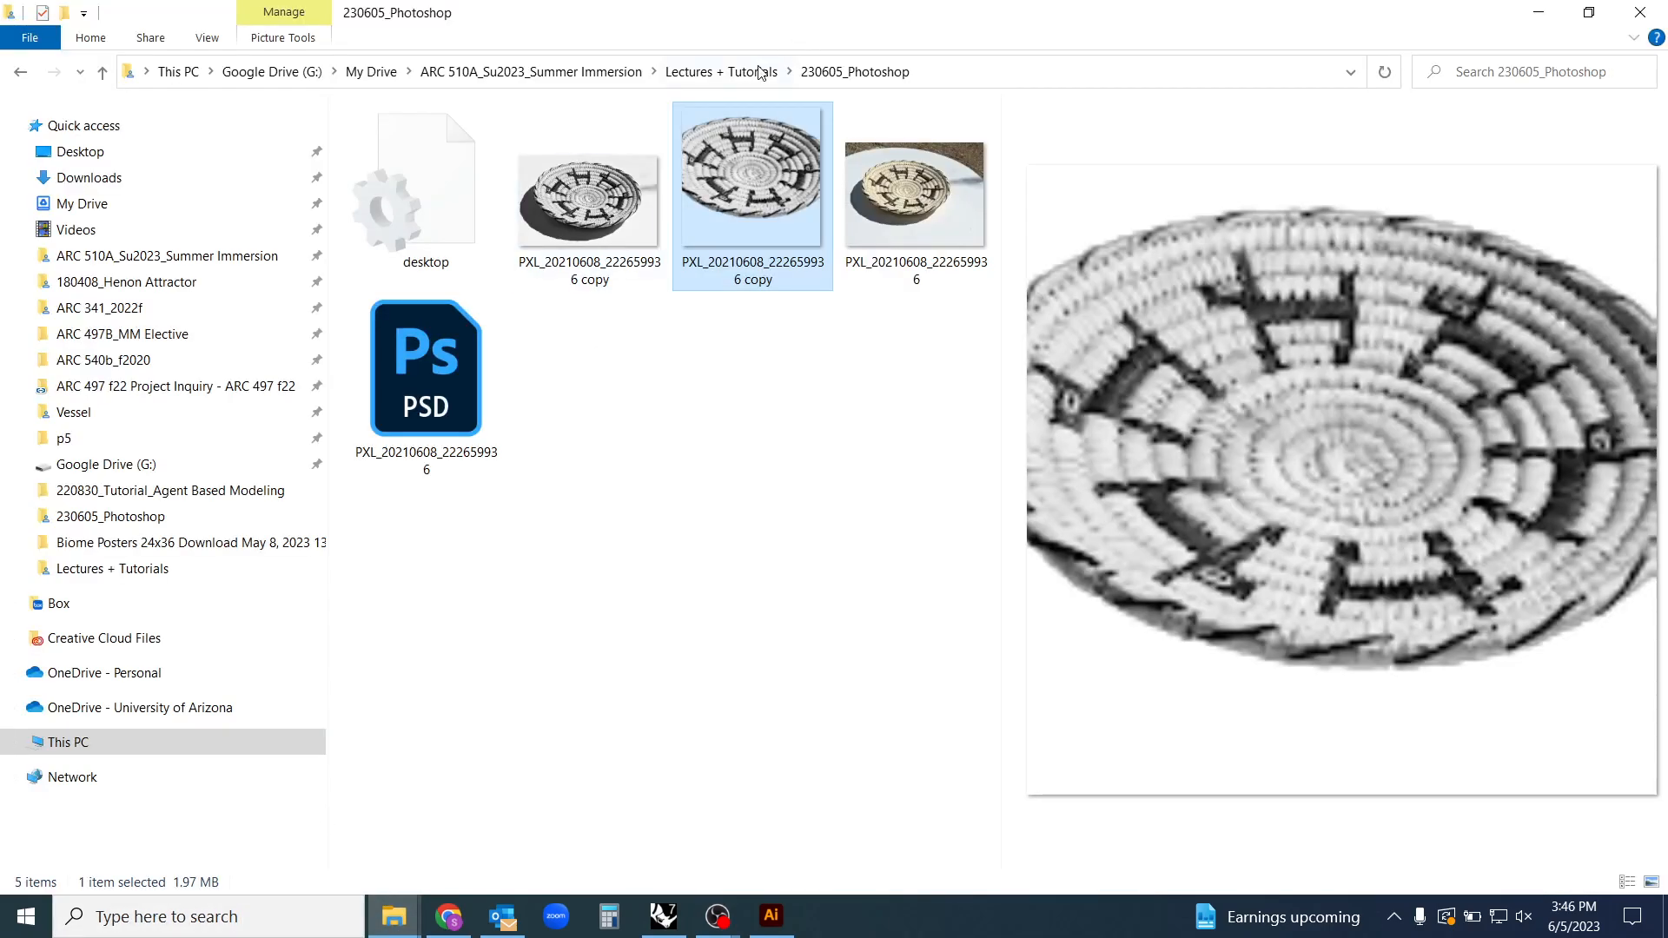
left_click(722, 71)
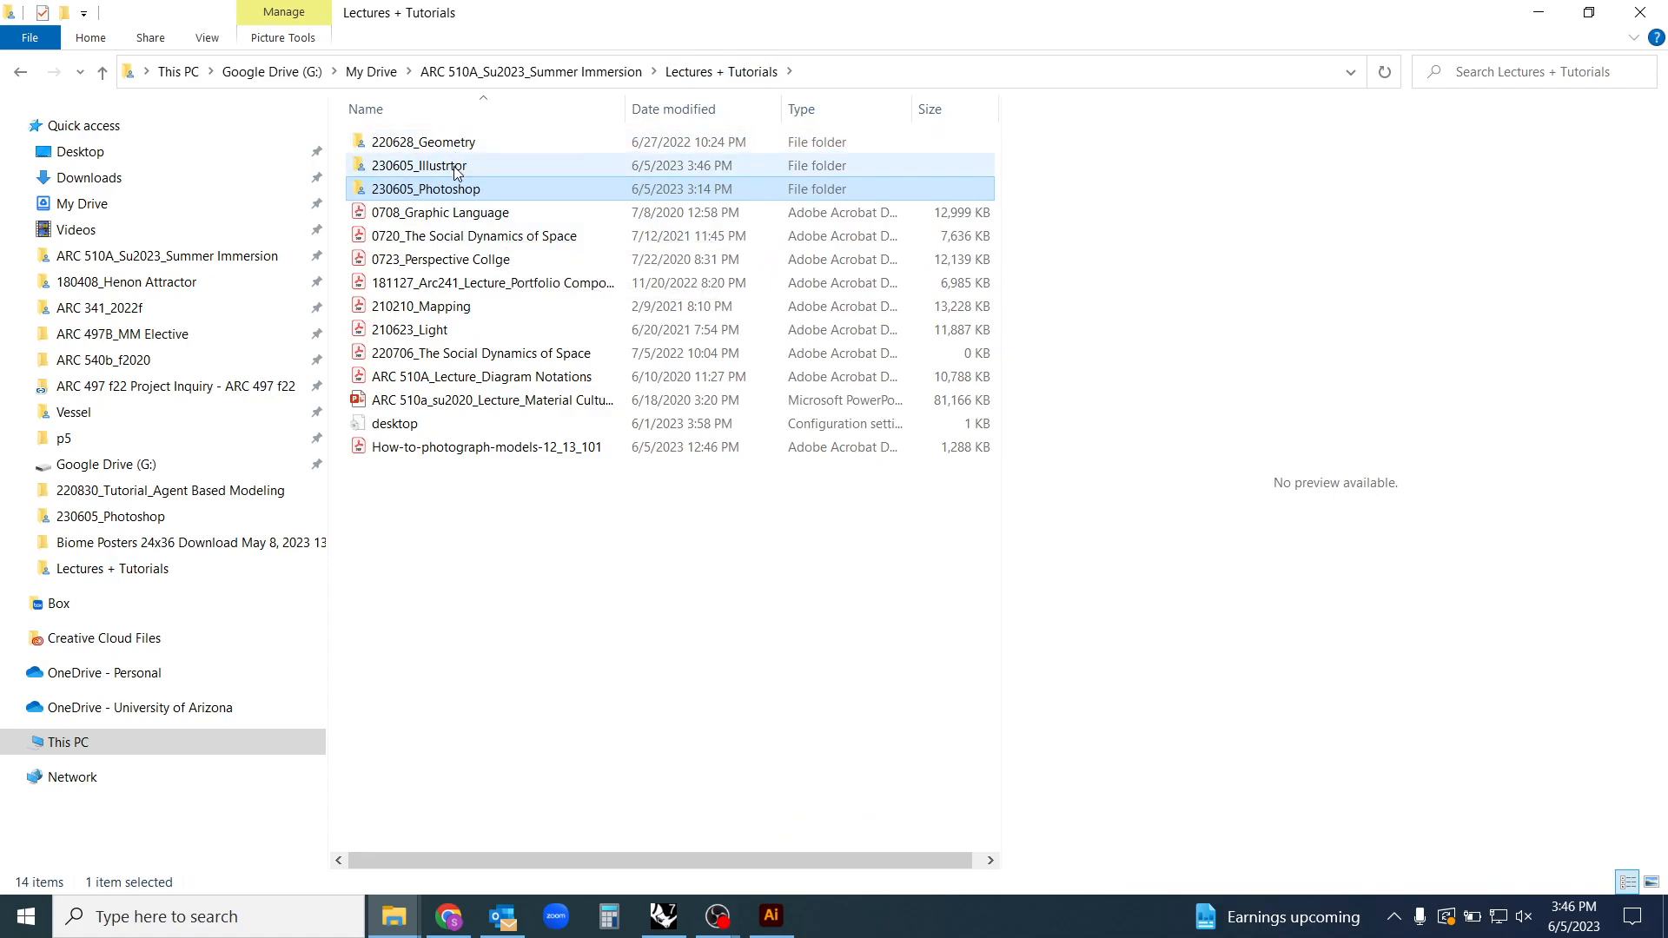
double_click(420, 166)
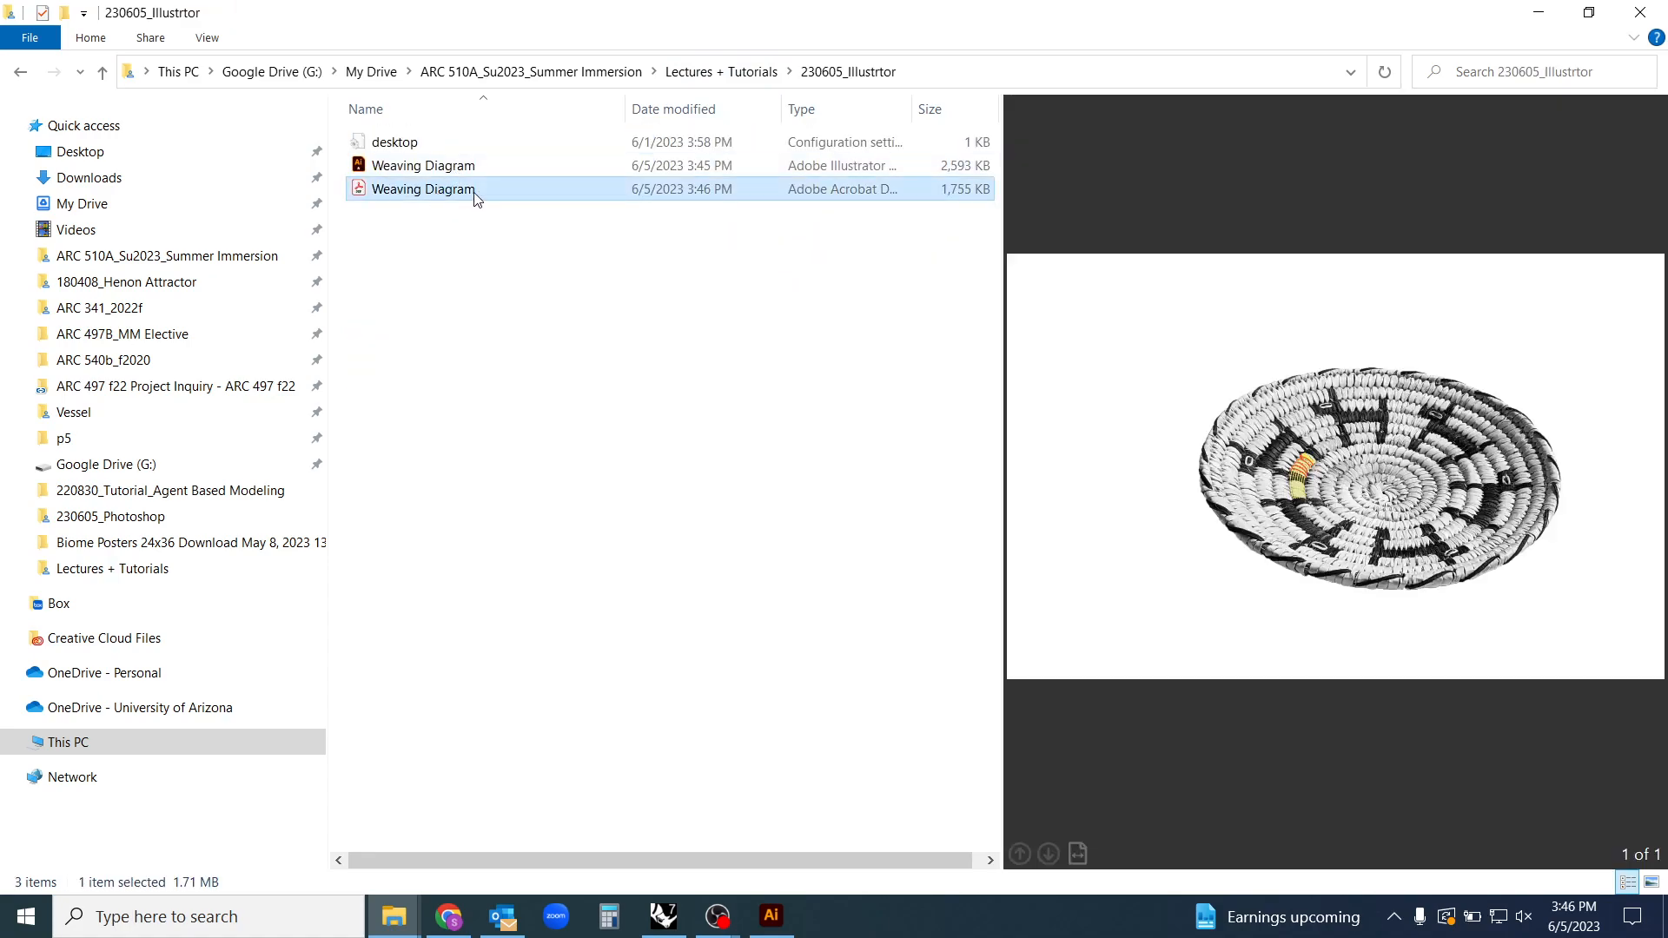